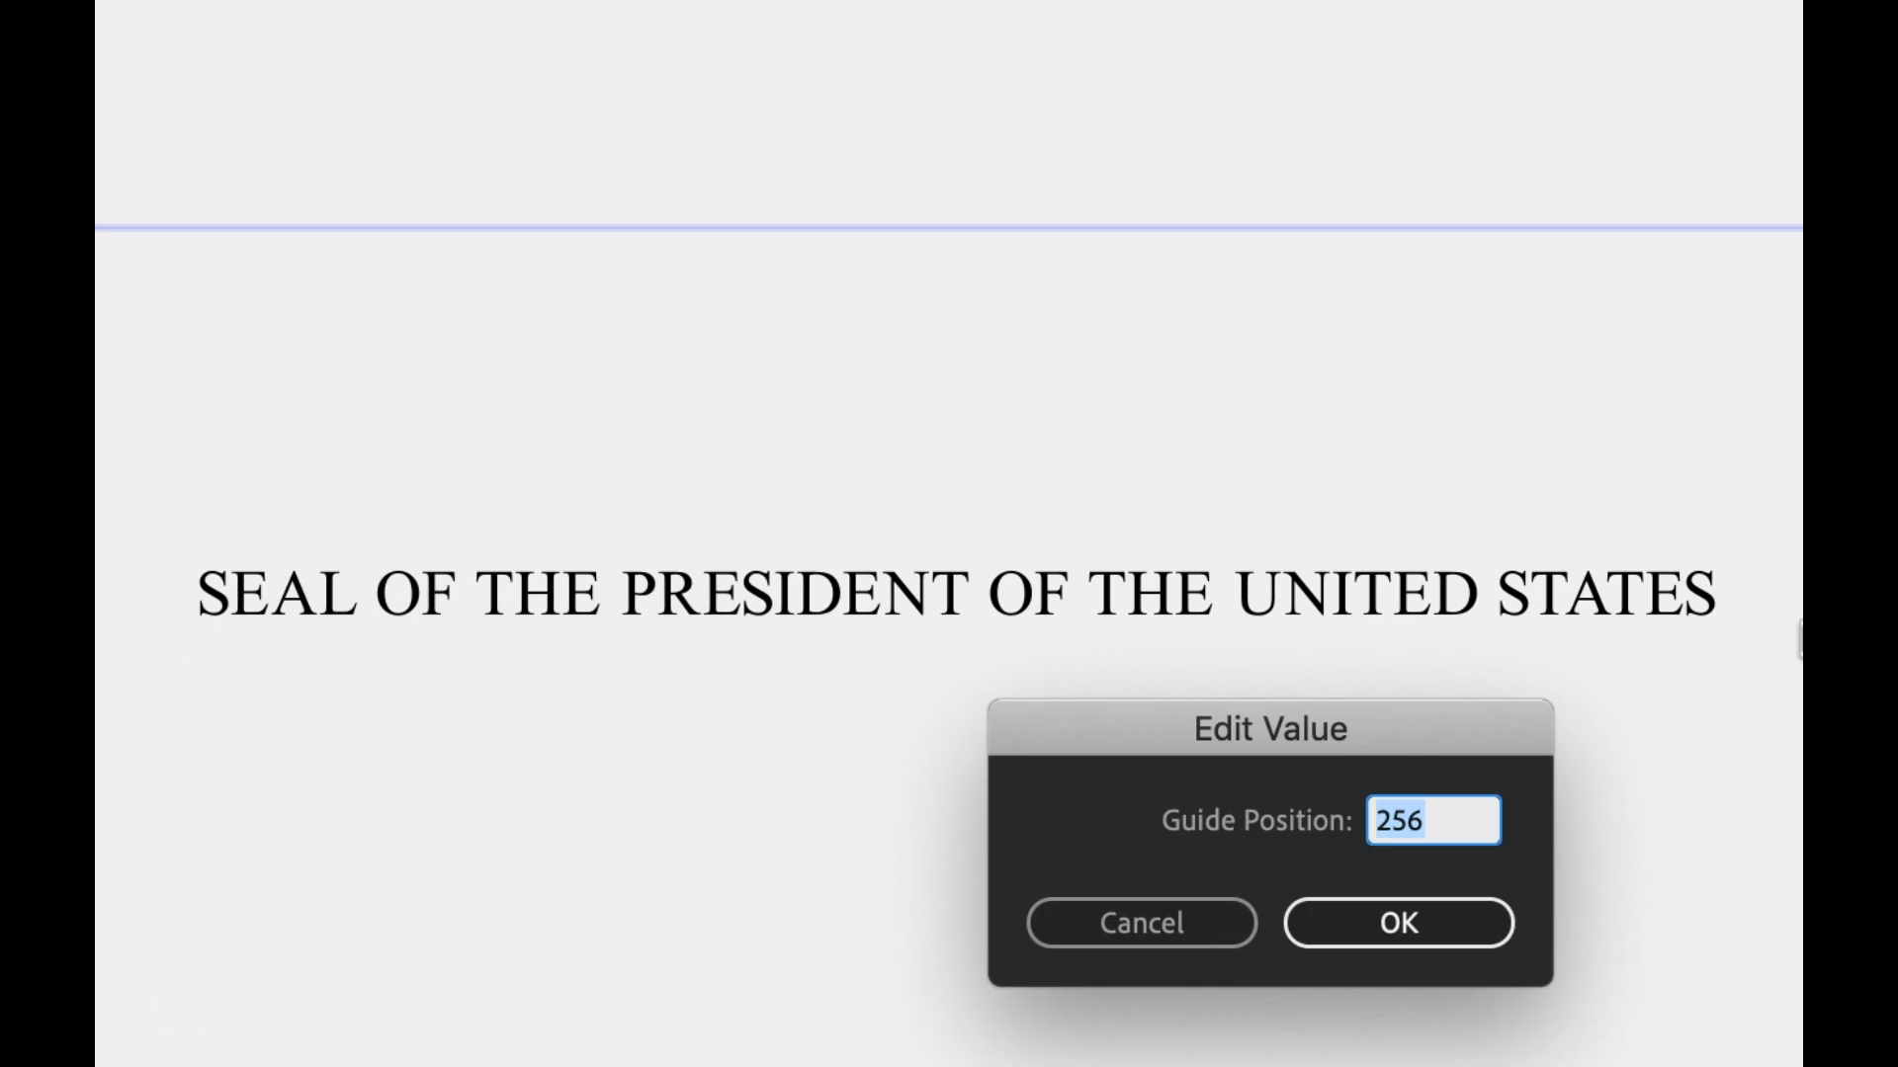
Confirm the edited guide positions so the title circles the guide intersection
click(1398, 923)
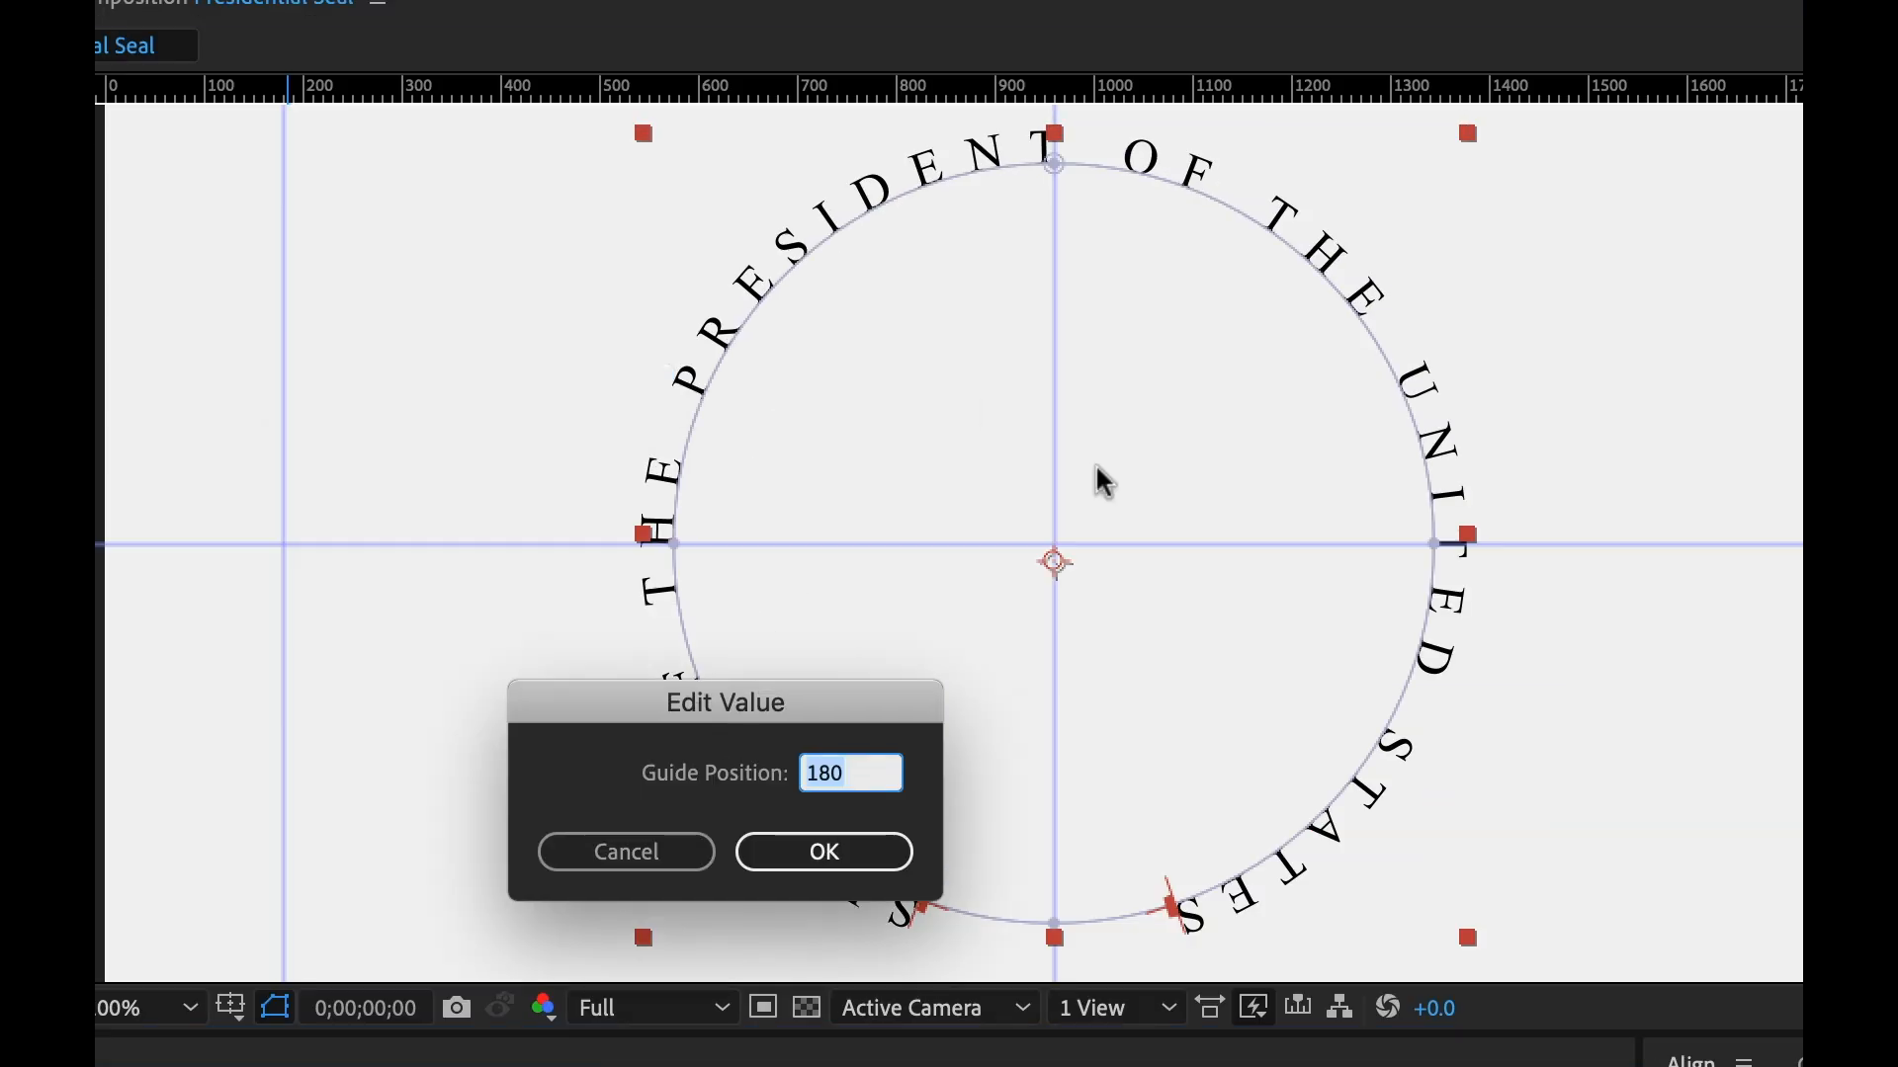
click(824, 851)
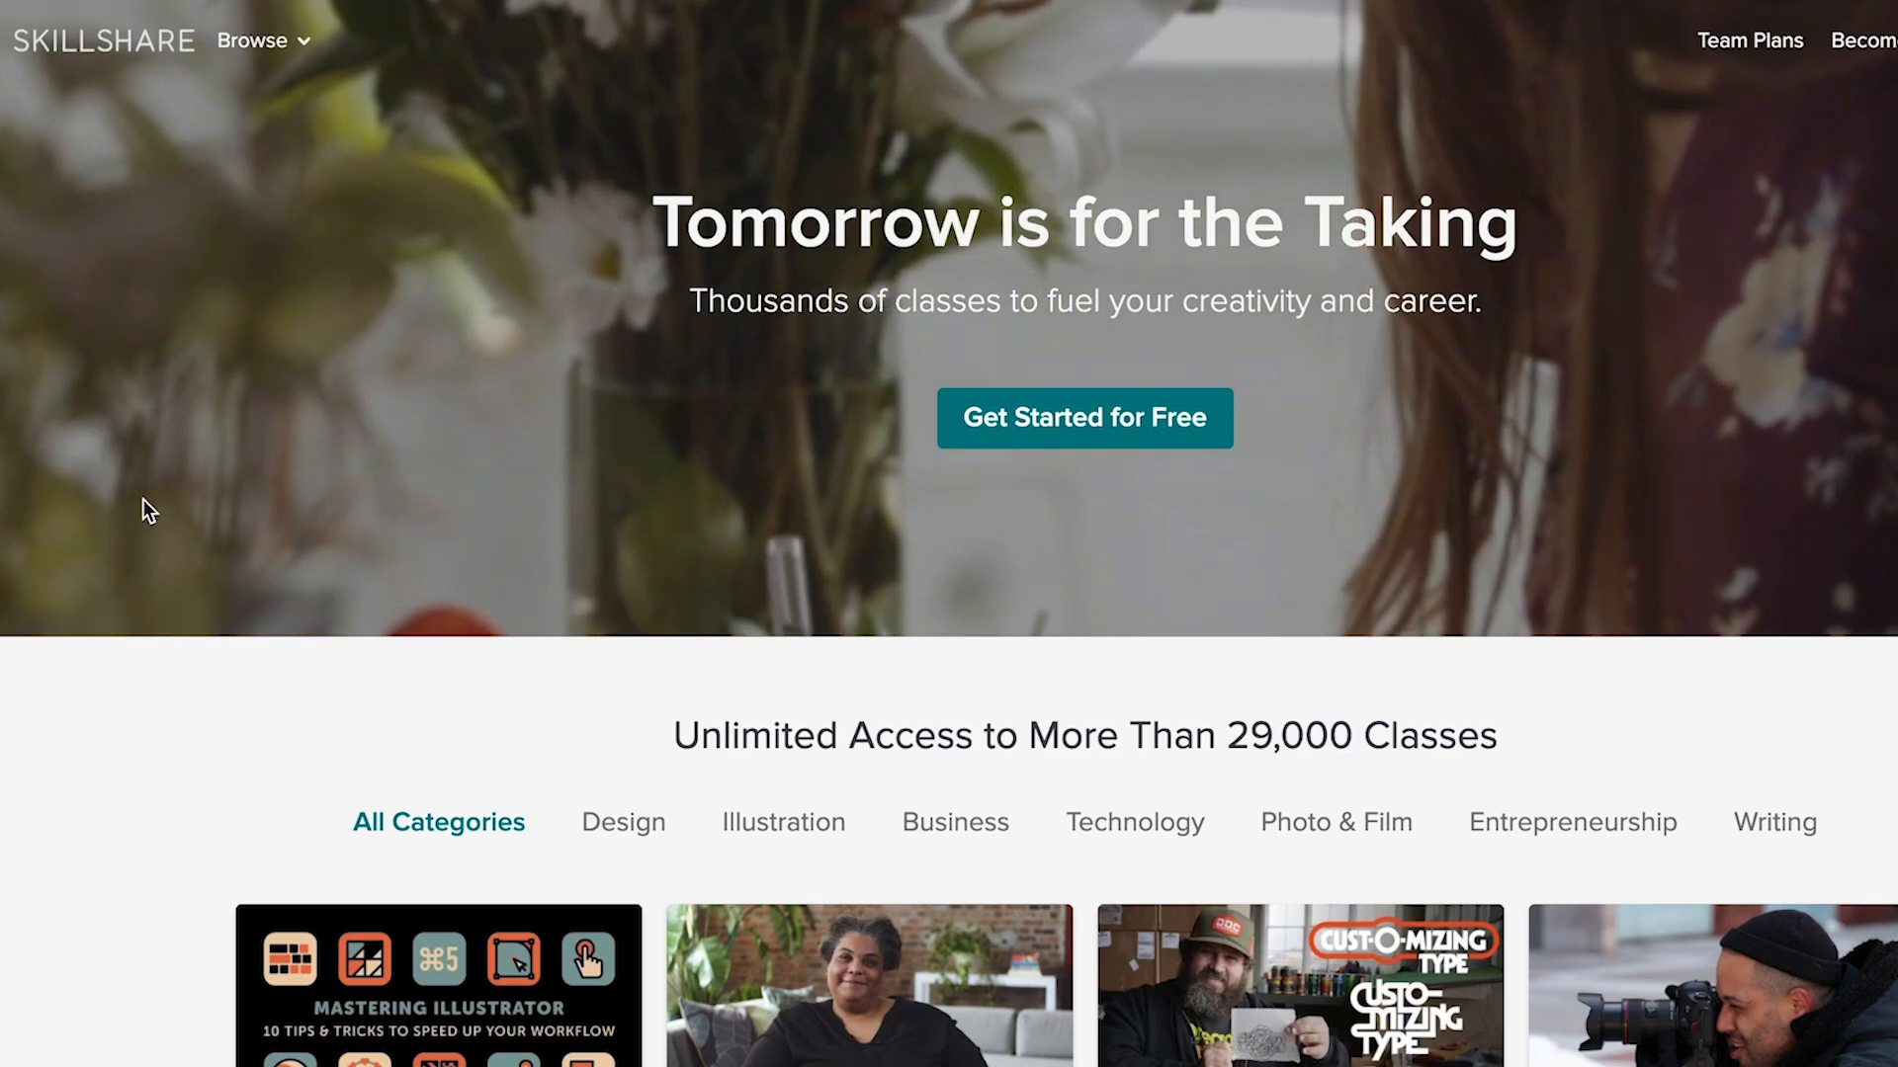
Scroll the Duik walk cycle class's lesson list and start lesson 15, Final Thoughts
scroll(down, 3)
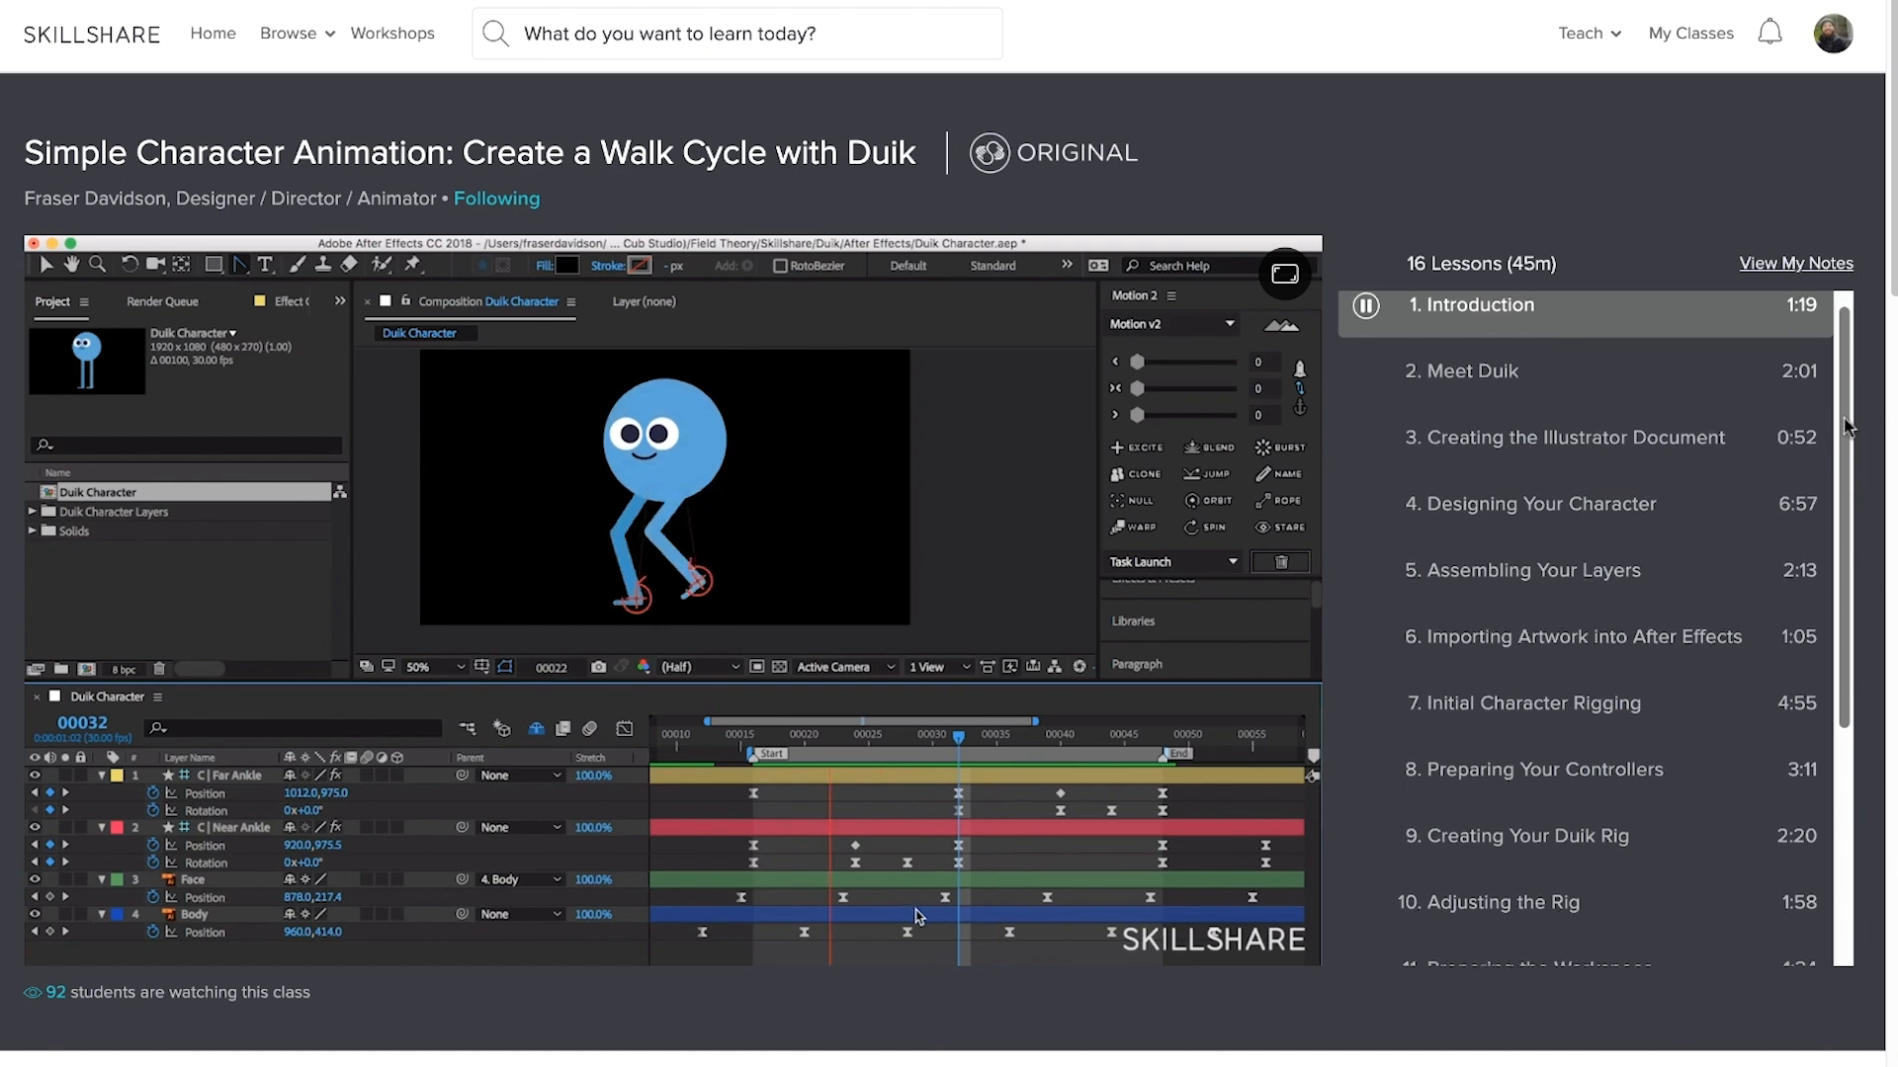
scroll(down, 3)
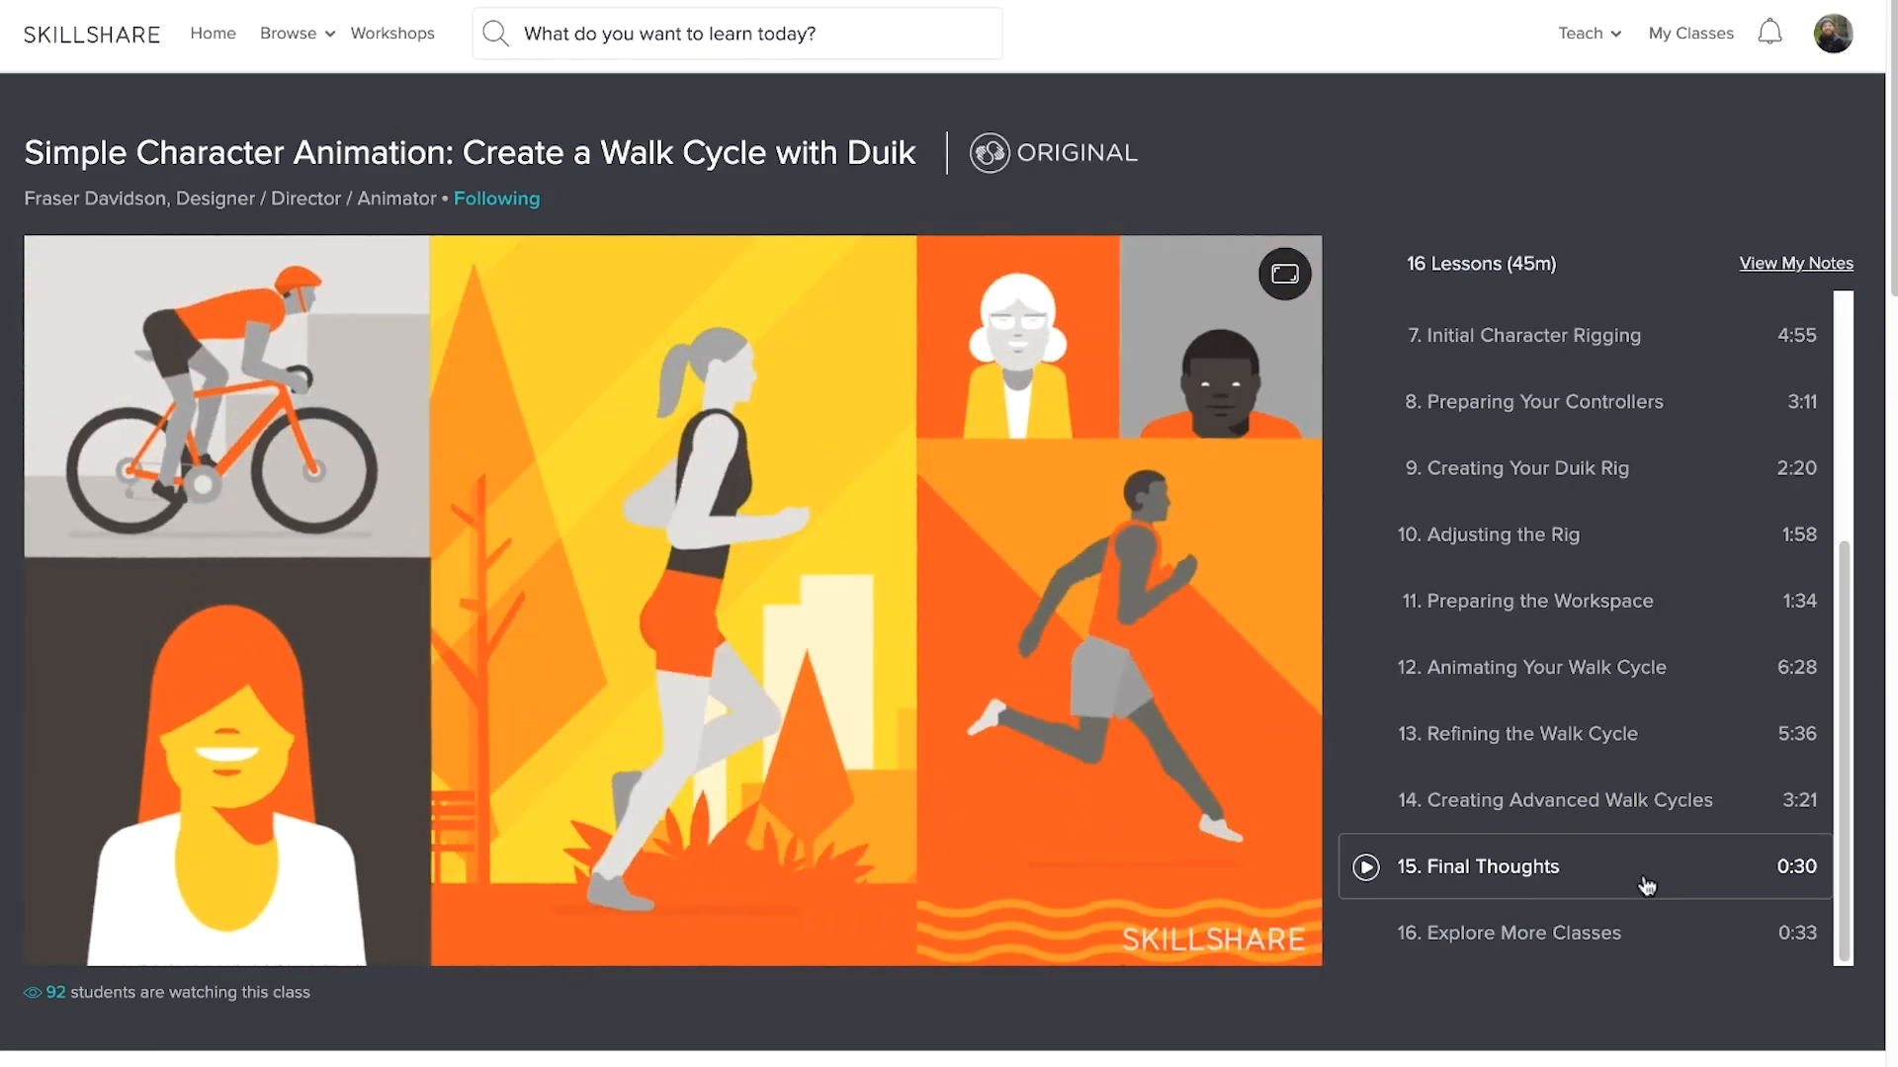
click(1563, 335)
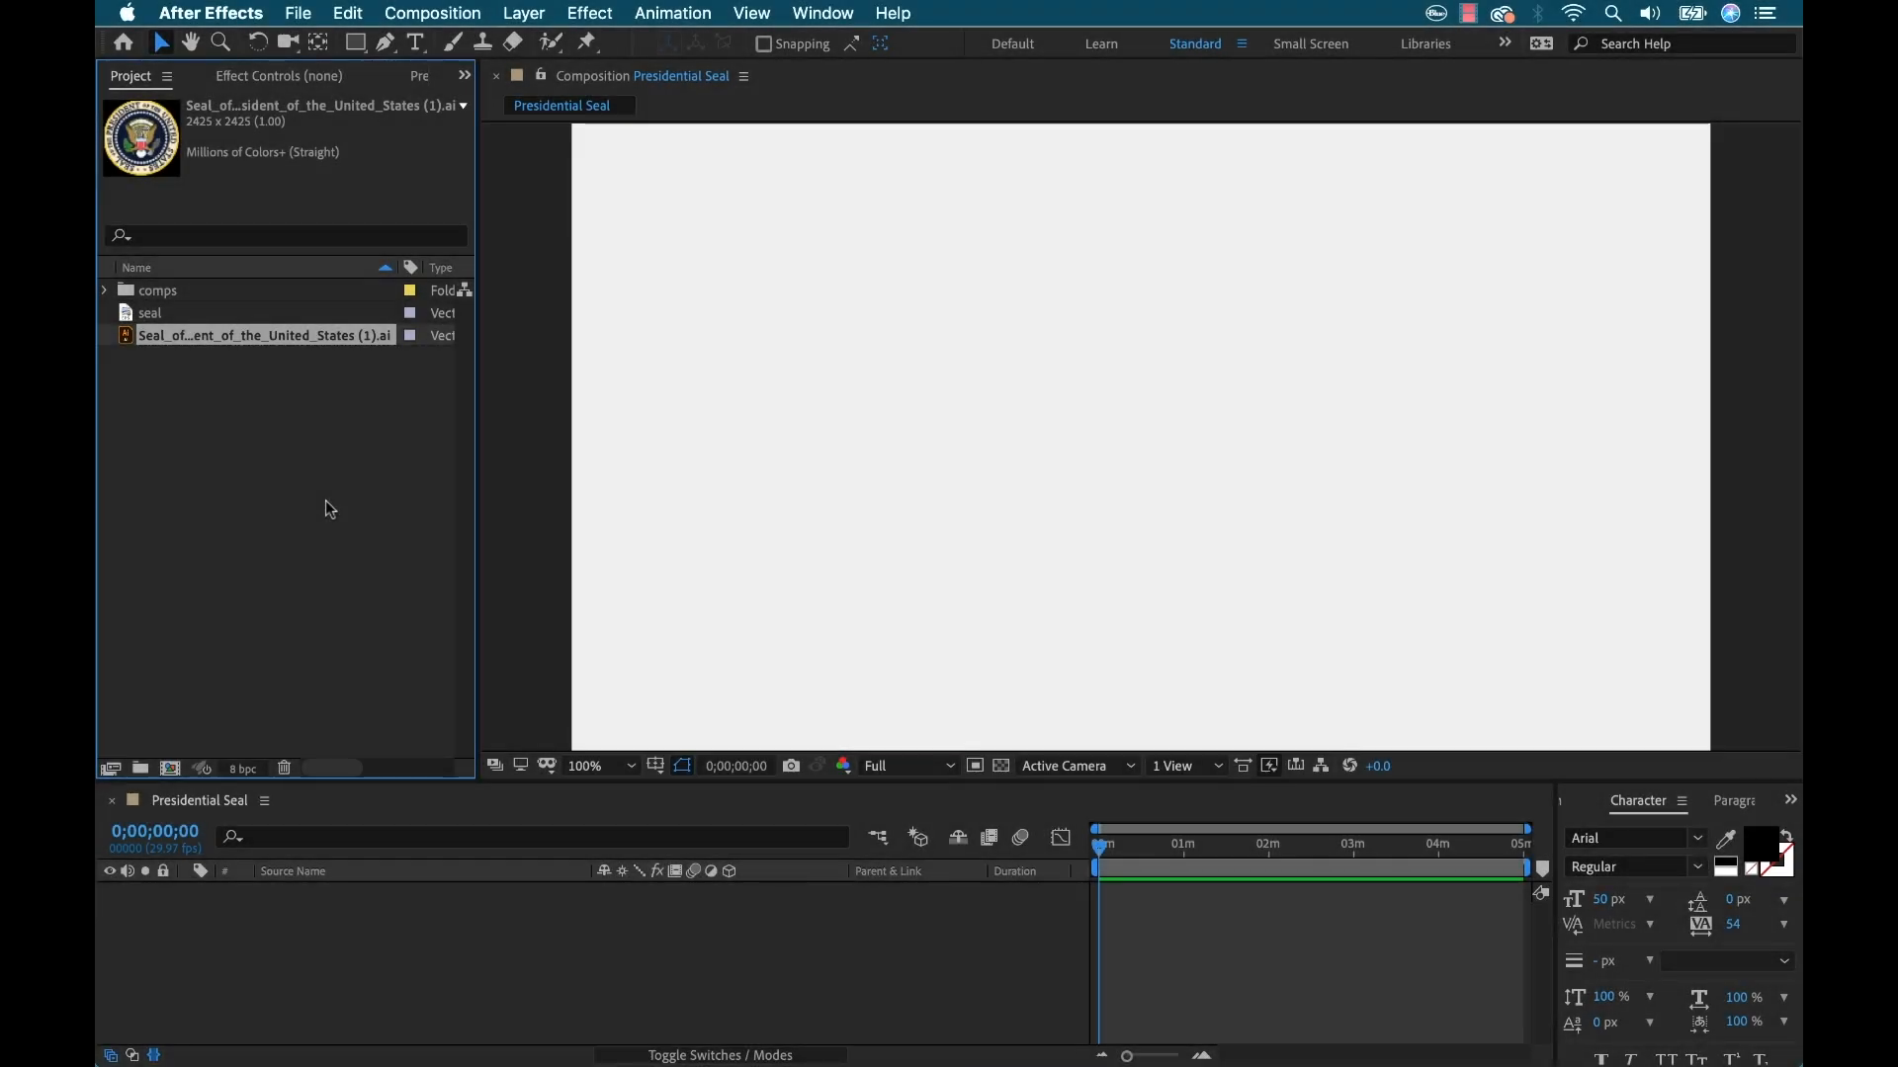
mouse_move(189, 398)
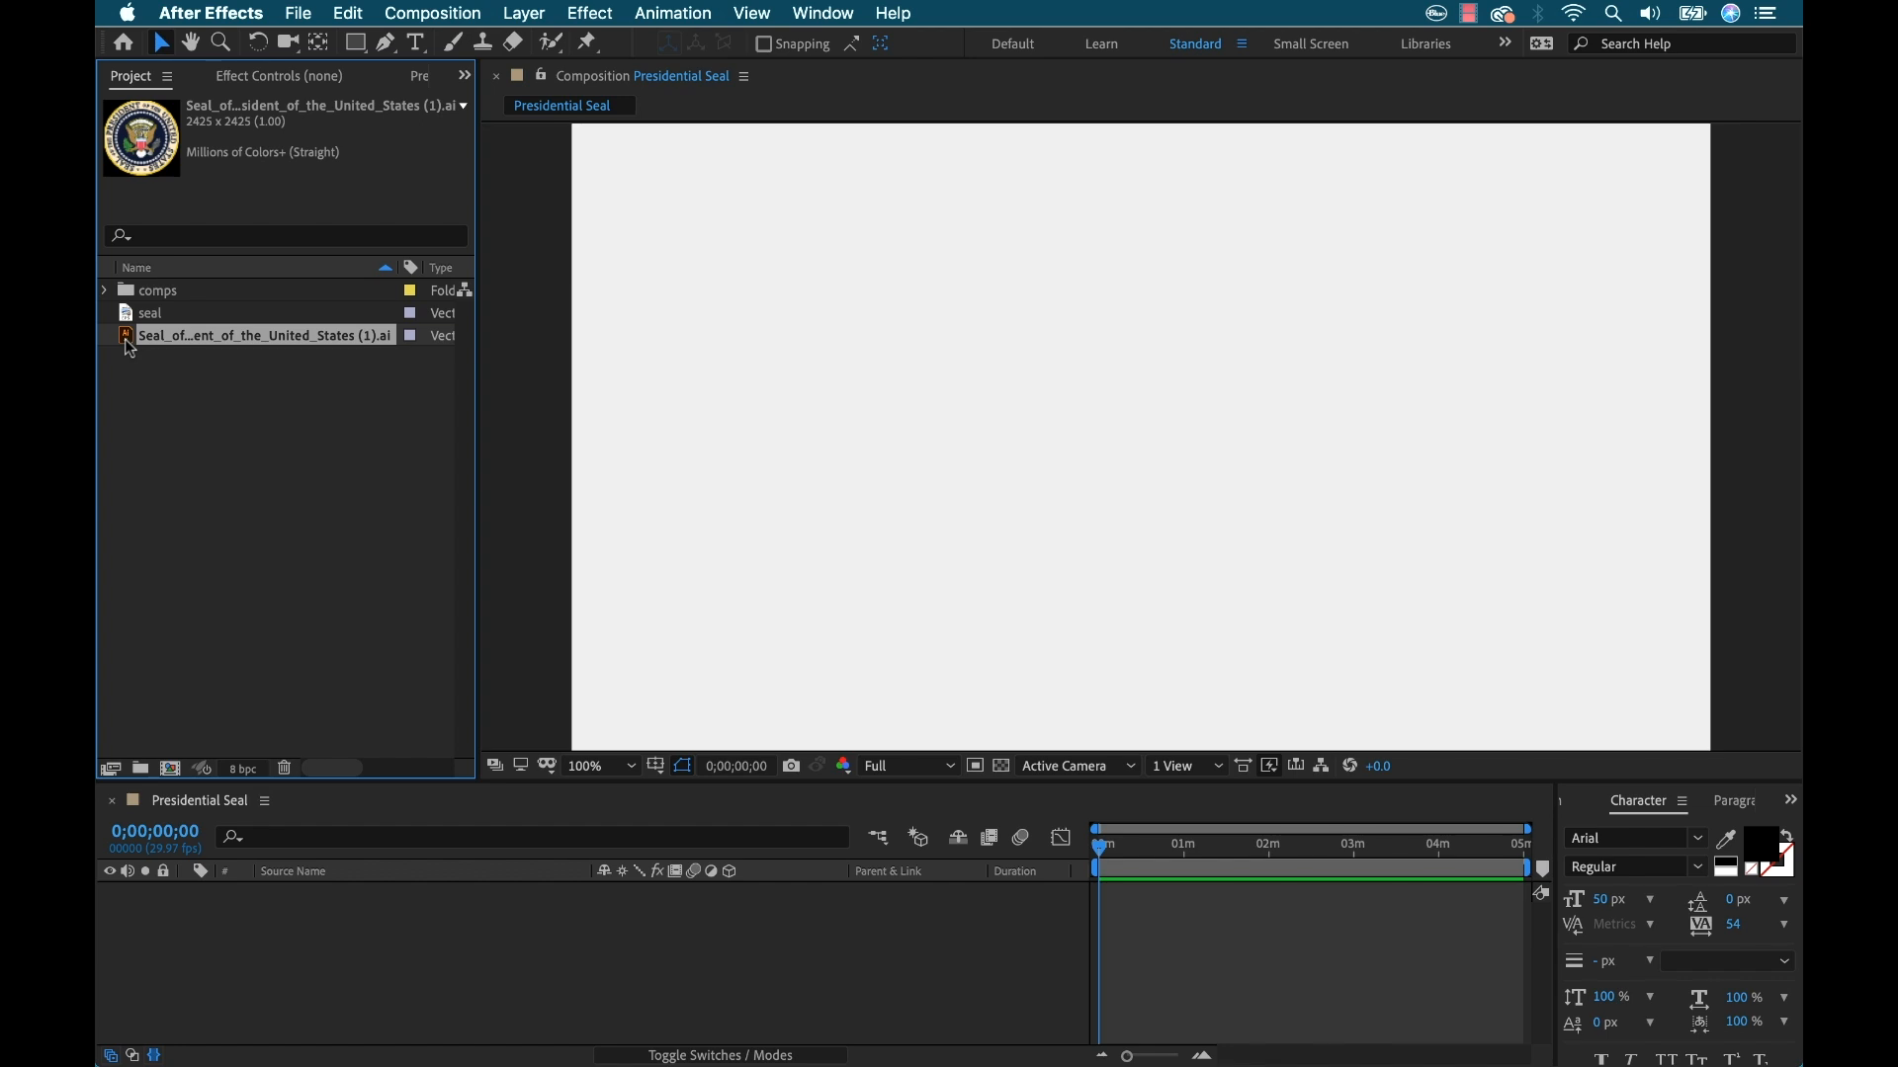
double_click(262, 335)
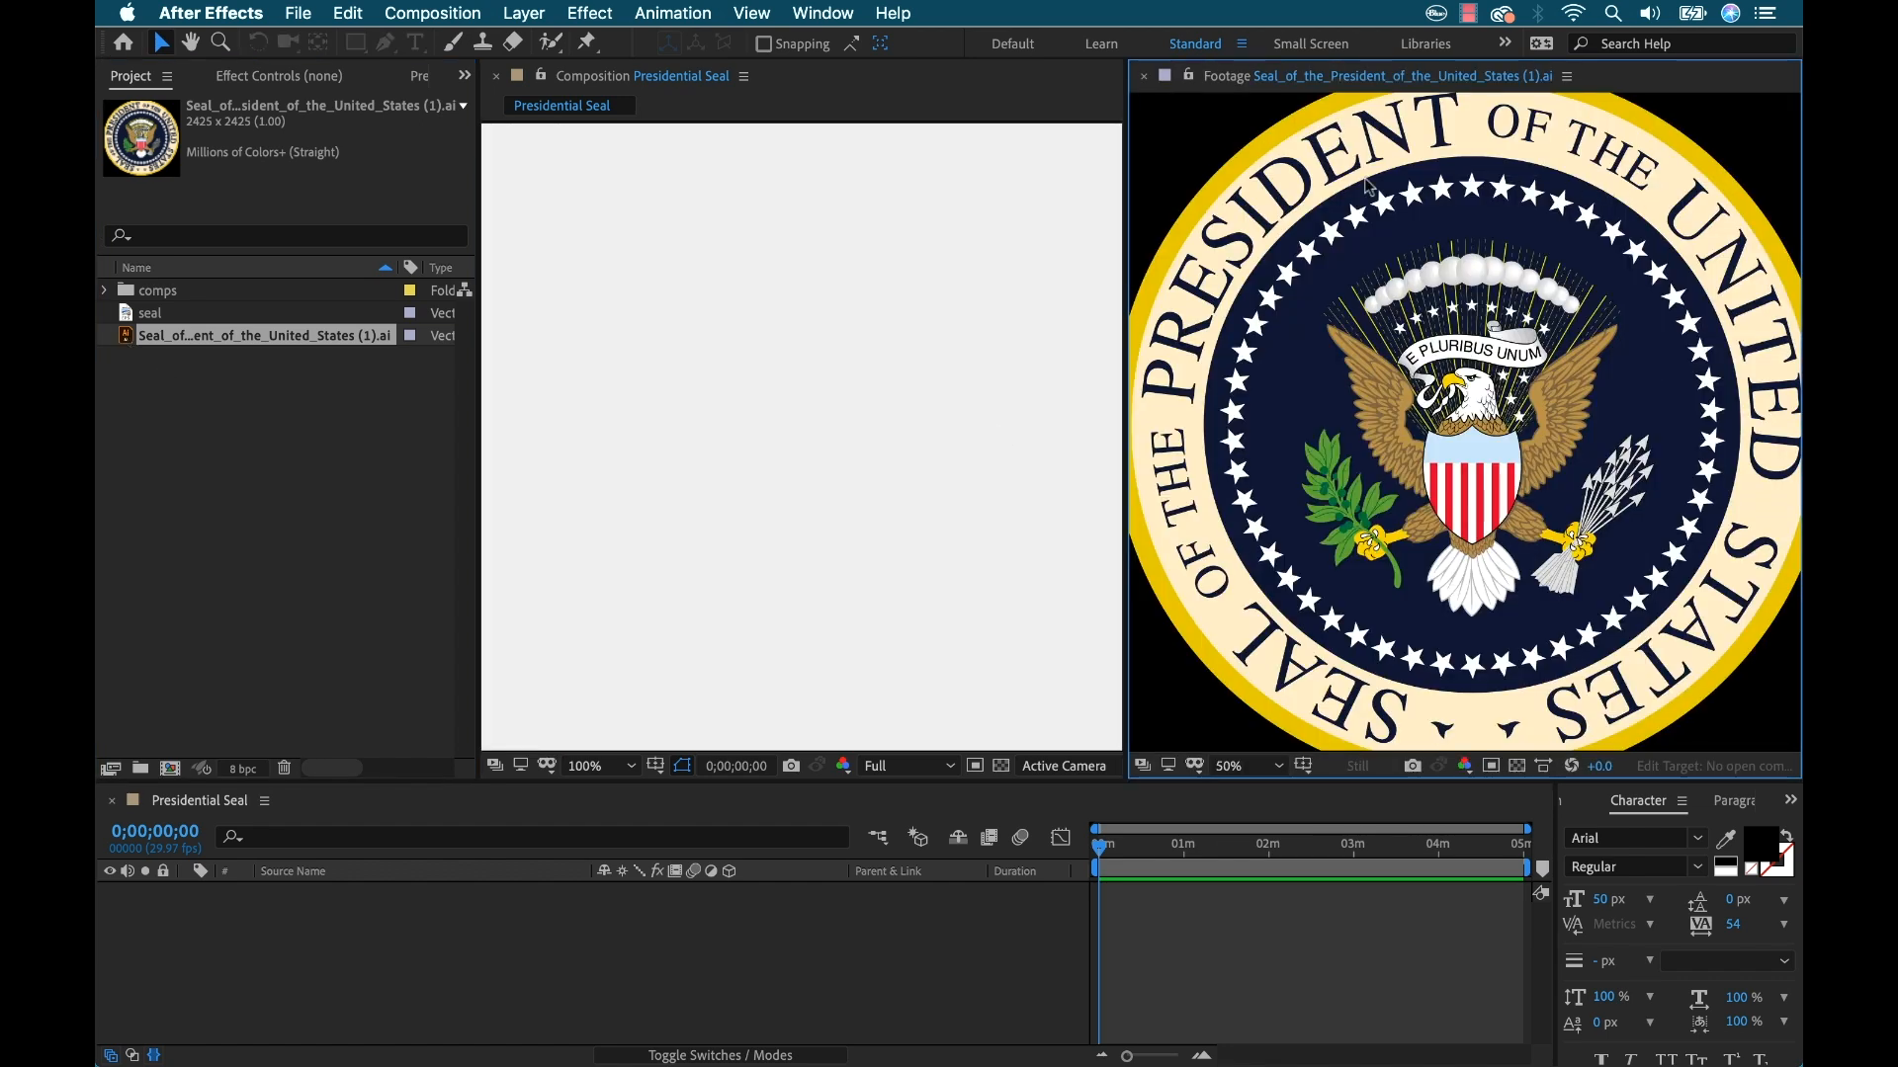
mouse_move(1264, 395)
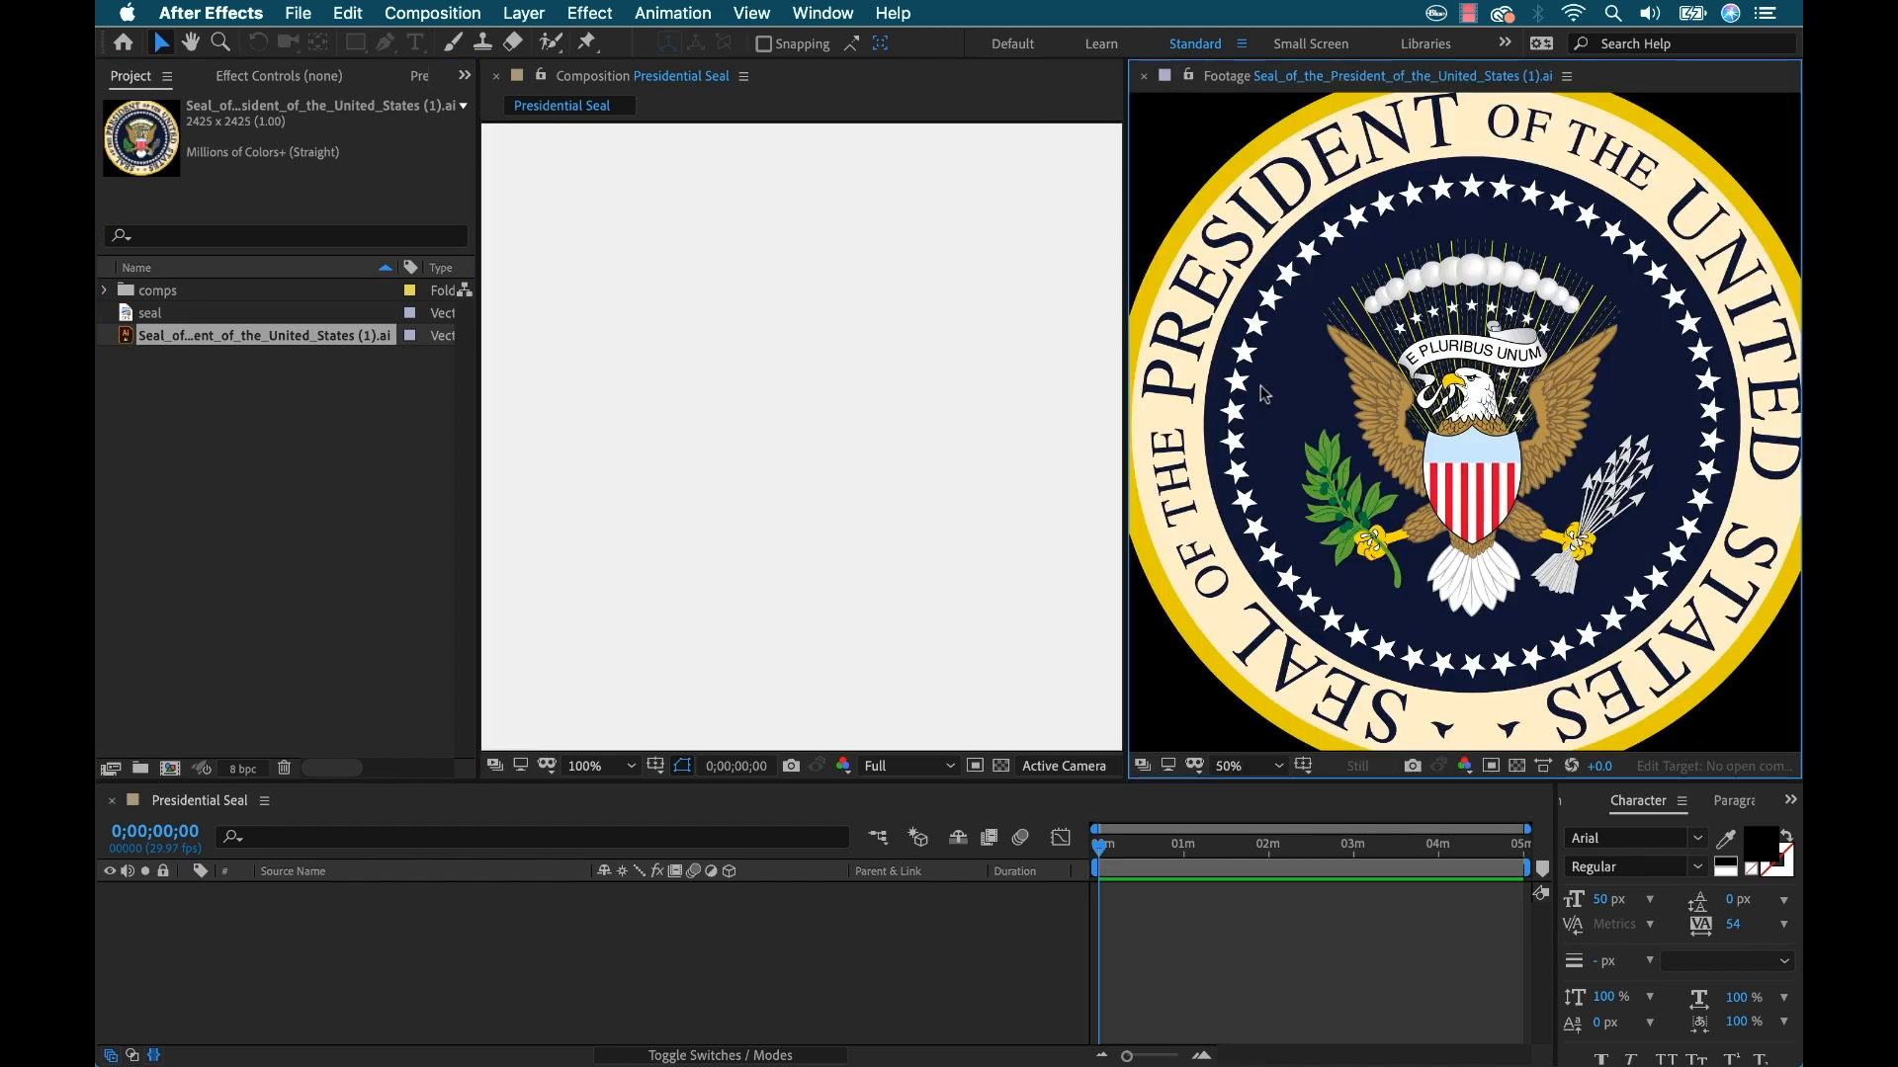
mouse_move(1318, 370)
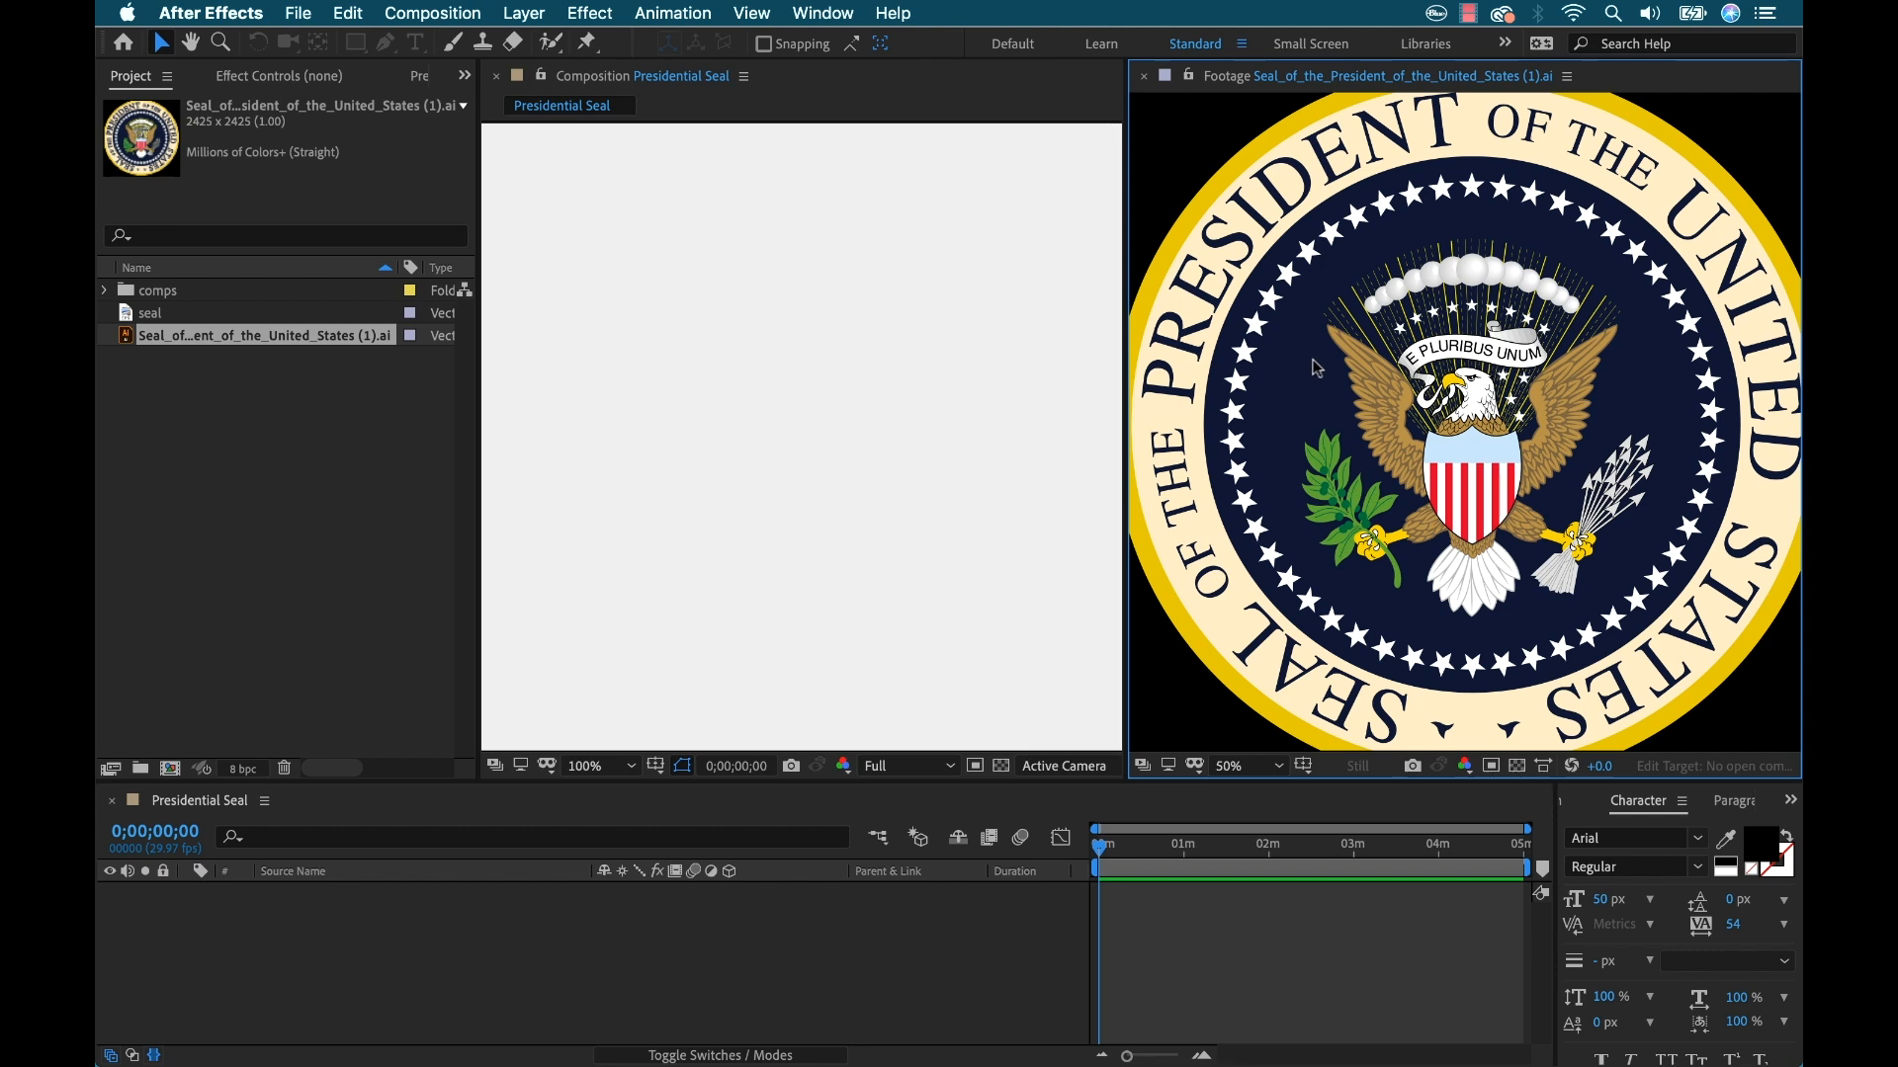
mouse_move(1230, 565)
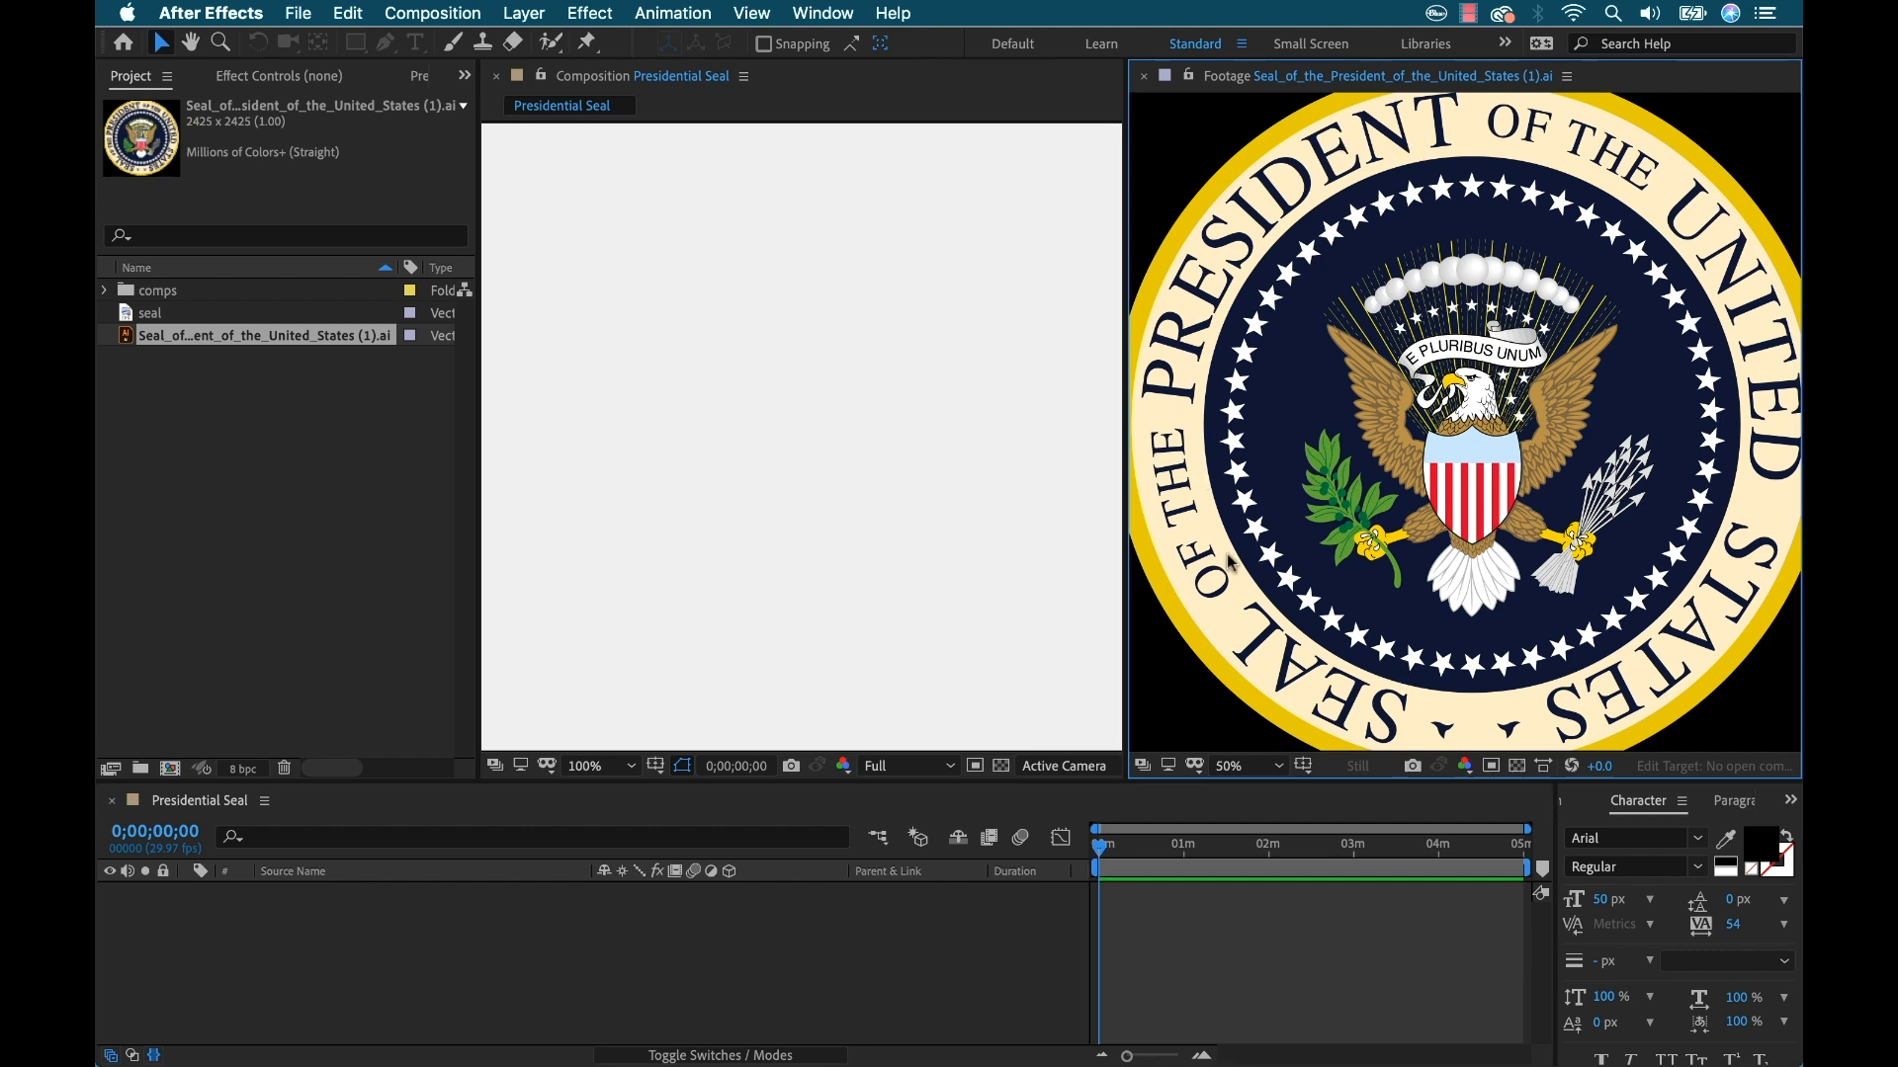
mouse_move(1313, 553)
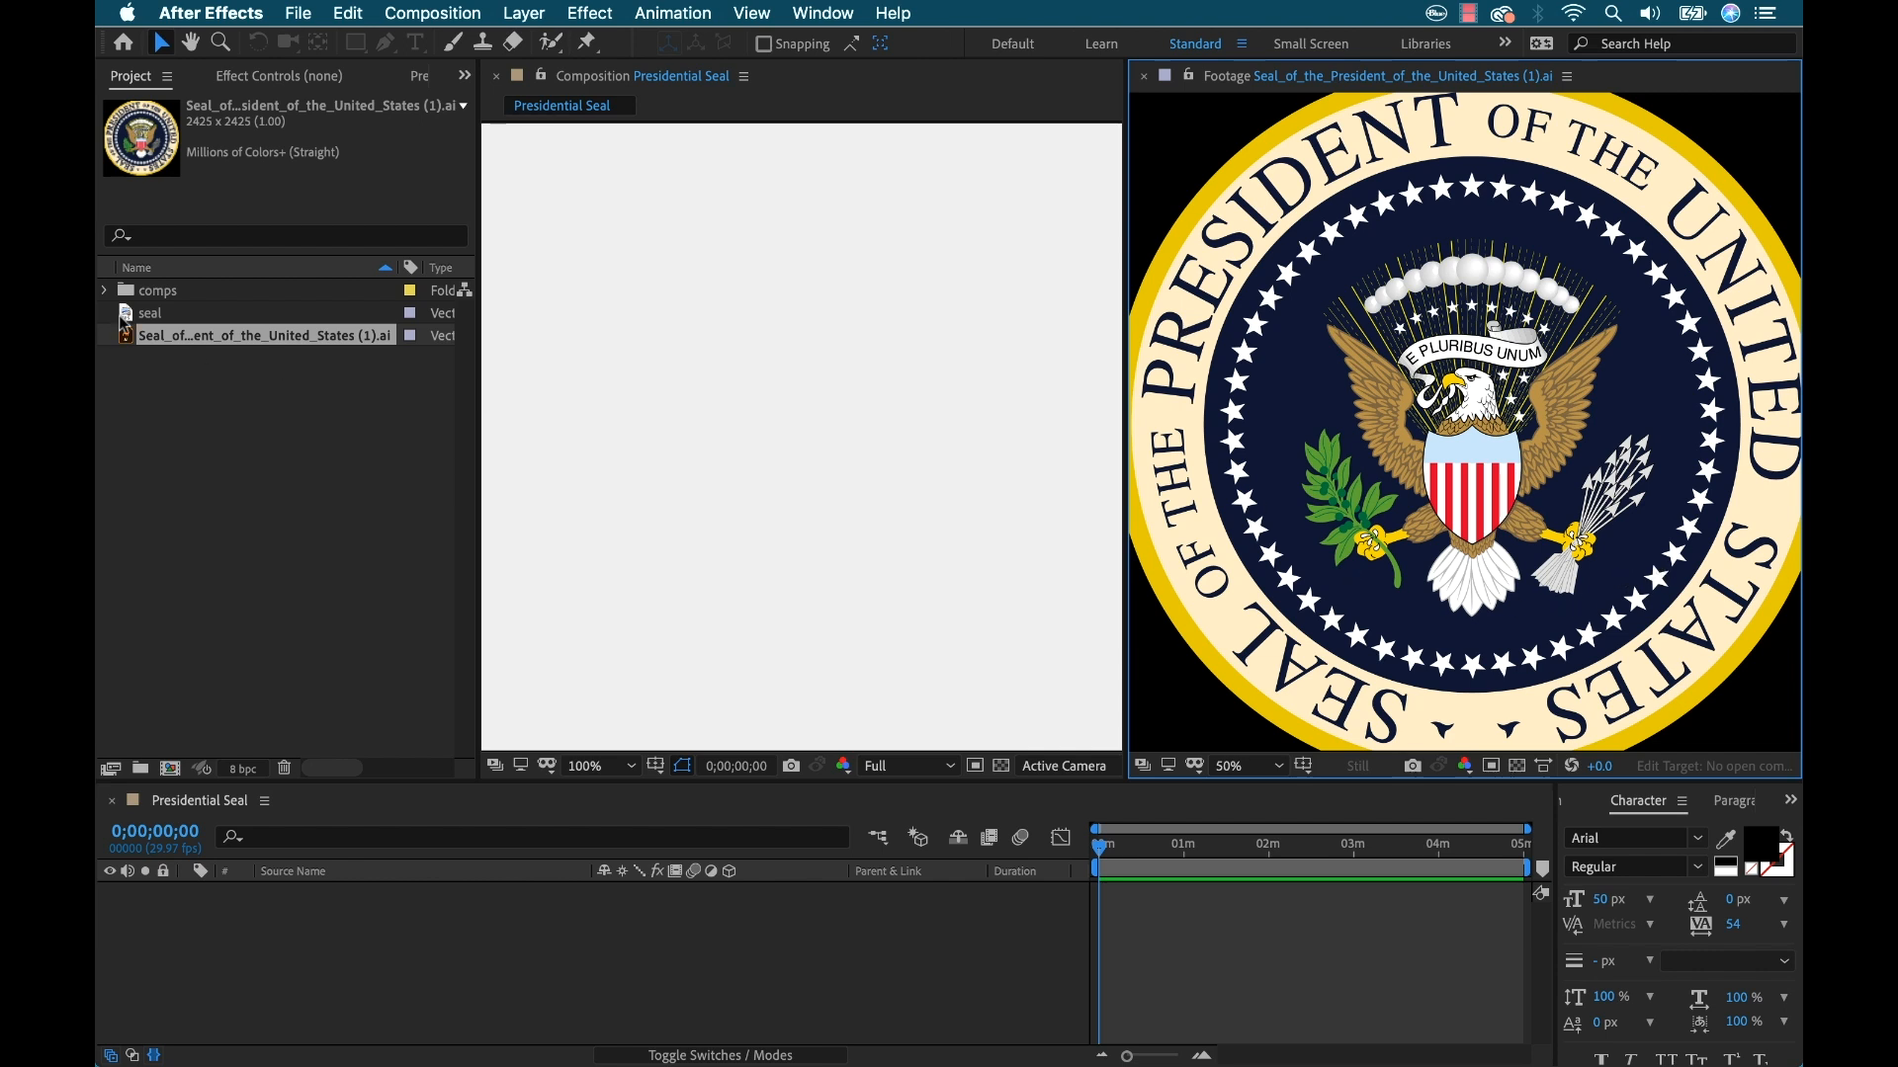
click(150, 312)
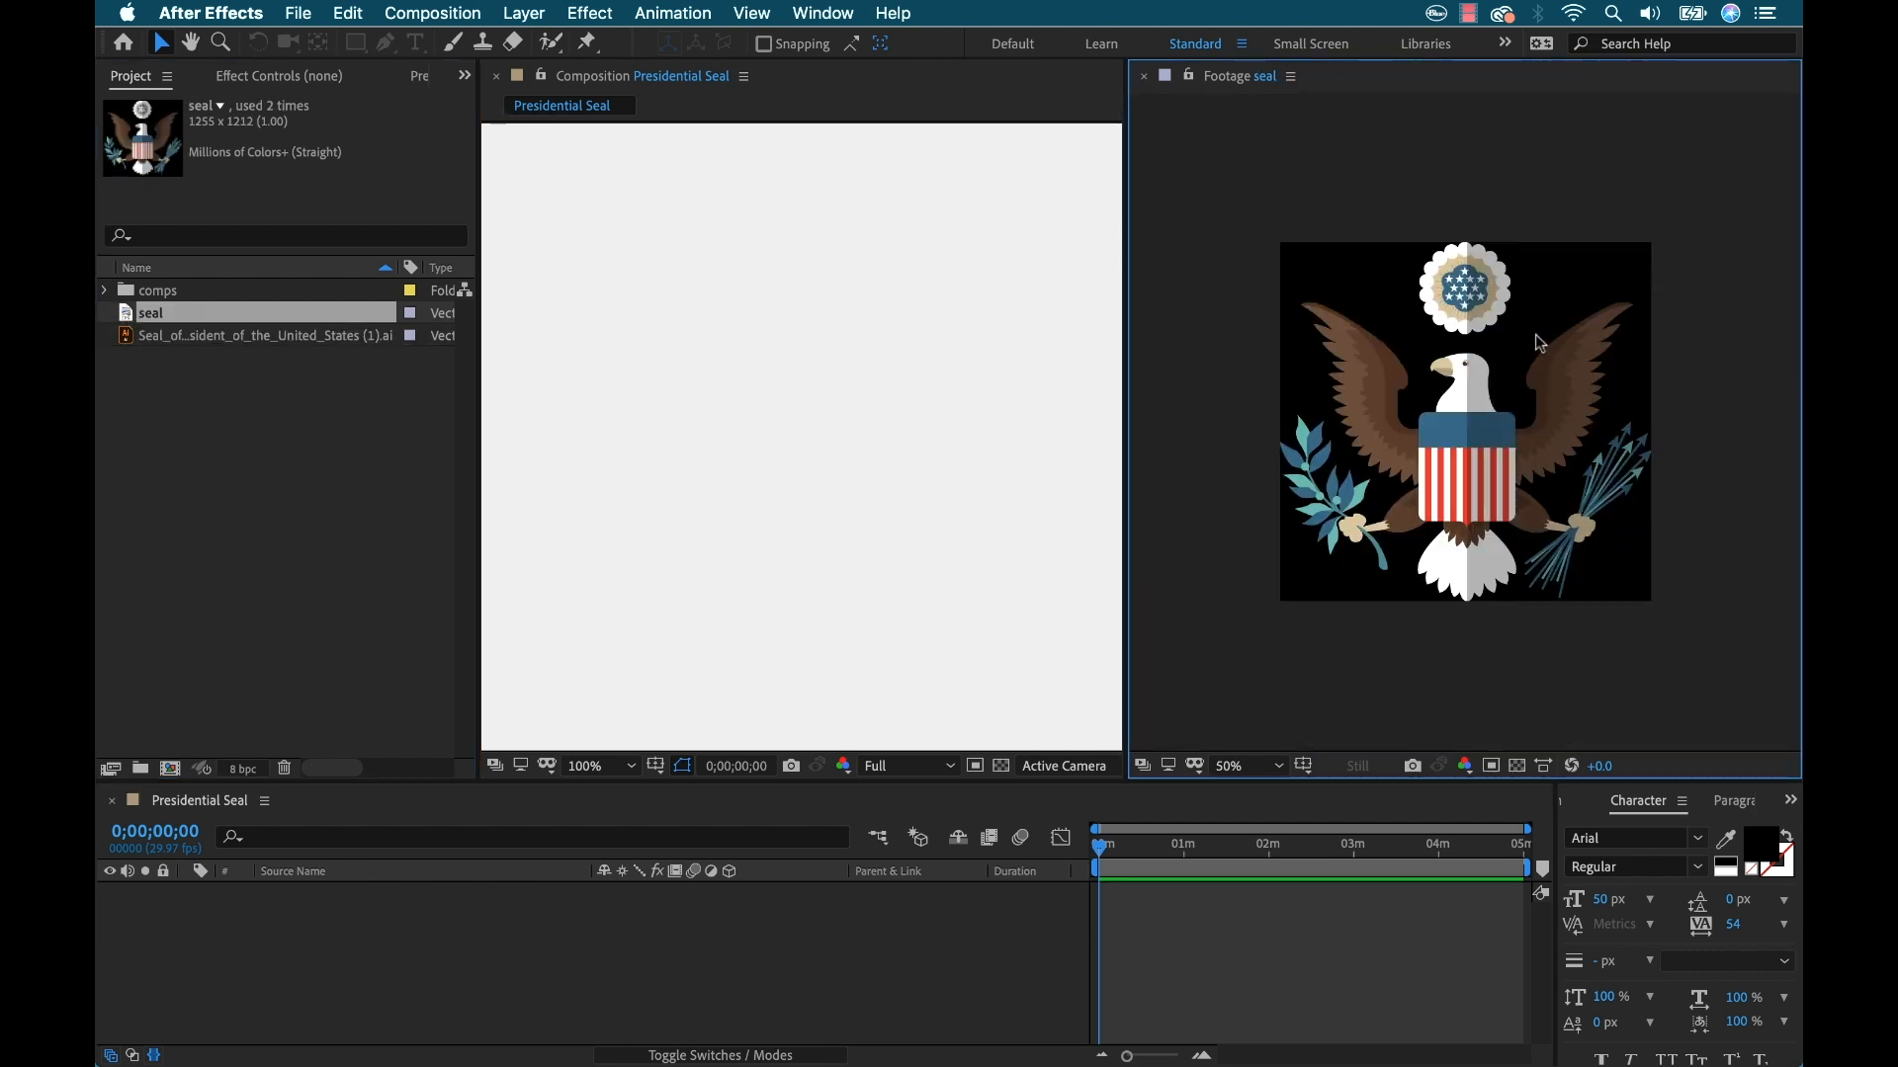
mouse_move(1410, 469)
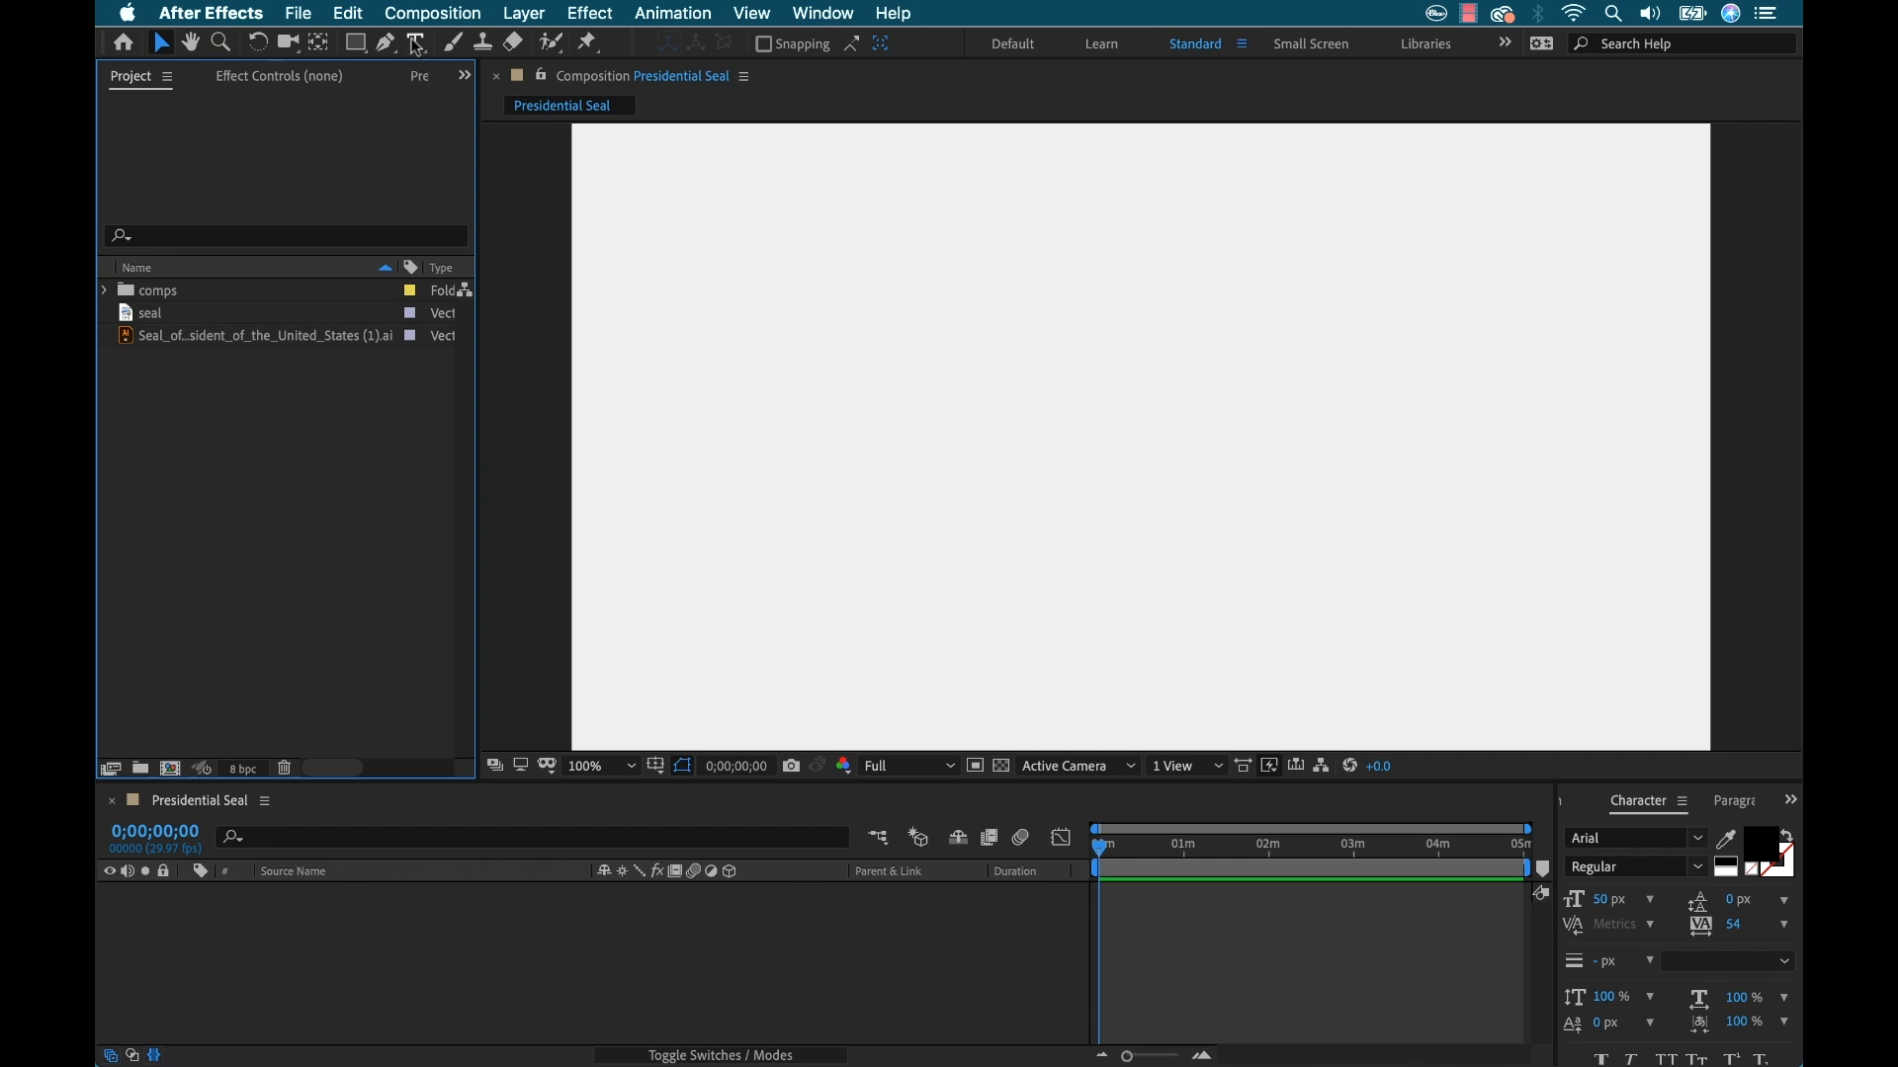
Type SEAL OF THE PRESIDENT OF THE UNITED STATES as a new text layer
click(417, 42)
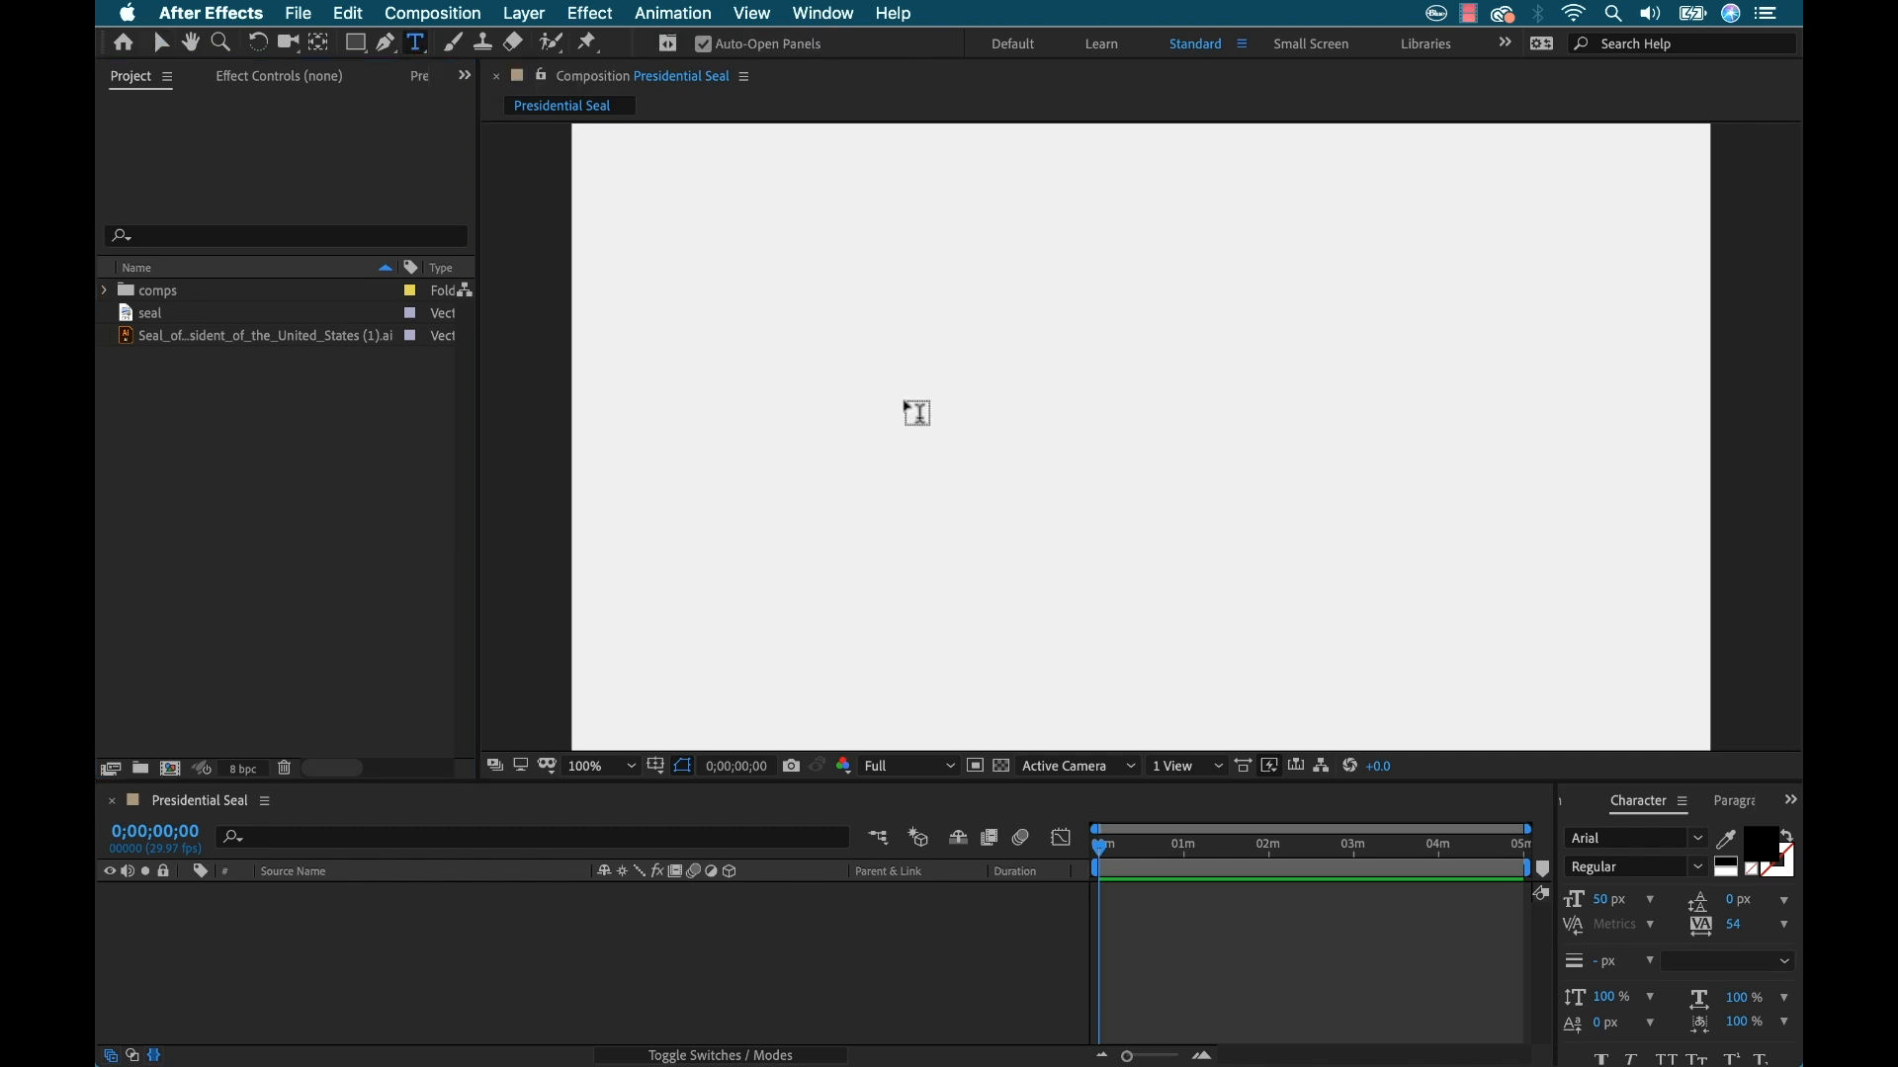
click(904, 393)
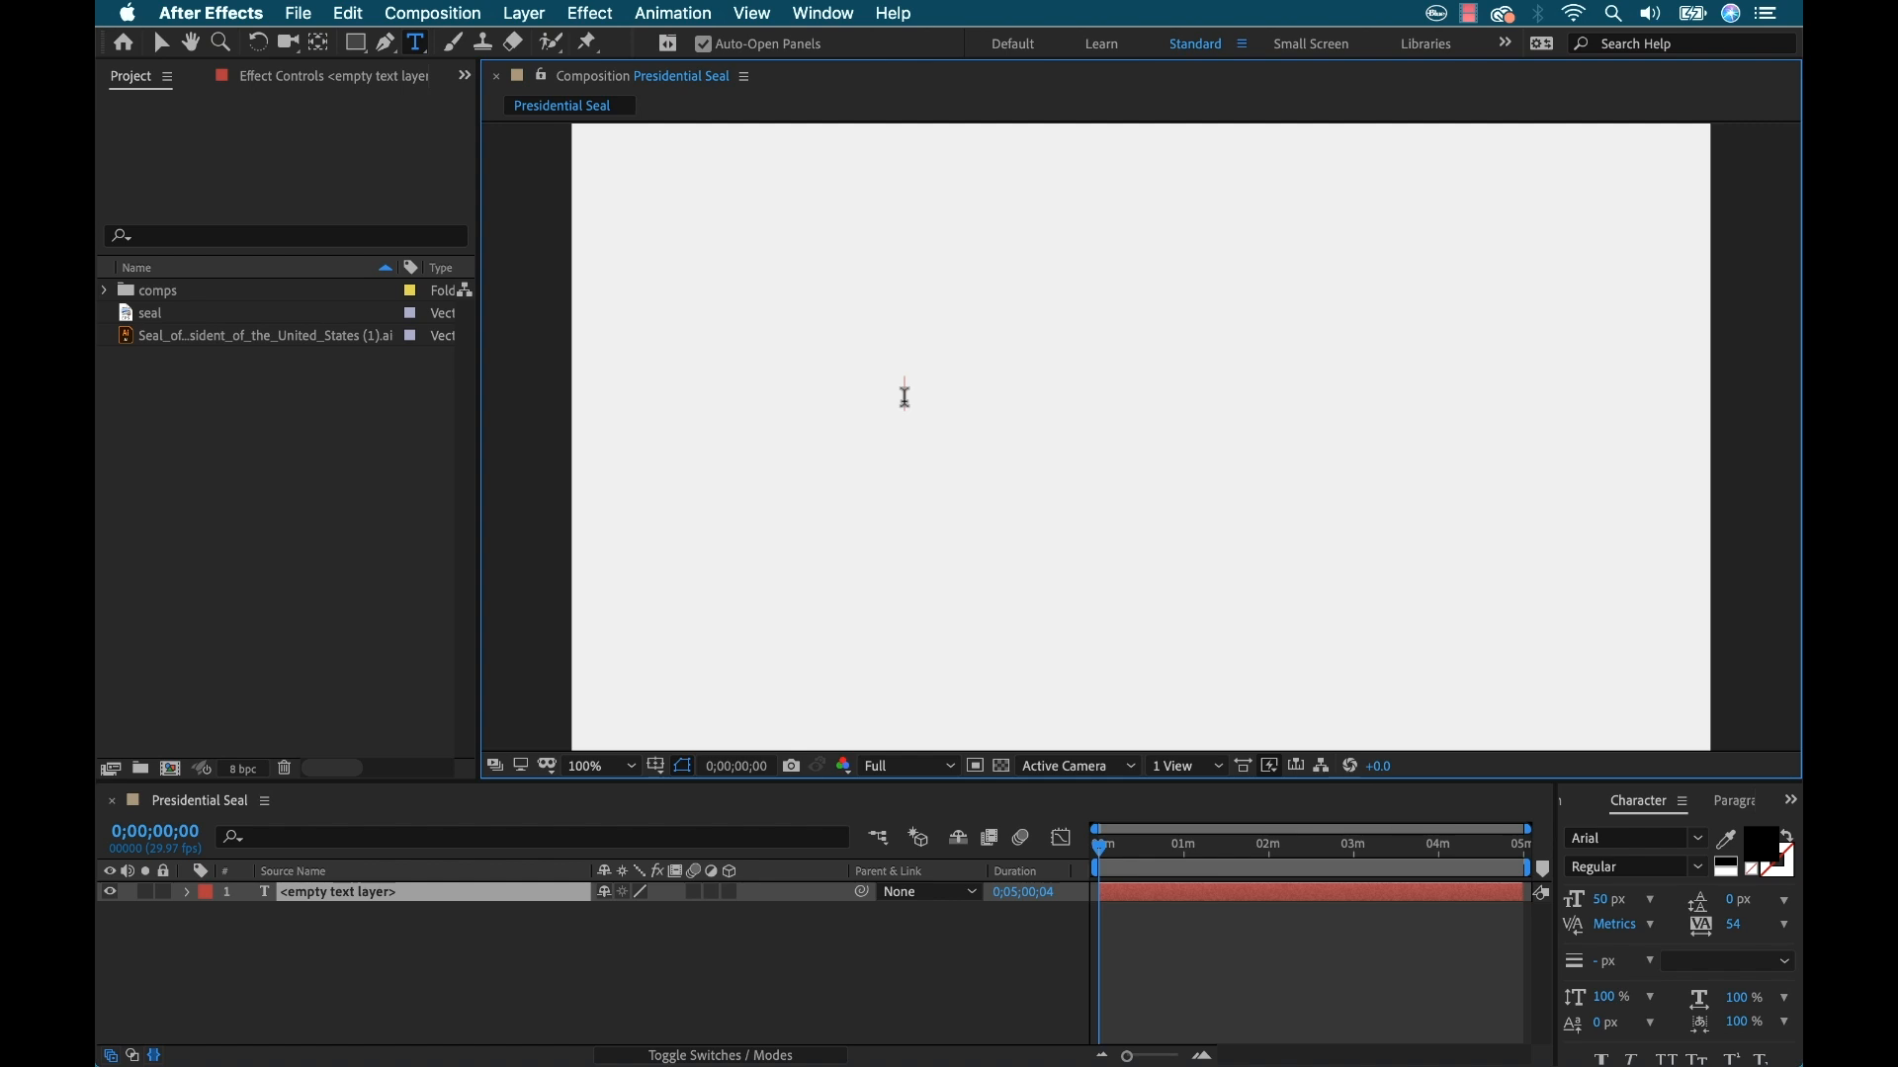
text(SEAL O)
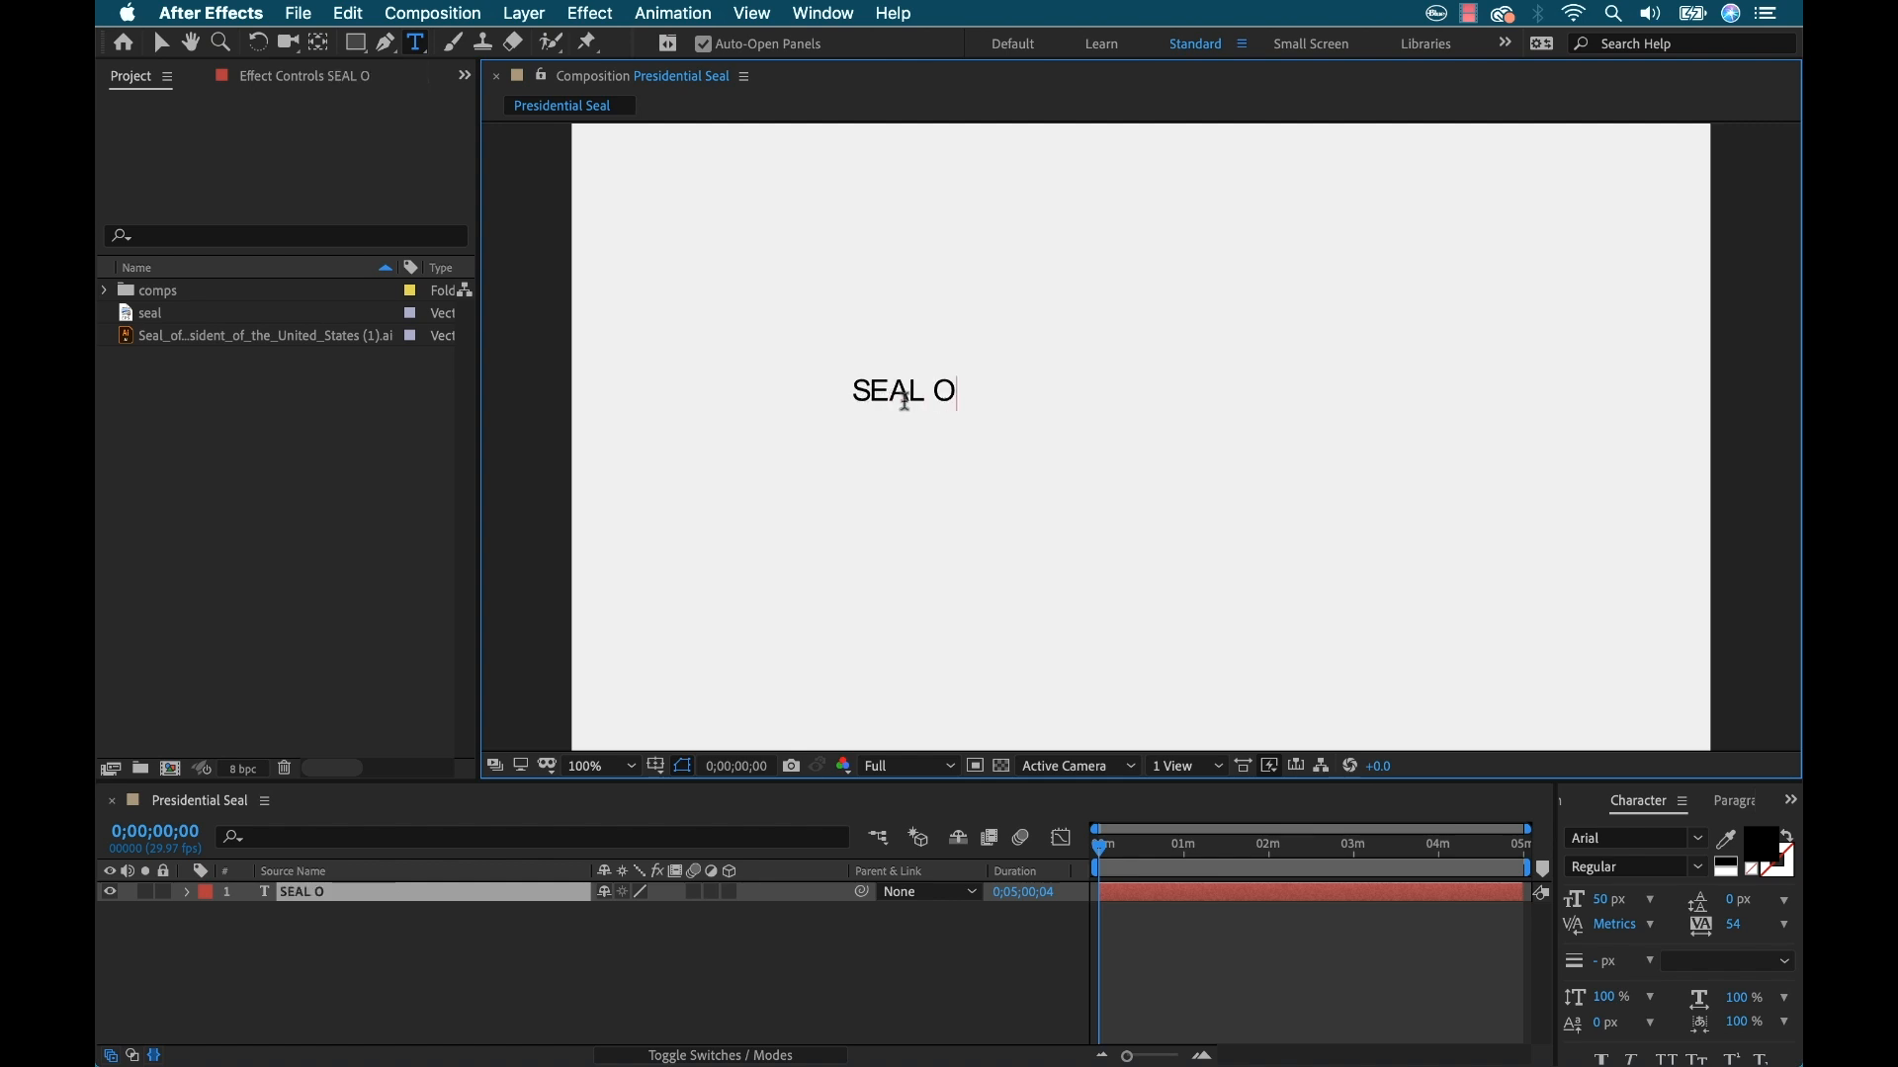
text(F THE PRED)
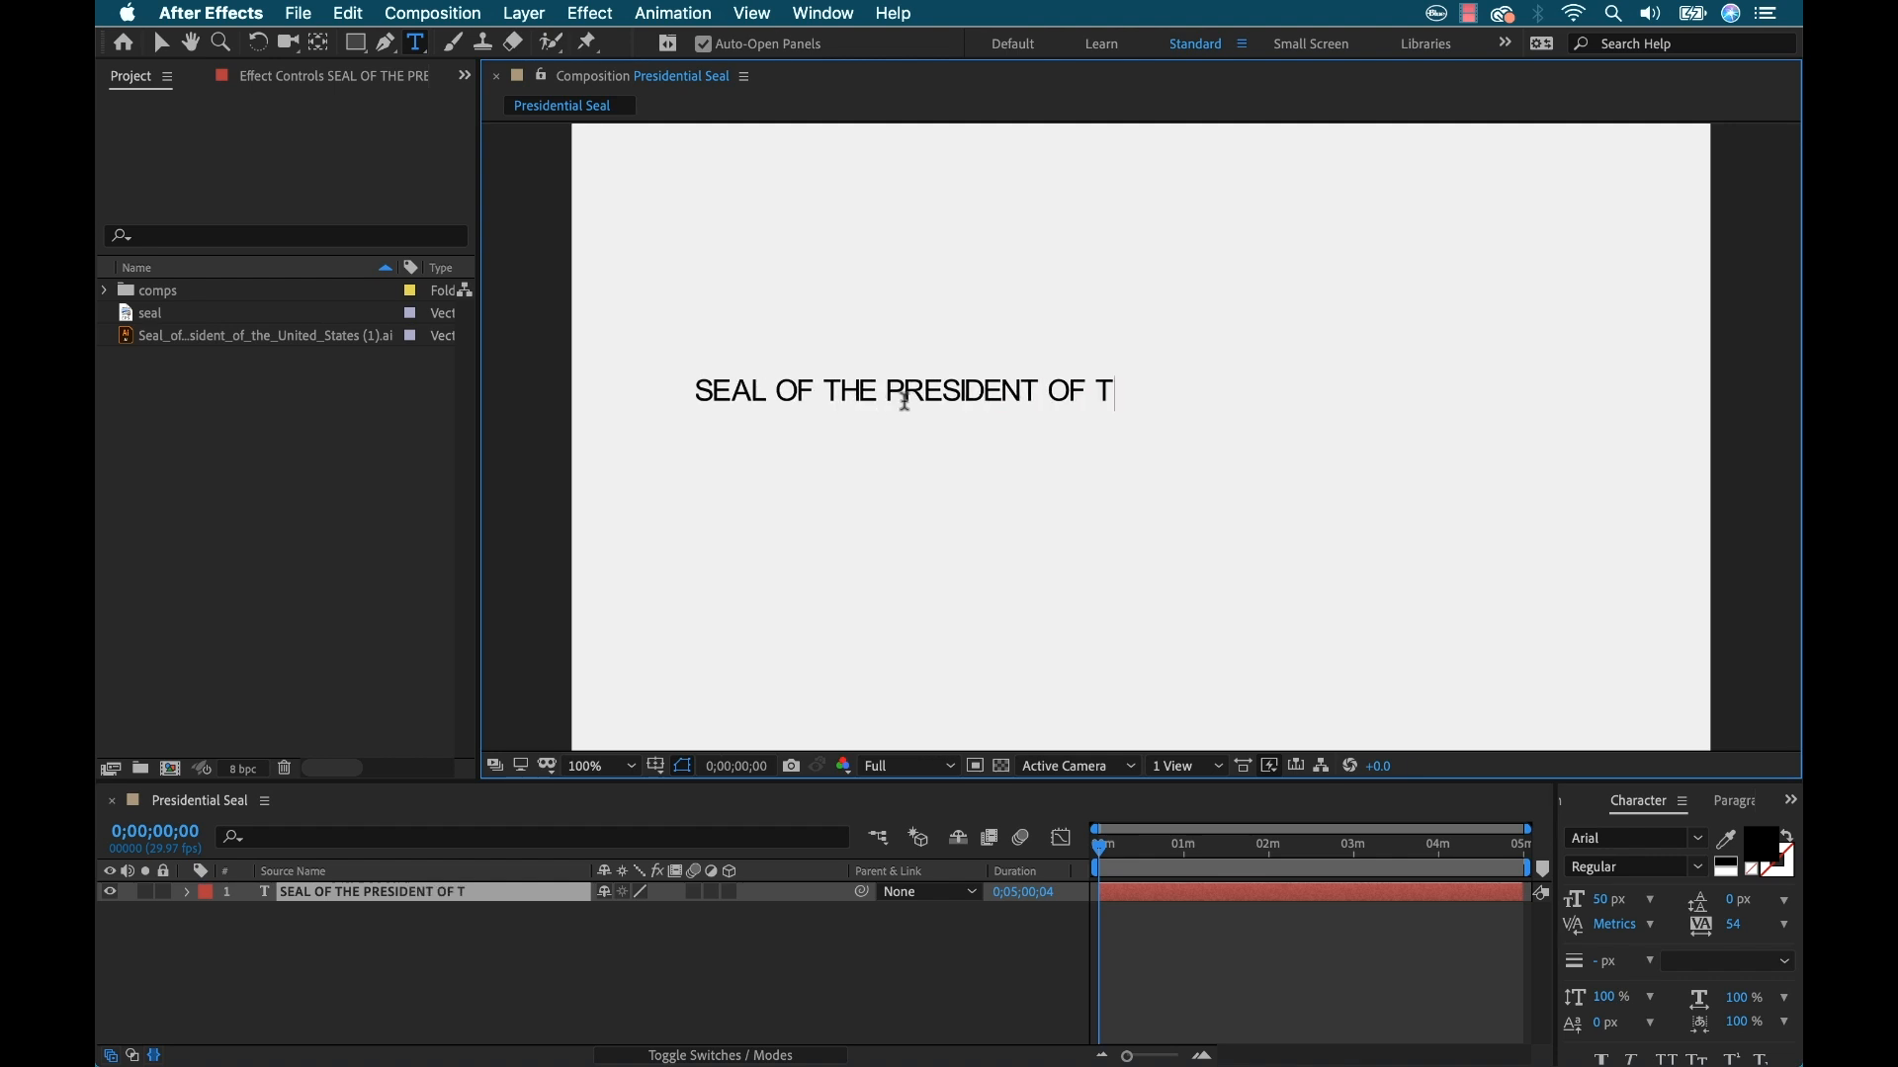
text(HE UNITED STATES)
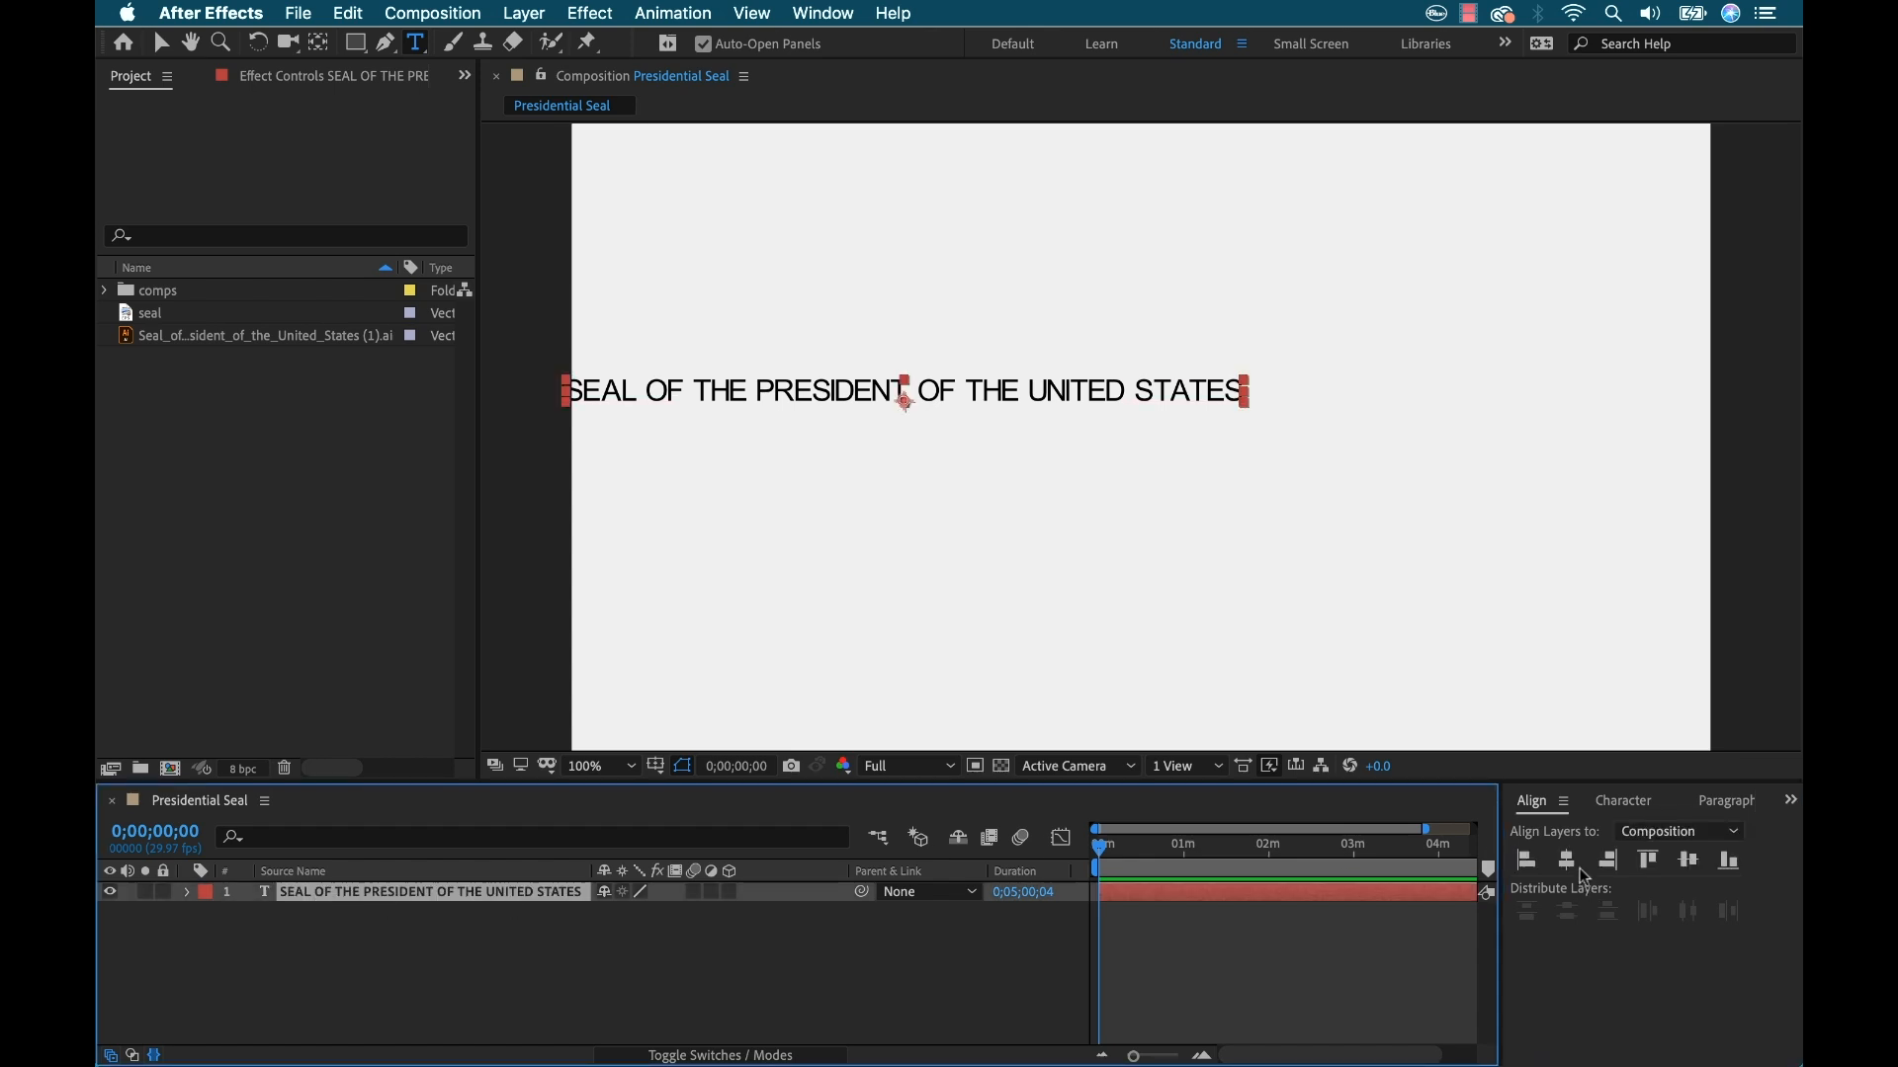
Centre the title in the composition and set it in Times New Roman Regular
click(1622, 800)
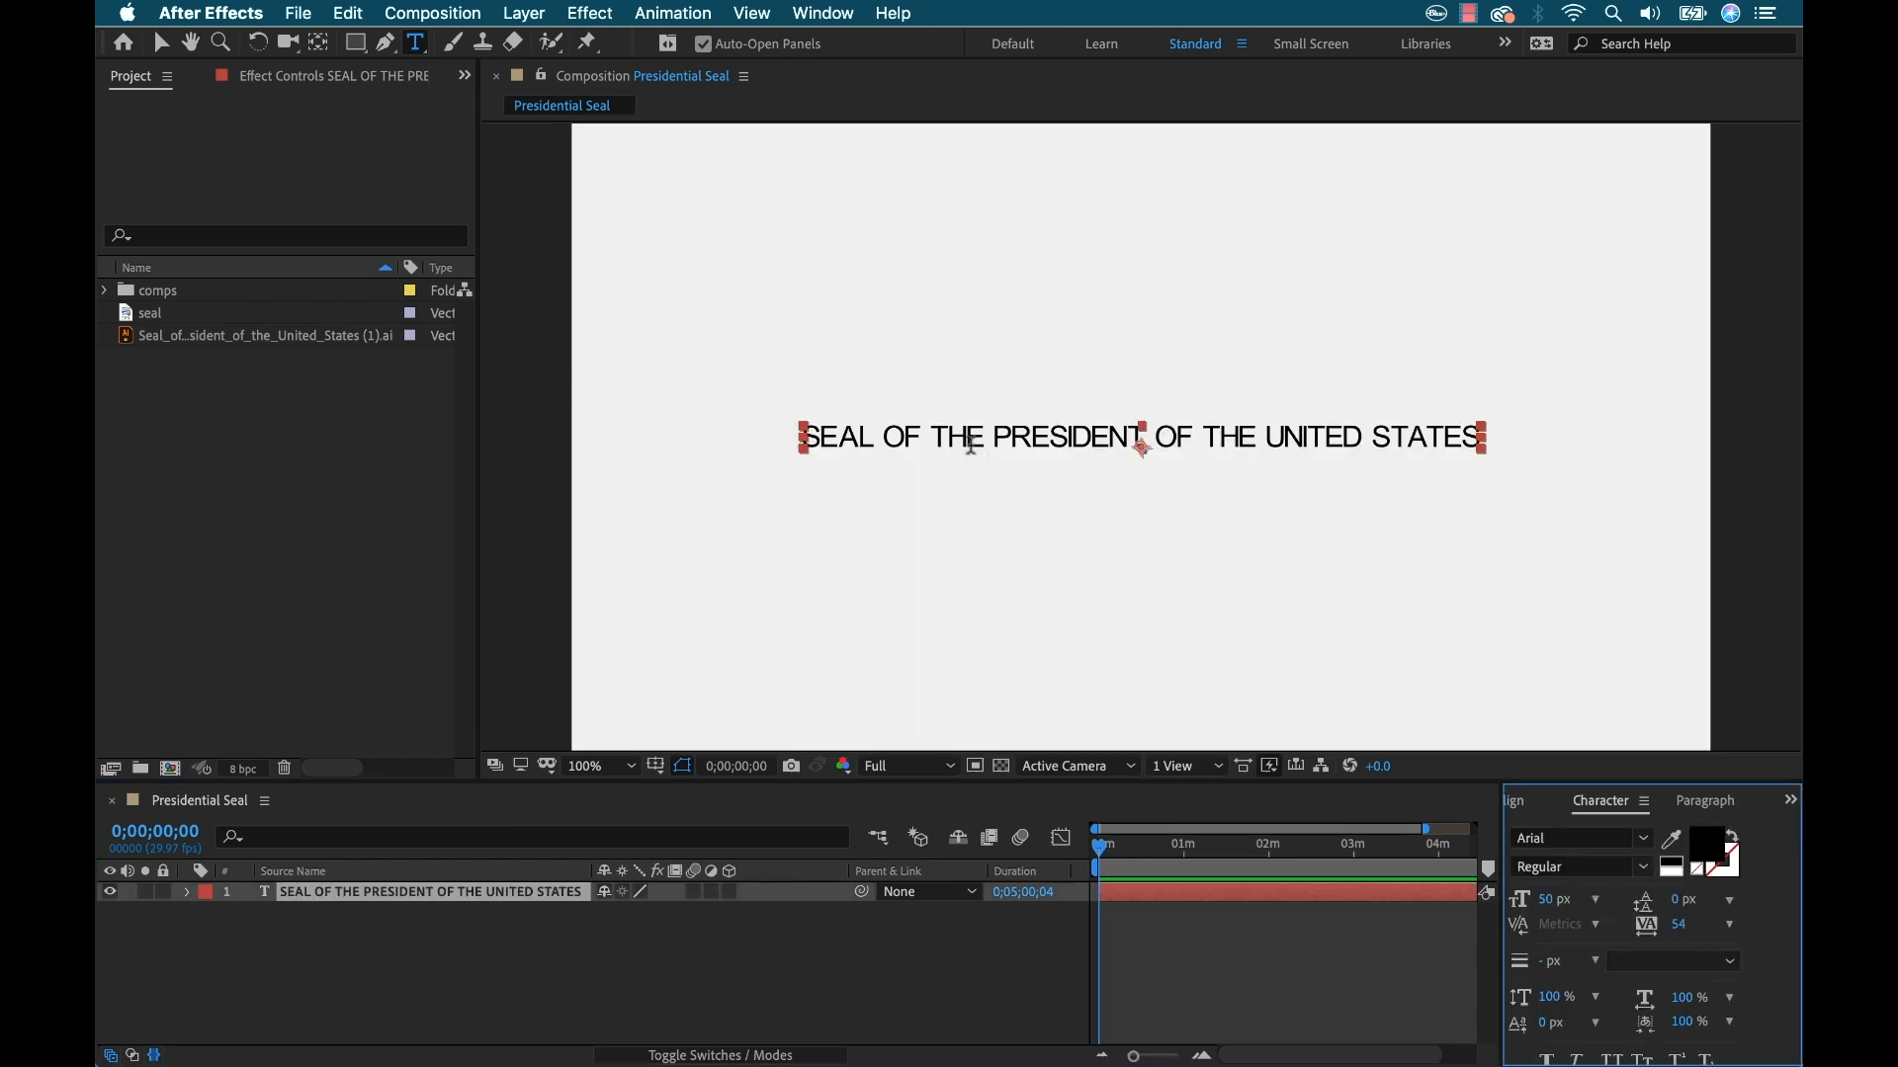
click(1569, 838)
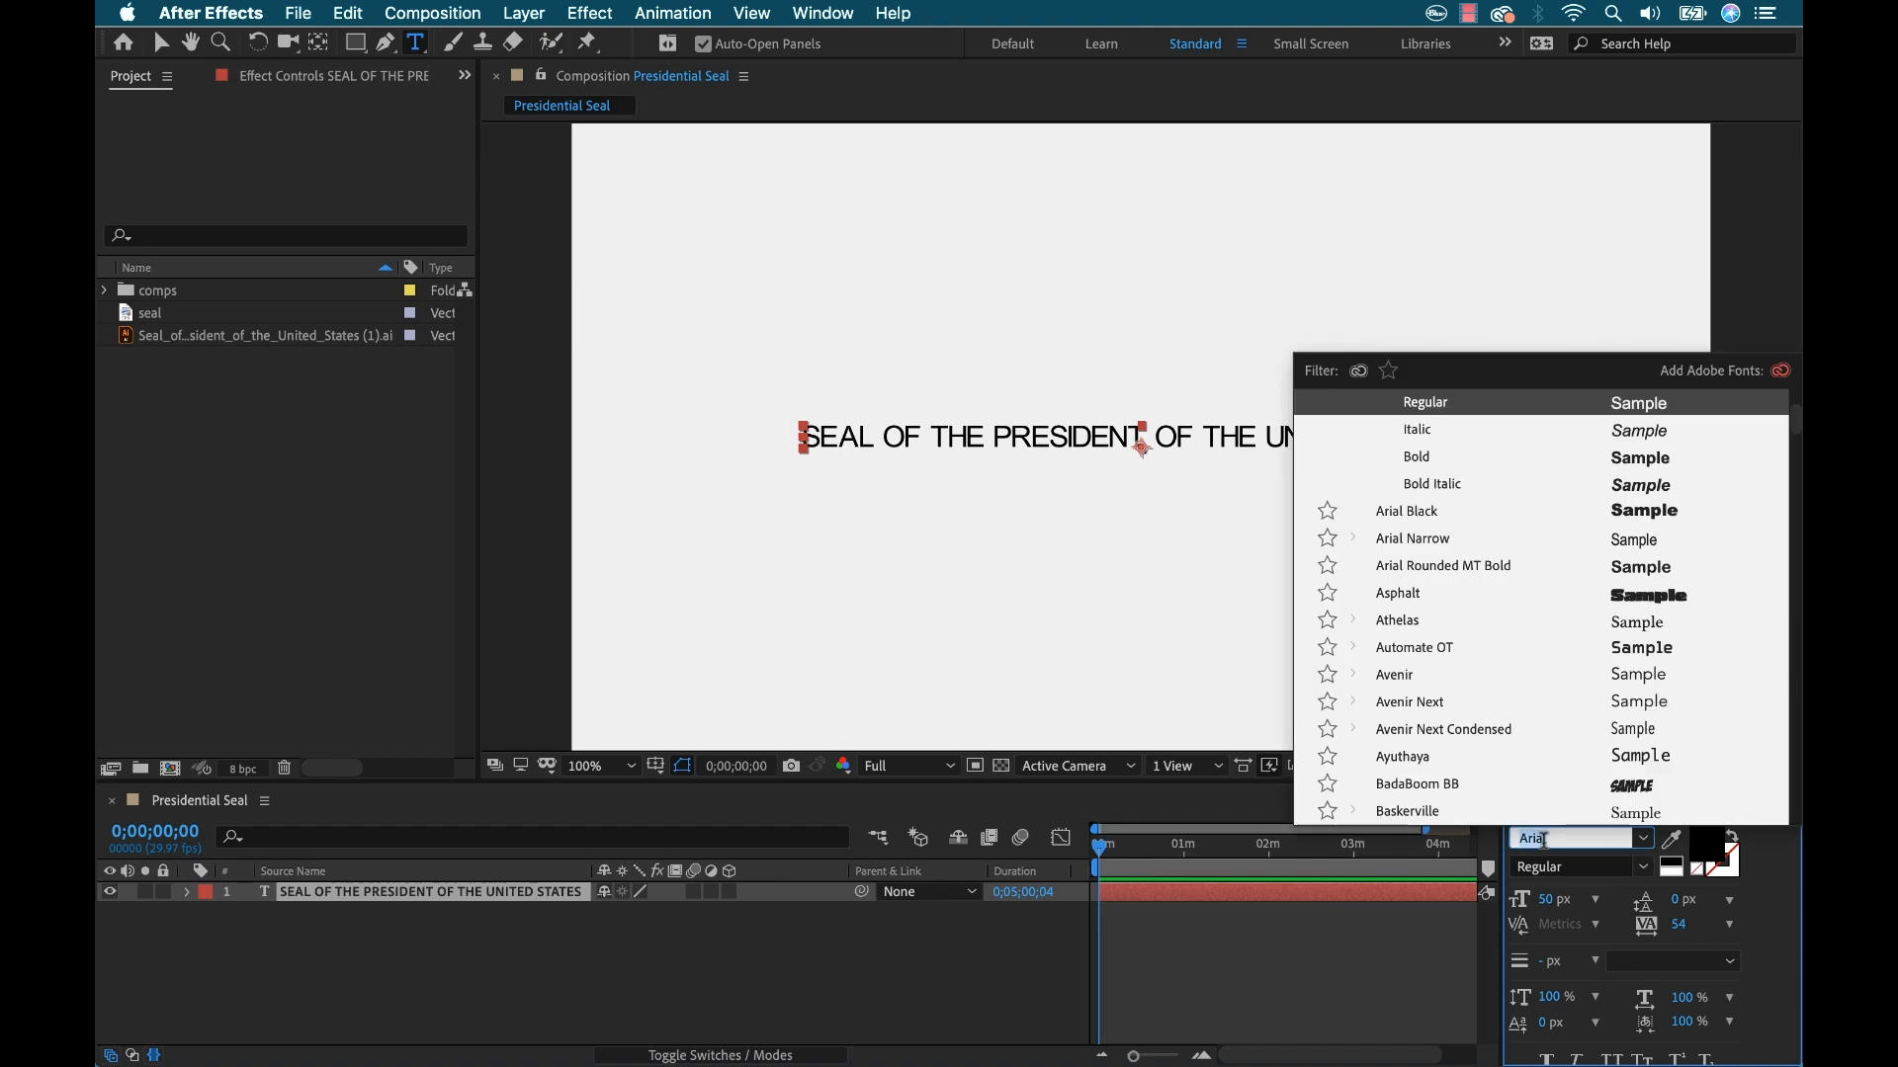
text(times)
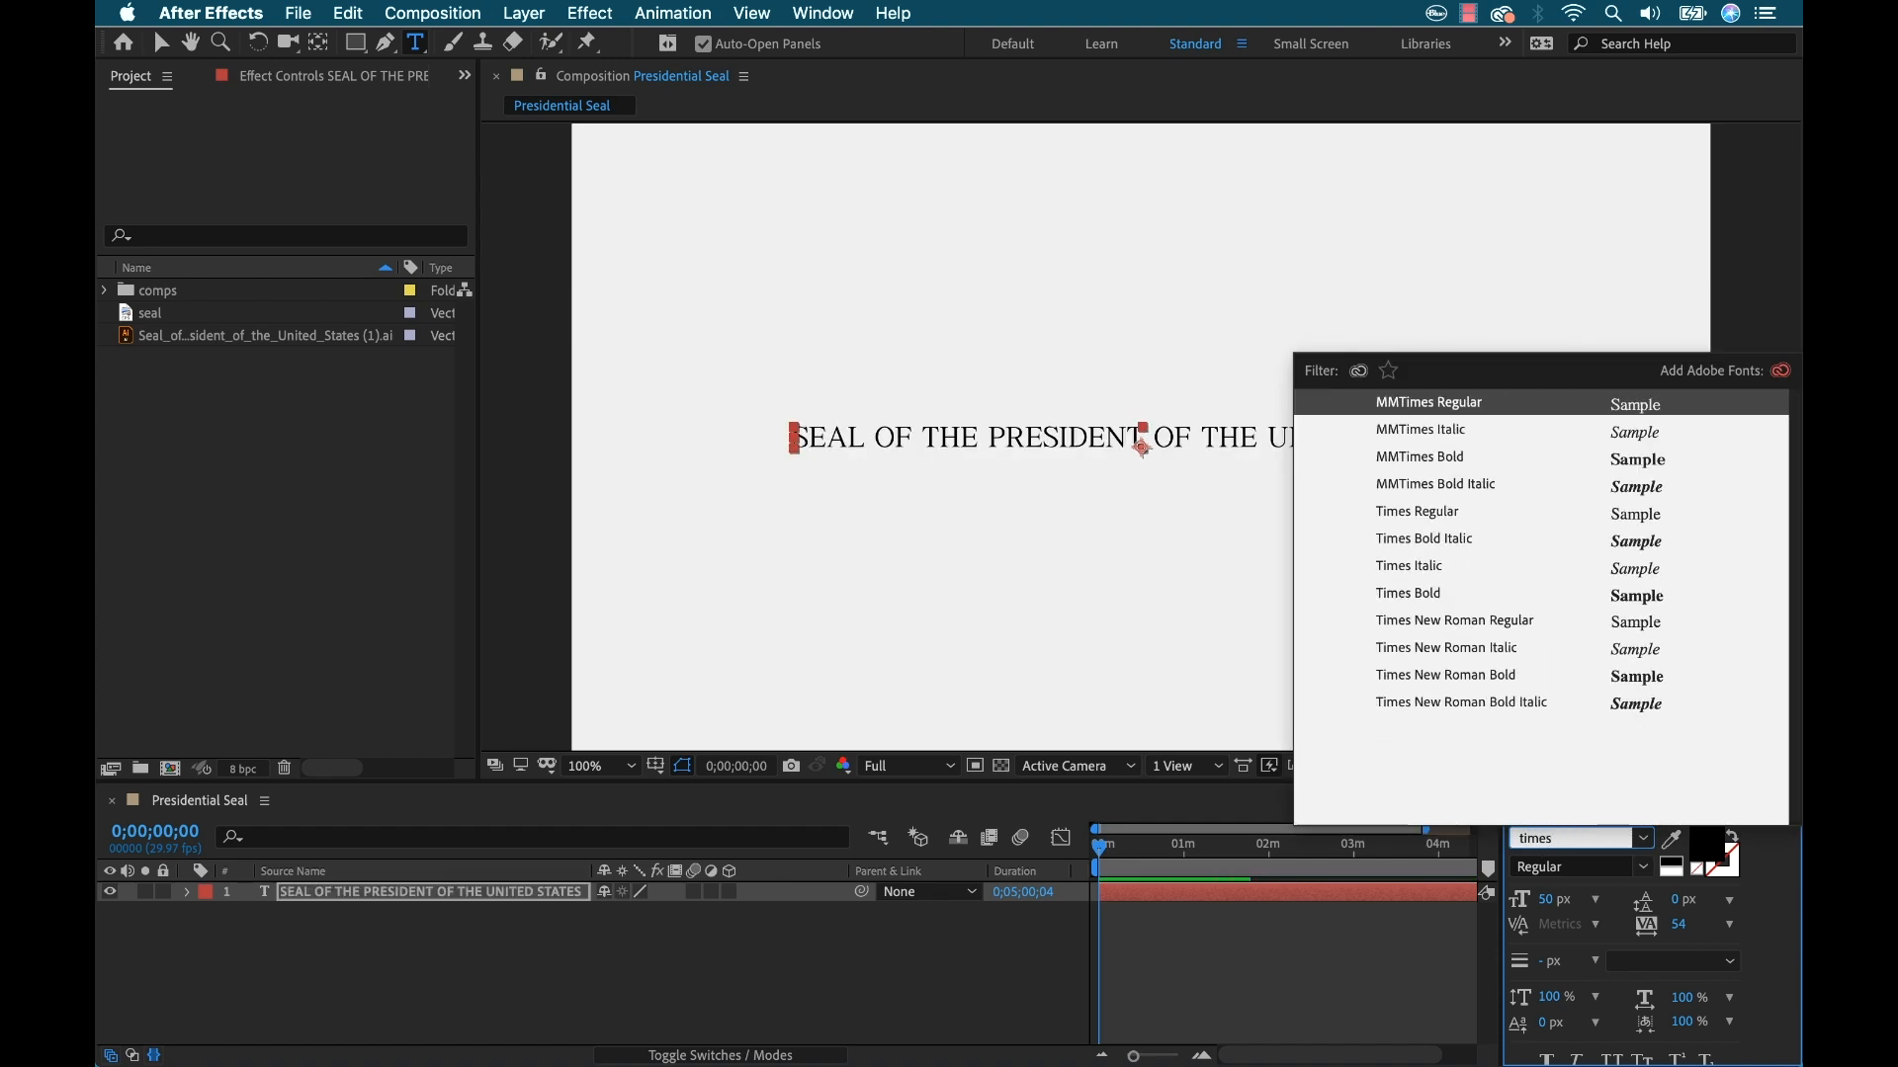
mouse_move(1492, 630)
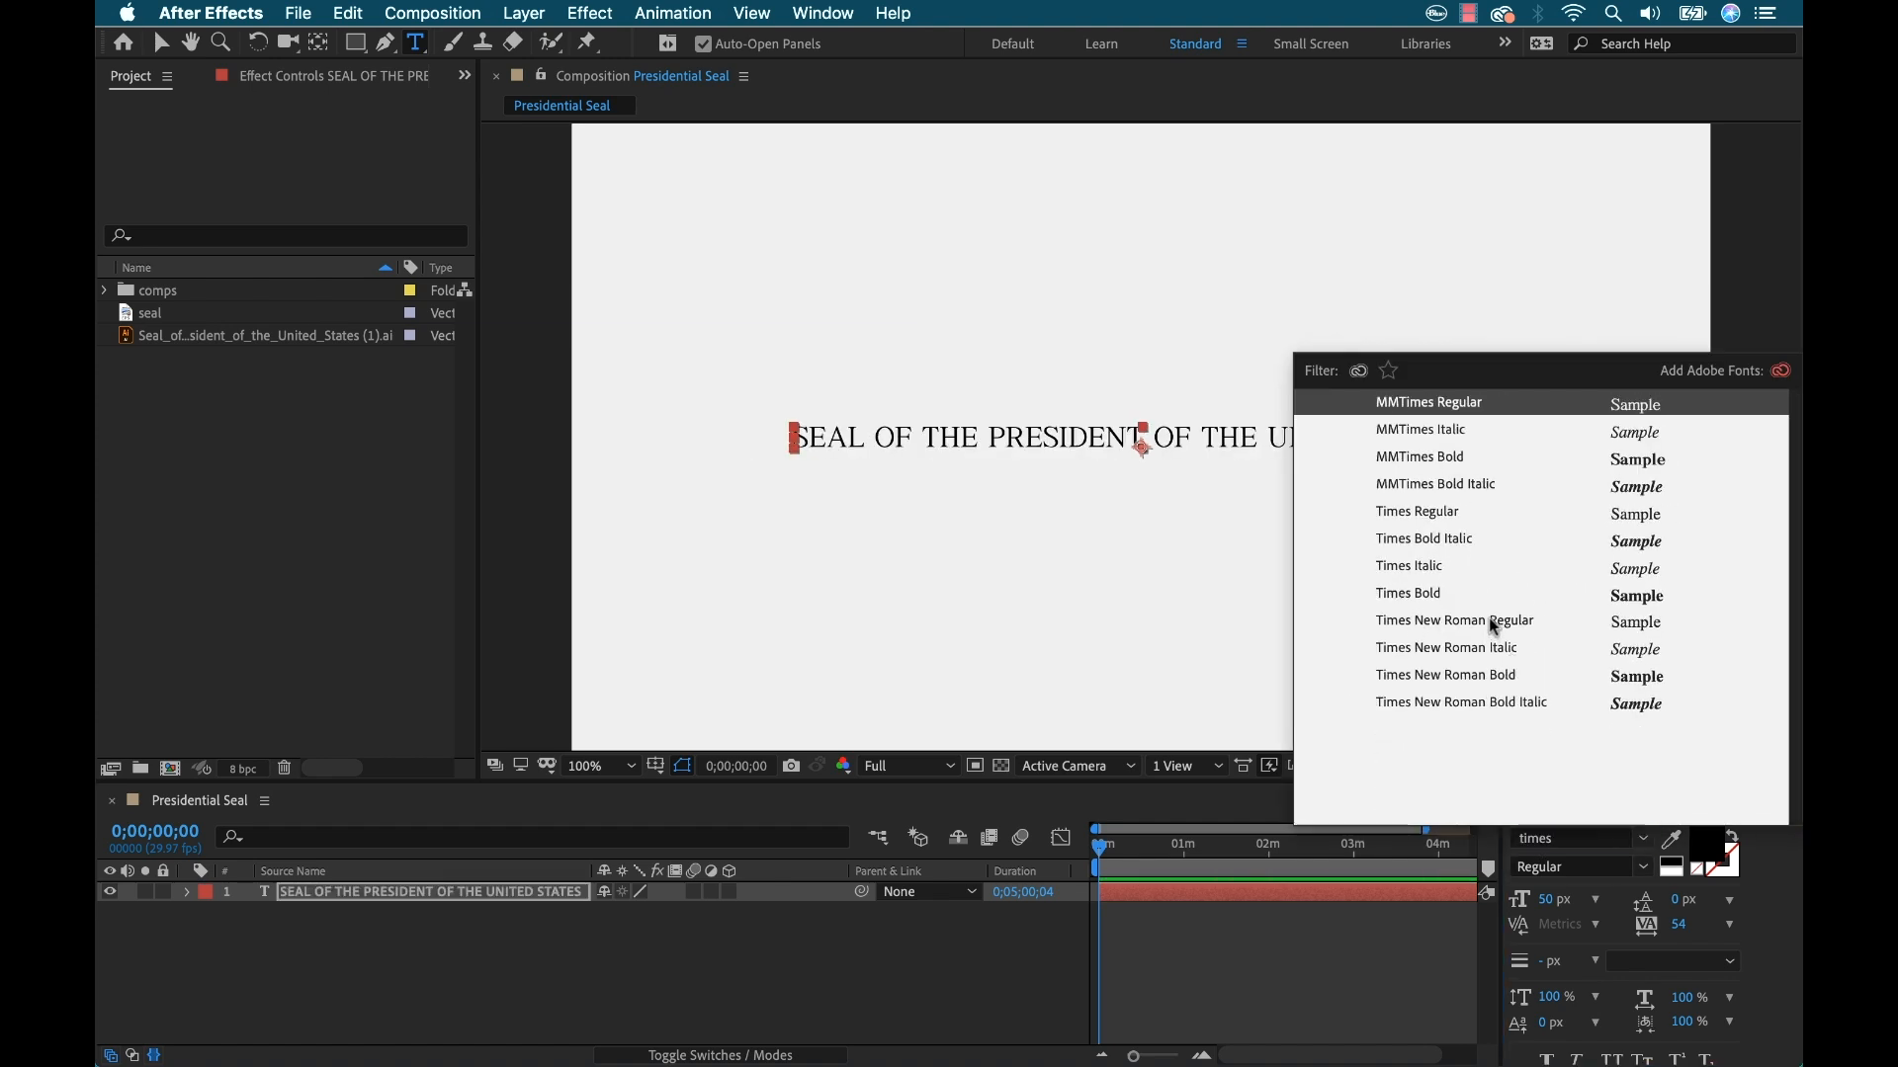
click(1454, 620)
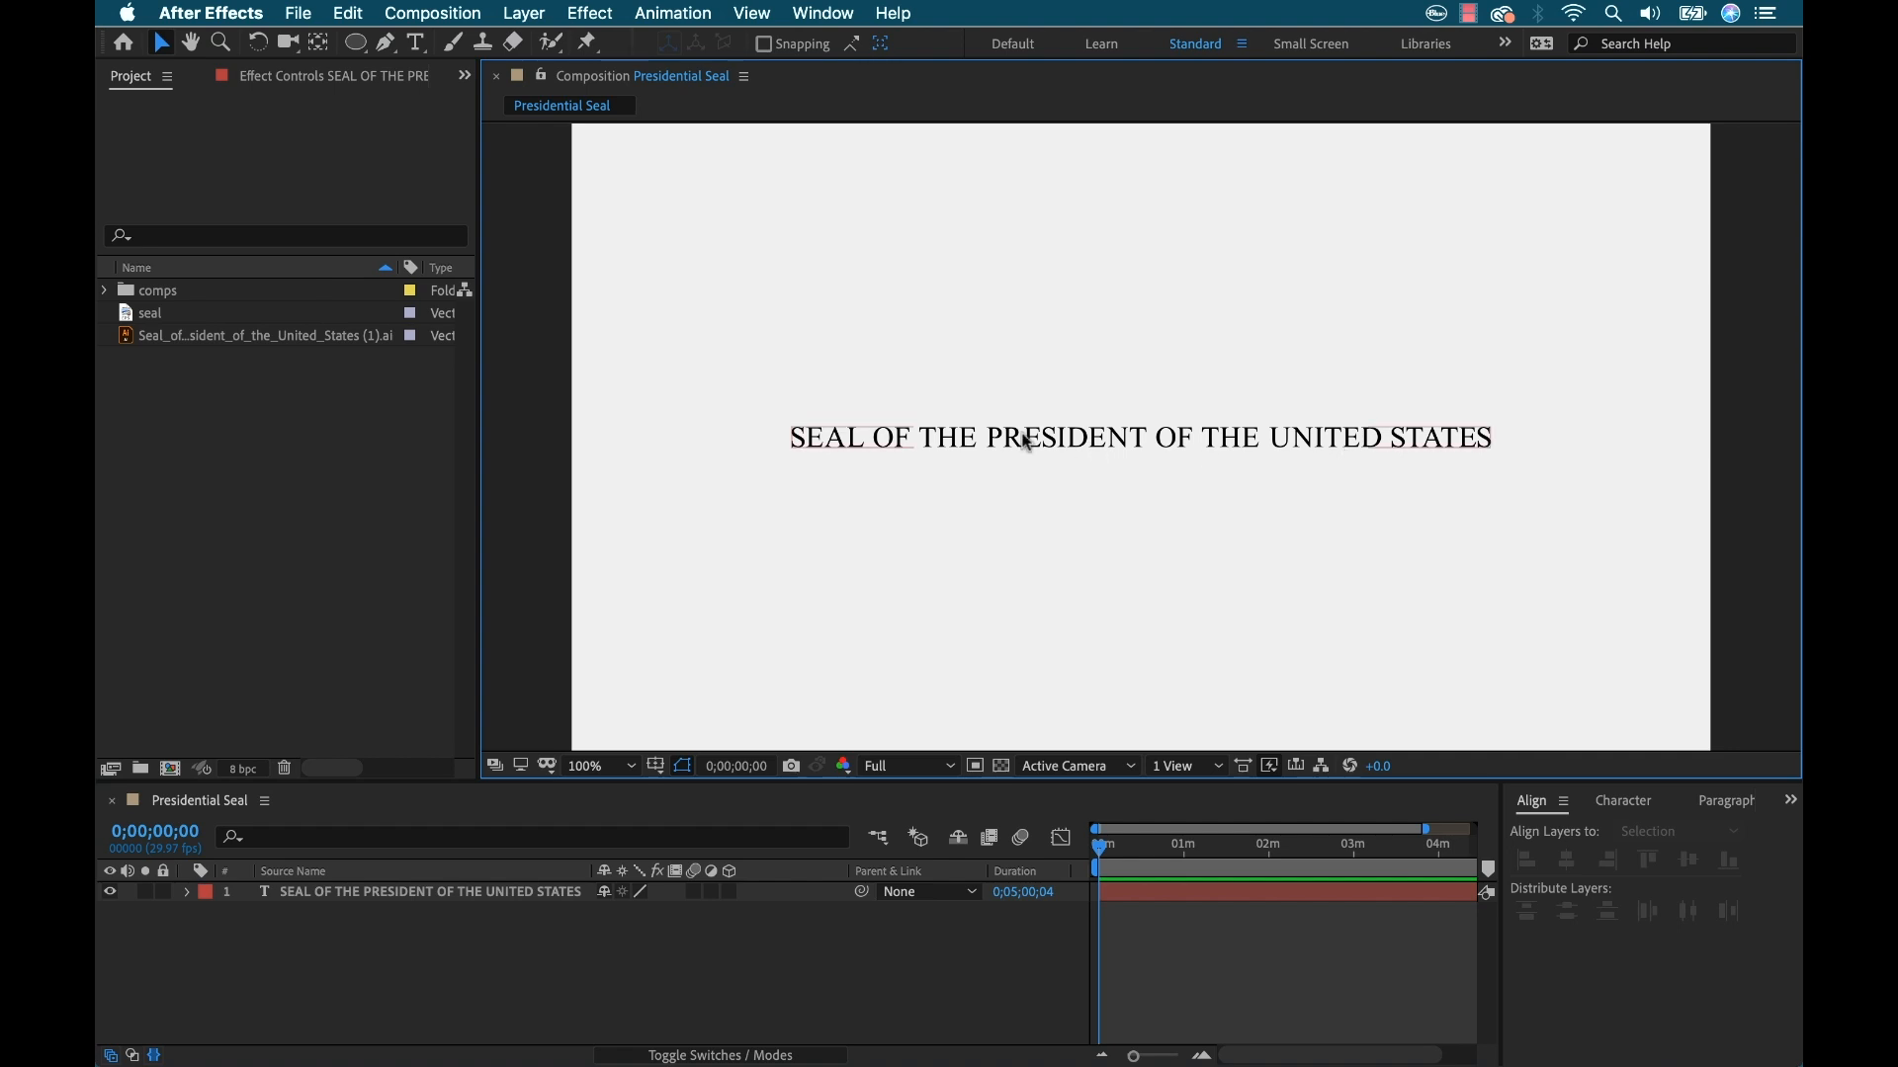
mouse_move(1084, 446)
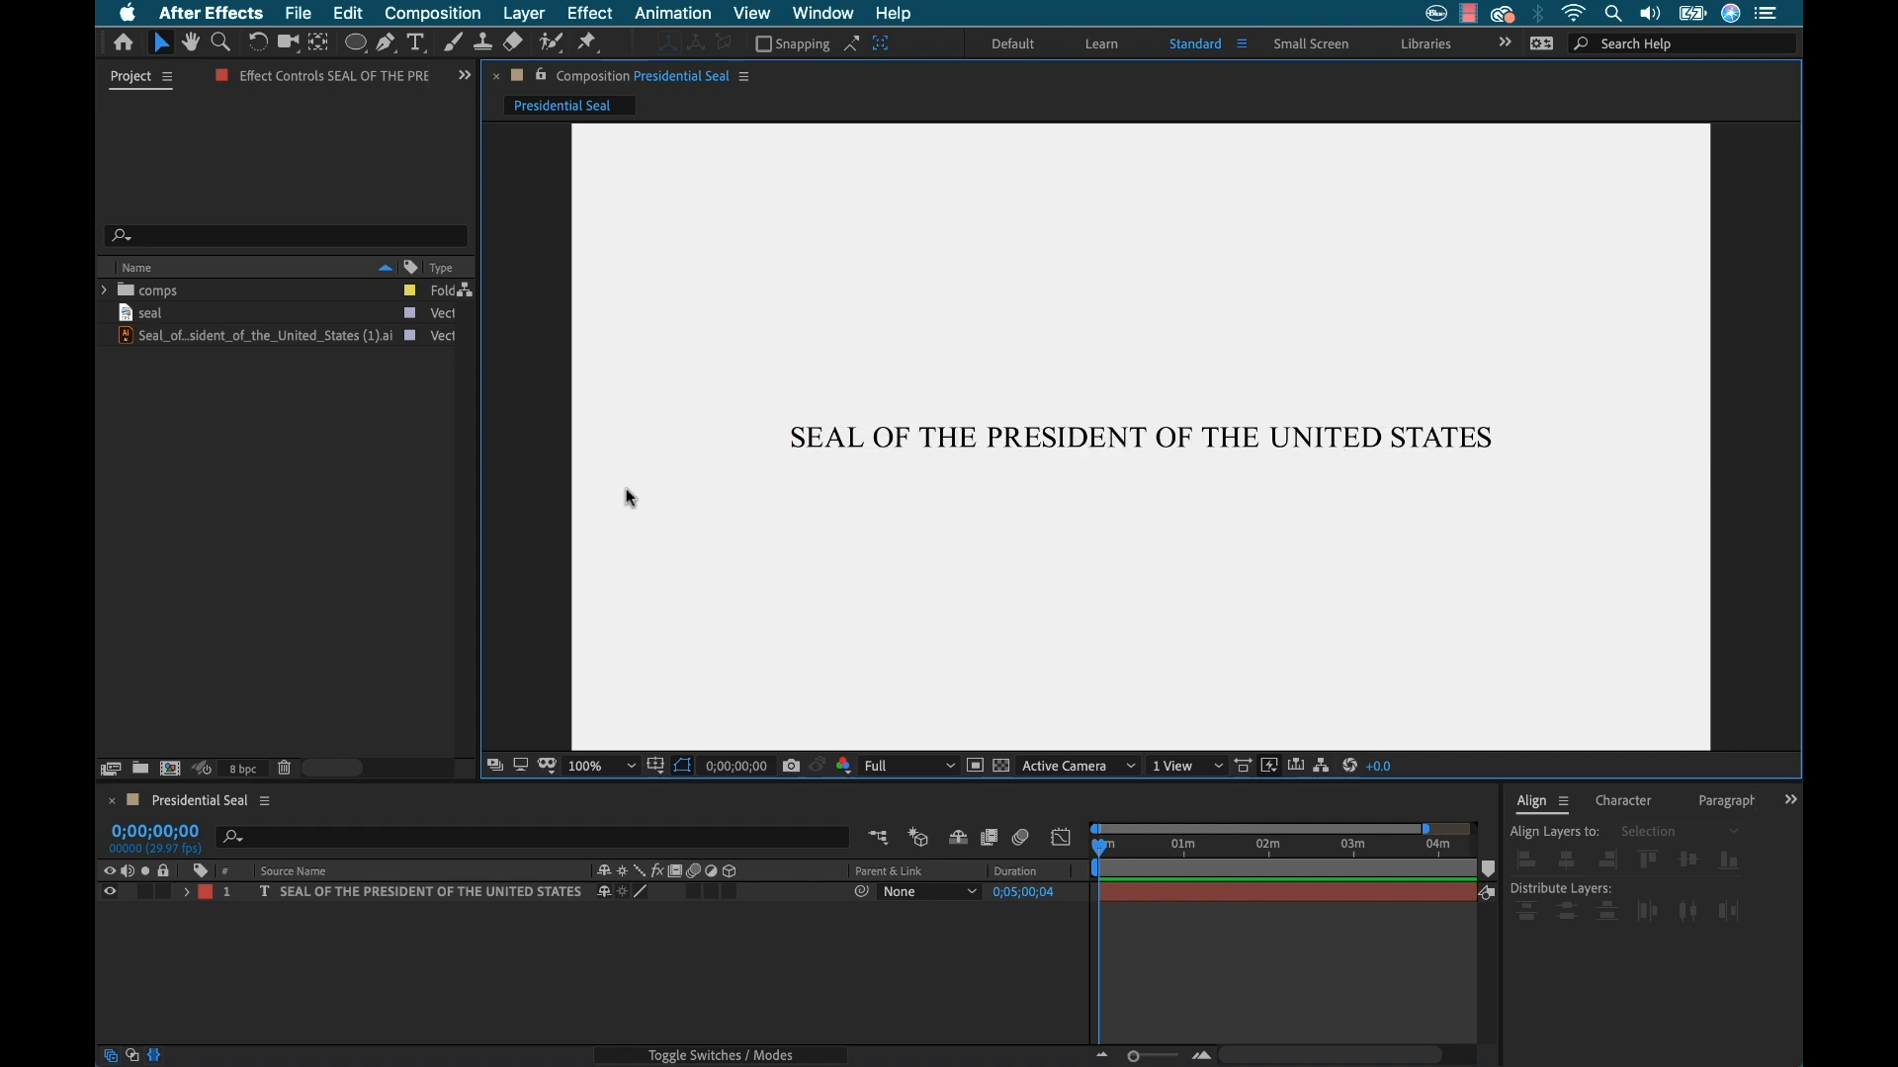
mouse_move(1105, 486)
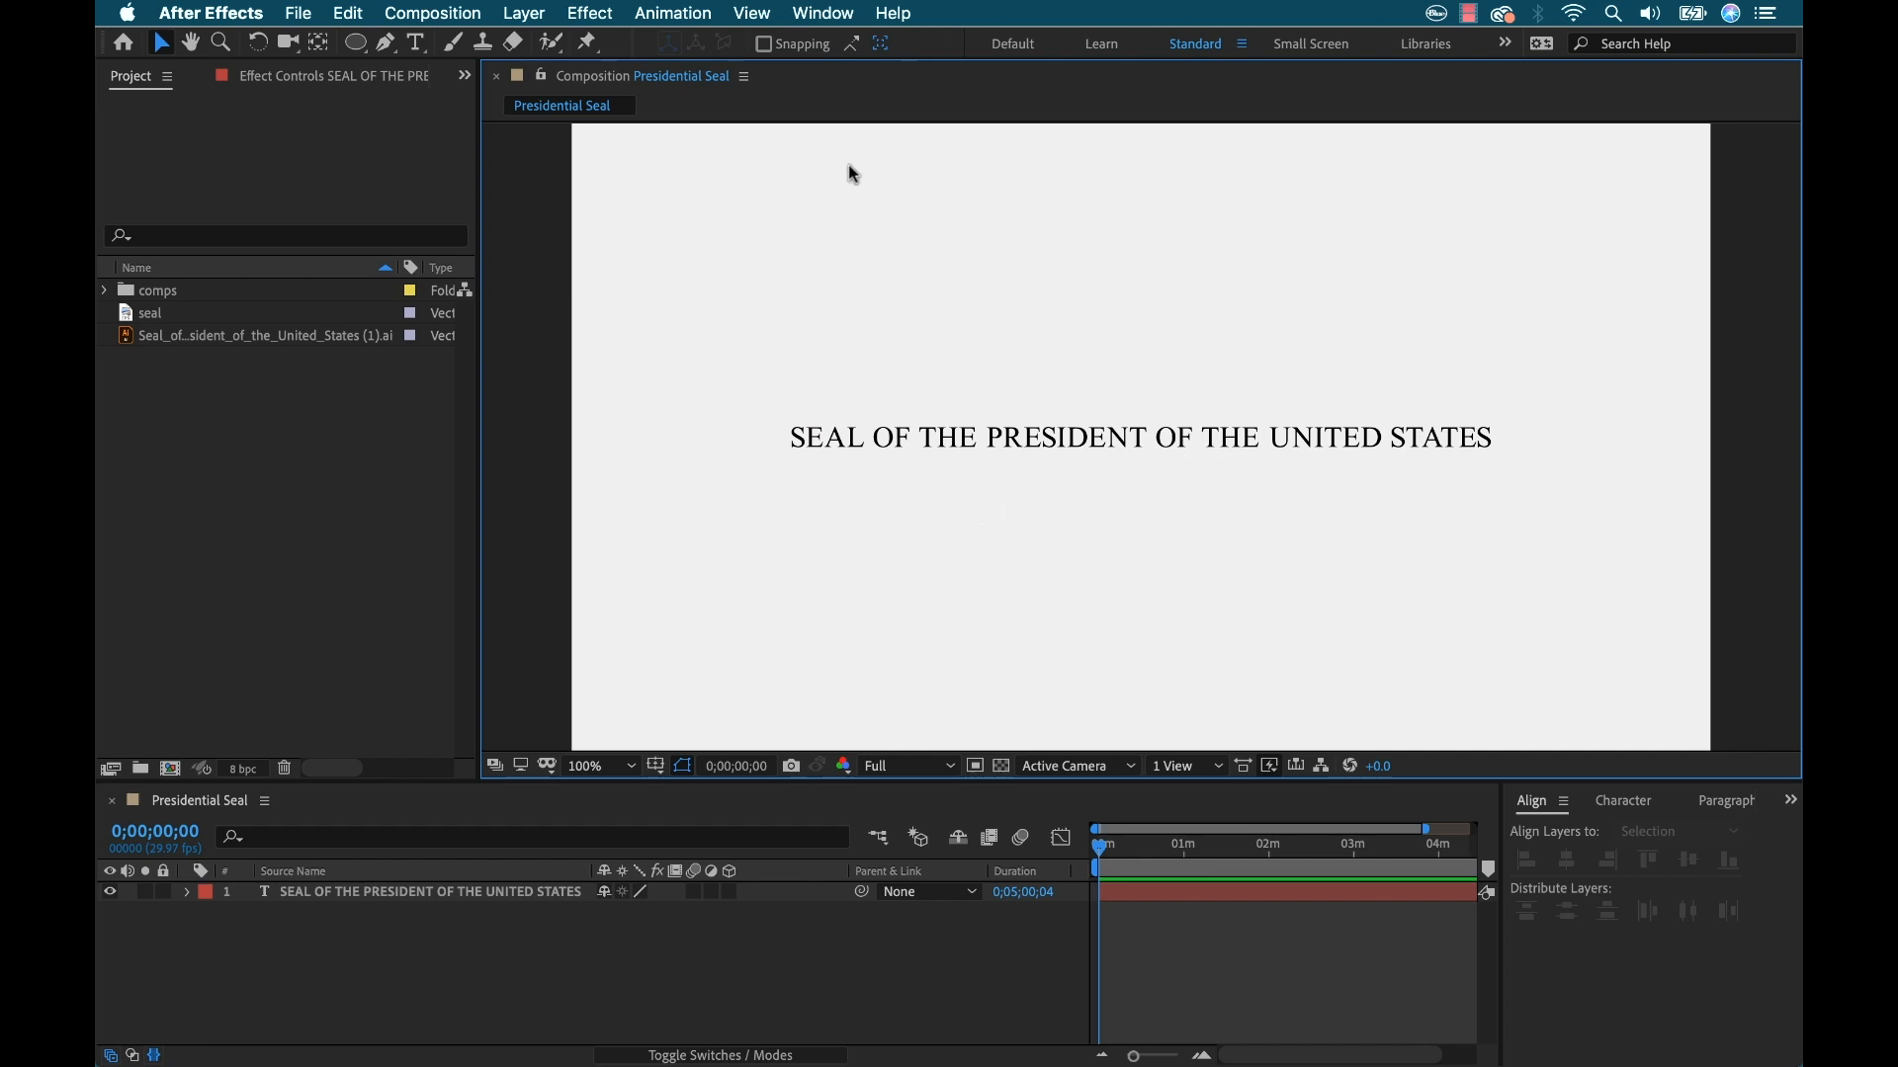
Show rulers and position a horizontal guide at exactly 540 px
click(751, 12)
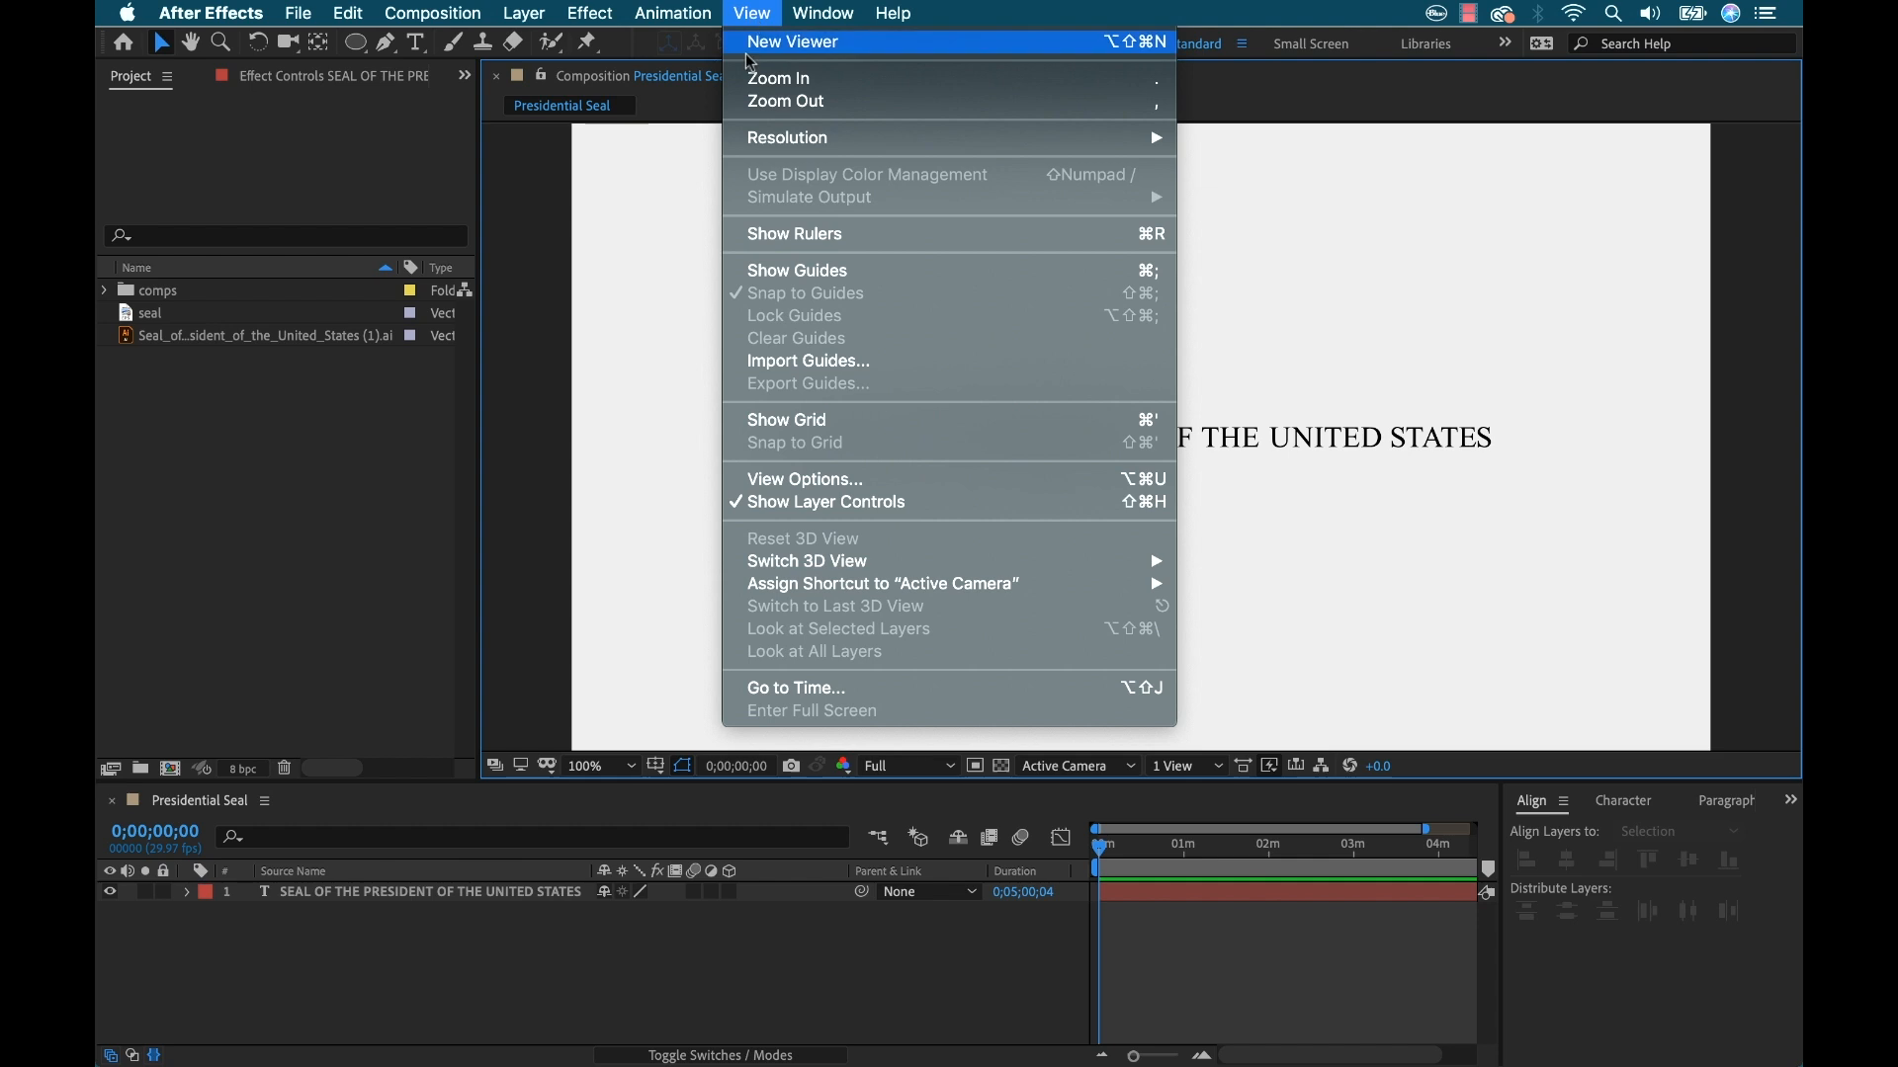
click(794, 235)
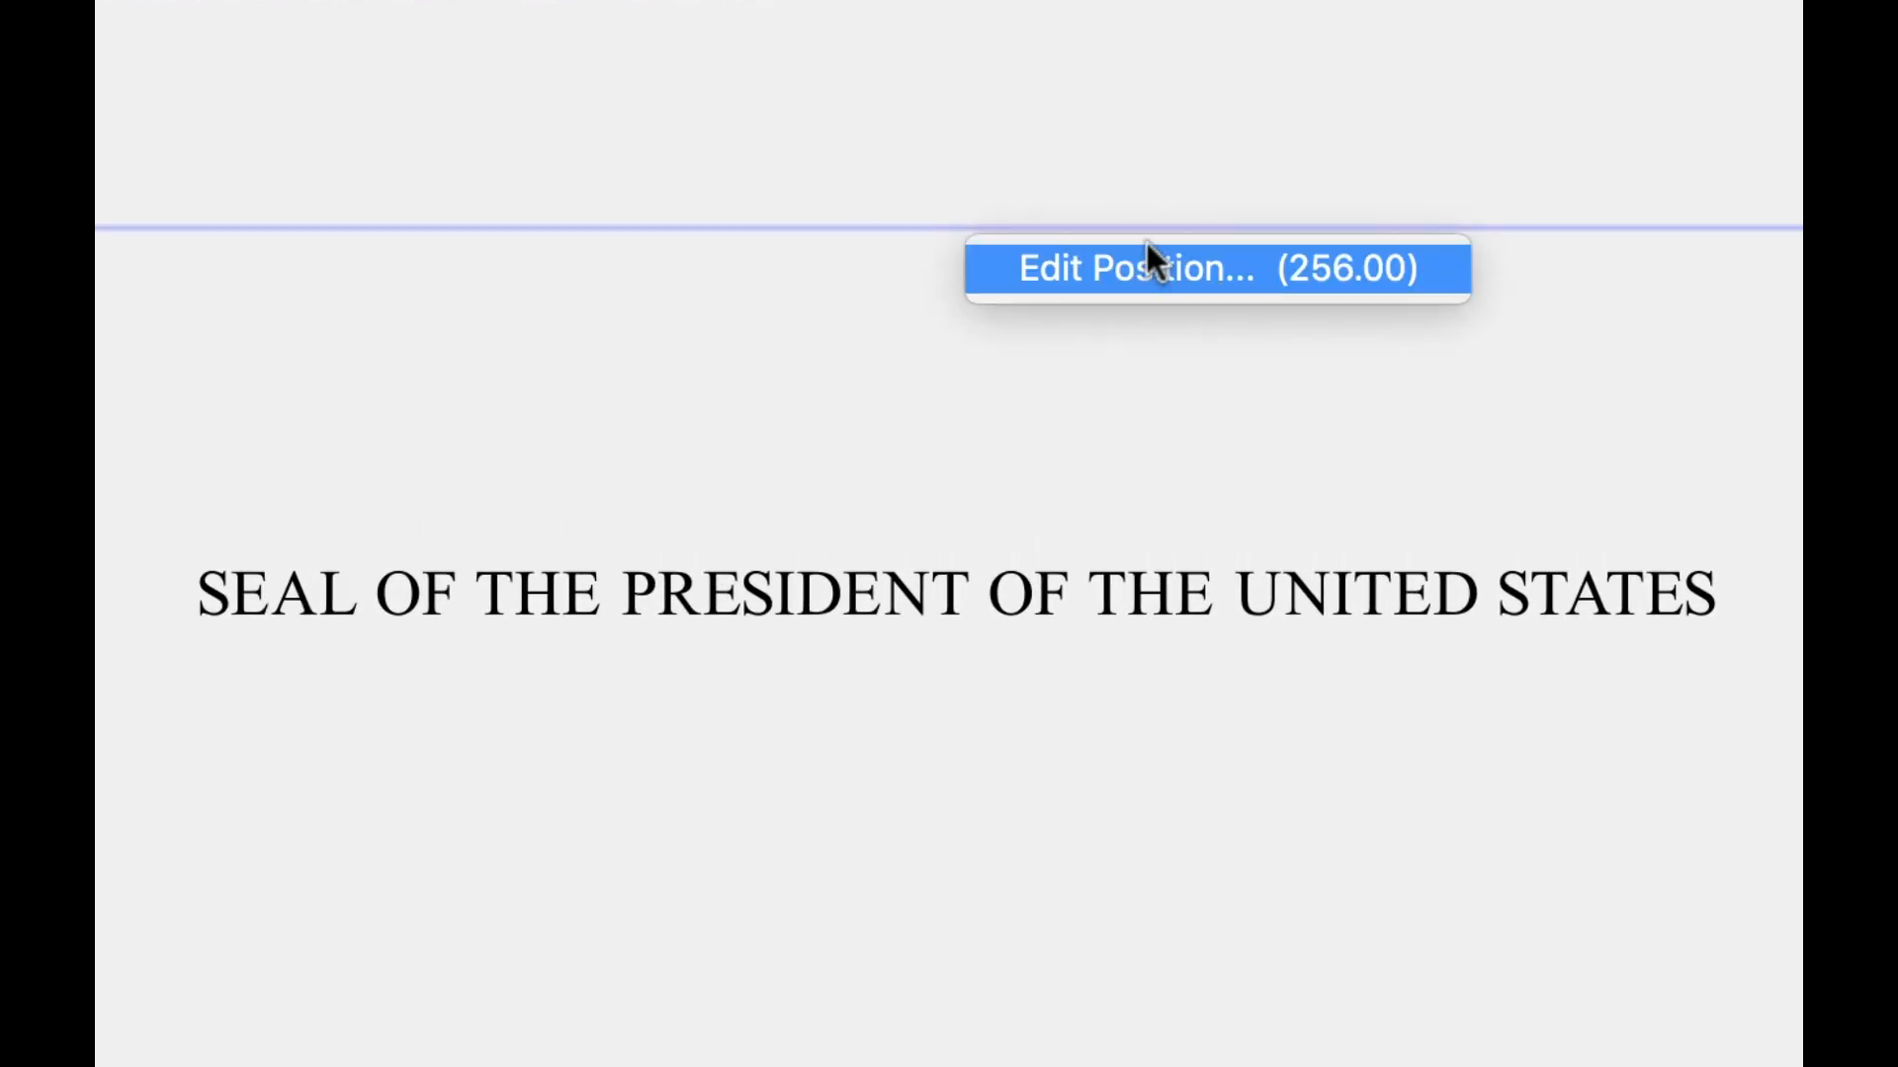
mouse_move(1154, 301)
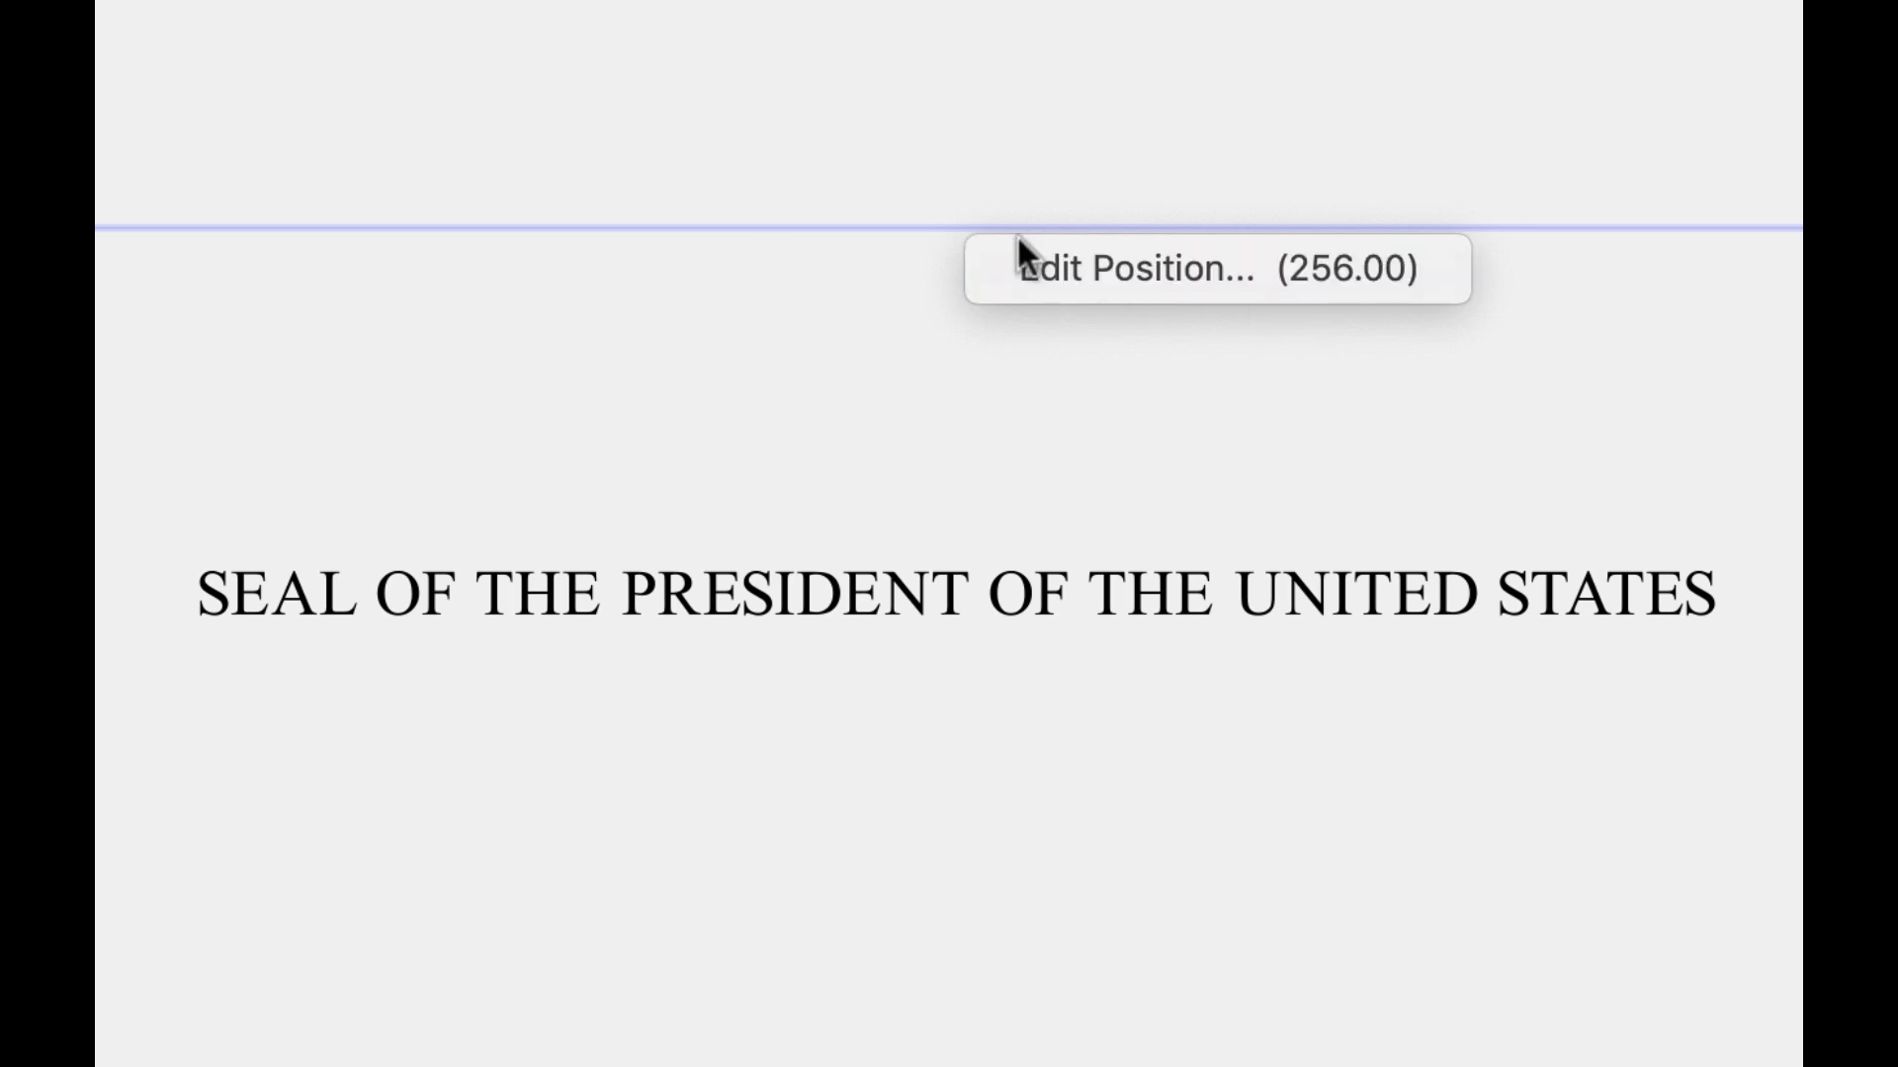
mouse_move(1181, 286)
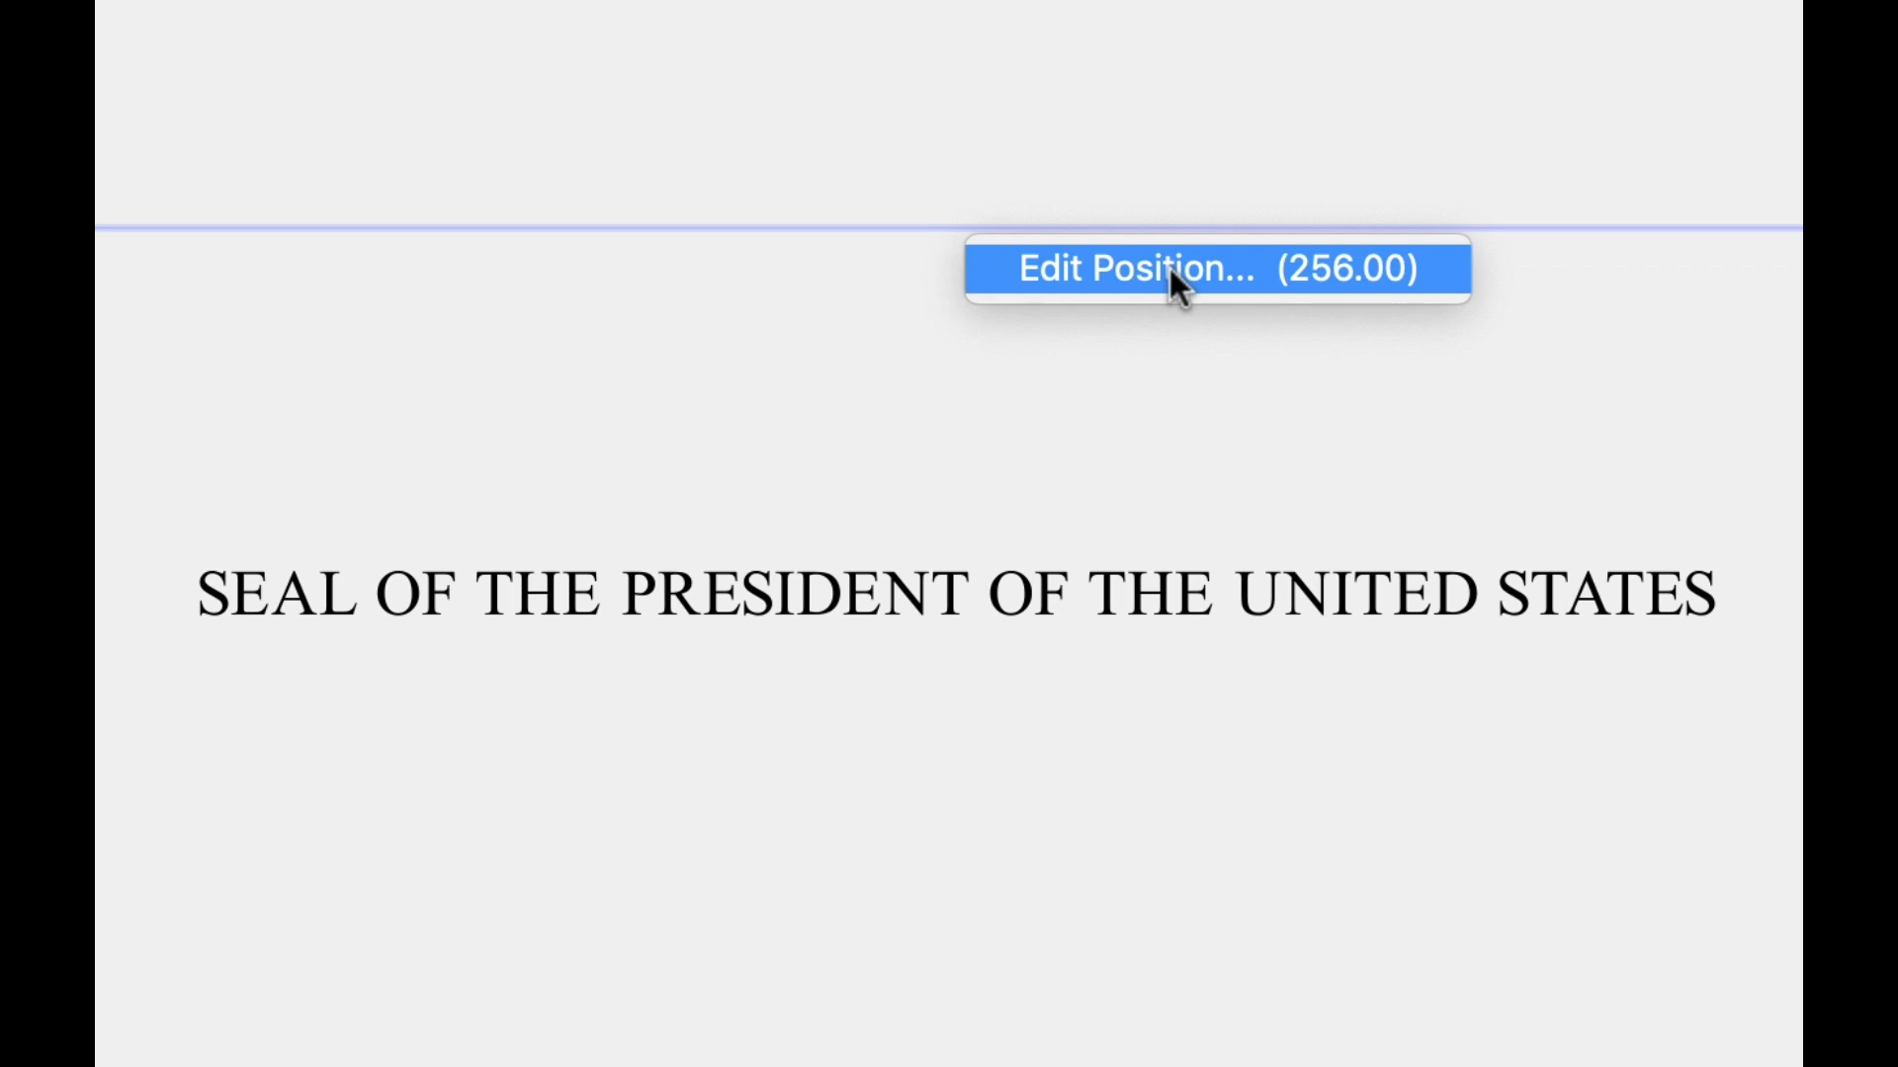
click(1182, 272)
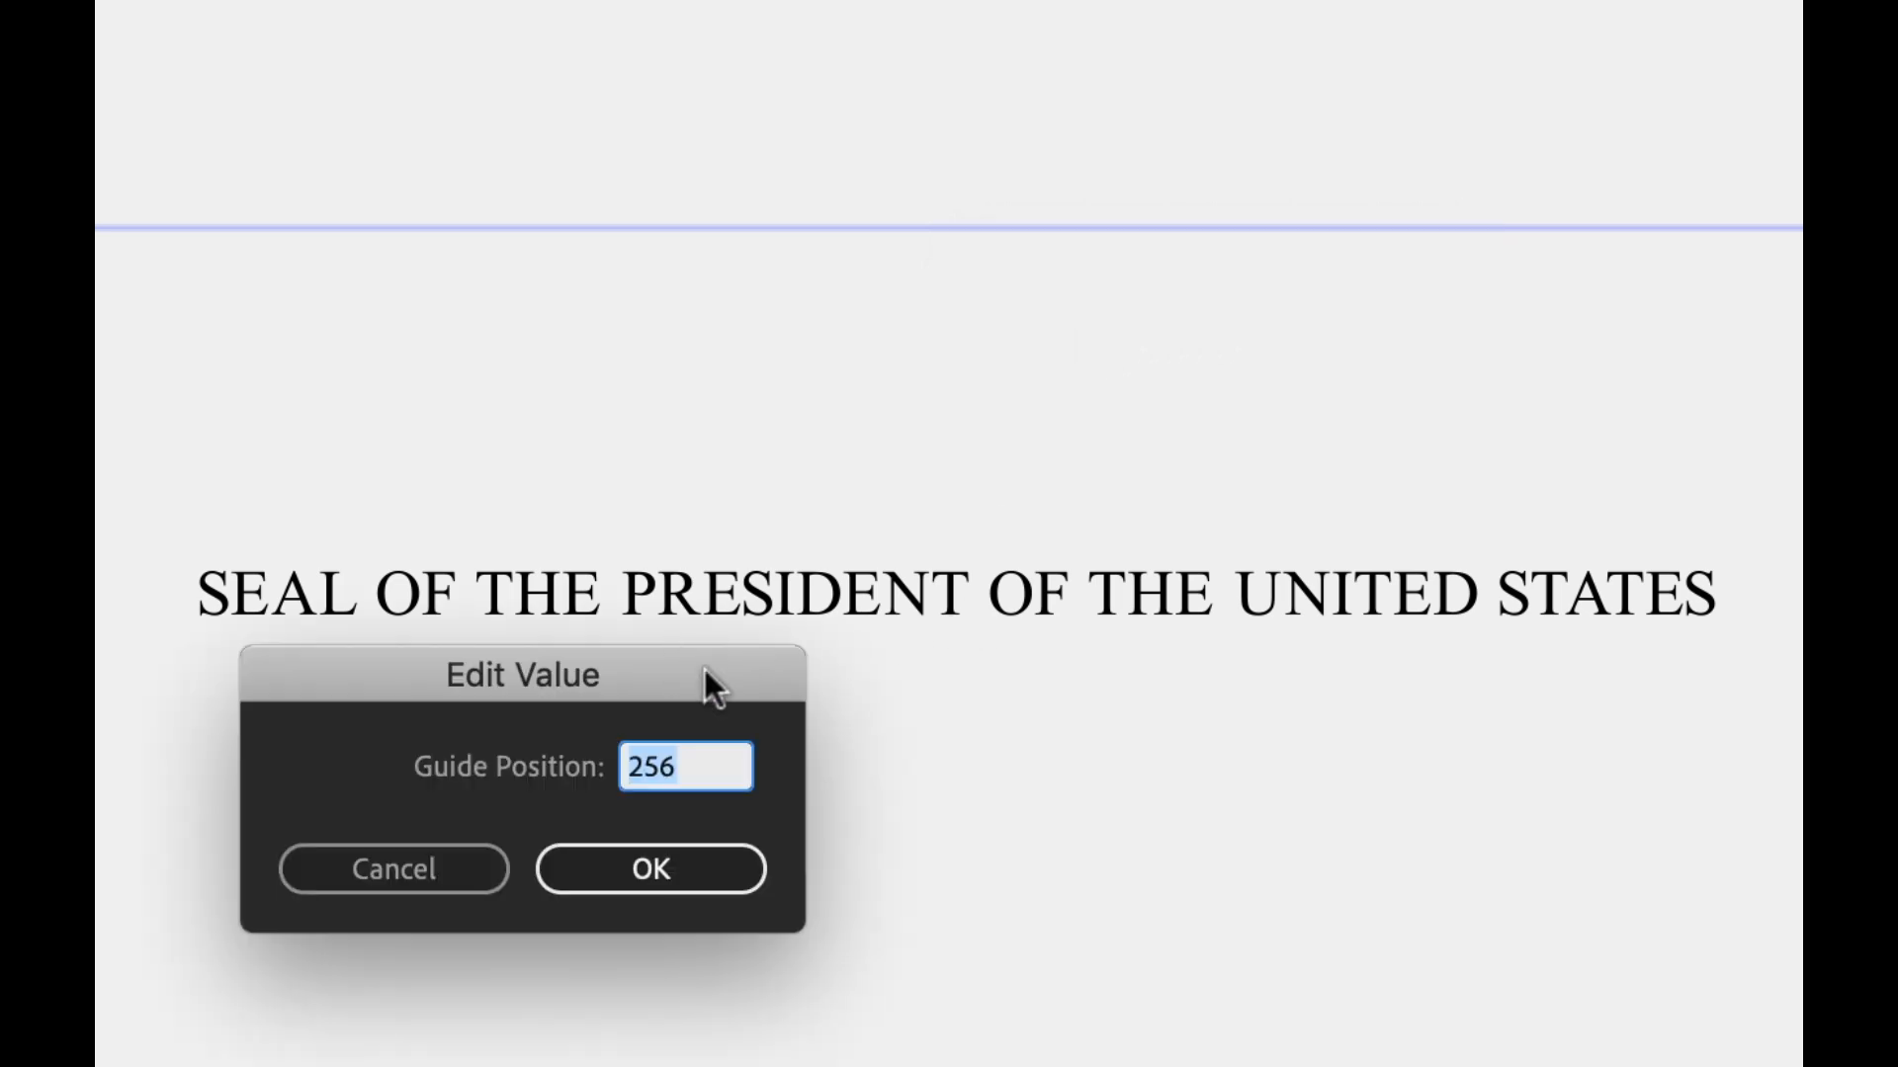
drag(521, 674, 1269, 728)
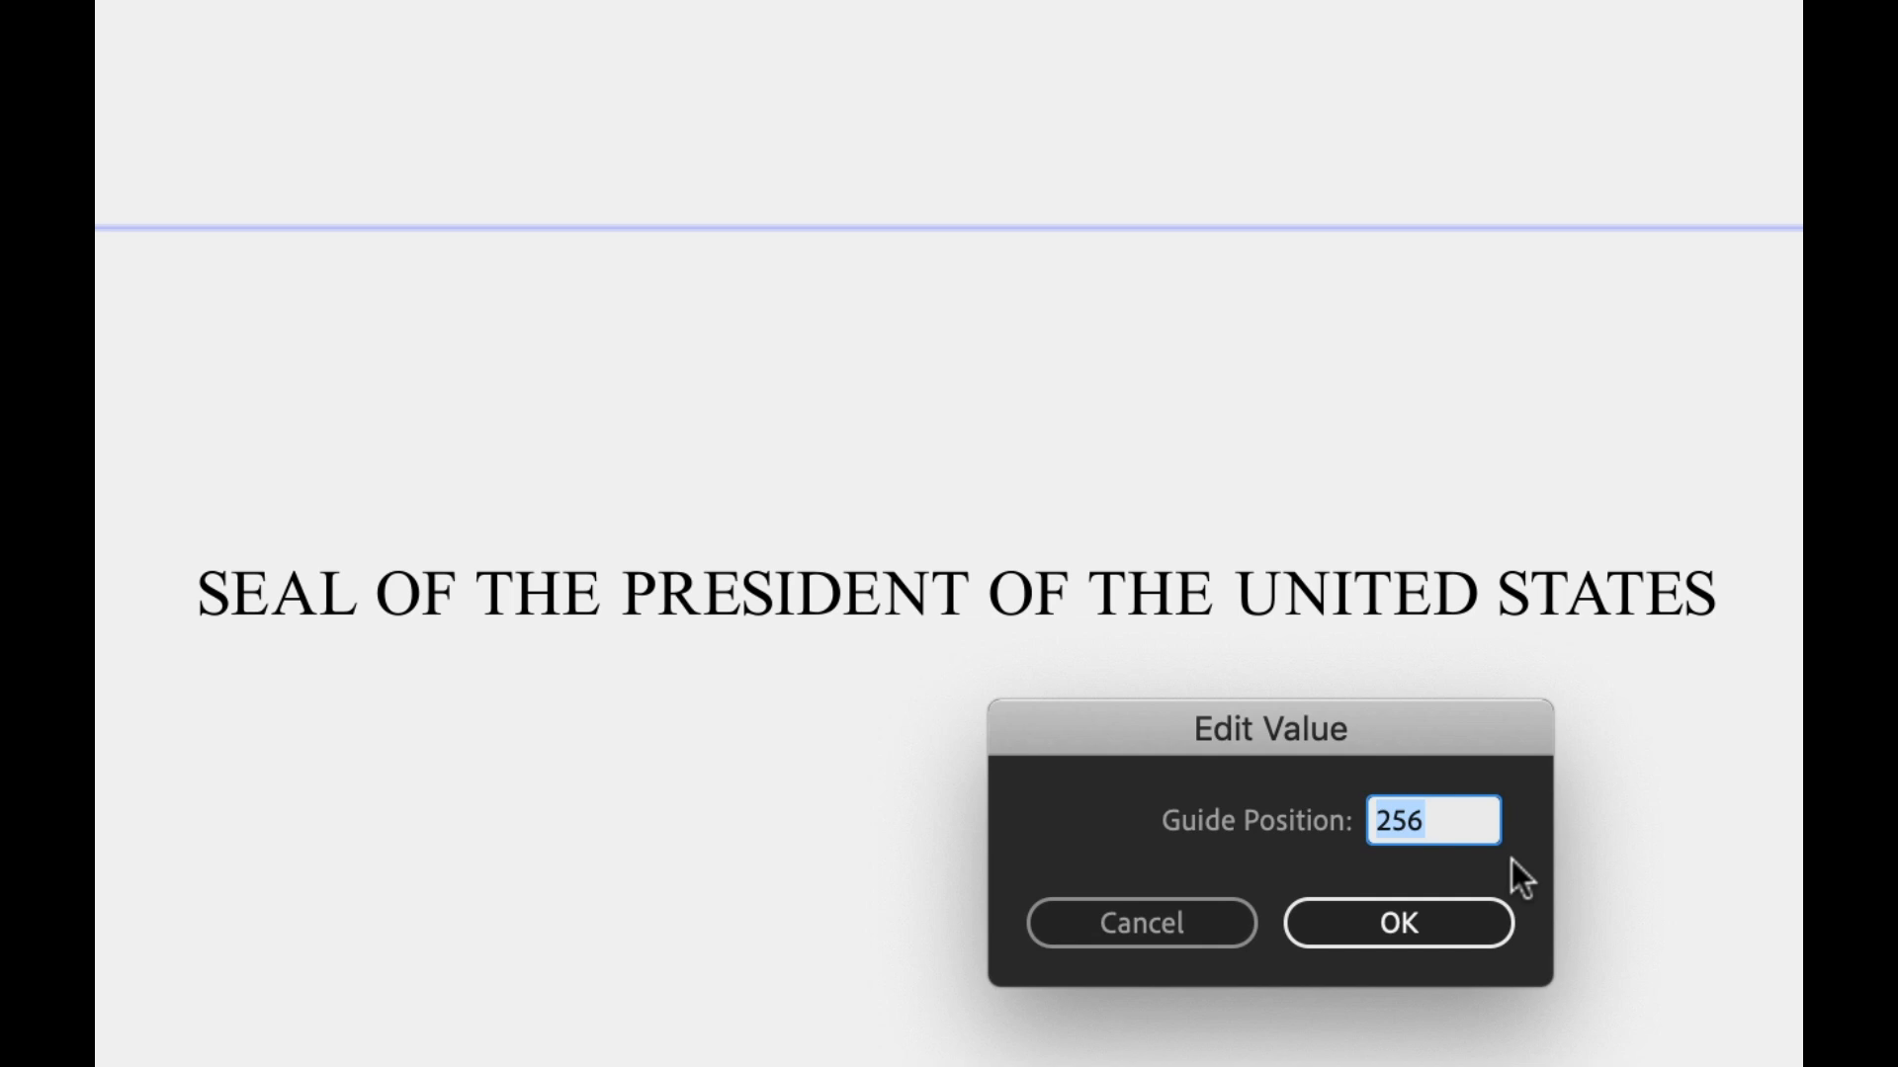
text(540)
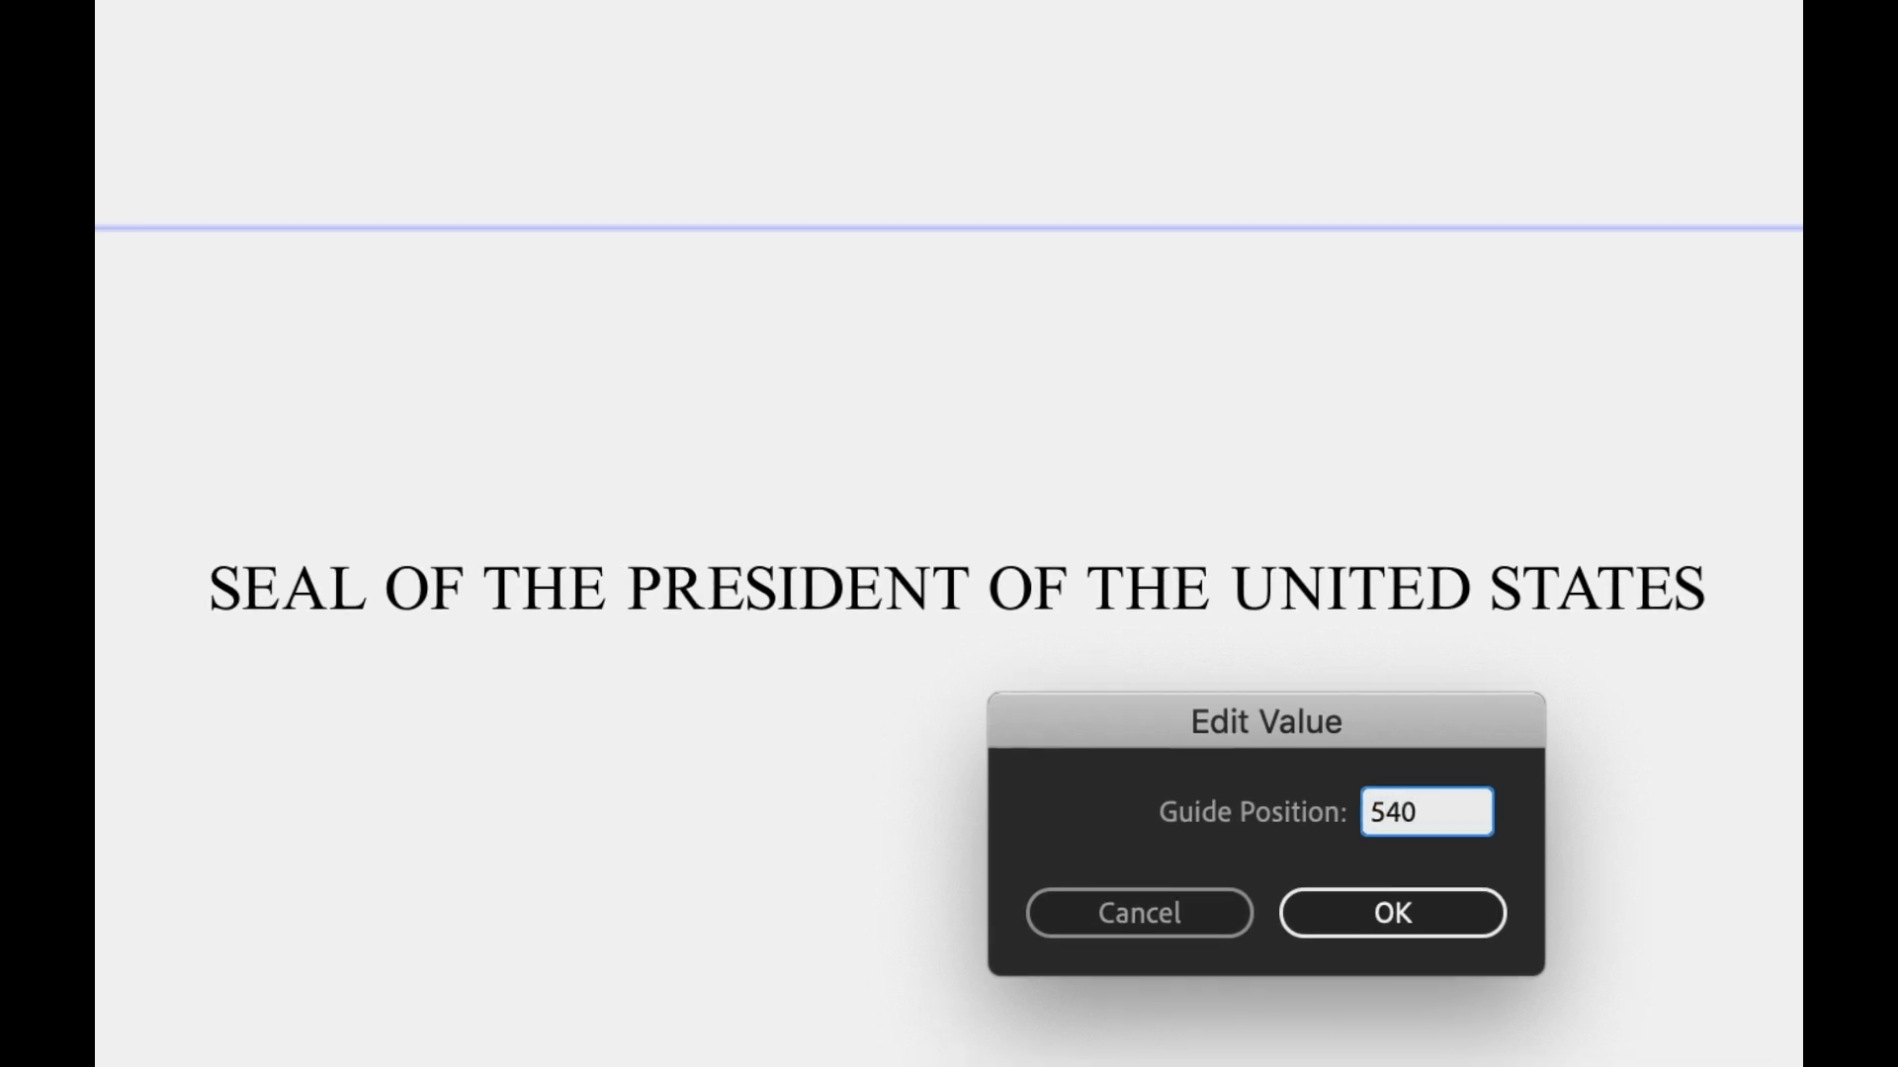
click(1391, 913)
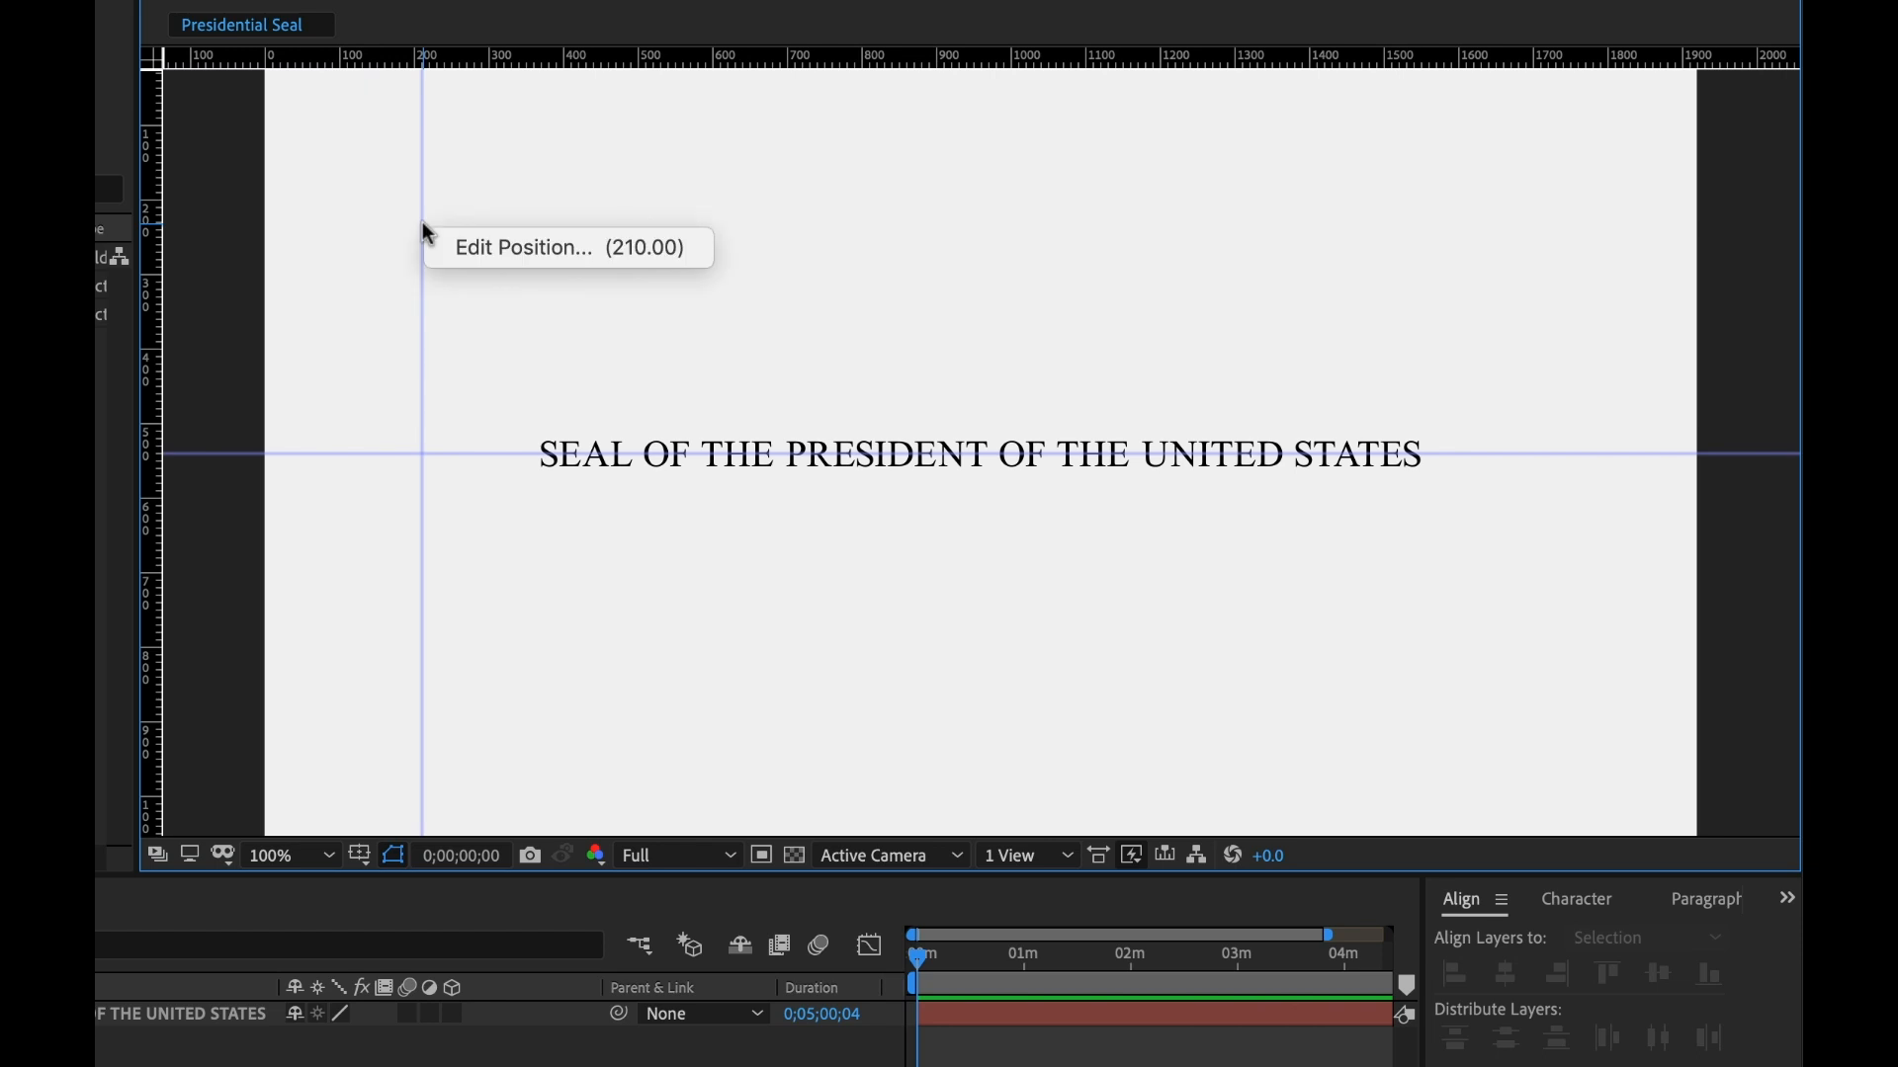
Move the vertical guide to 960 px
click(519, 247)
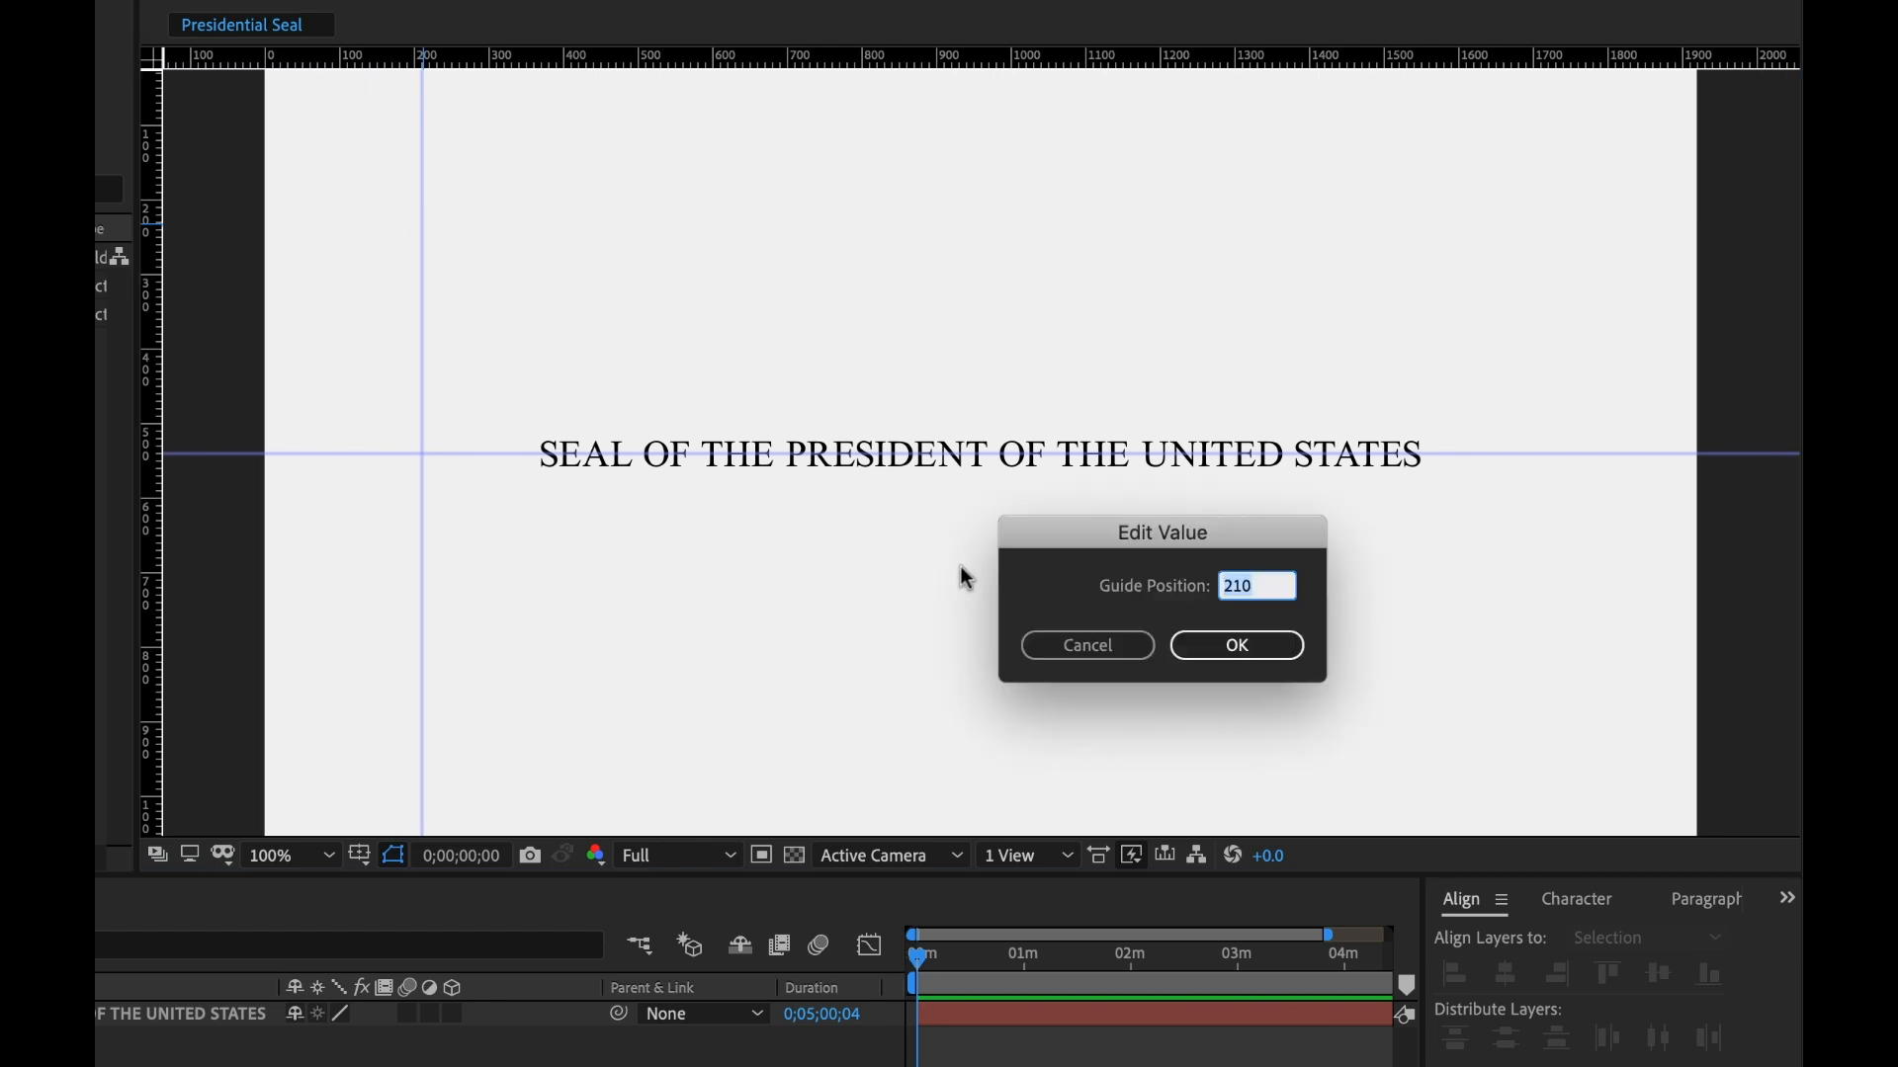
mouse_move(1286, 630)
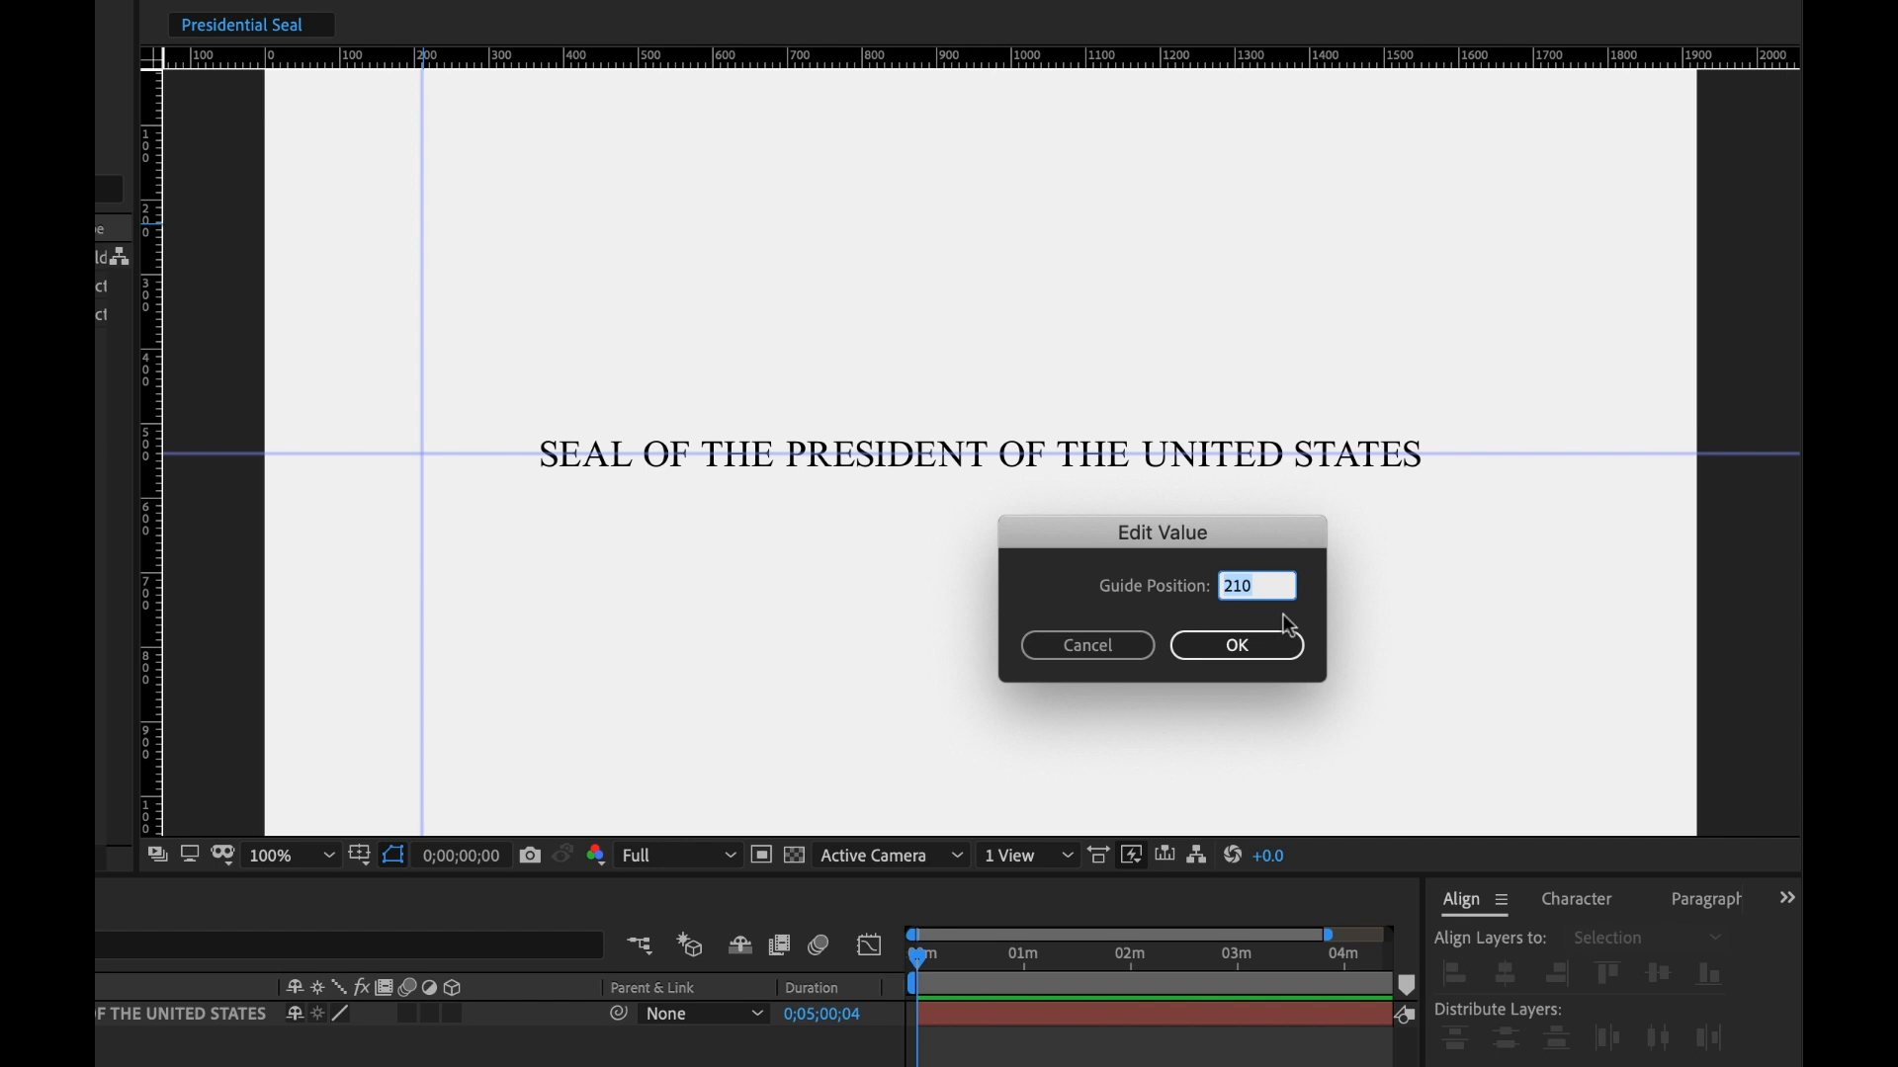
text(960)
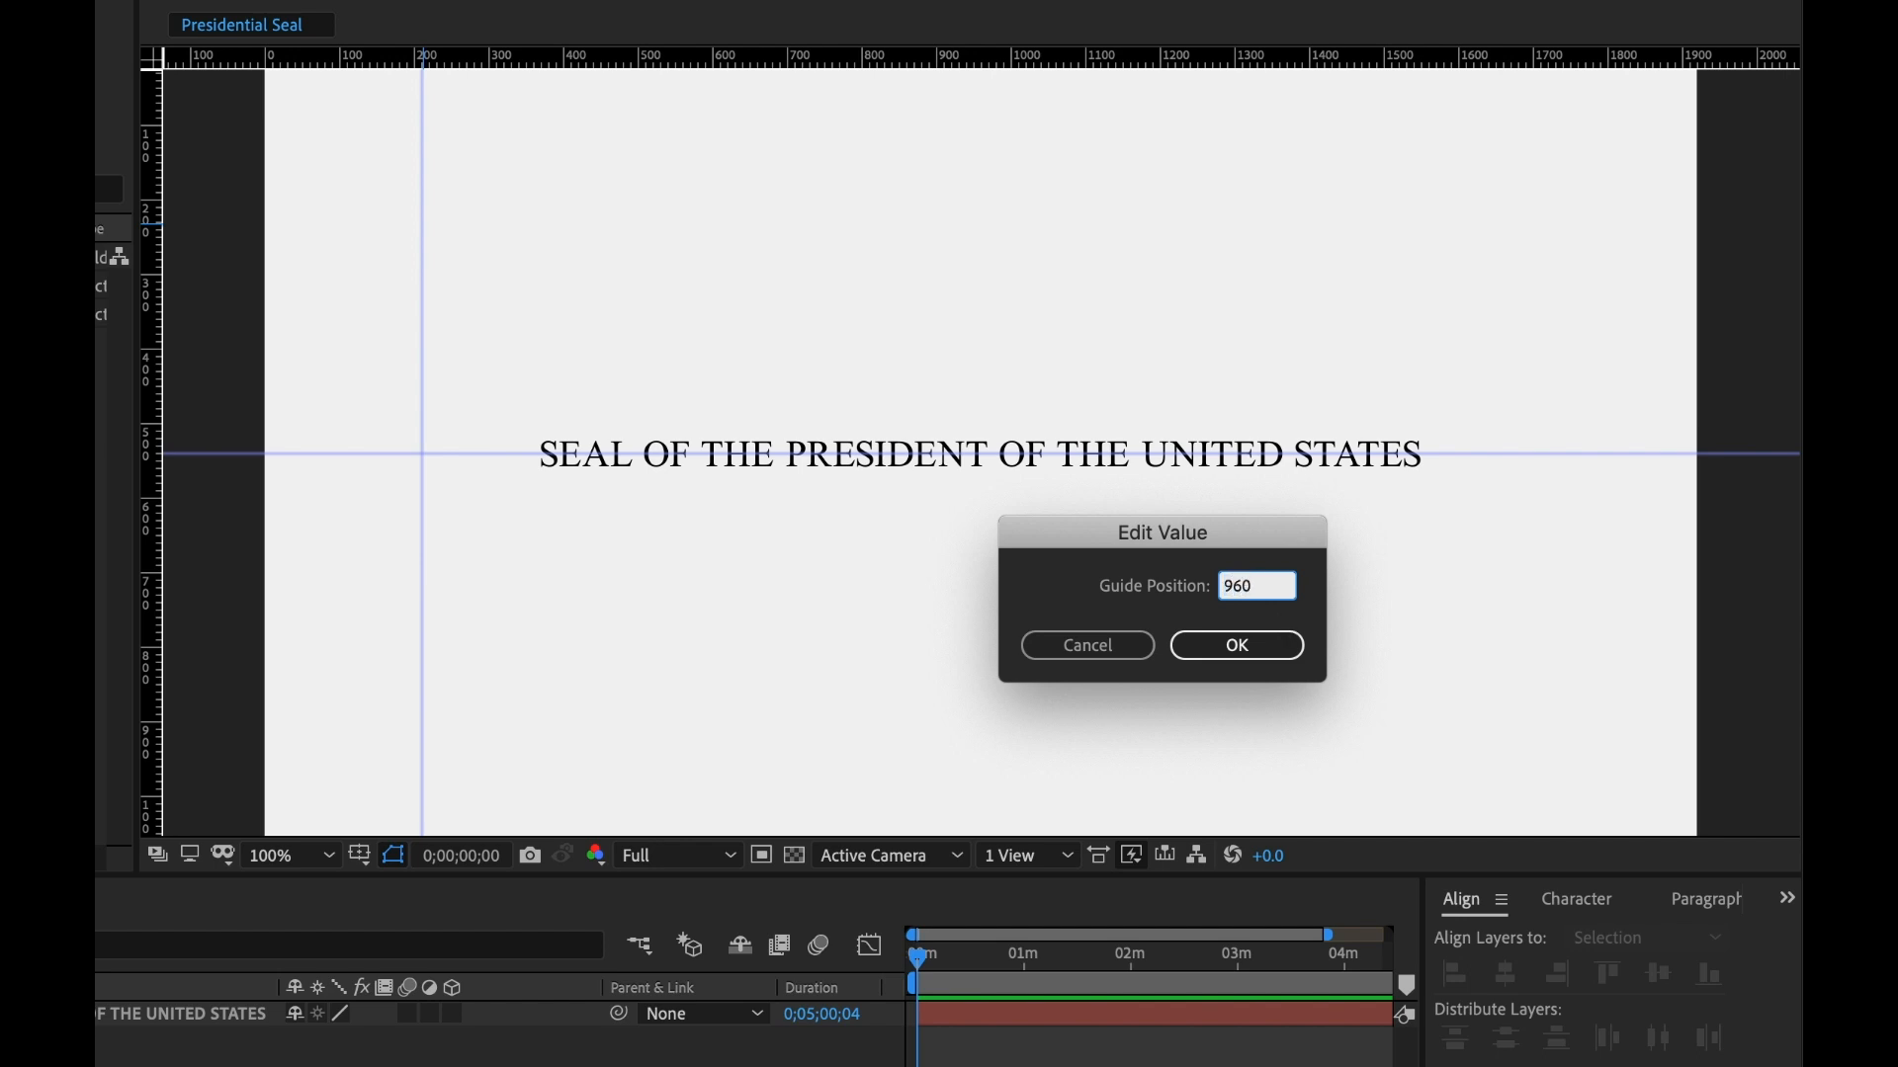
click(1237, 645)
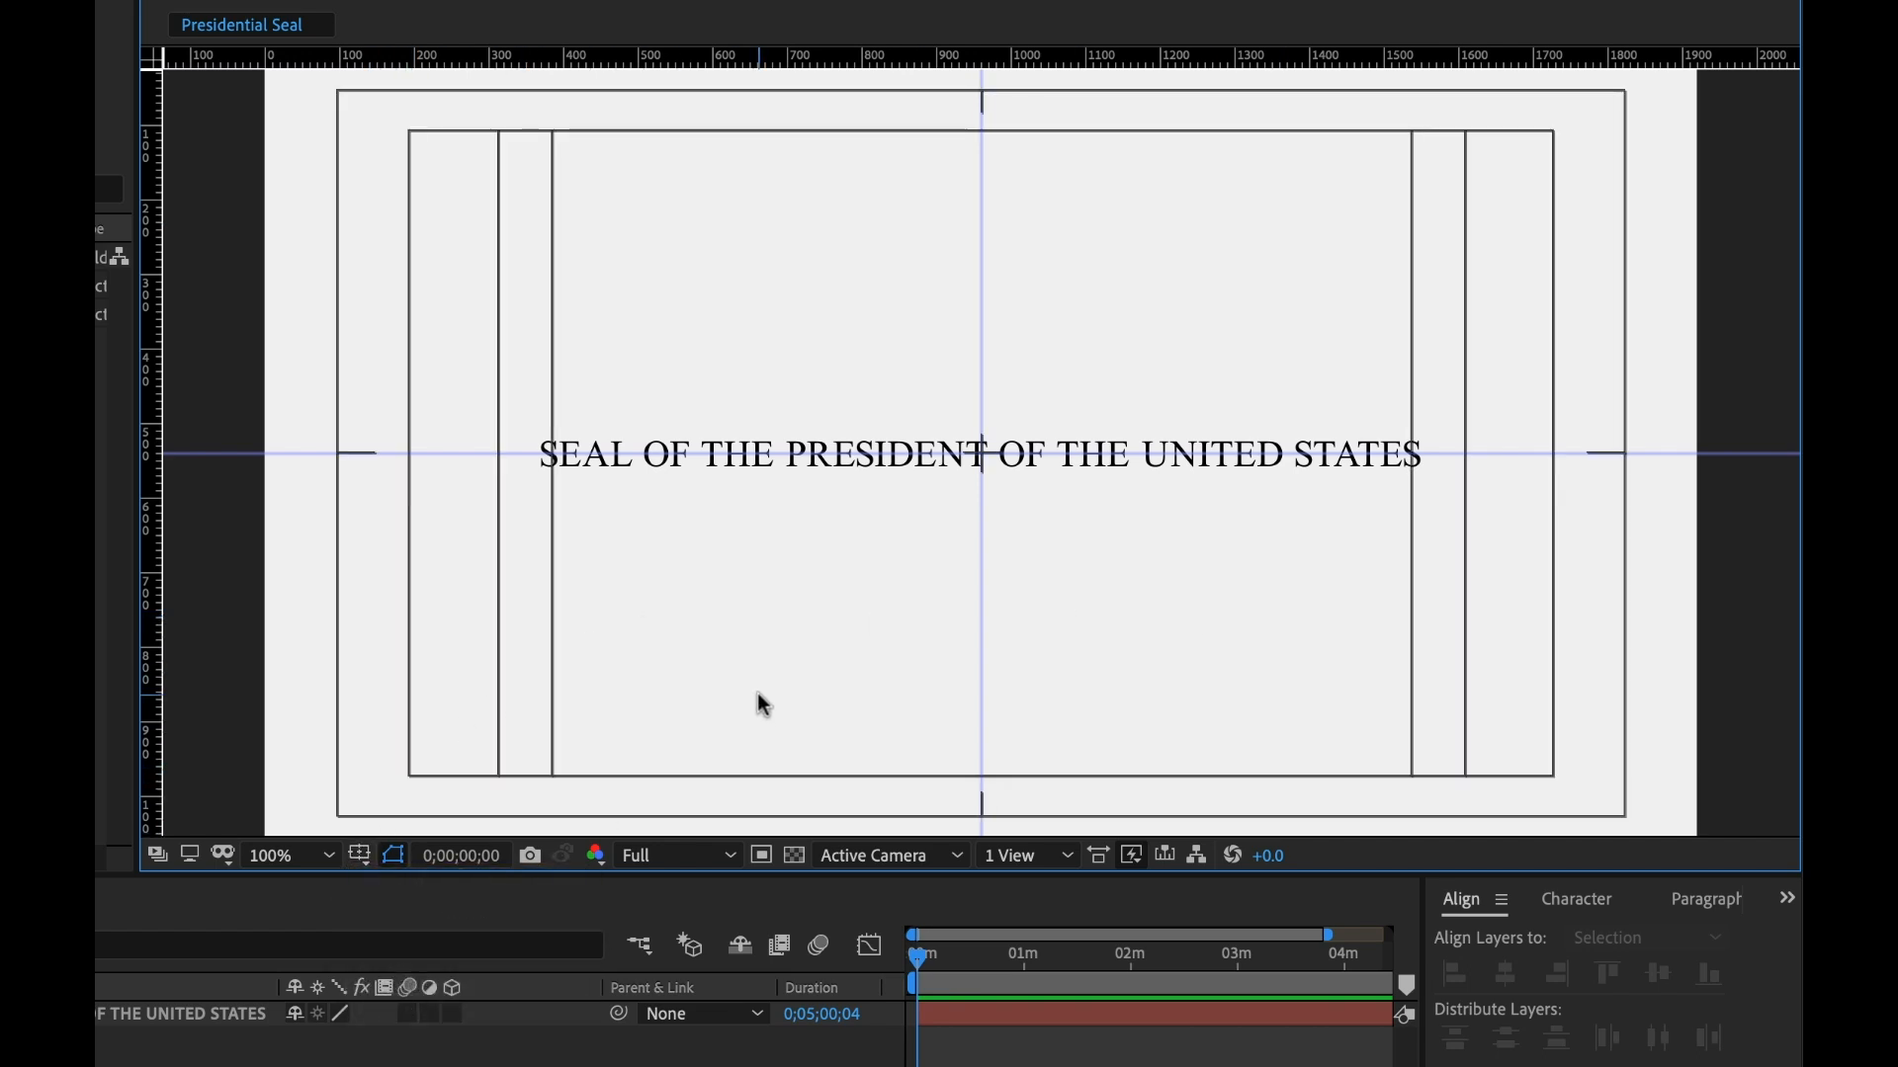
Adjust the grid and guide display options and enable Snap to Guides
click(360, 856)
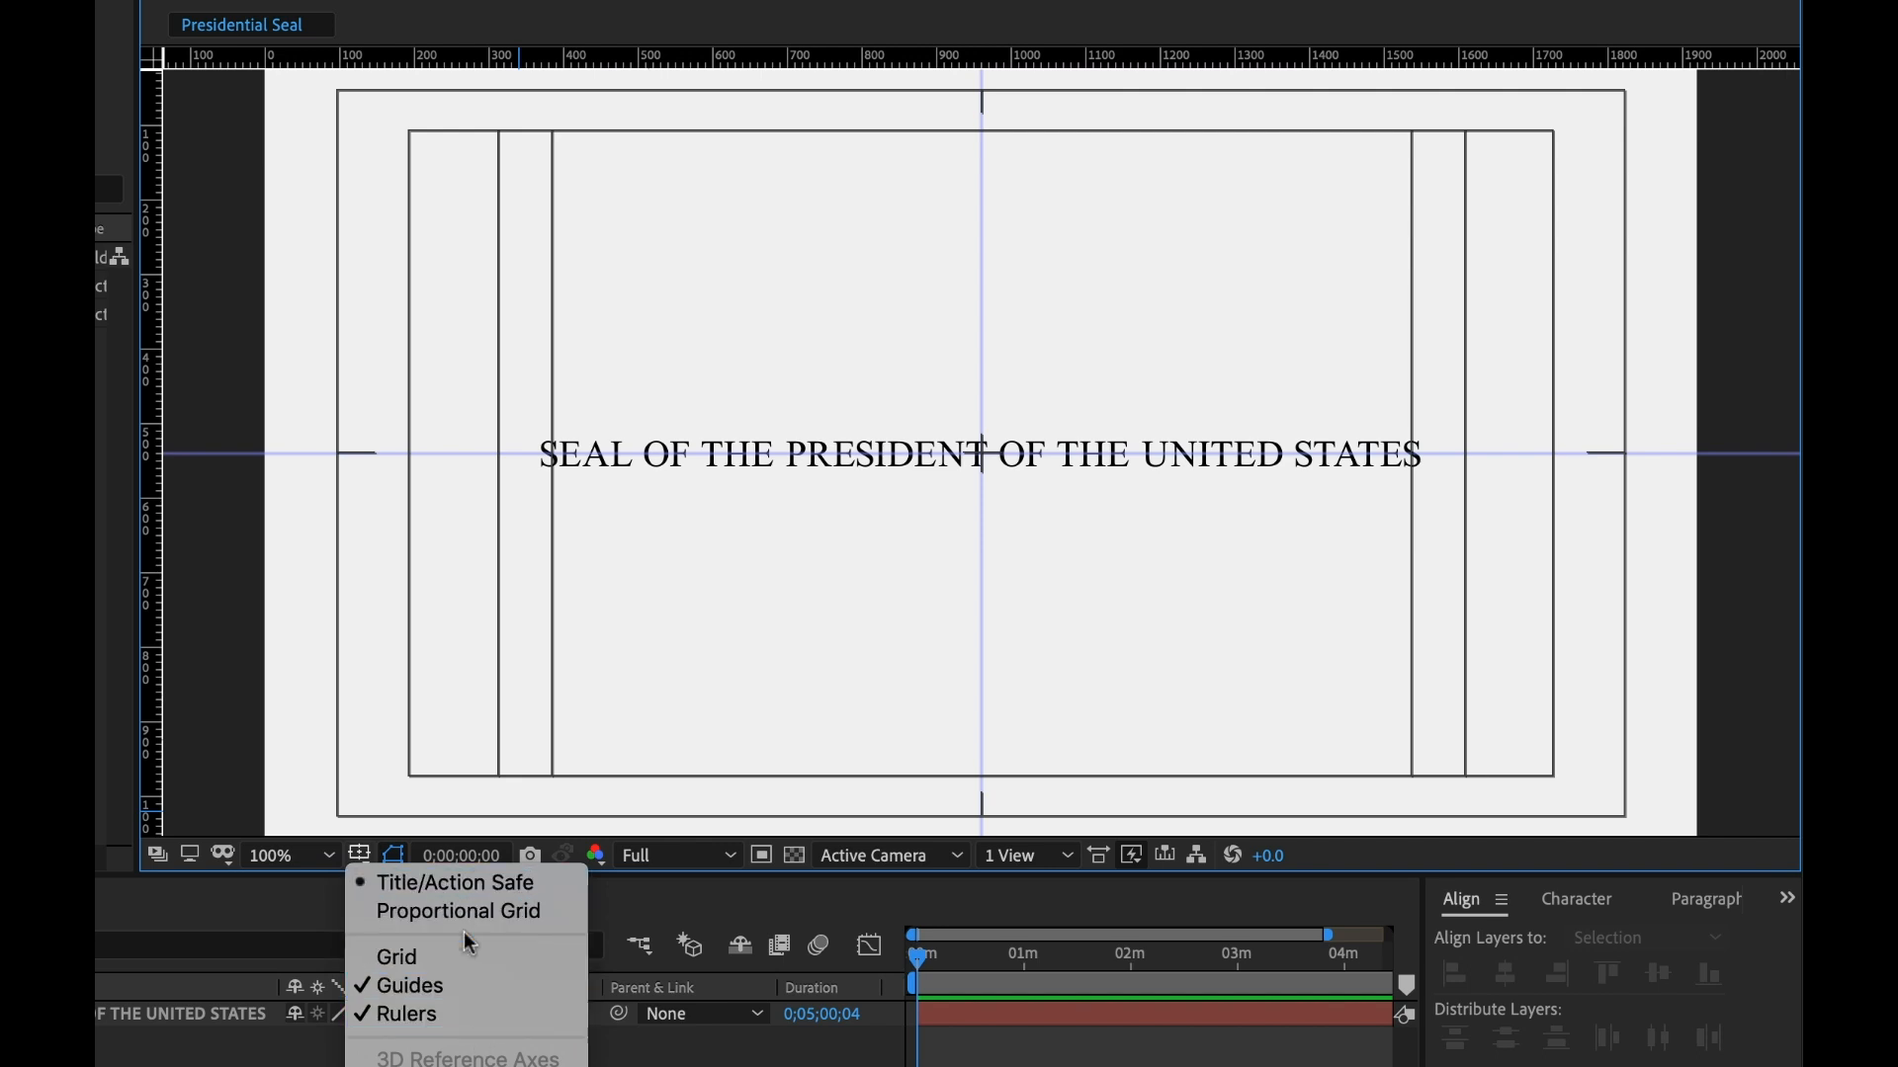
mouse_move(451, 985)
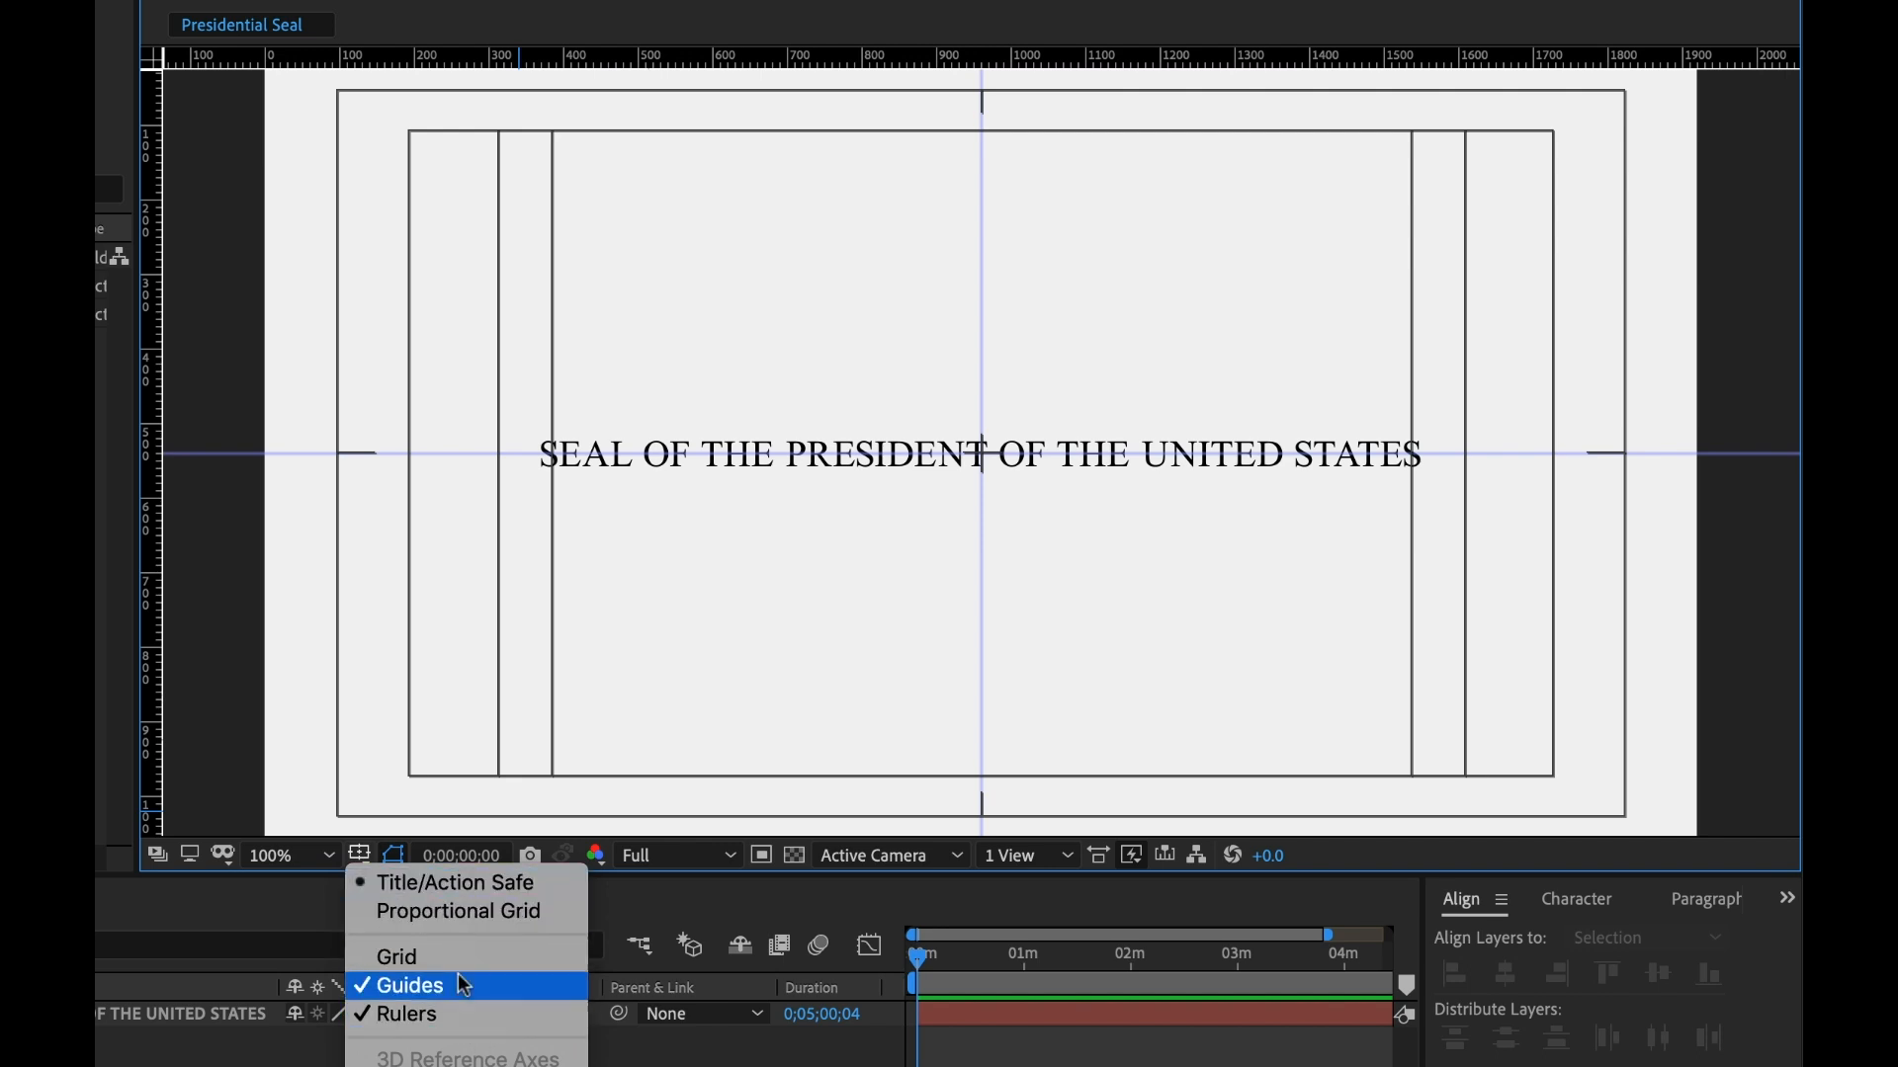
click(409, 985)
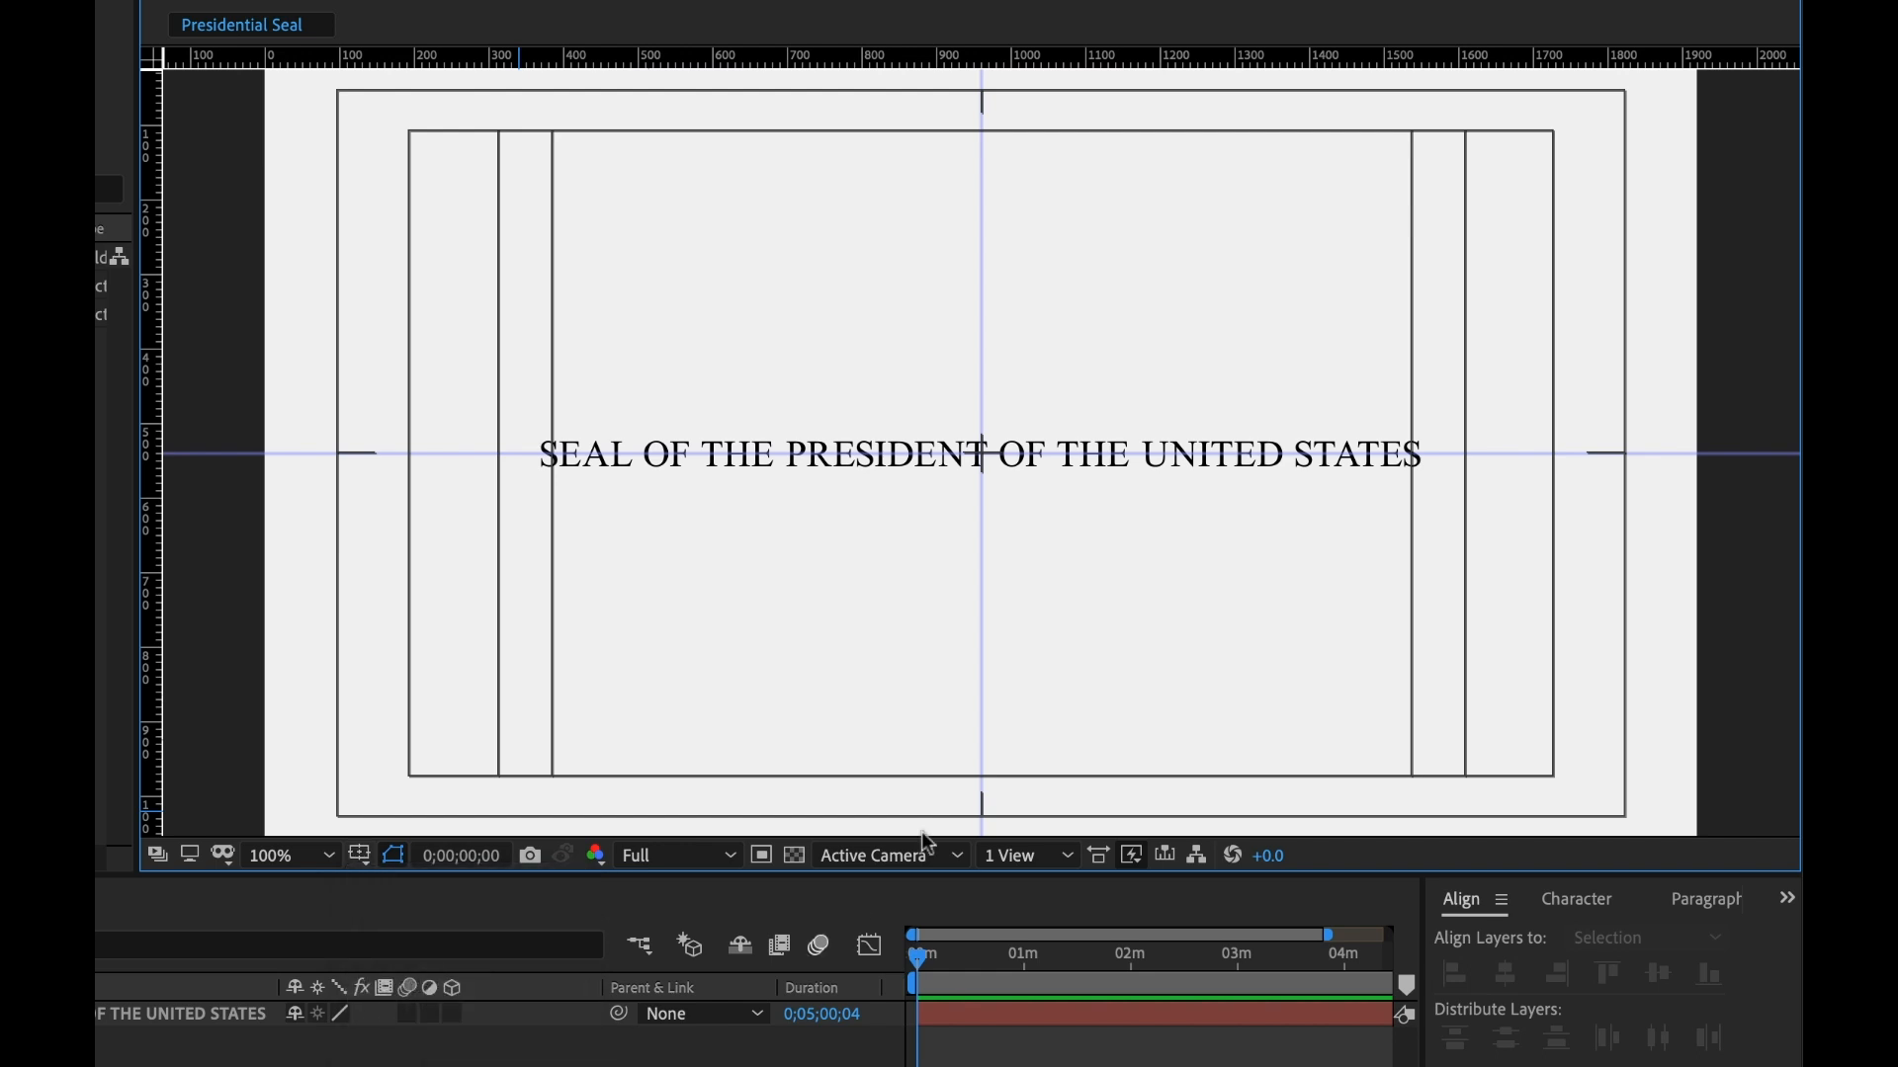
click(296, 855)
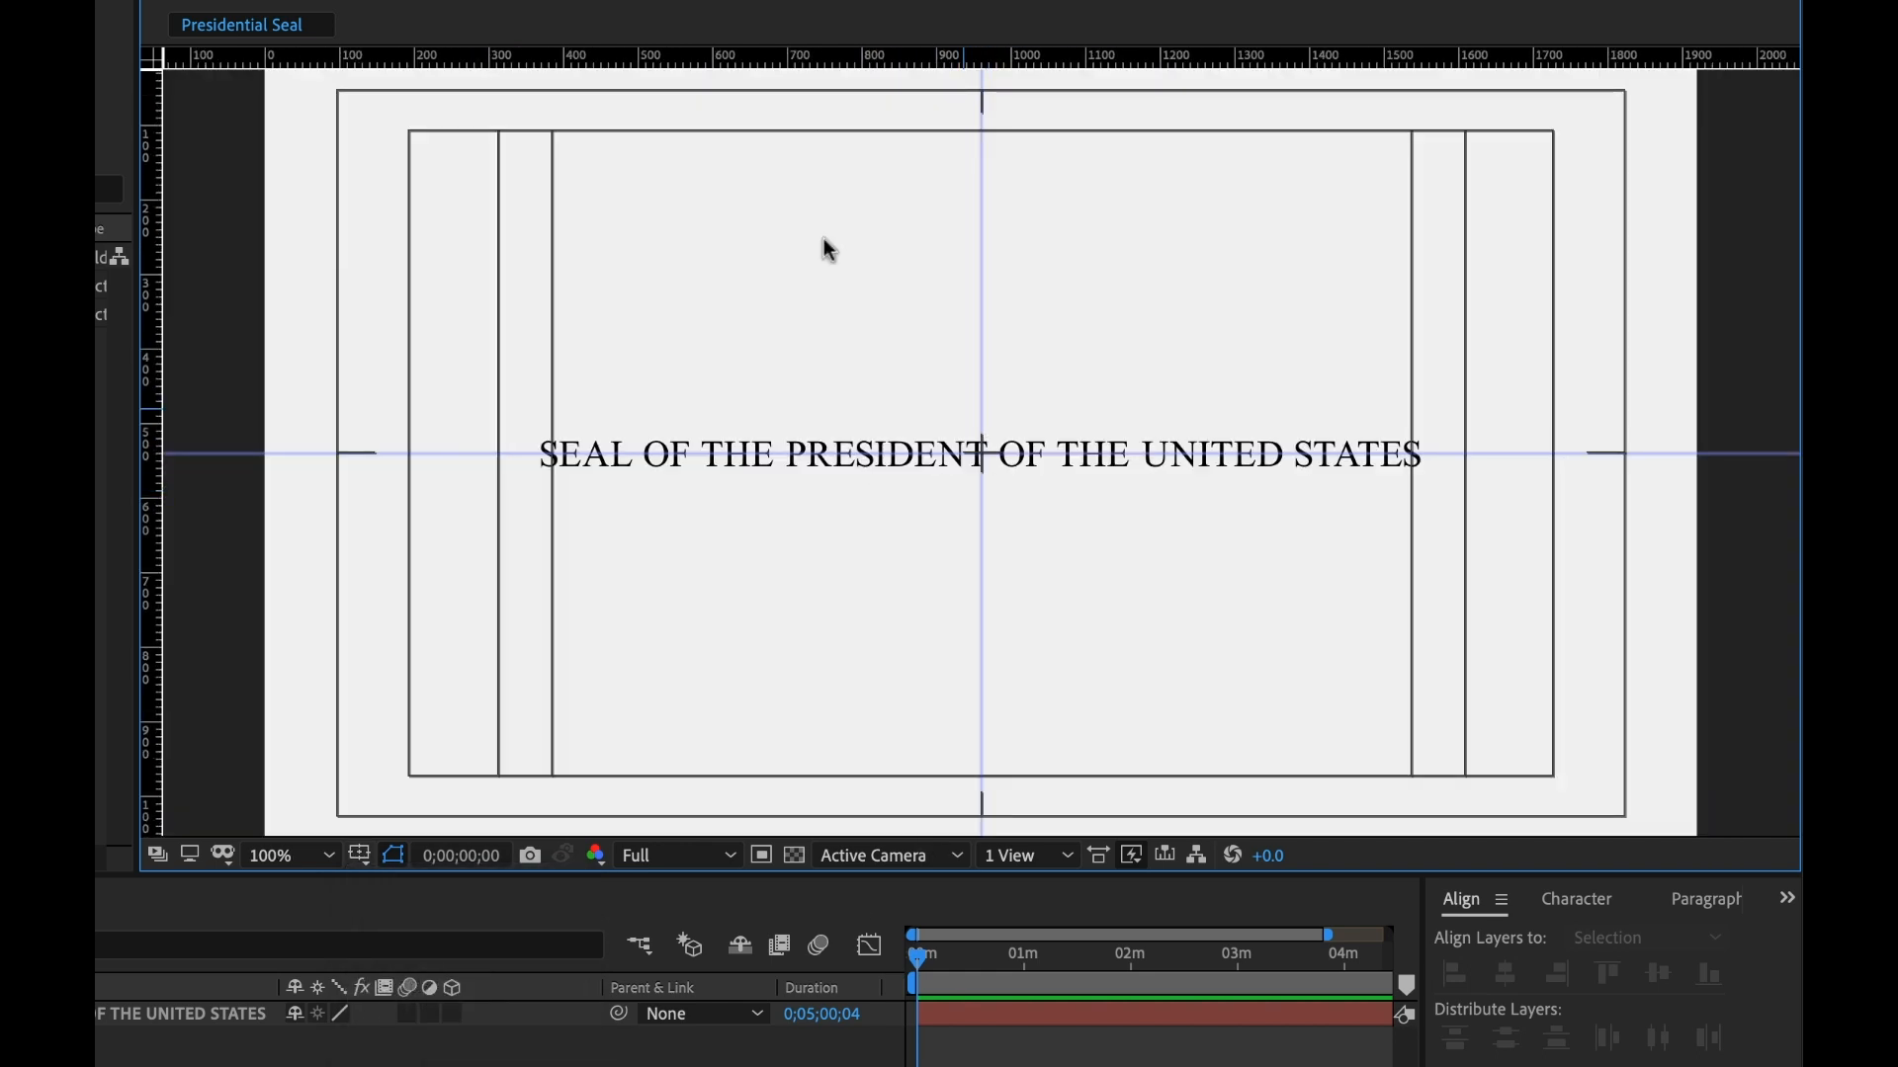
click(751, 13)
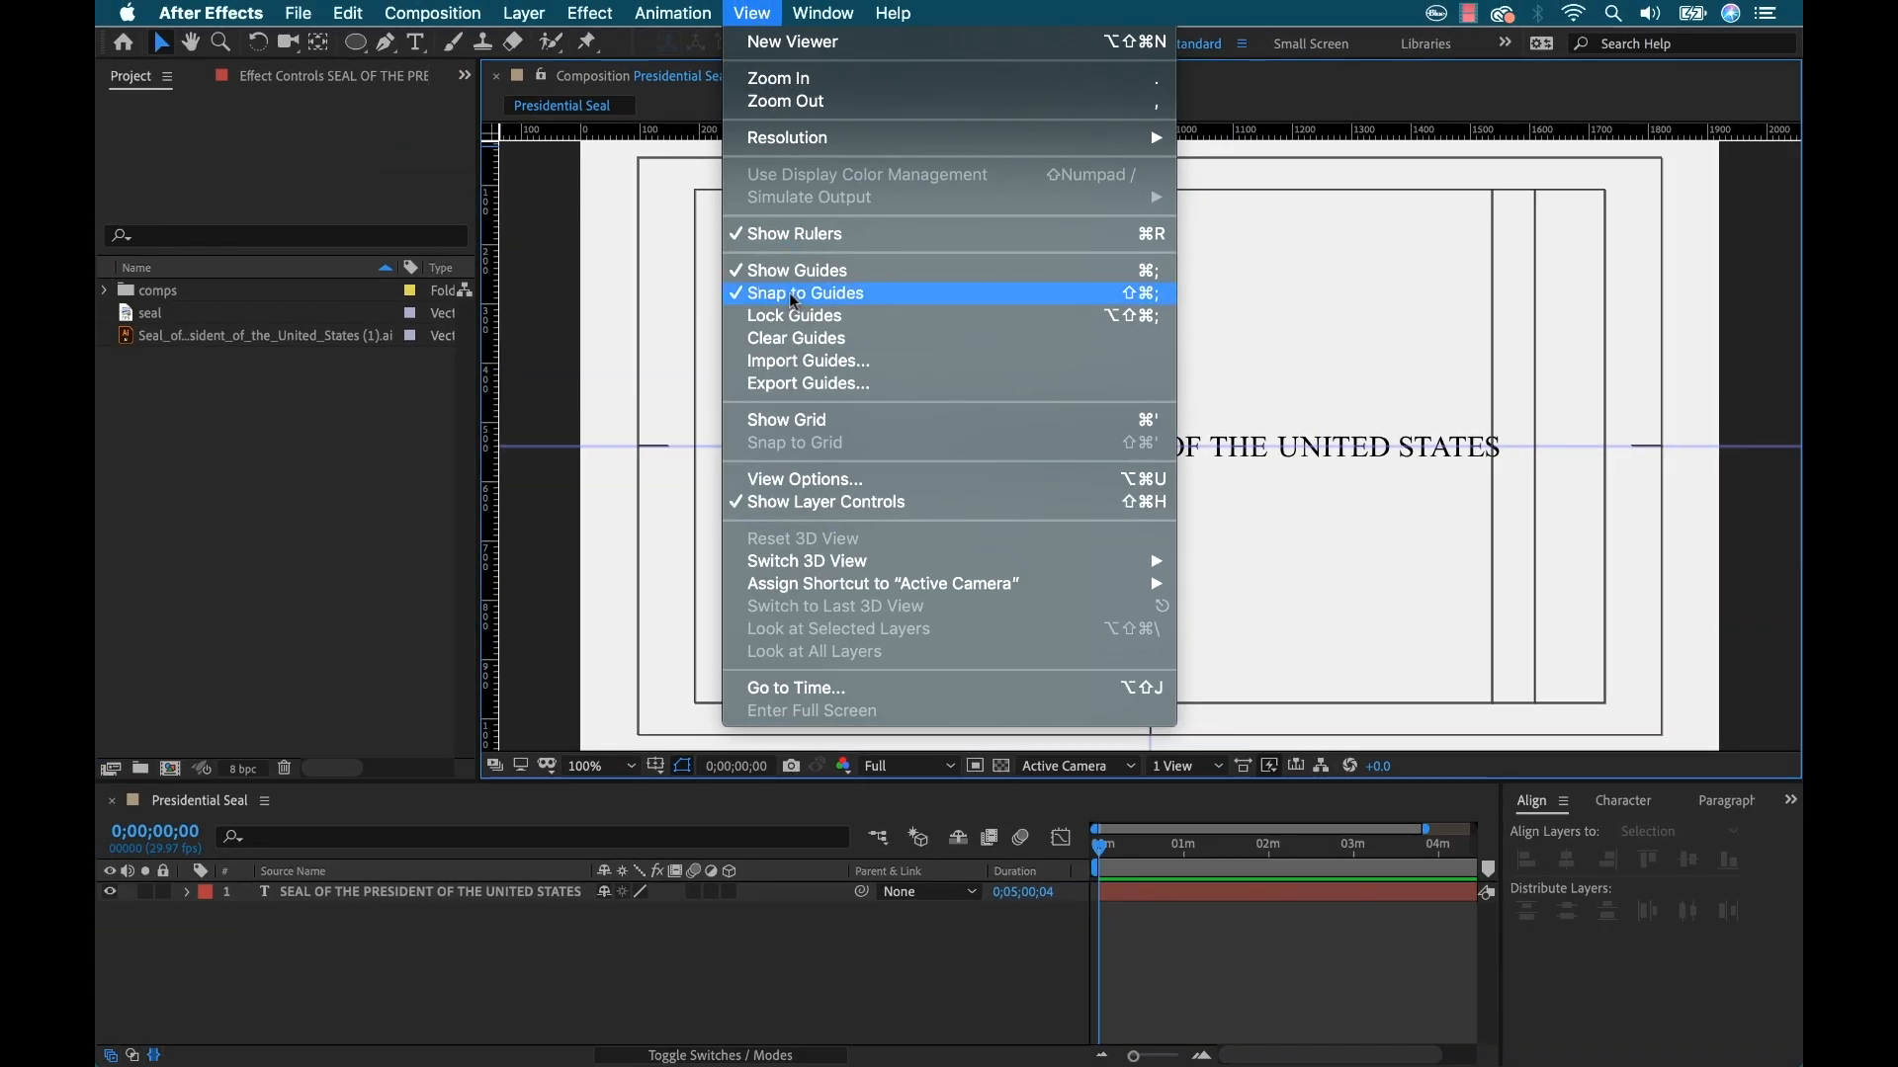
click(805, 293)
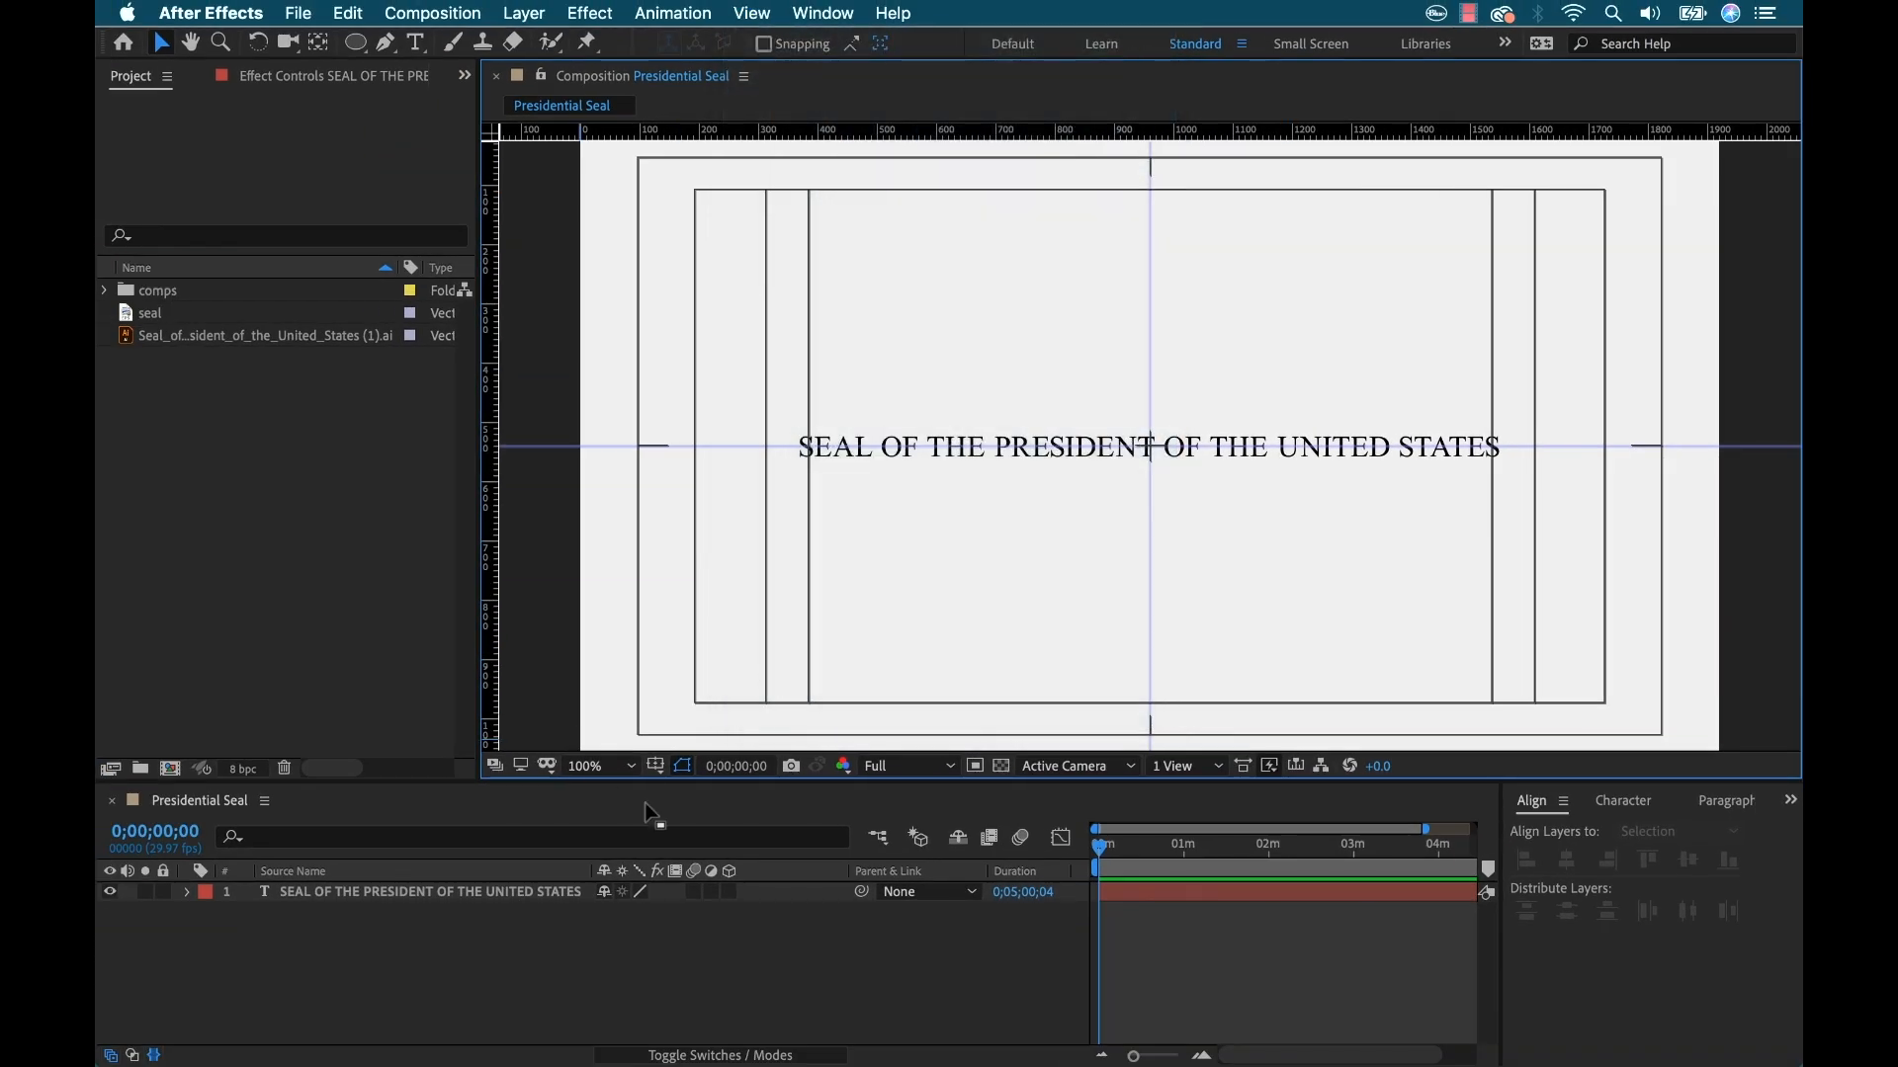
click(682, 765)
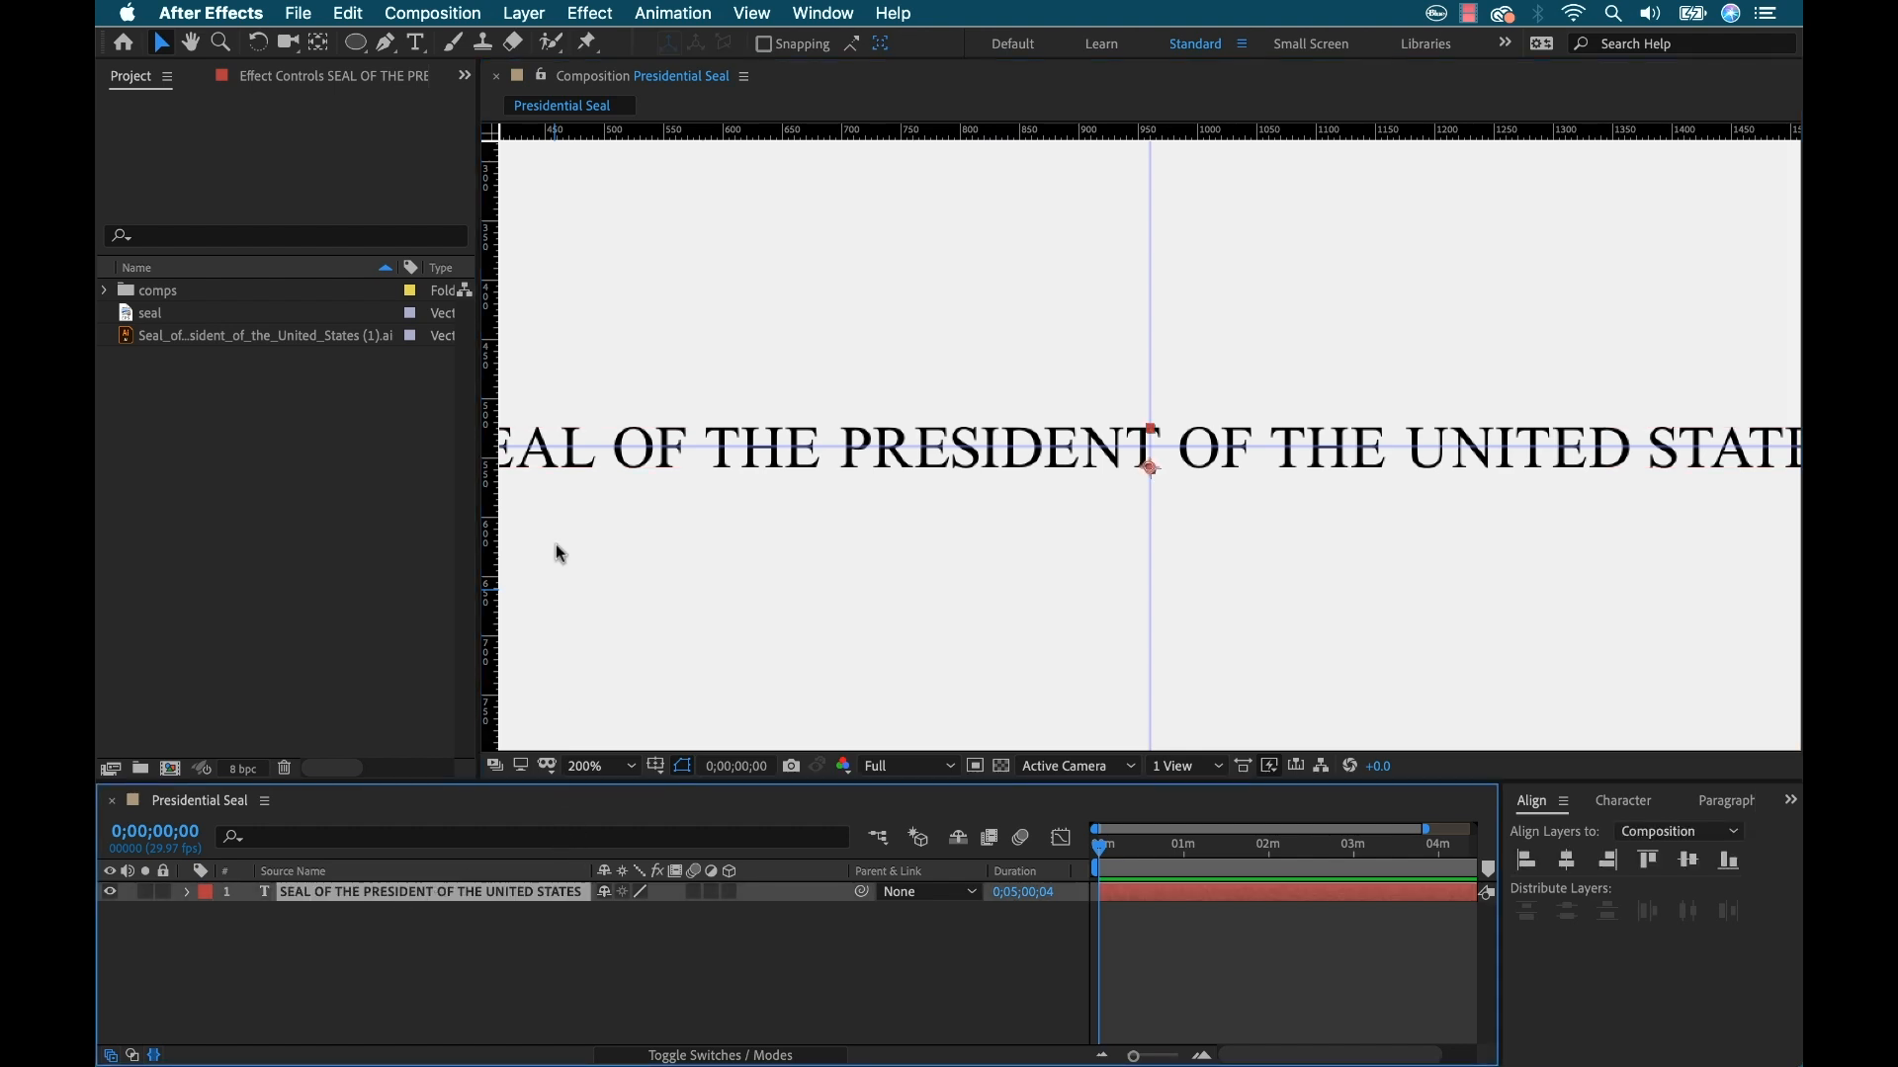
mouse_move(352, 43)
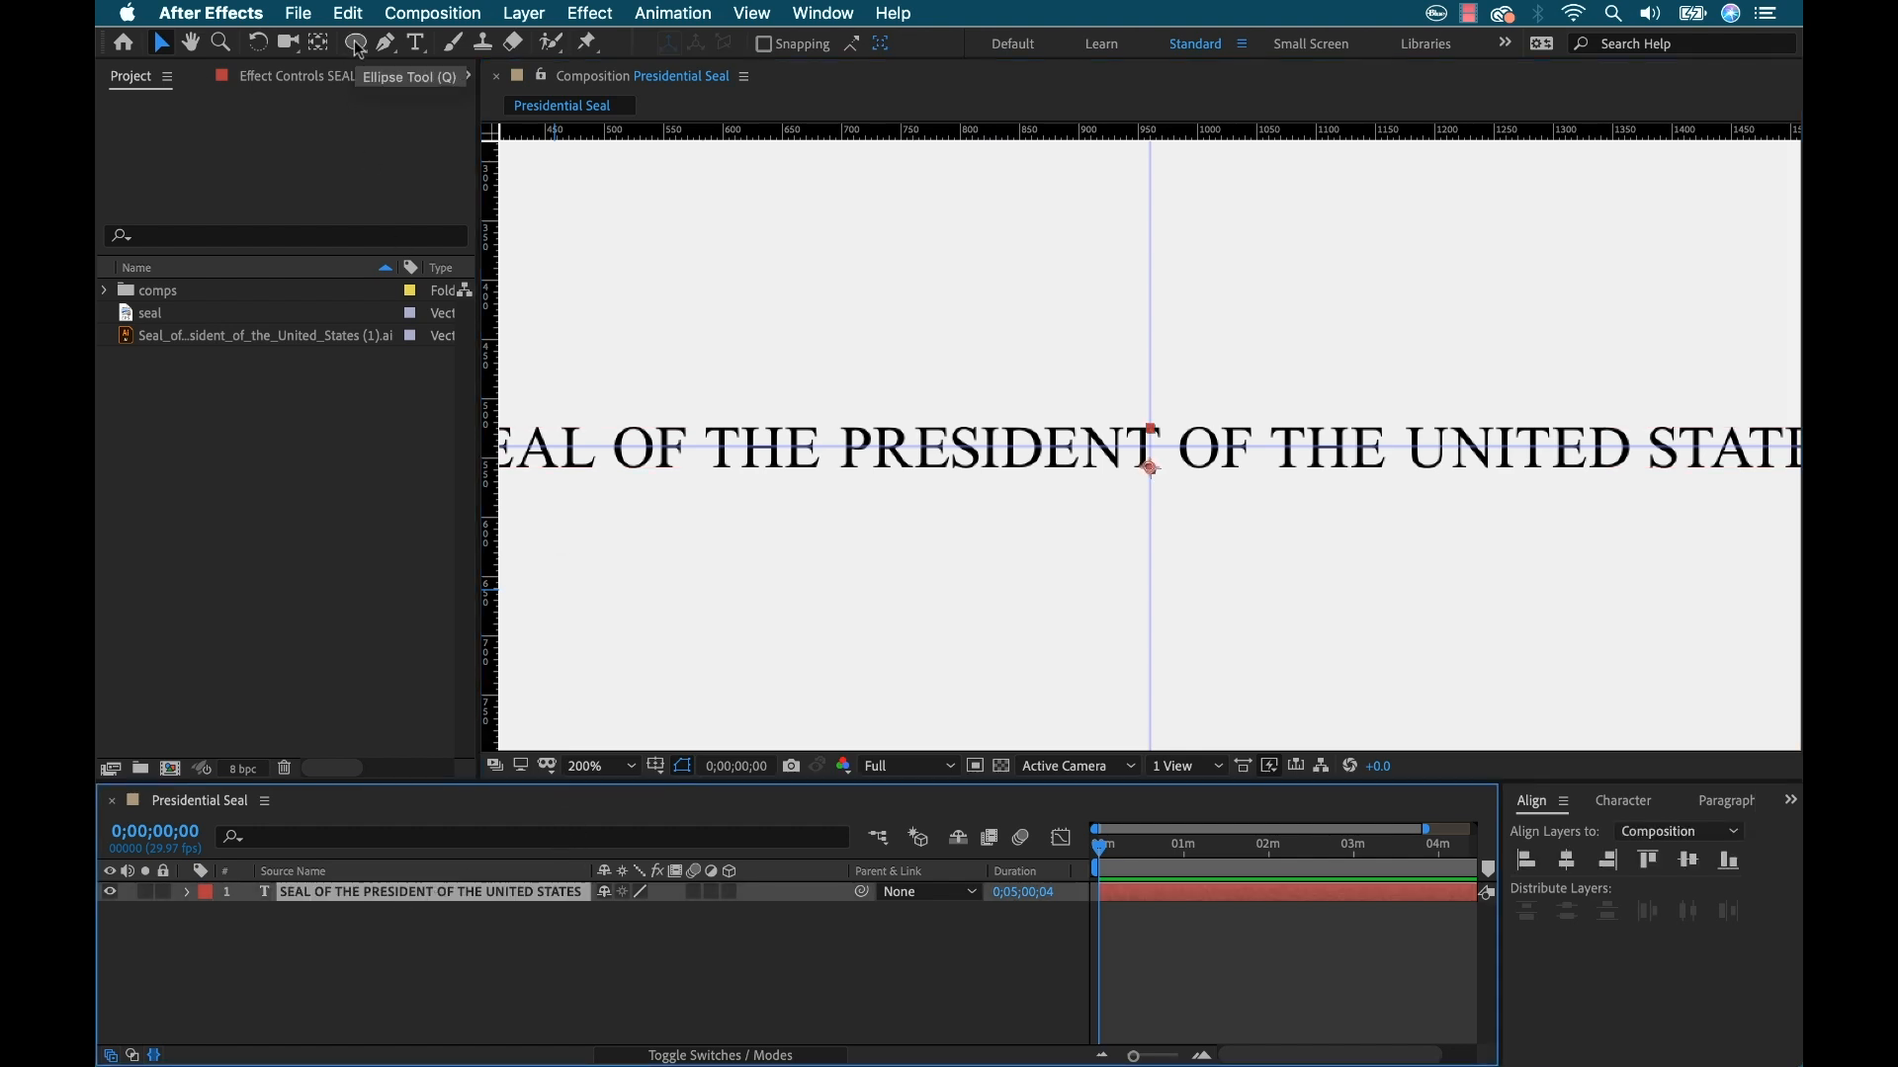
Pick the Ellipse tool to draw the circular mask on the title layer
click(349, 43)
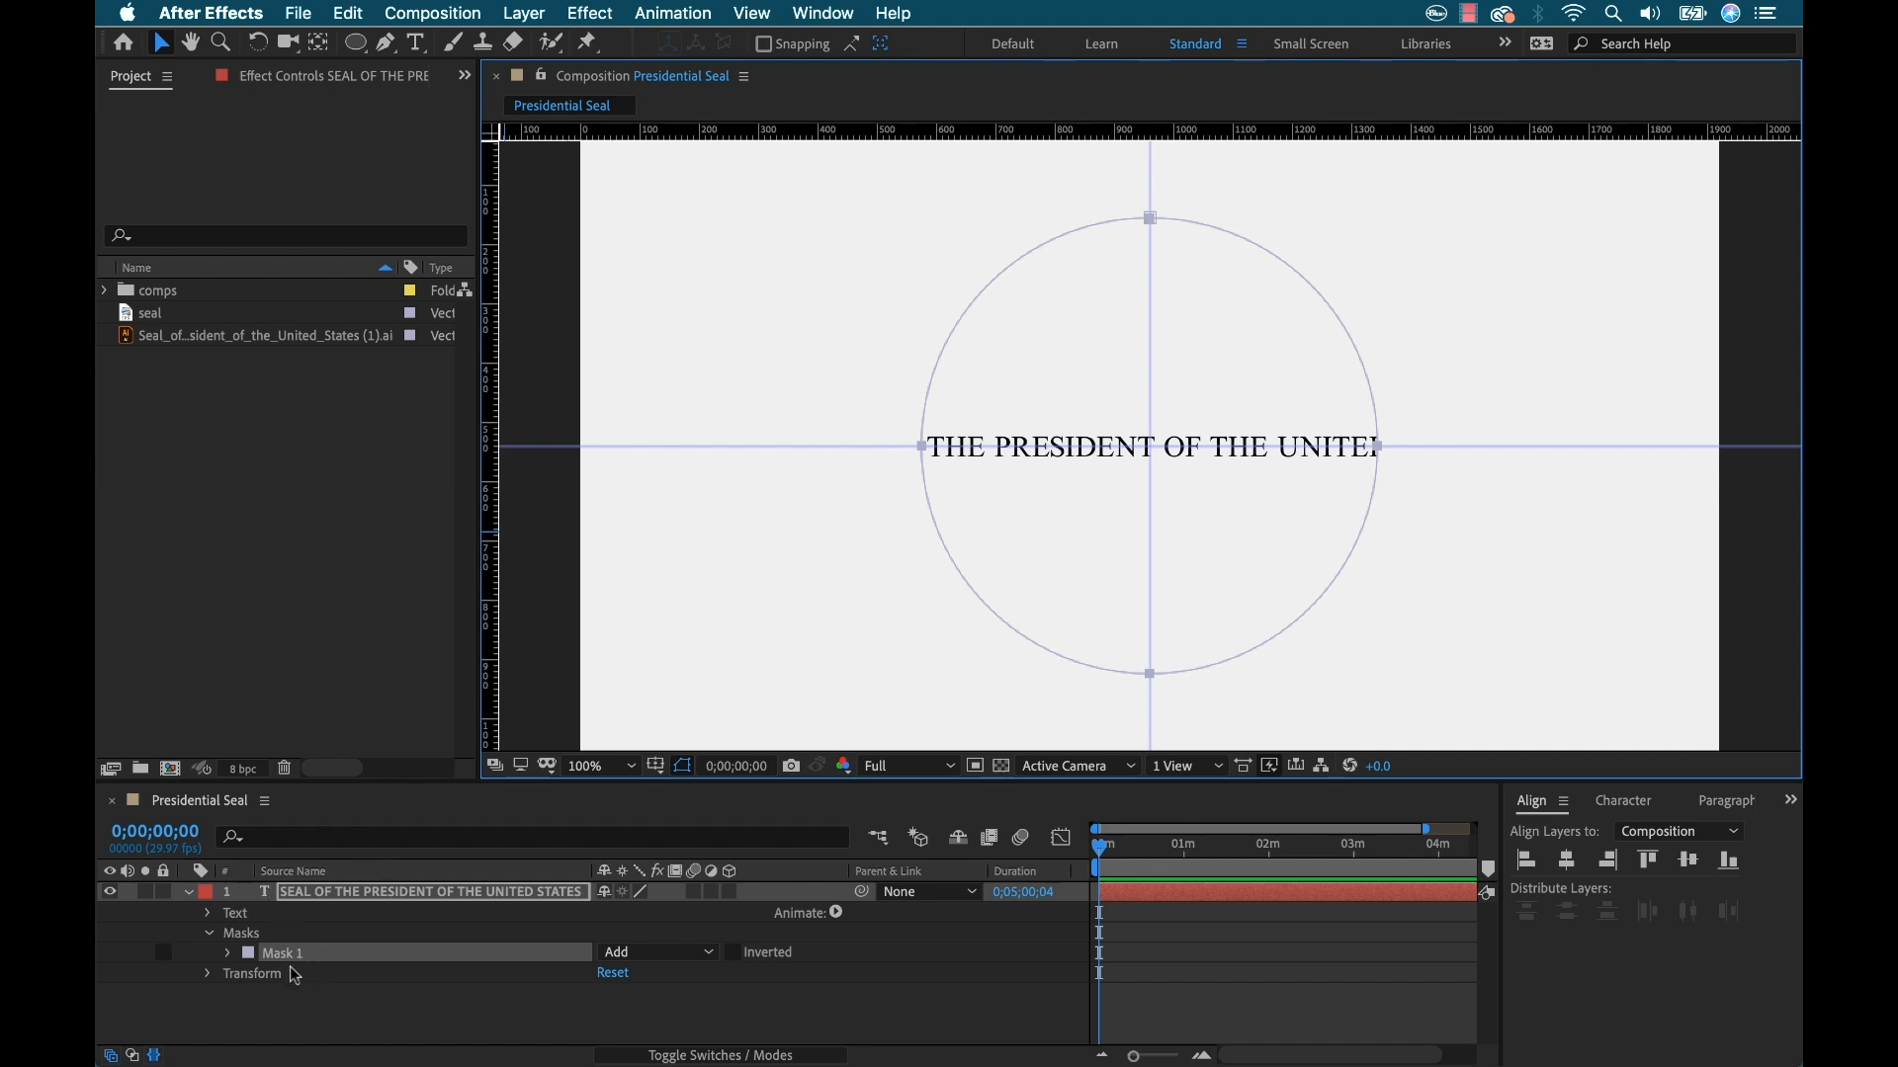
mouse_move(1229, 429)
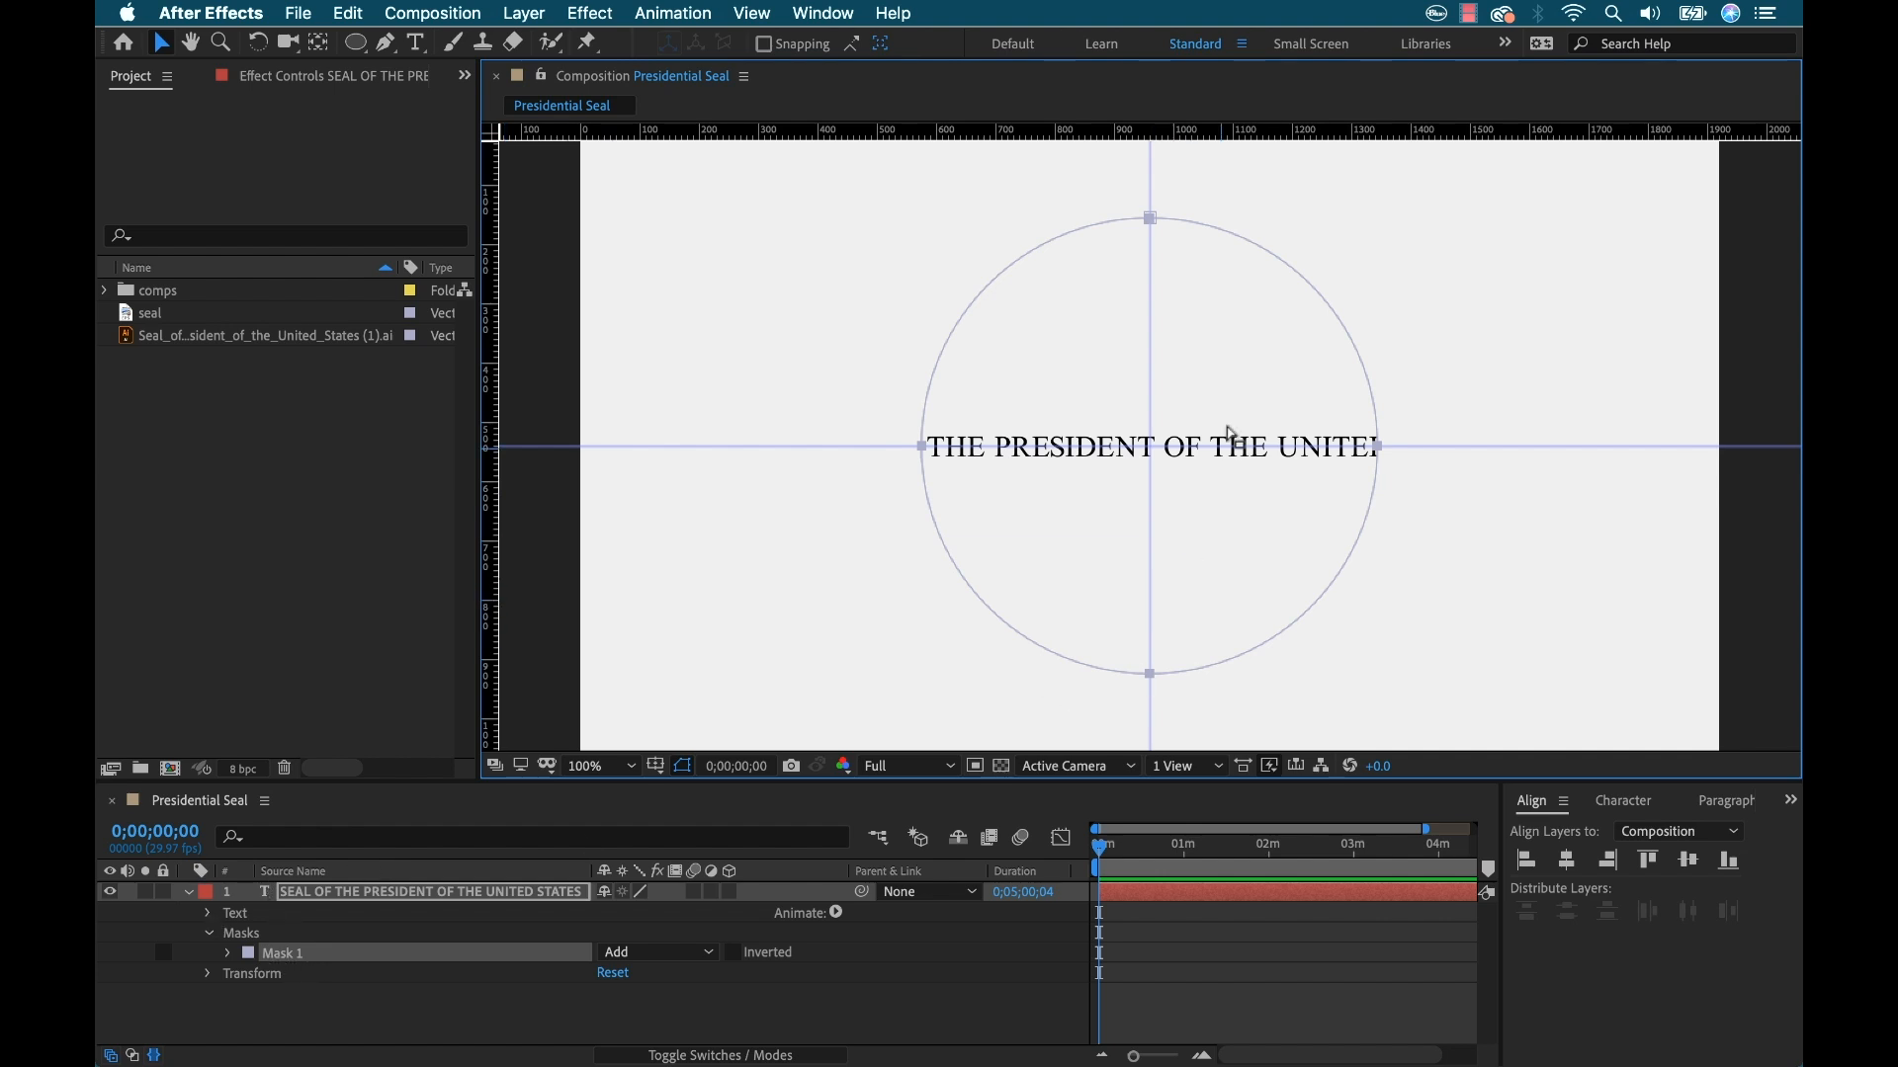
Set the title's path to Mask 1 with Reverse Path, Perpendicular and Force Alignment on
click(209, 913)
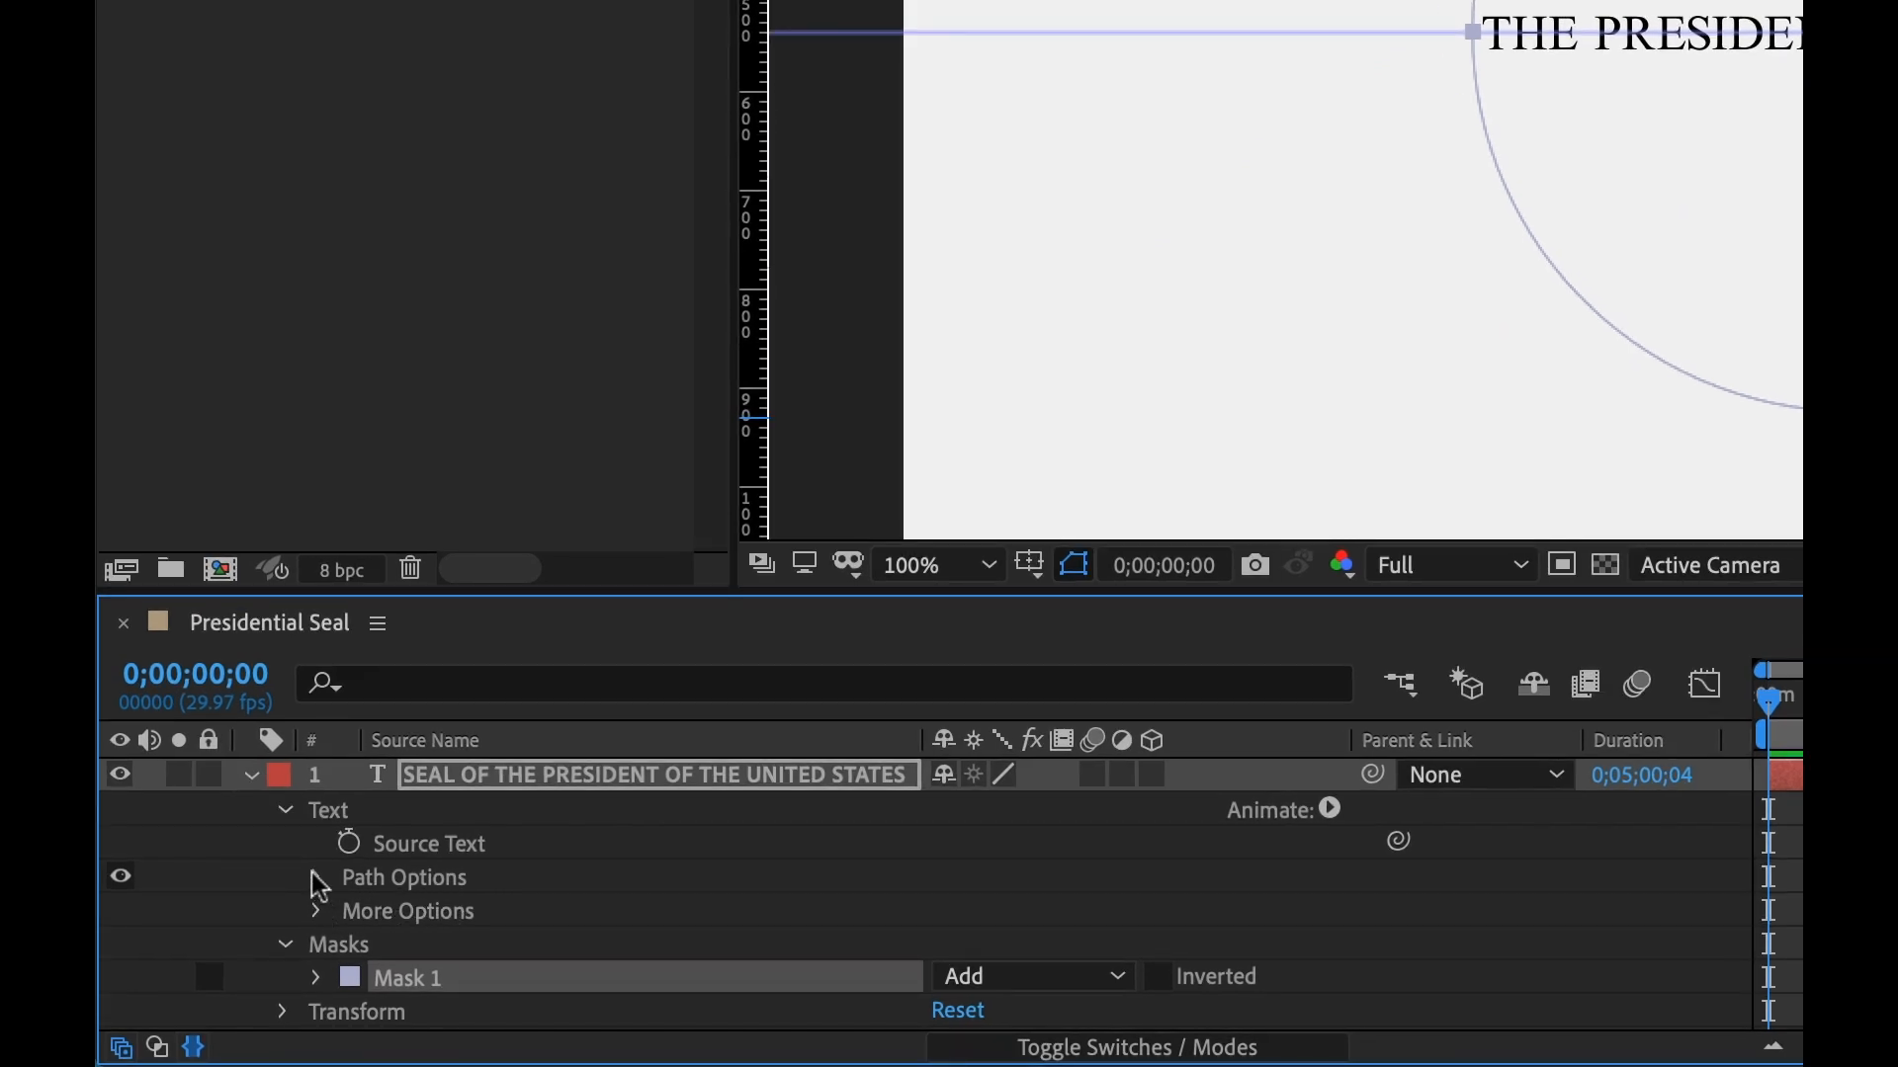
click(284, 878)
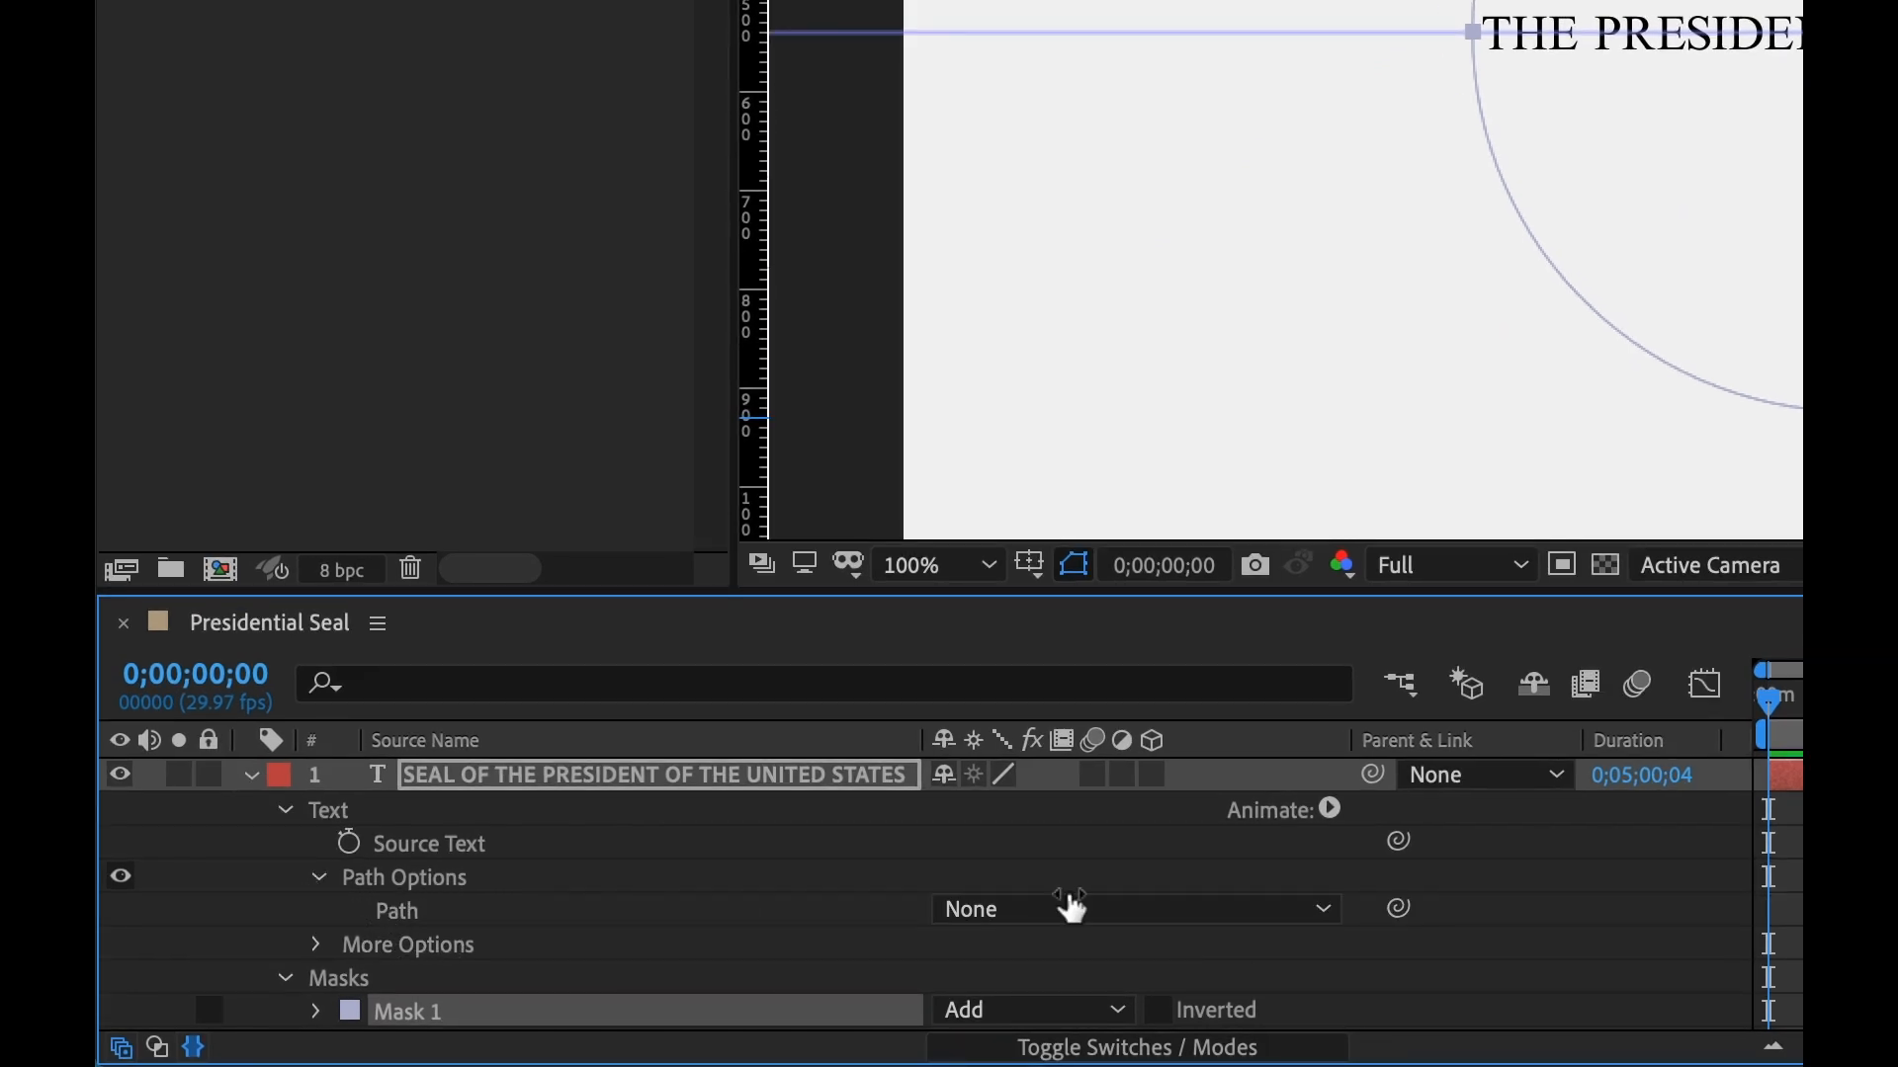
click(1136, 909)
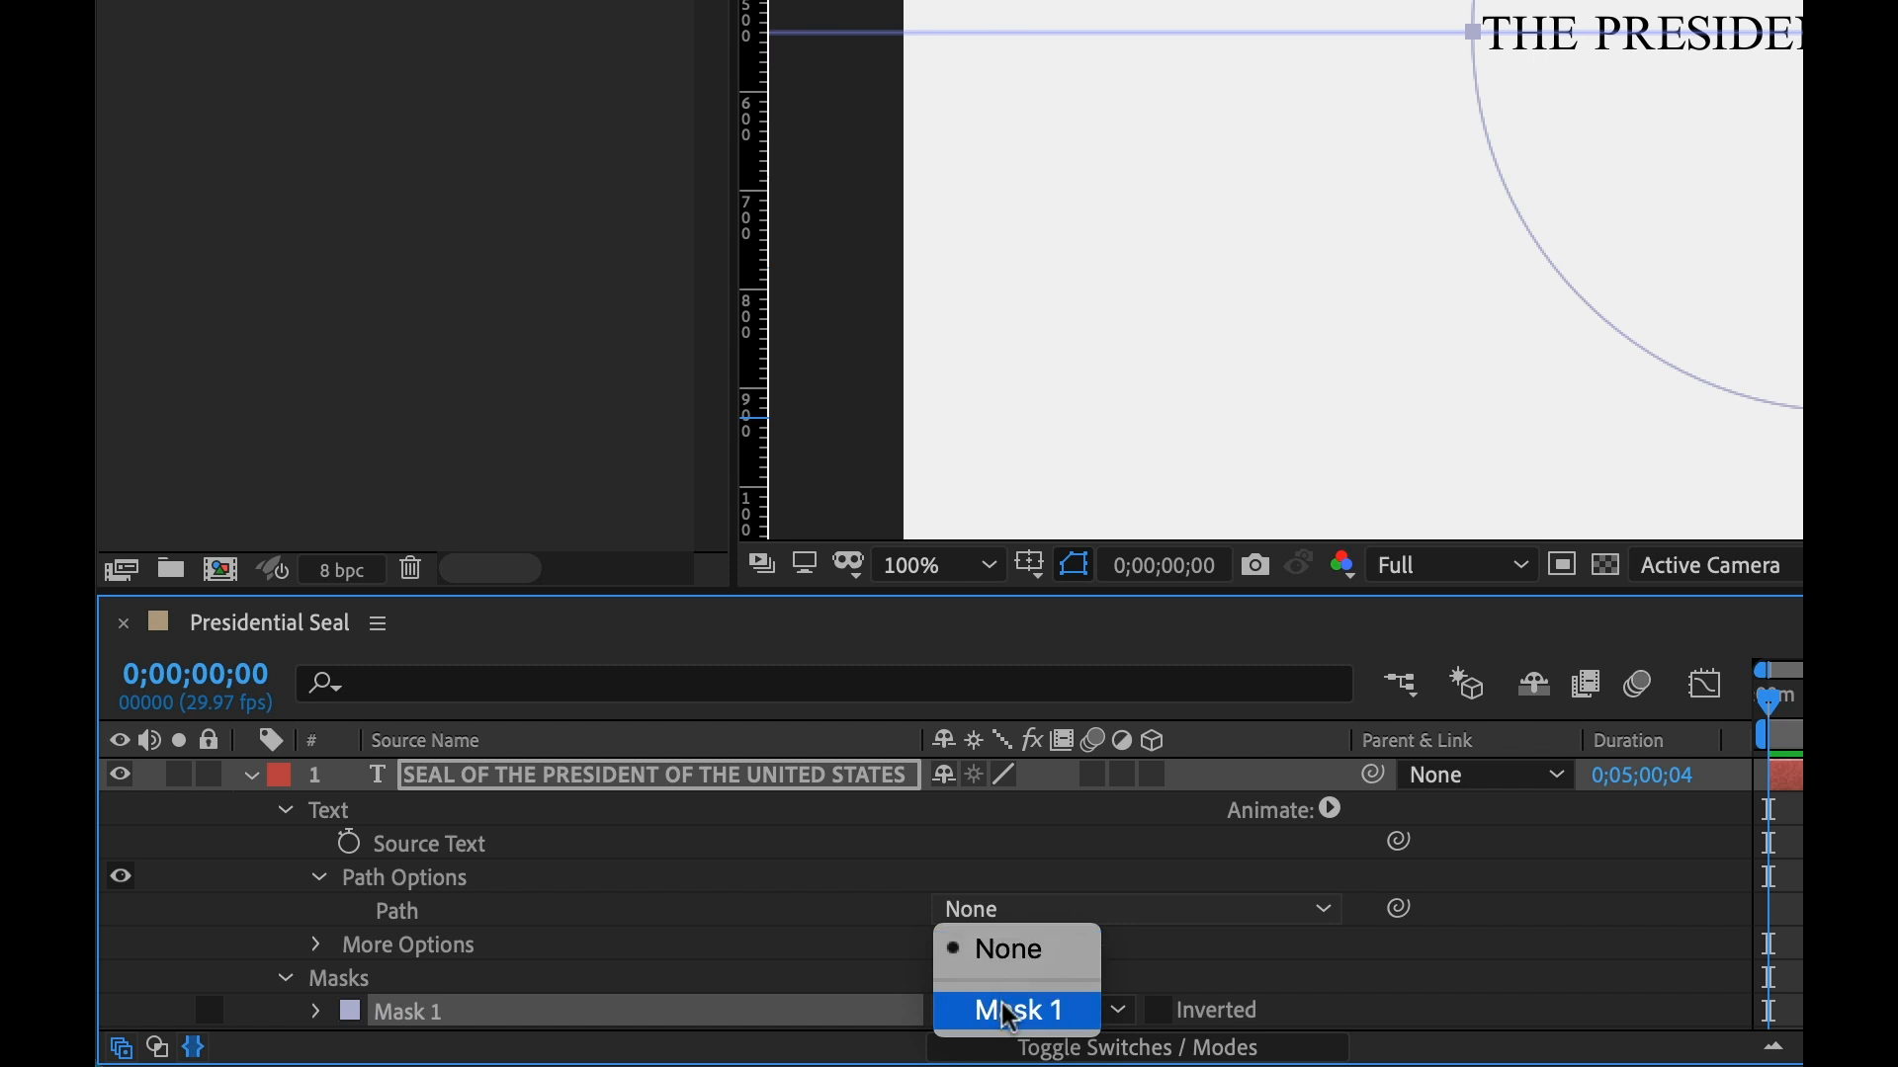
click(1016, 1037)
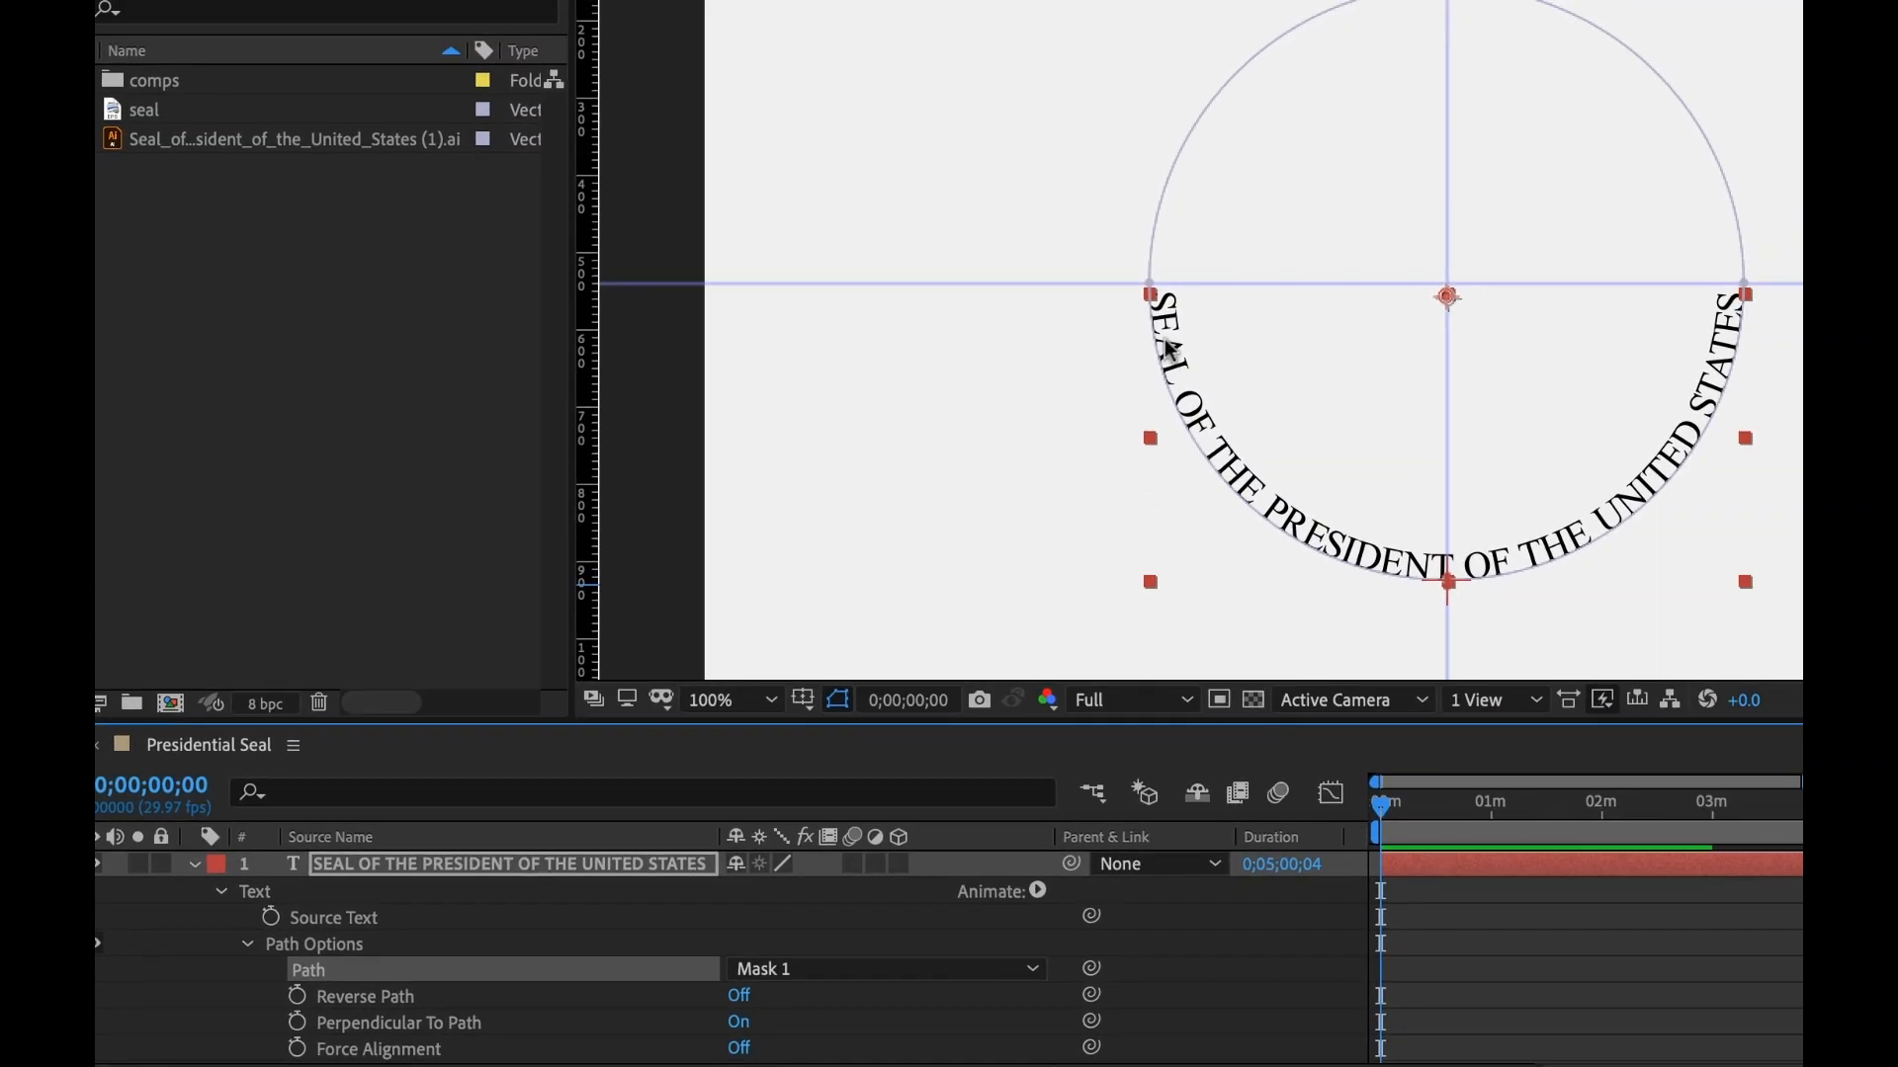
mouse_move(255, 1044)
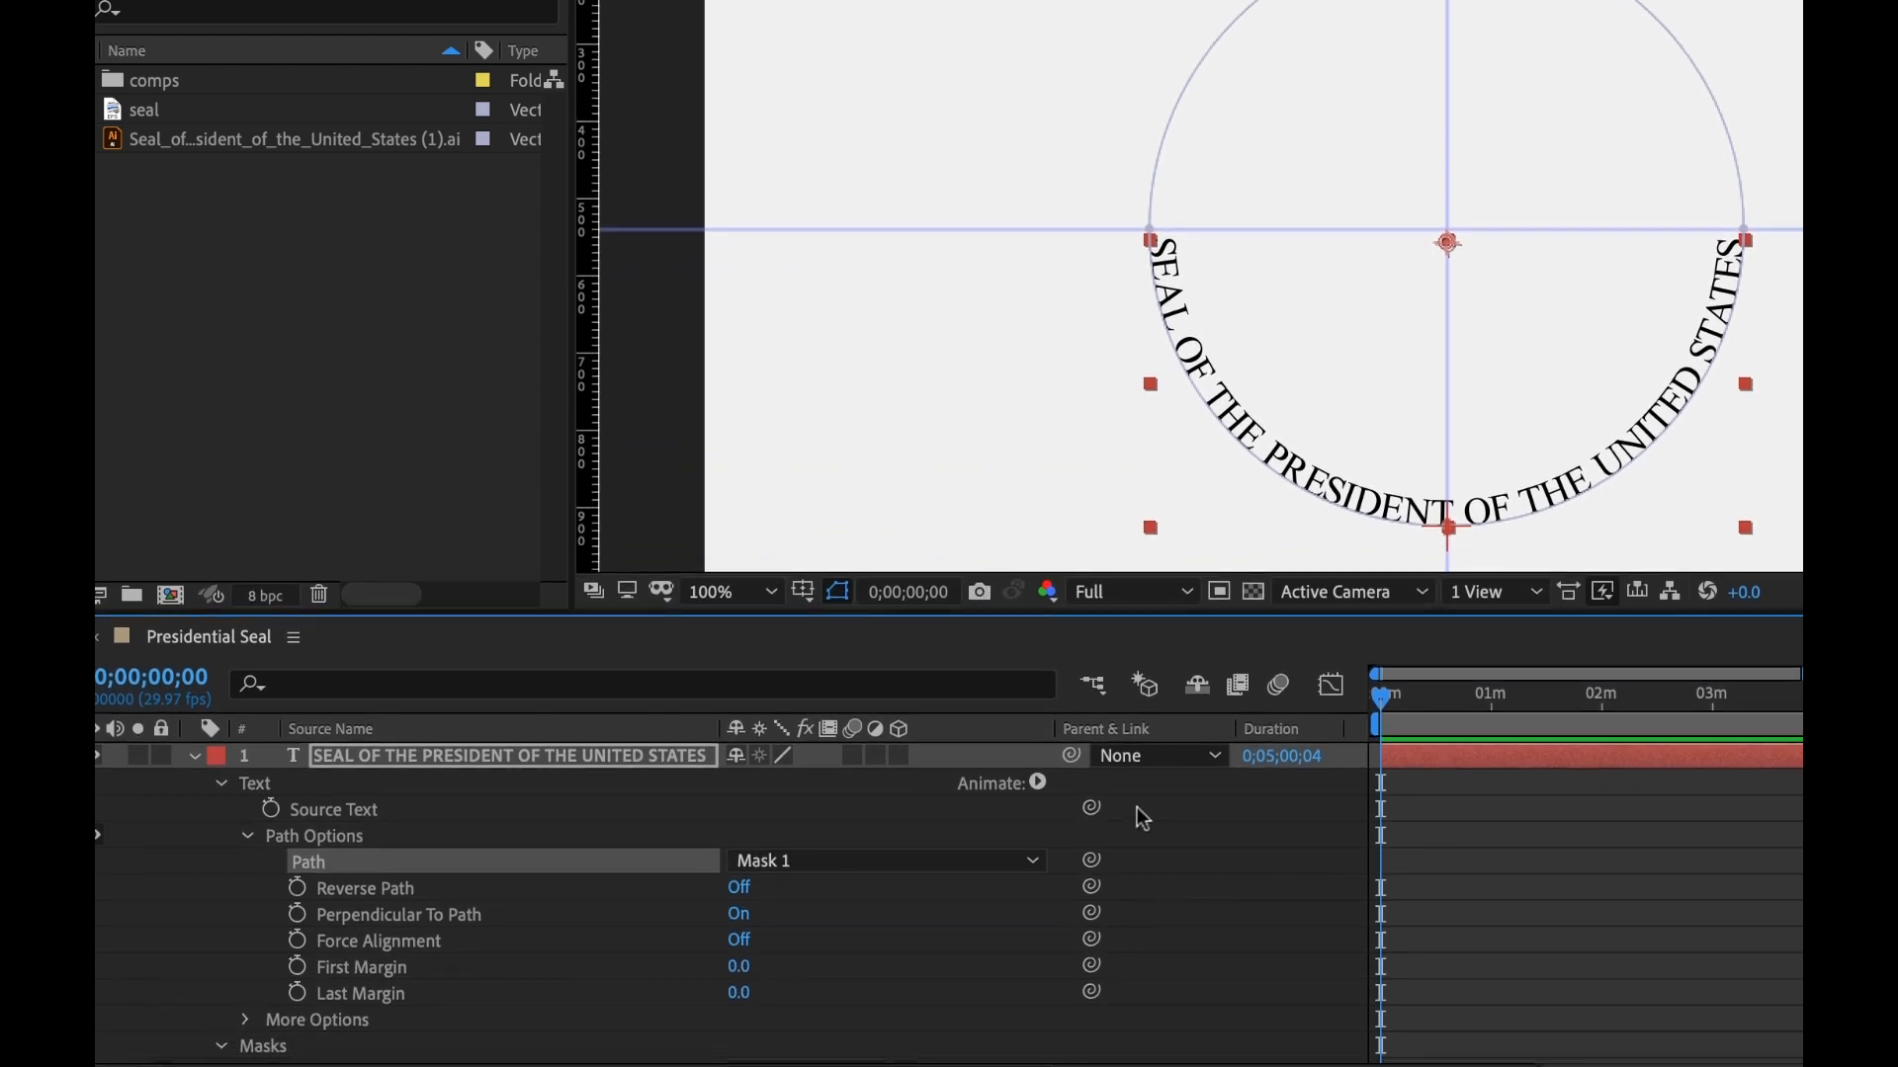
mouse_move(1213, 892)
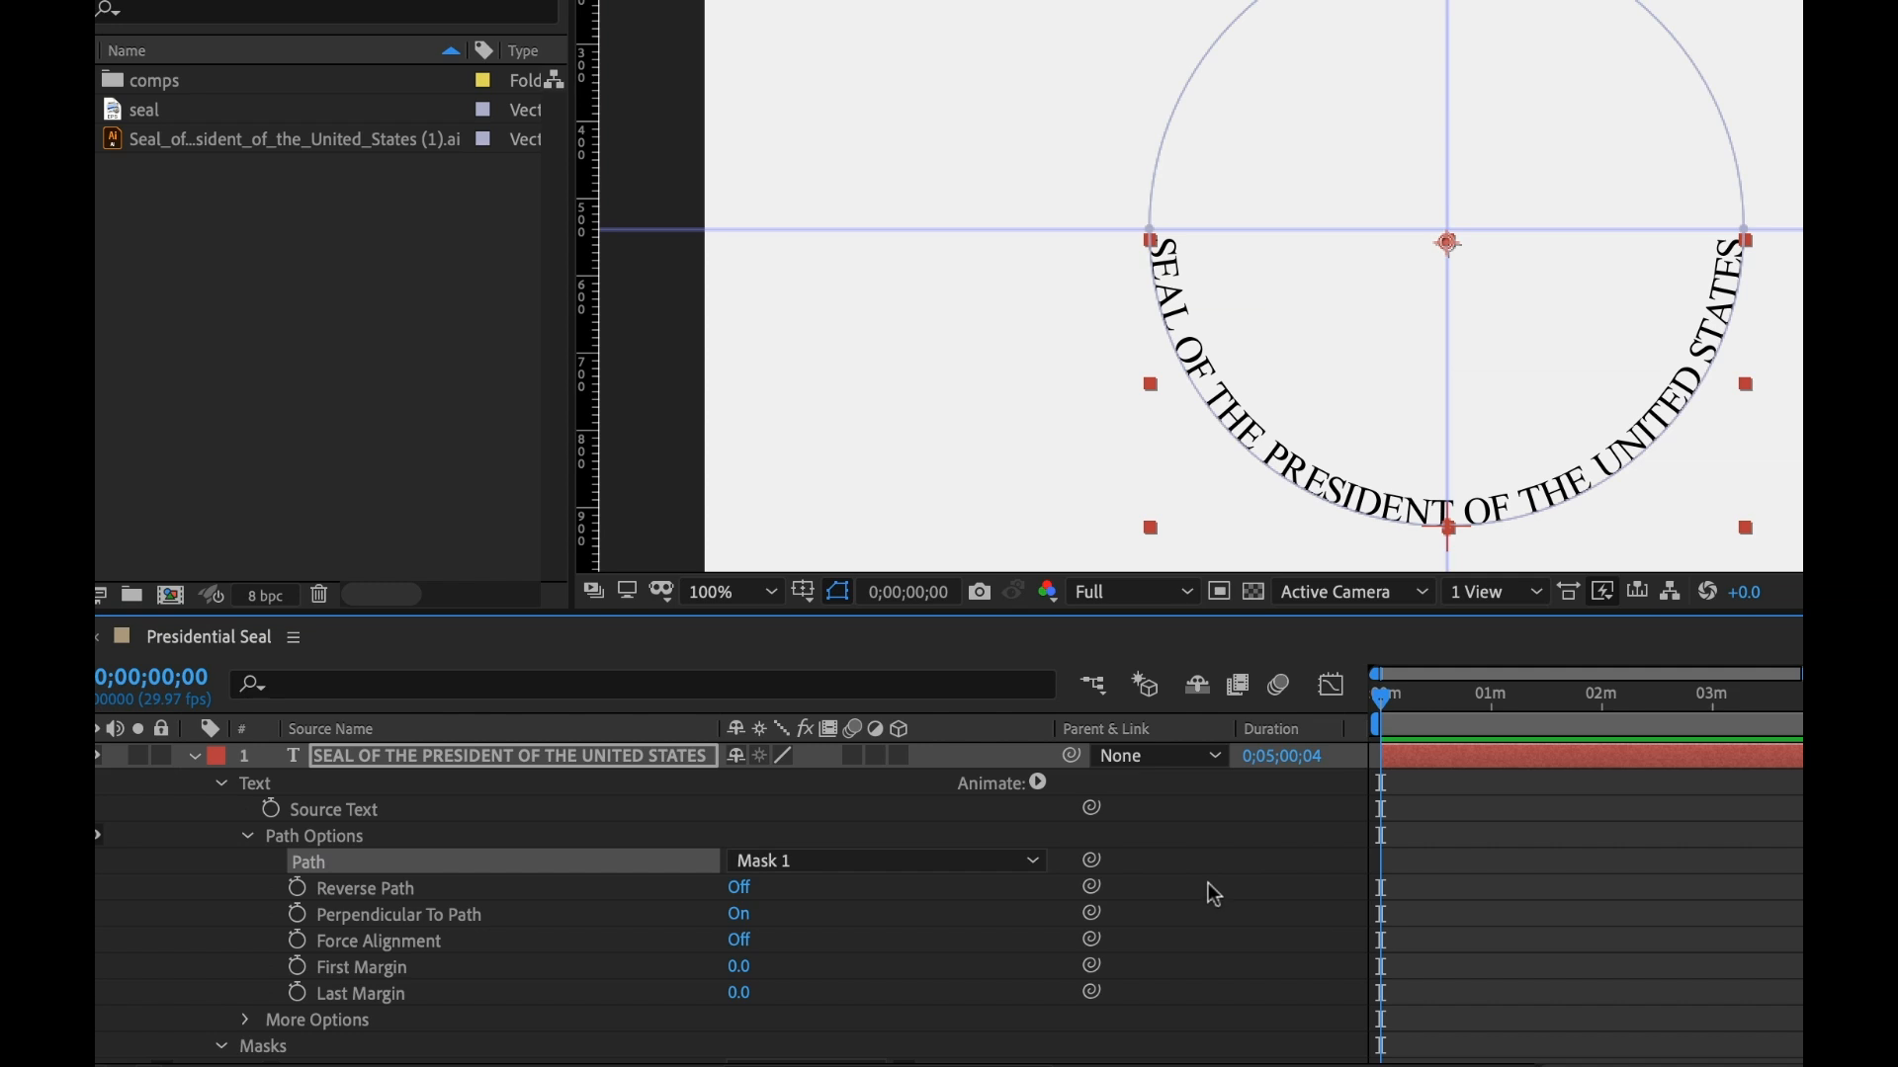
mouse_move(757, 499)
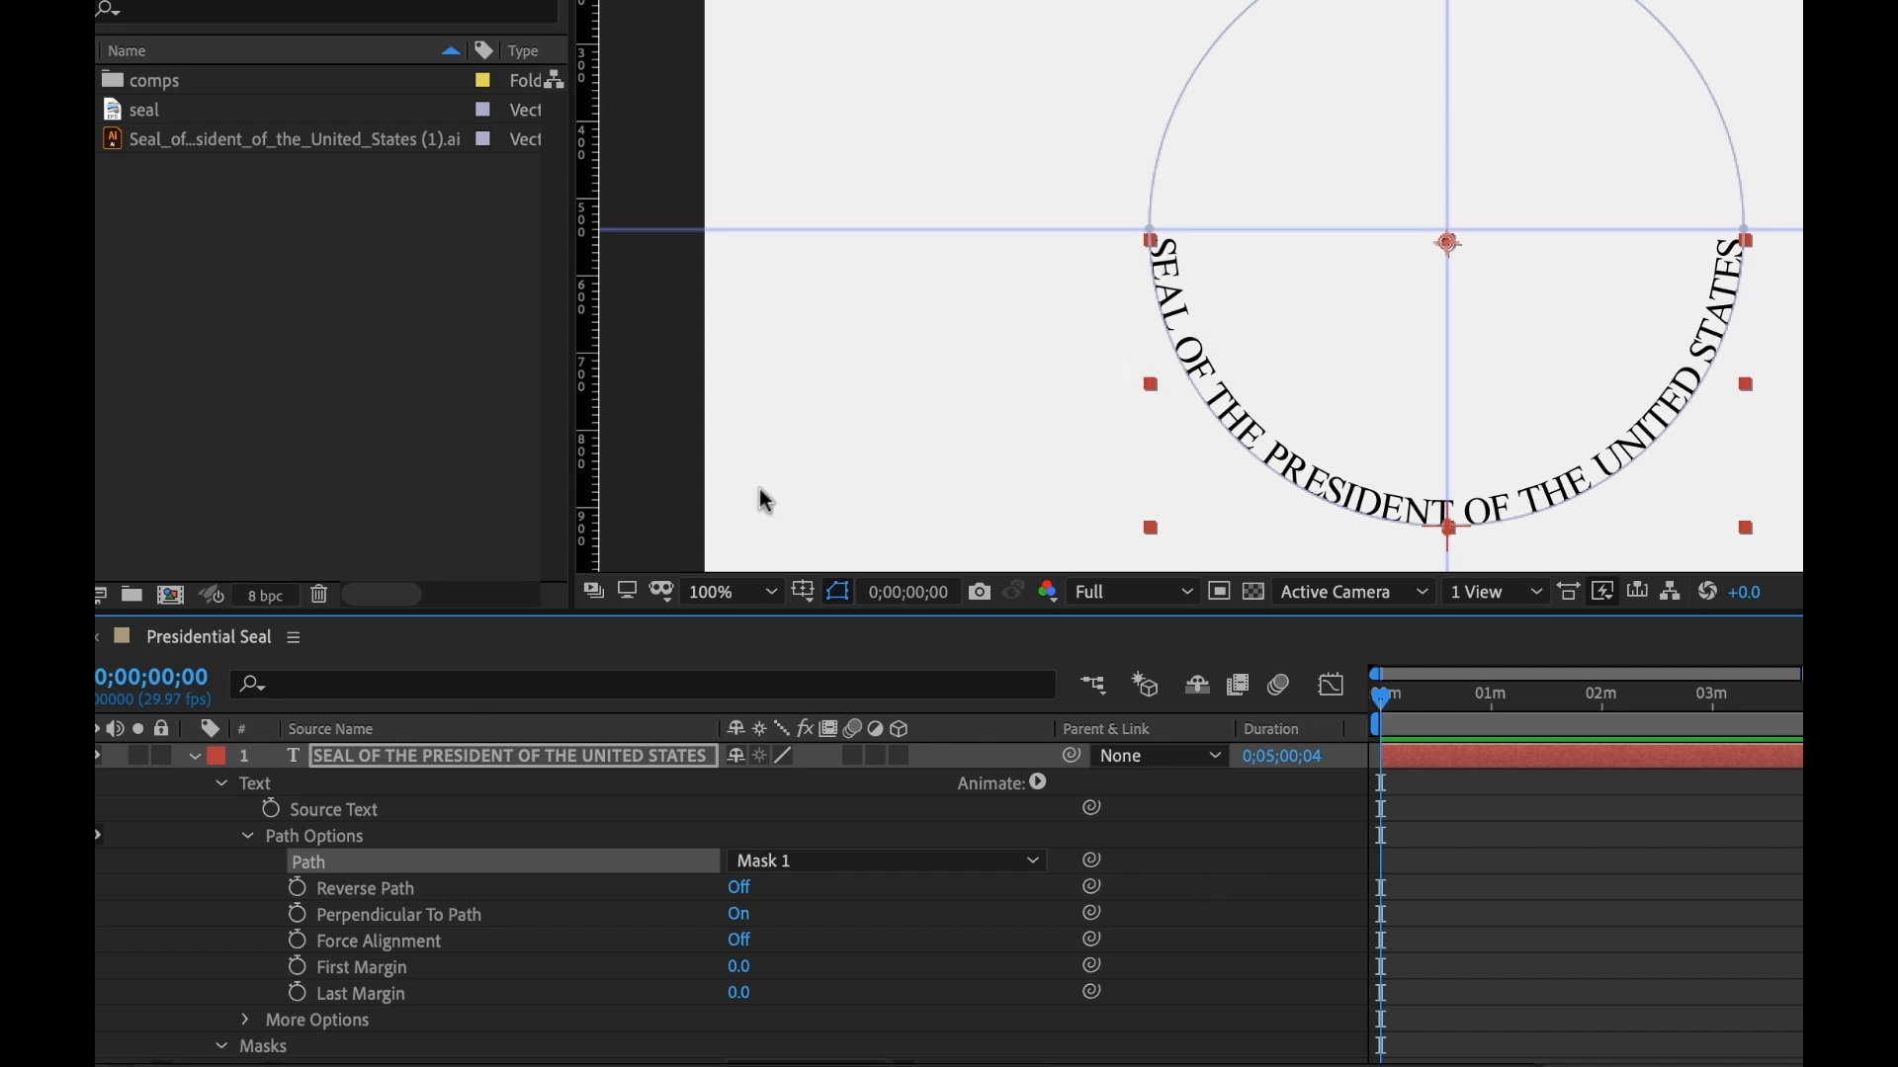
click(738, 888)
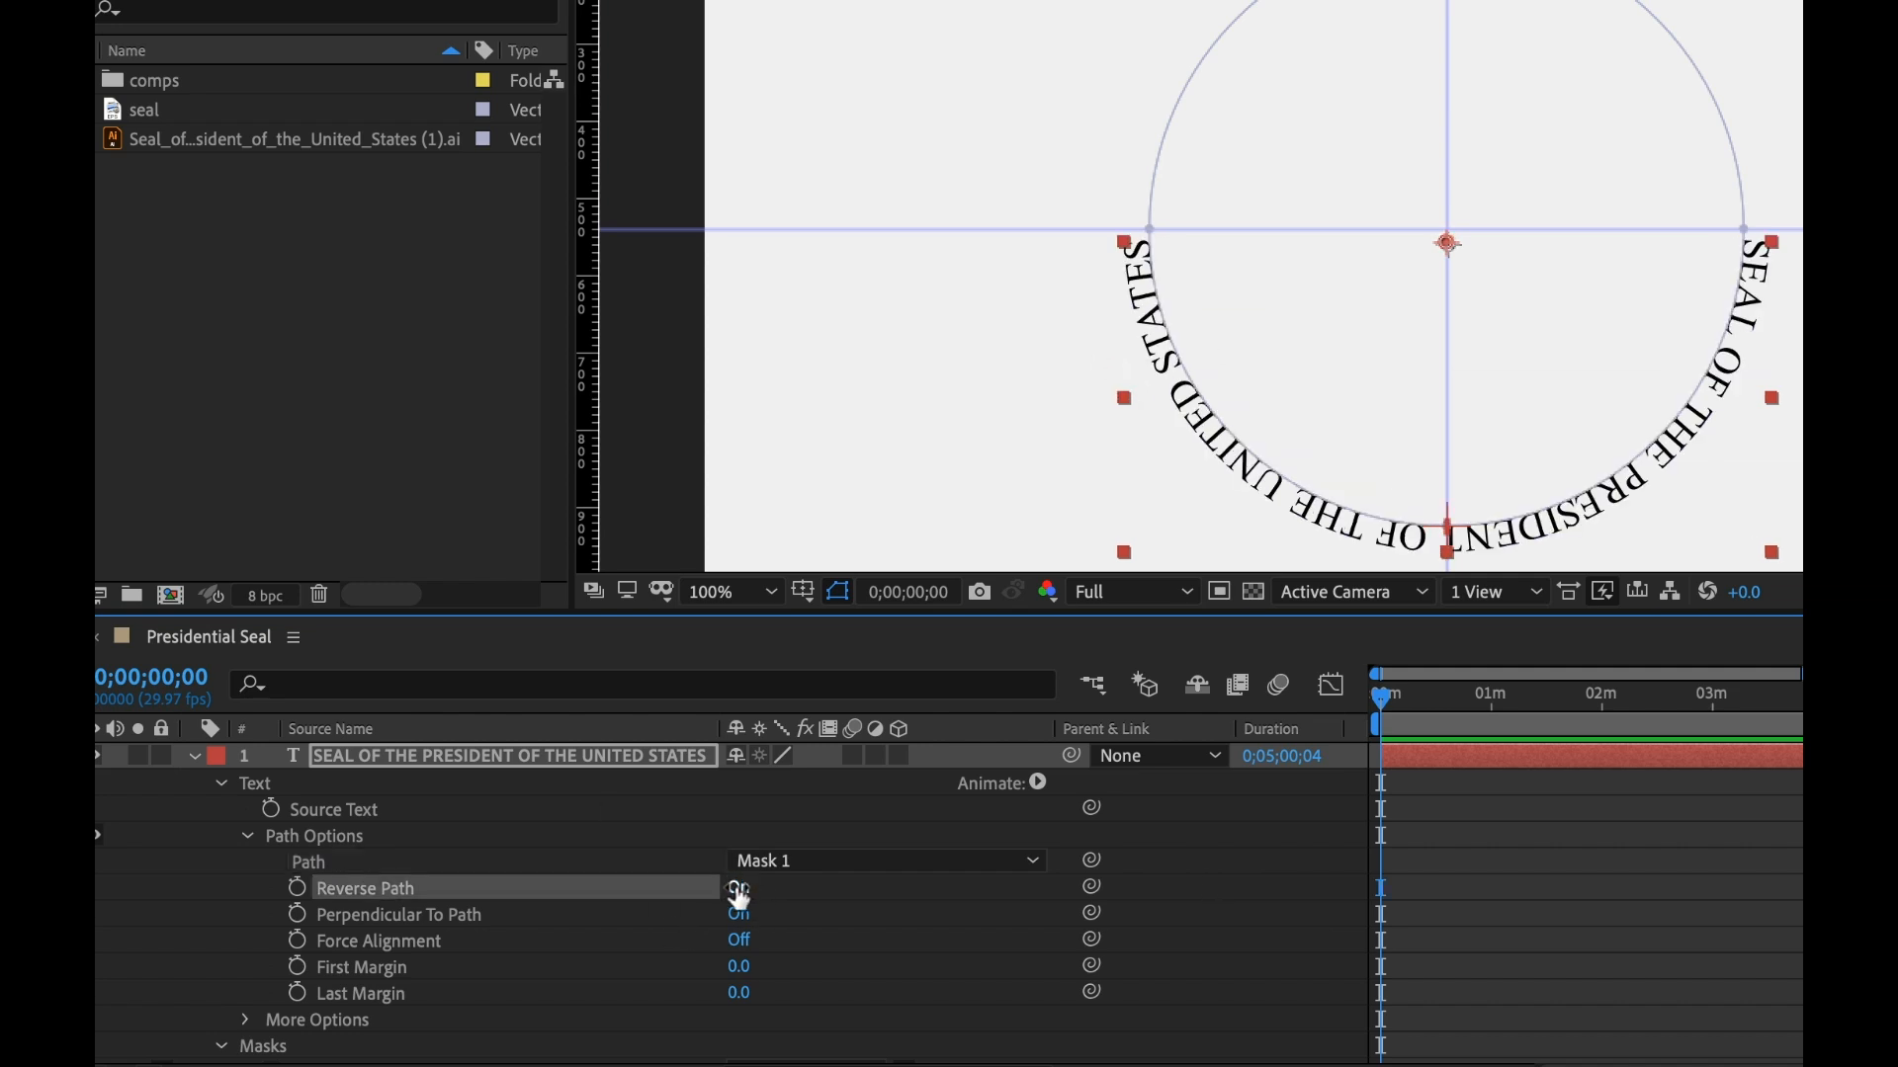
click(737, 914)
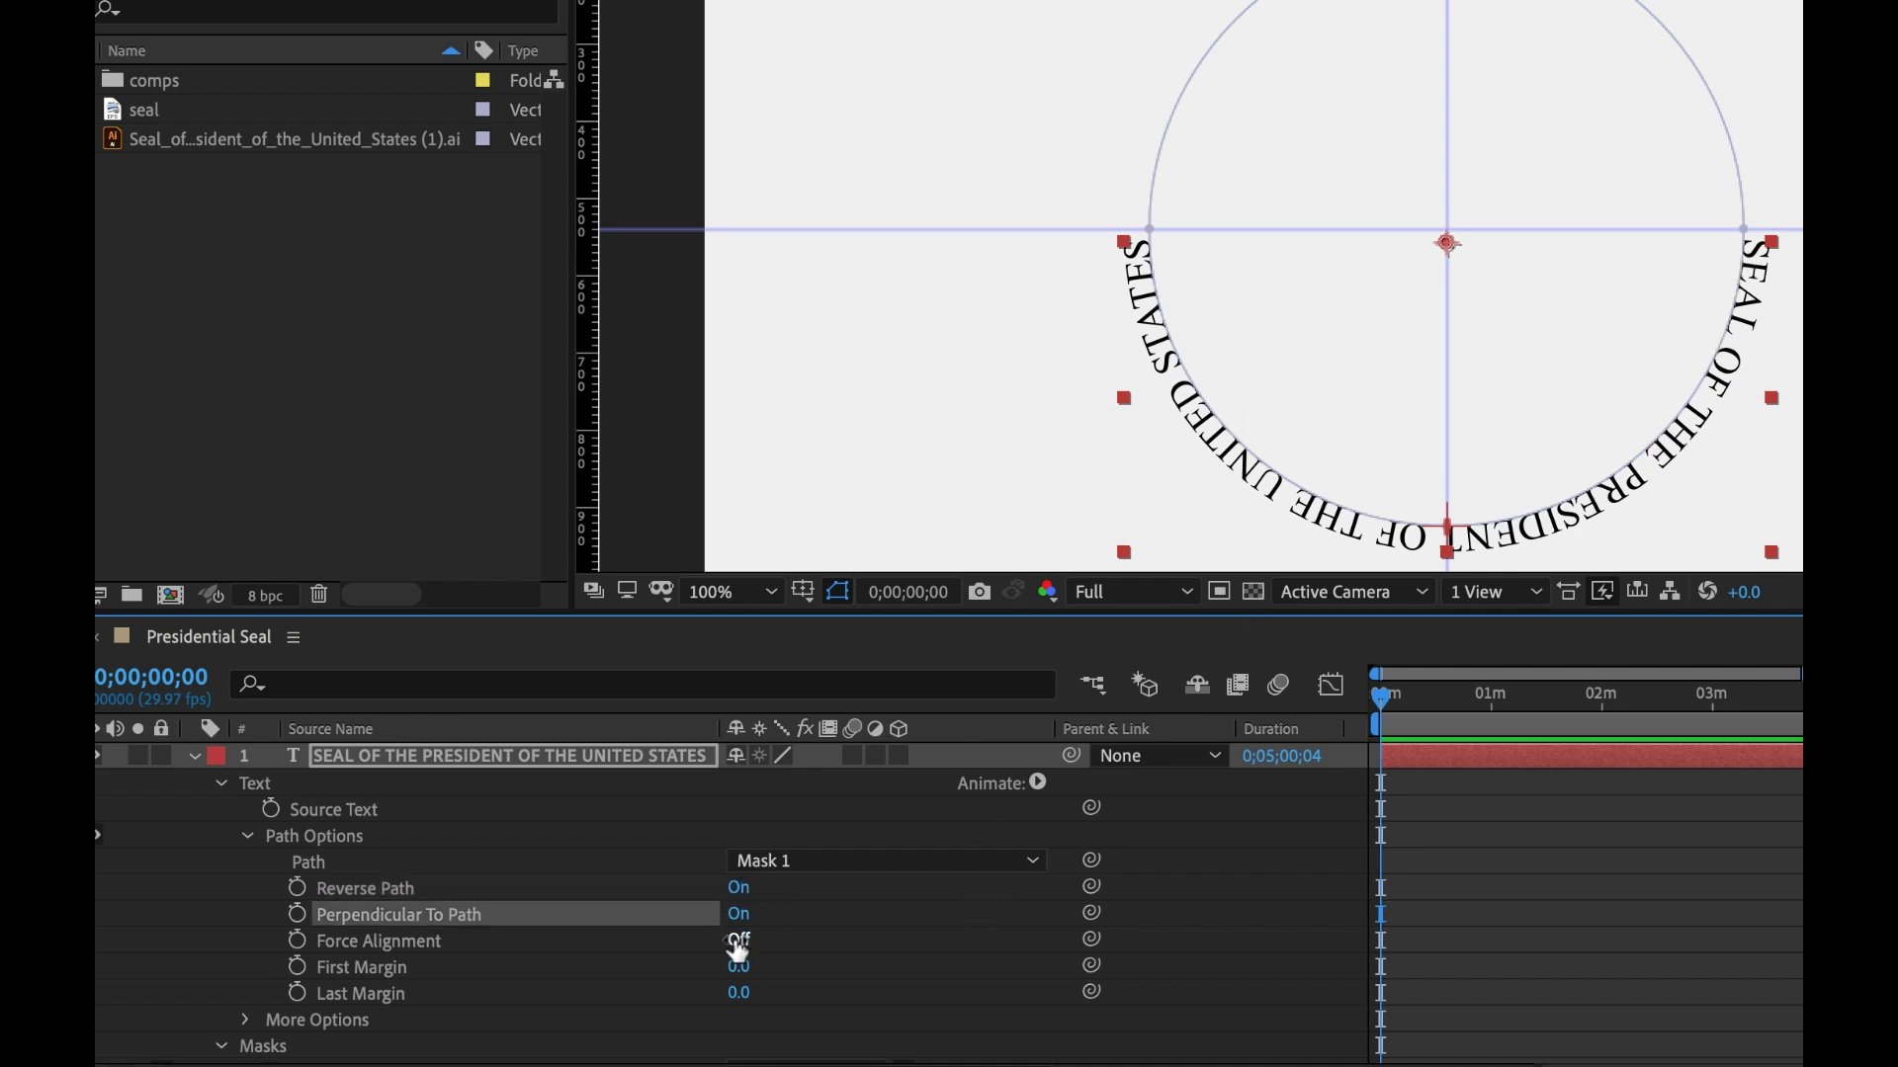
click(738, 940)
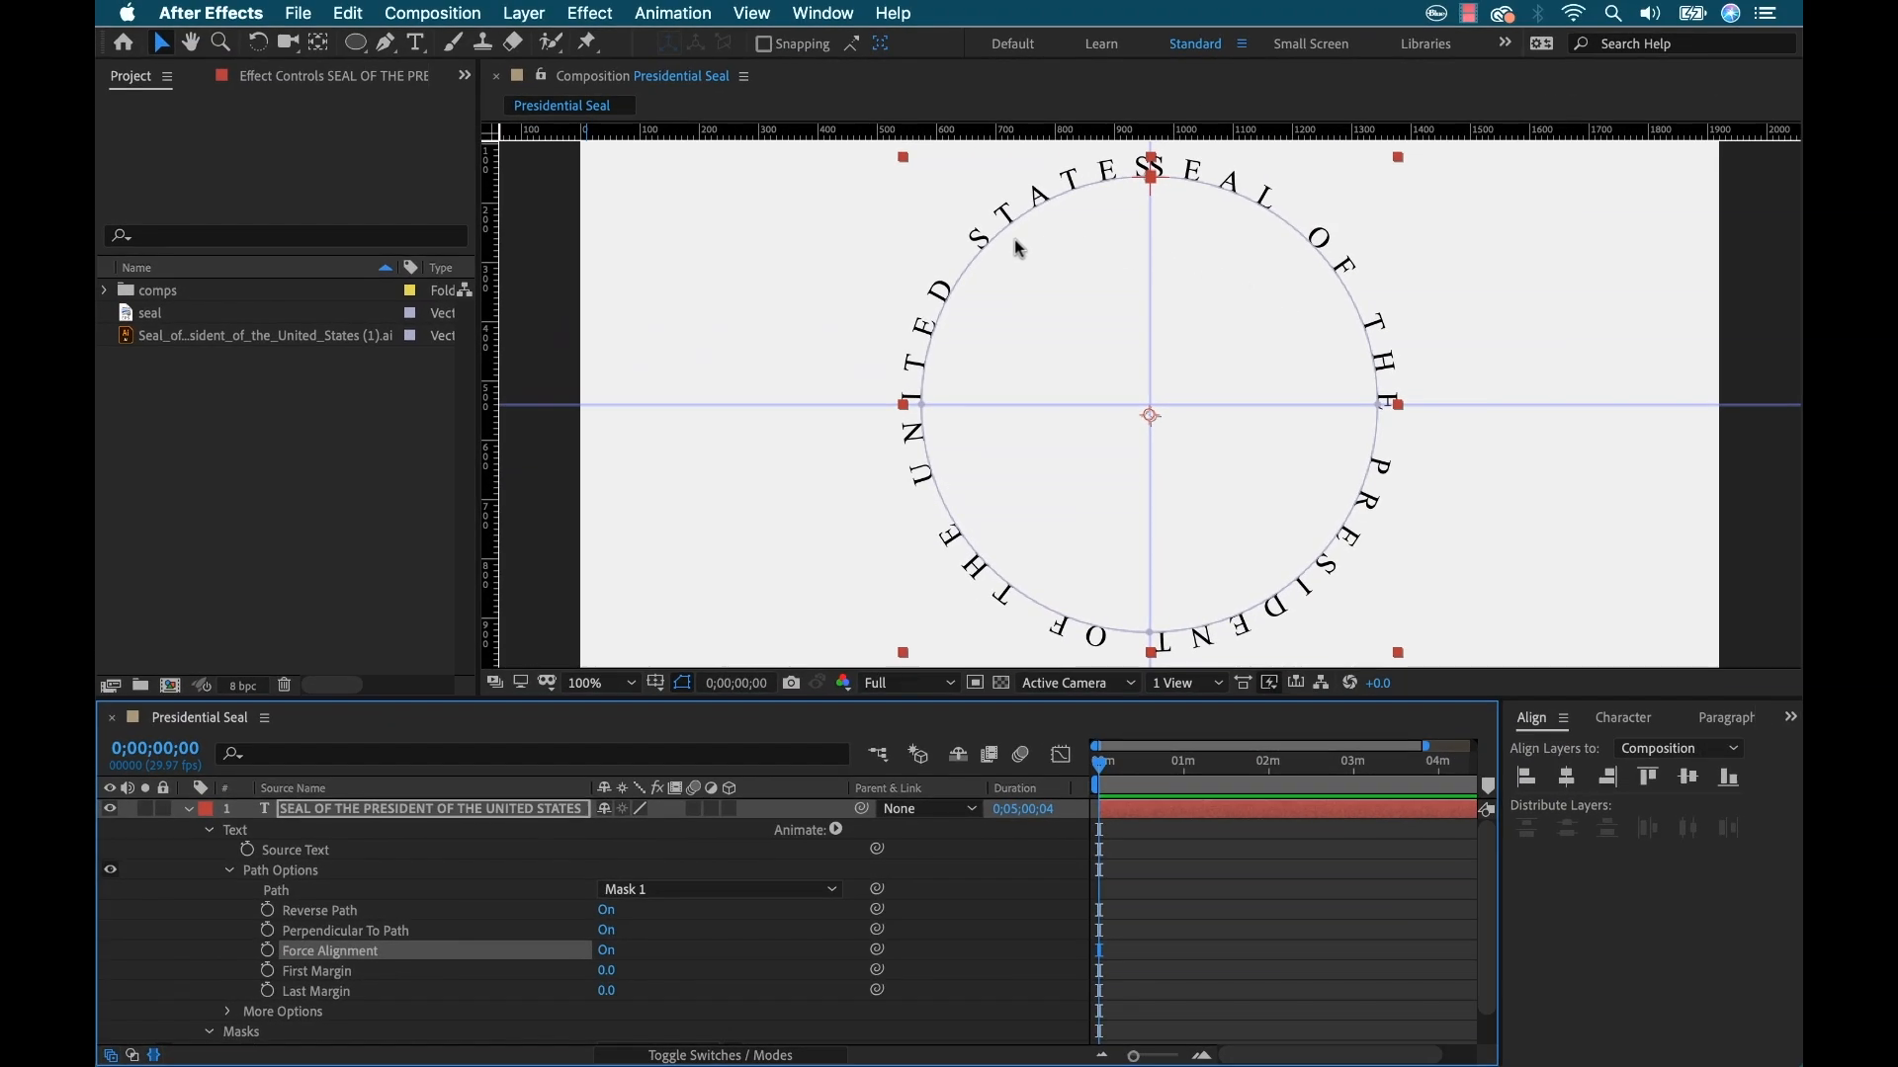
mouse_move(1248, 627)
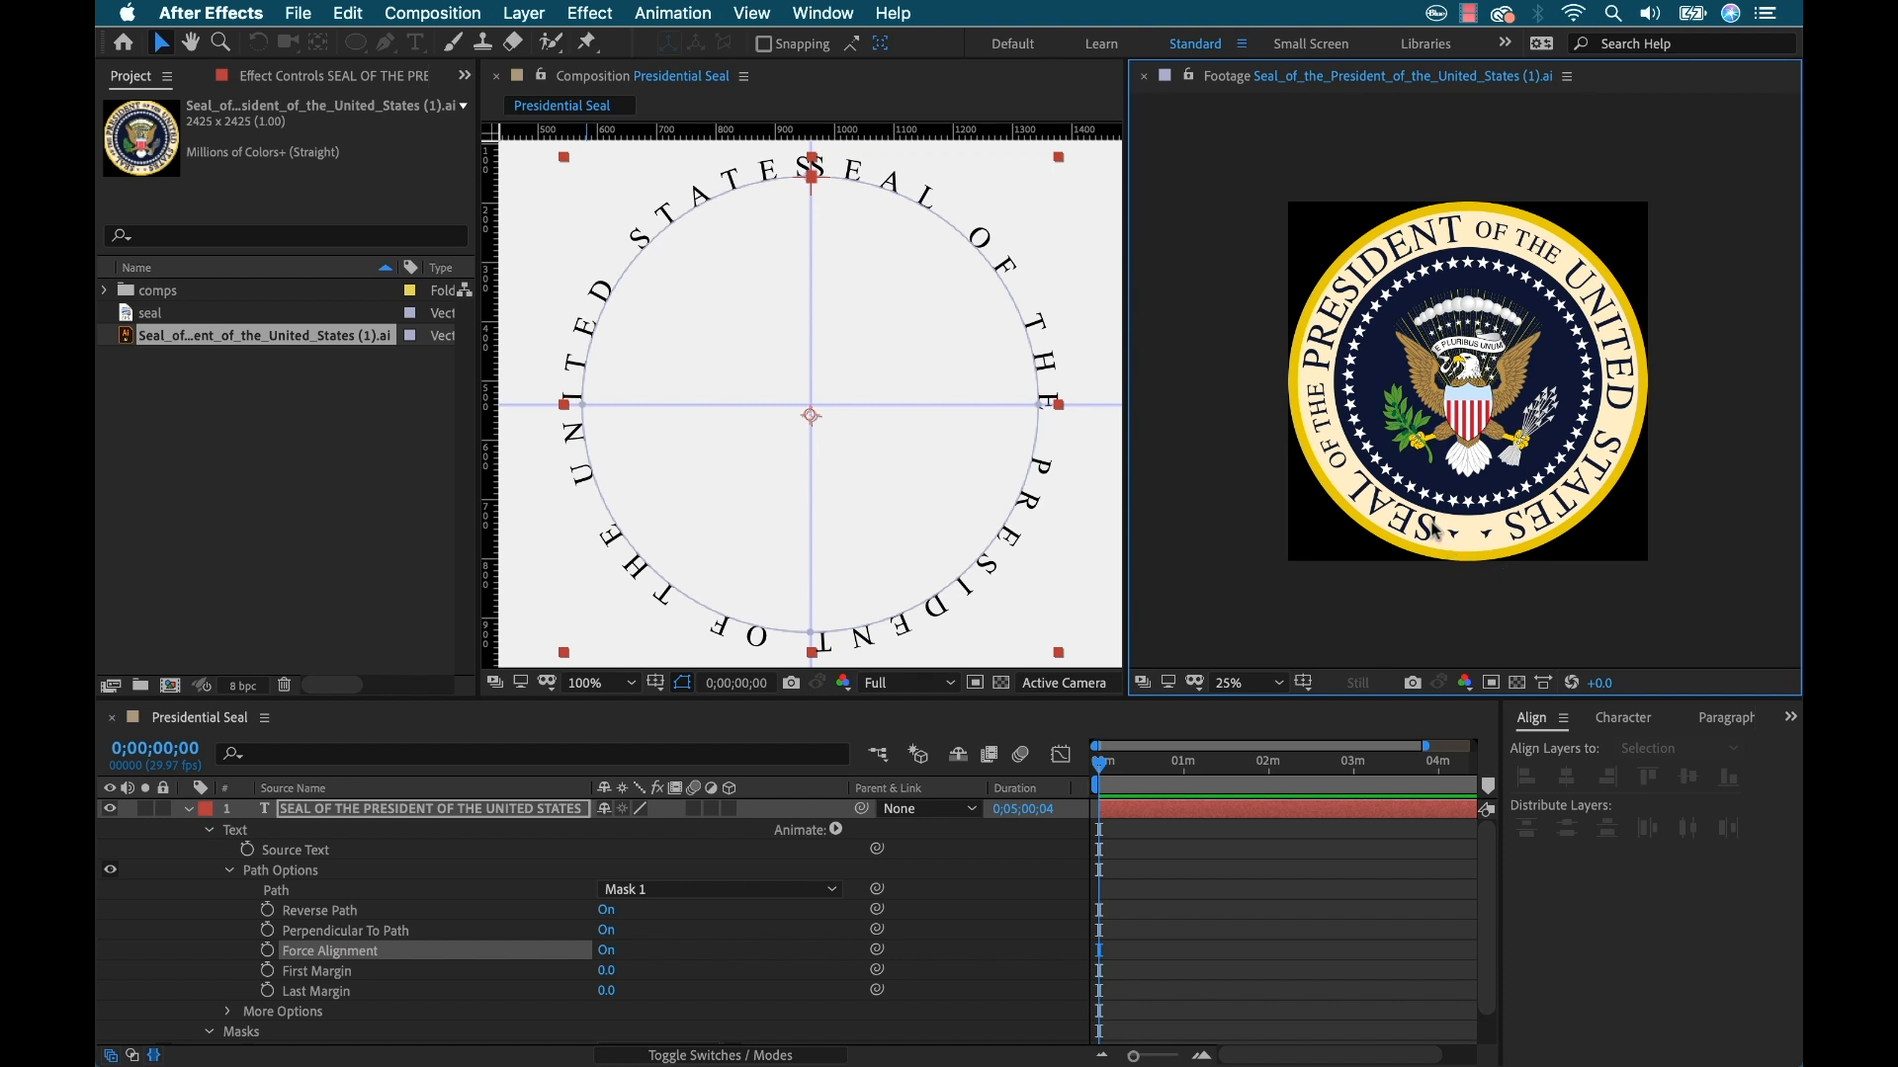
mouse_move(1513, 531)
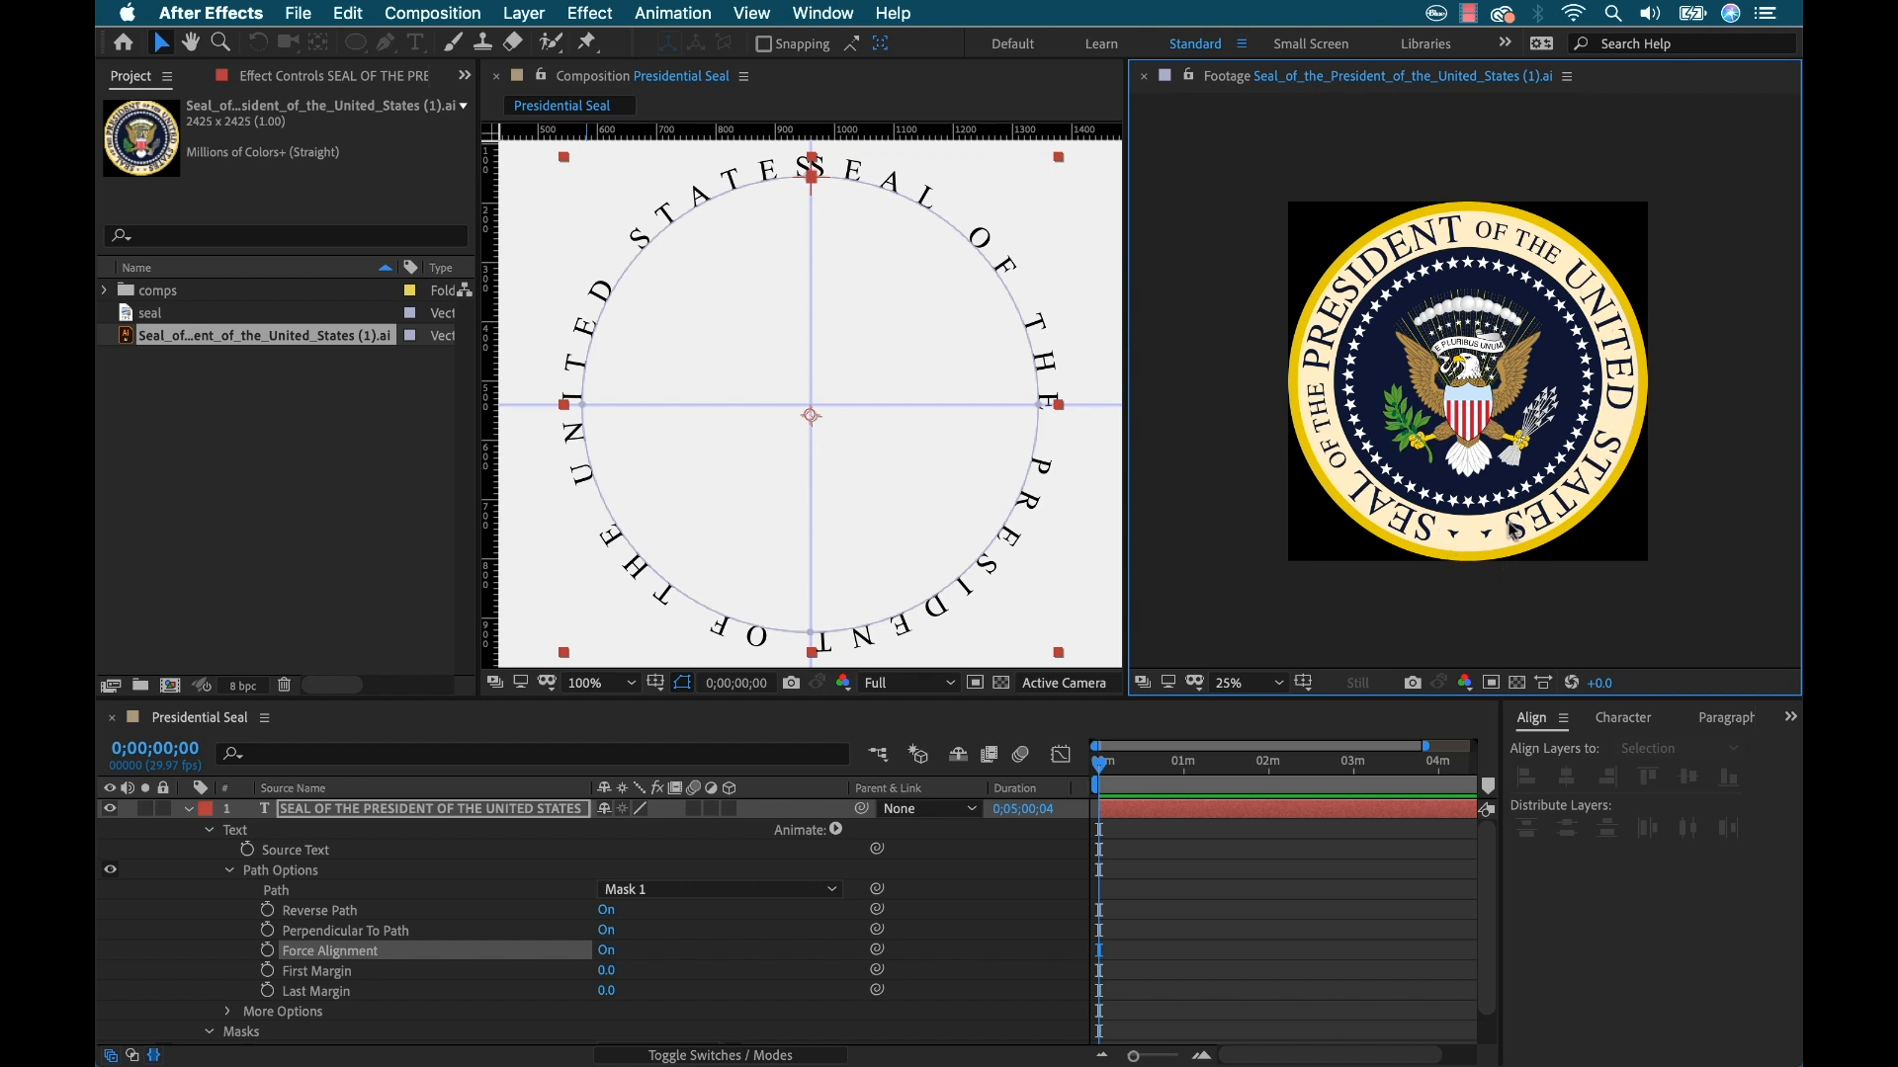
mouse_move(668, 396)
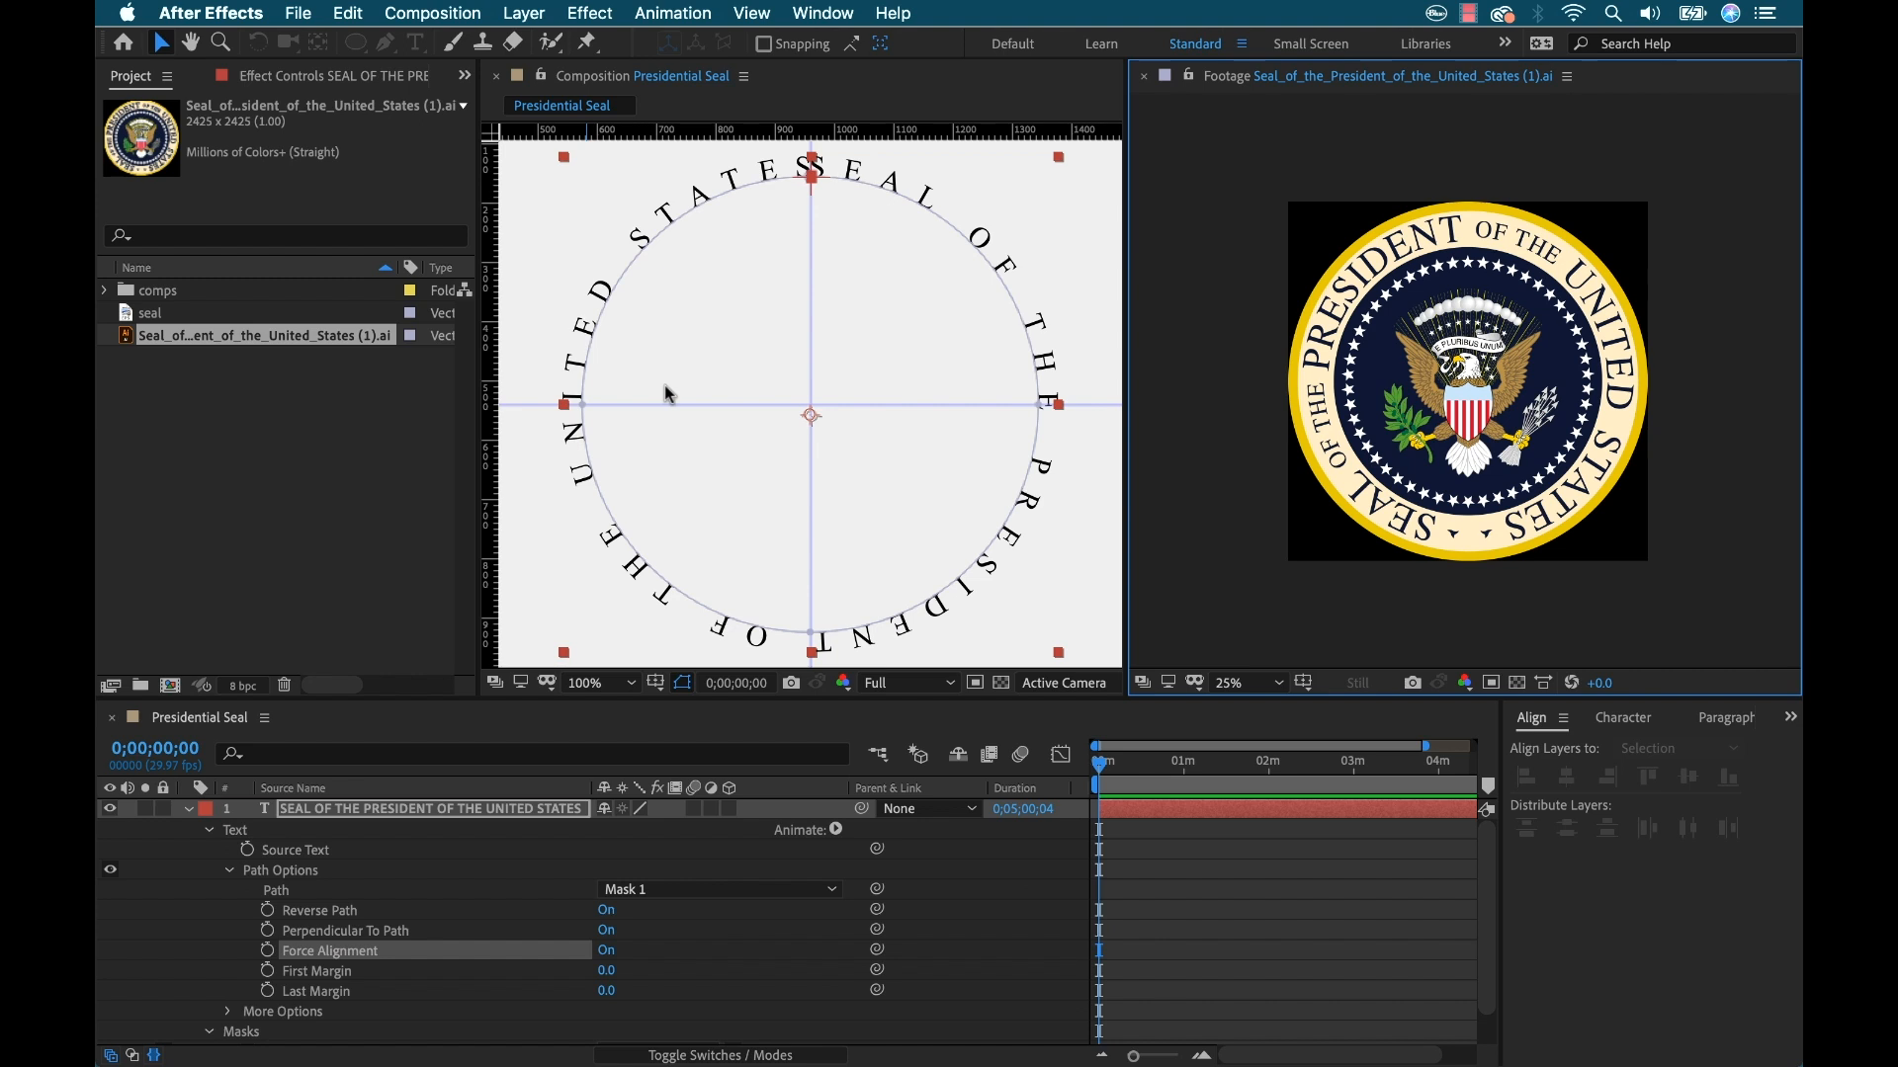
mouse_move(318, 976)
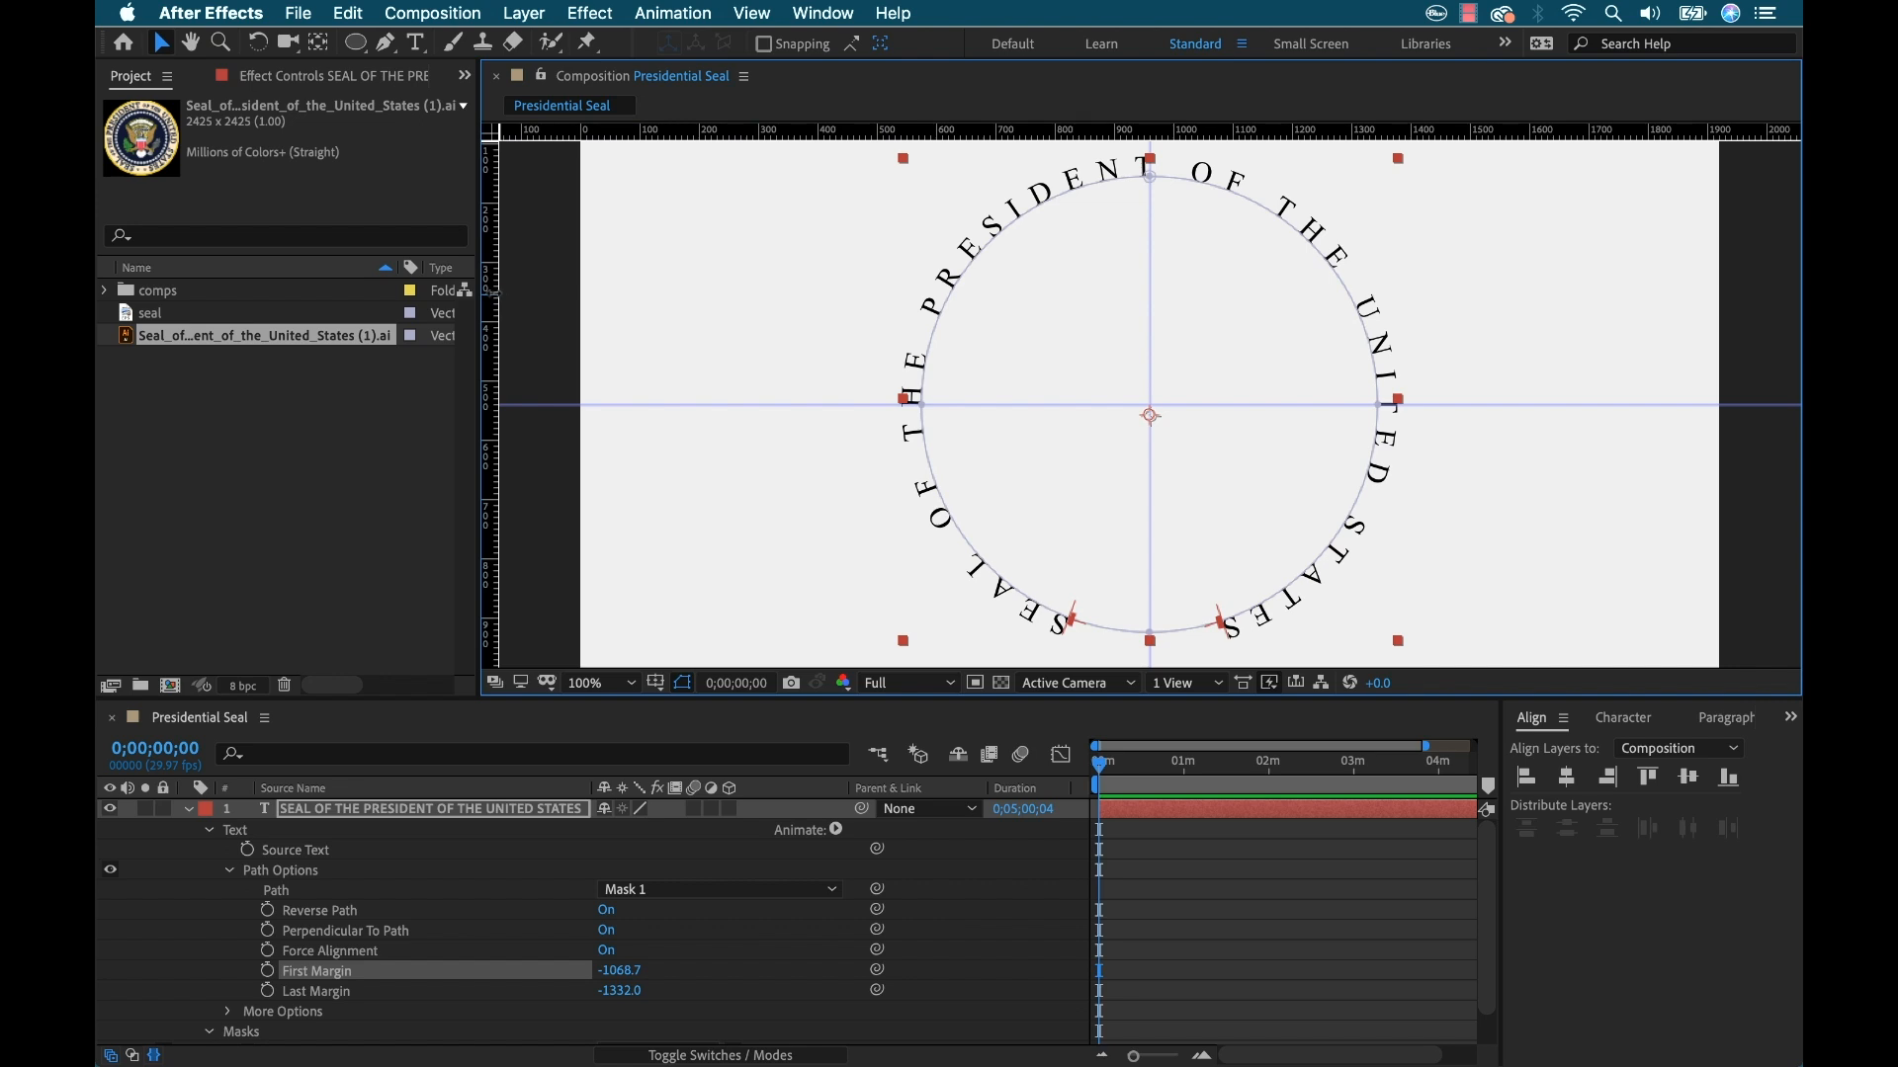
Place guides at 960, 960-150 and 960+150 around the seal text's centre
right_click(677, 76)
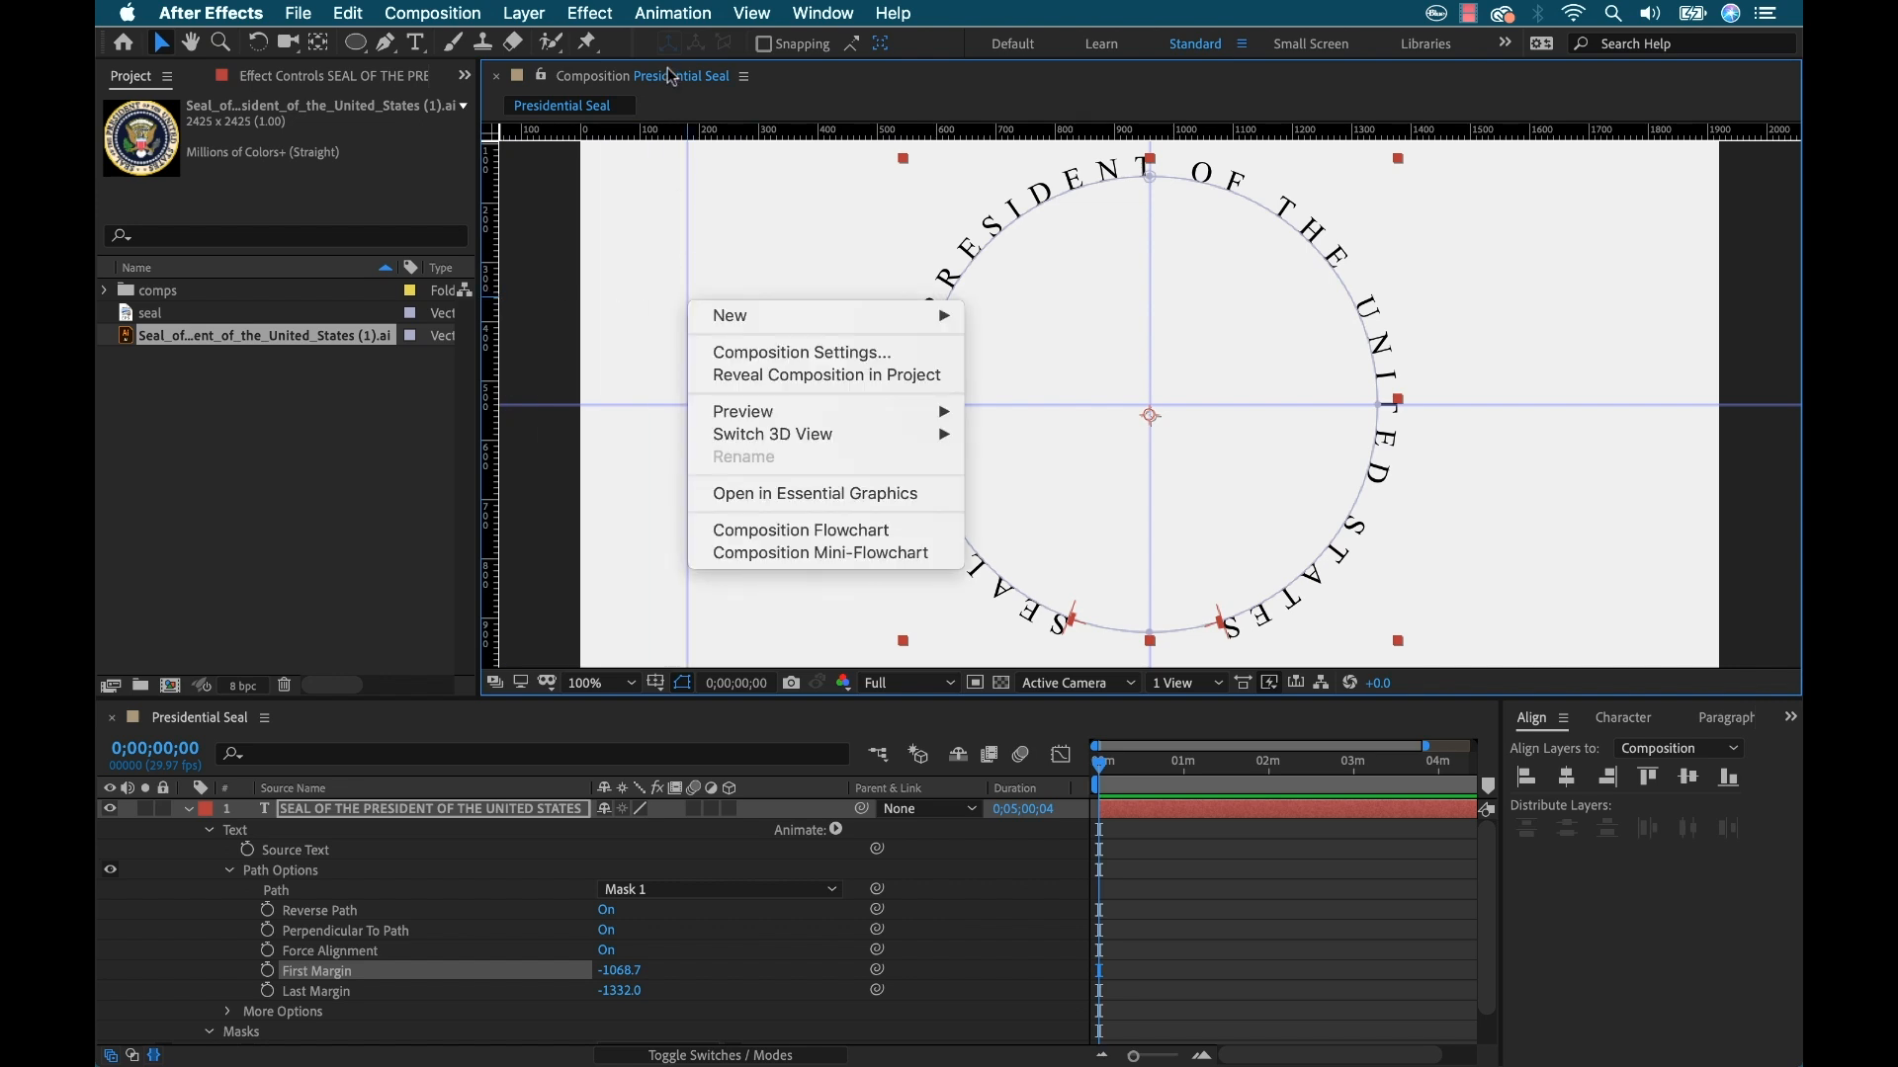
click(752, 13)
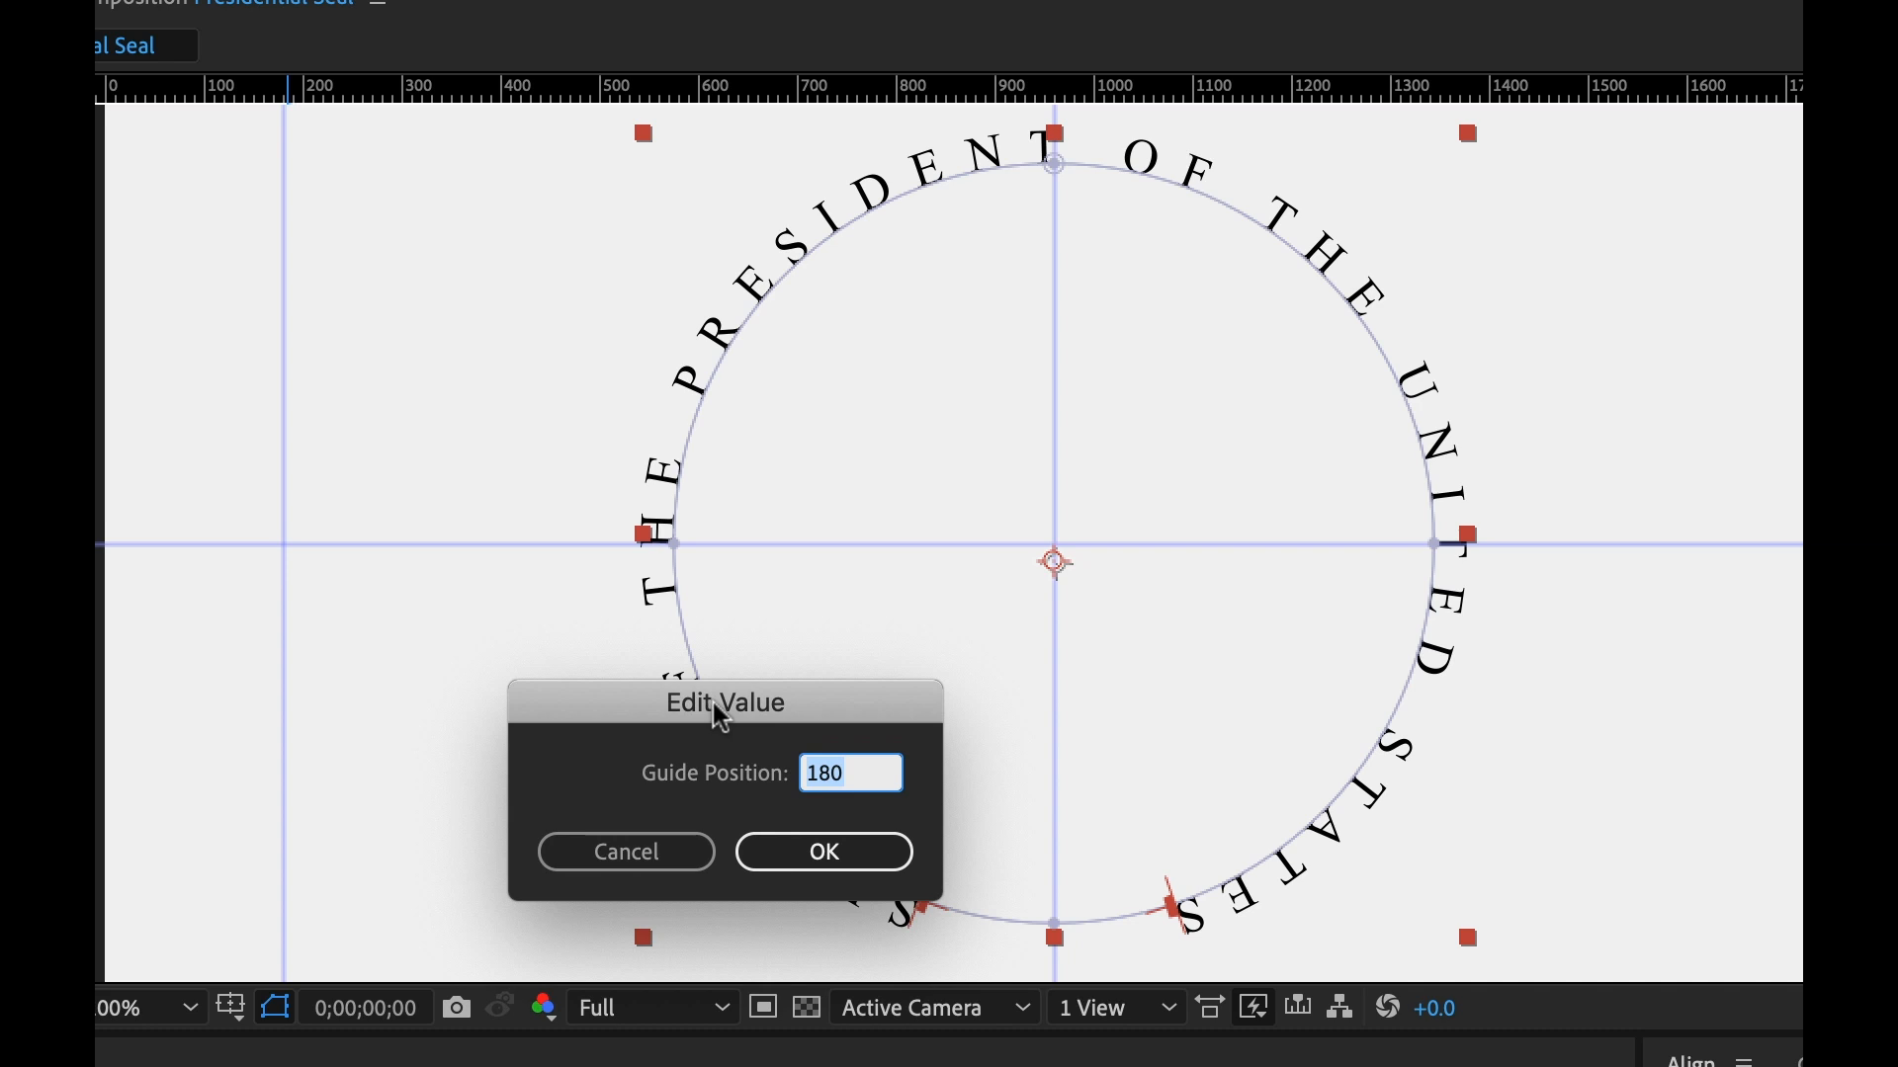
mouse_move(947, 575)
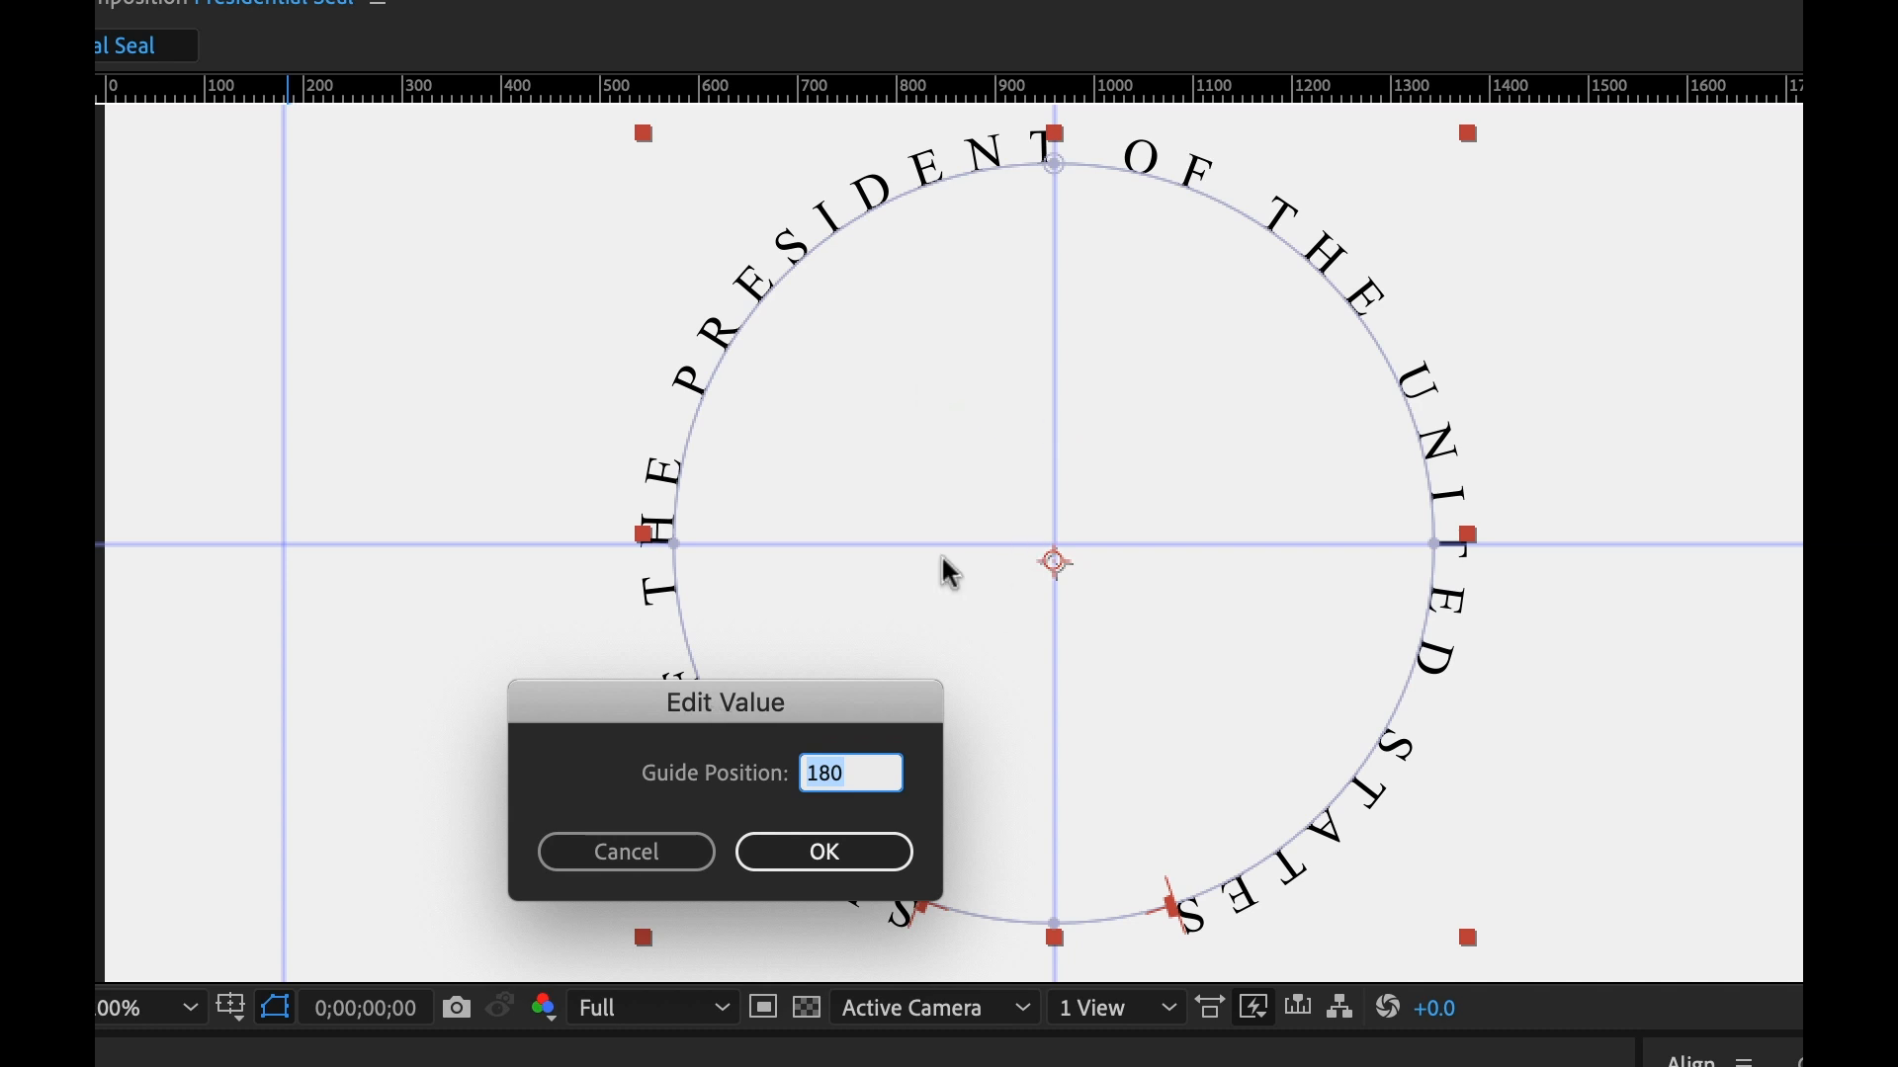
mouse_move(969, 758)
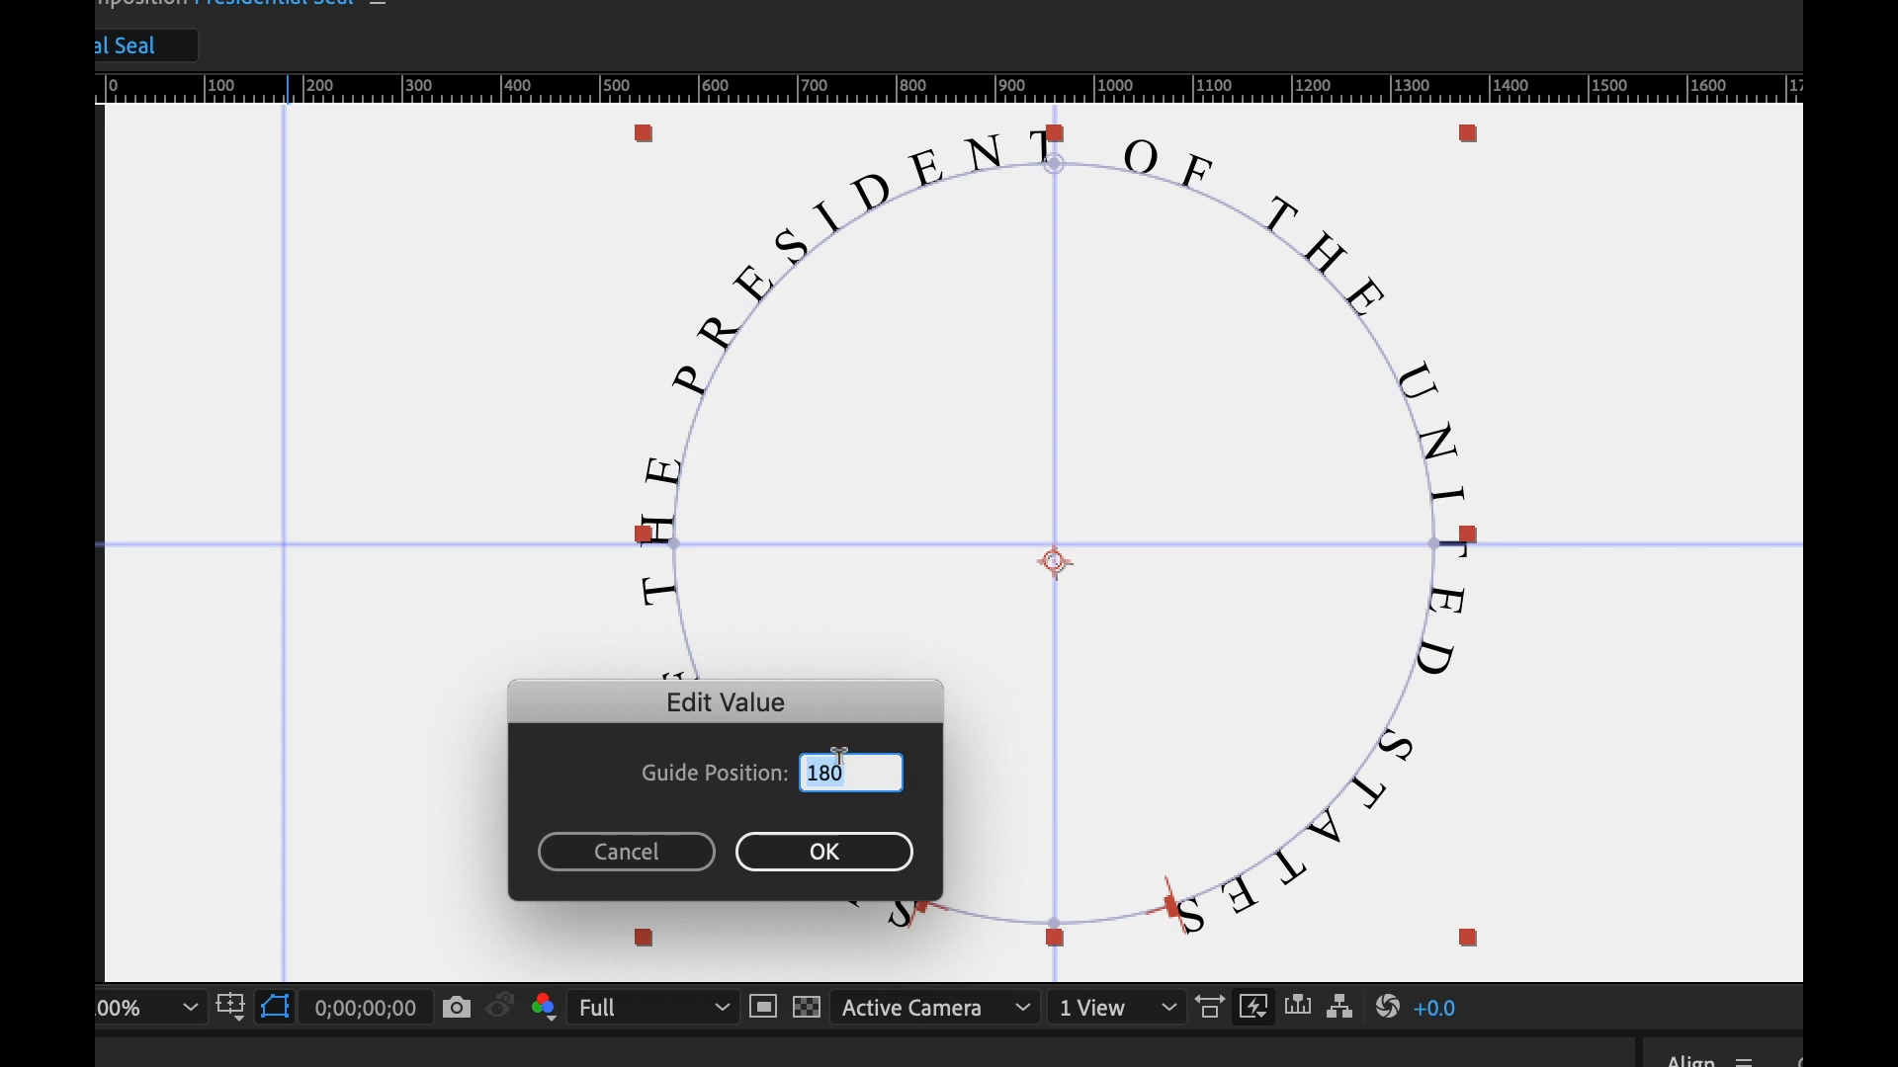
text(960)
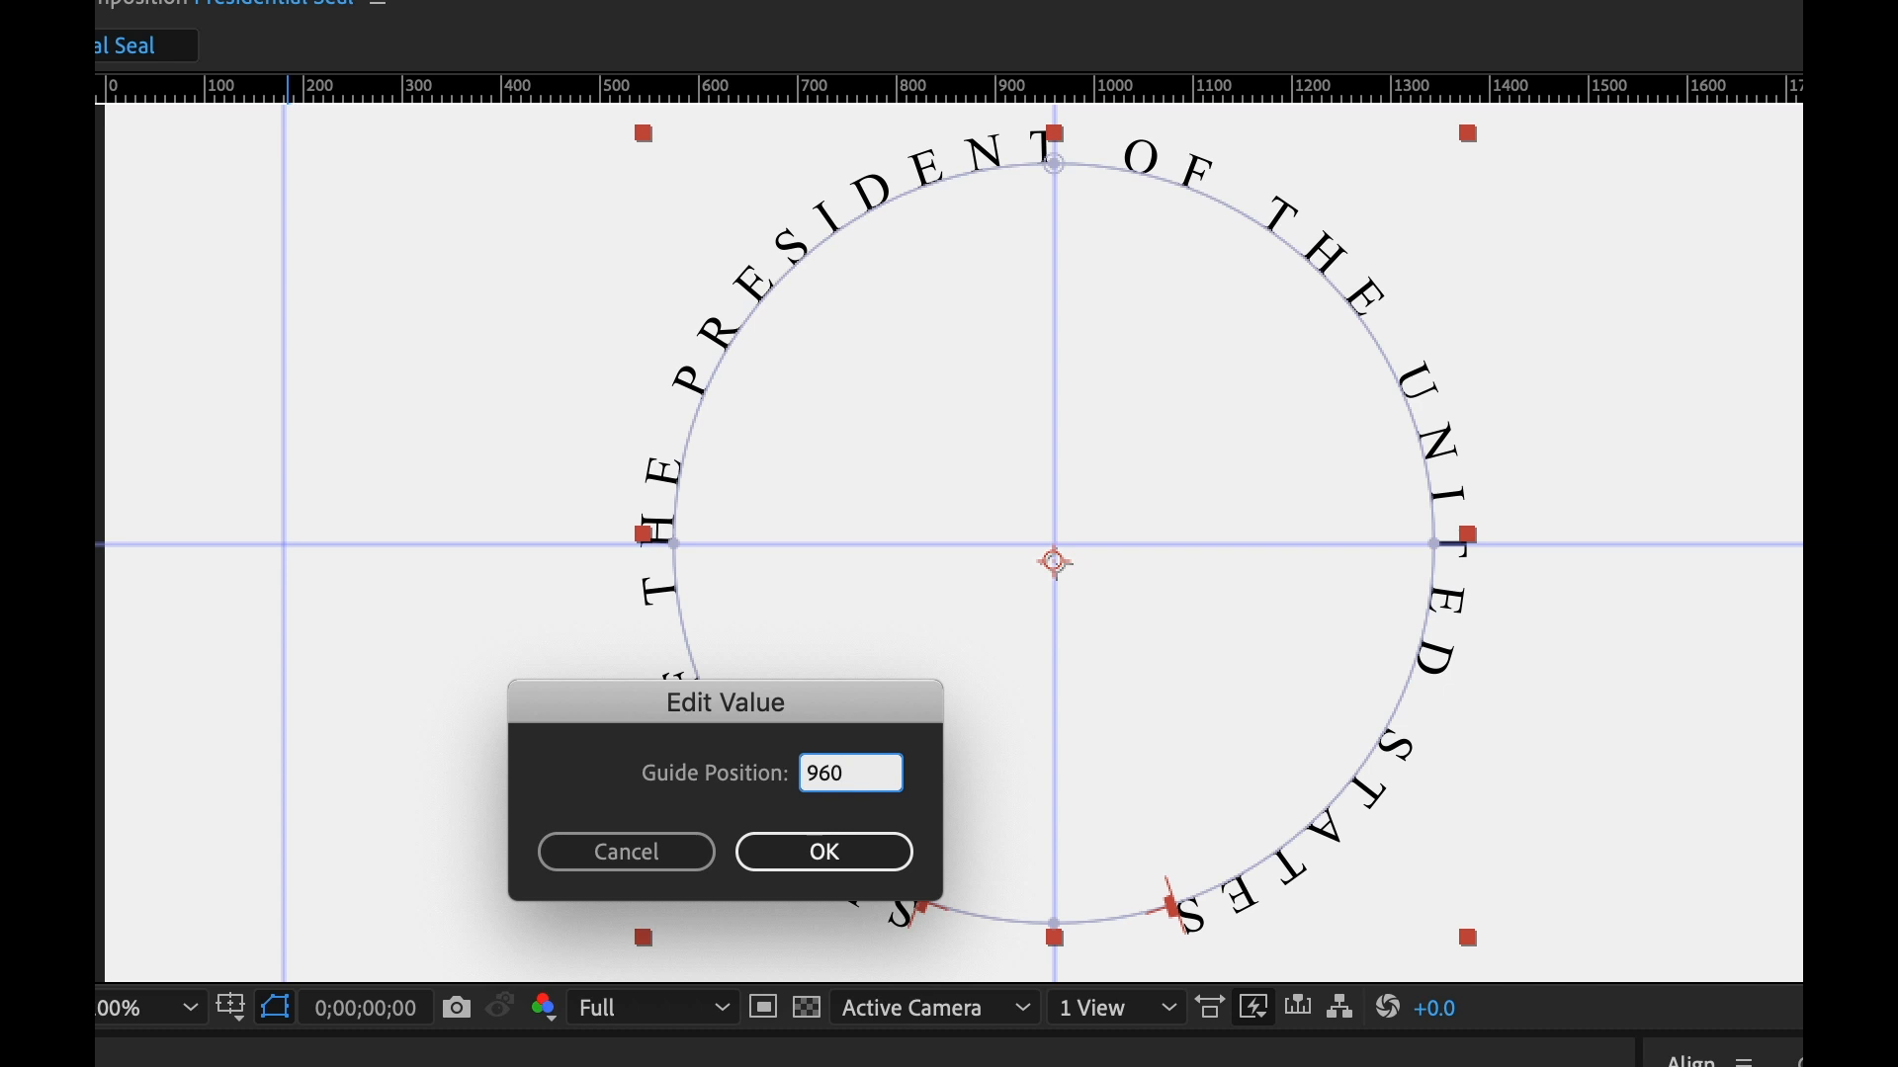
text(-150)
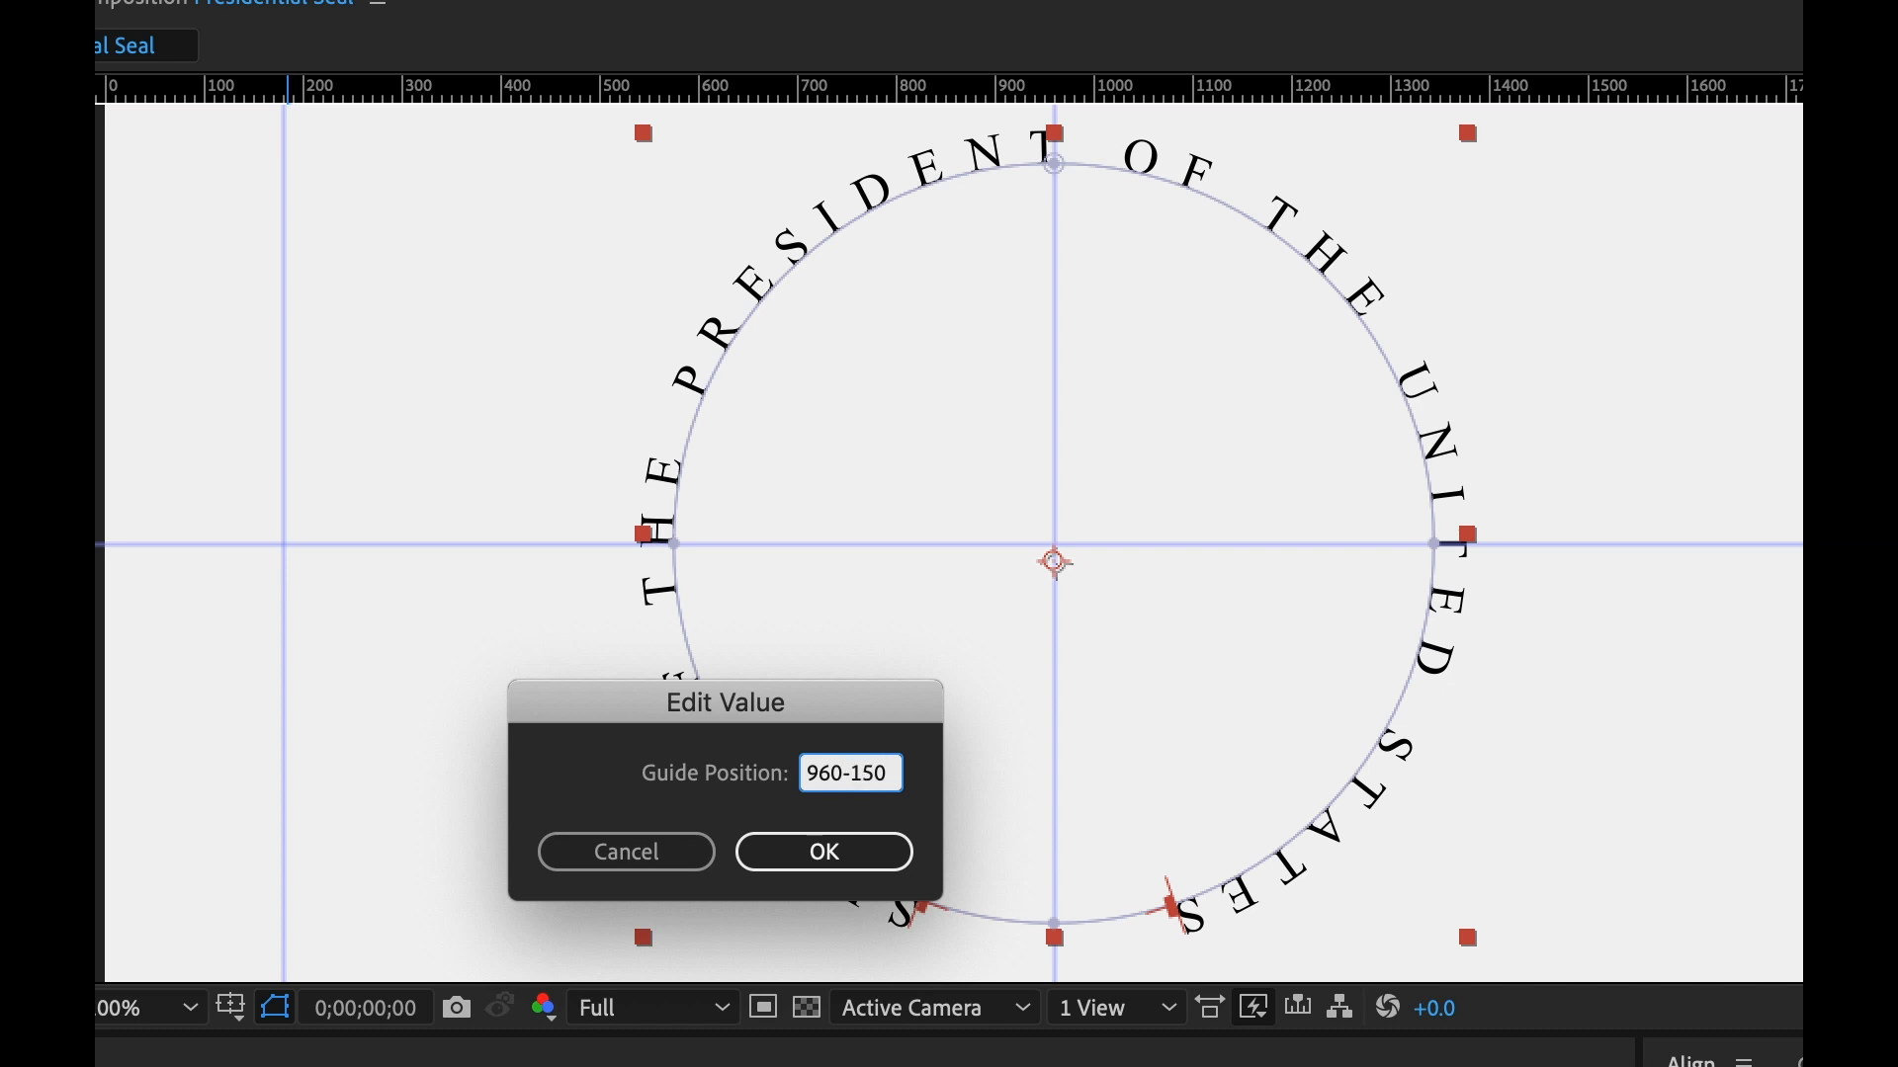
click(822, 852)
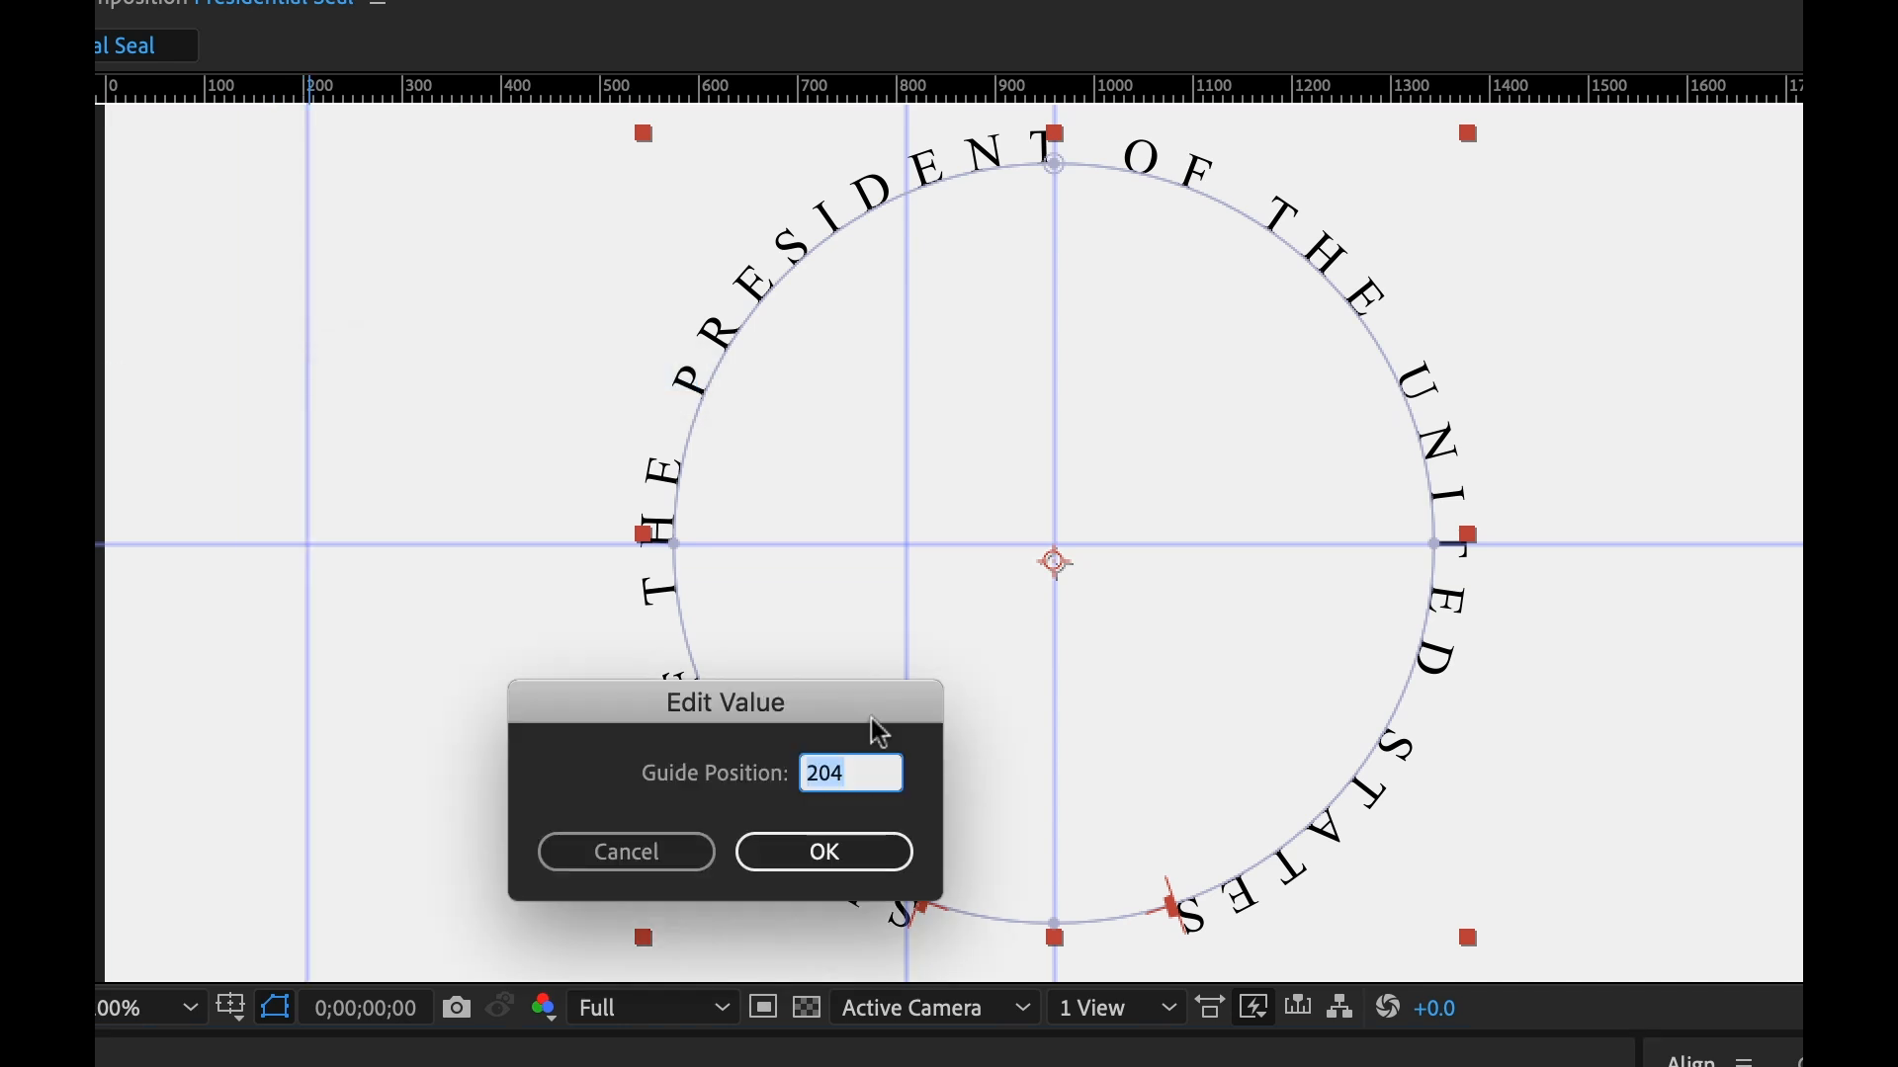
text(960+)
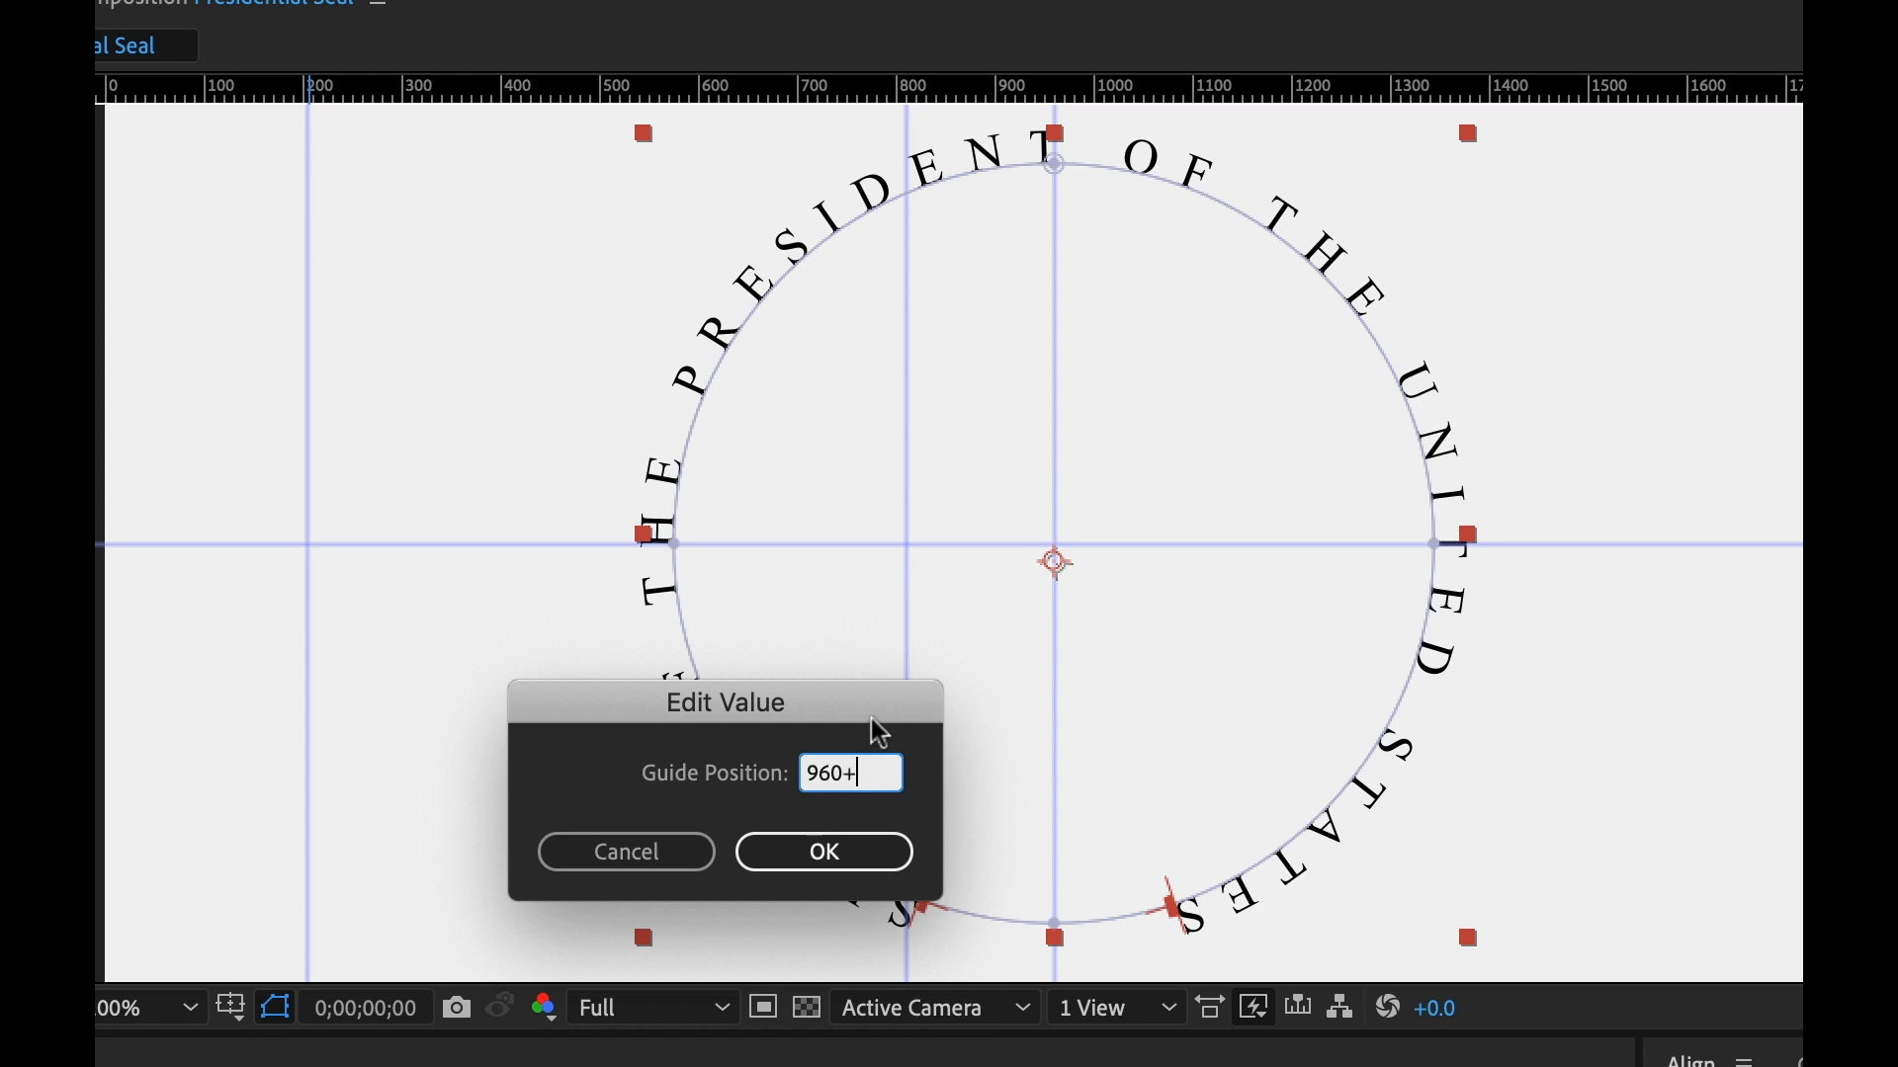
click(824, 852)
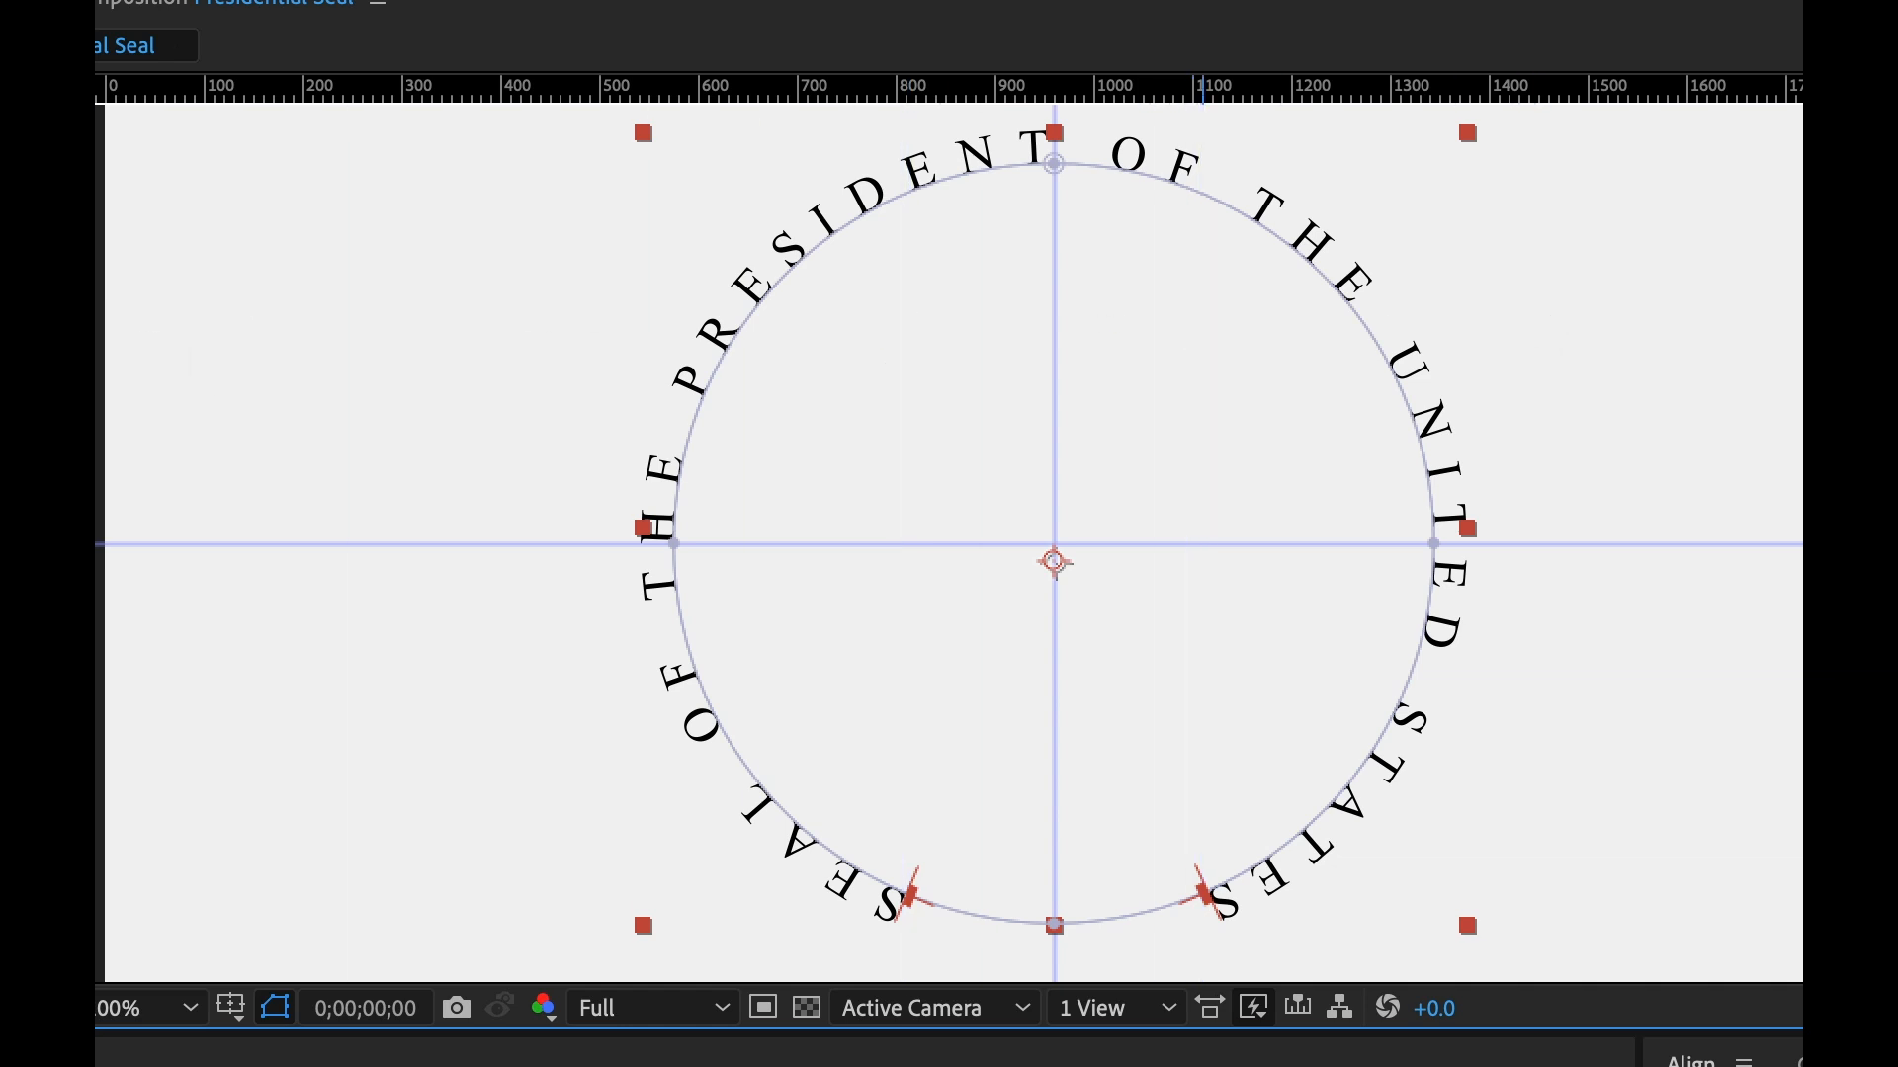
click(461, 397)
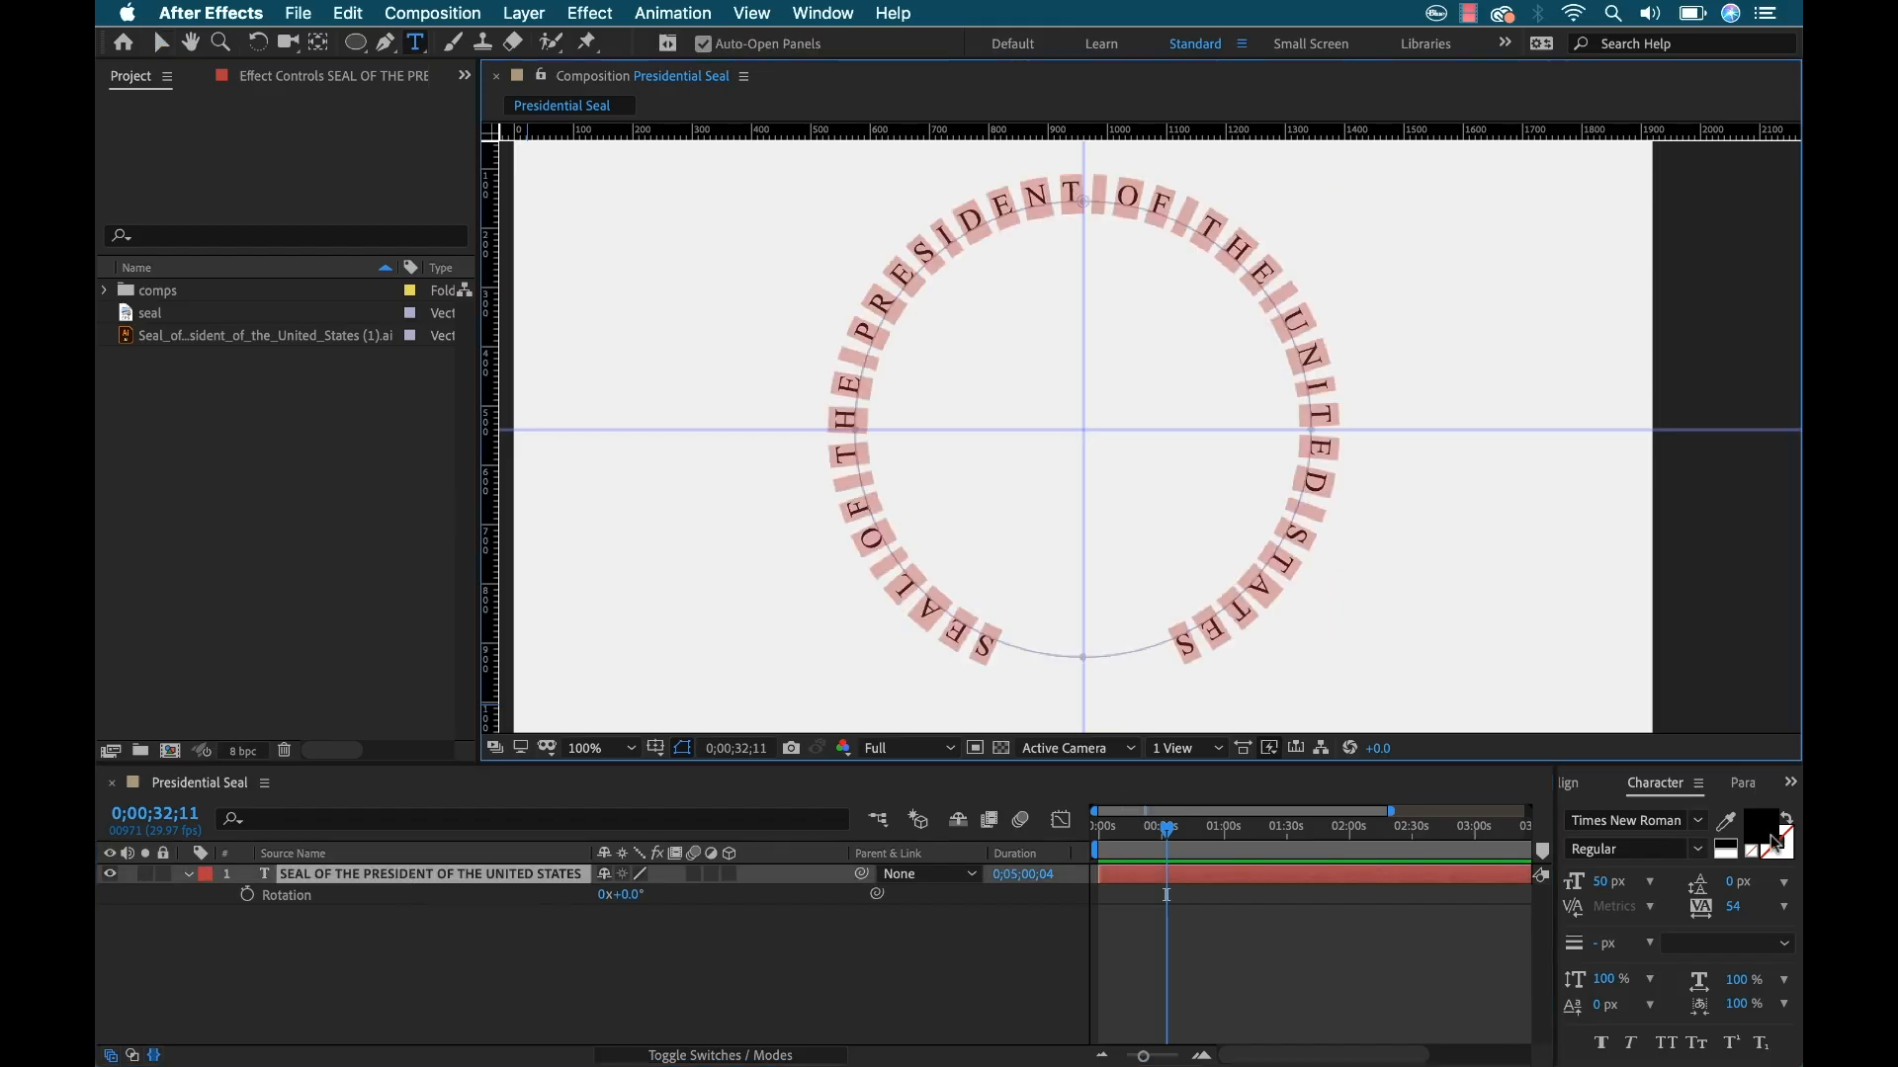
Set SEAL, PRESIDENT, UNITED and STATES to 75 px and OF THE to 50 px
text(75)
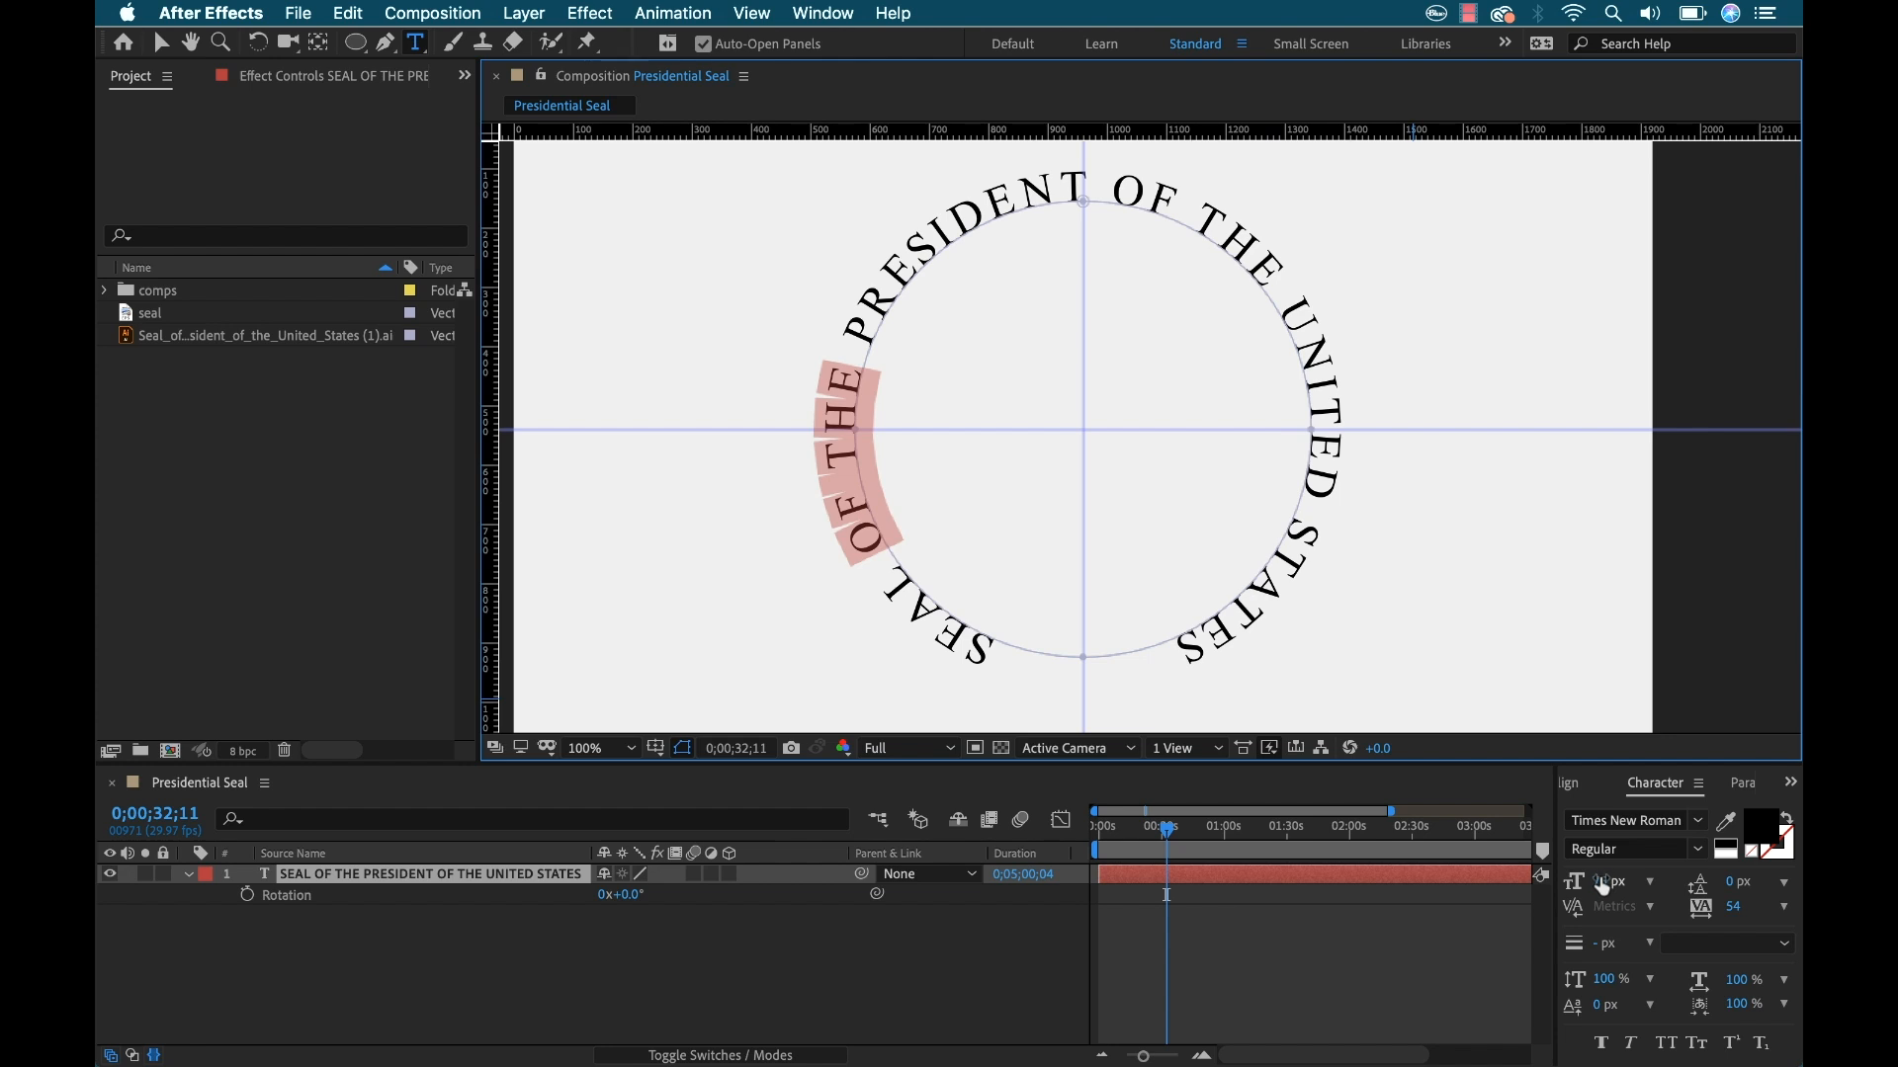
text(50)
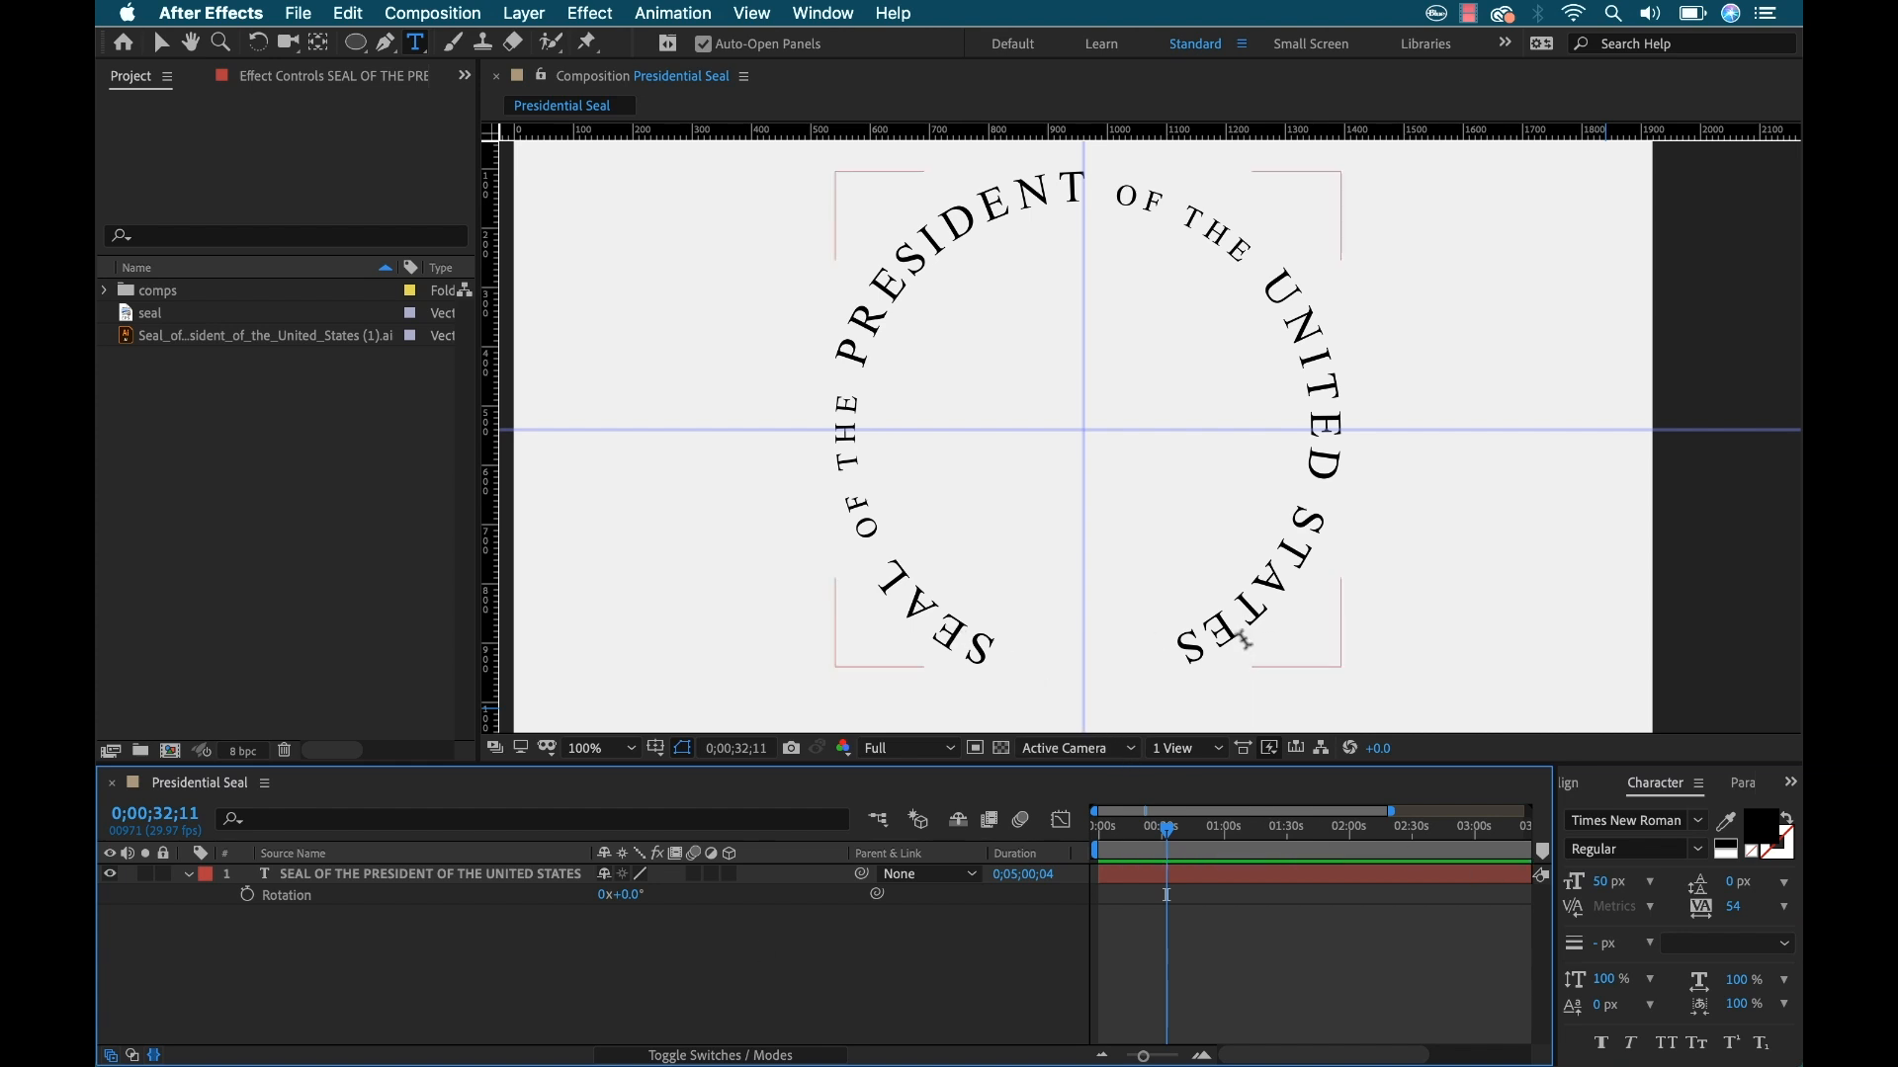
mouse_move(913, 563)
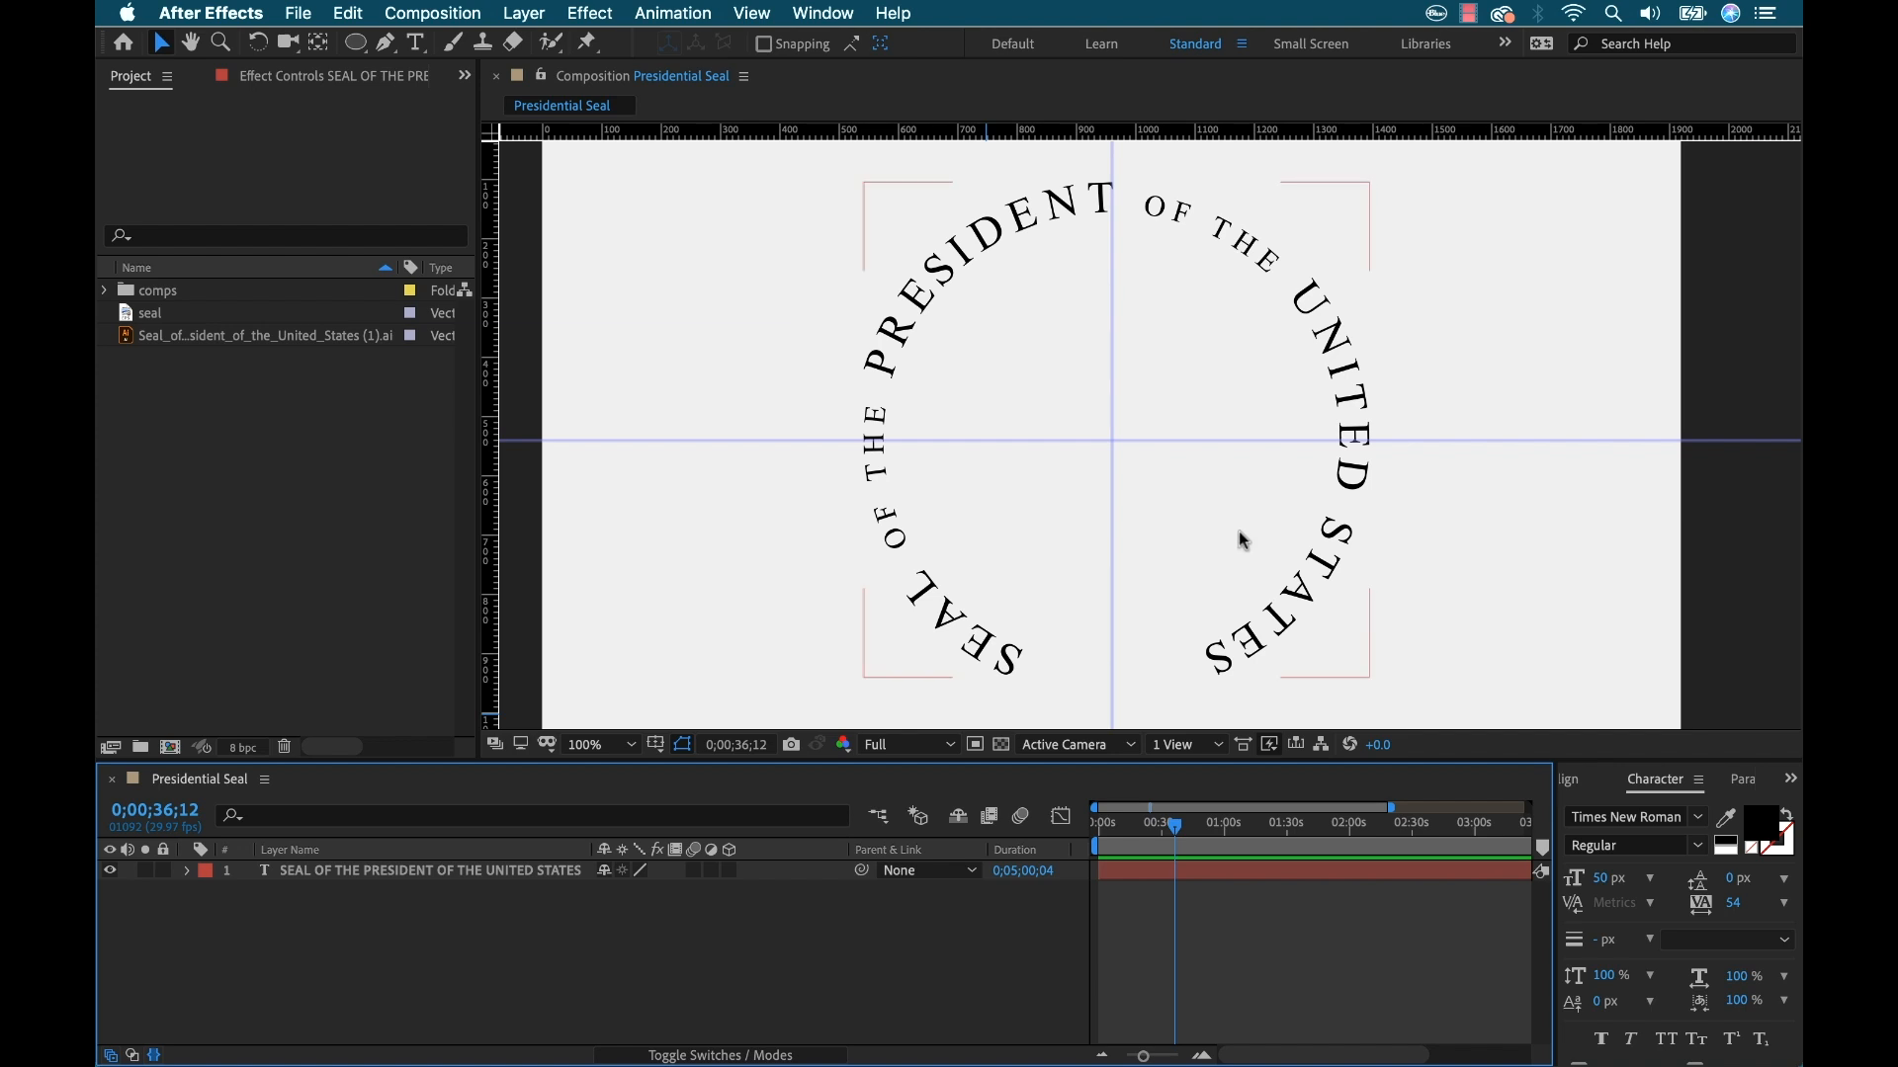
mouse_move(1170, 290)
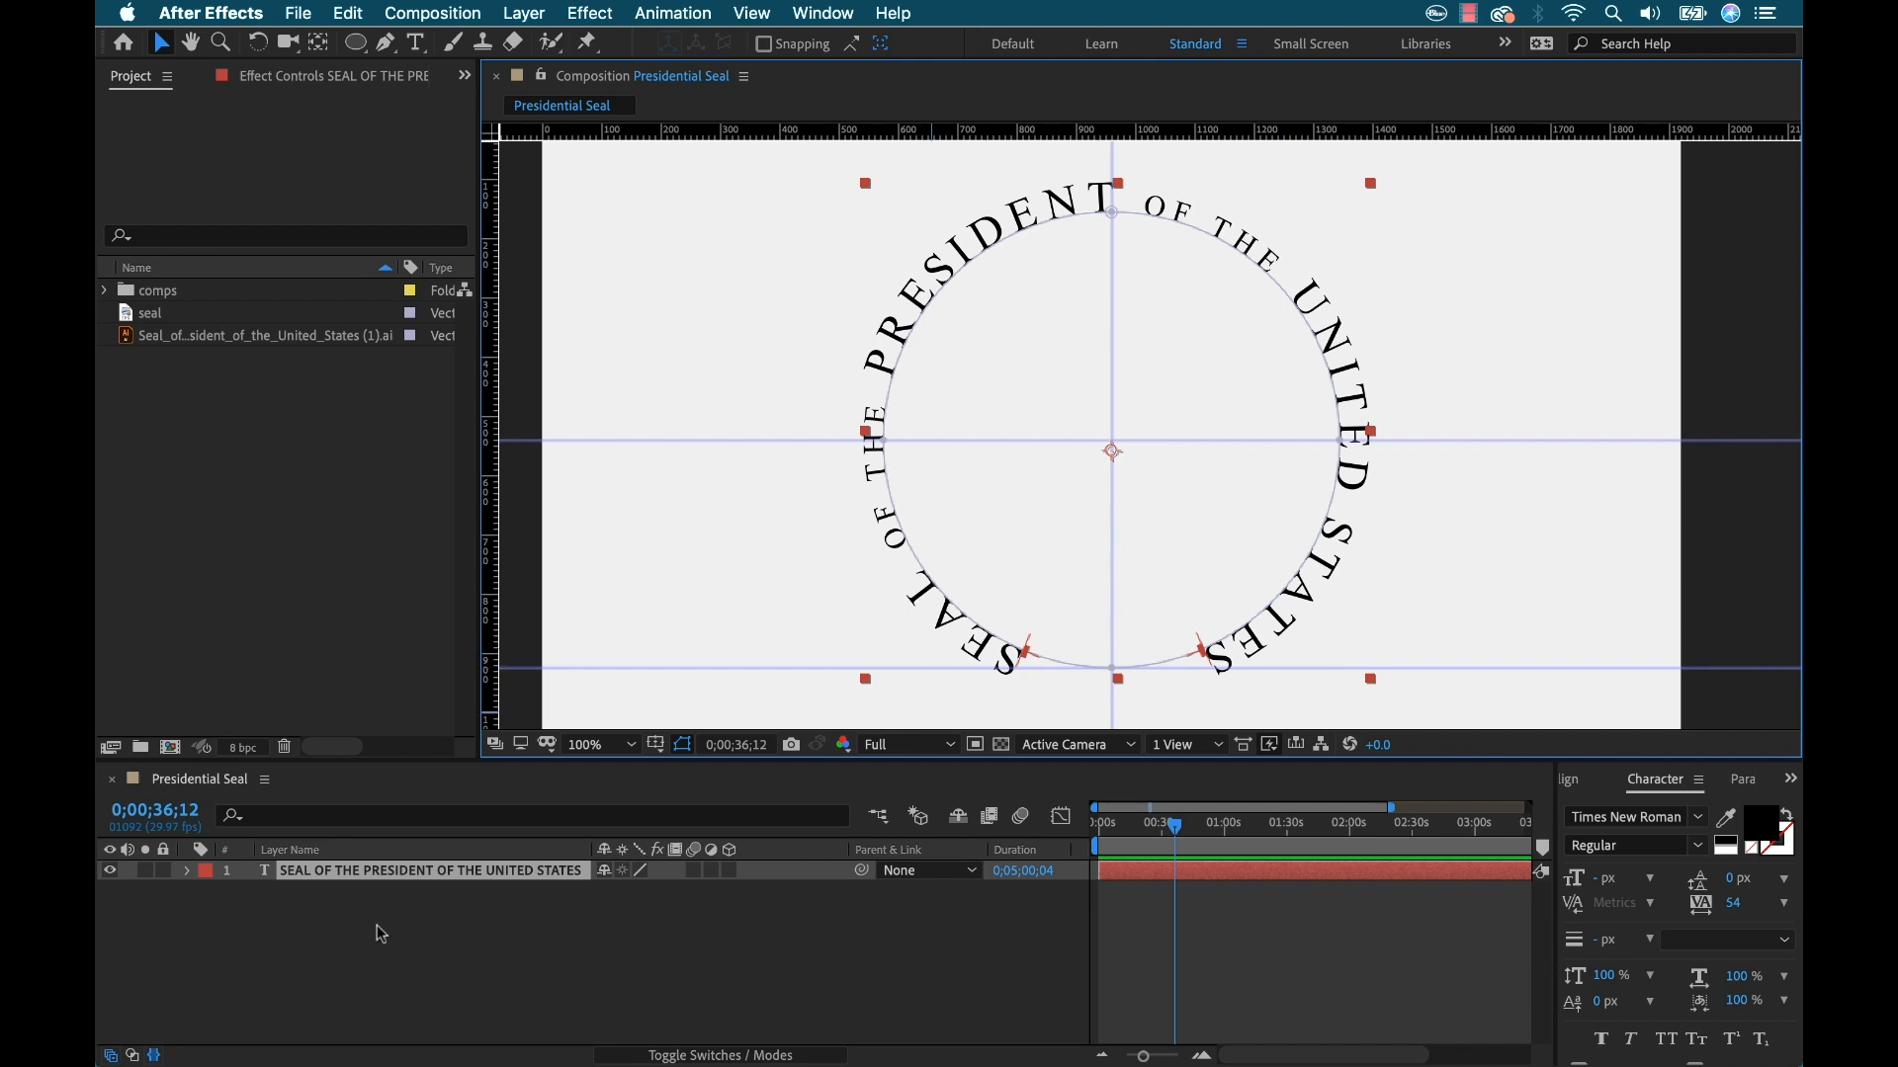
Open the View menu with the title layer selected to reach Clear Guides
click(750, 11)
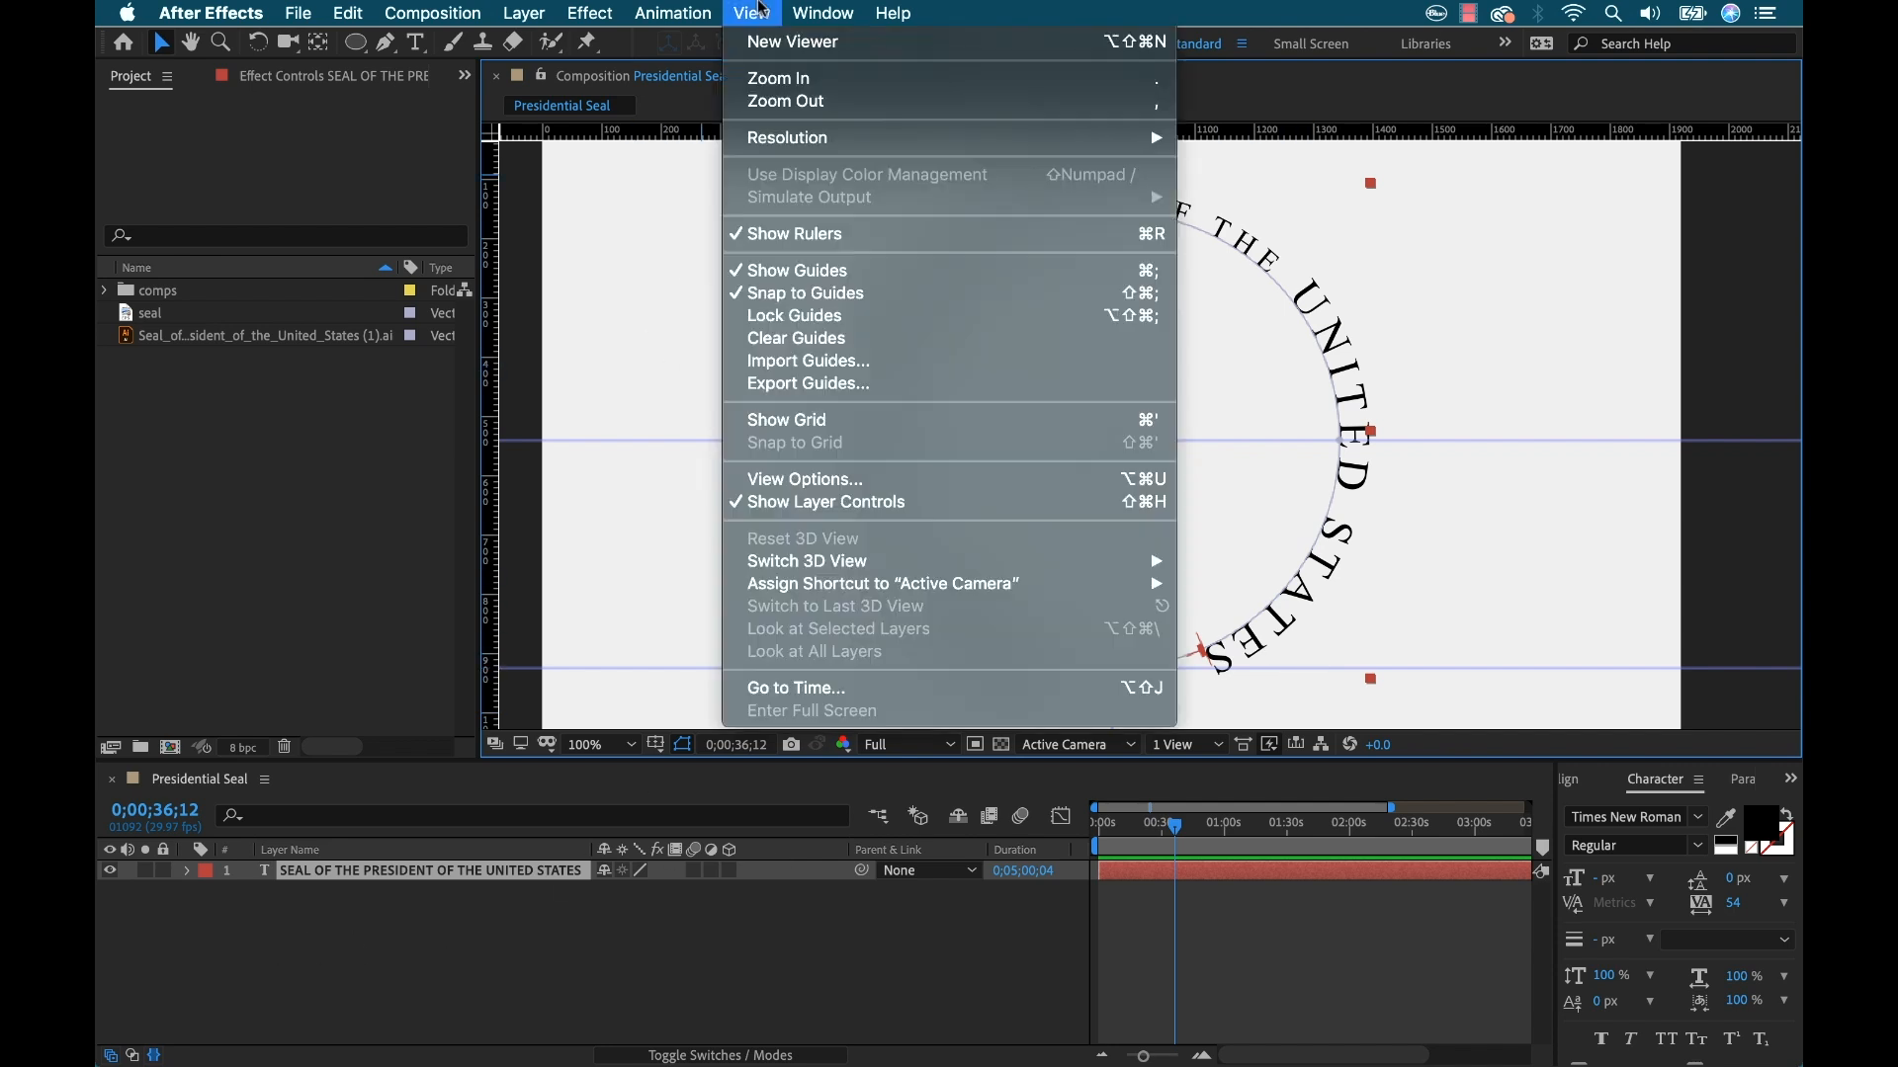
mouse_move(795, 338)
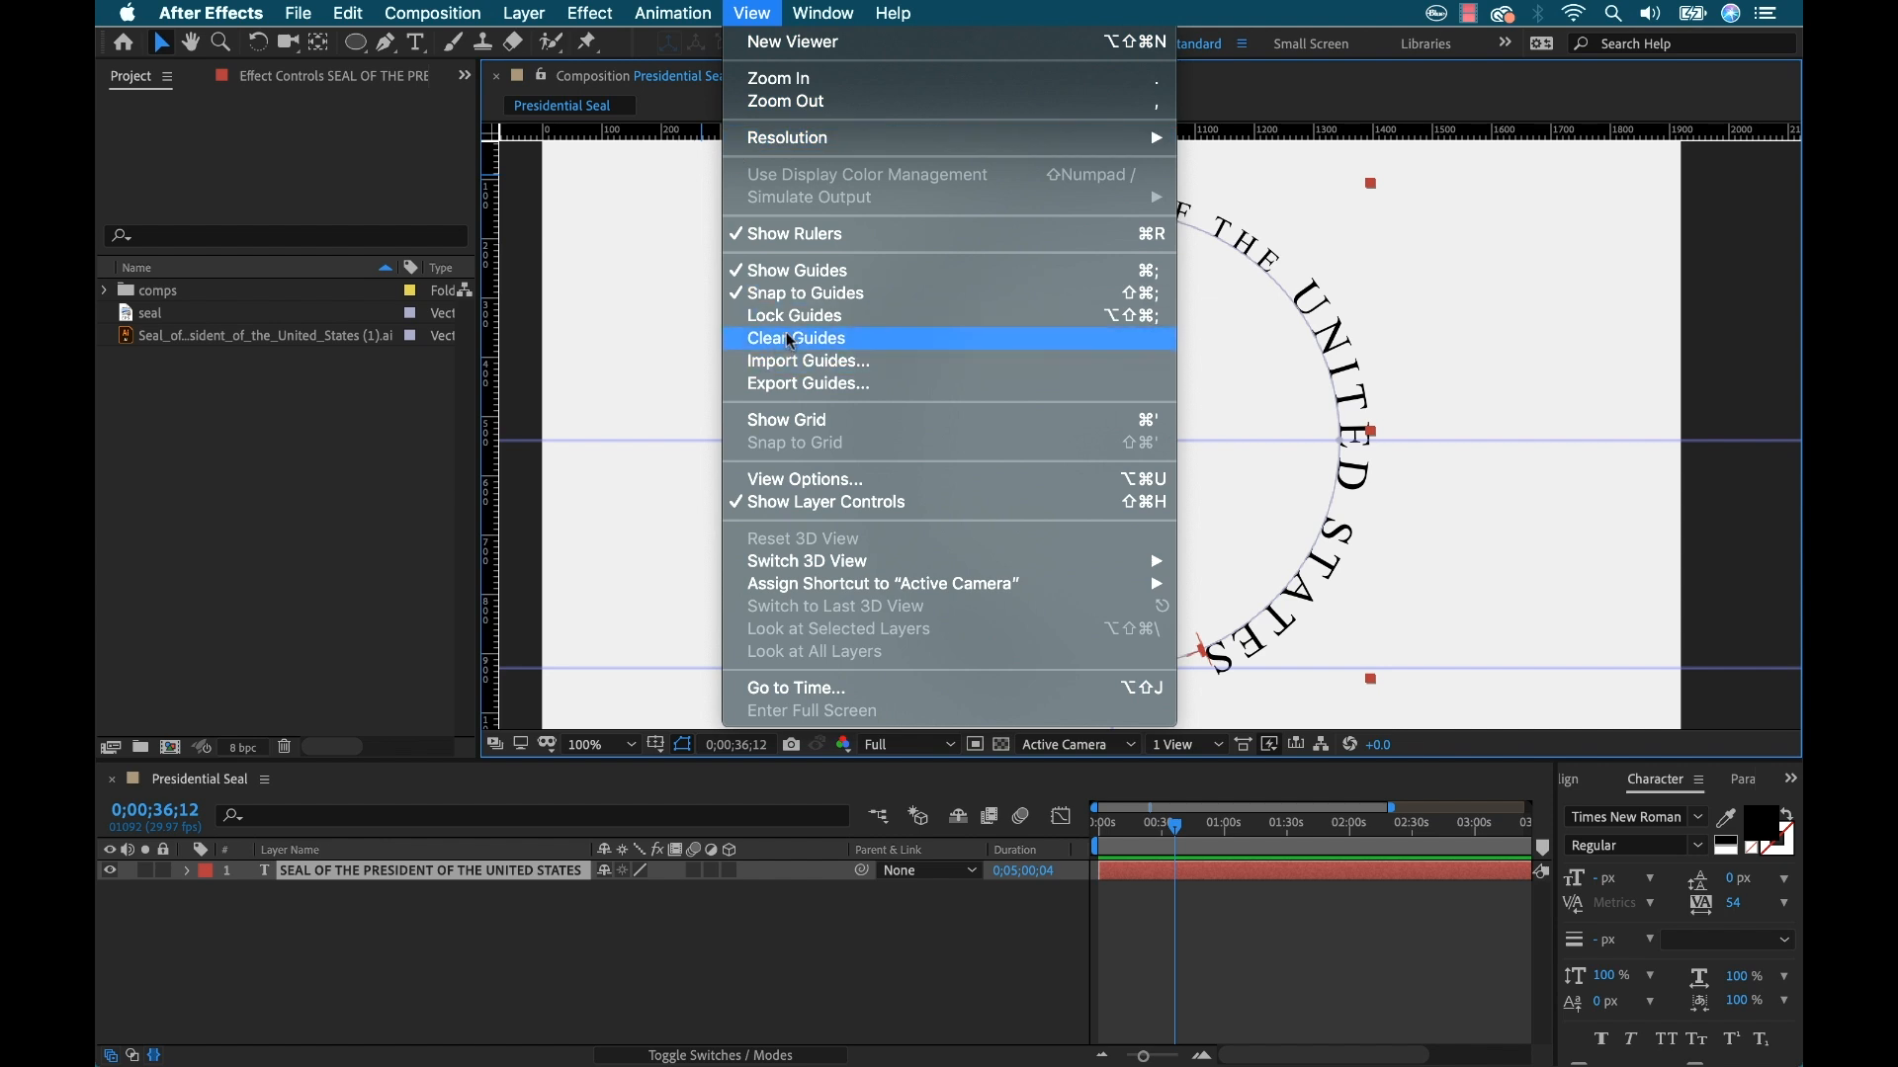
Dismiss the guide options and pick the Star tool, viewing the seal's bottom at 200%
click(795, 338)
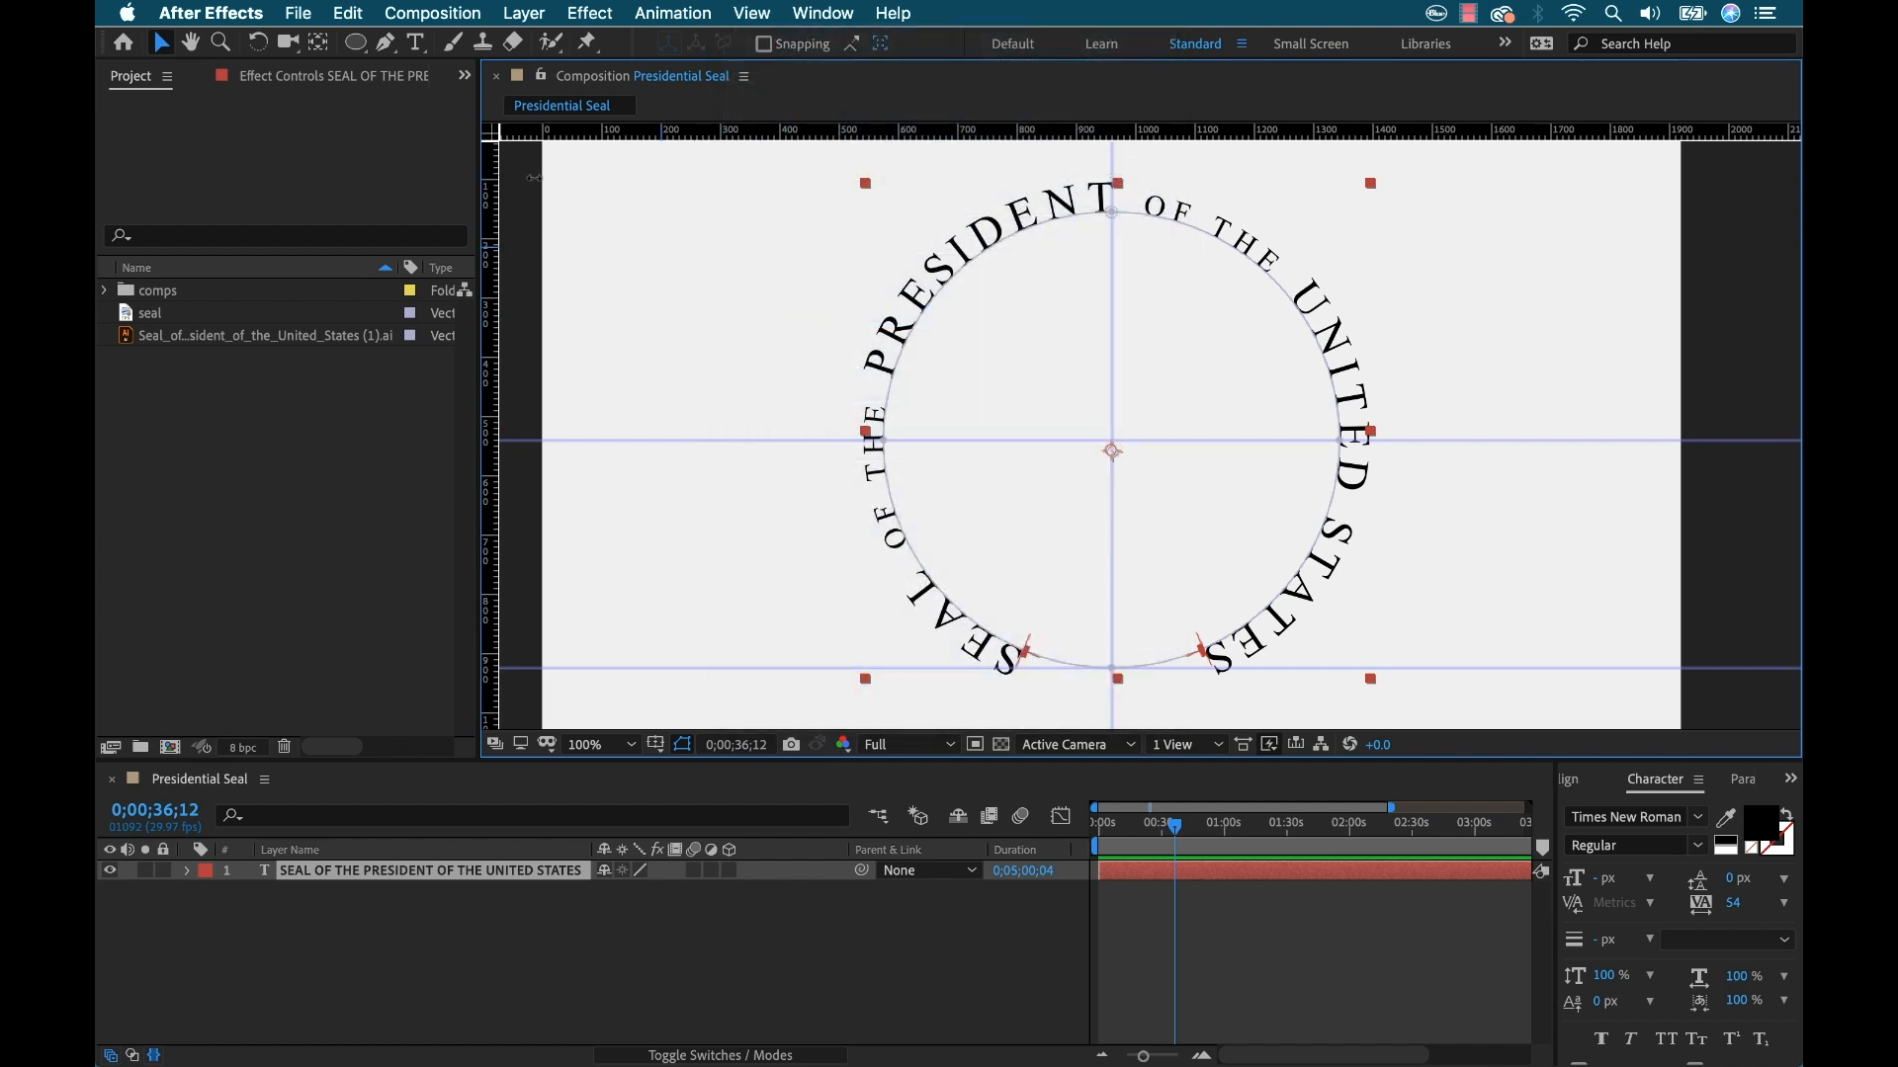
click(353, 43)
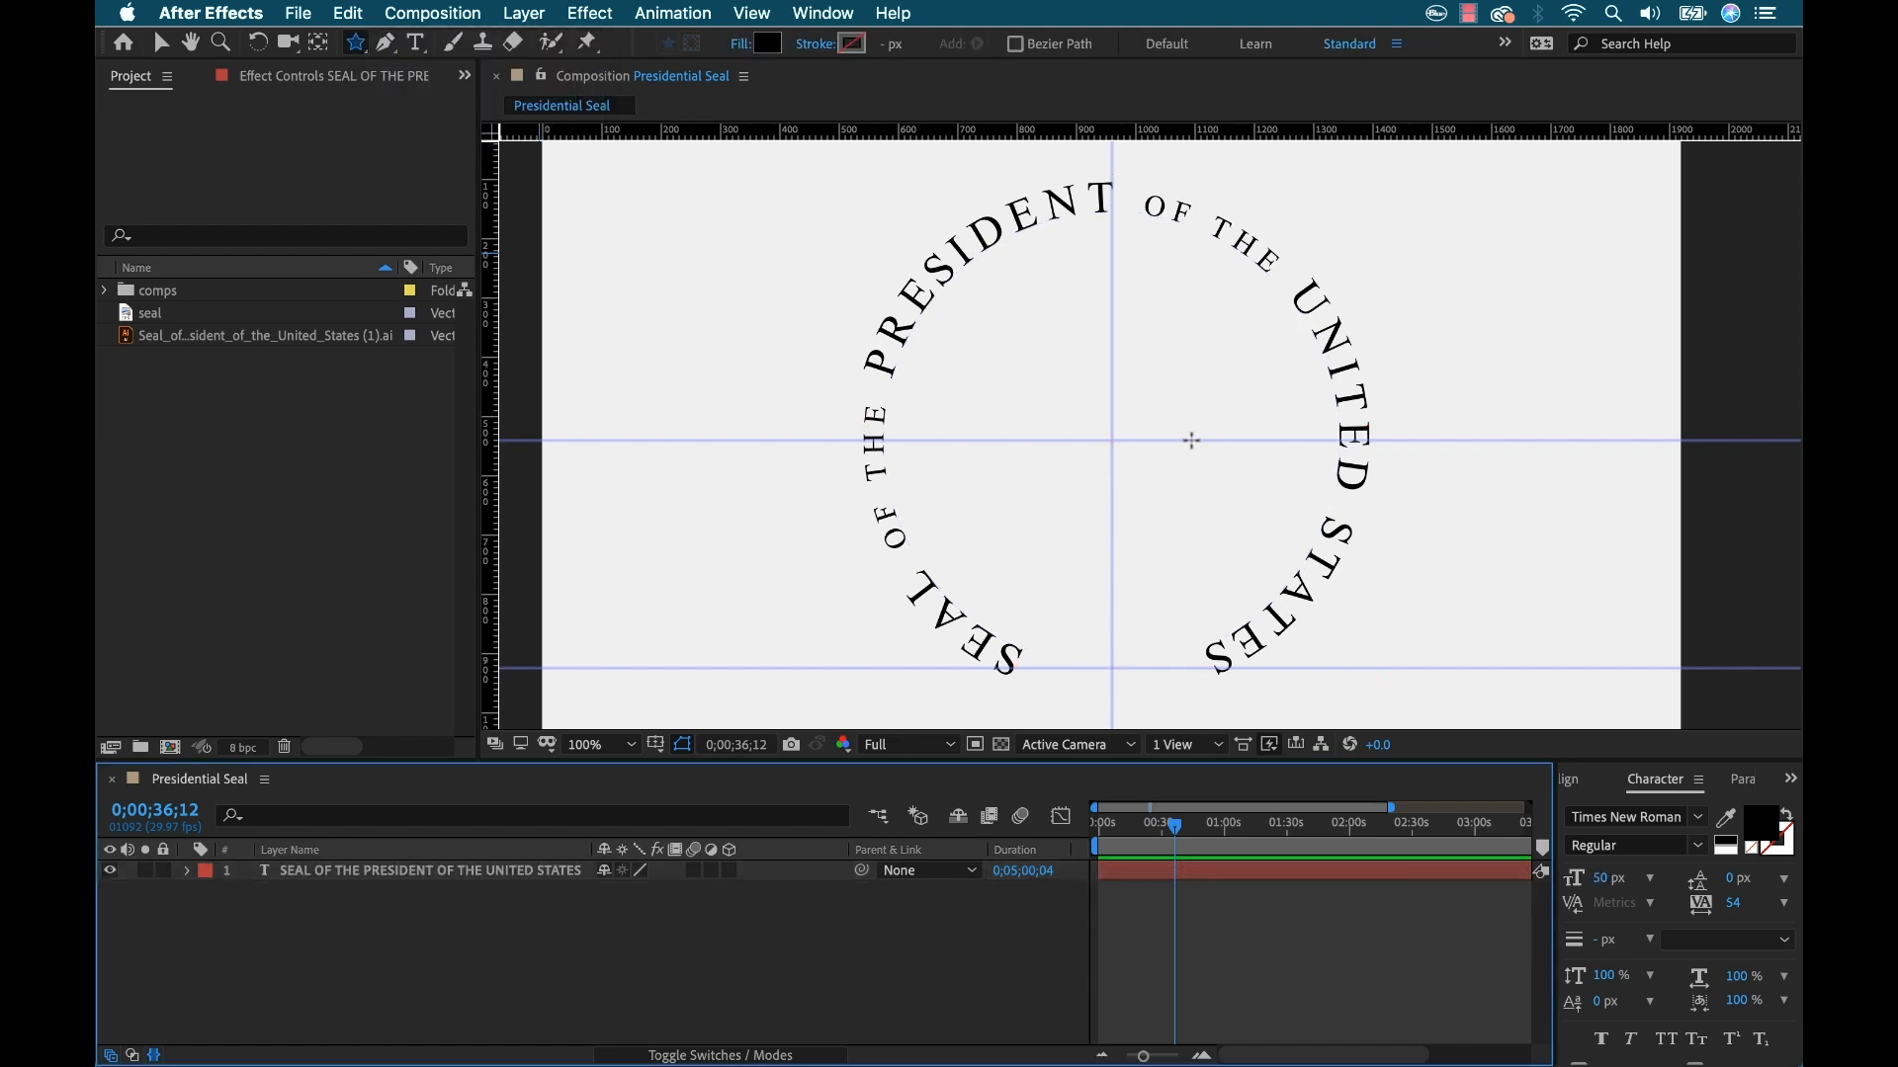
mouse_move(1096, 480)
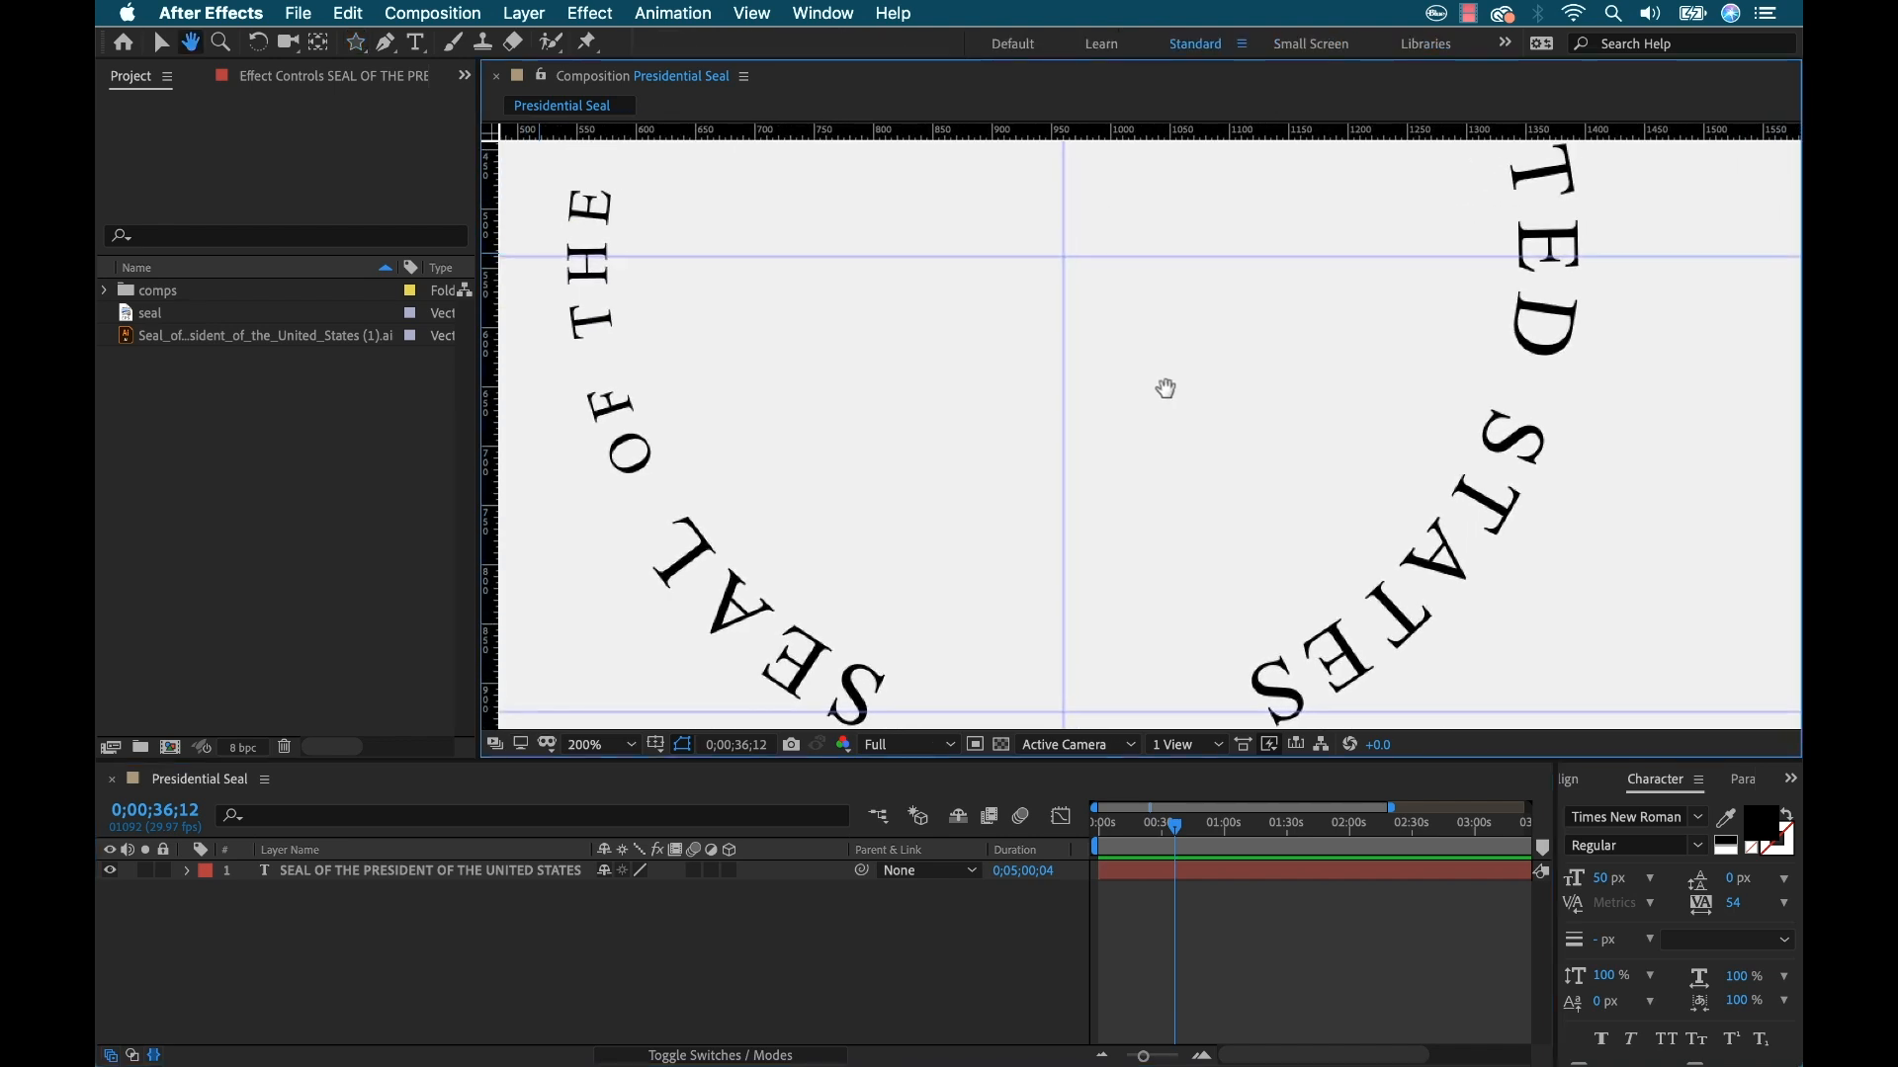
click(381, 43)
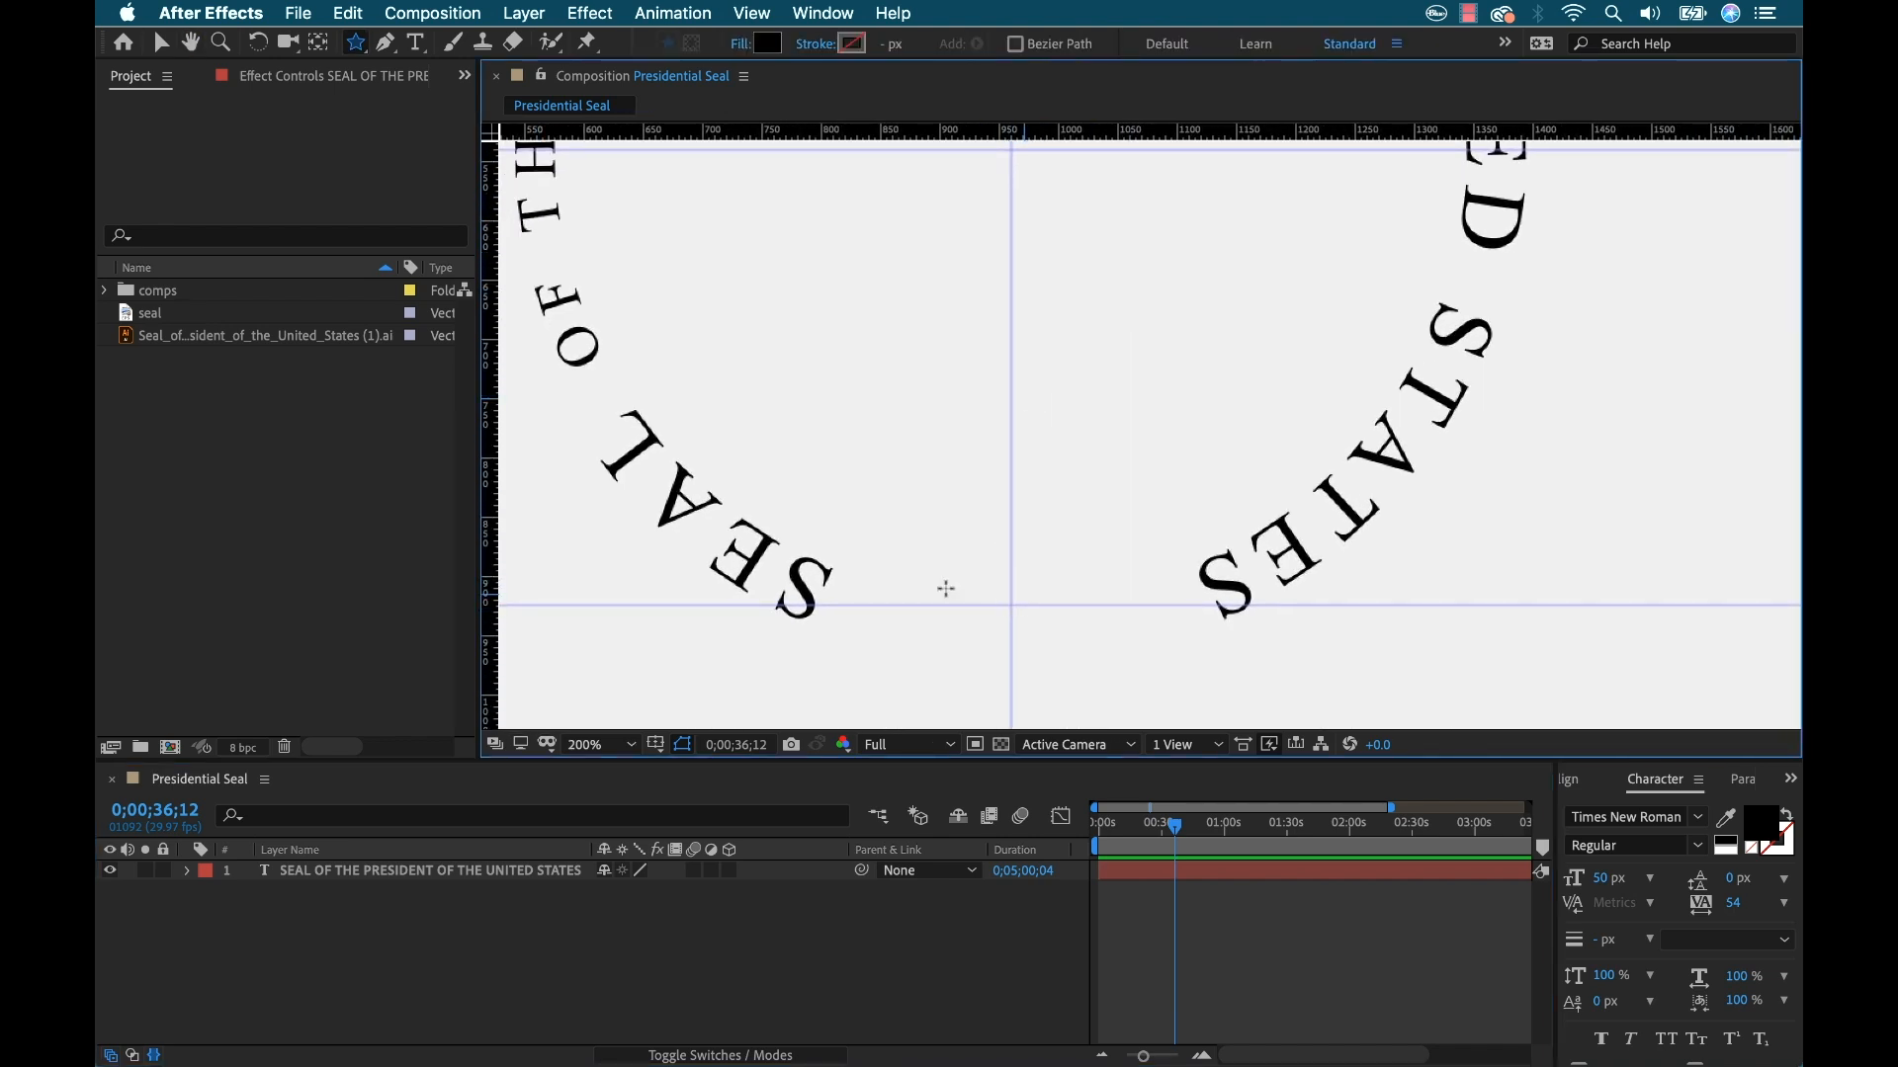
mouse_move(1015, 588)
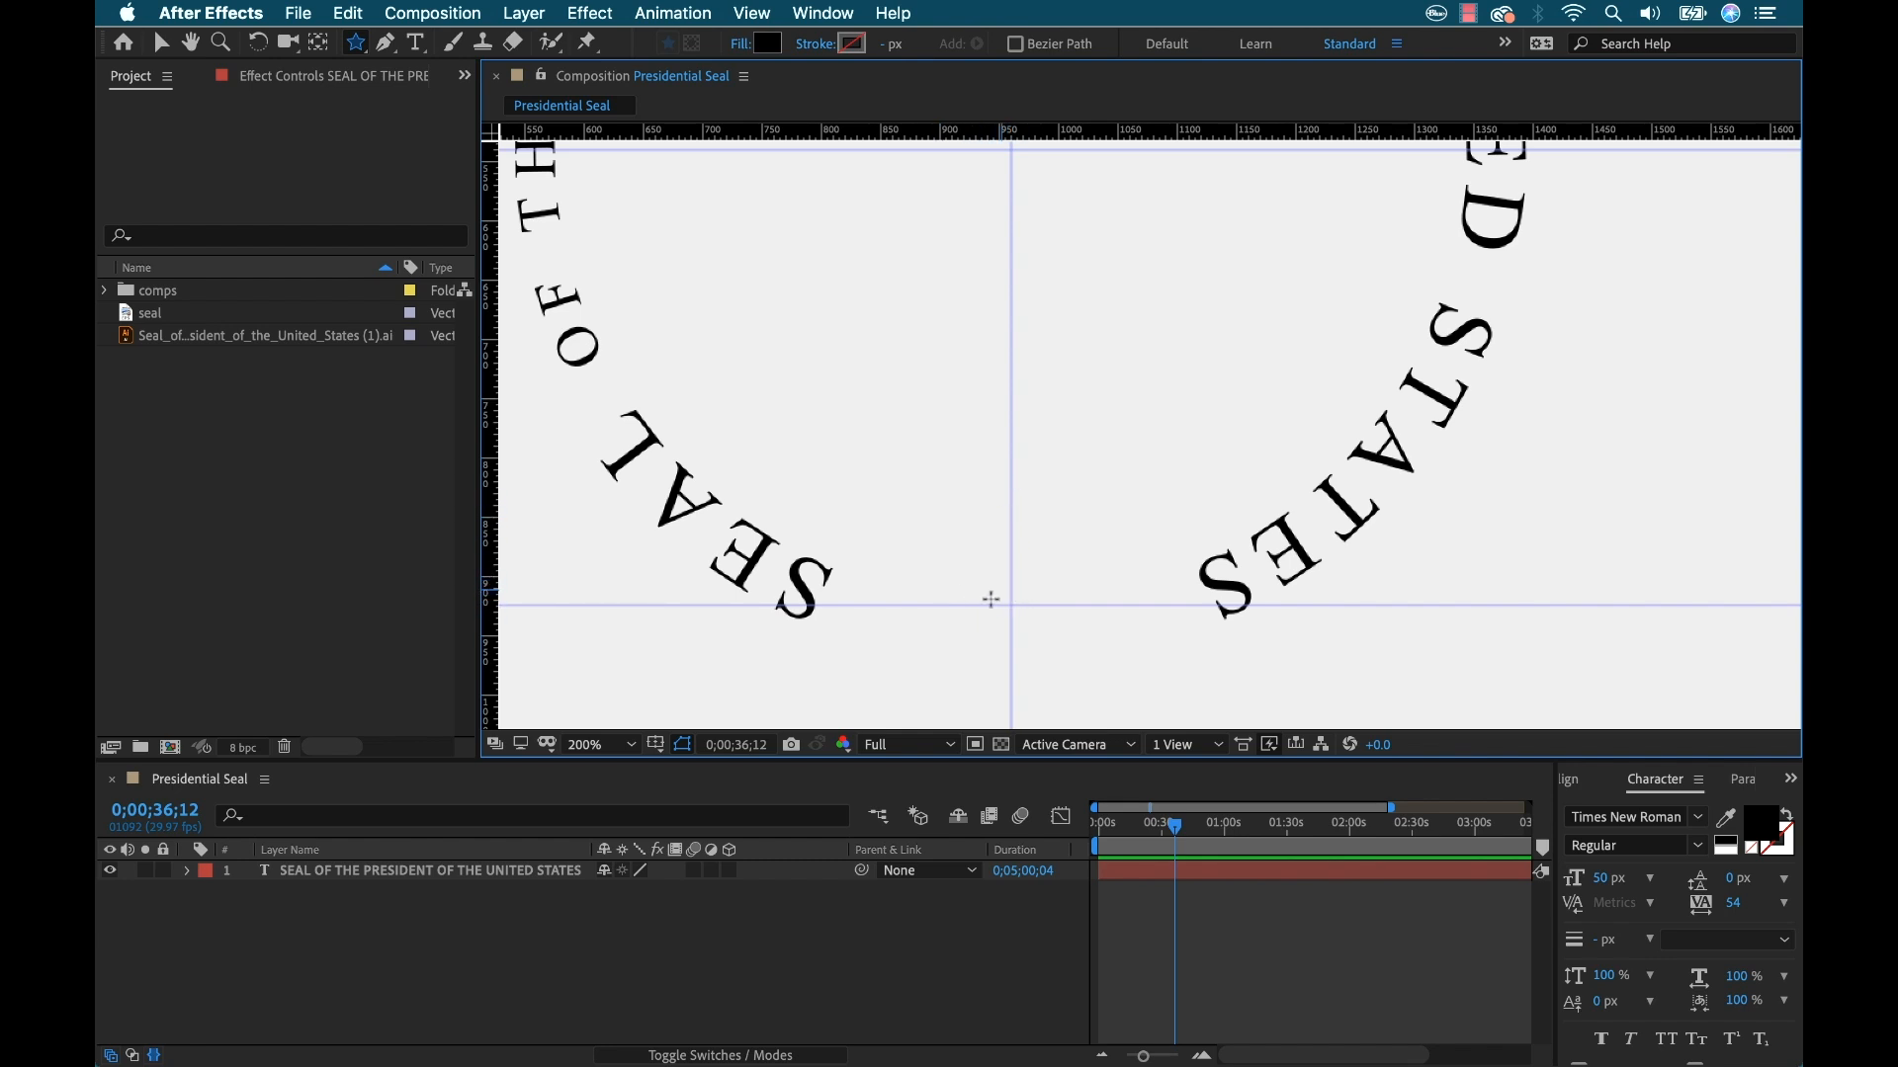
mouse_move(1036, 591)
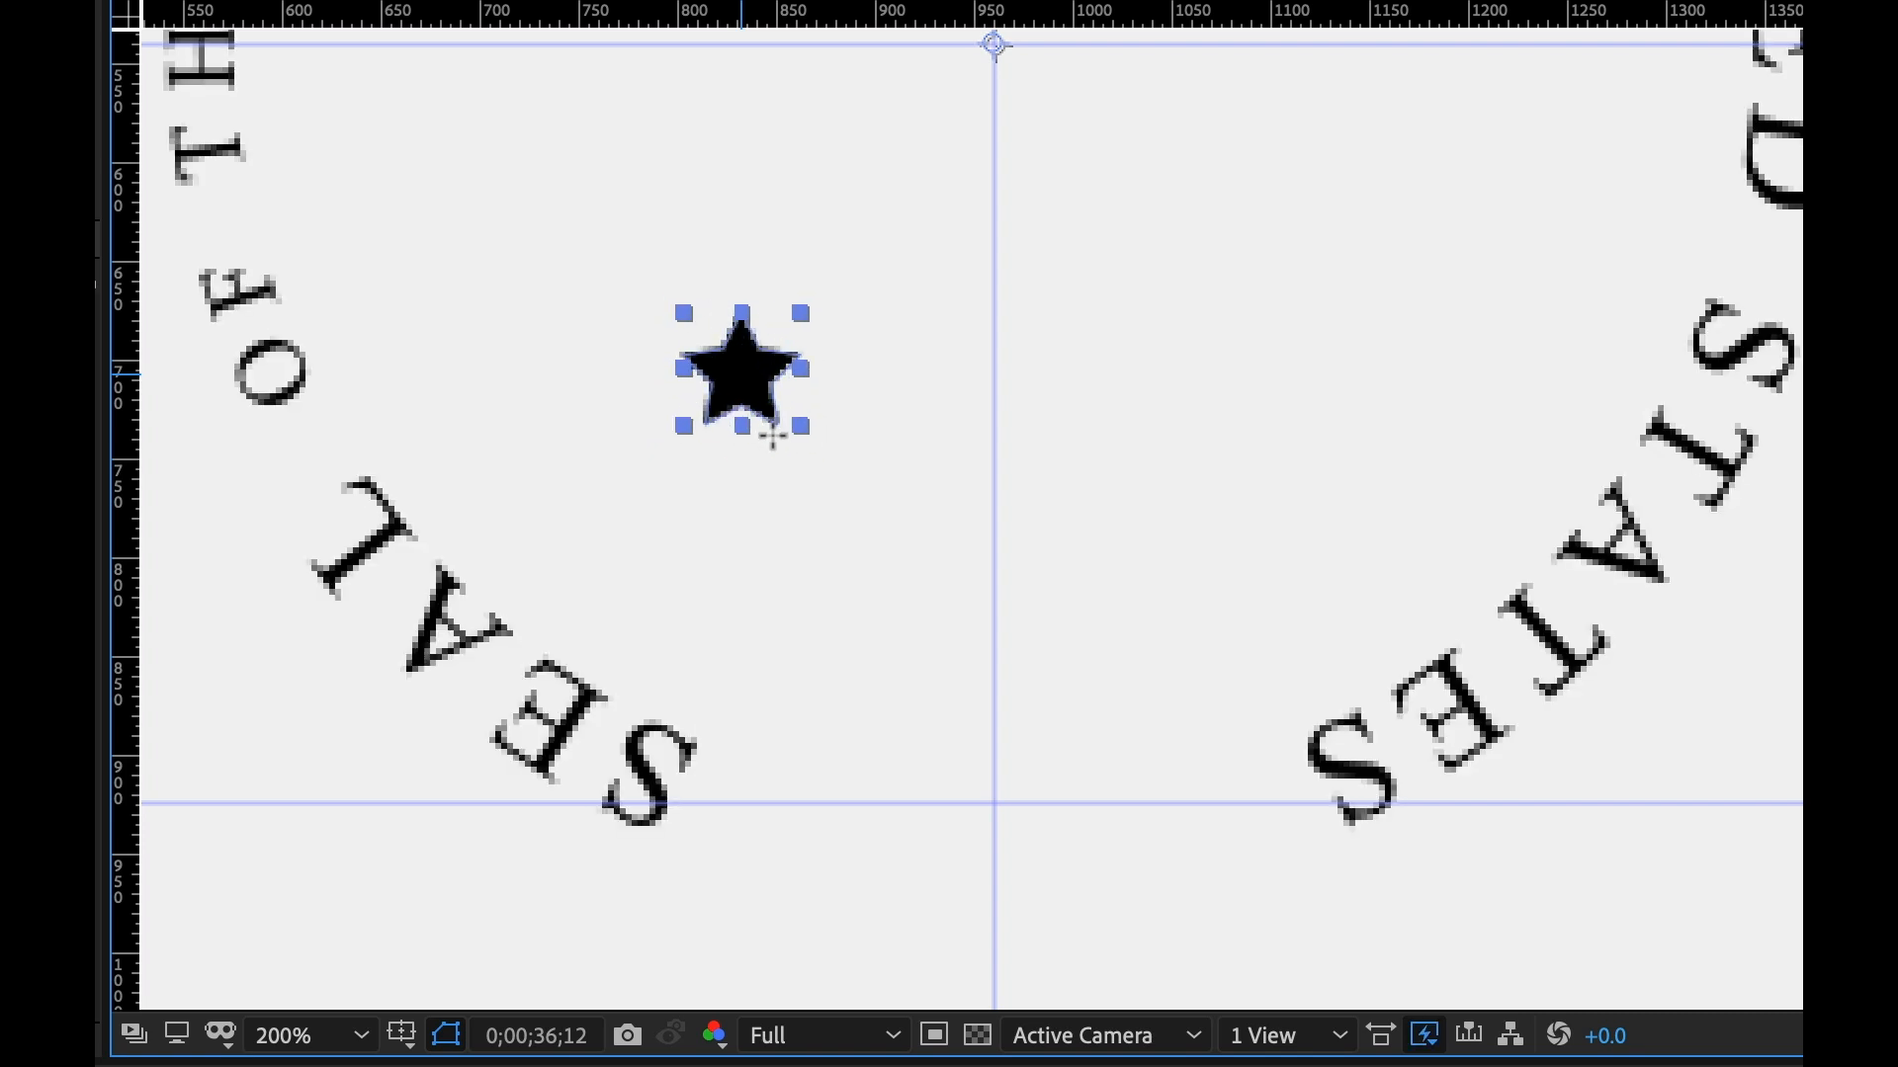
Draw a small star and snap it onto the bottom and centre guide crossing
drag(740, 369, 823, 672)
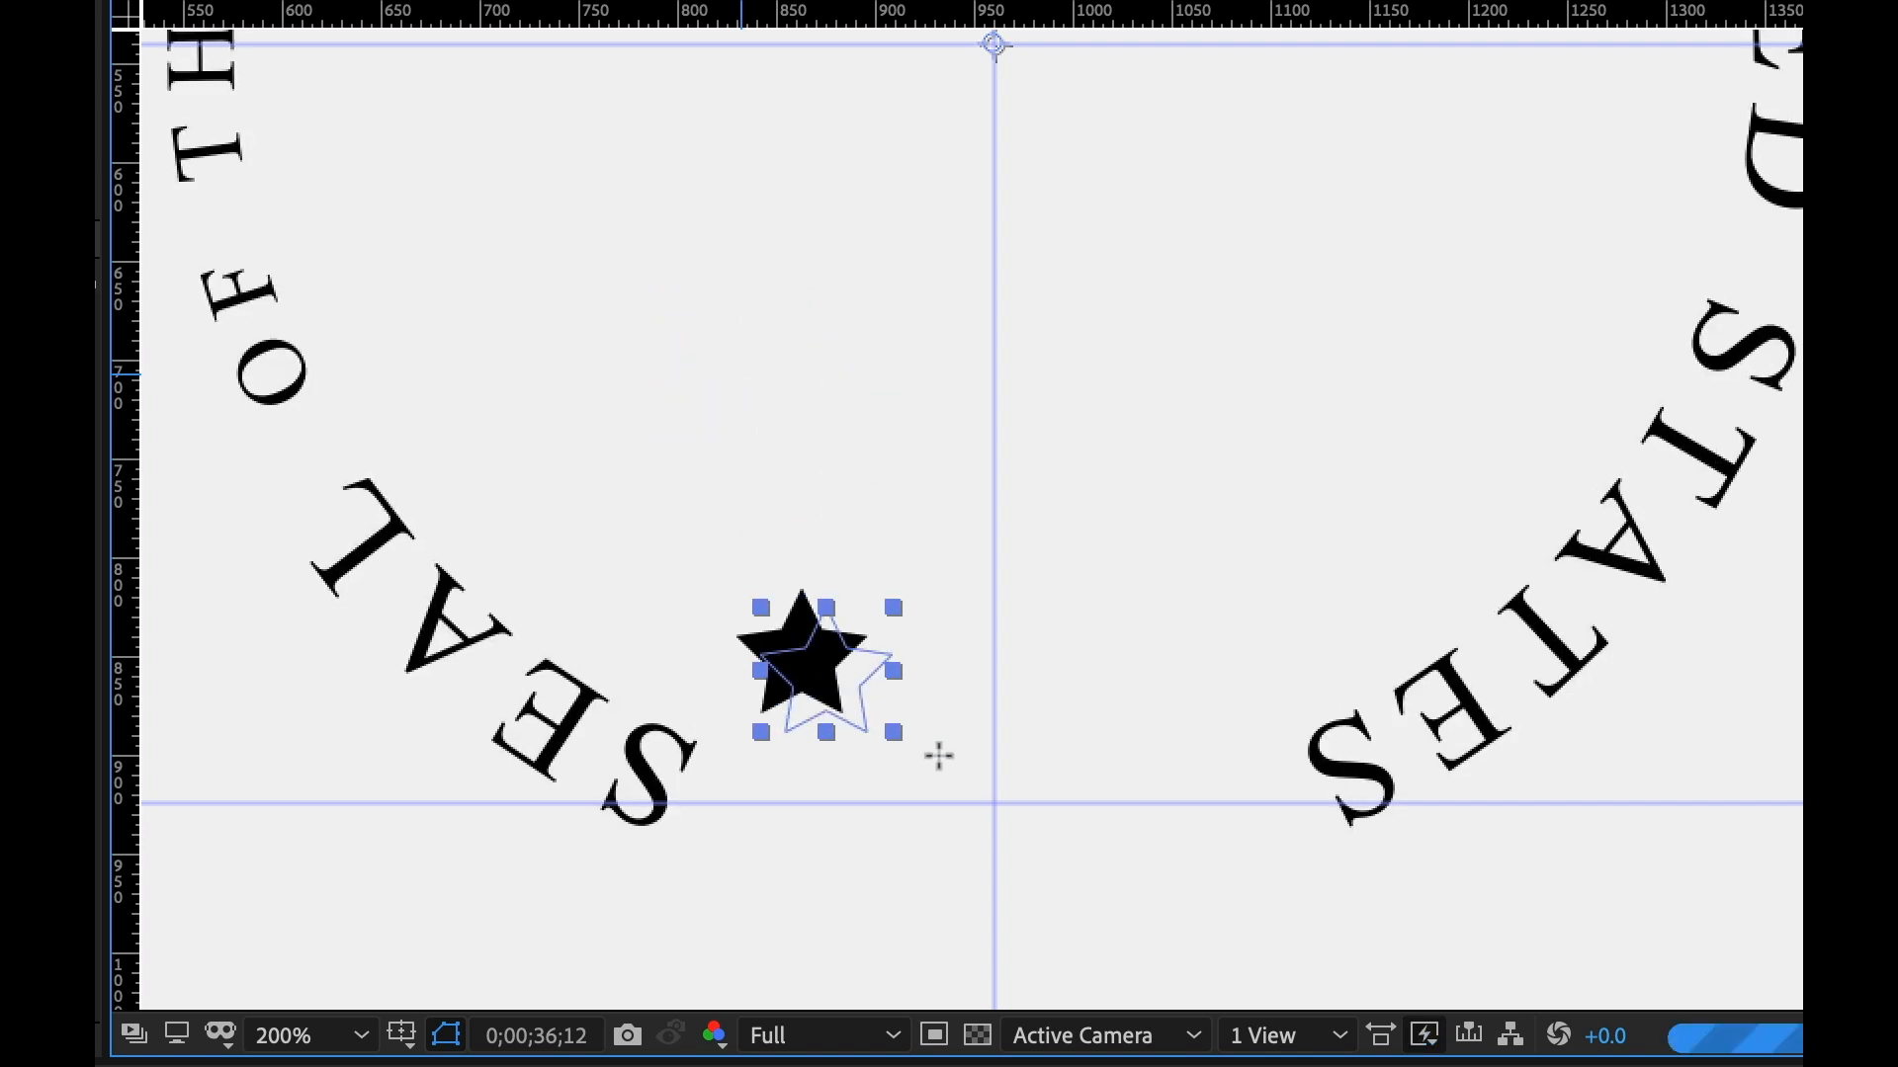
drag(804, 665, 992, 841)
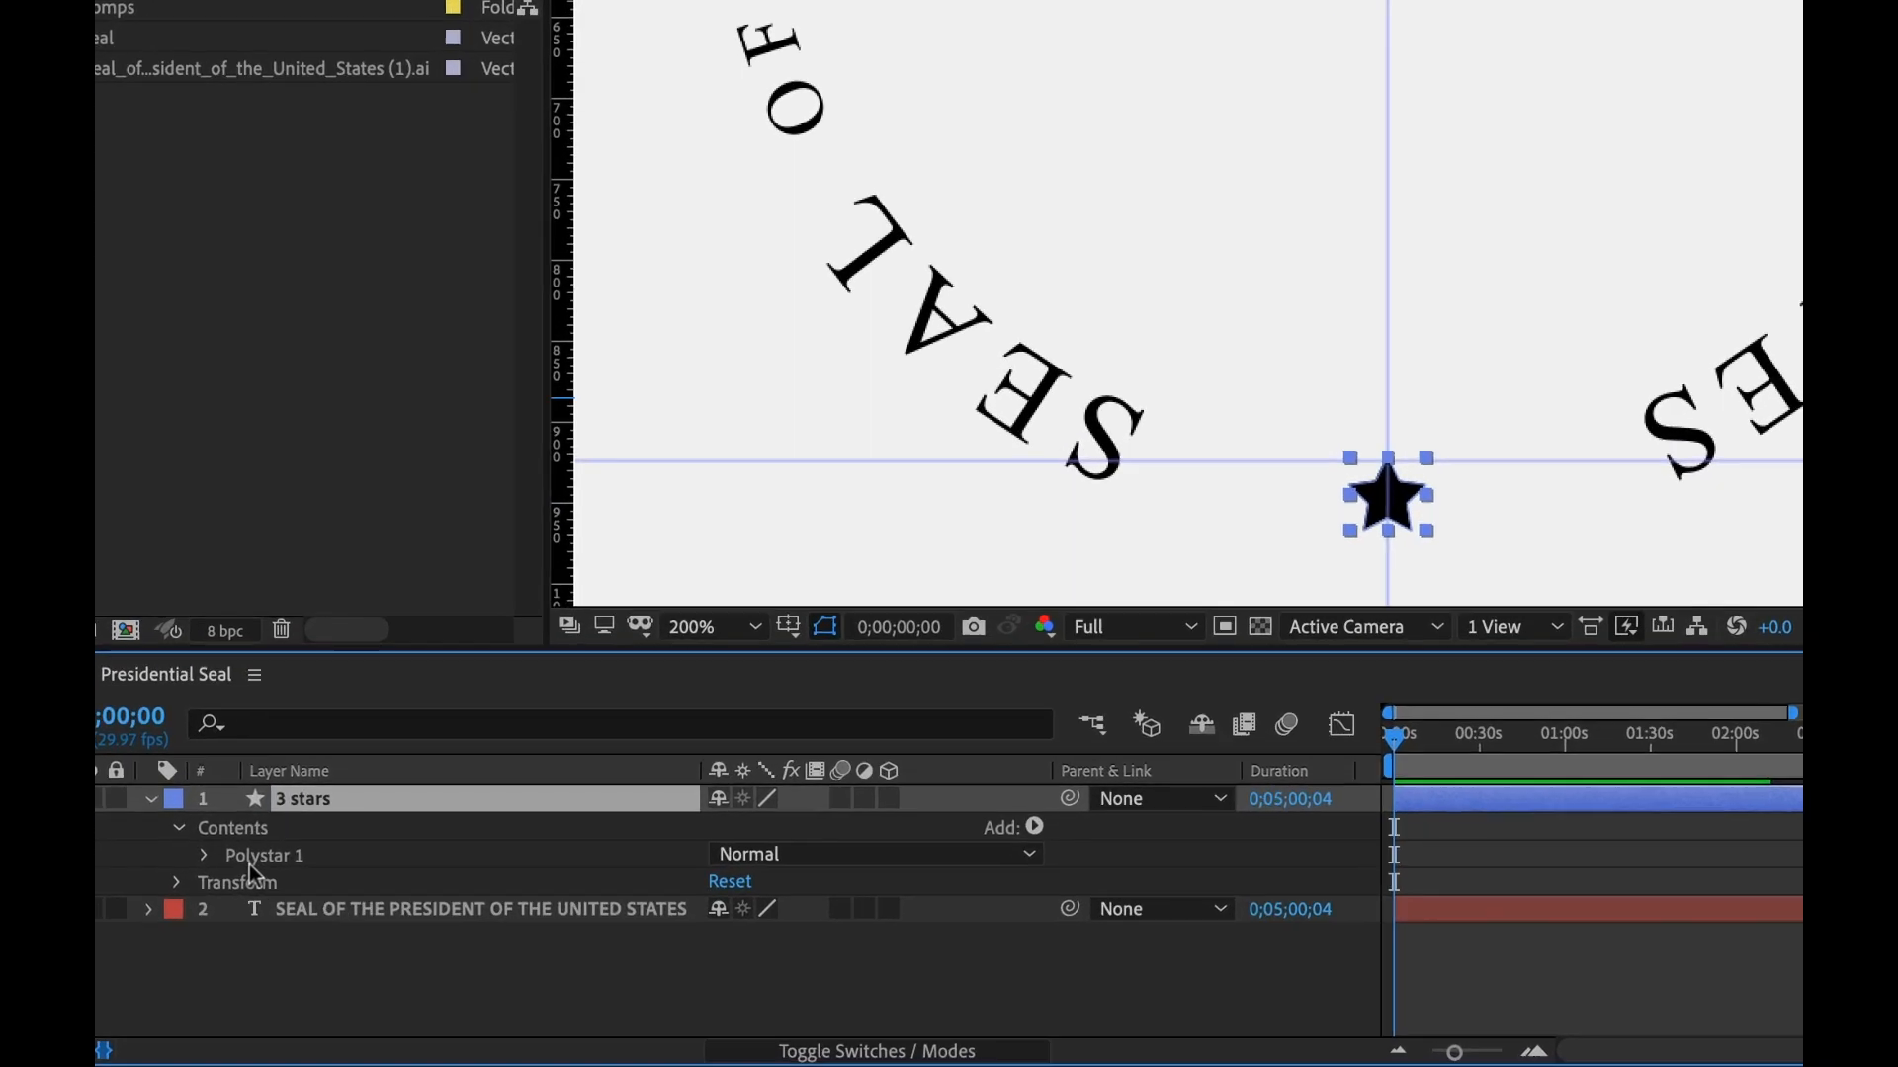
Add a Repeater to the 3 stars layer's contents to make three stars
click(205, 855)
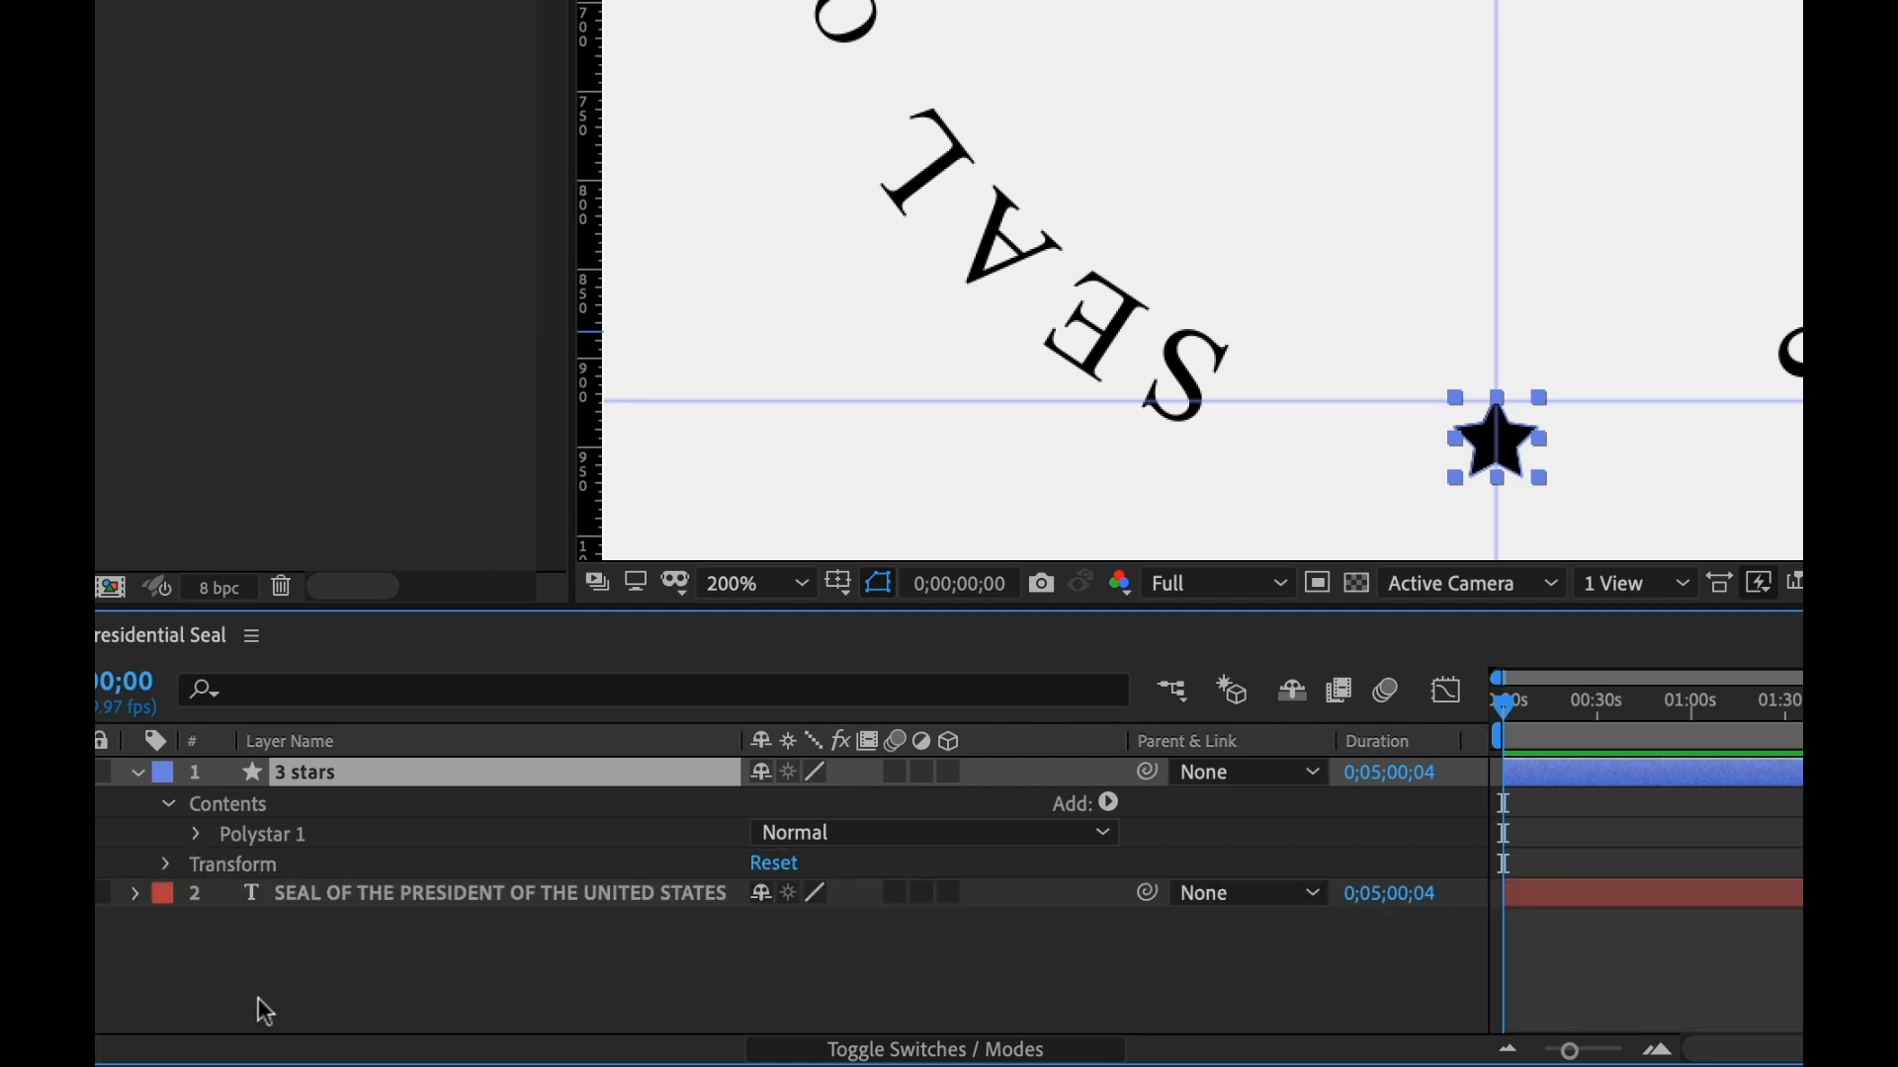
mouse_move(1109, 804)
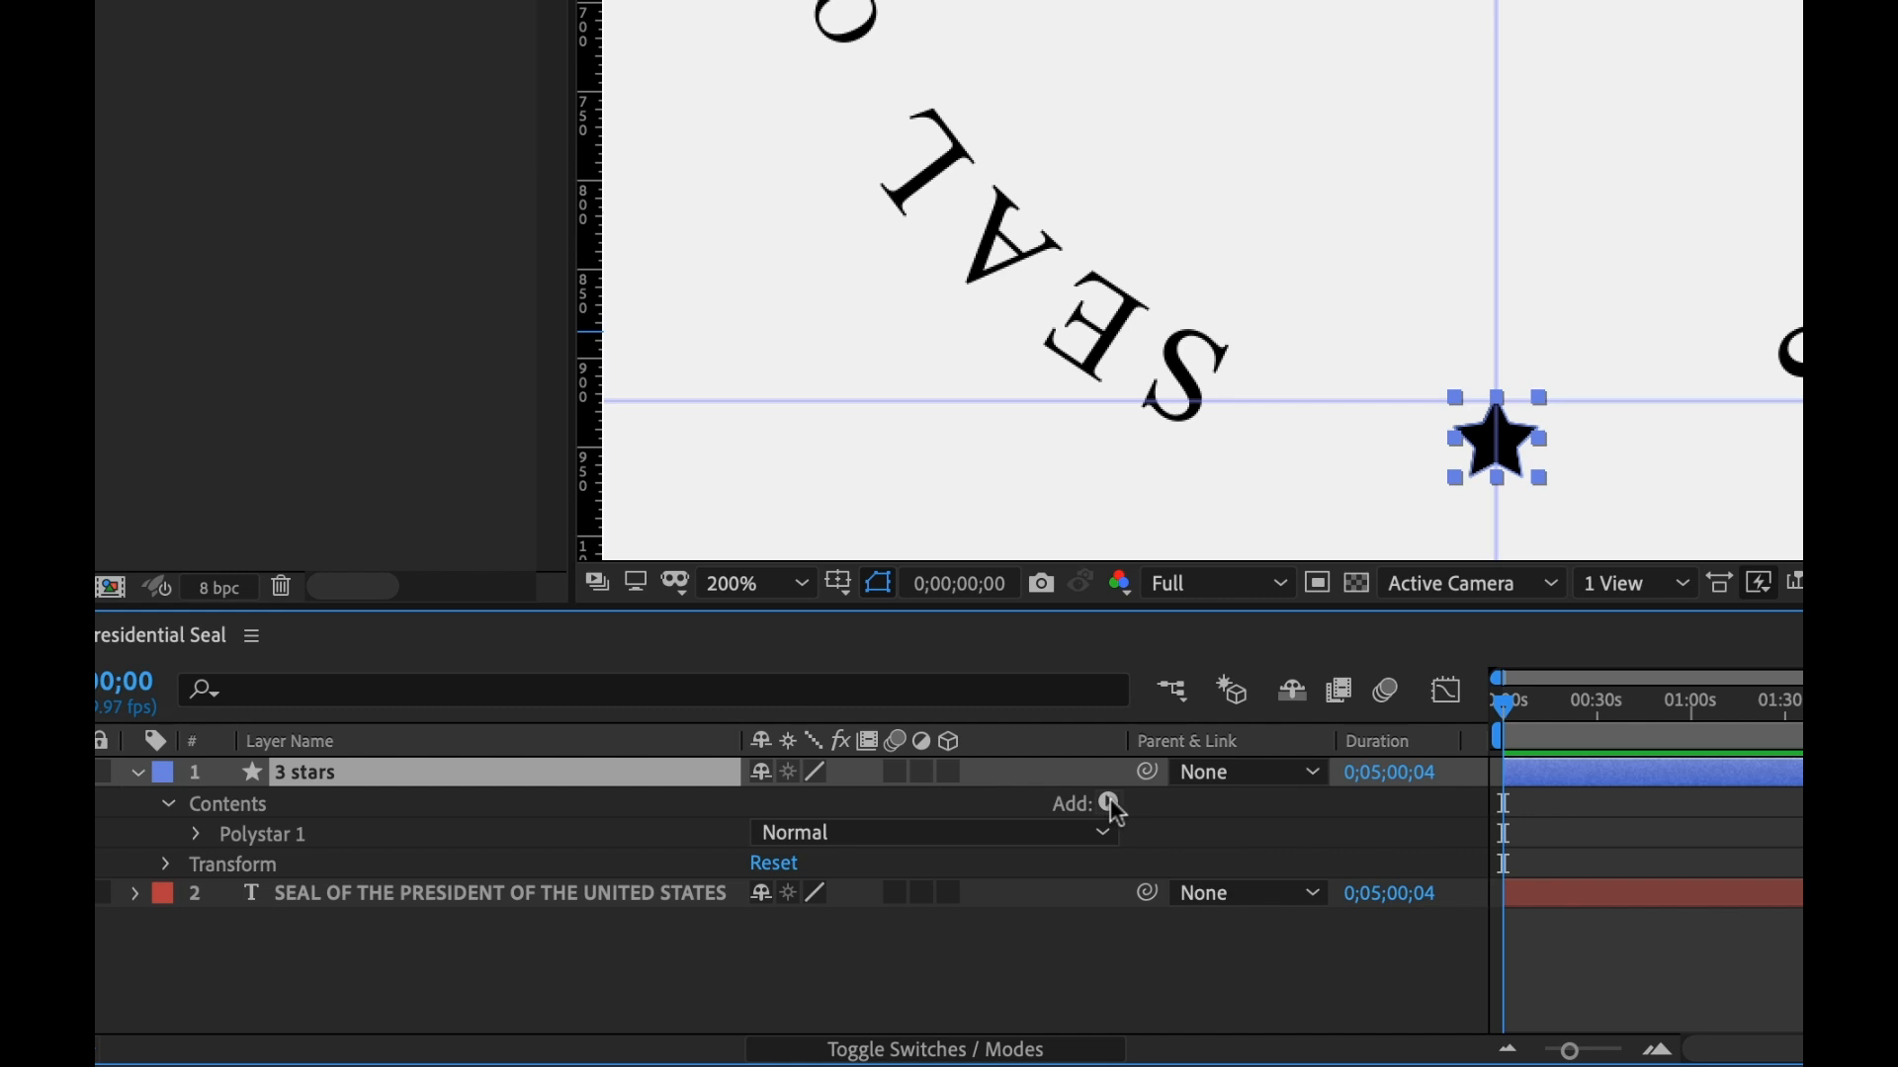
click(1107, 804)
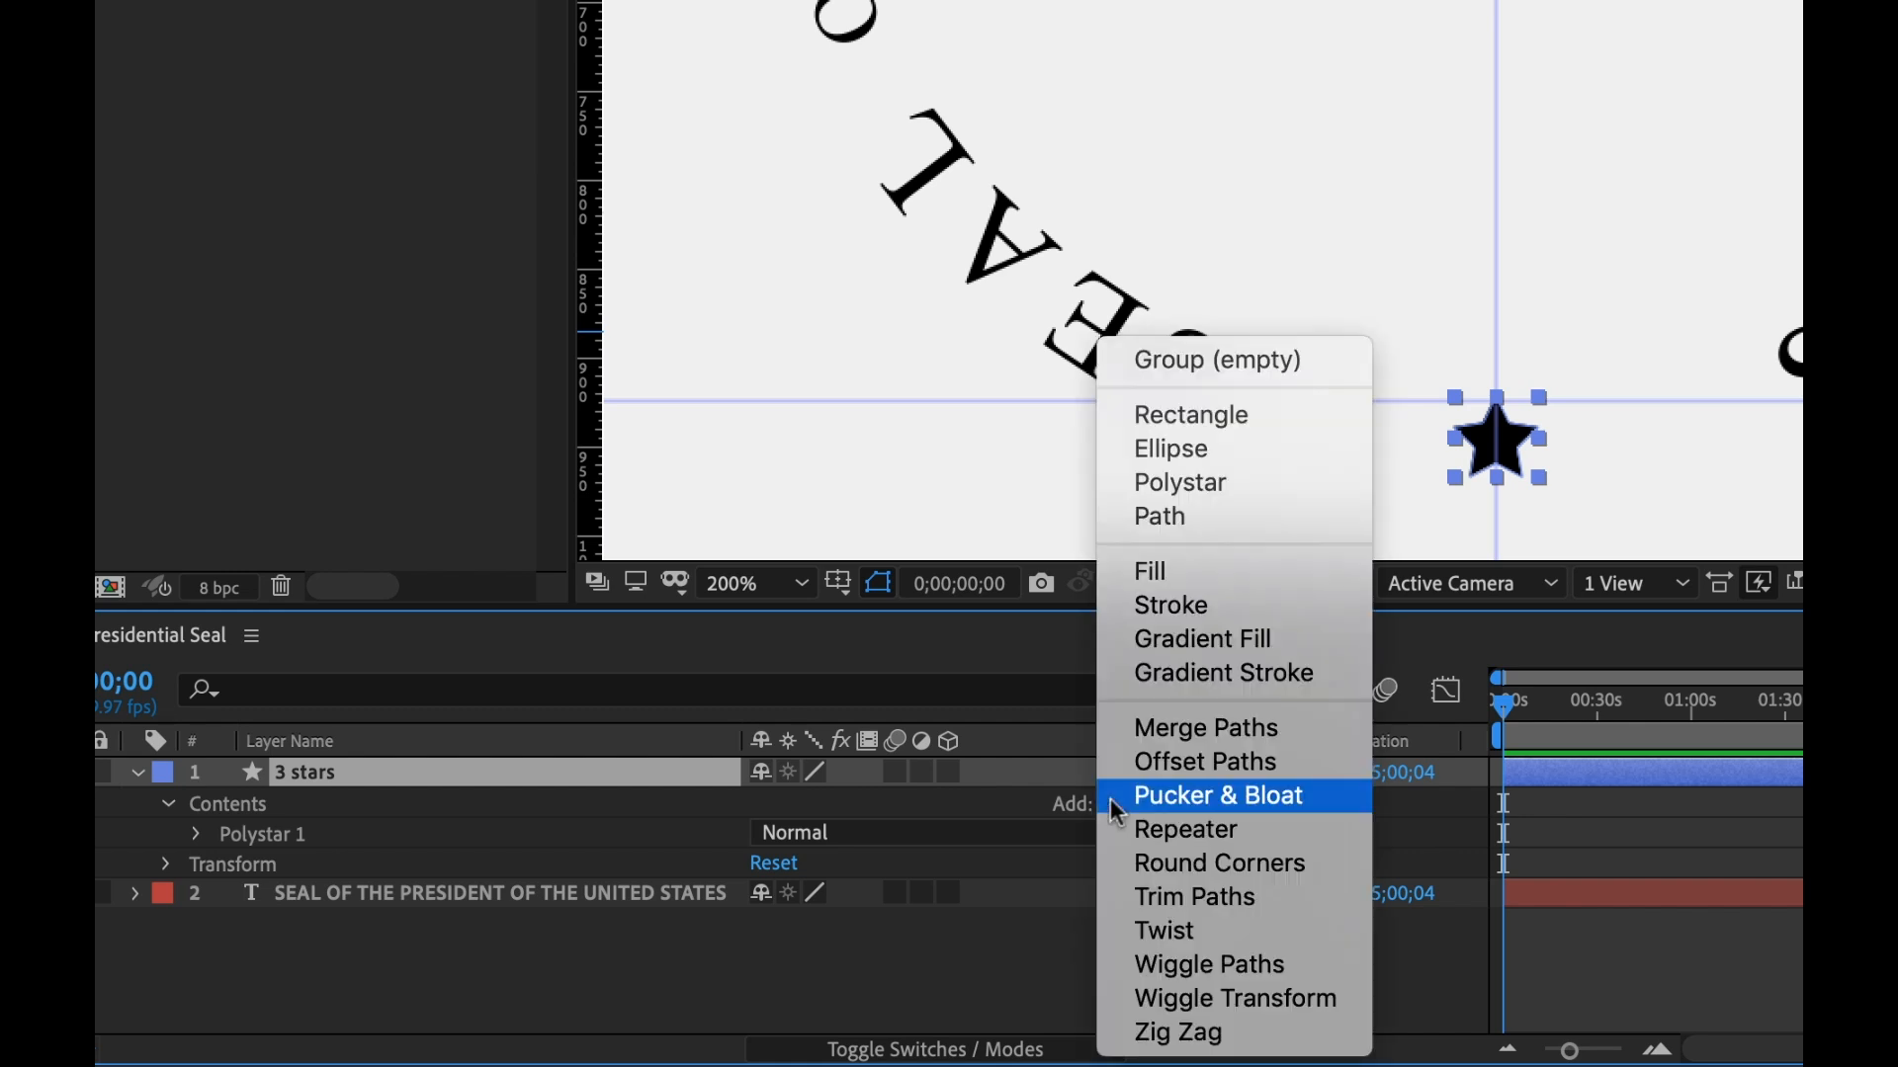
mouse_move(1226, 836)
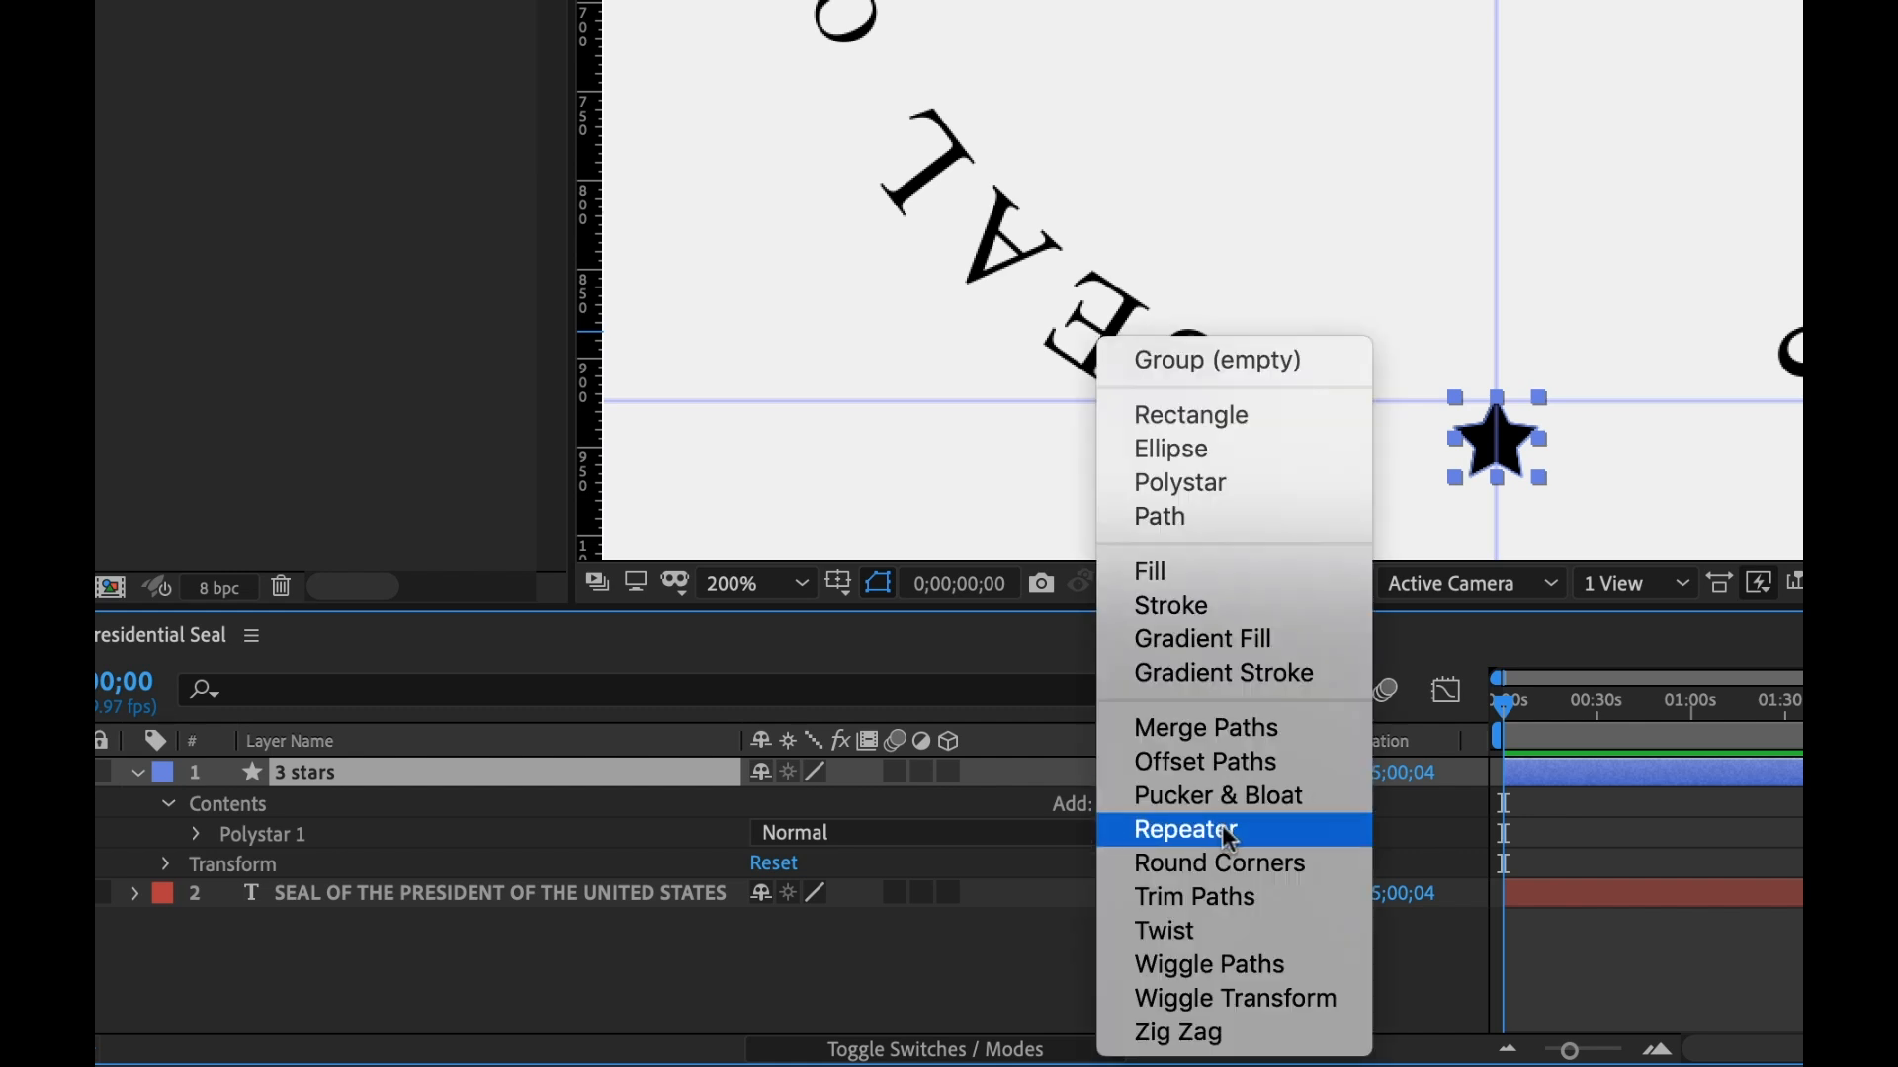
click(1186, 829)
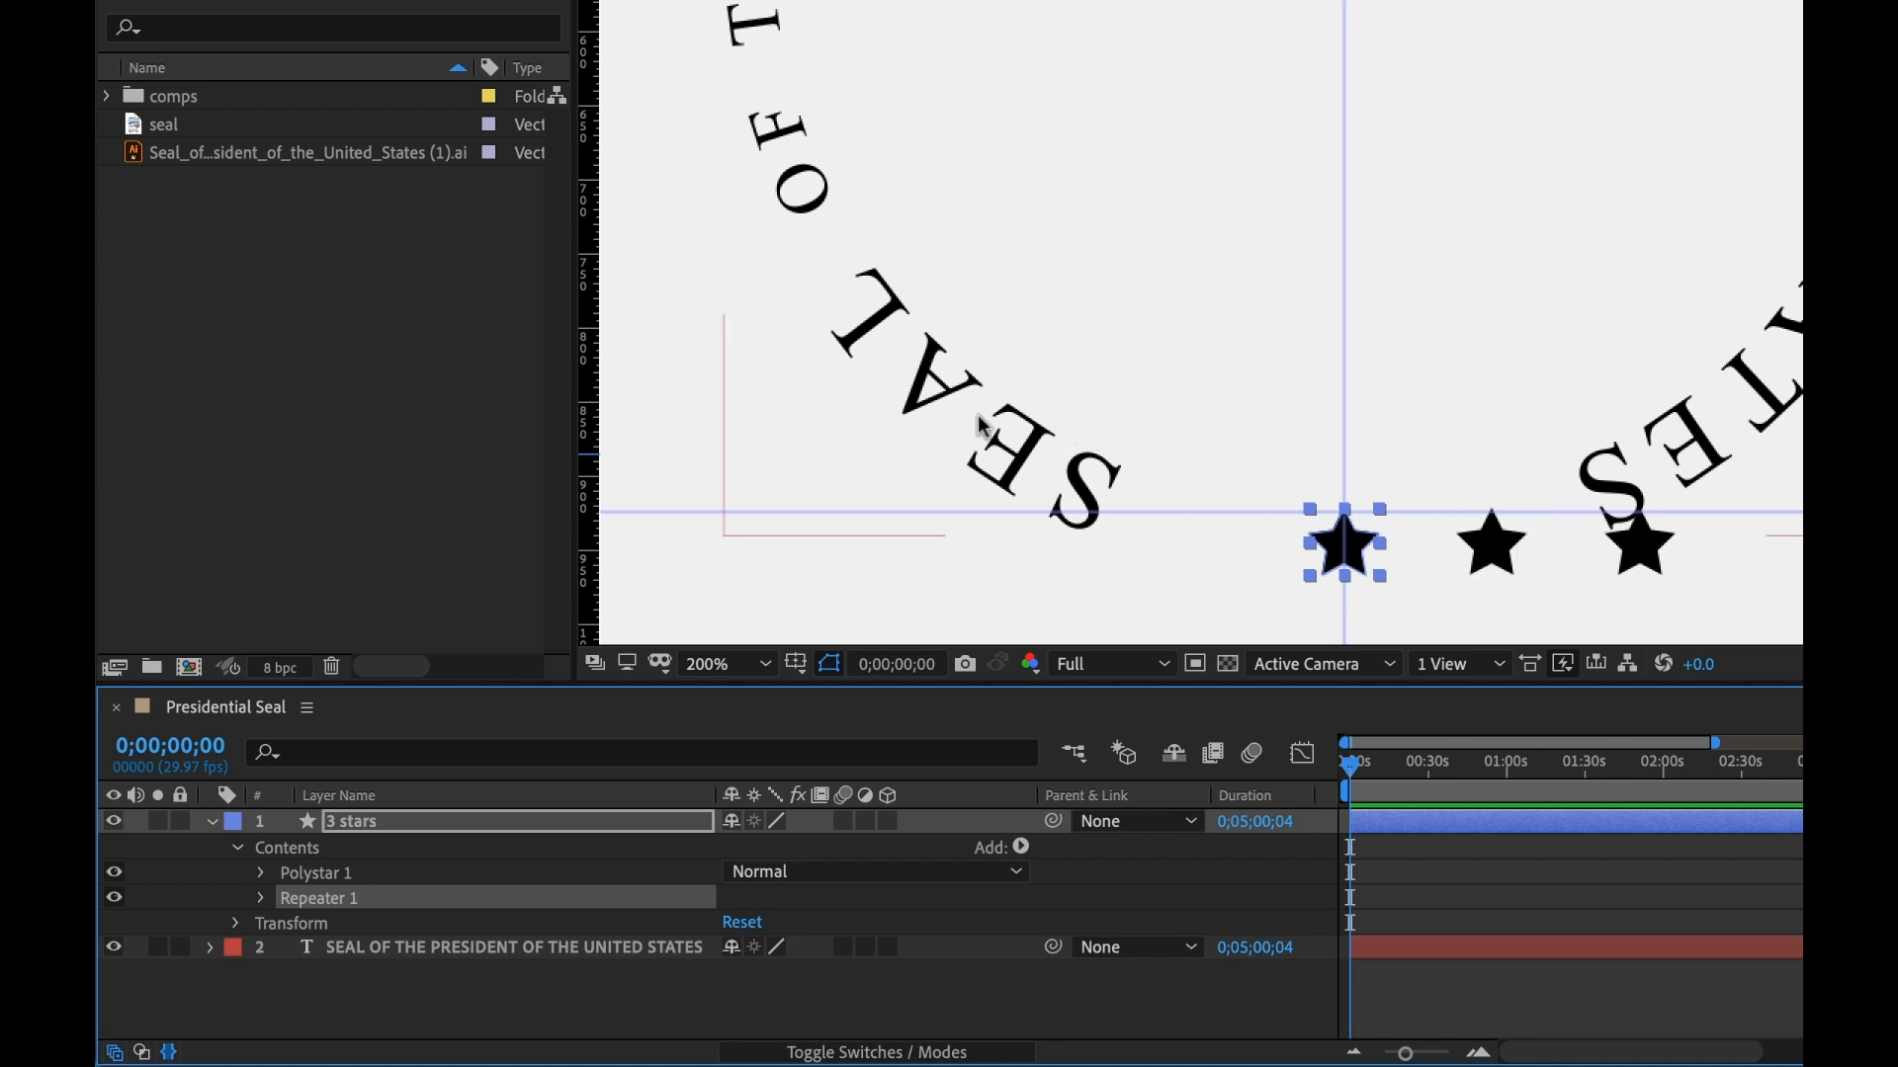
mouse_move(1577, 515)
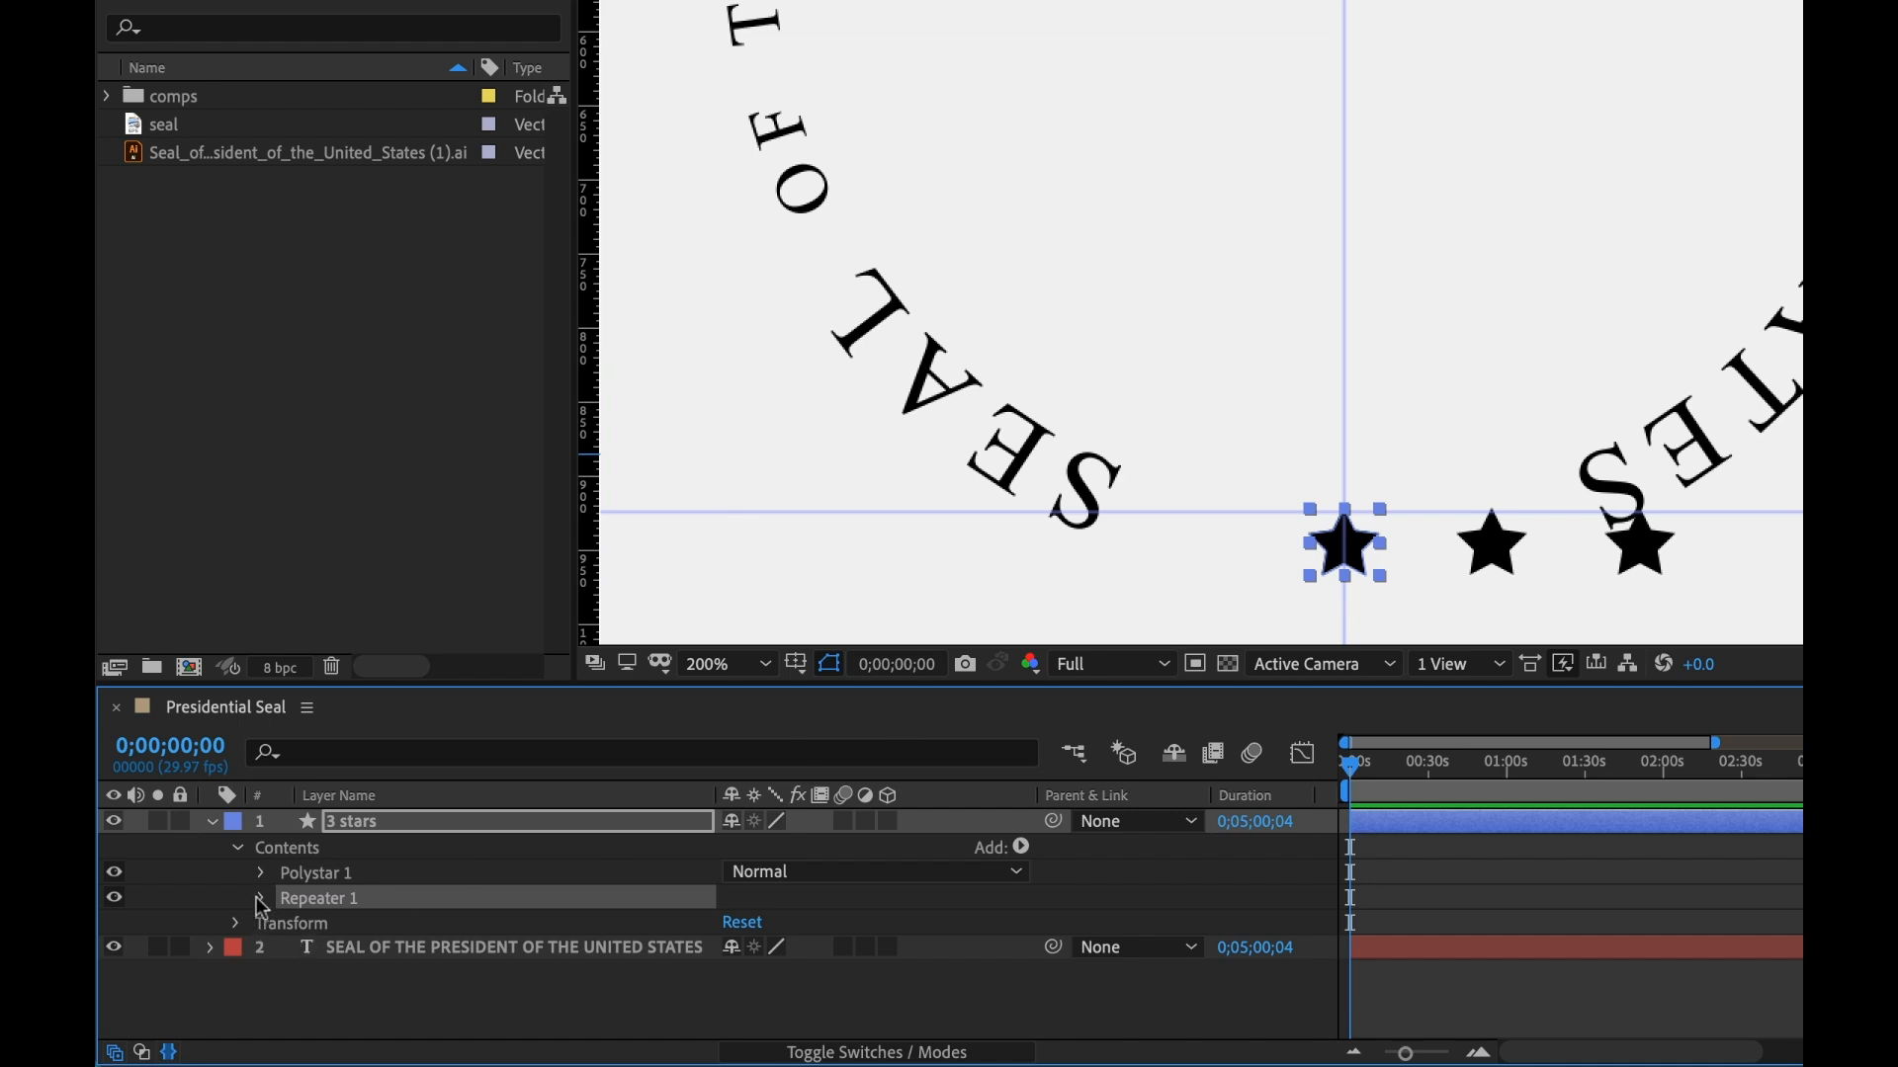
Set Repeater 1 Position to 0,0, curve the copies with Rotation, and set Offset to -1
click(260, 898)
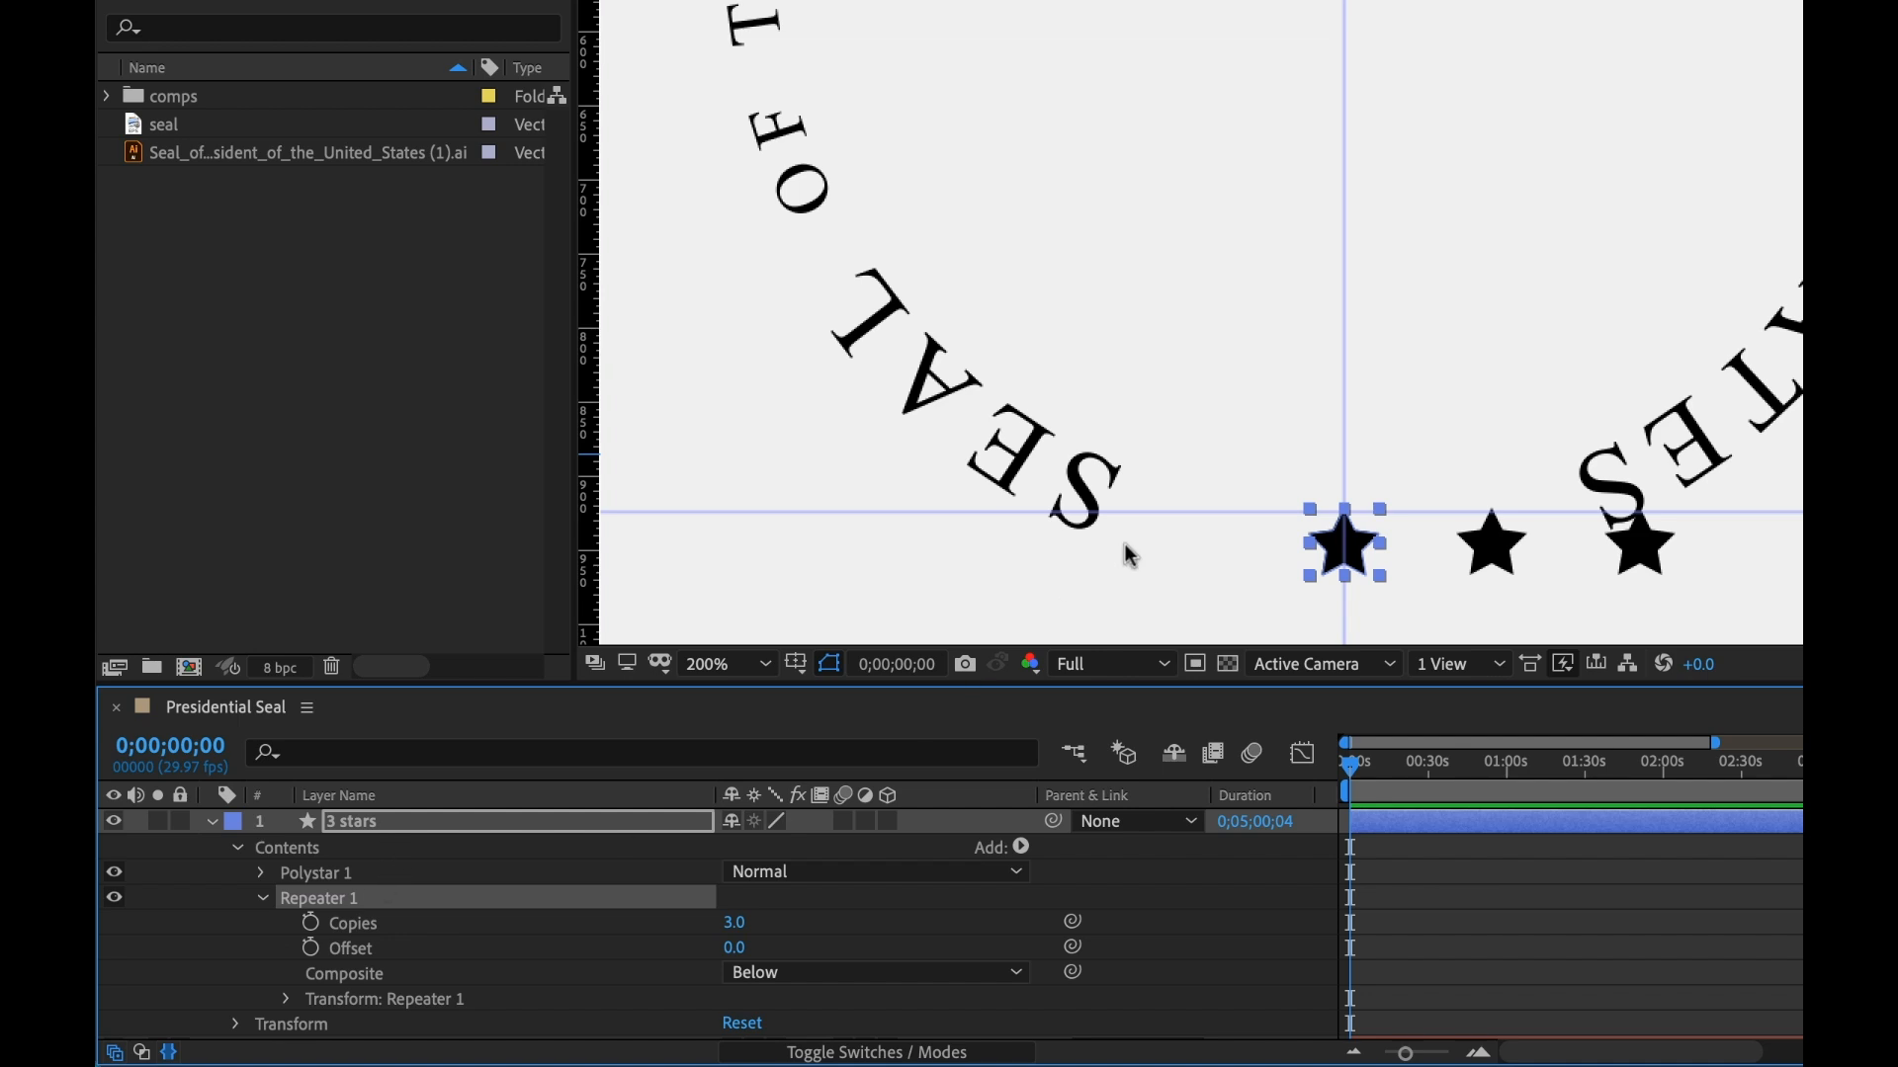
mouse_move(1357, 524)
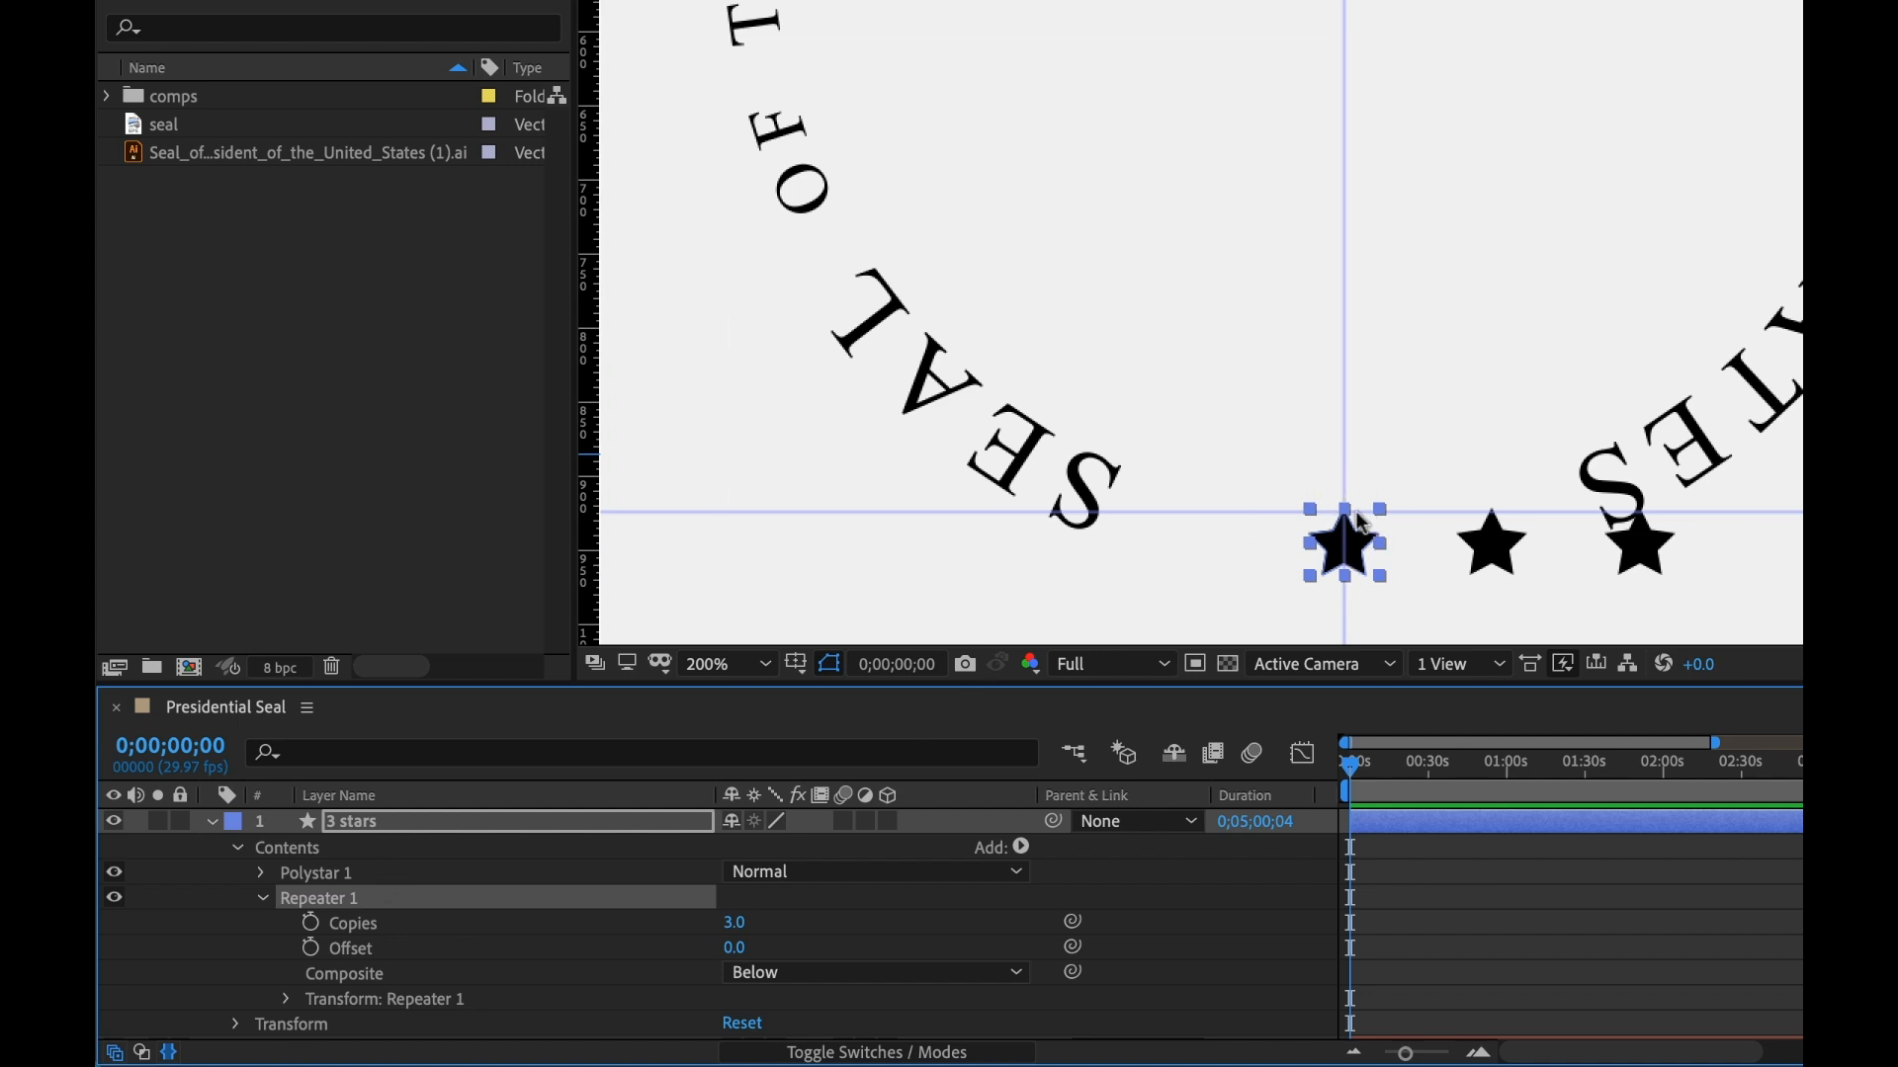
mouse_move(1348, 539)
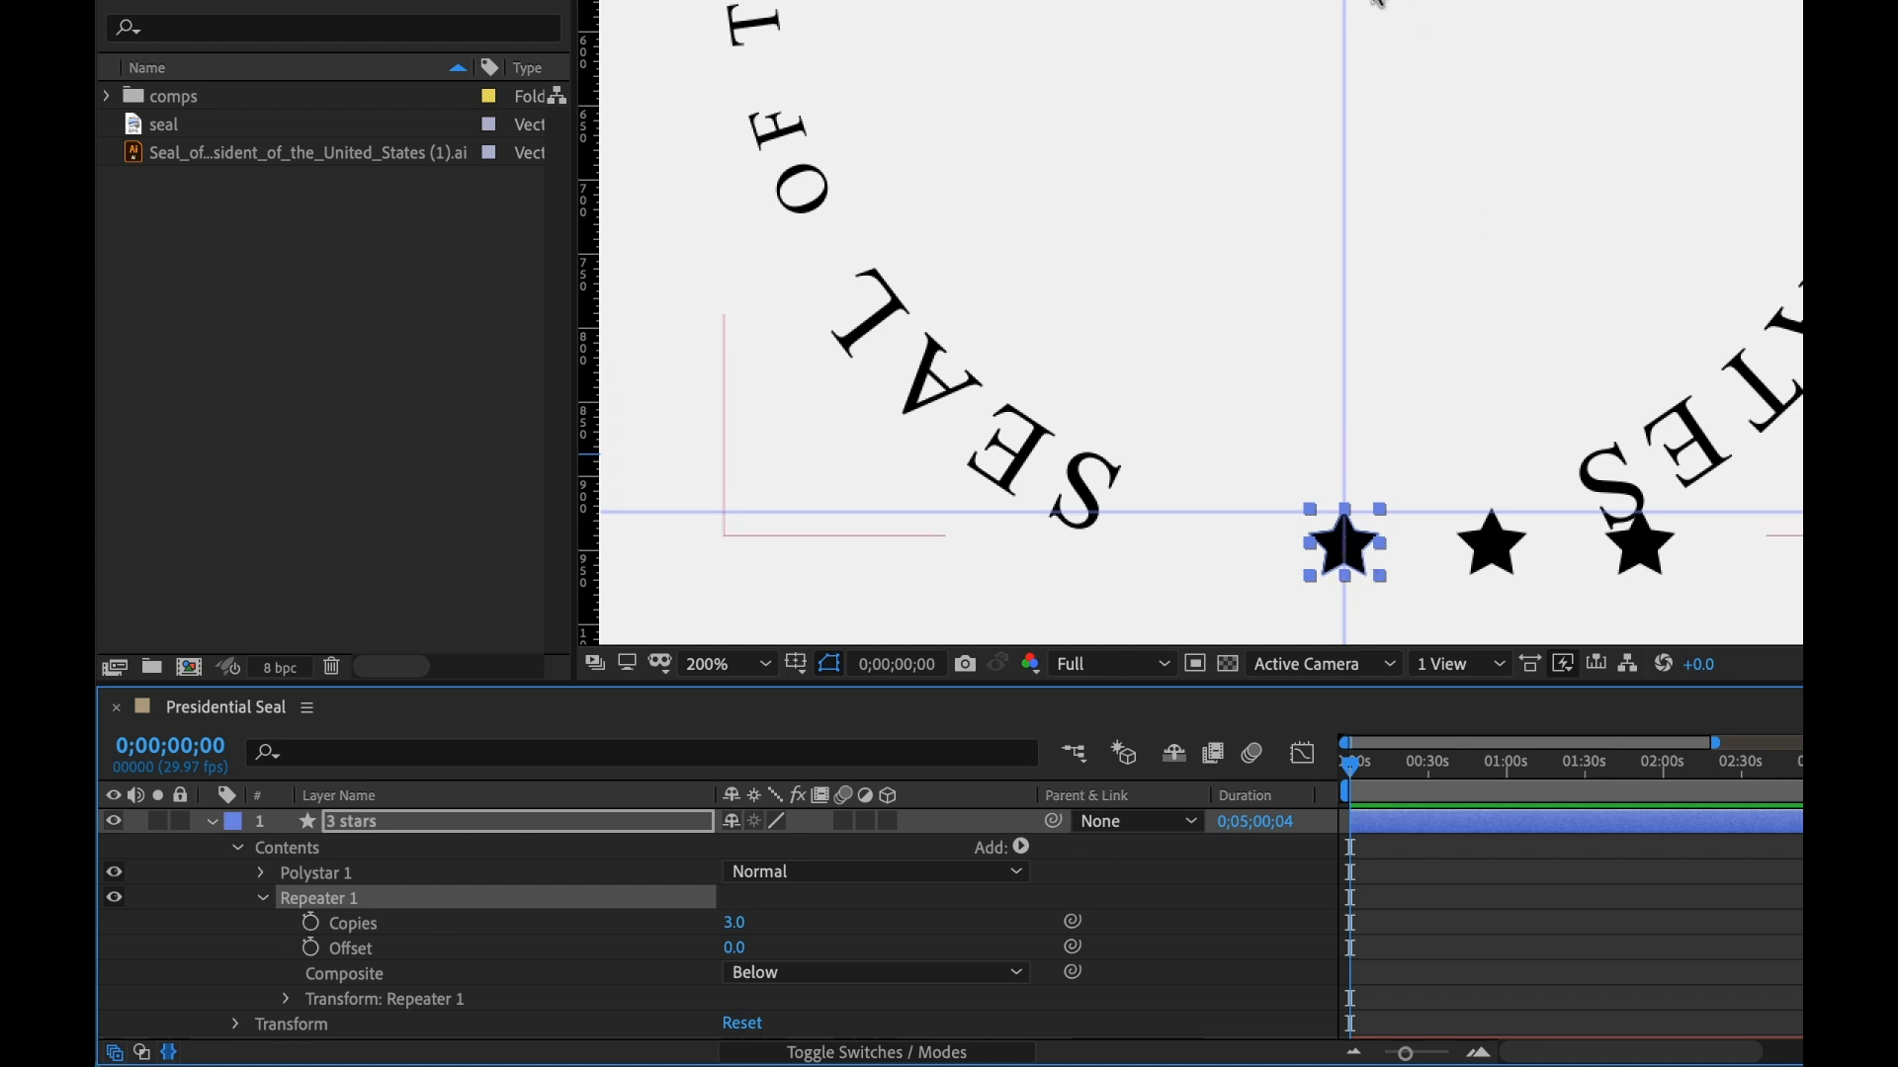
mouse_move(1555, 152)
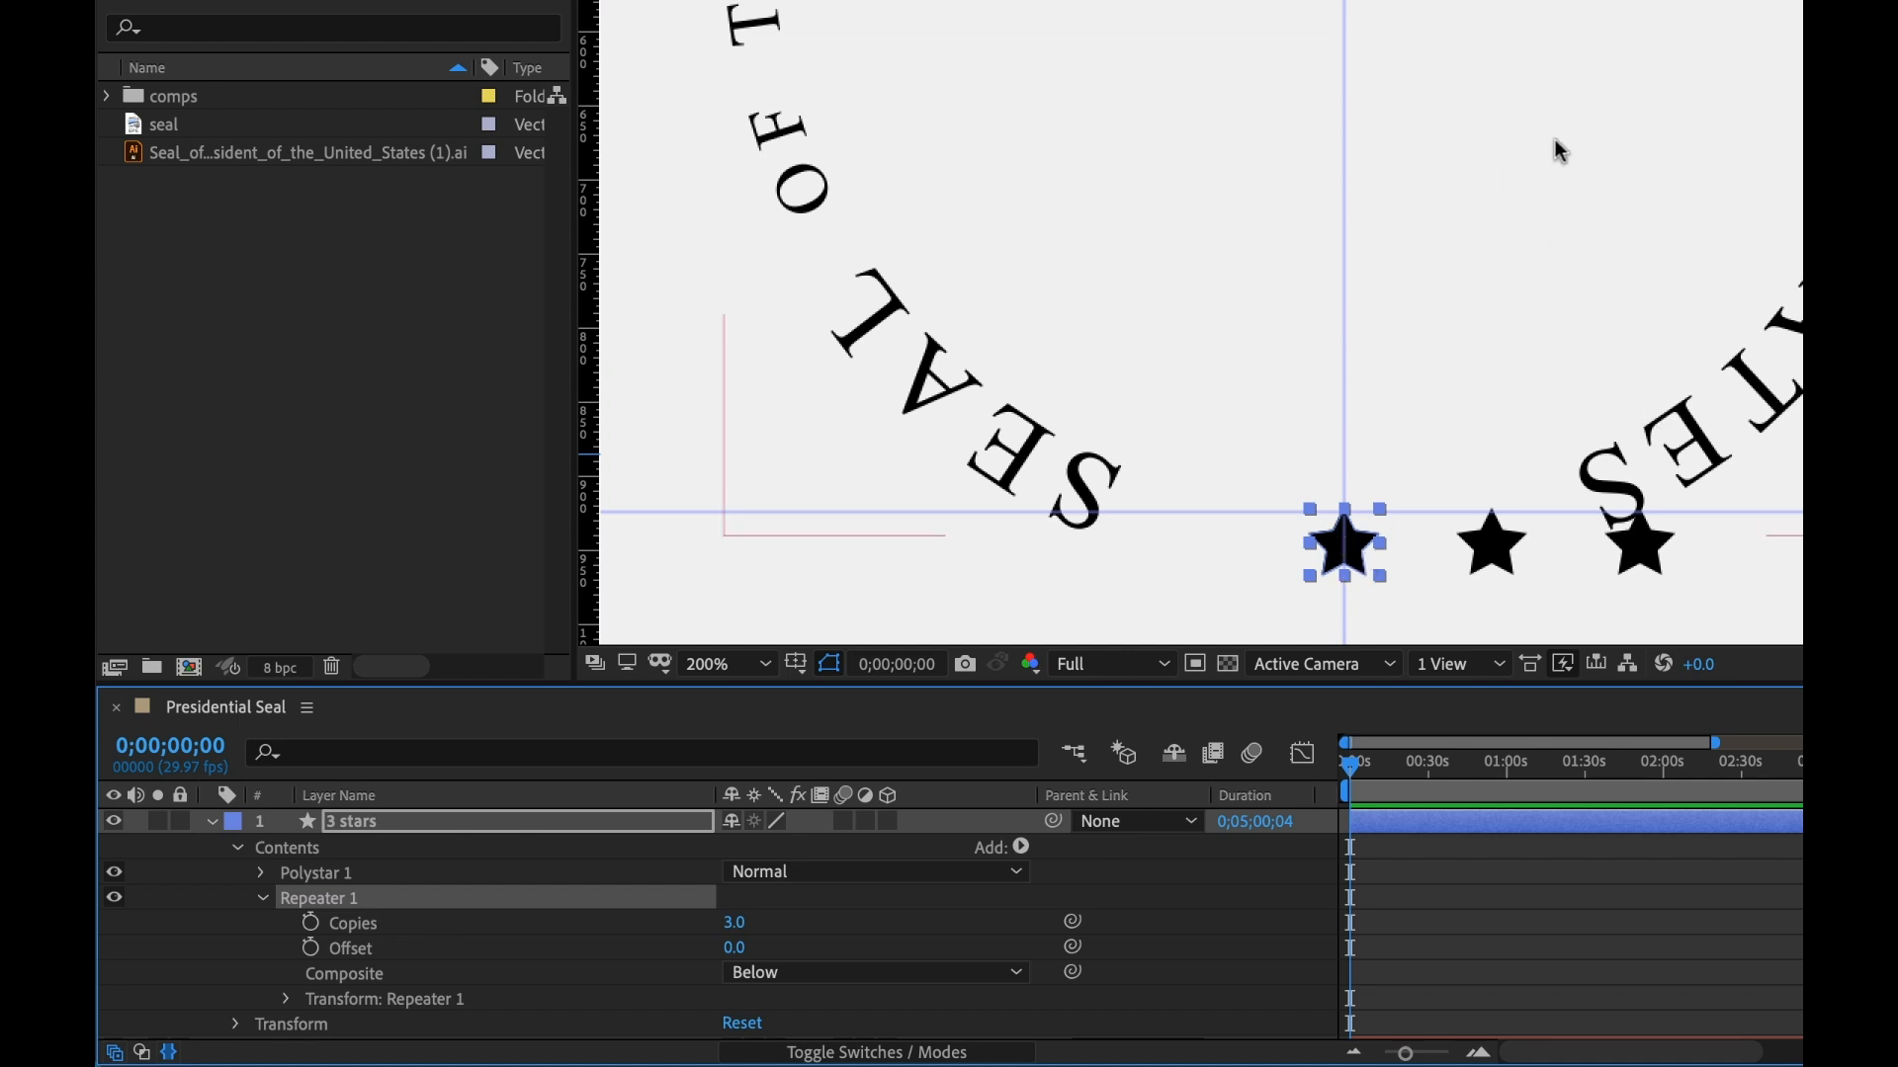
mouse_move(1335, 565)
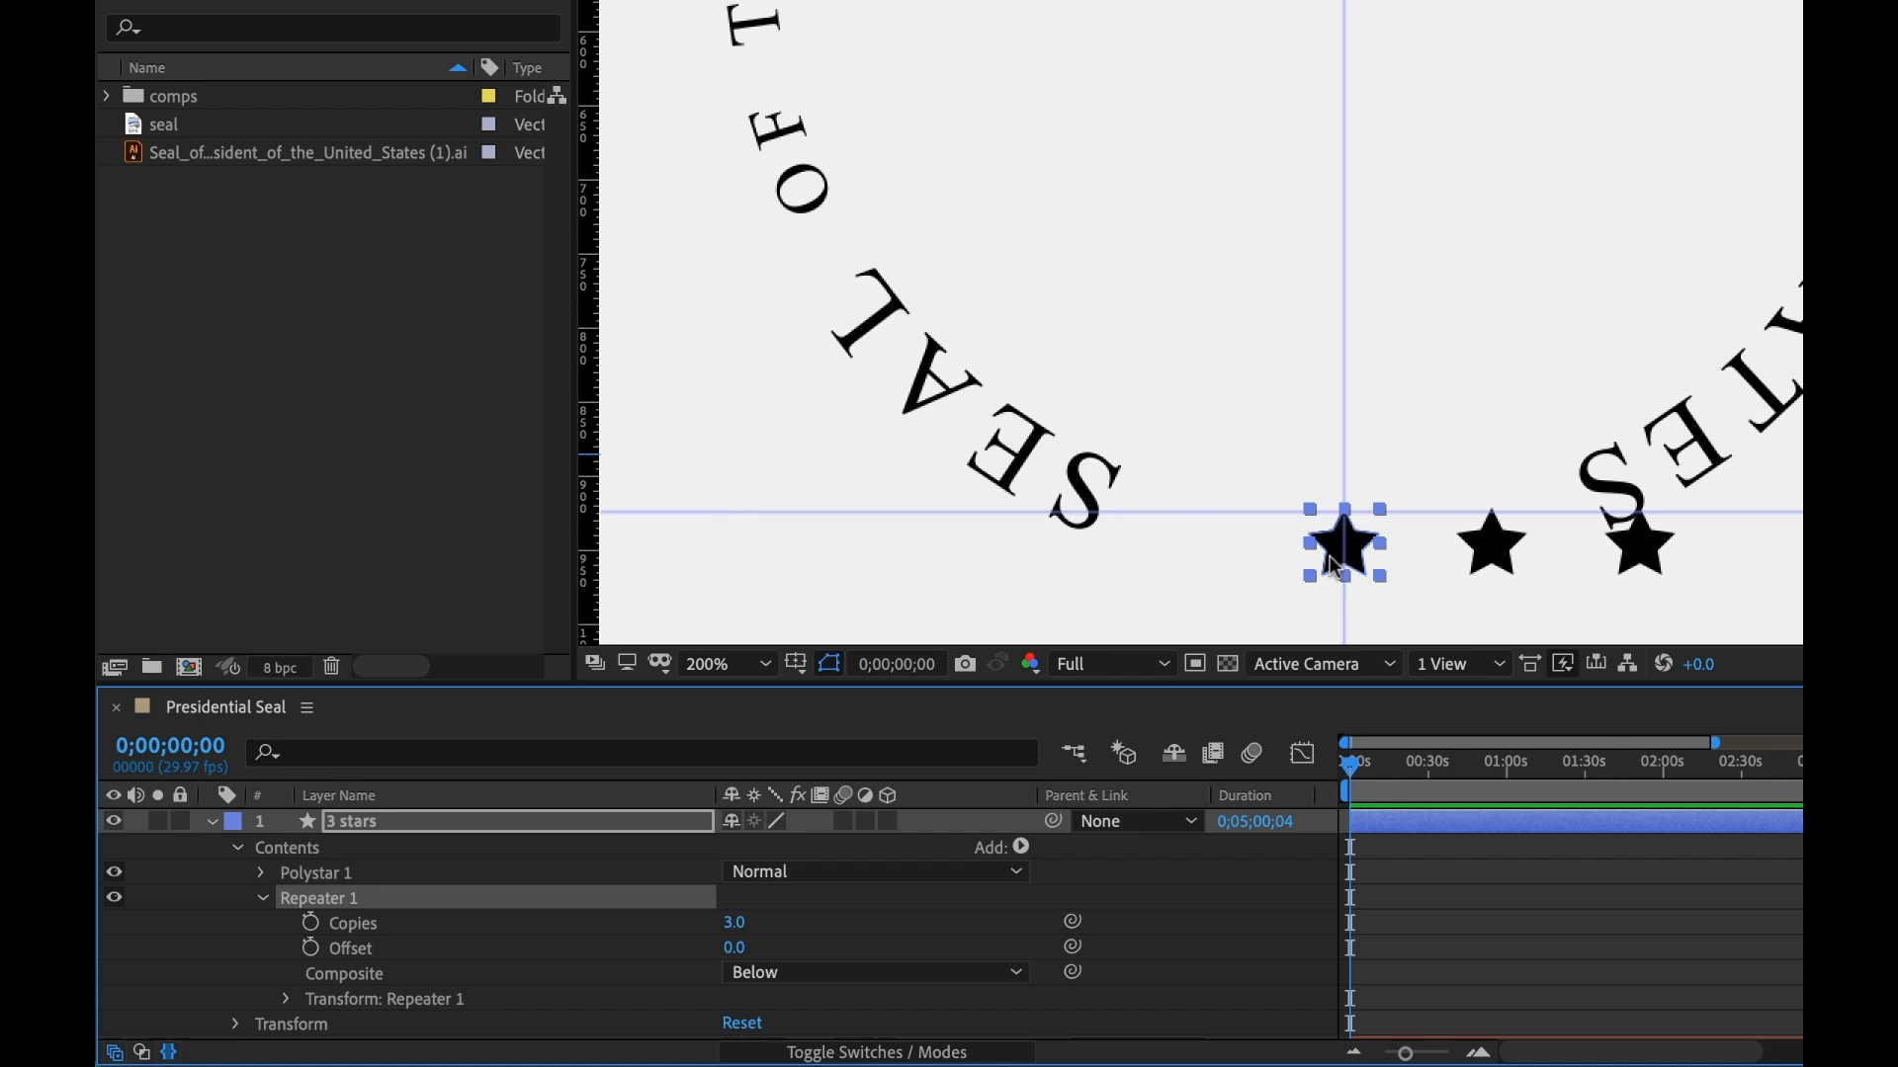
mouse_move(1378, 540)
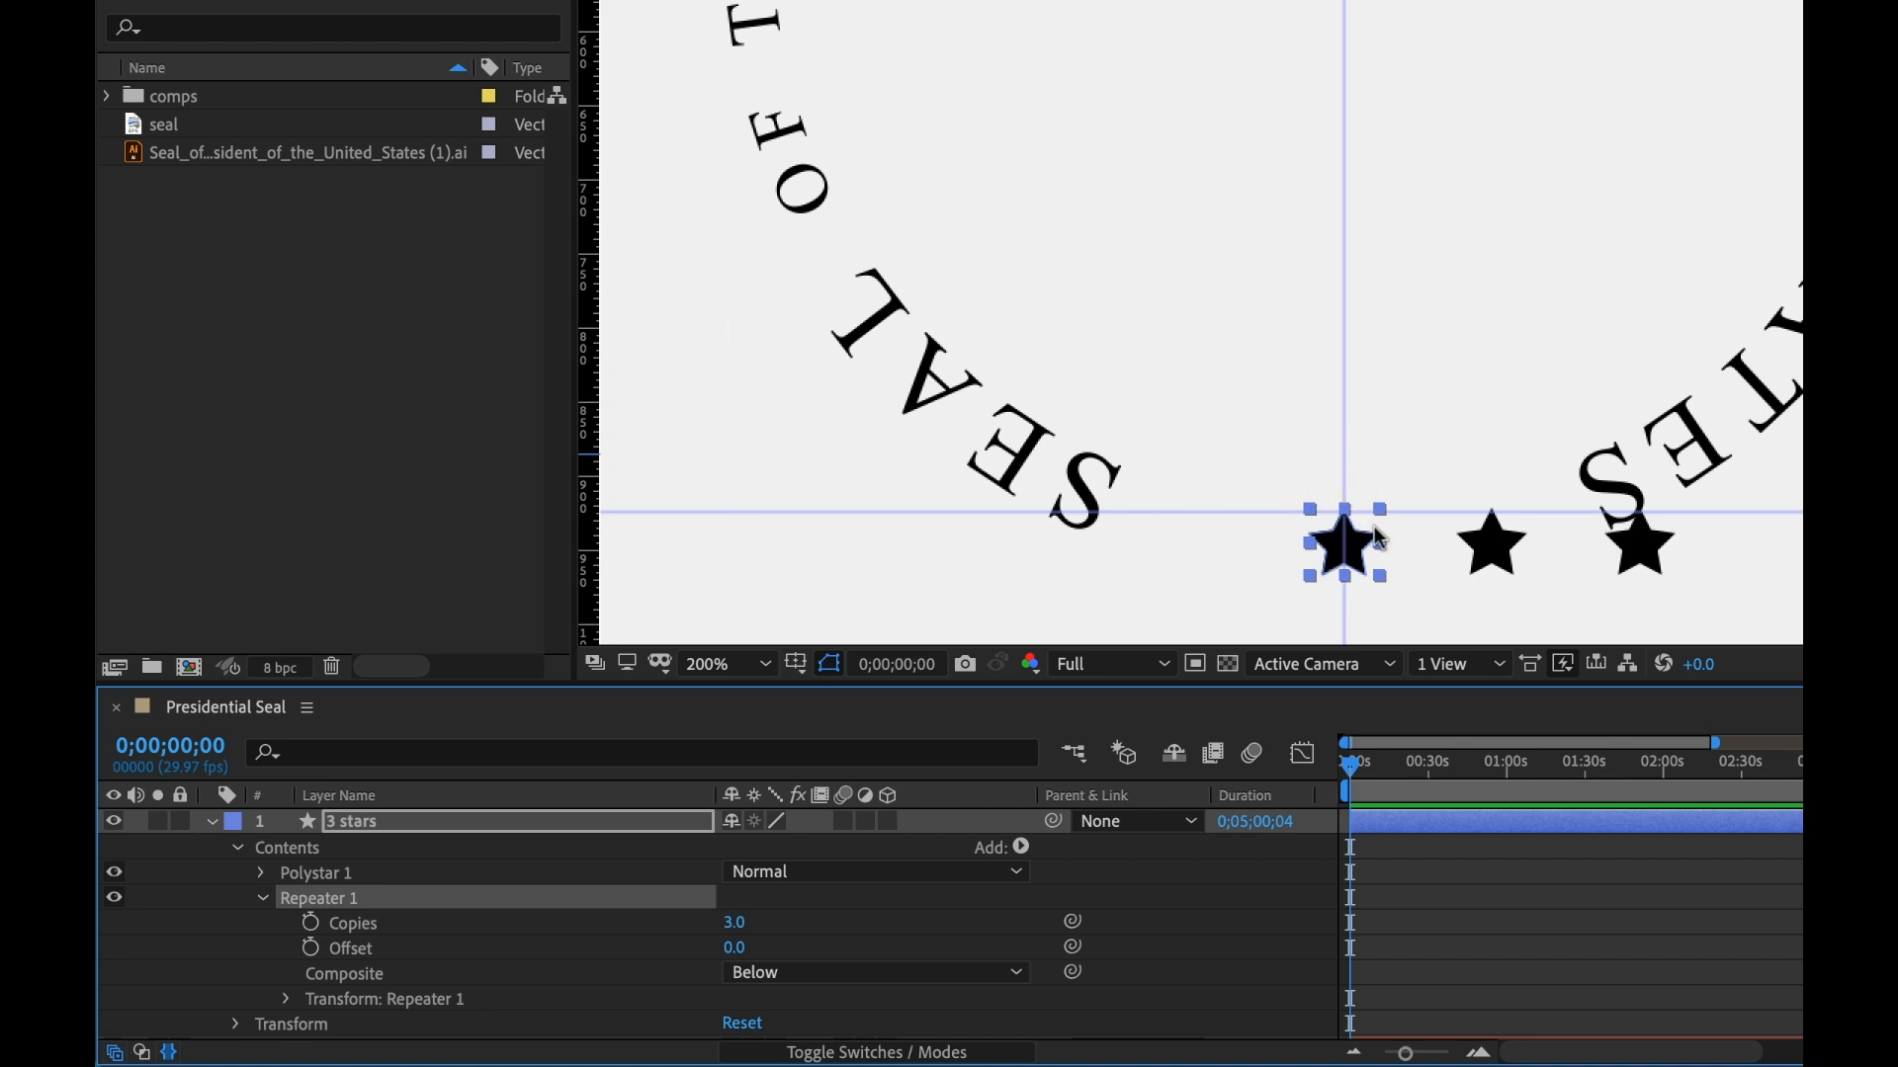
mouse_move(787, 942)
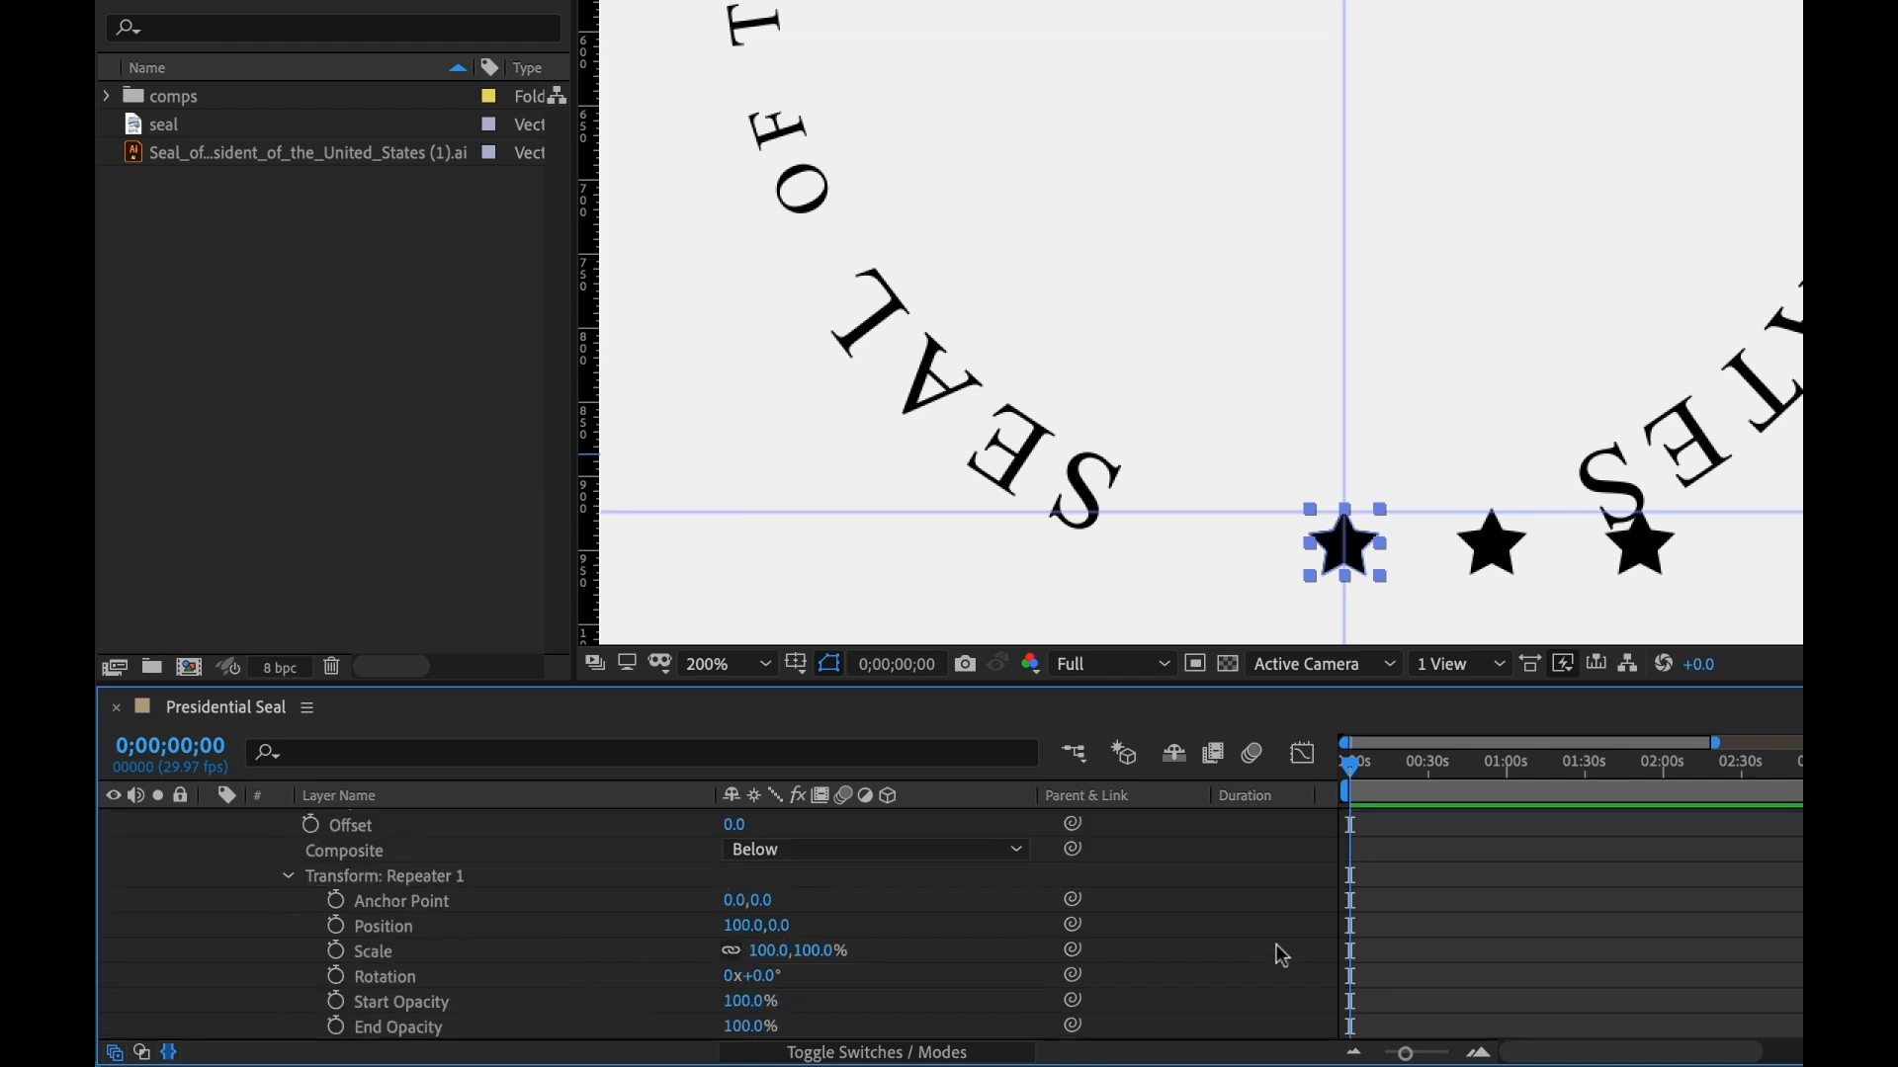
scroll(down, 3)
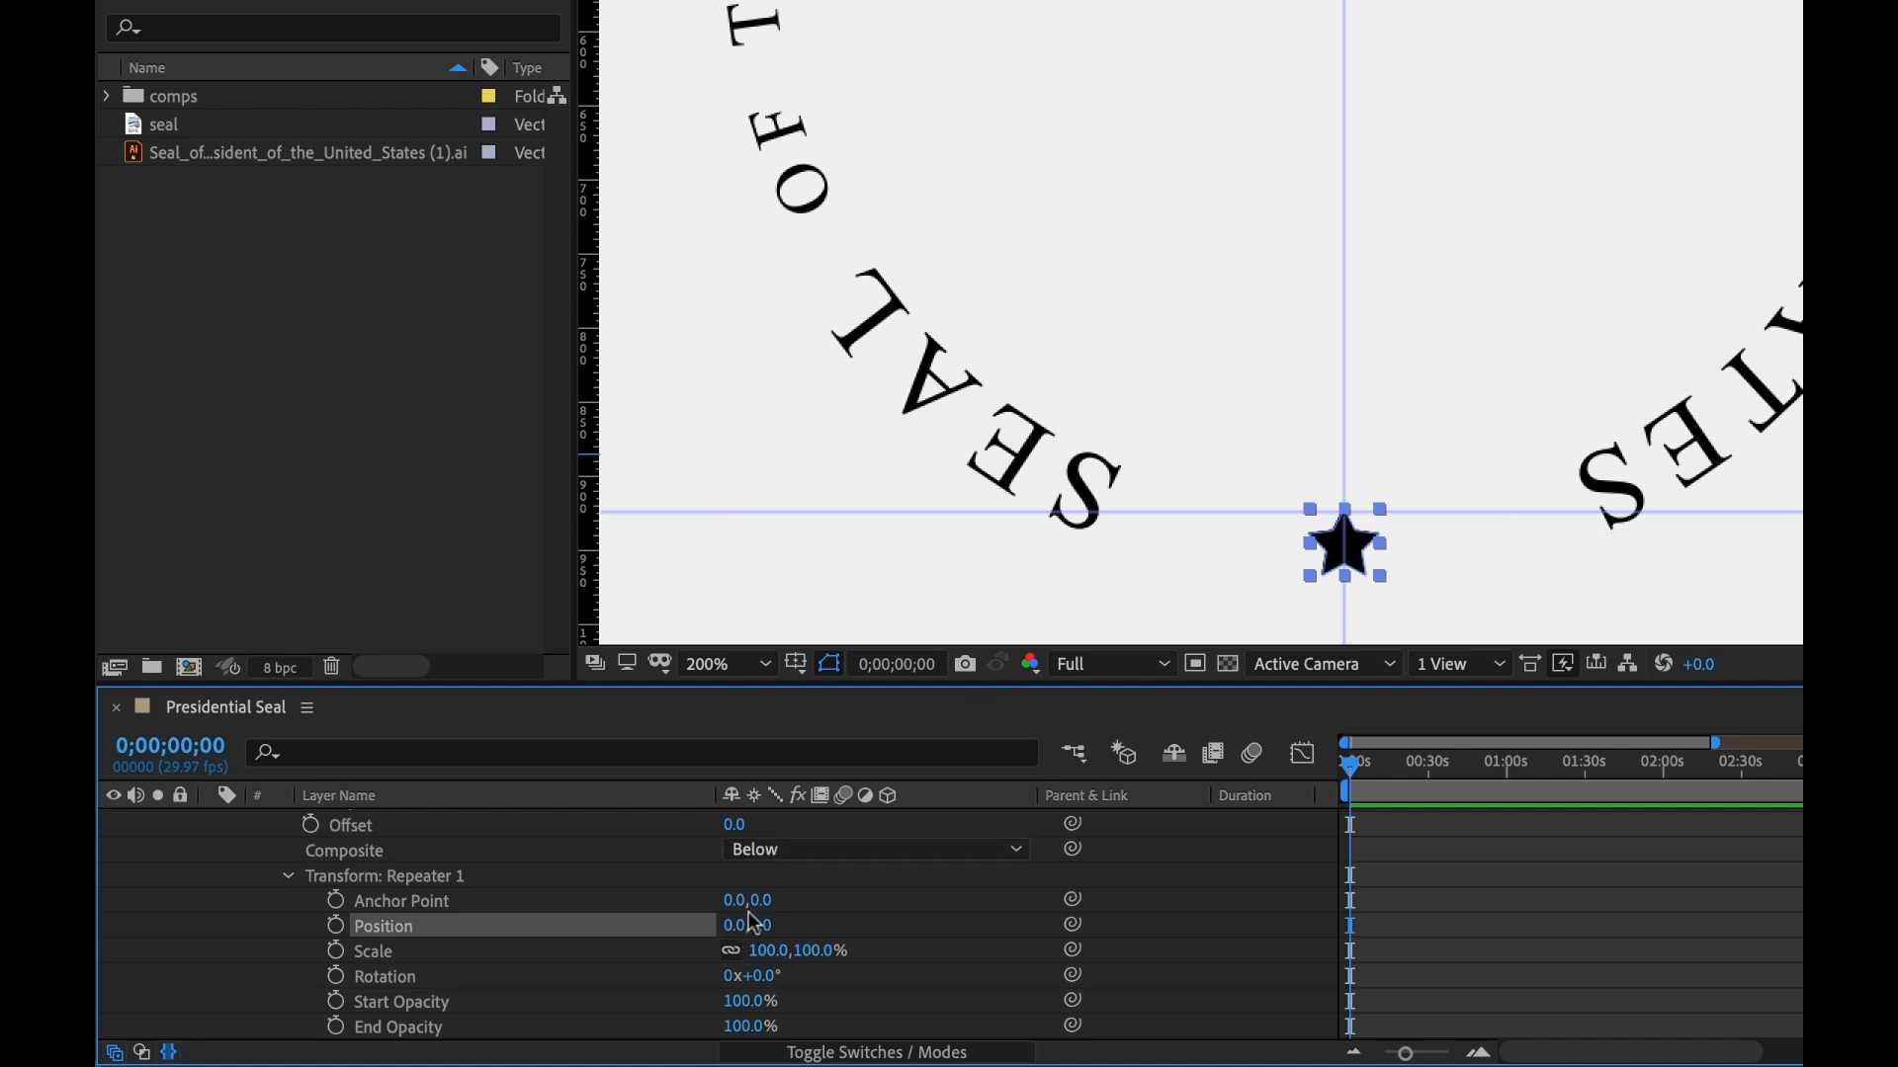
mouse_move(790, 980)
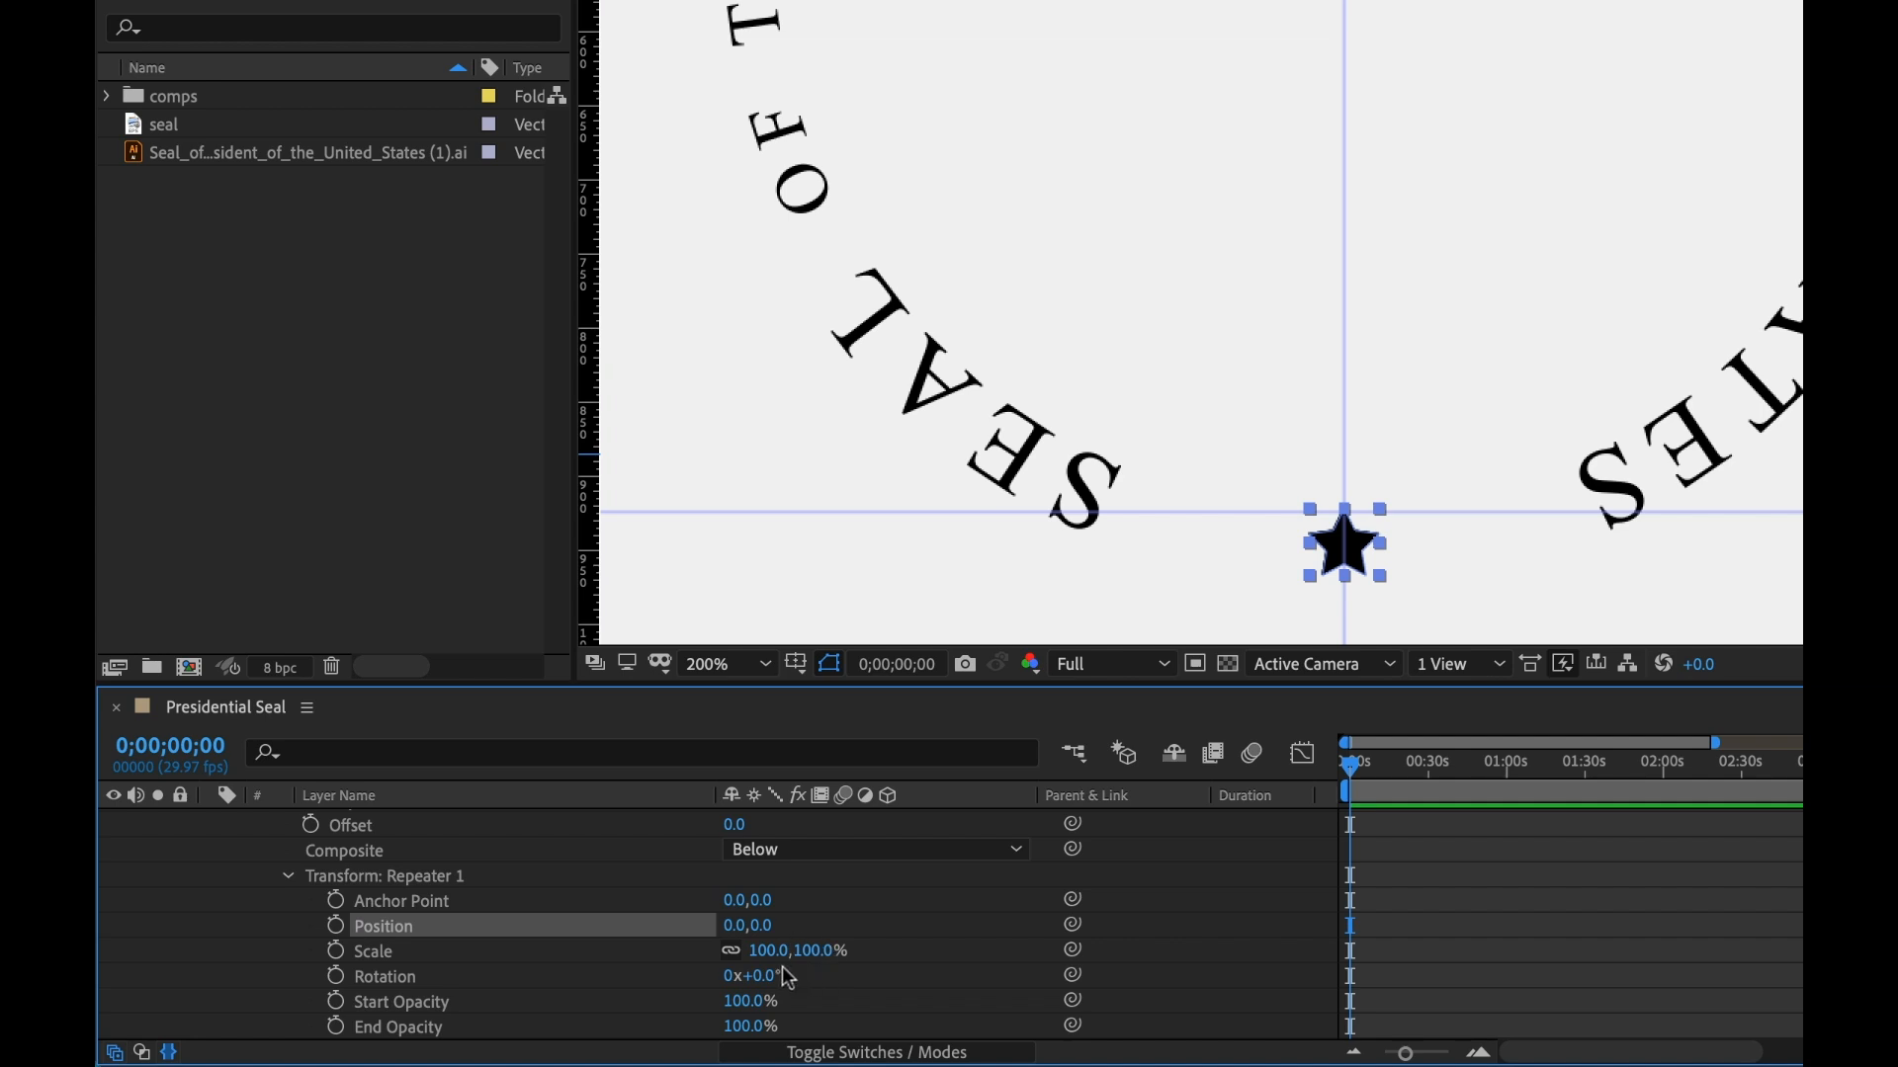
drag(775, 976, 798, 976)
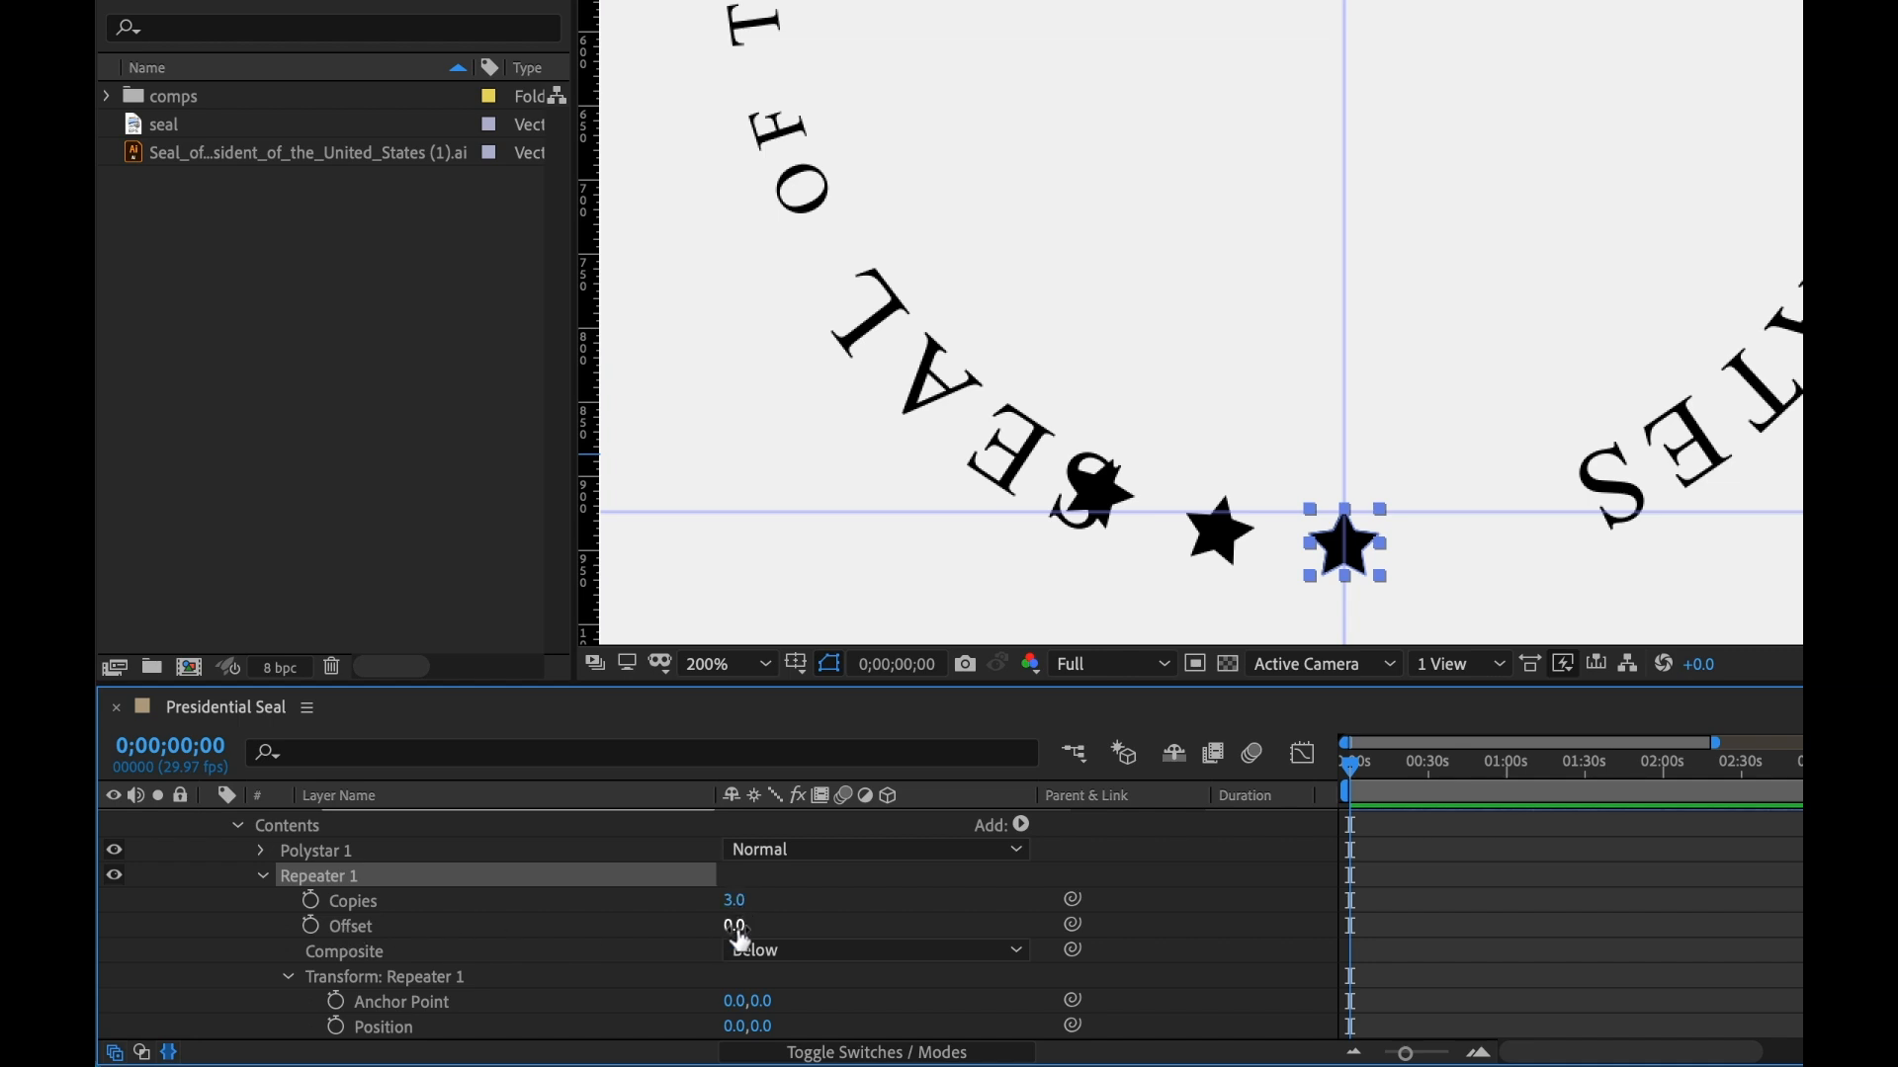
text(-1)
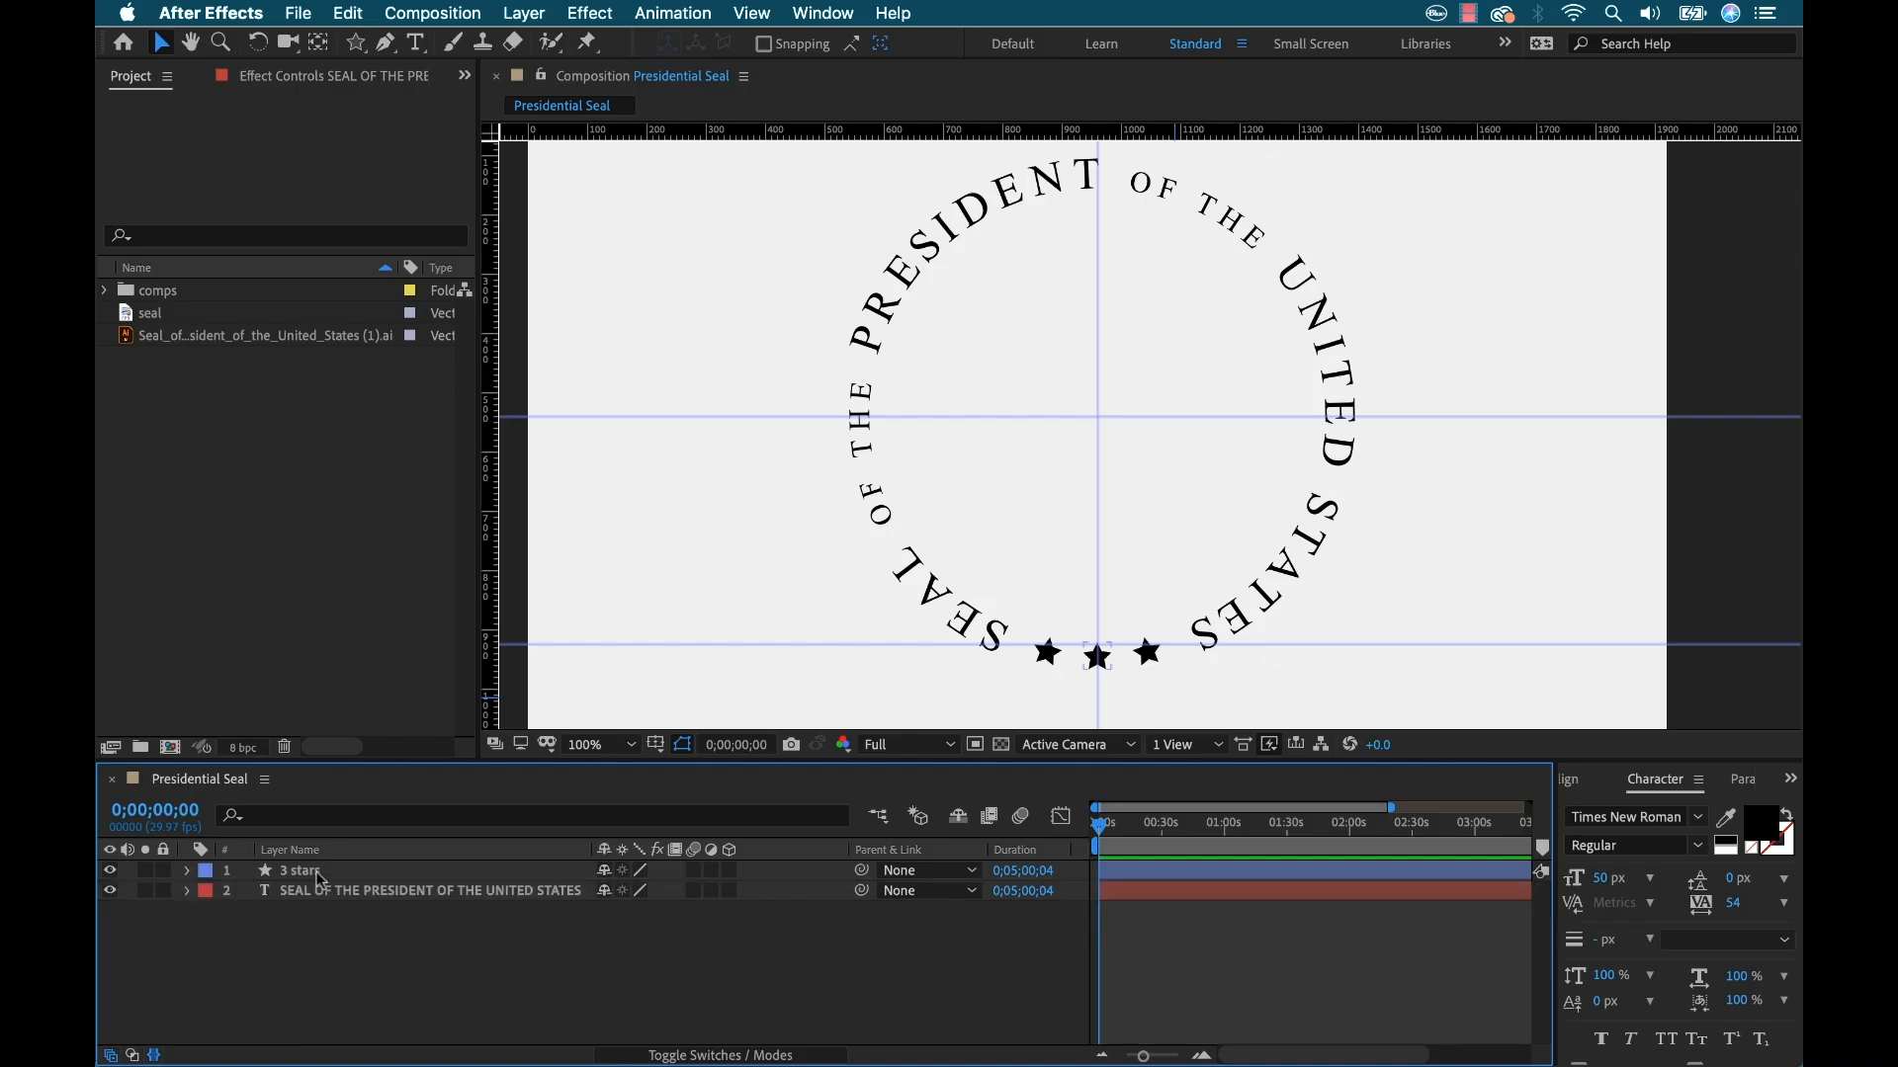
Duplicate the 3 stars layer and rename the copy '50 stars'
click(299, 870)
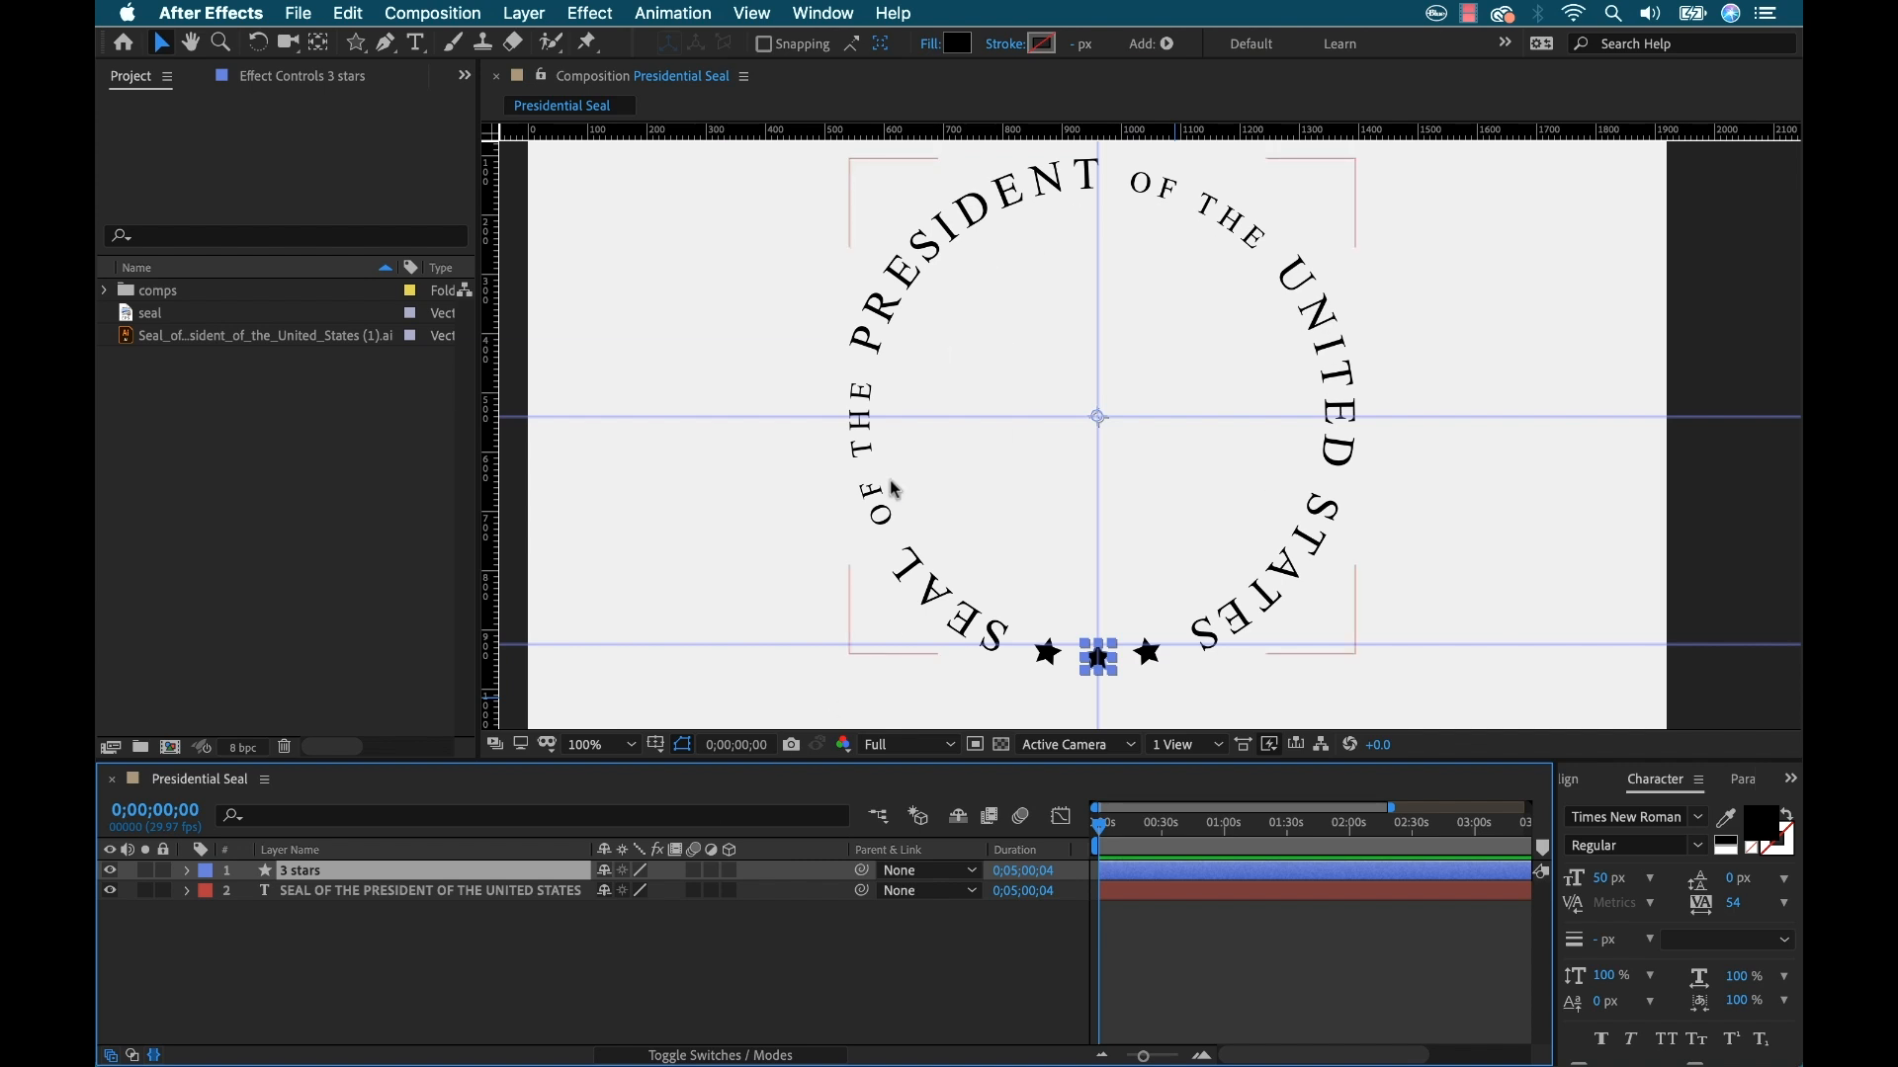
mouse_move(1219, 462)
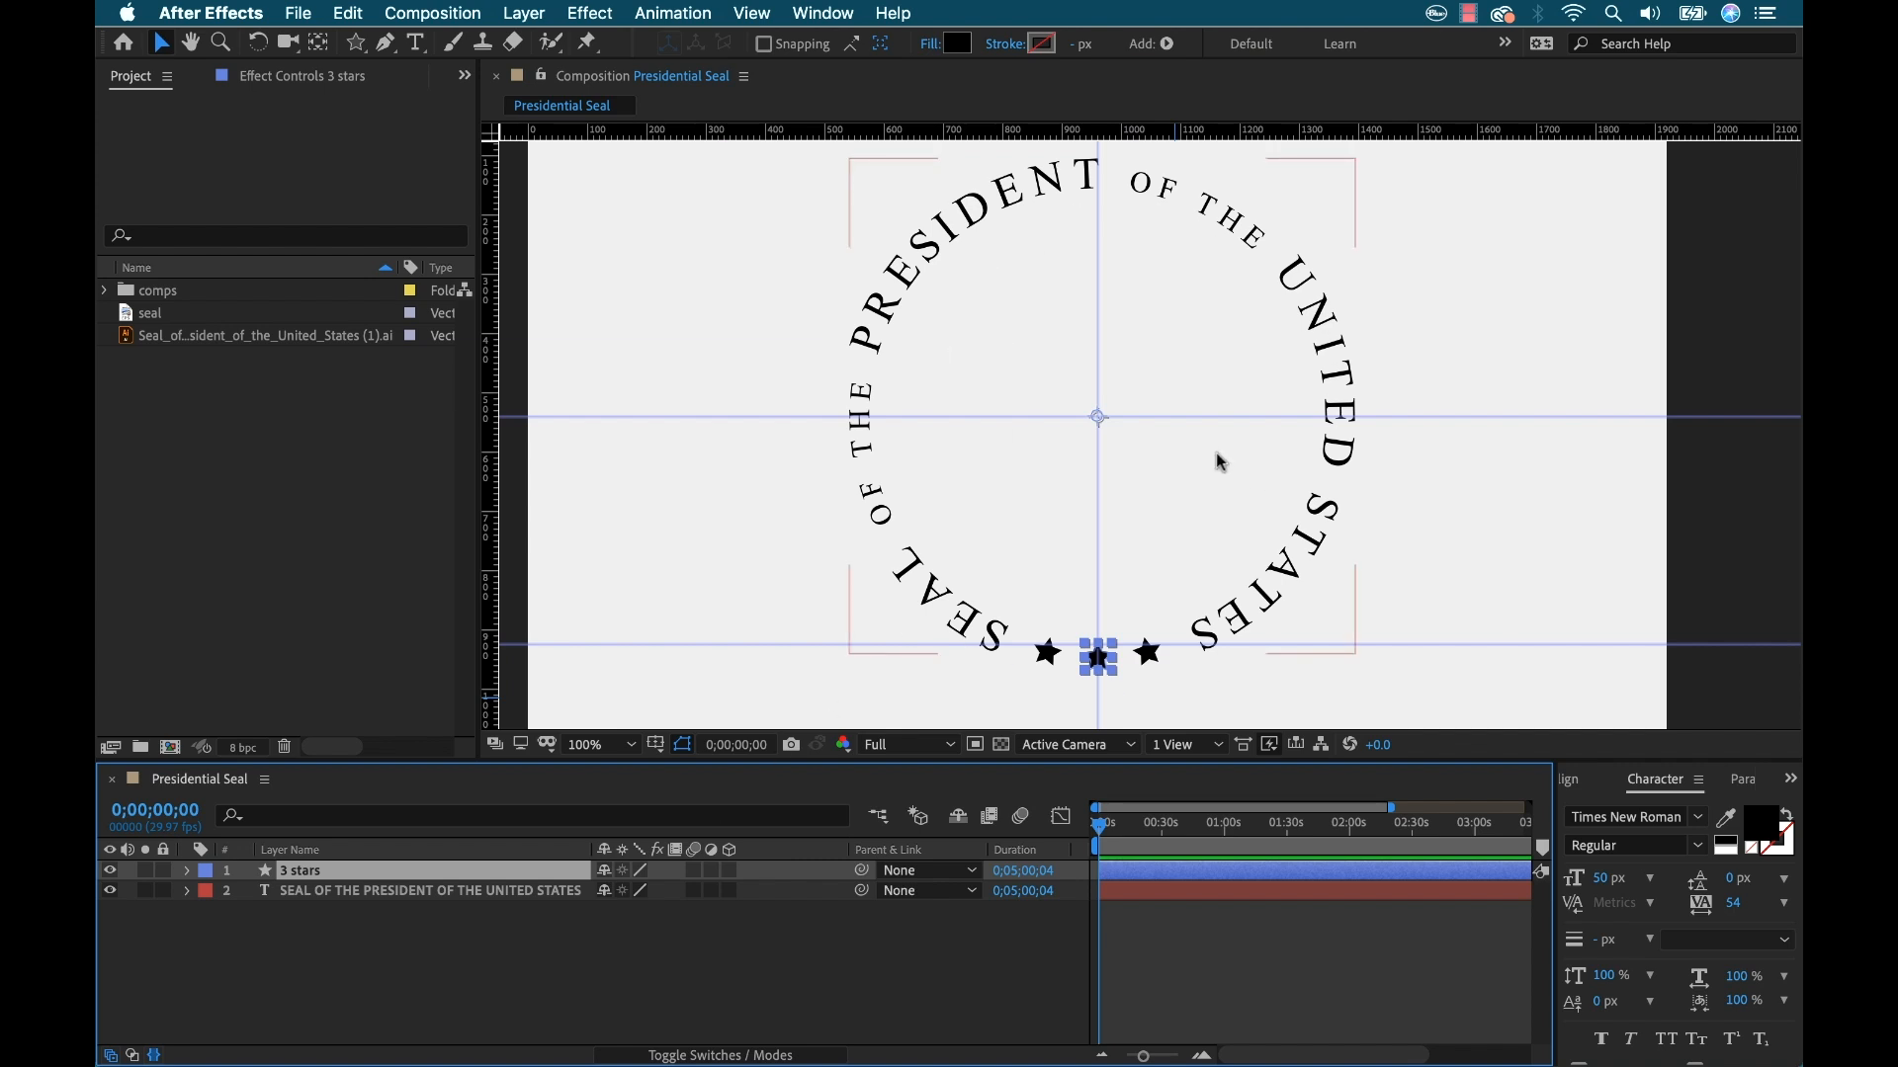
key(Cmd+D)
text(s)
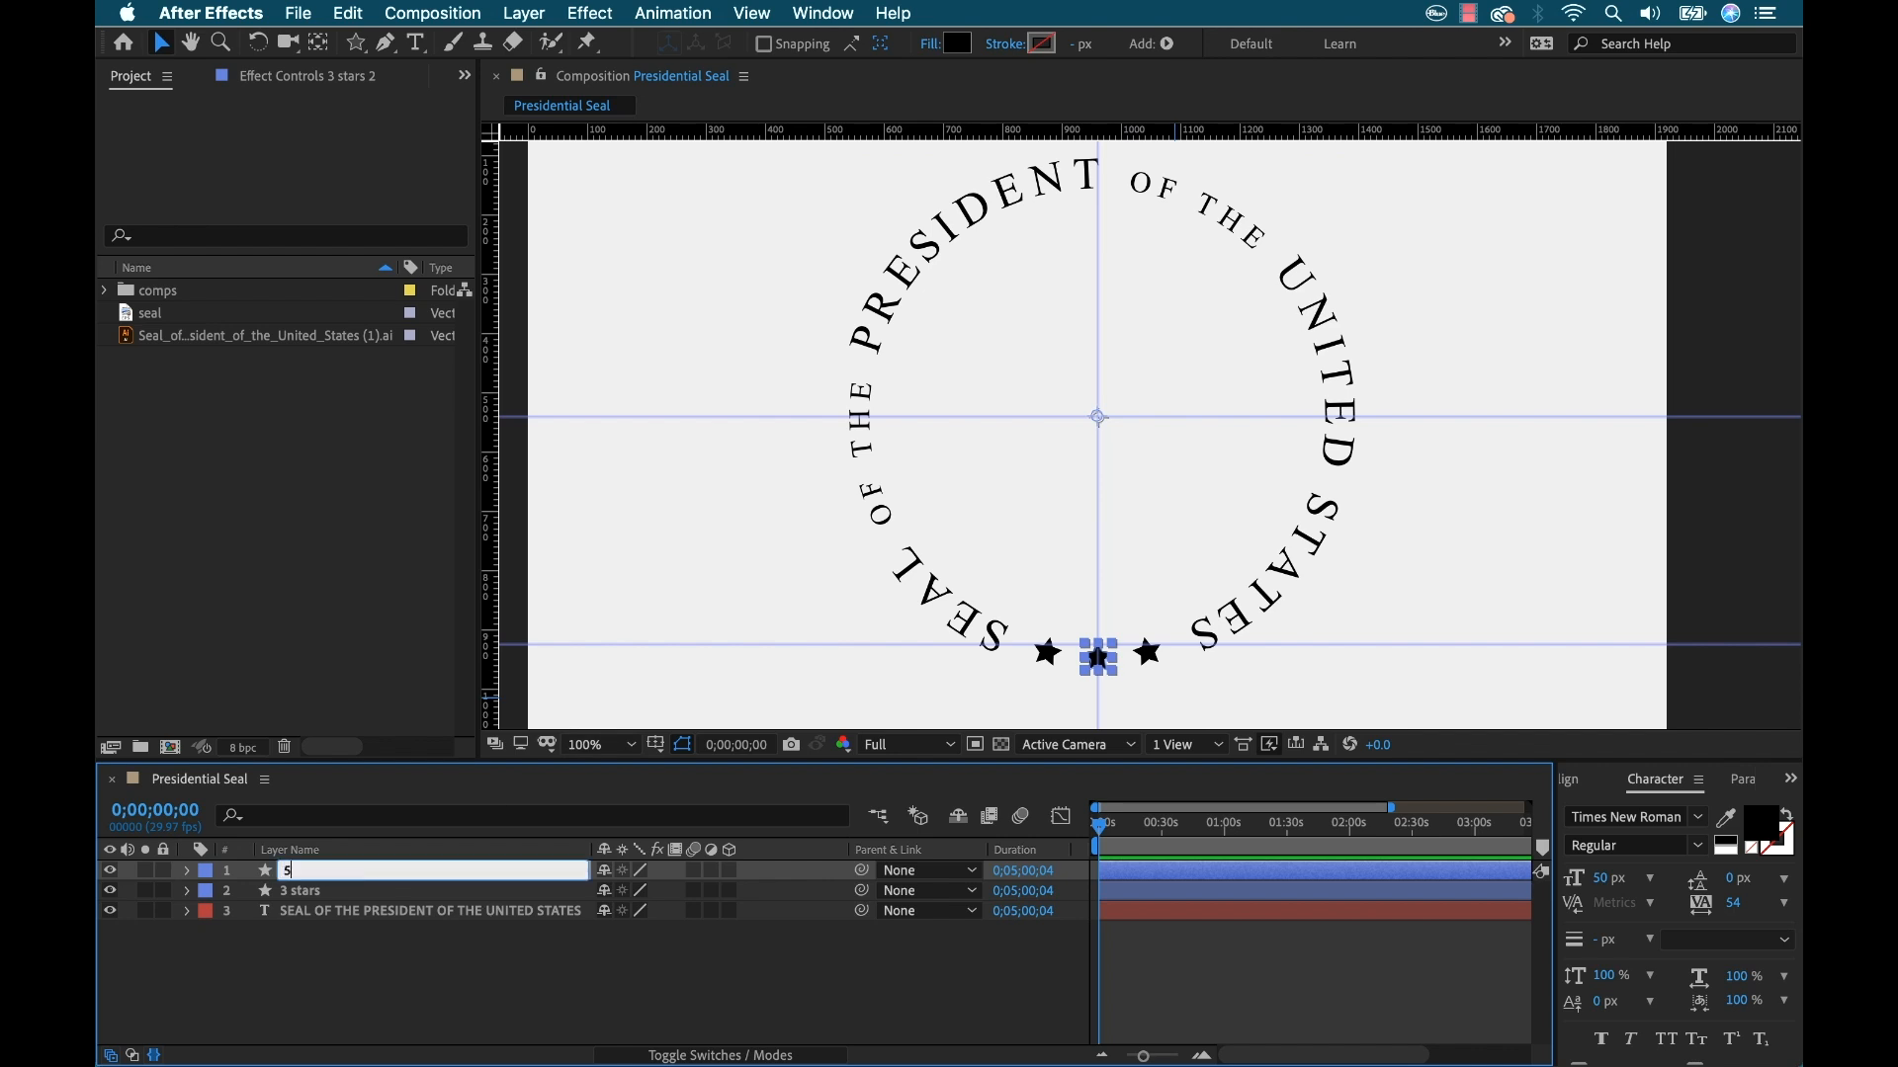
text(0)
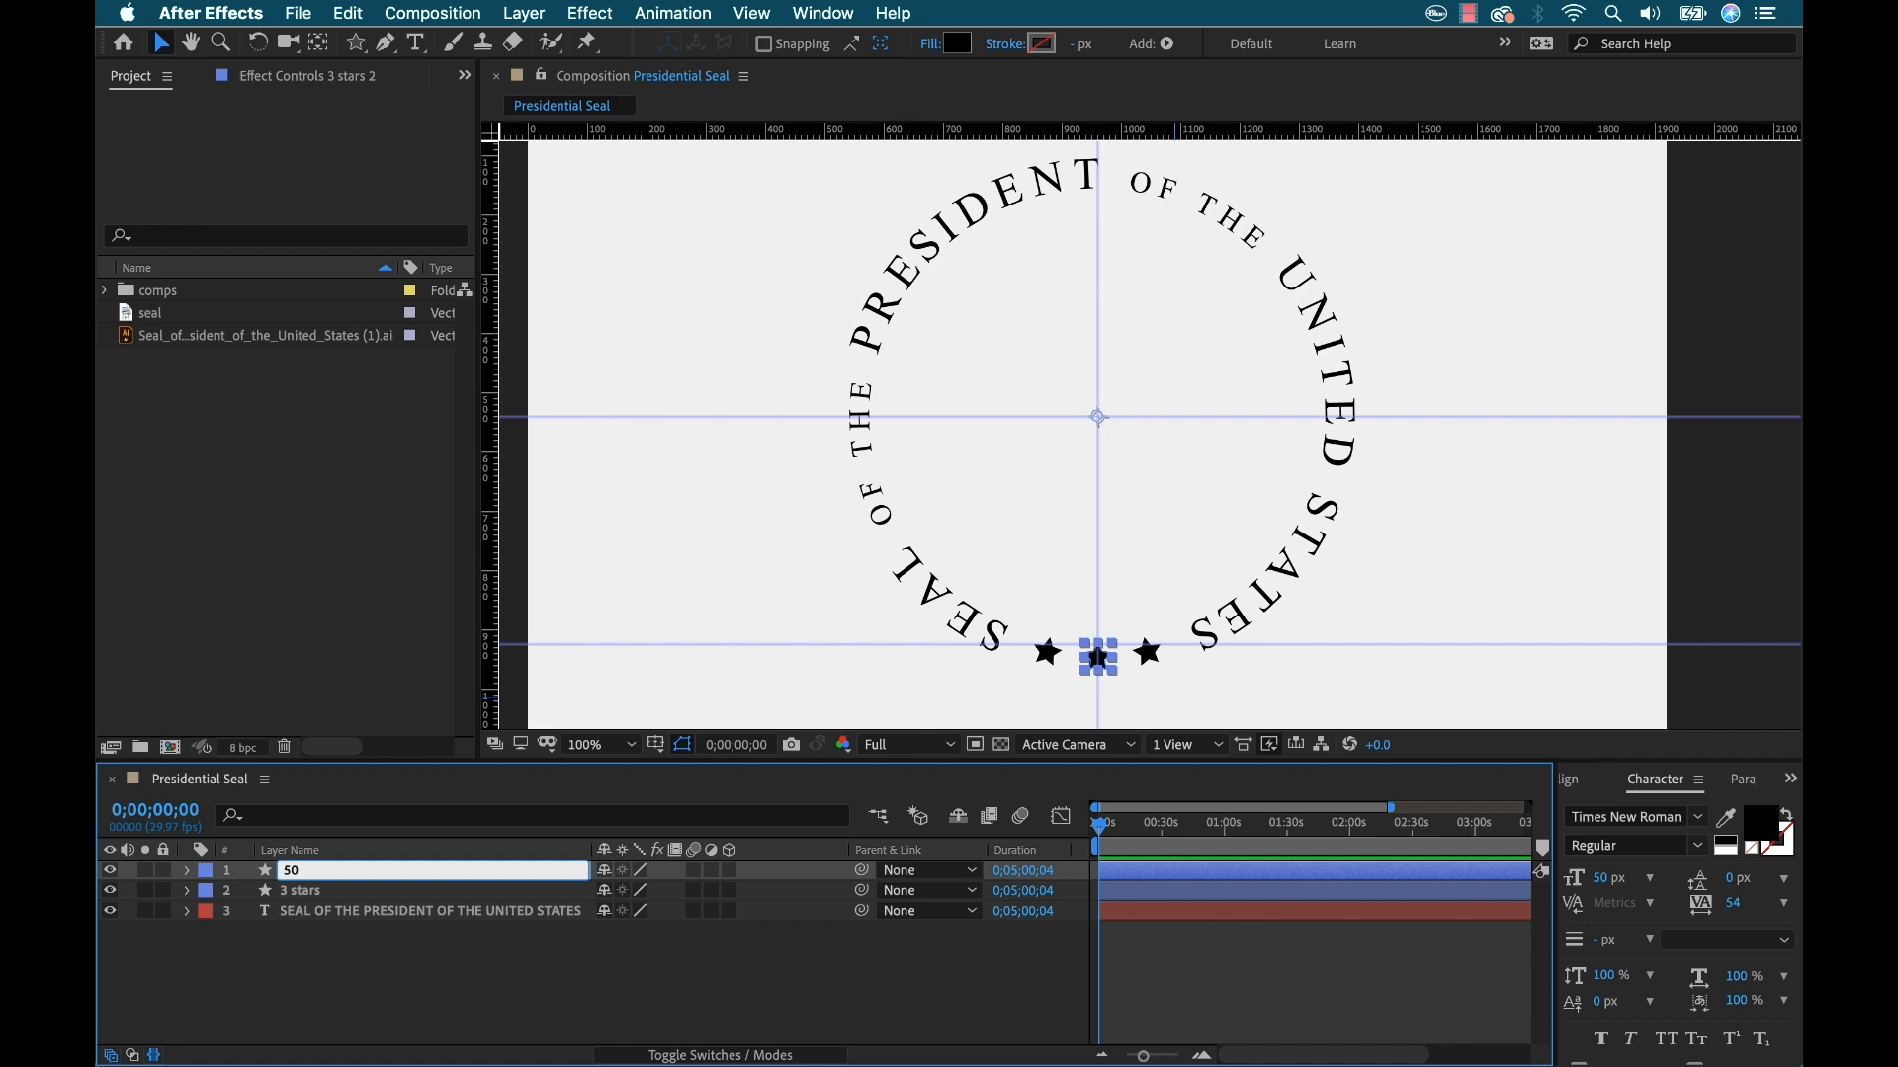
text(stars)
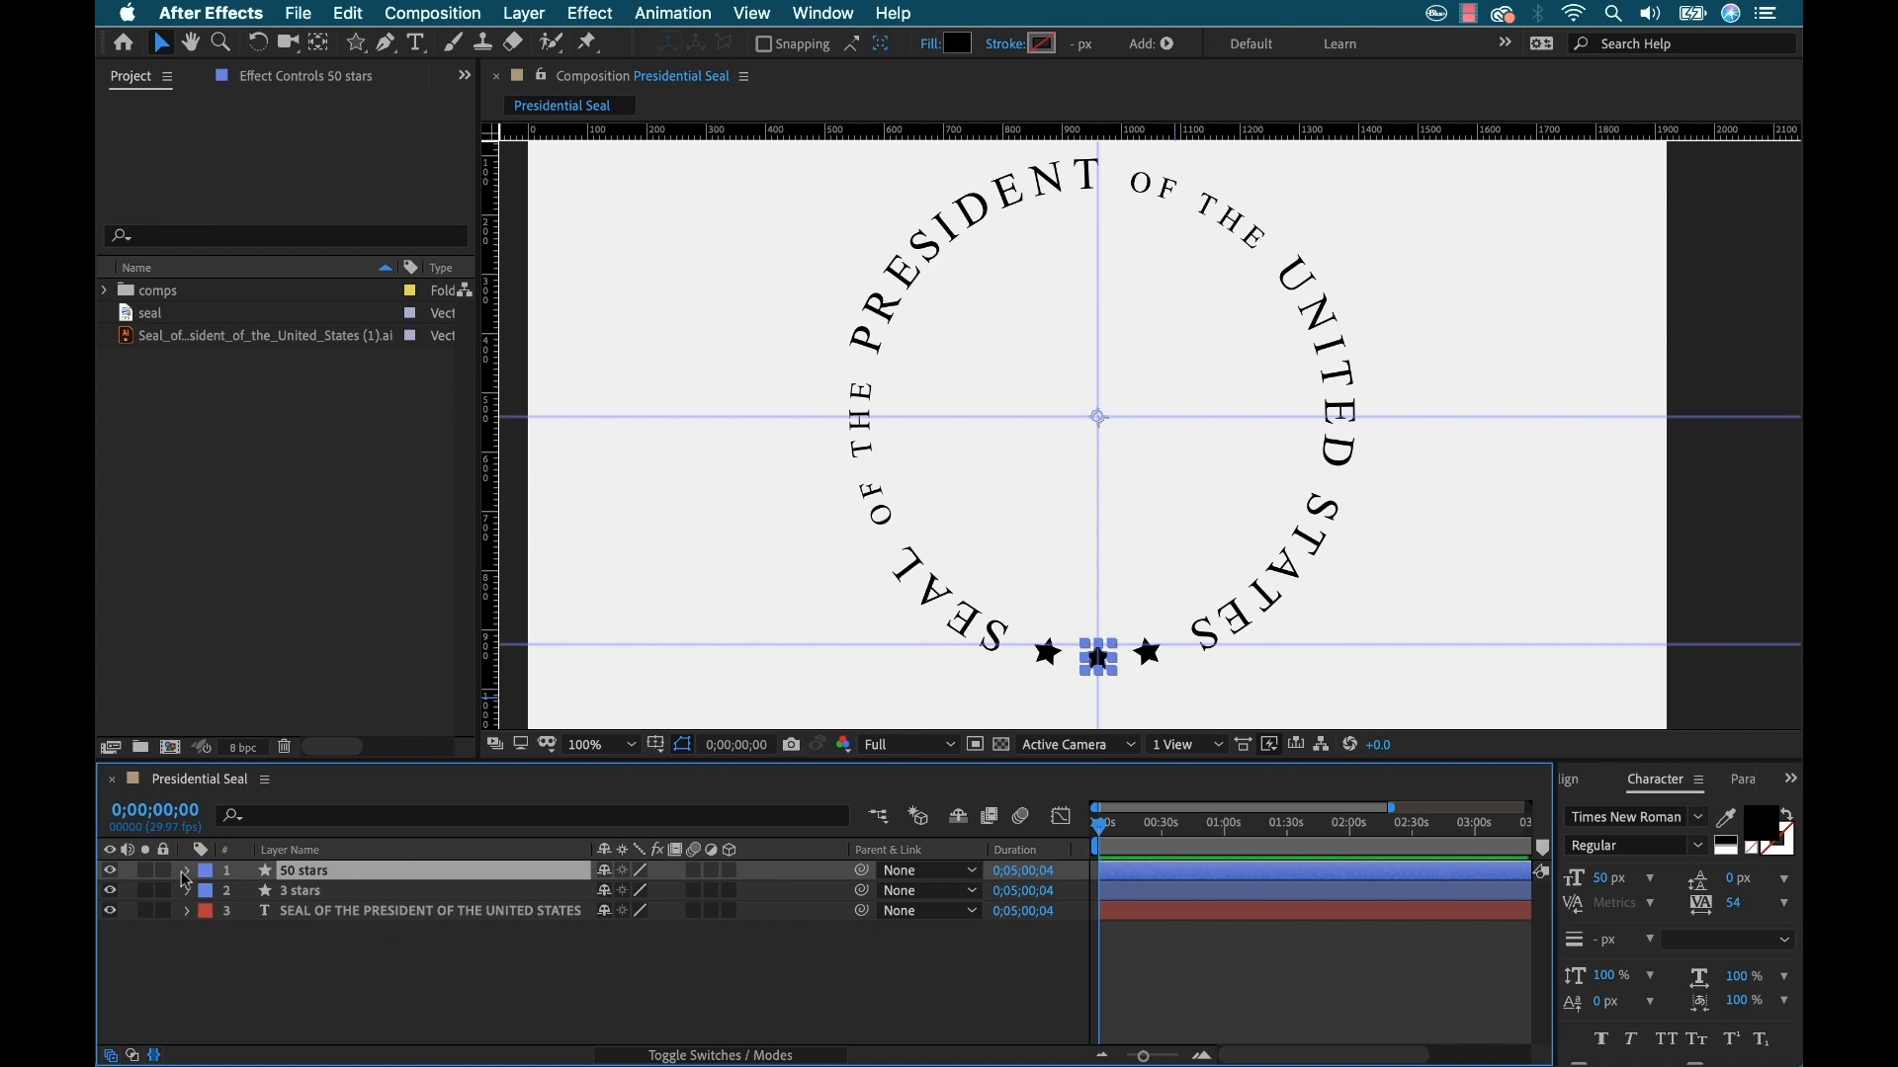
Set the 50 stars layer's Repeater 1 Copies to 50
click(187, 870)
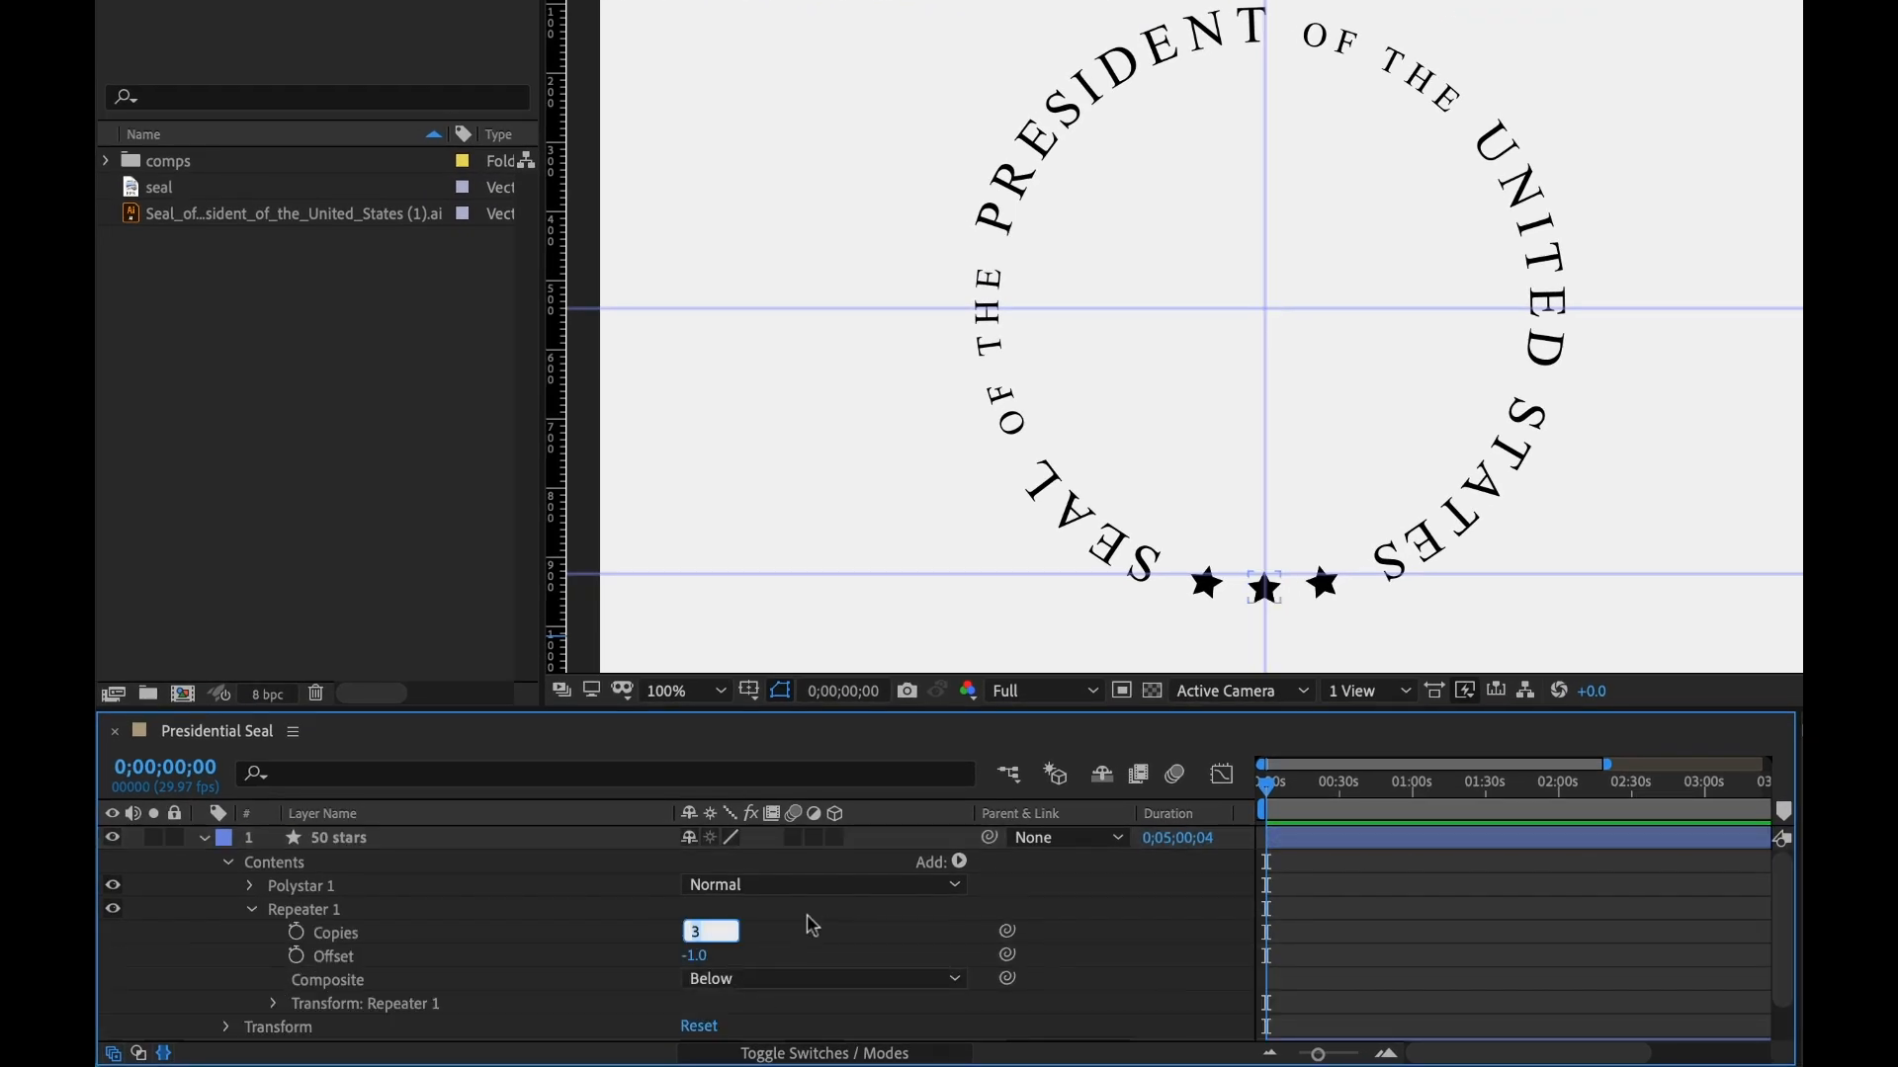
text(50)
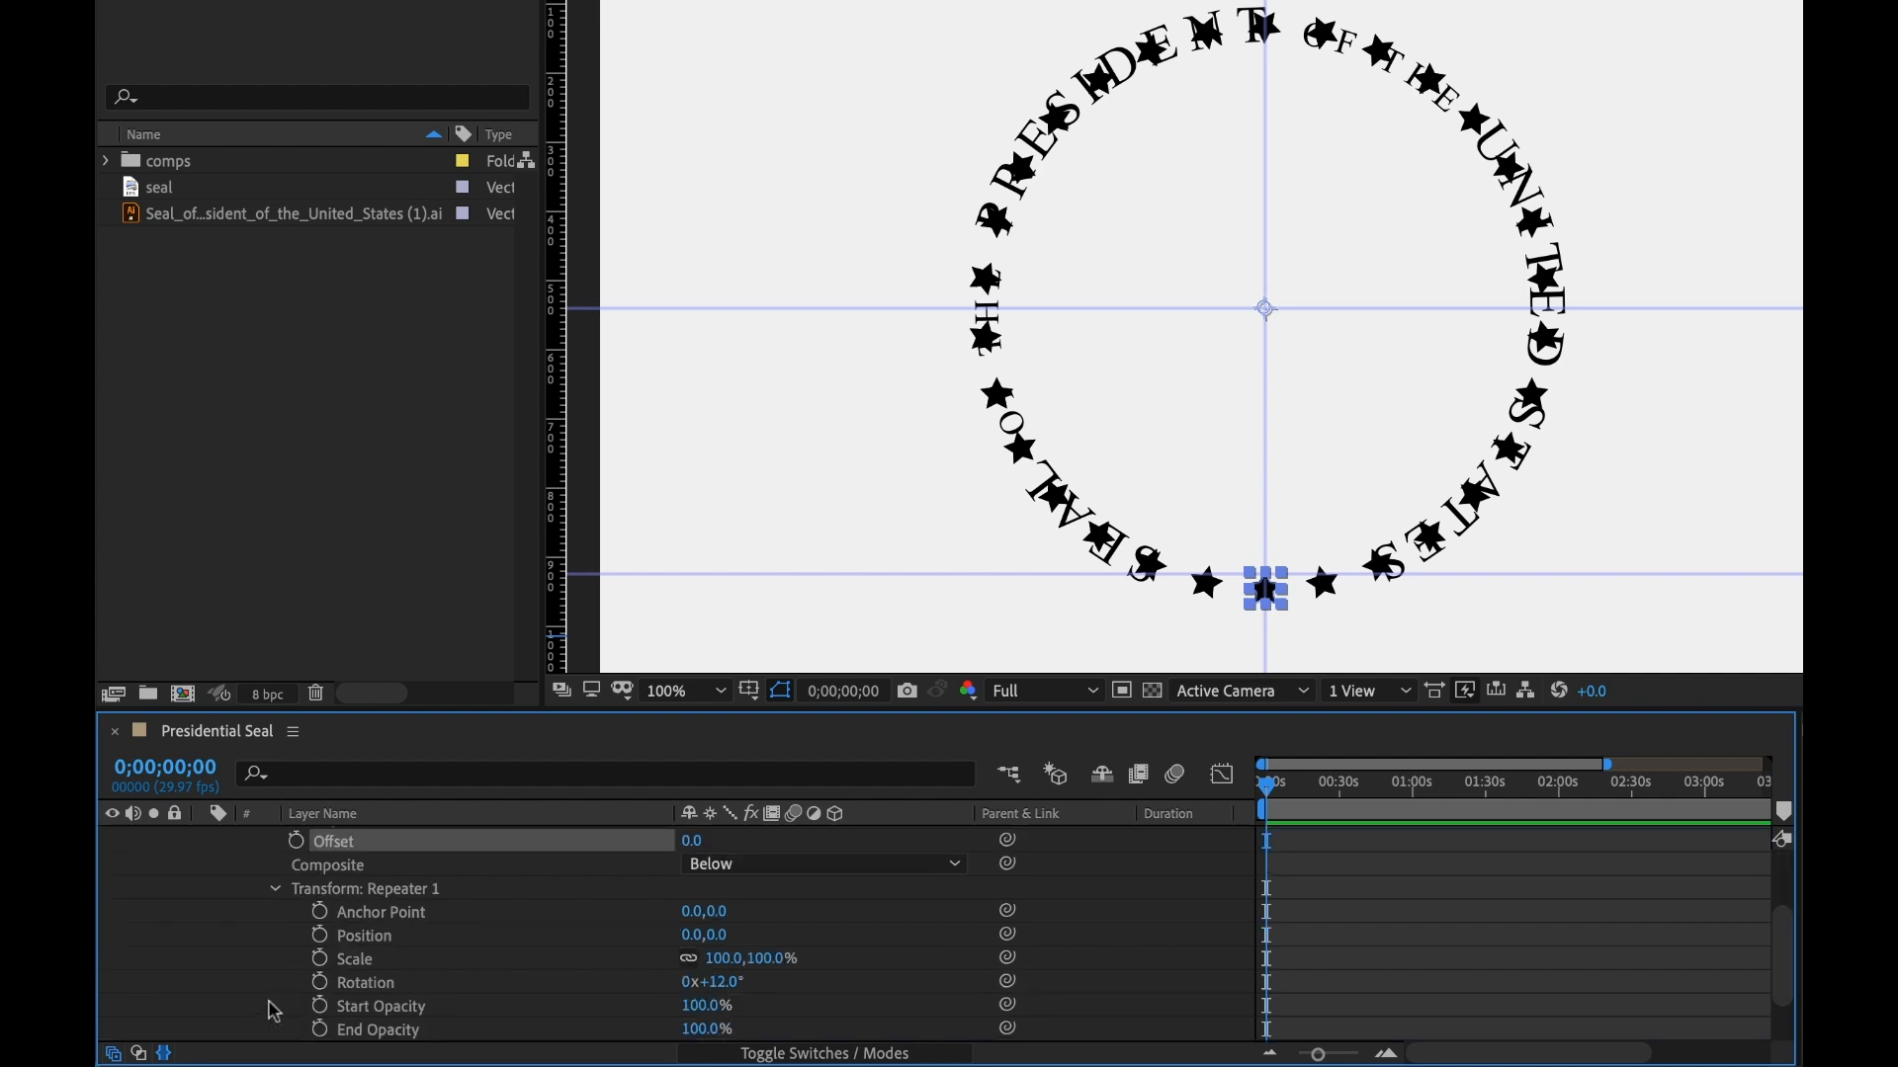
mouse_move(1415, 742)
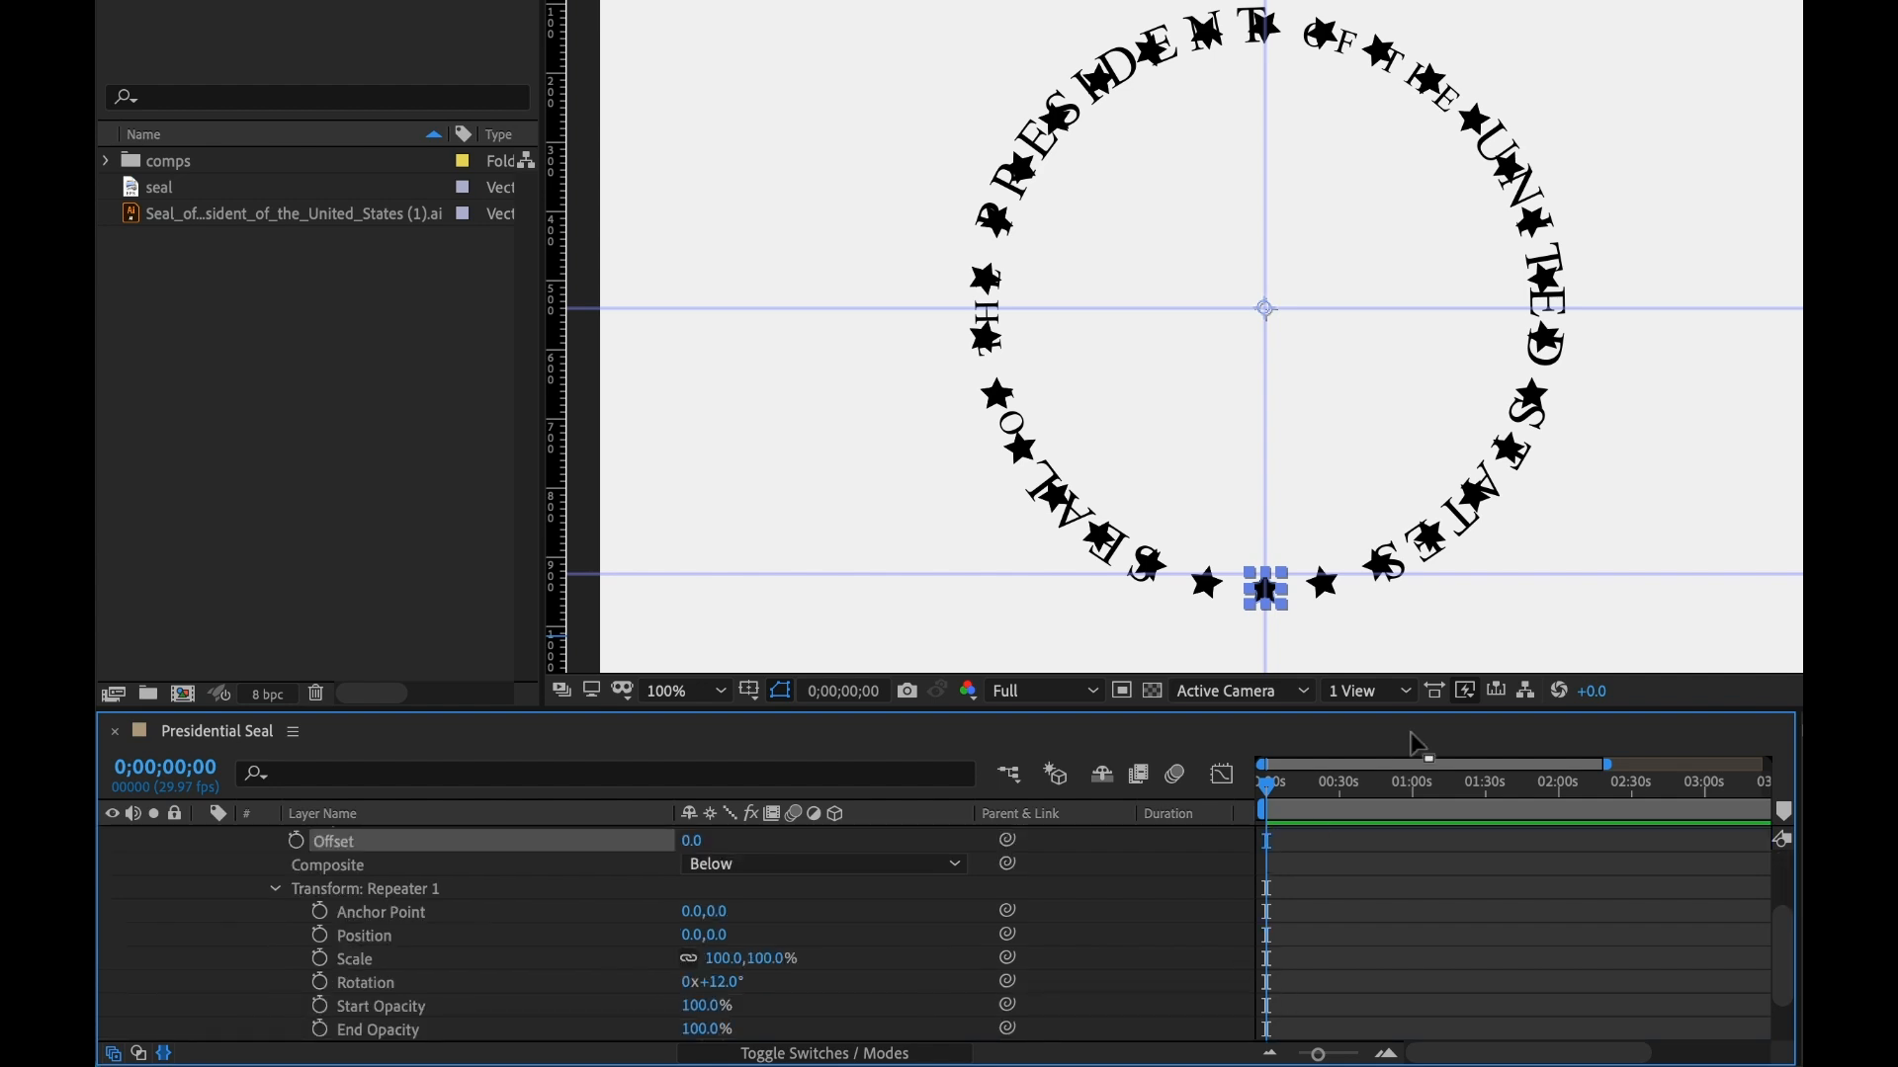
mouse_move(1258, 714)
text(50 stars)
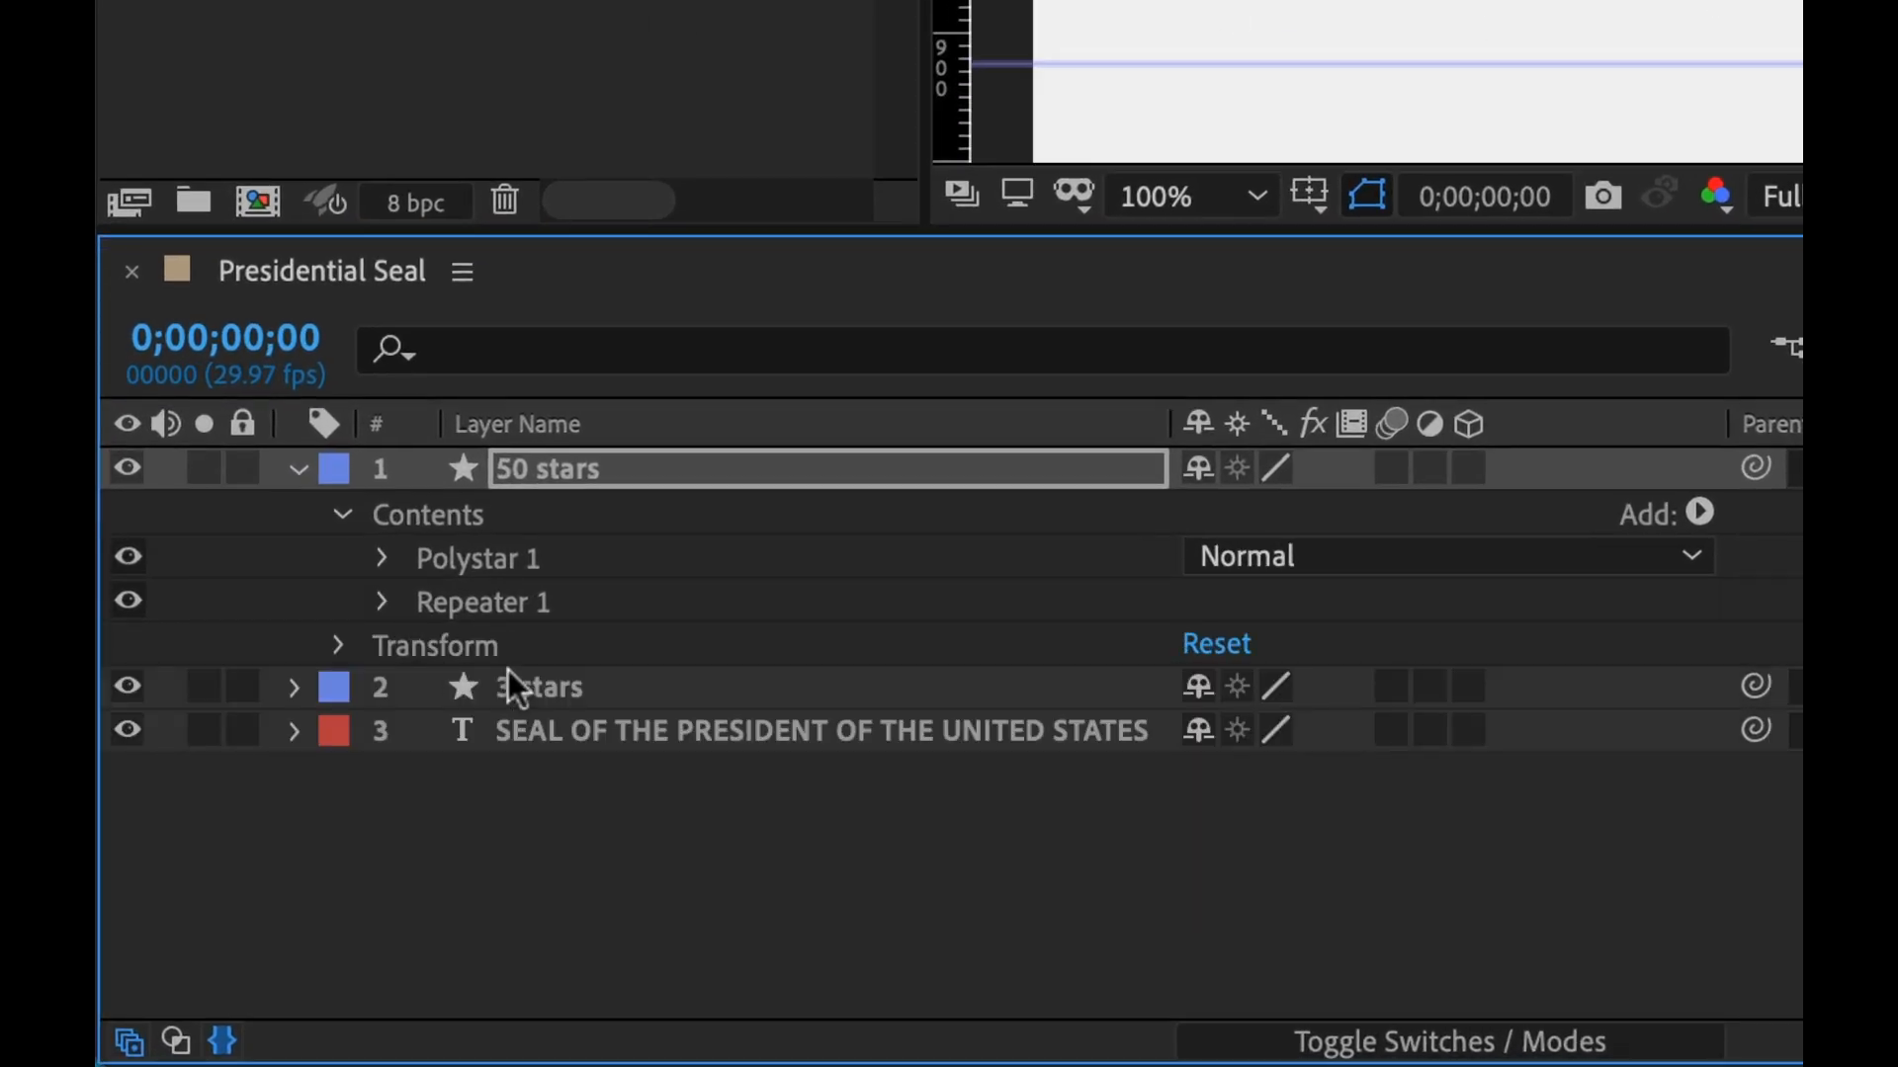
Expand Polystar 1 down to its Transform: Polystar 1 settings on the 50 stars layer
click(380, 558)
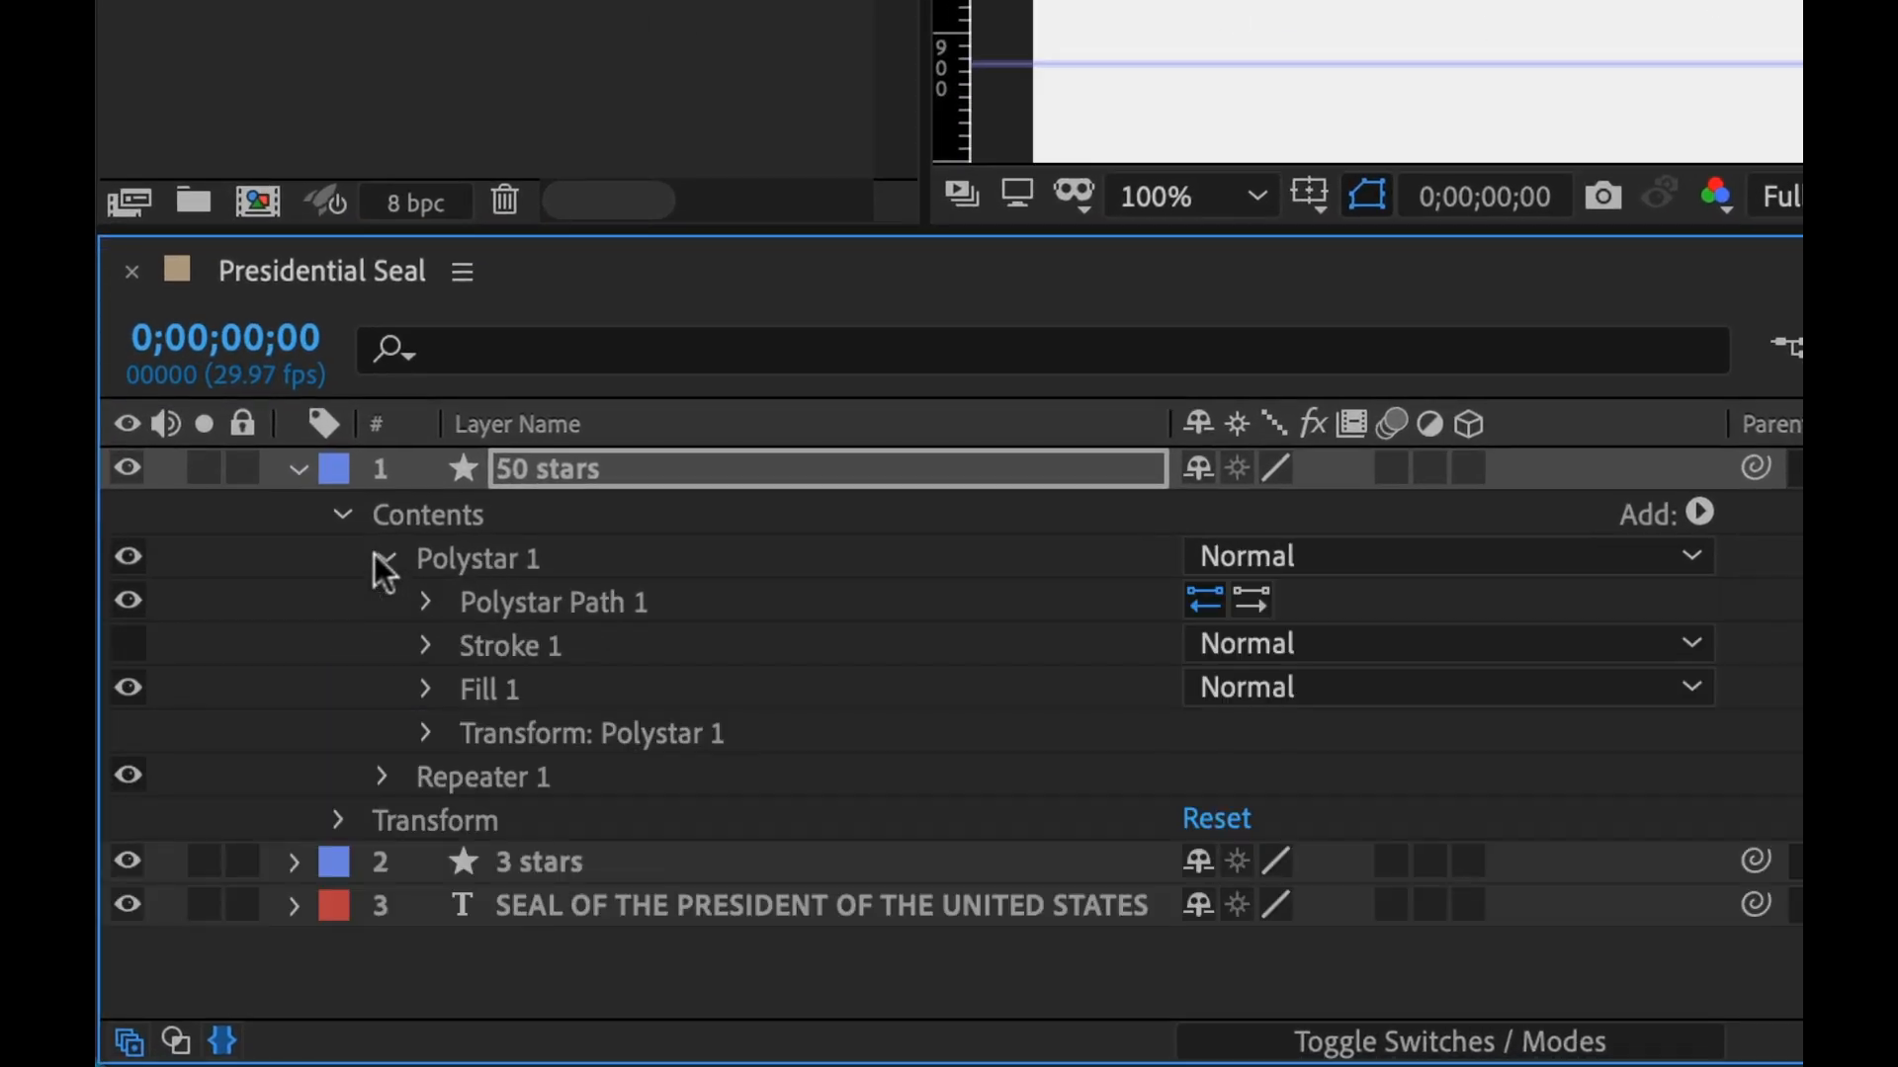
click(424, 602)
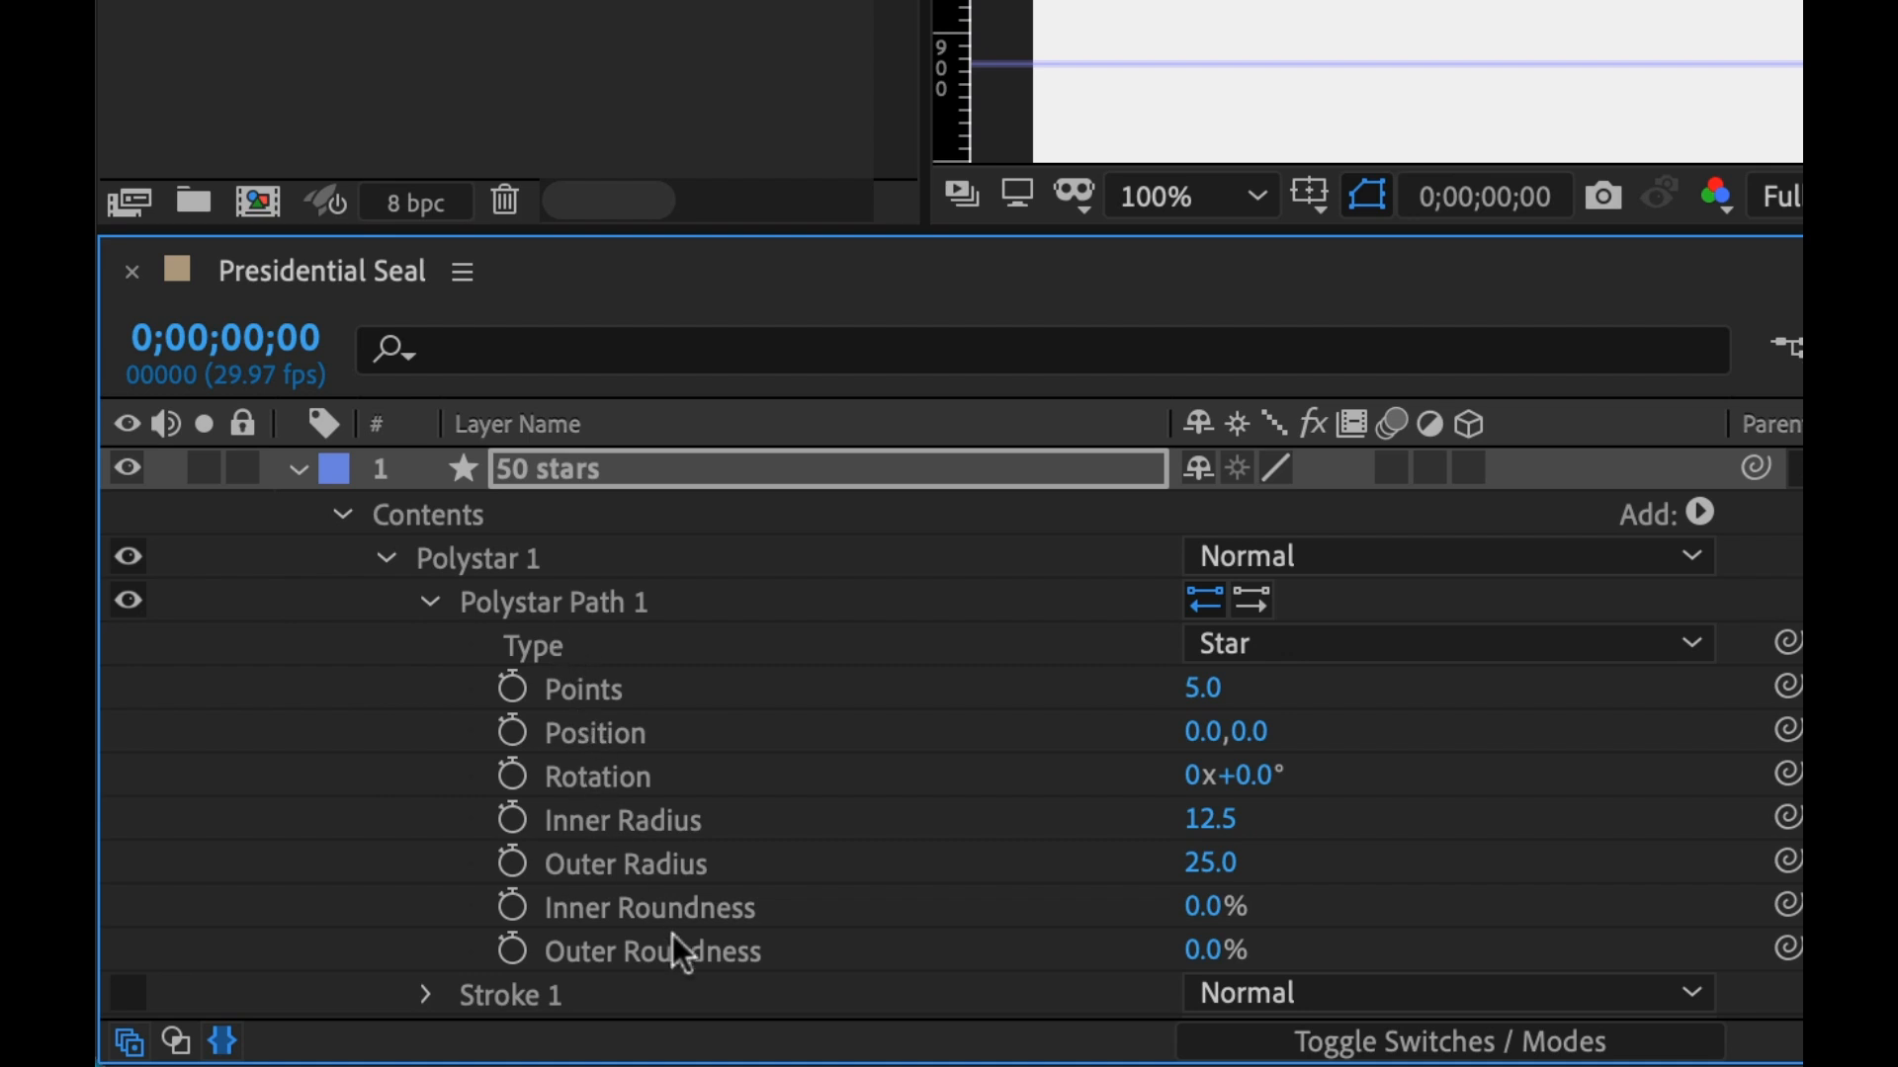
click(429, 602)
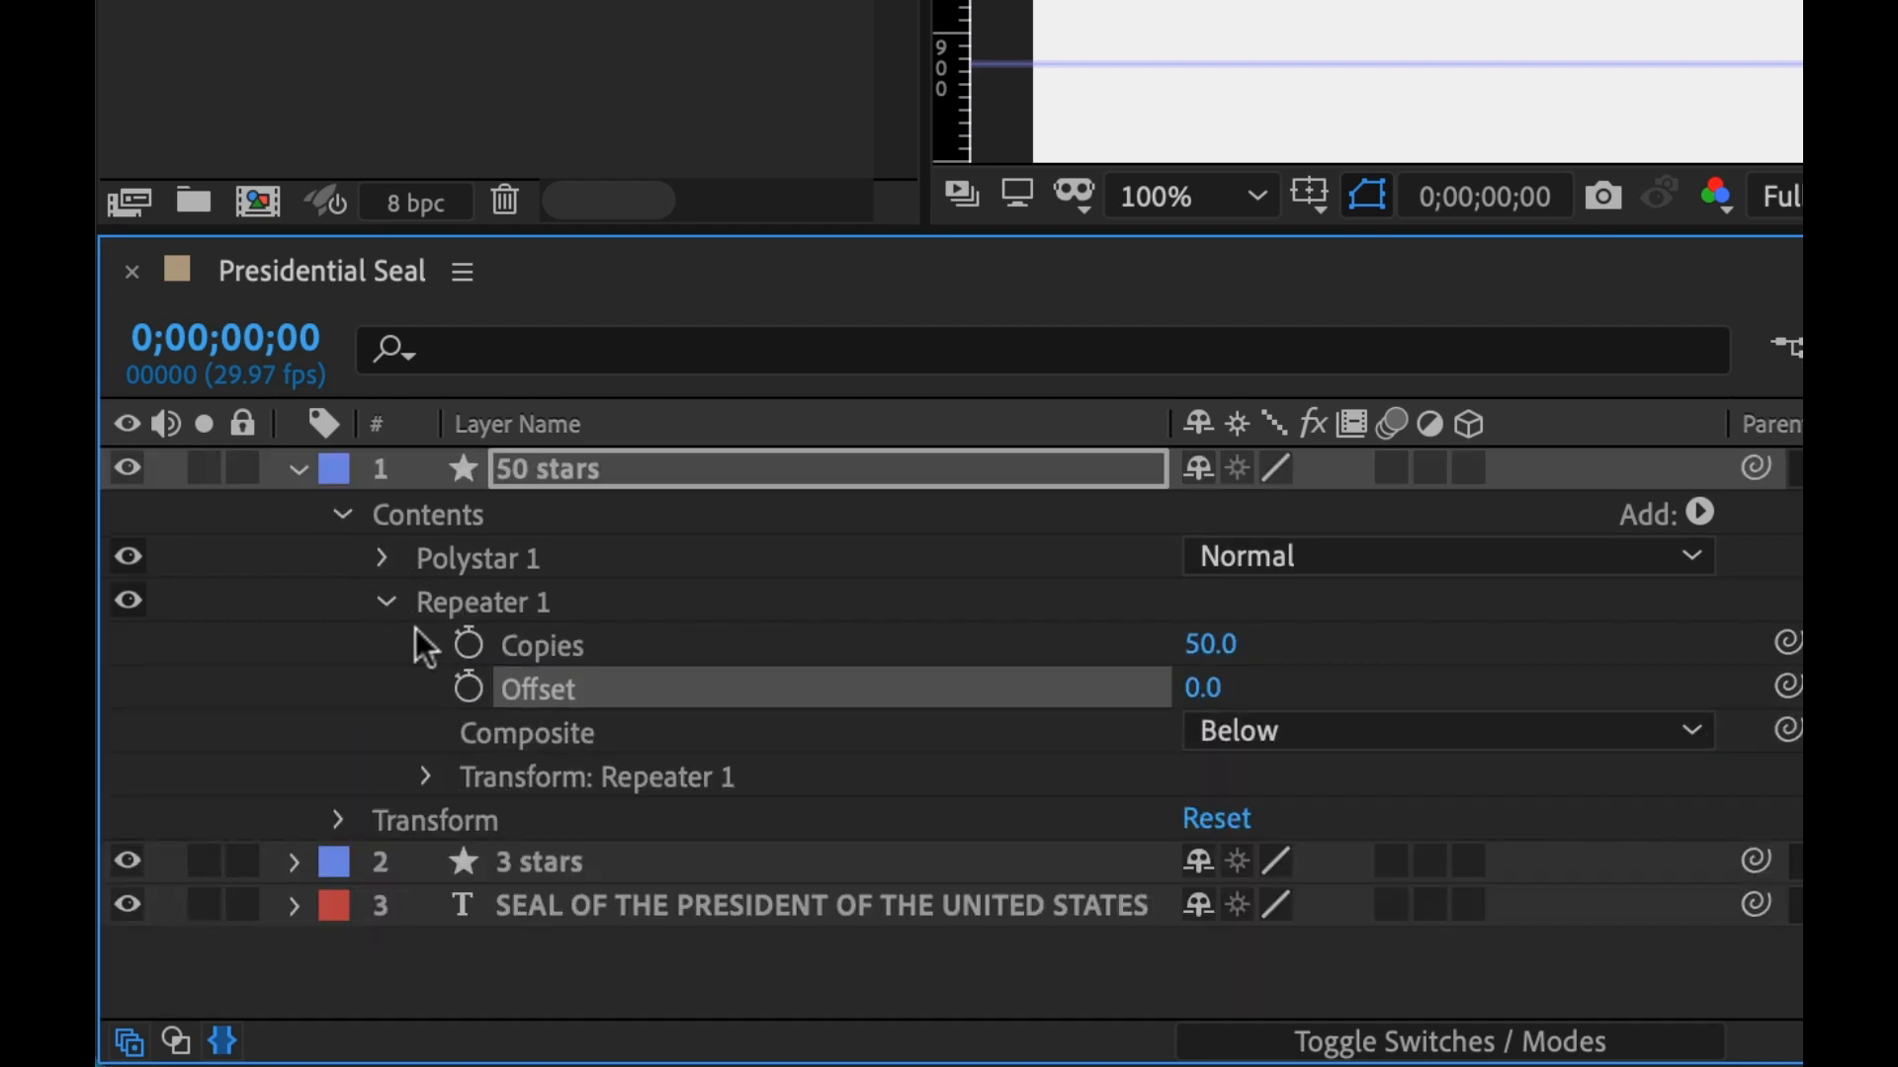
click(386, 602)
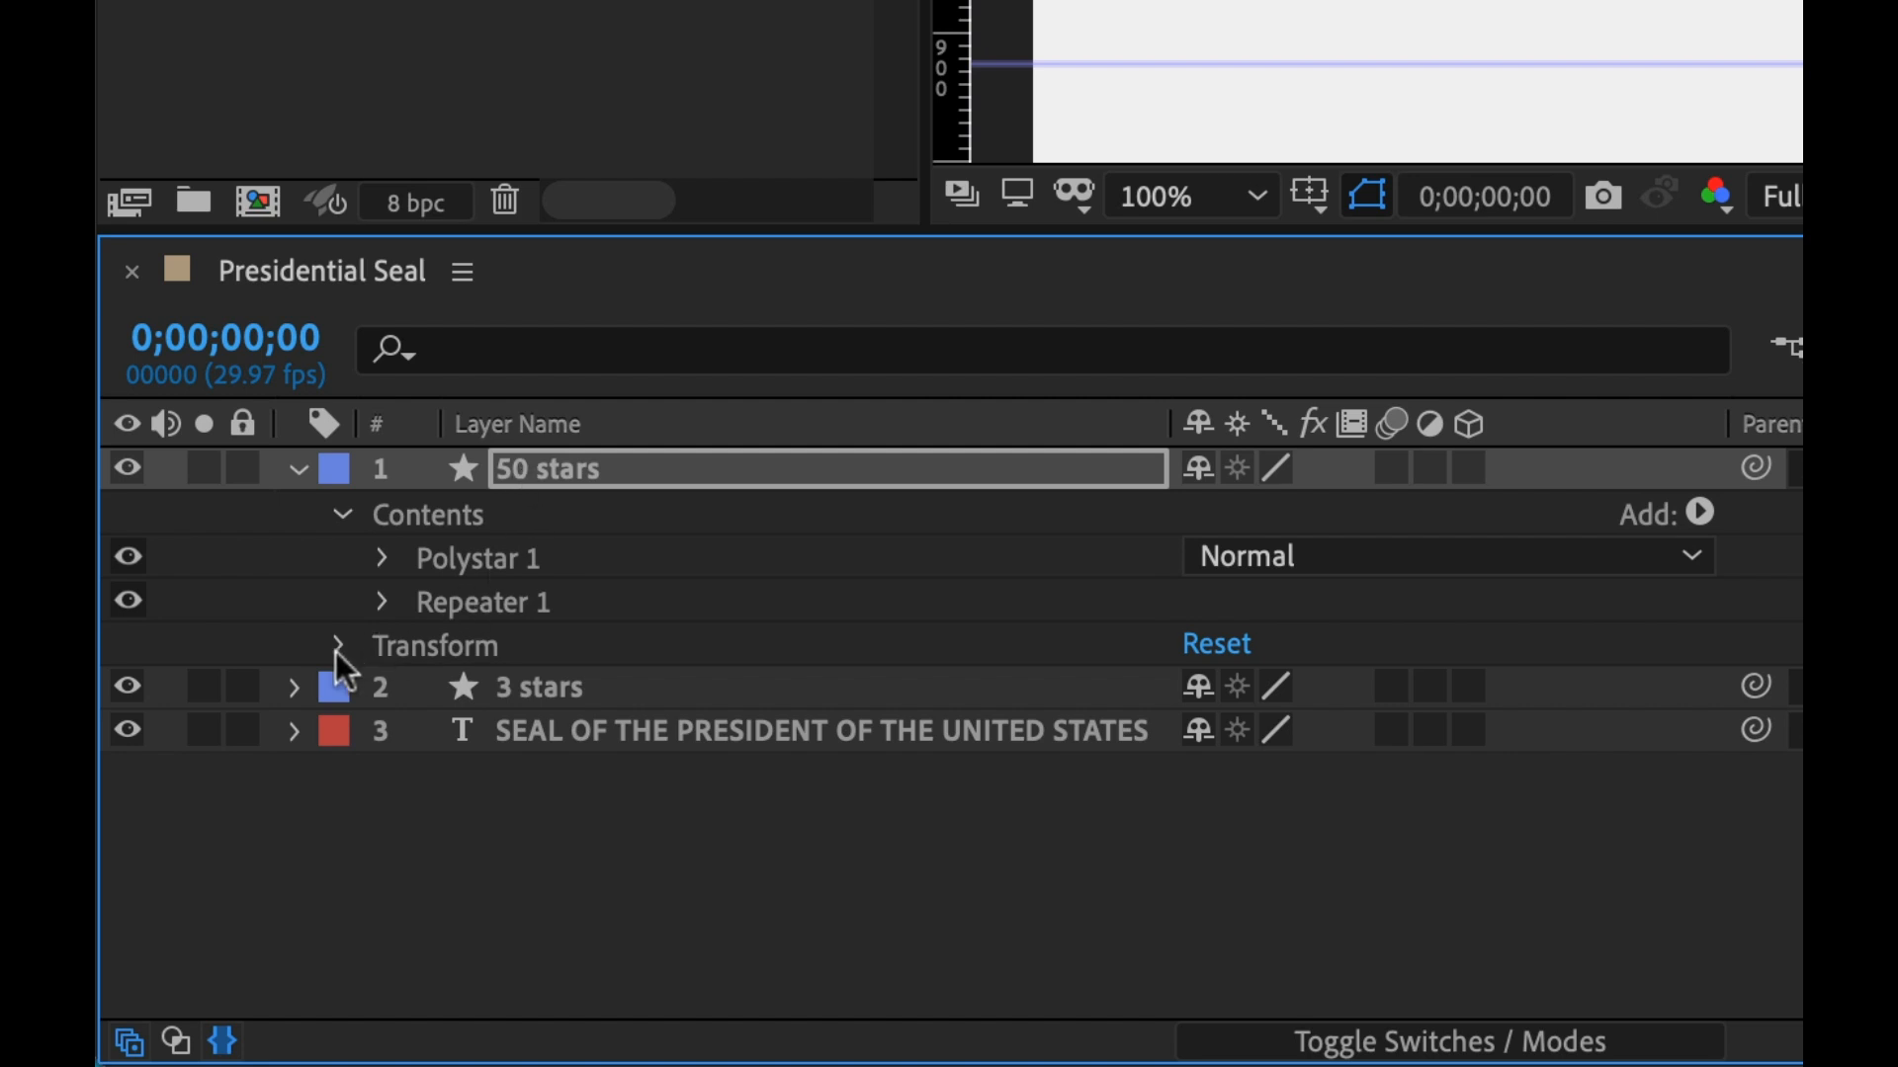
click(343, 646)
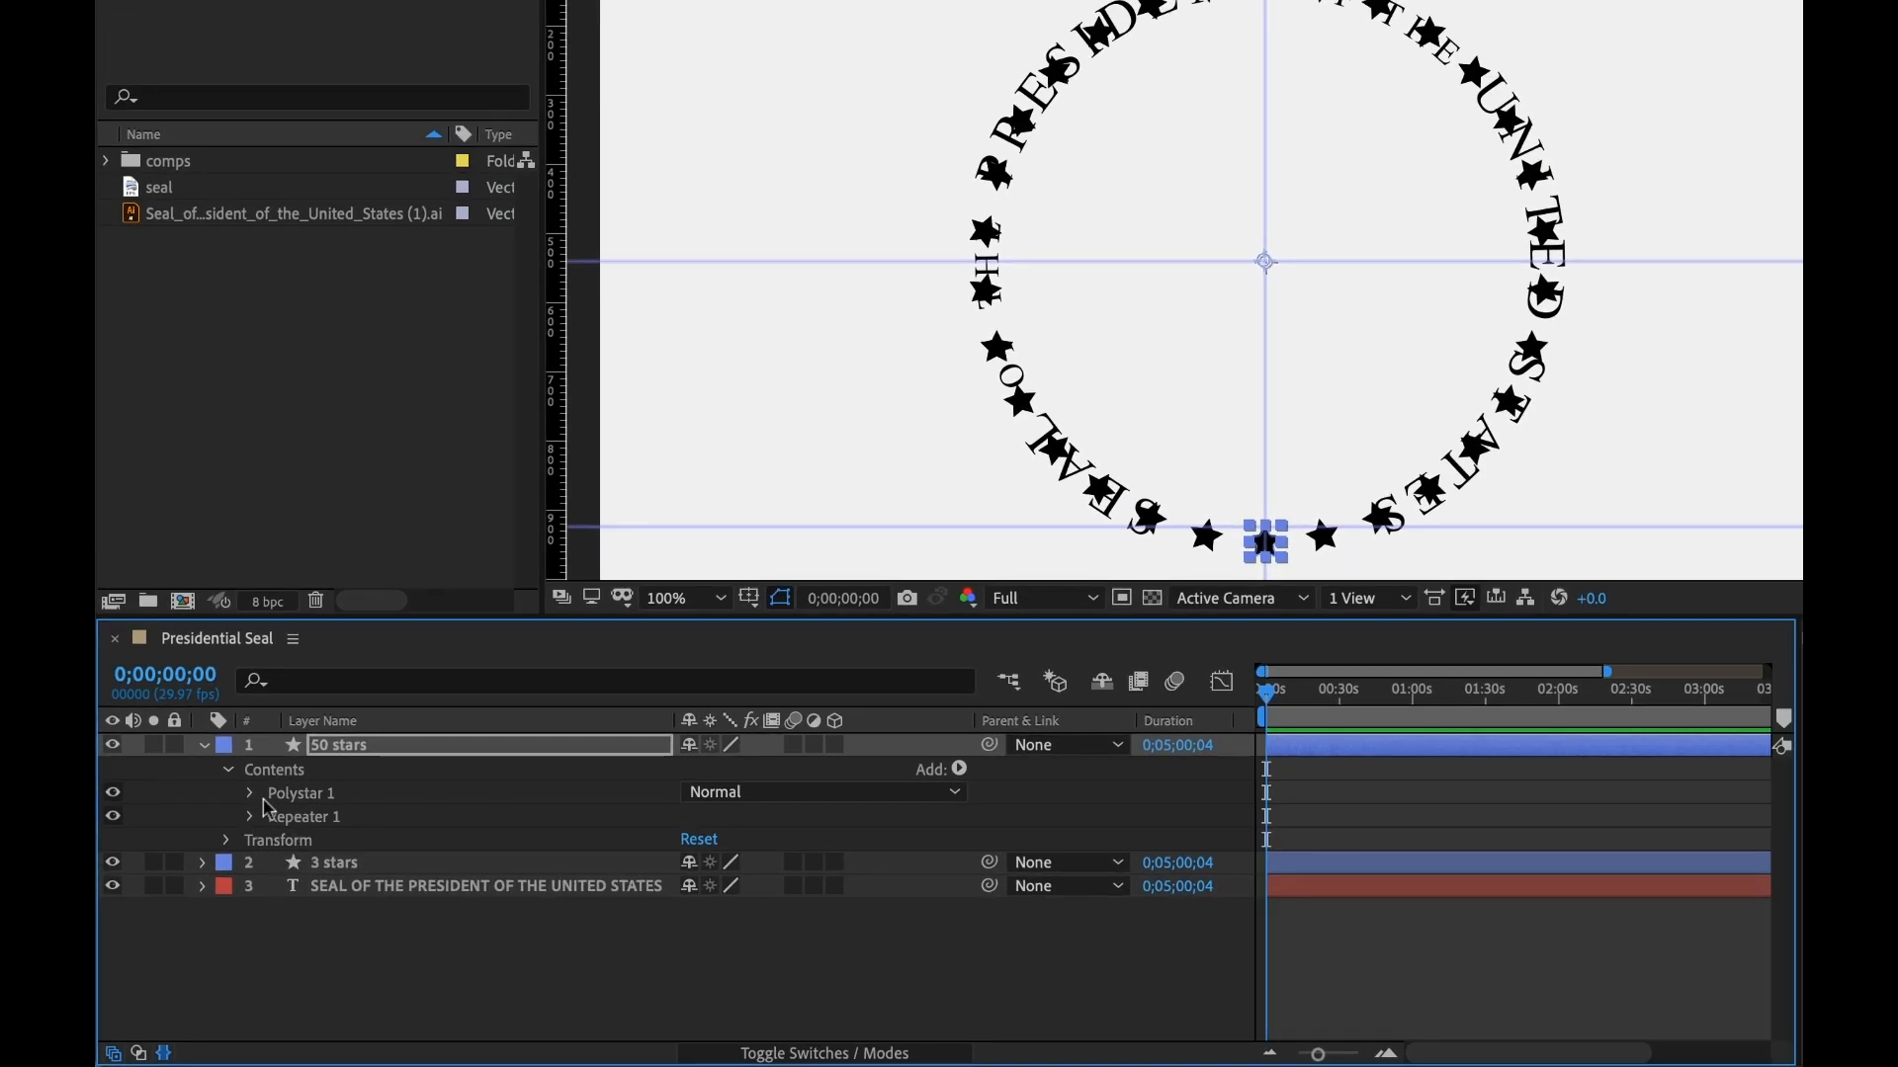
click(224, 793)
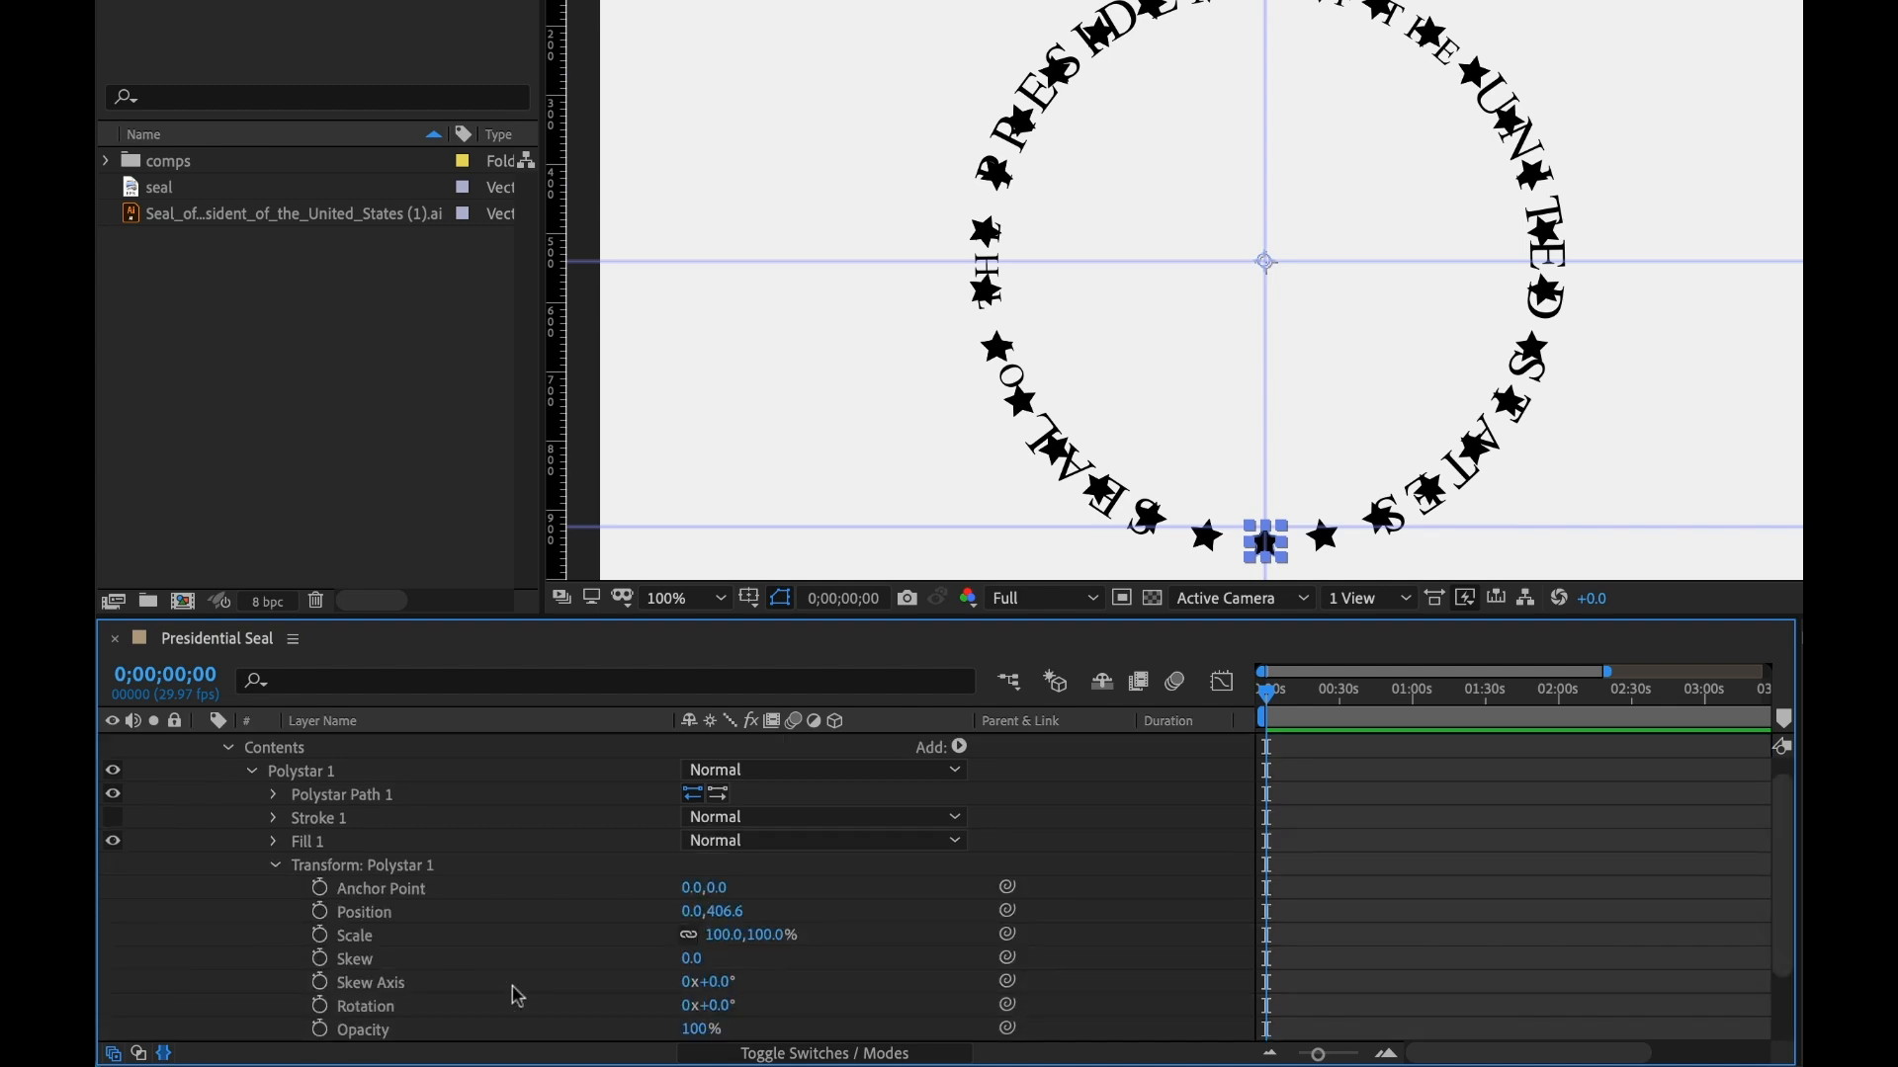
mouse_move(336, 890)
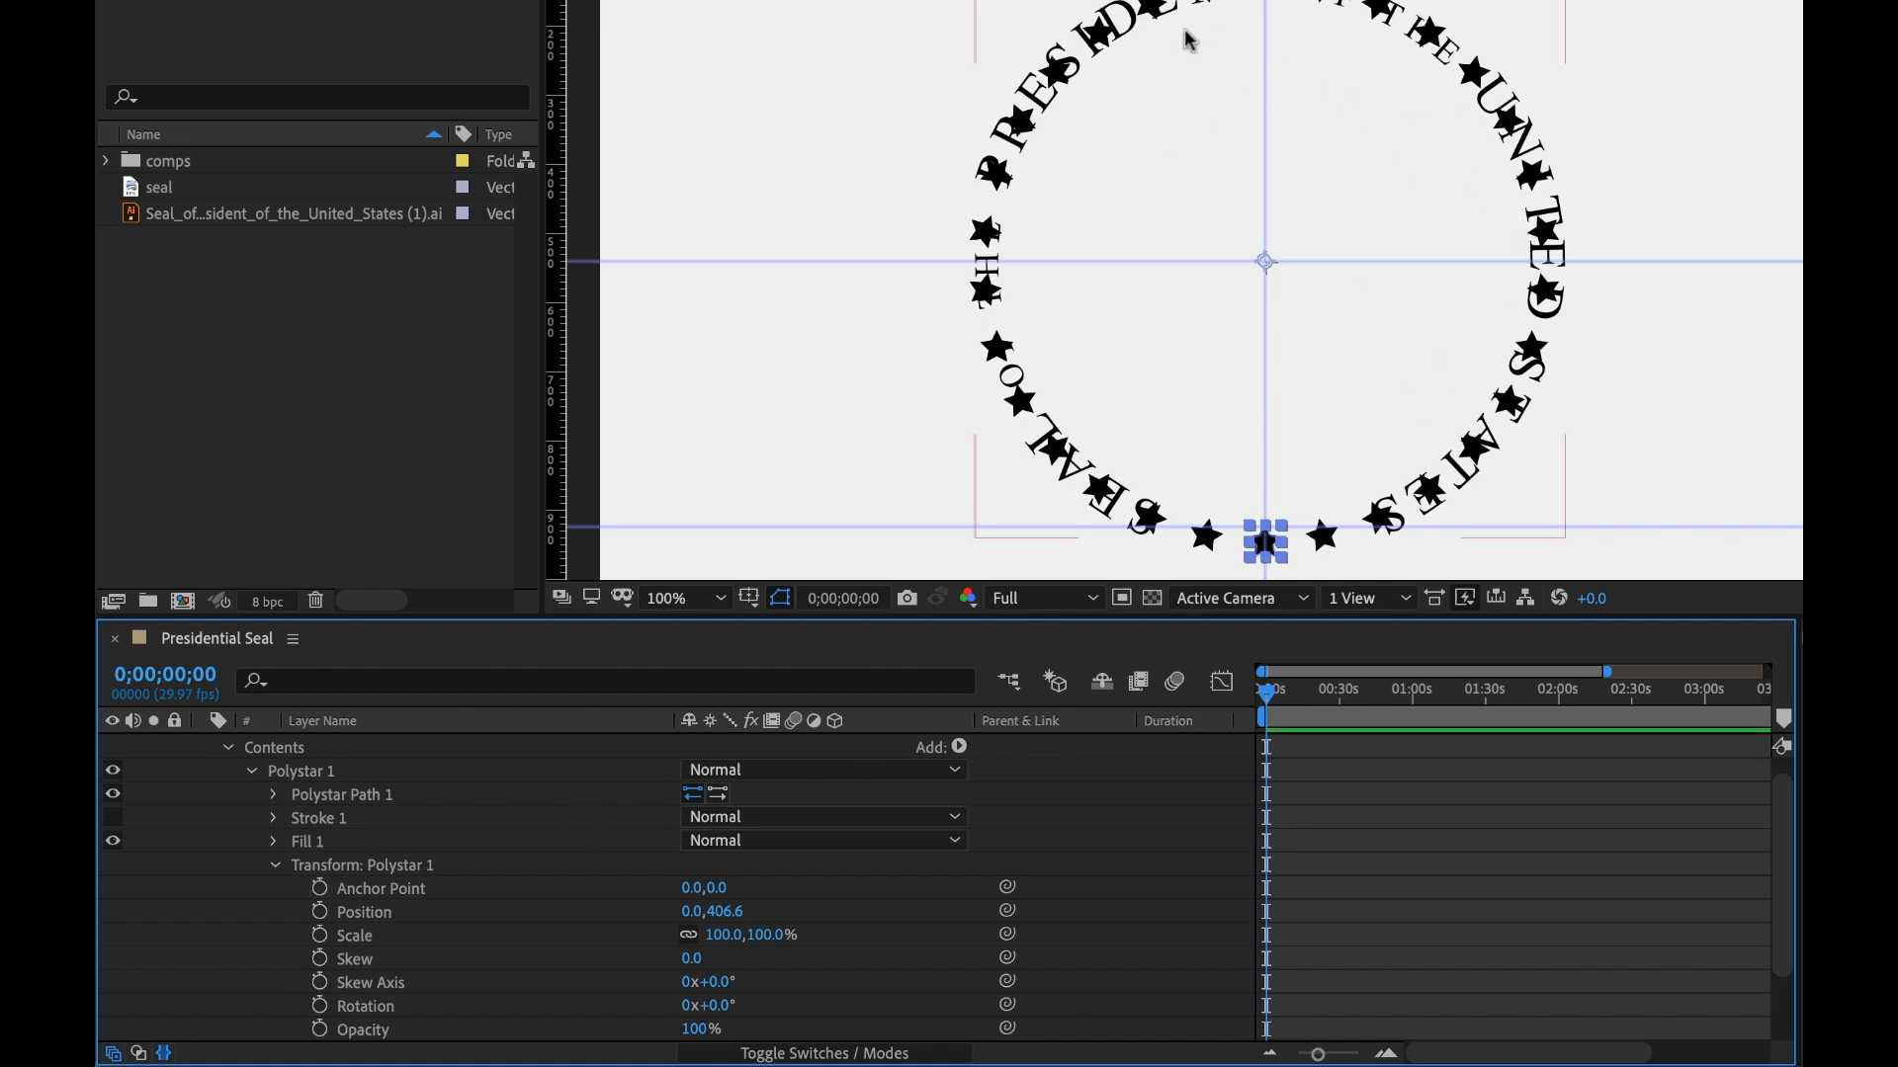
mouse_move(788, 927)
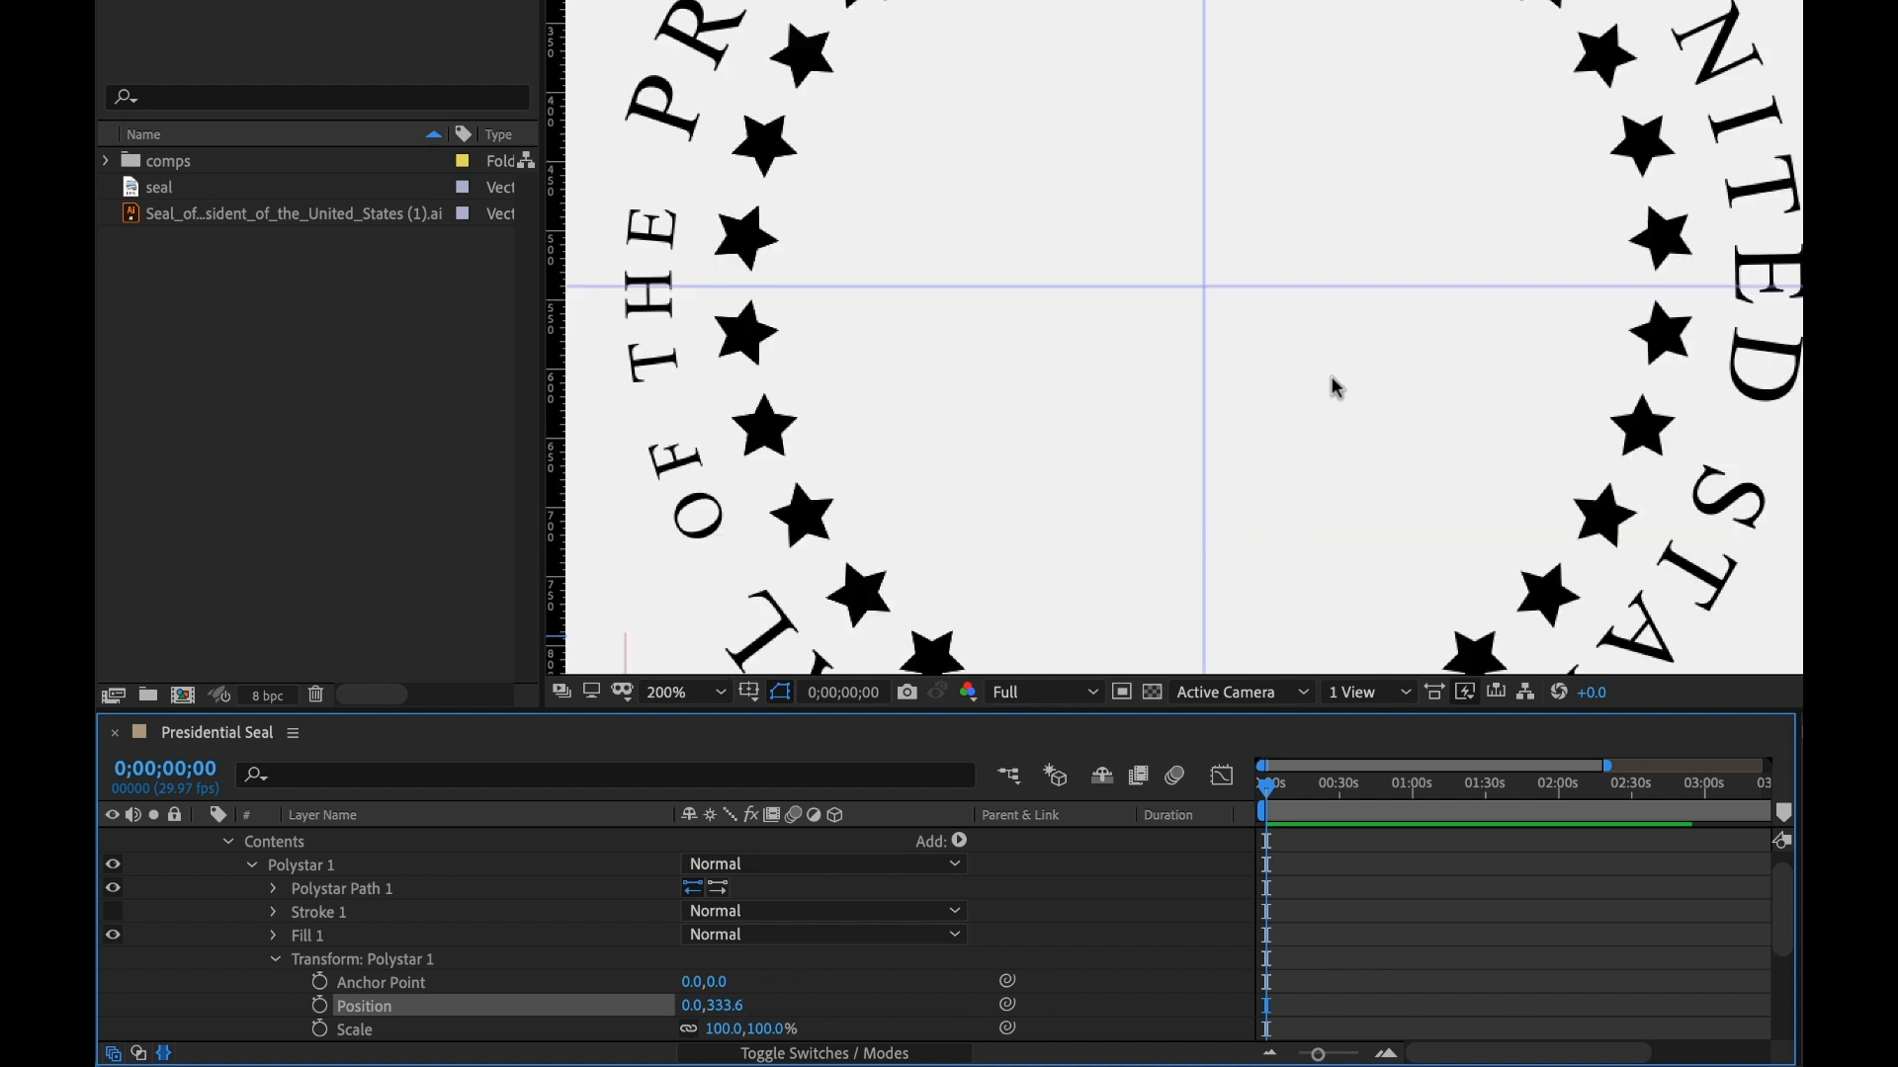
Set Transform: Polystar 1 Rotation to 36 degrees
click(685, 692)
text(36)
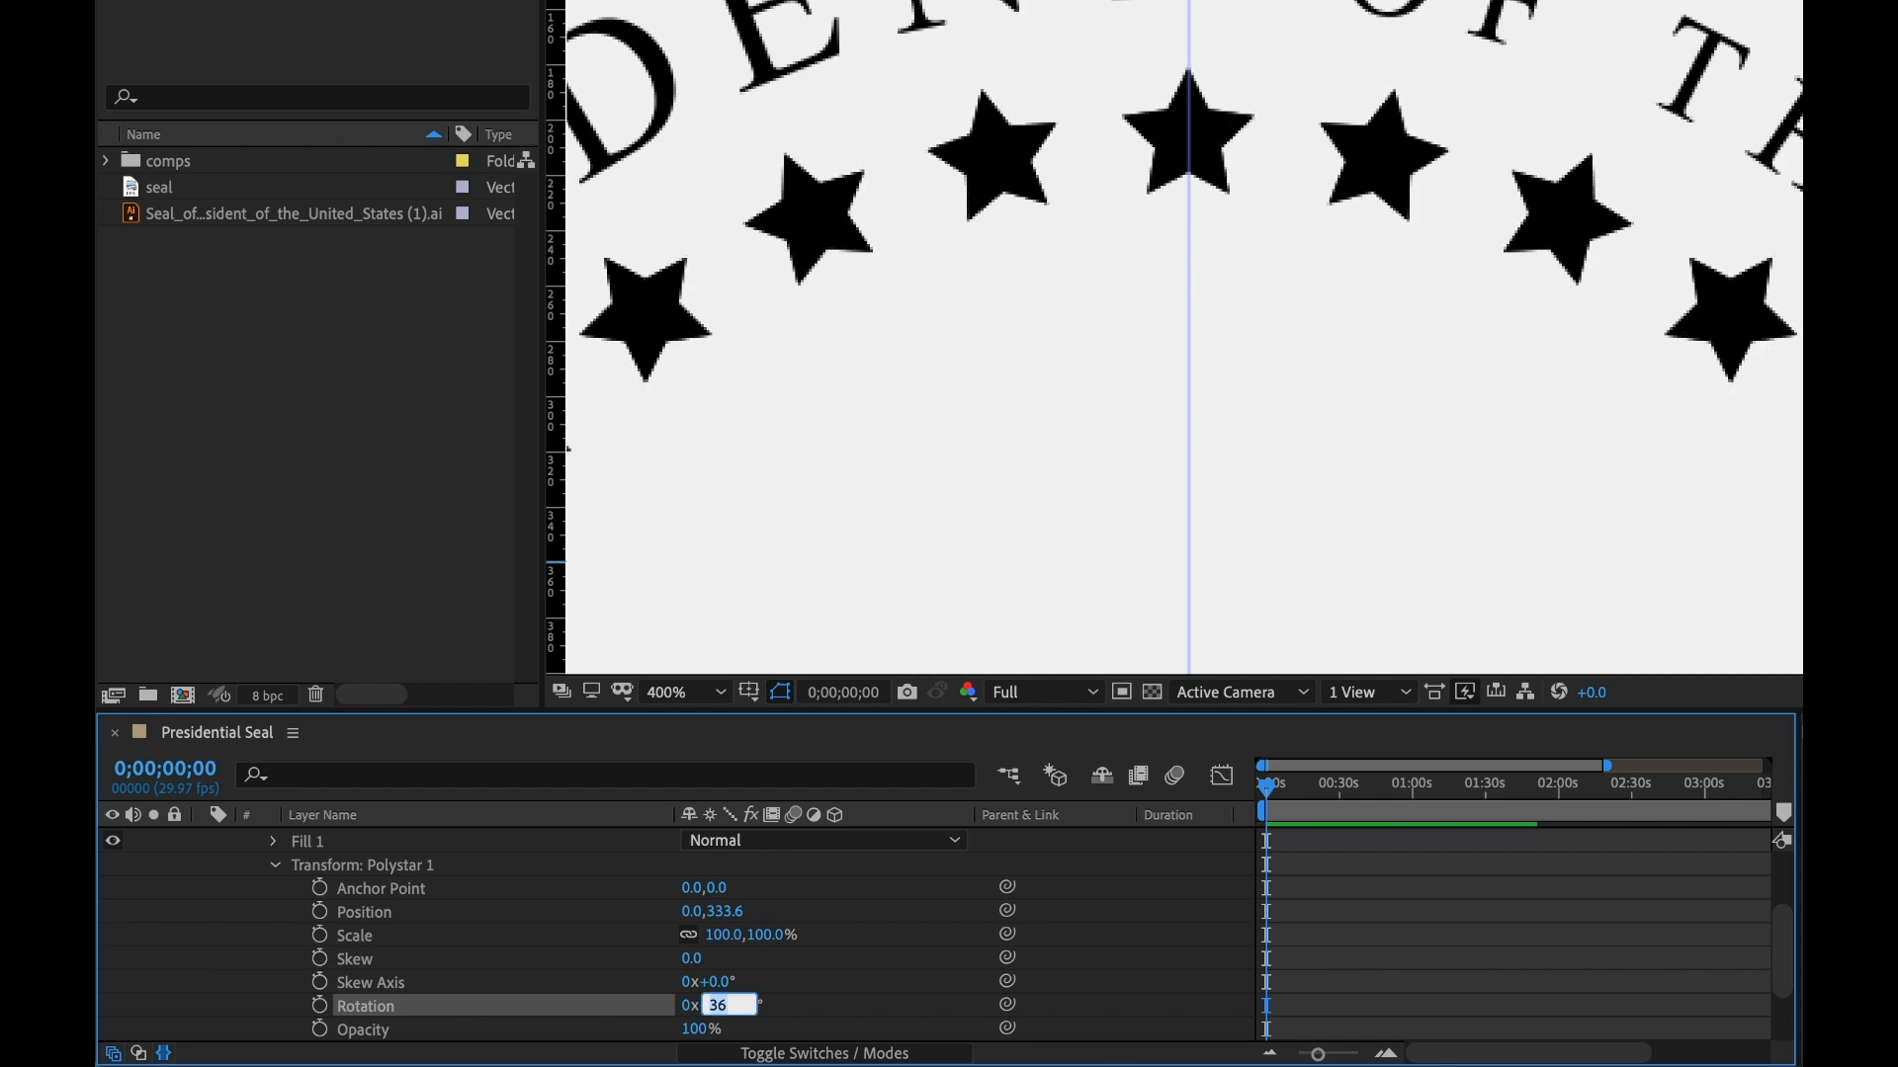
key(Enter)
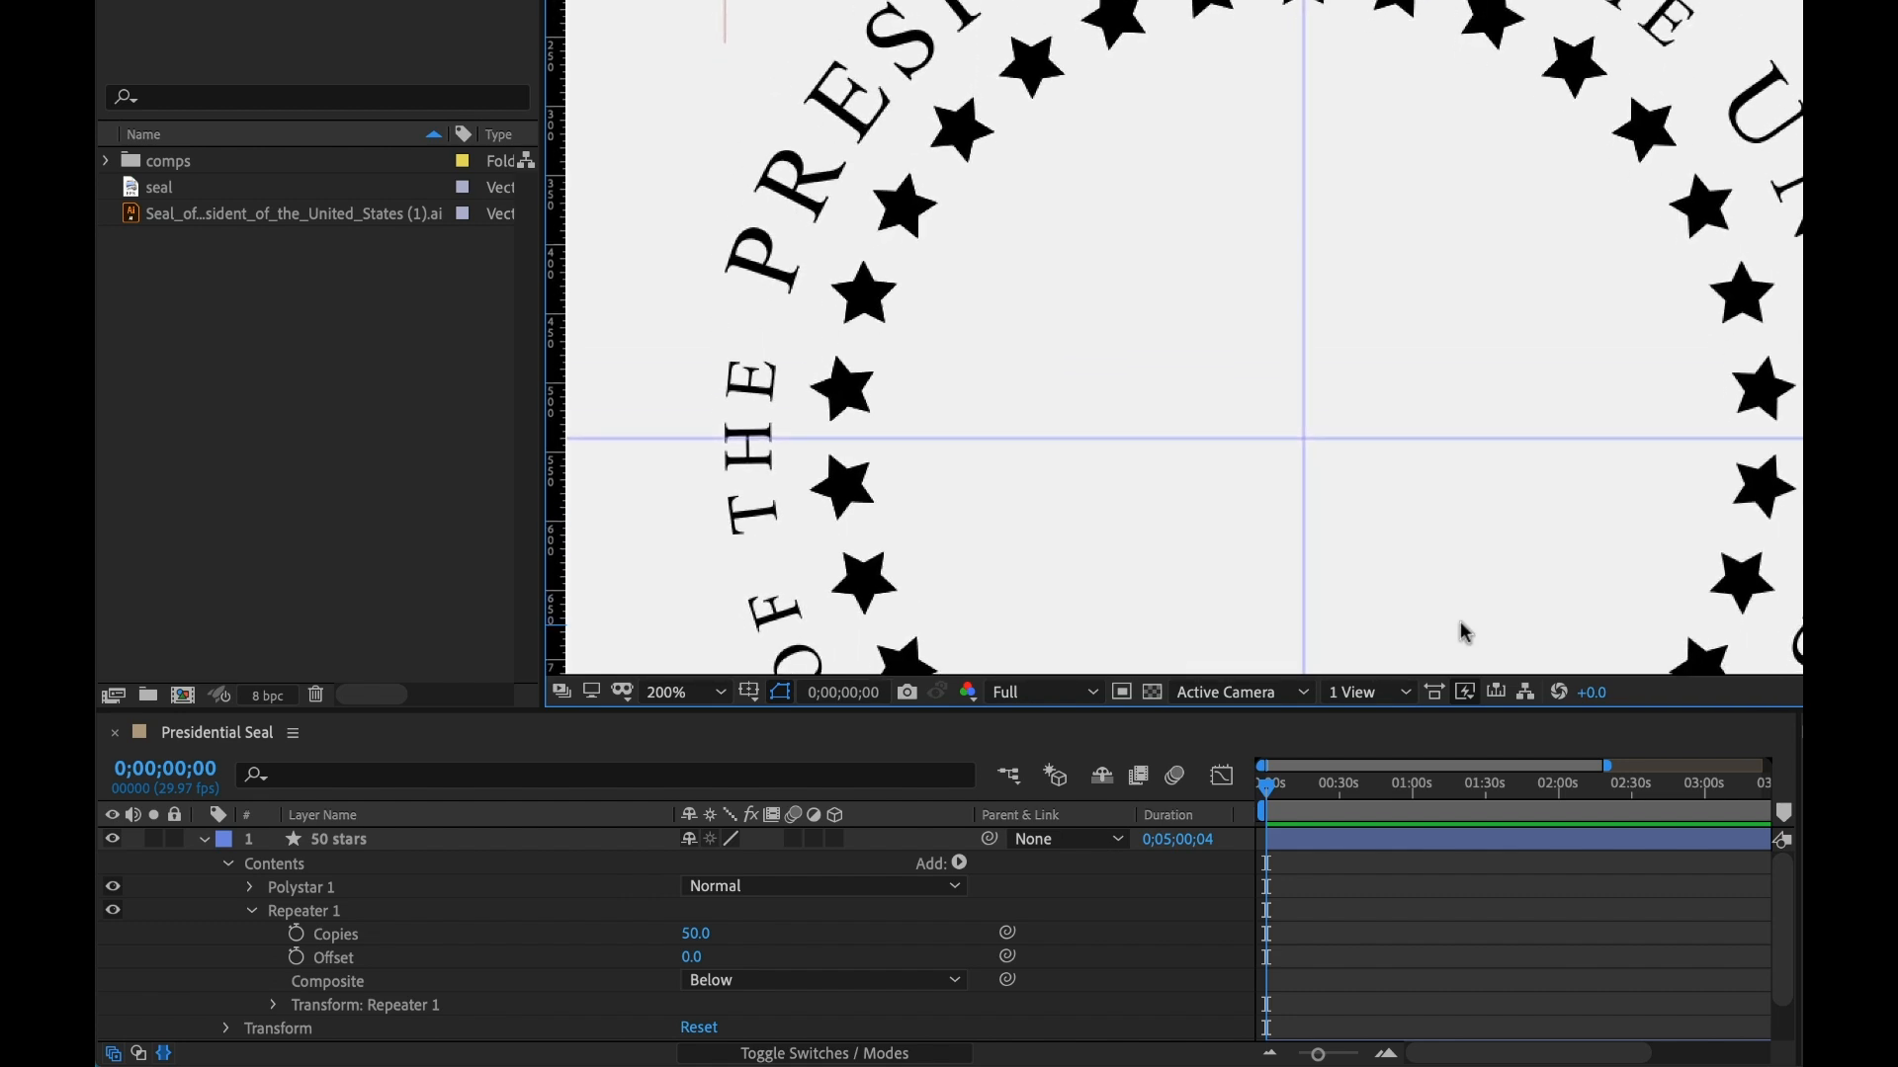
click(690, 691)
text(360)
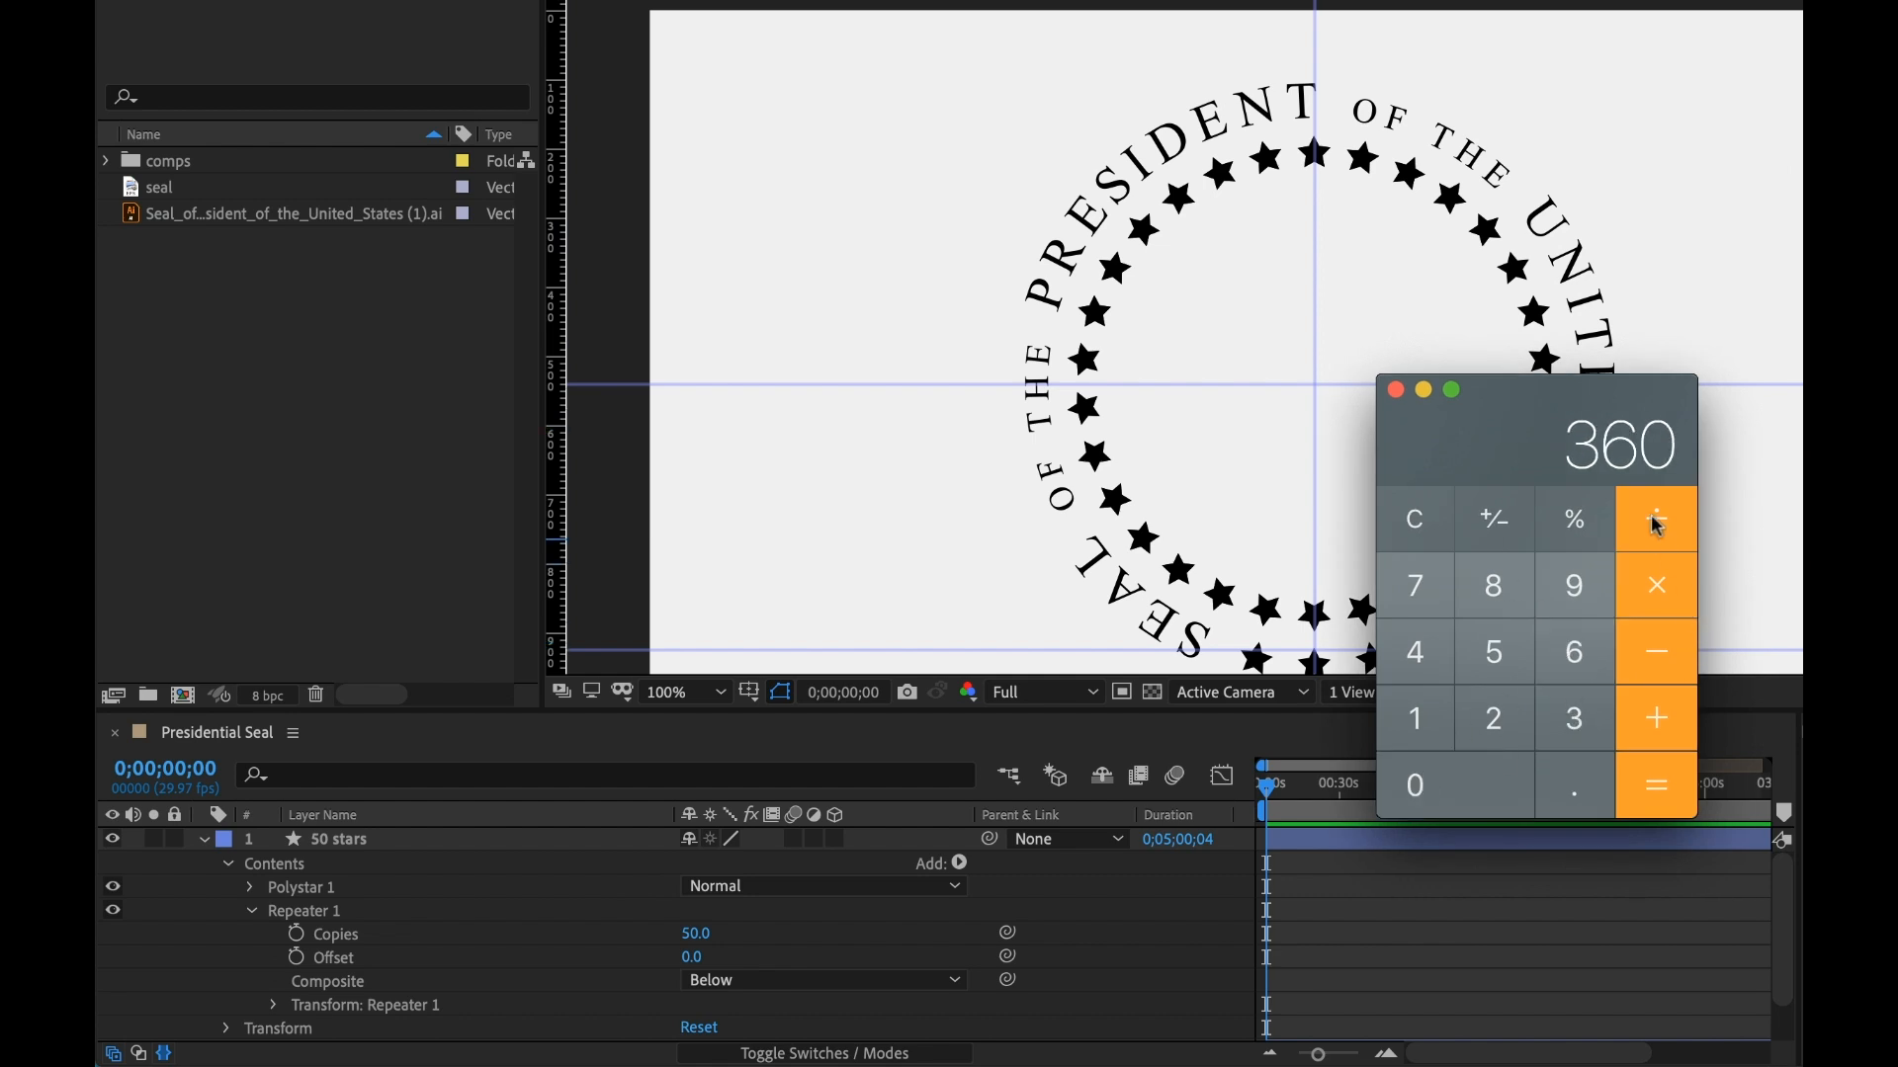
click(1656, 785)
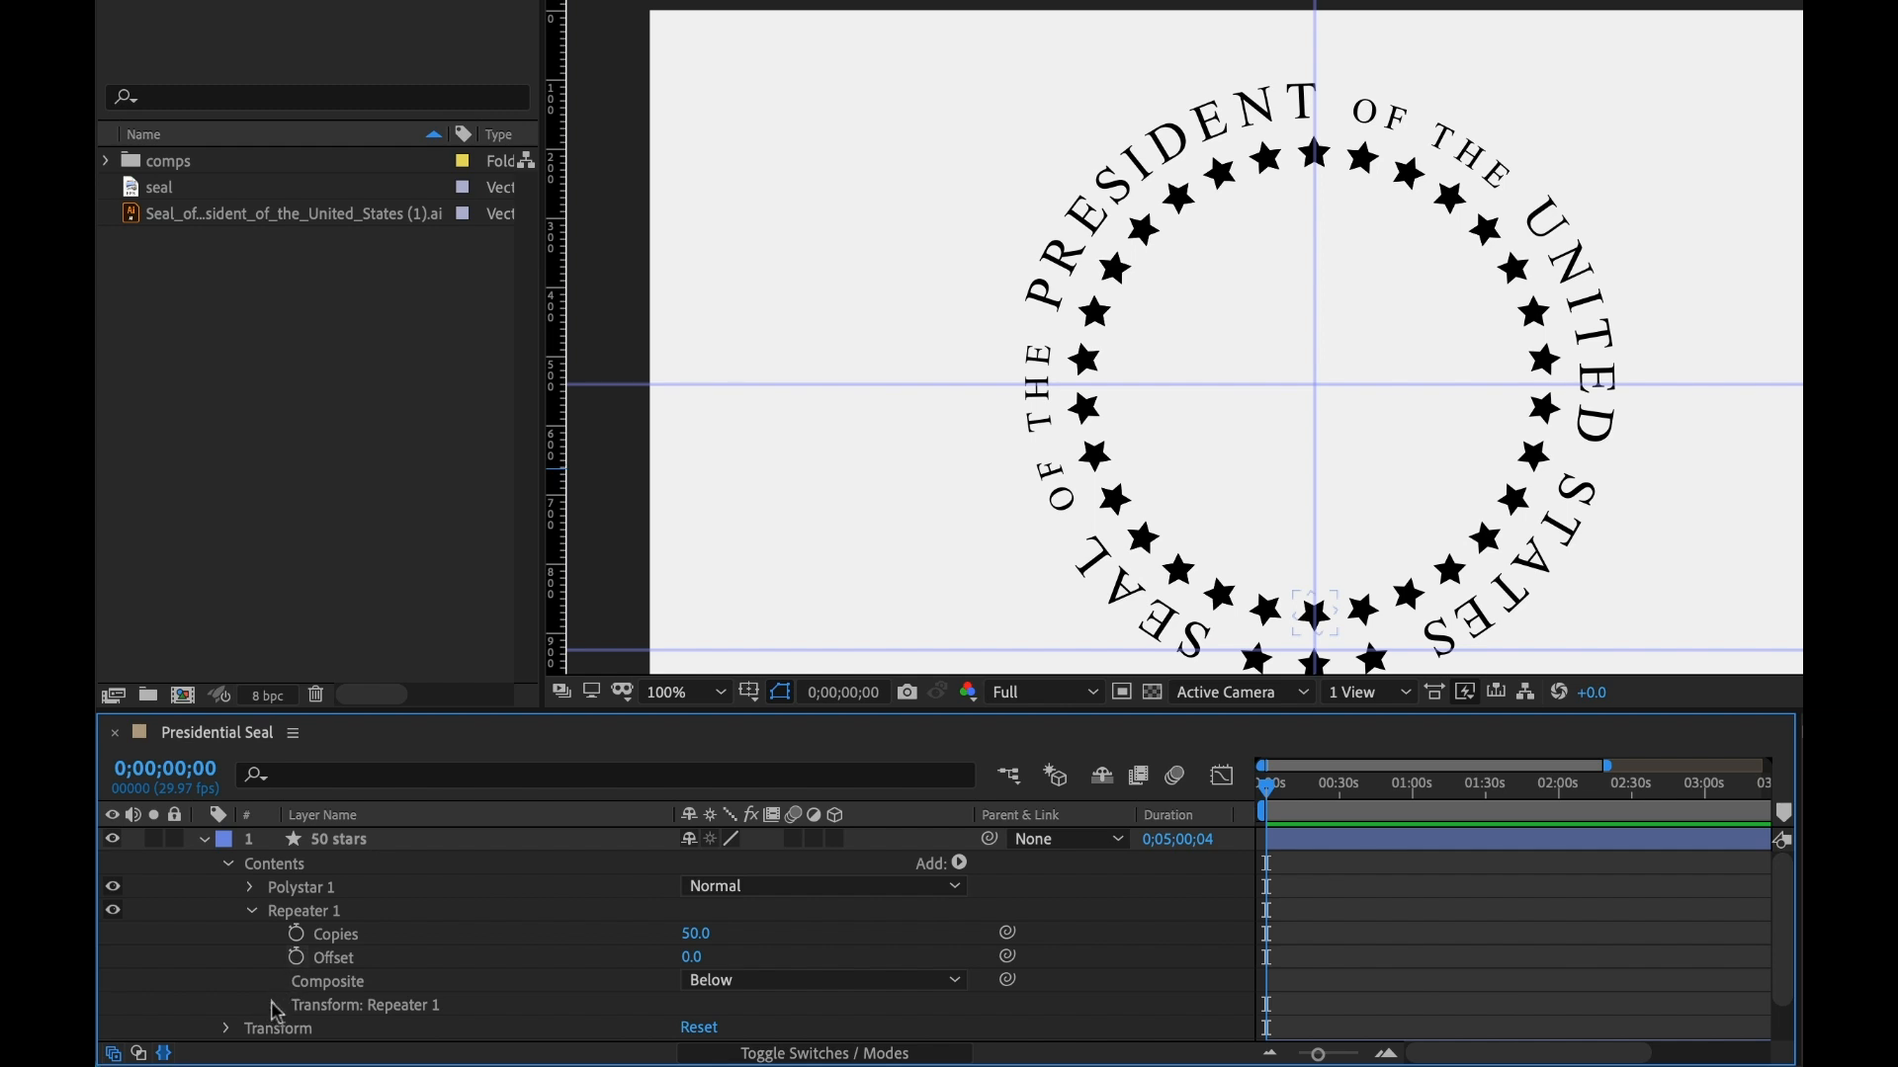
Set the Repeater 1 transform Rotation to 7.2 degrees
click(253, 1005)
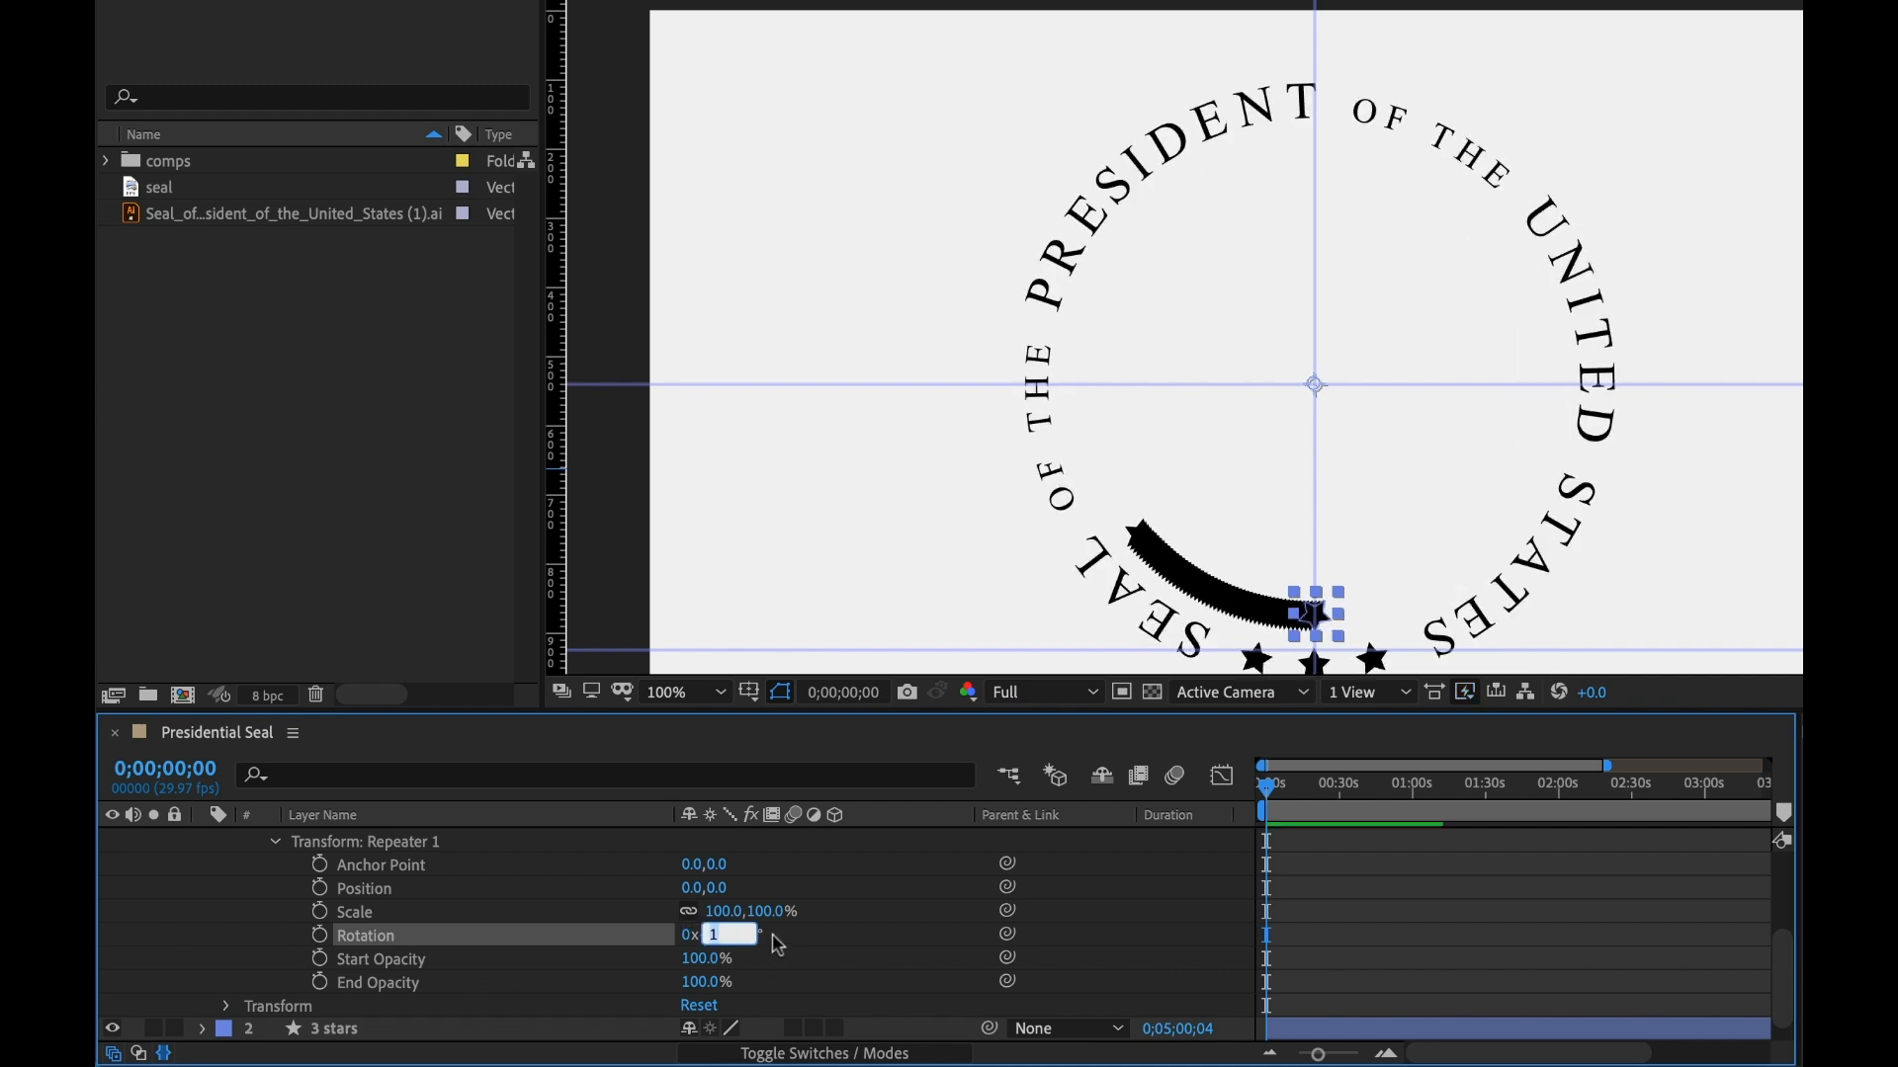
text(7.2)
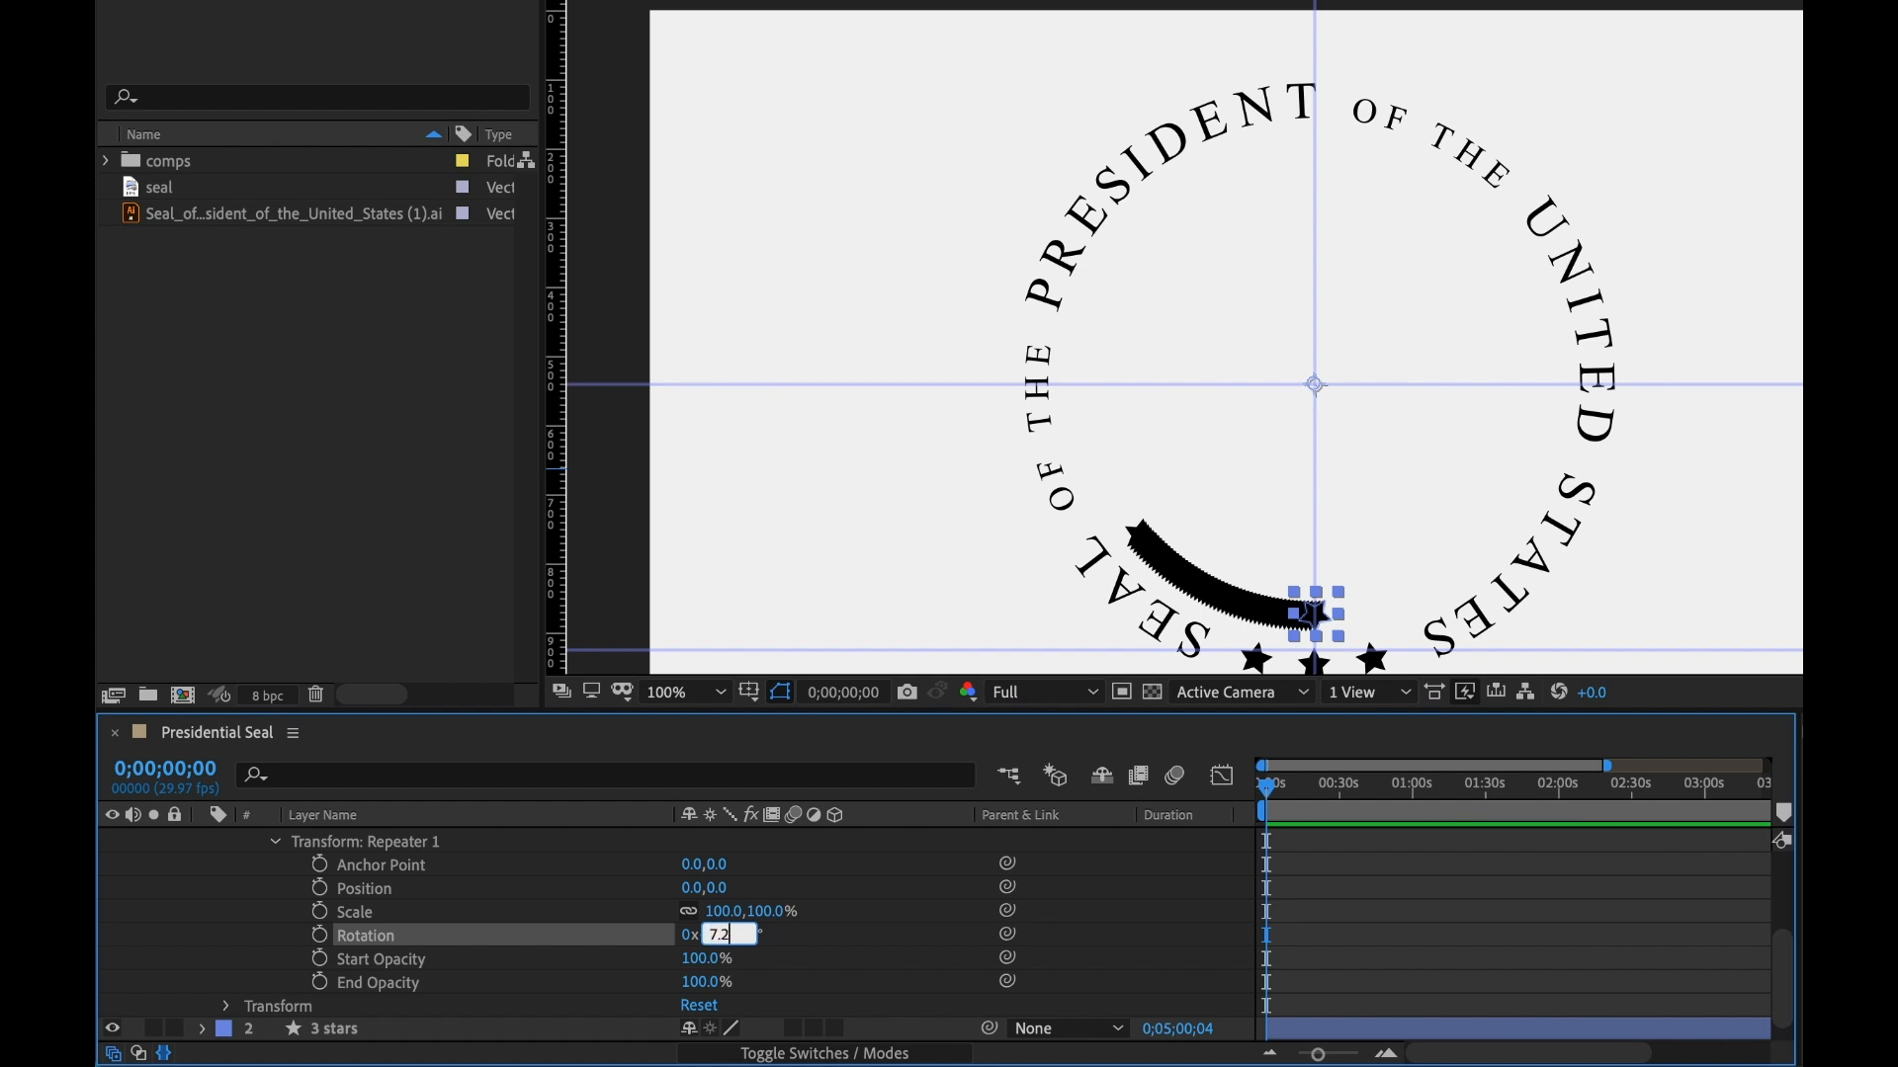
key(Enter)
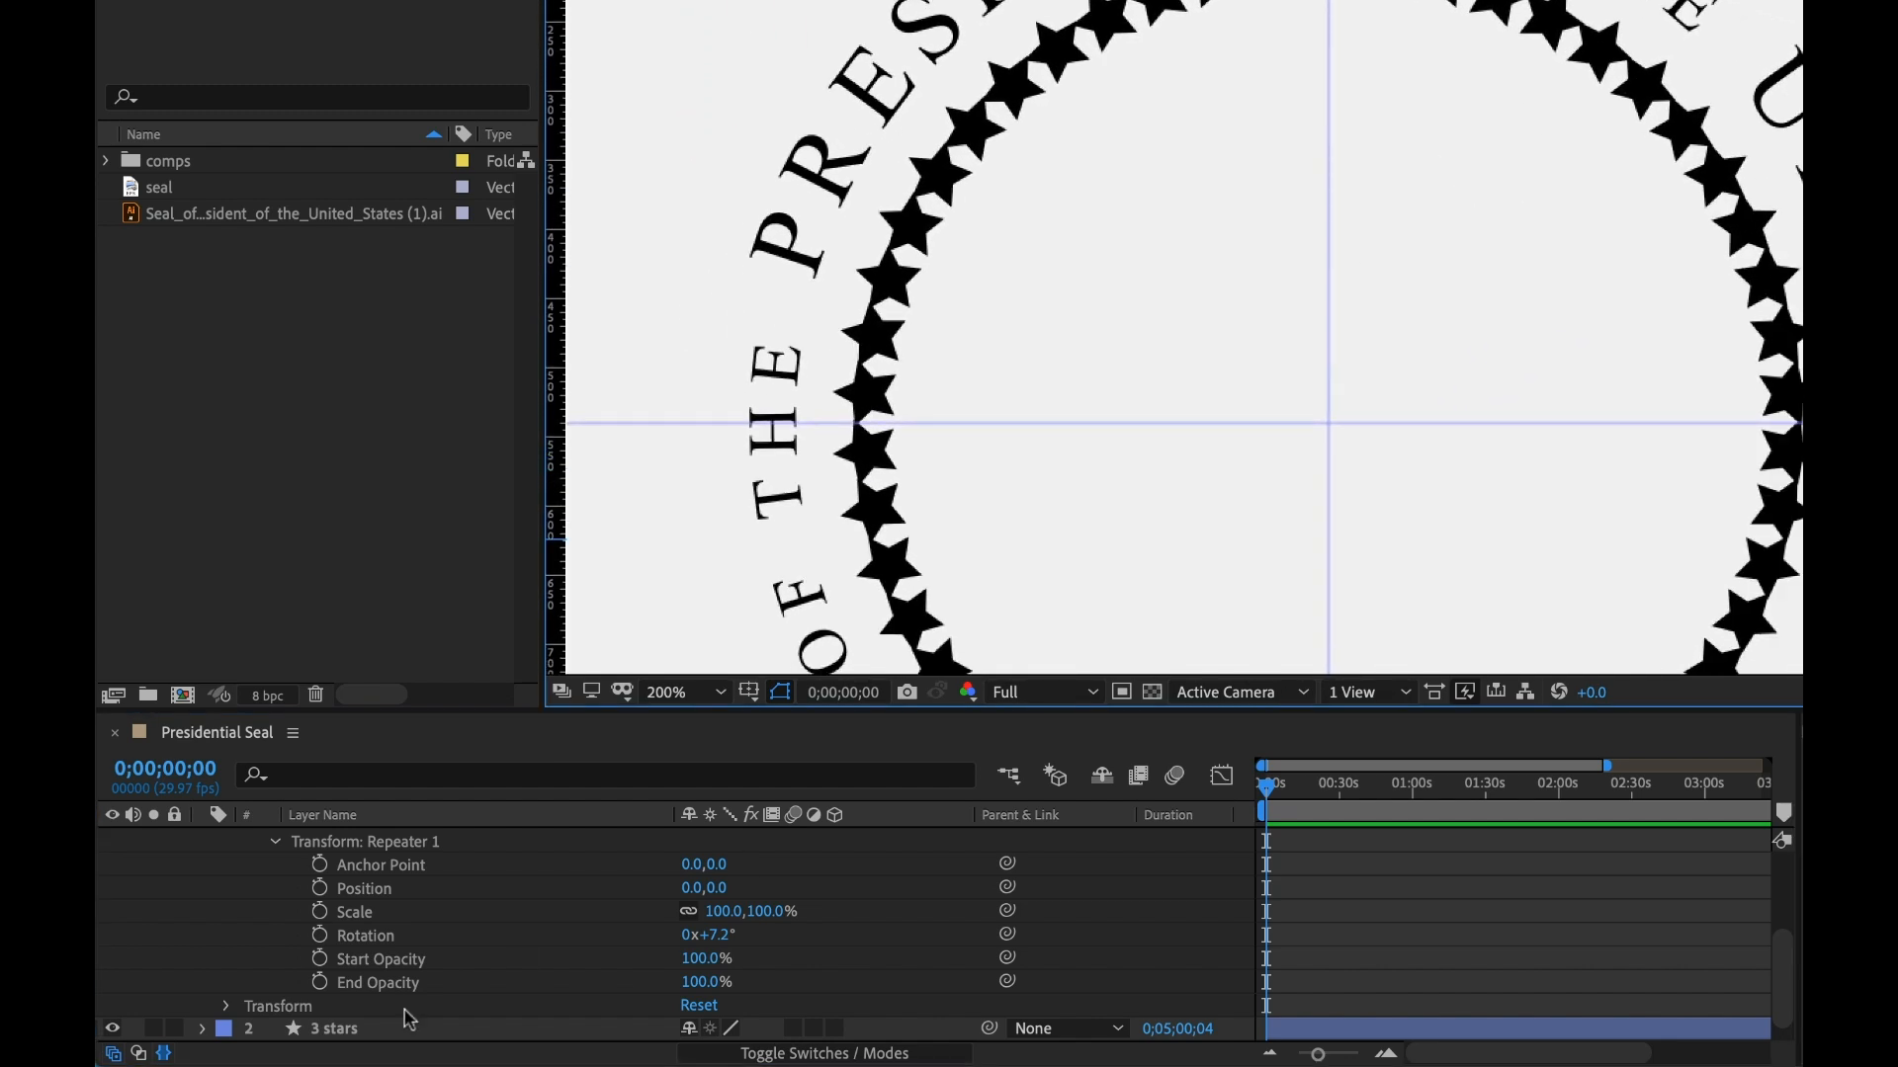
Scale the Polystar 1 star to 74% with repeater copies at 50
click(252, 841)
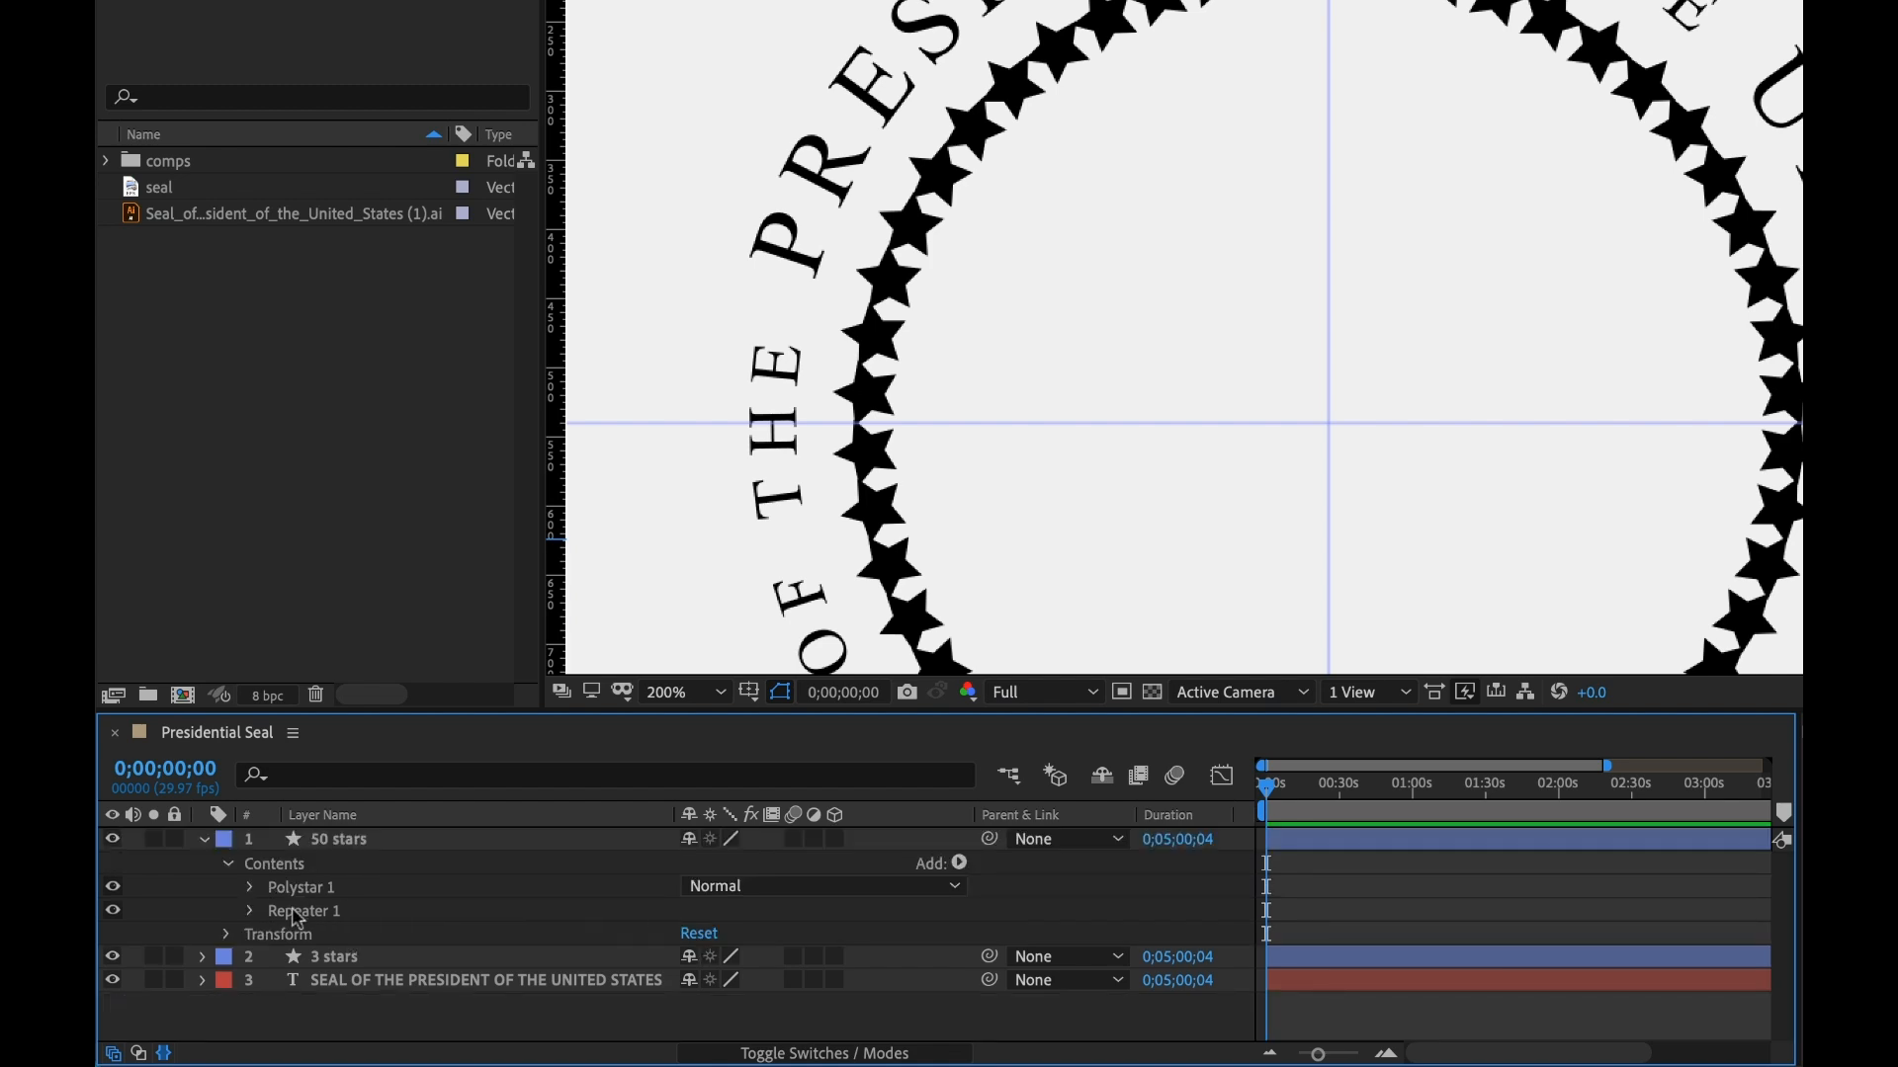
click(224, 886)
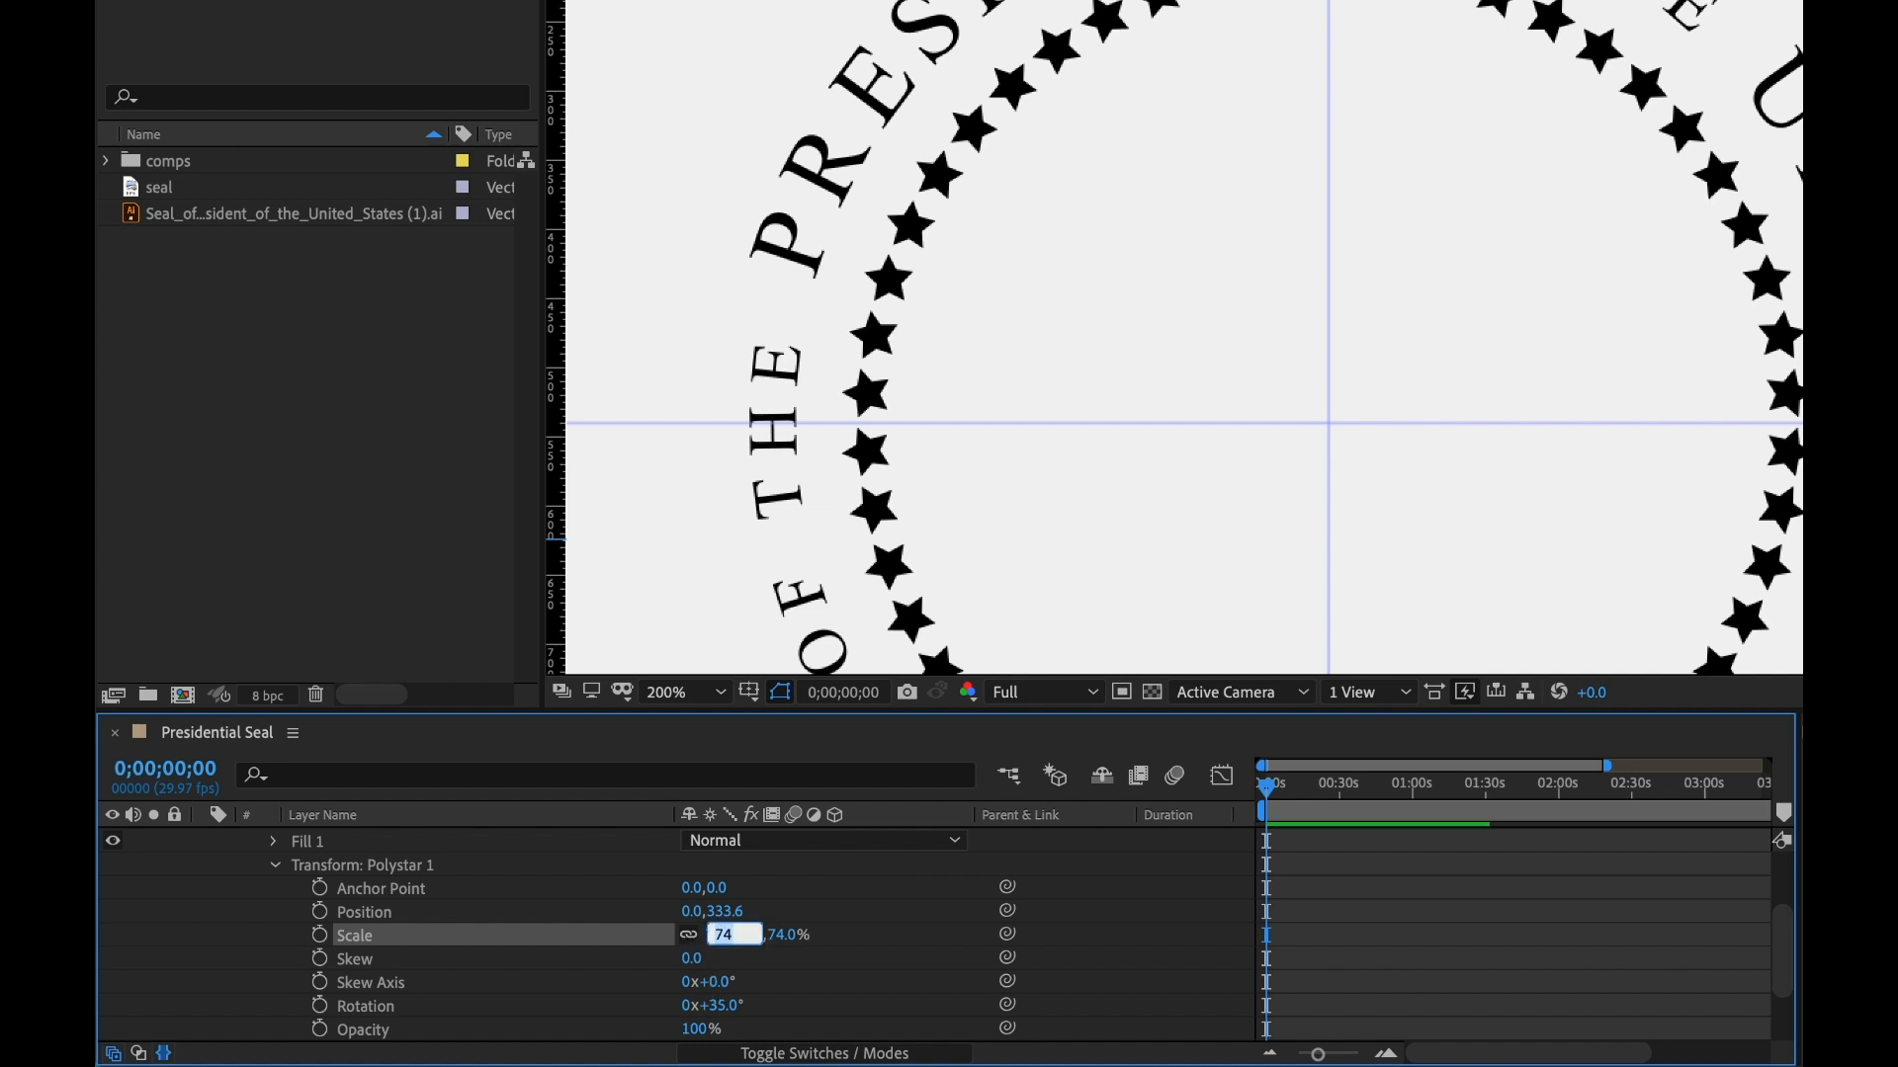
text(50 stars)
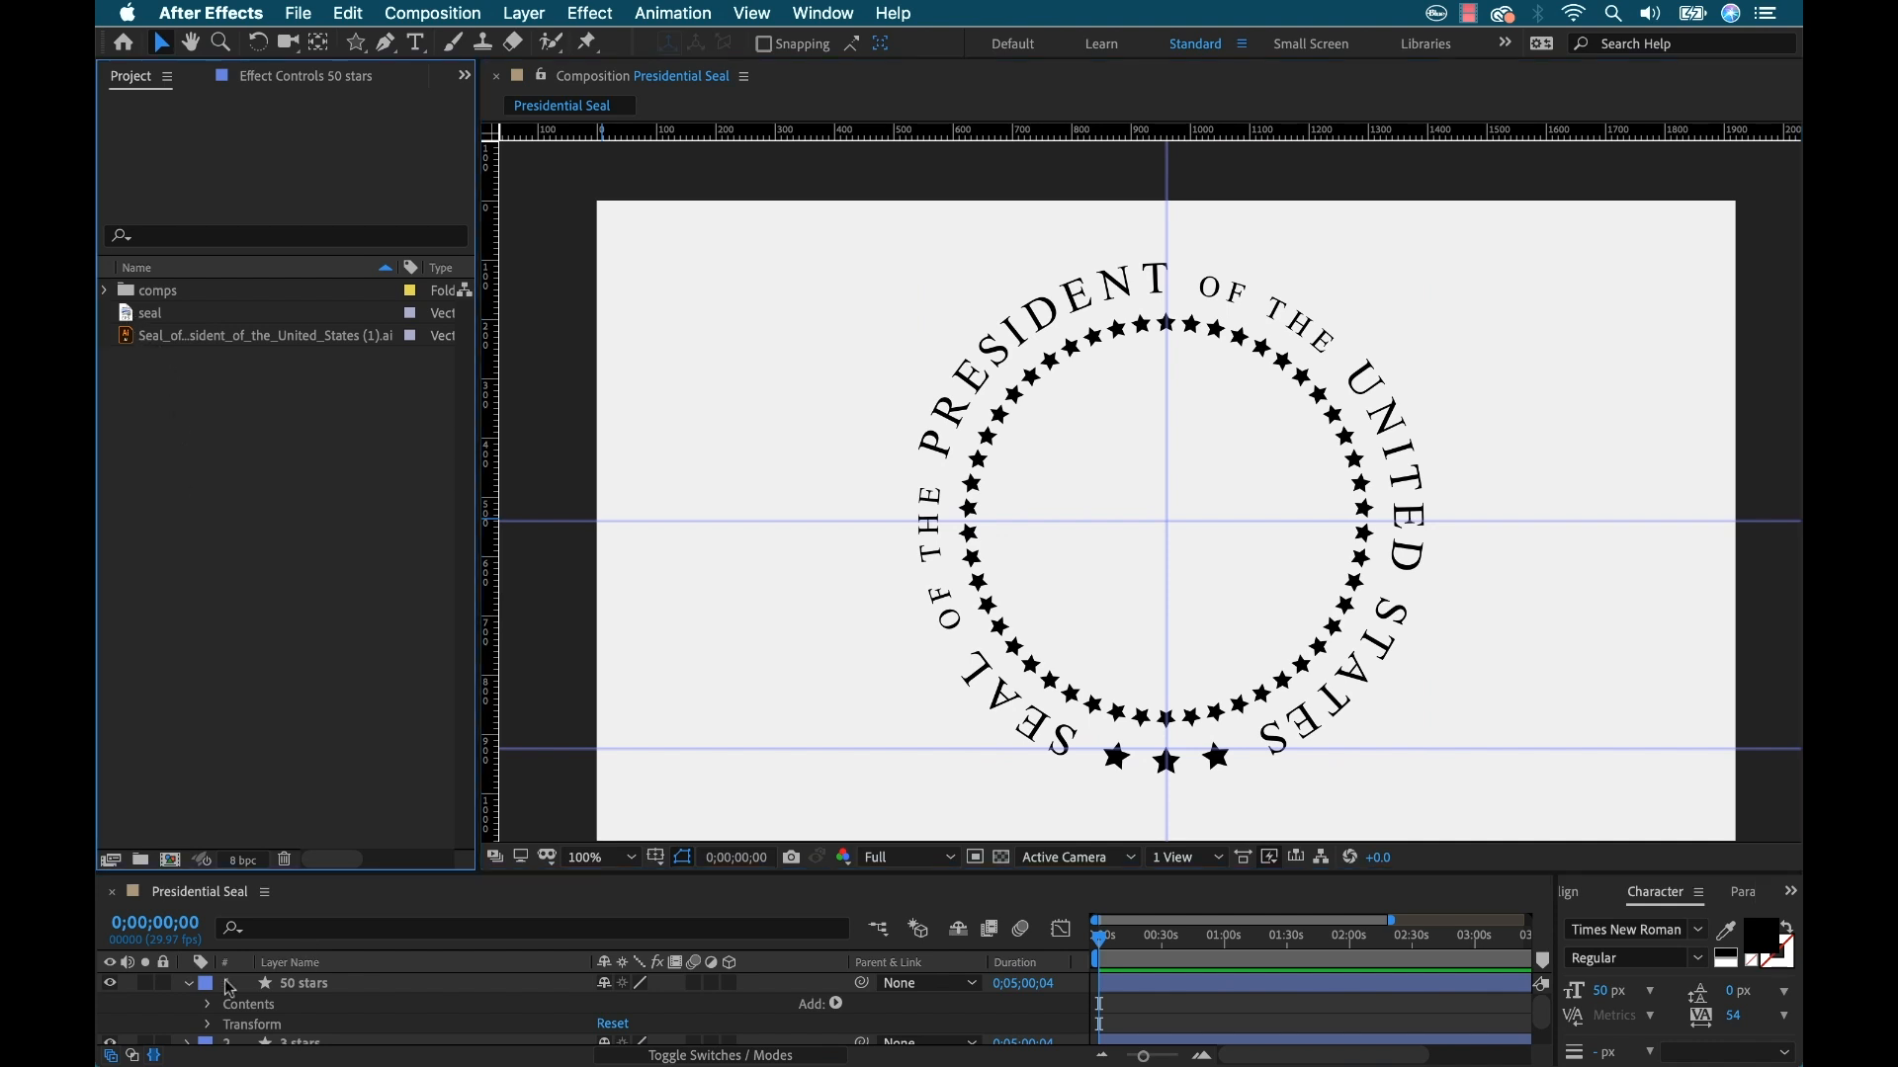
Add the eagle seal graphic to the comp, scaled to 40% in the star ring's centre
click(192, 984)
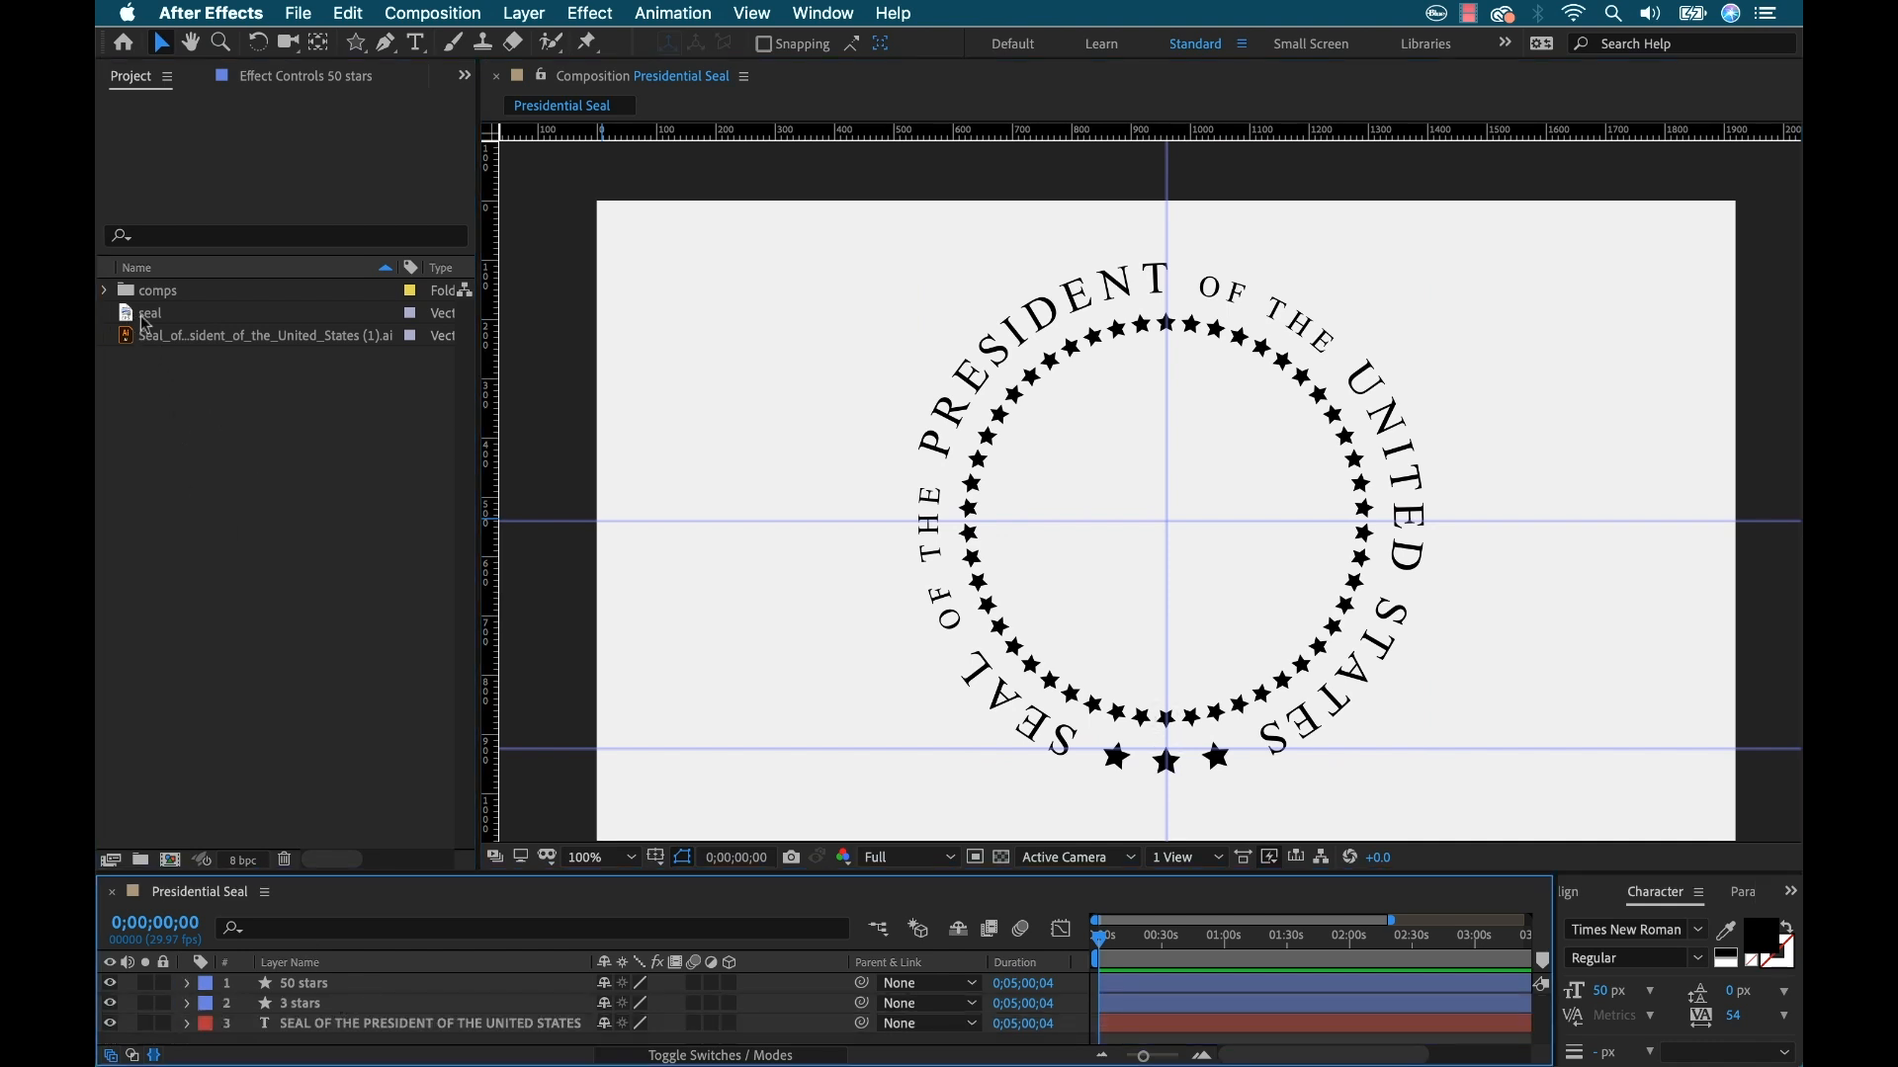
click(148, 312)
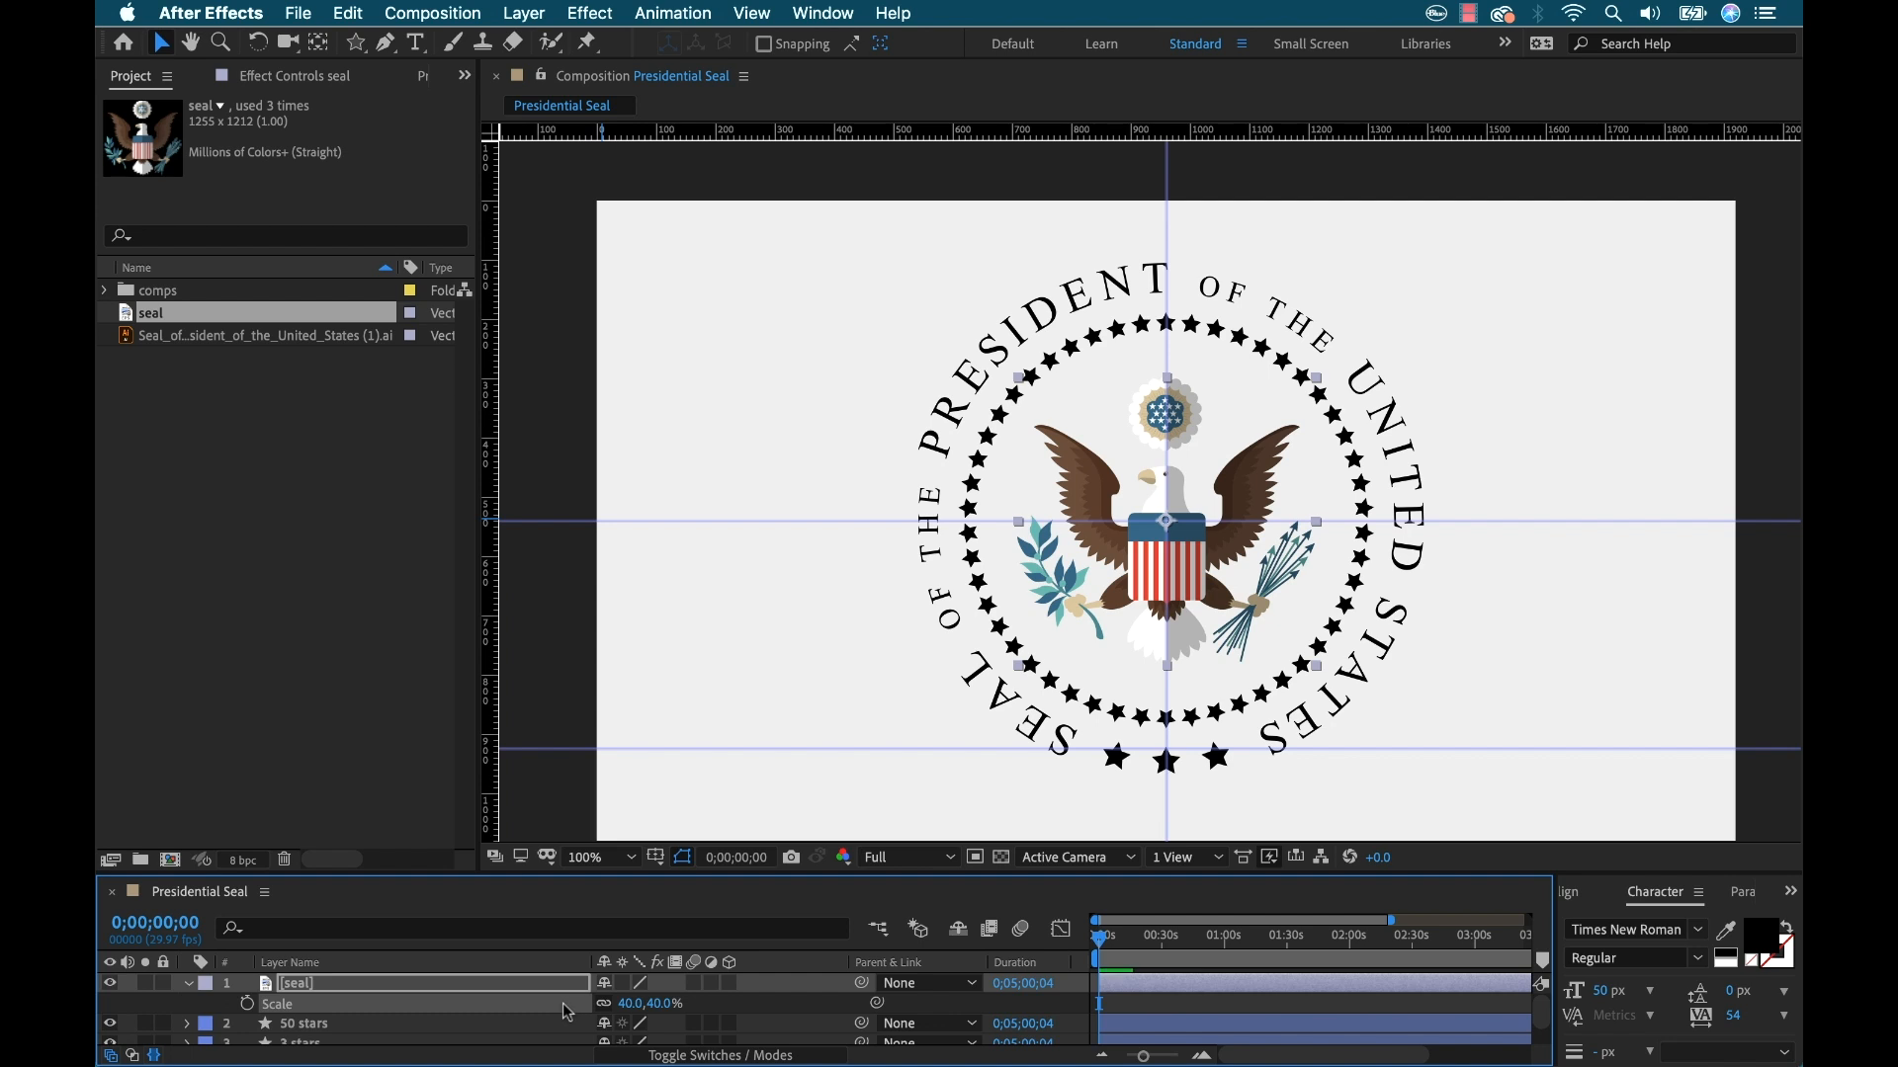
click(191, 983)
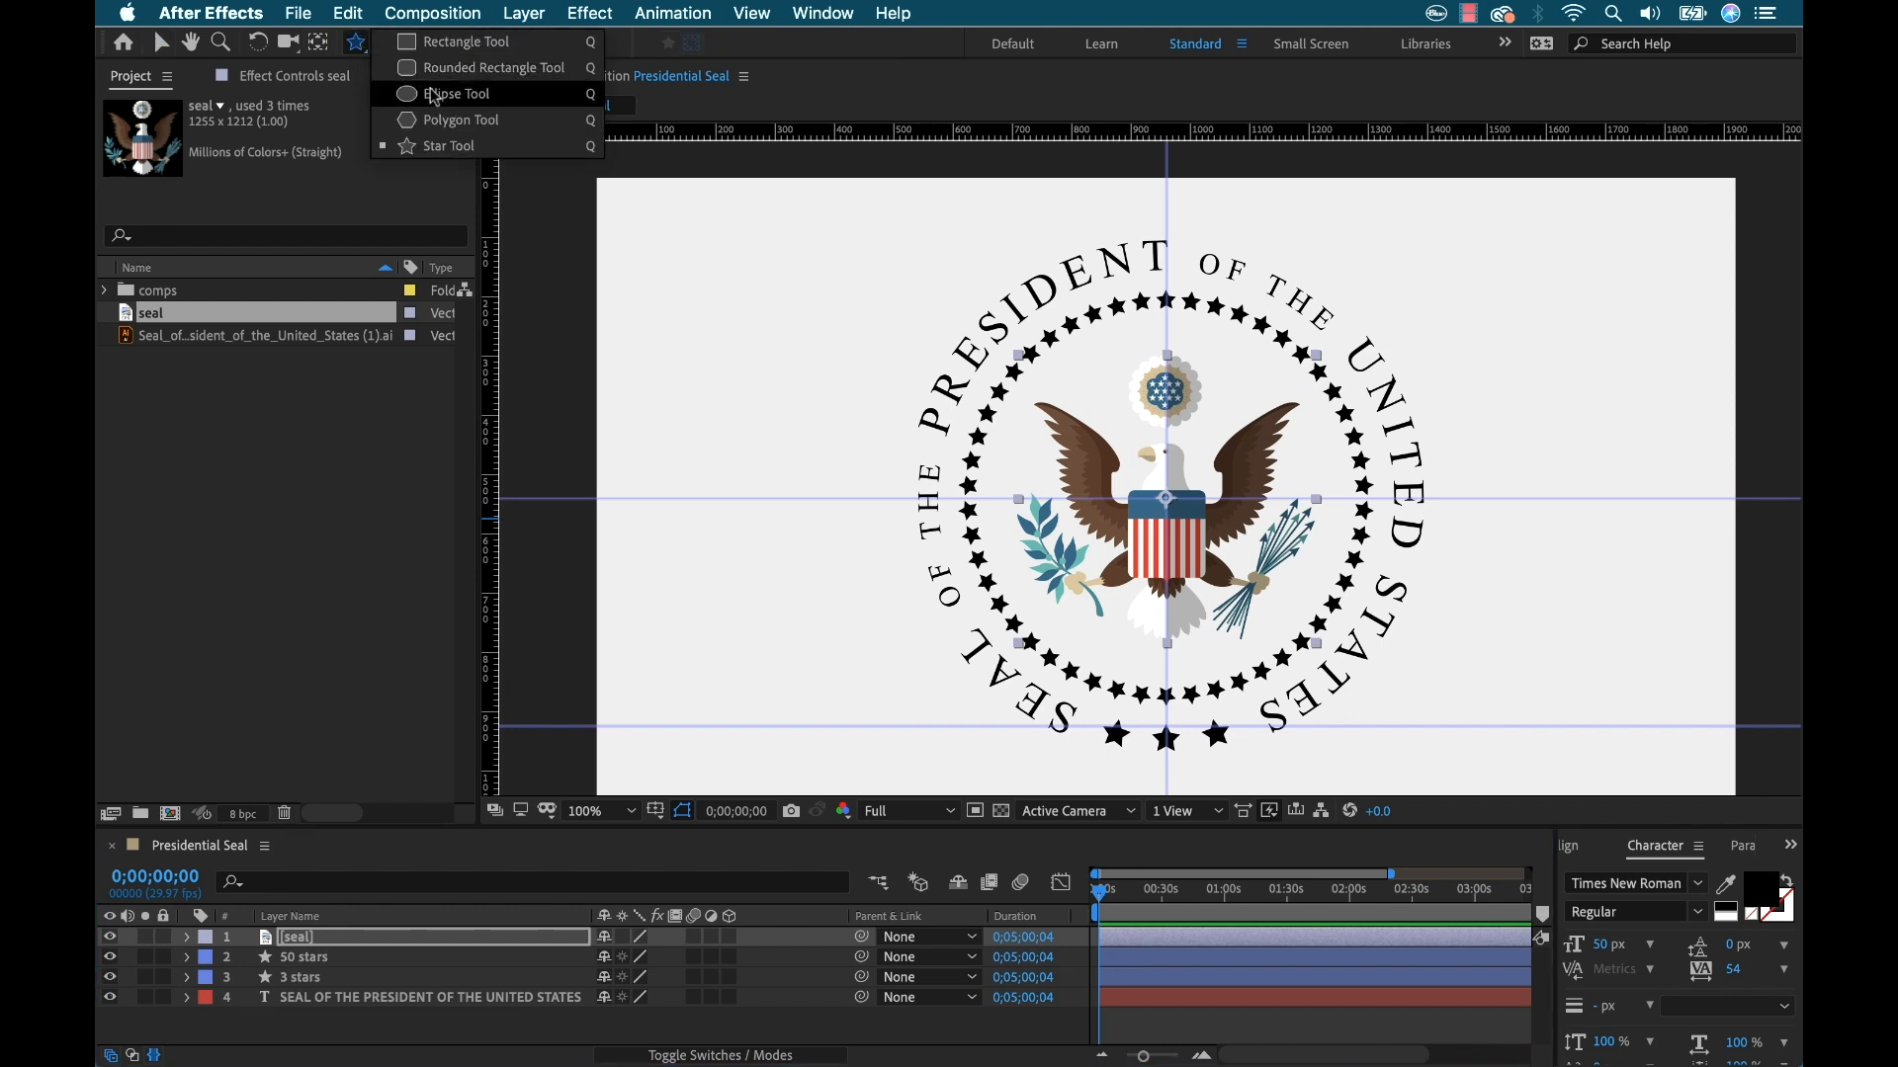
Draw a 'background' ellipse over the star ring and centre its anchor point on the content
click(458, 93)
text(background)
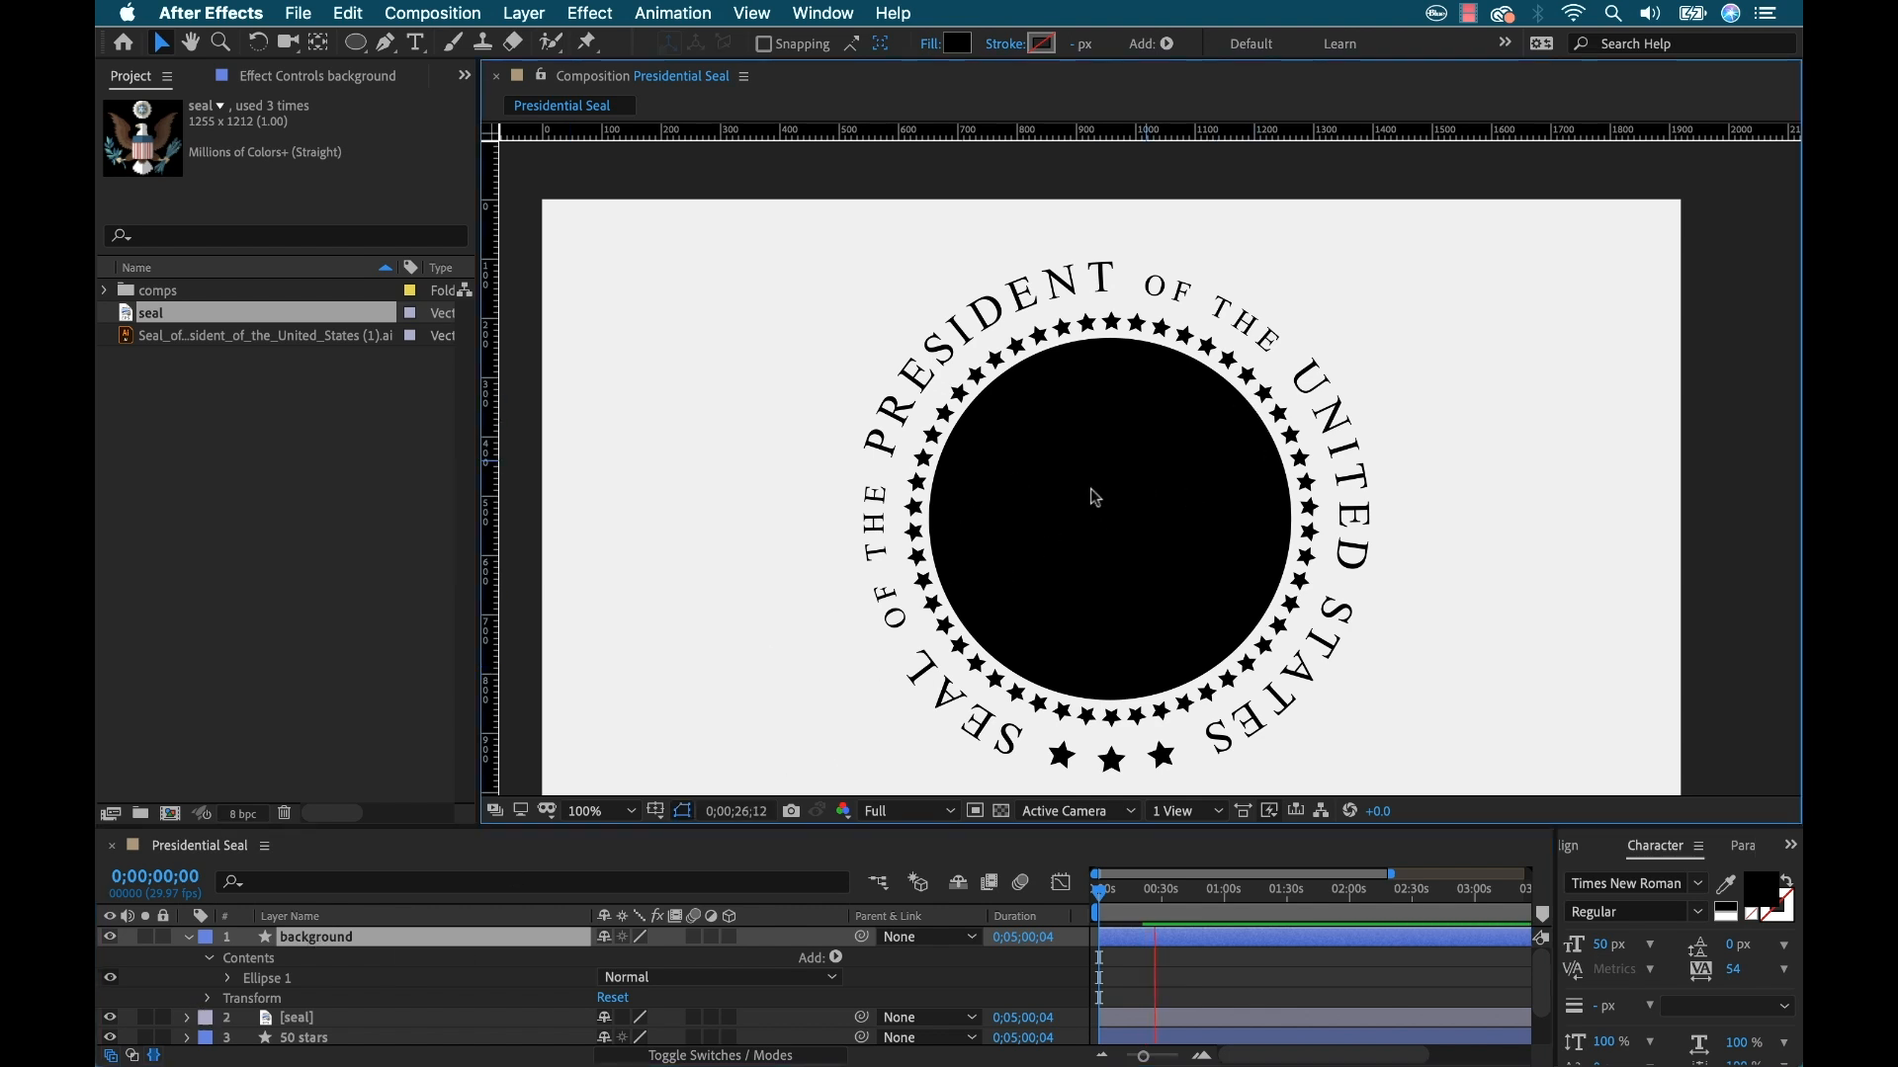
right_click(315, 936)
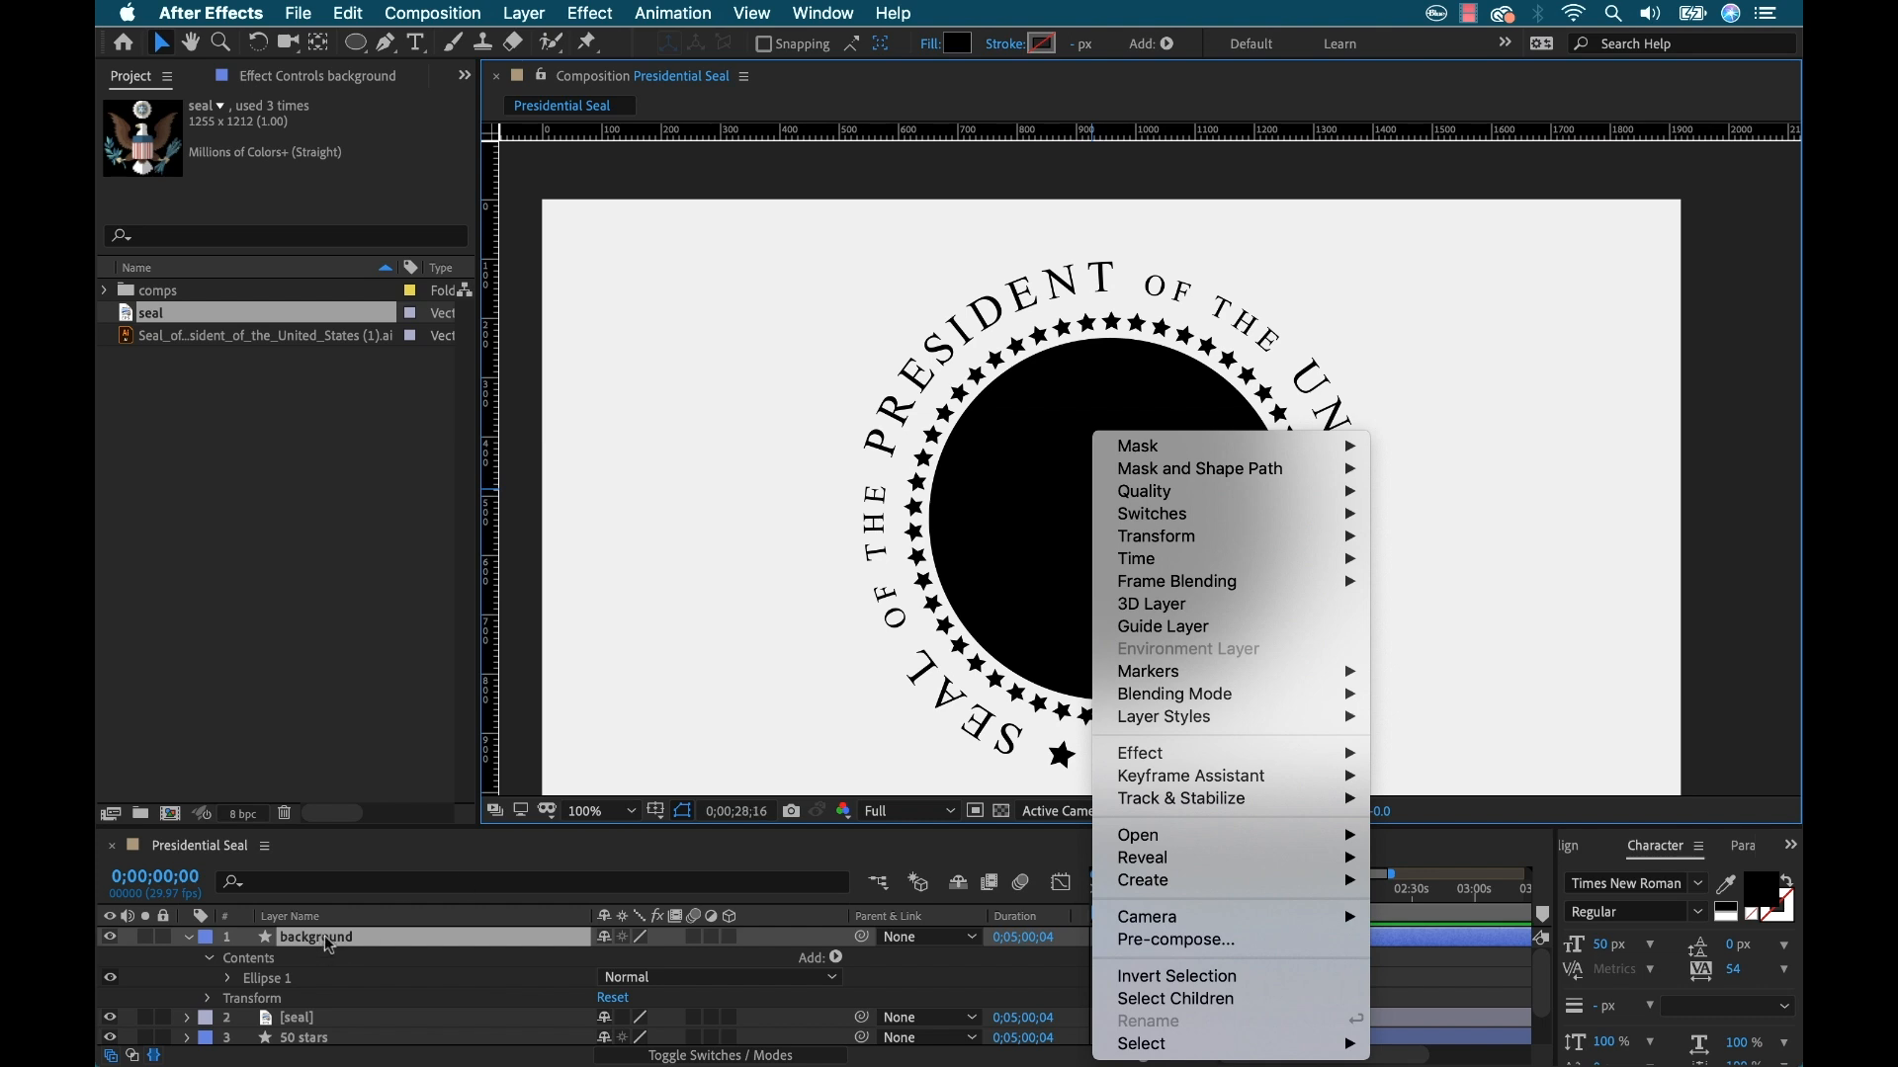
mouse_move(1155, 536)
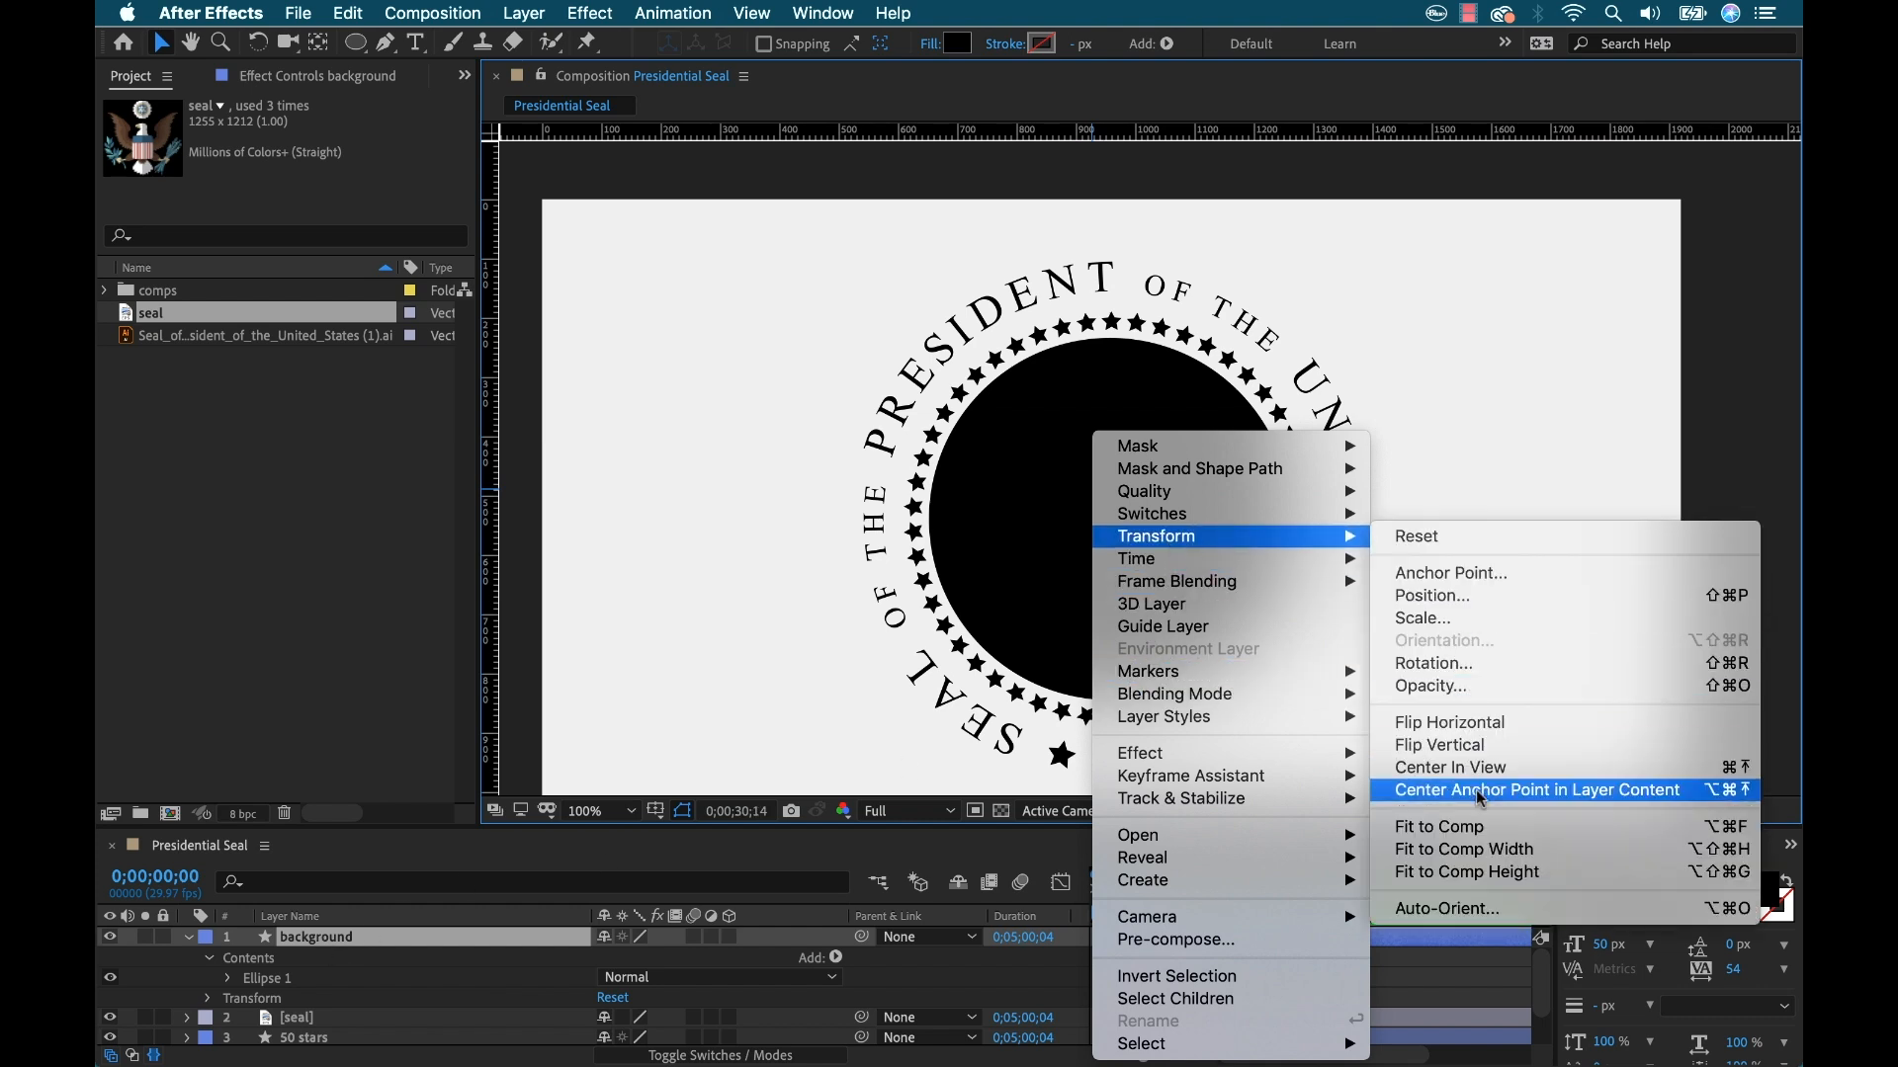
click(1536, 789)
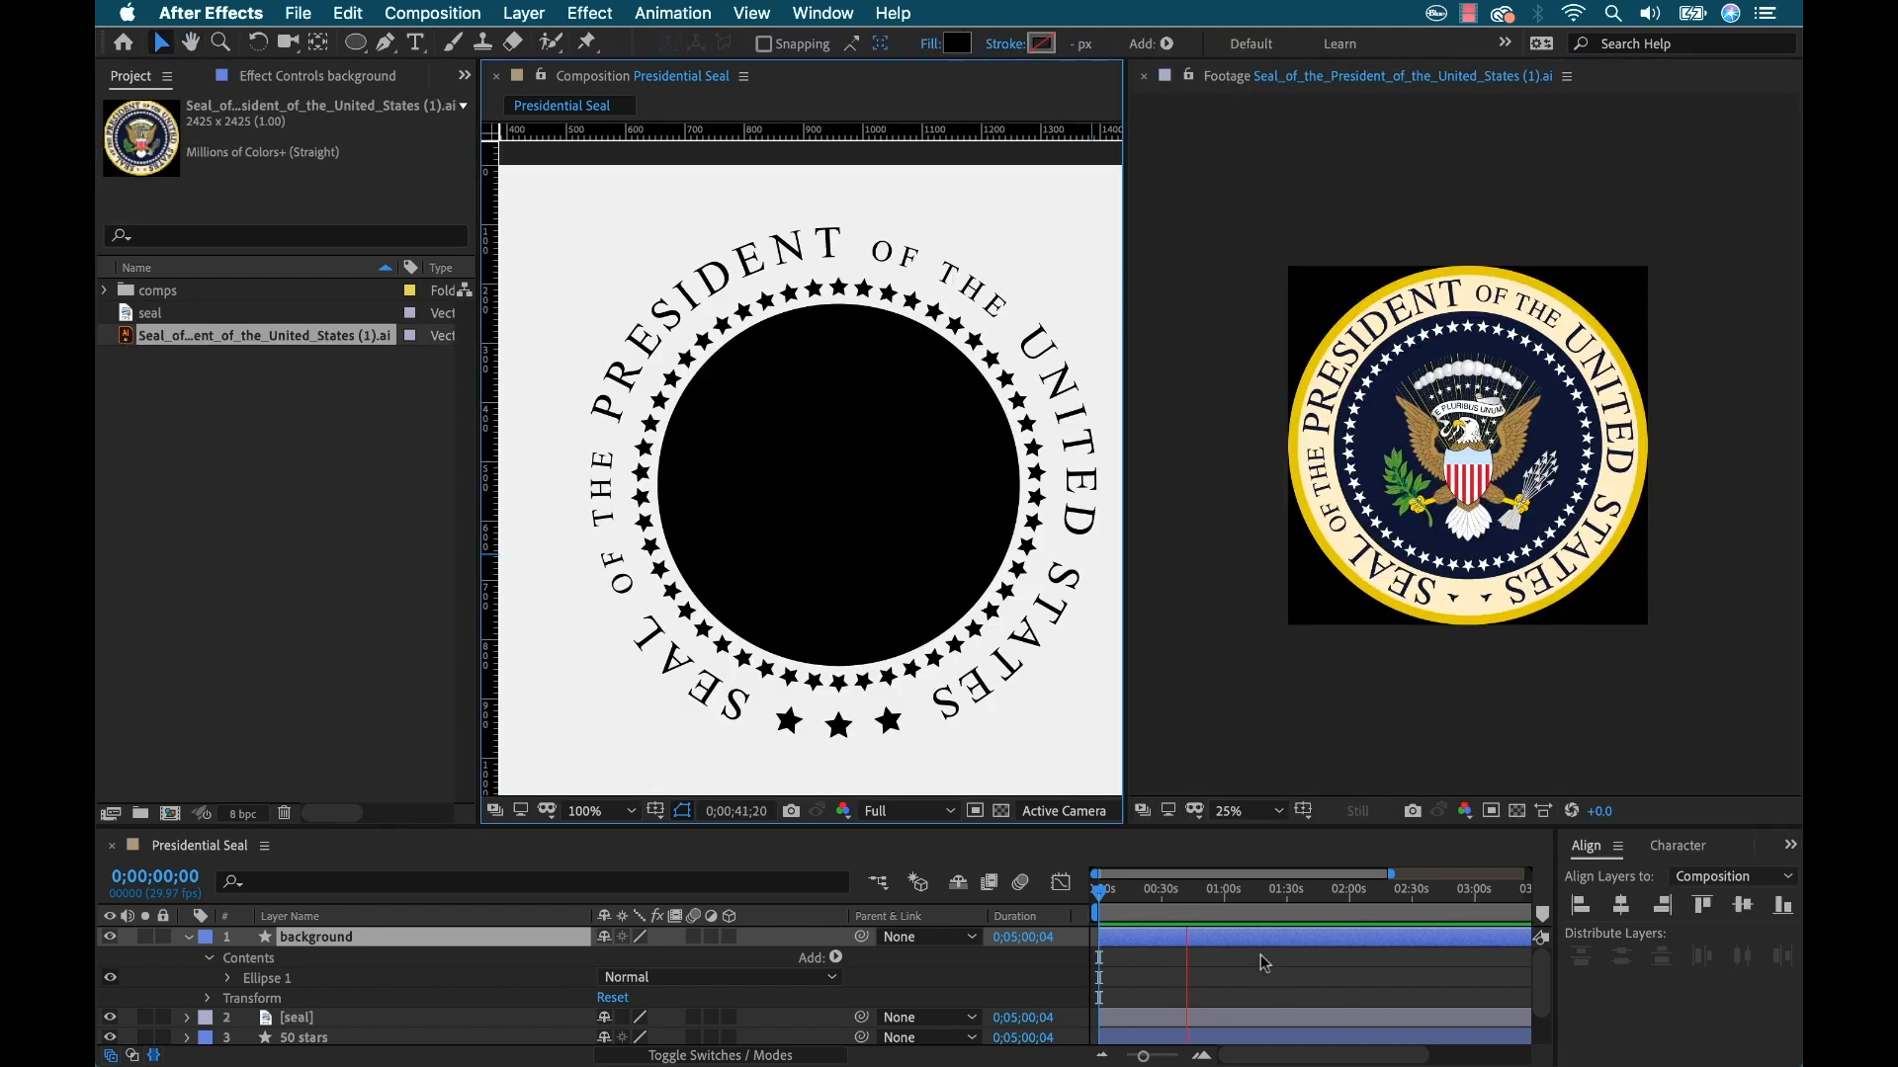
Change the background circle's Fill 1 colour from black to dark navy
click(225, 978)
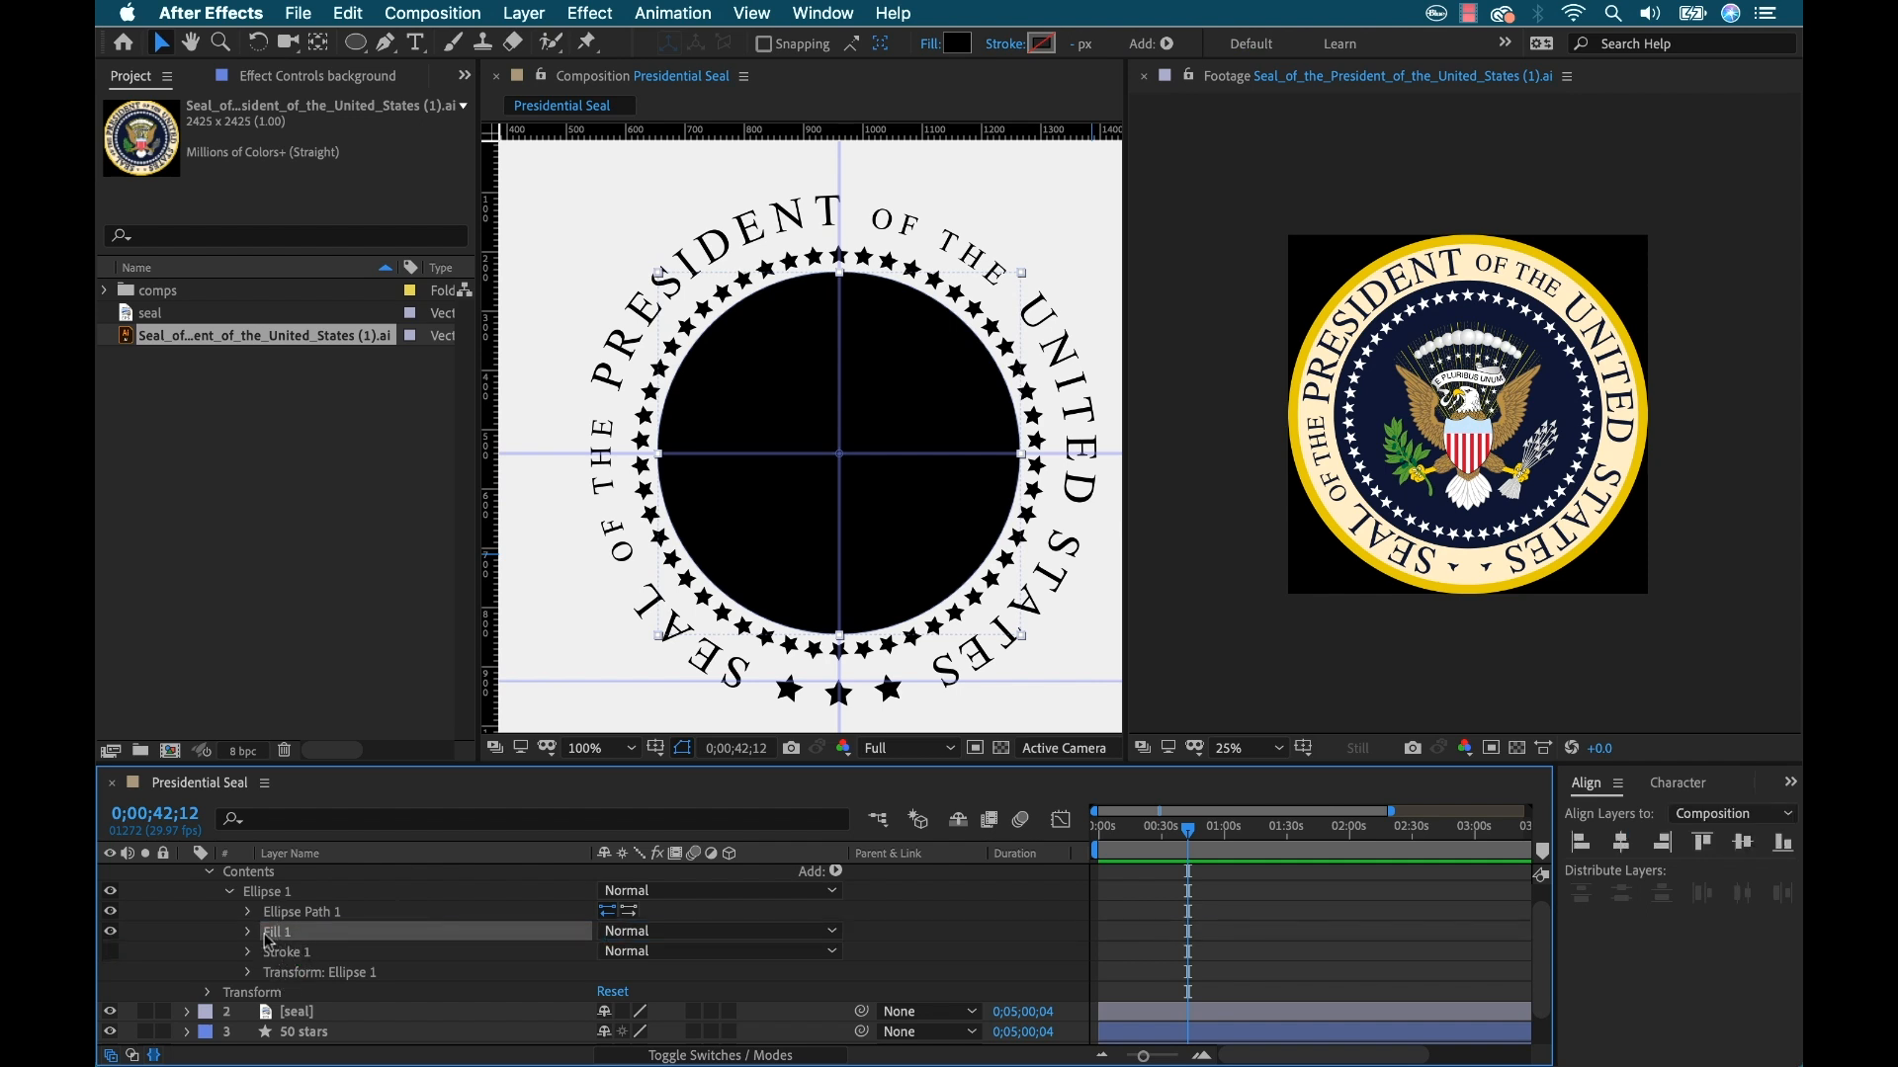
mouse_move(304, 958)
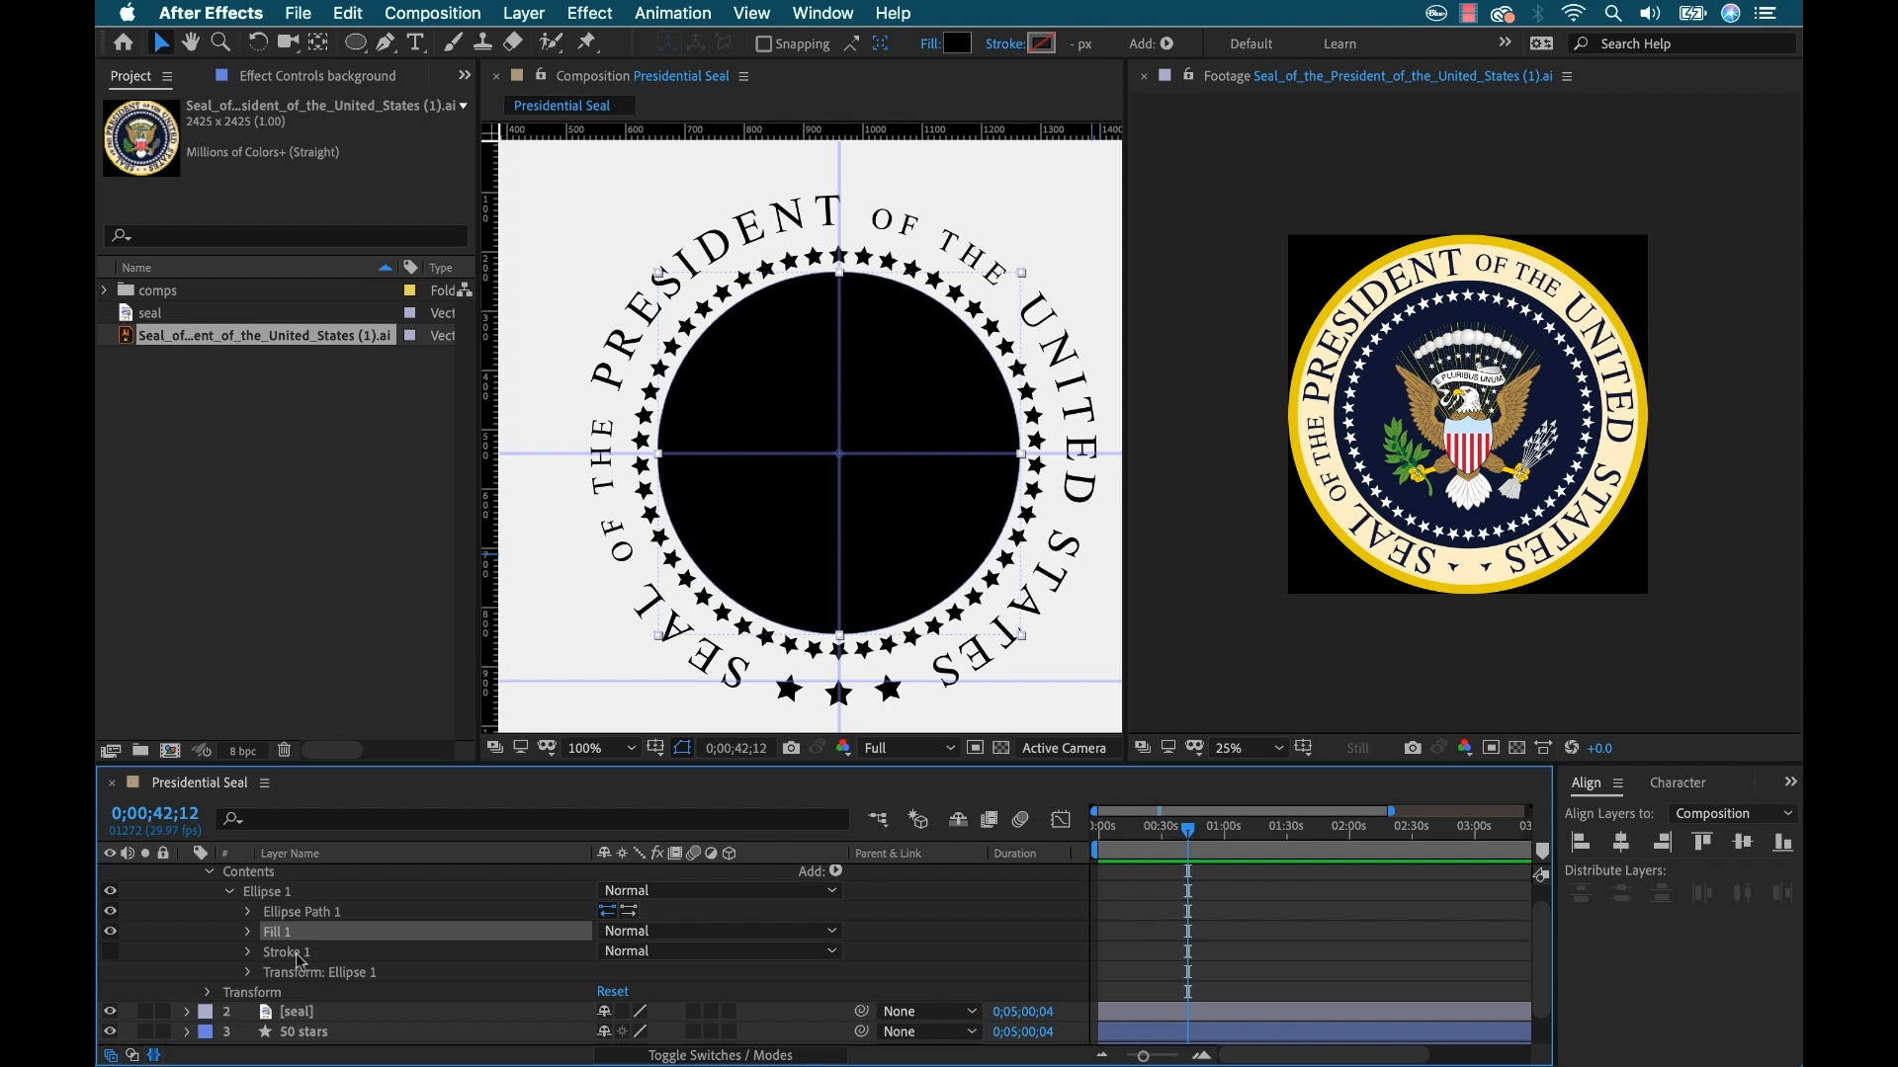
click(249, 931)
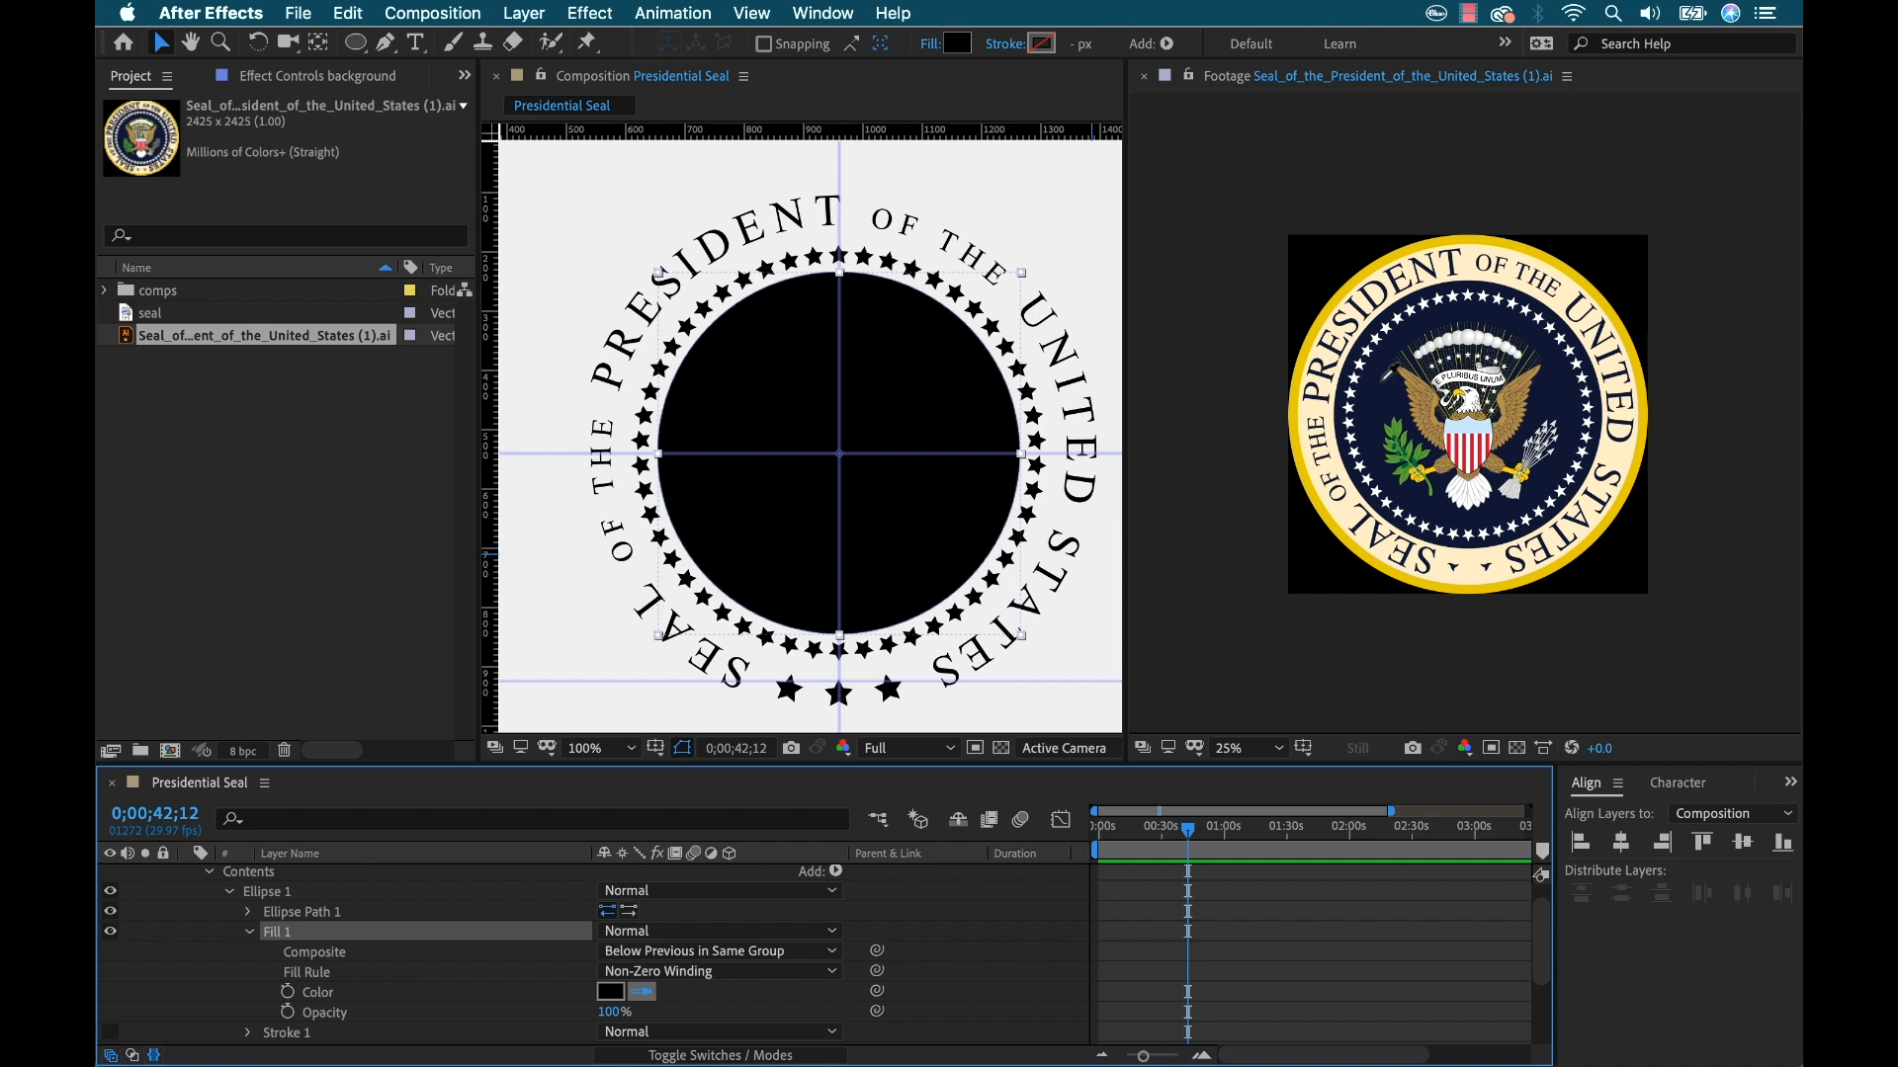
click(610, 993)
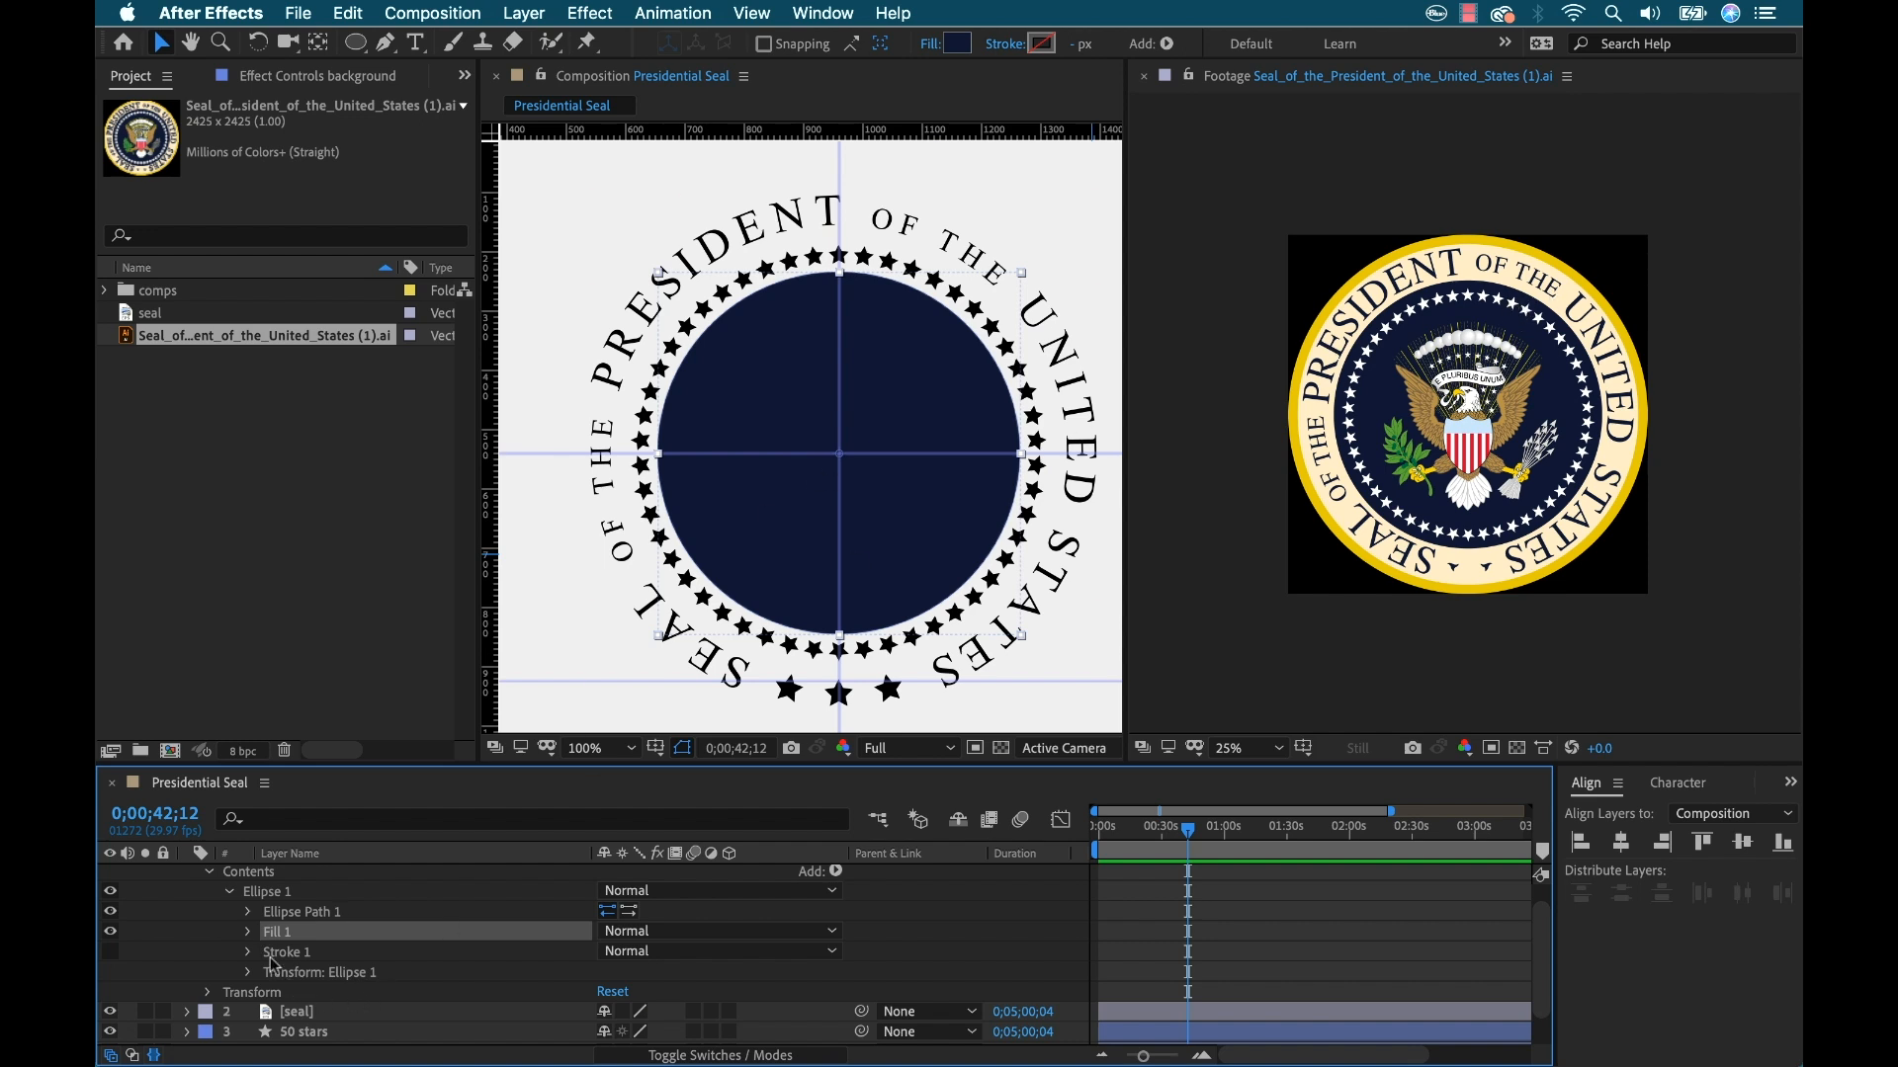
Move the background layer to the bottom and give the 50 stars a white FFFFFF fill
click(246, 911)
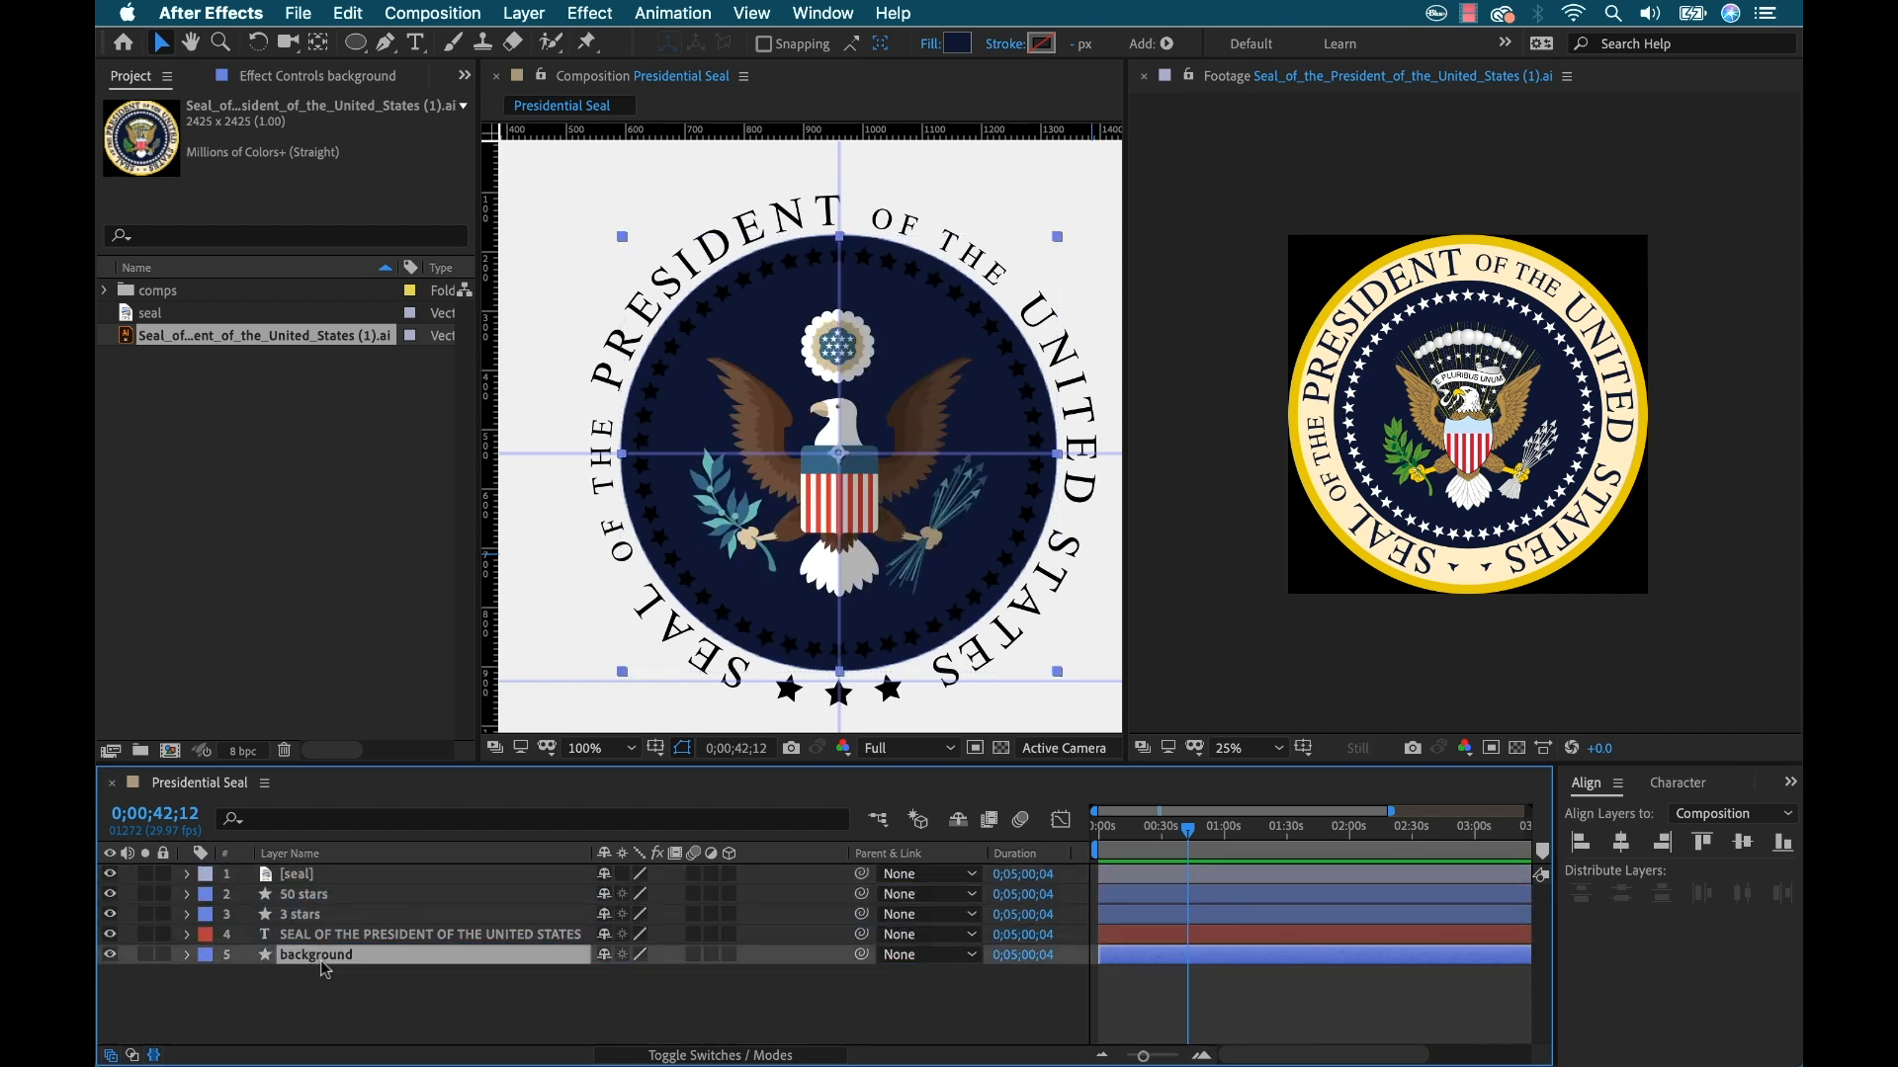
click(304, 894)
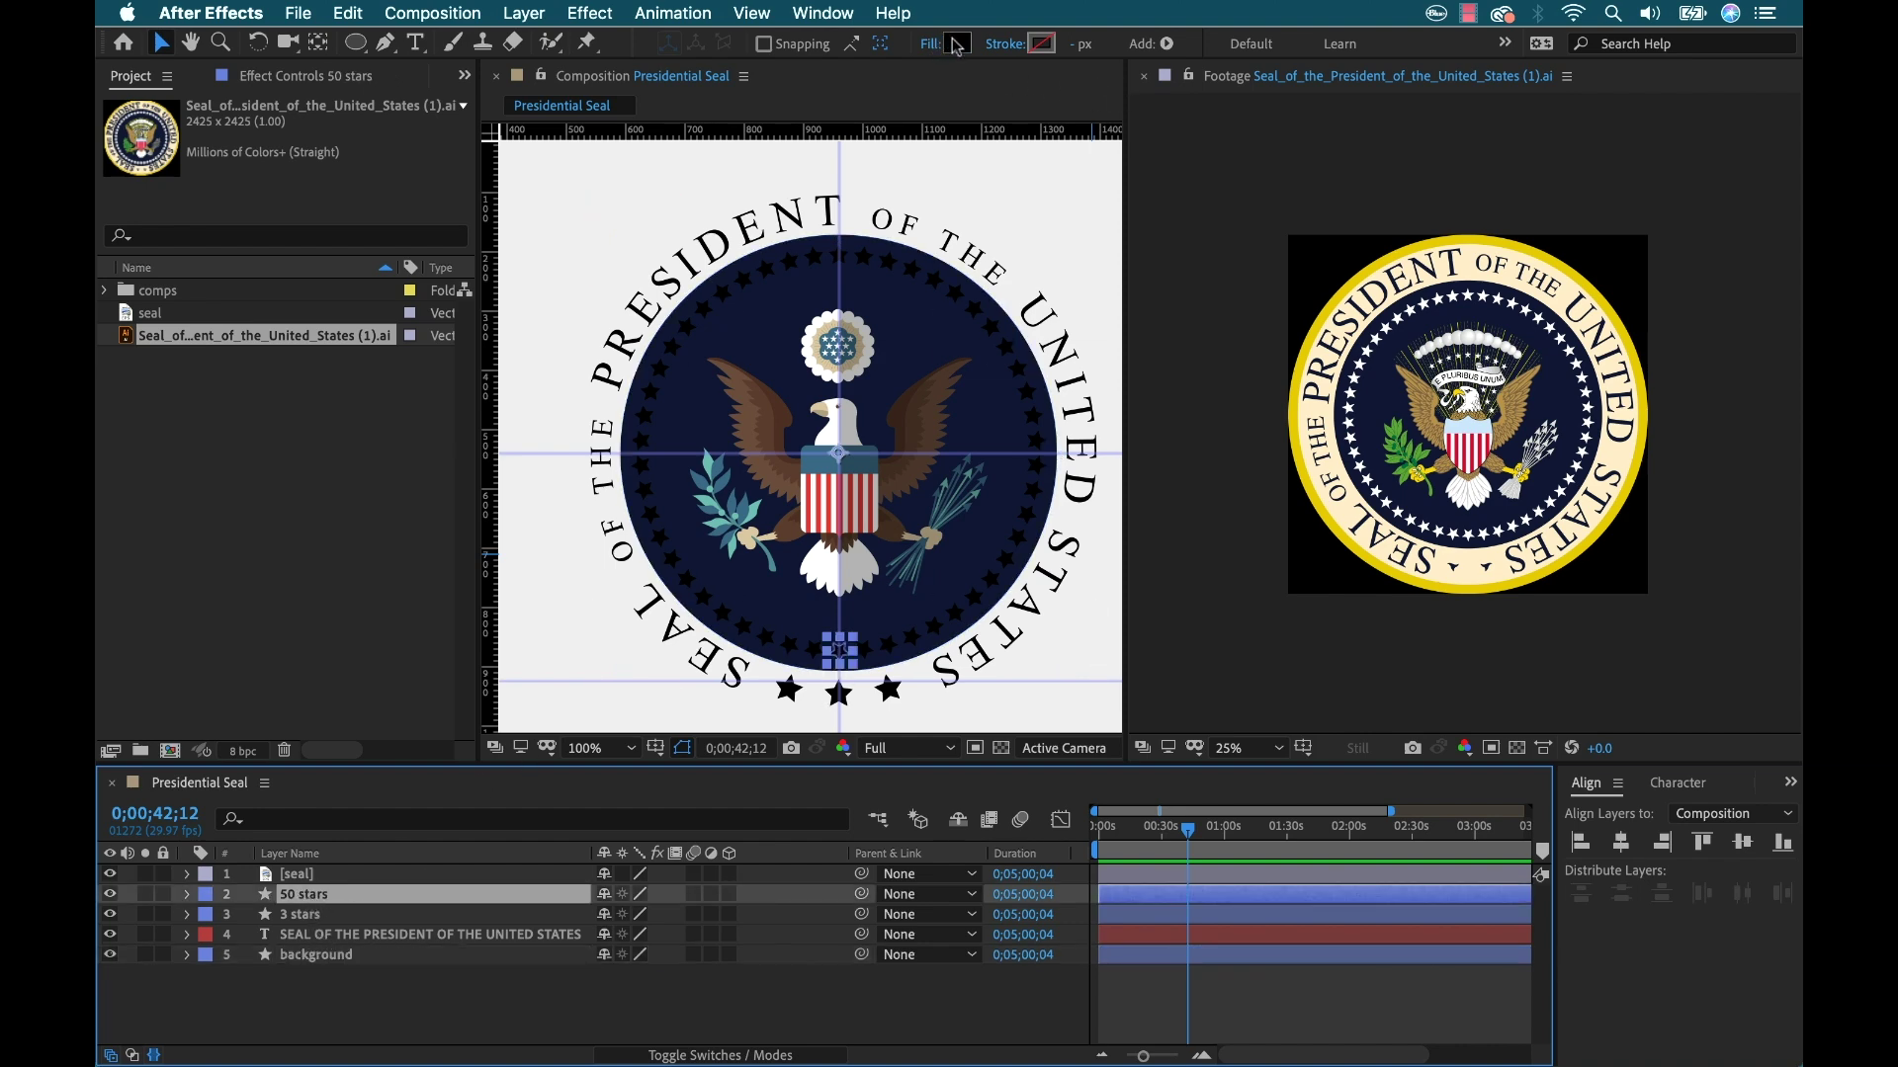
click(956, 43)
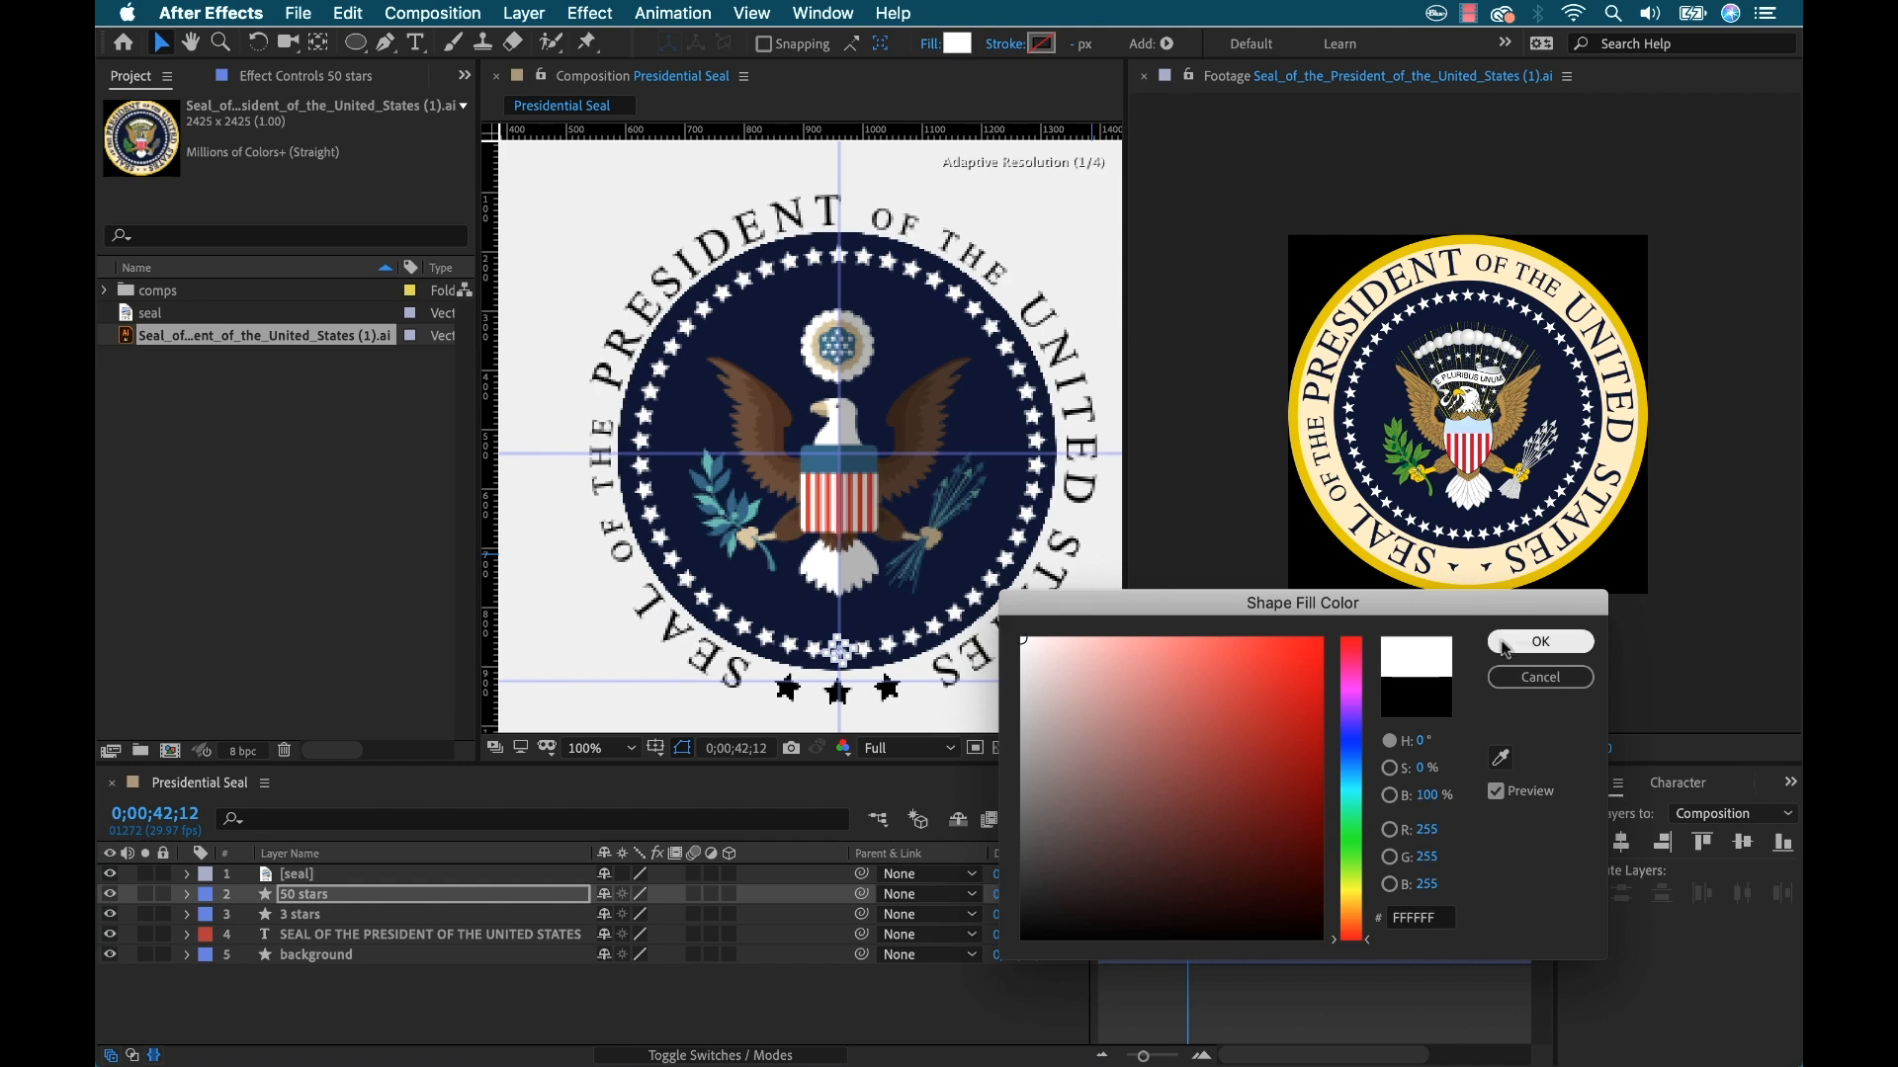
click(1540, 641)
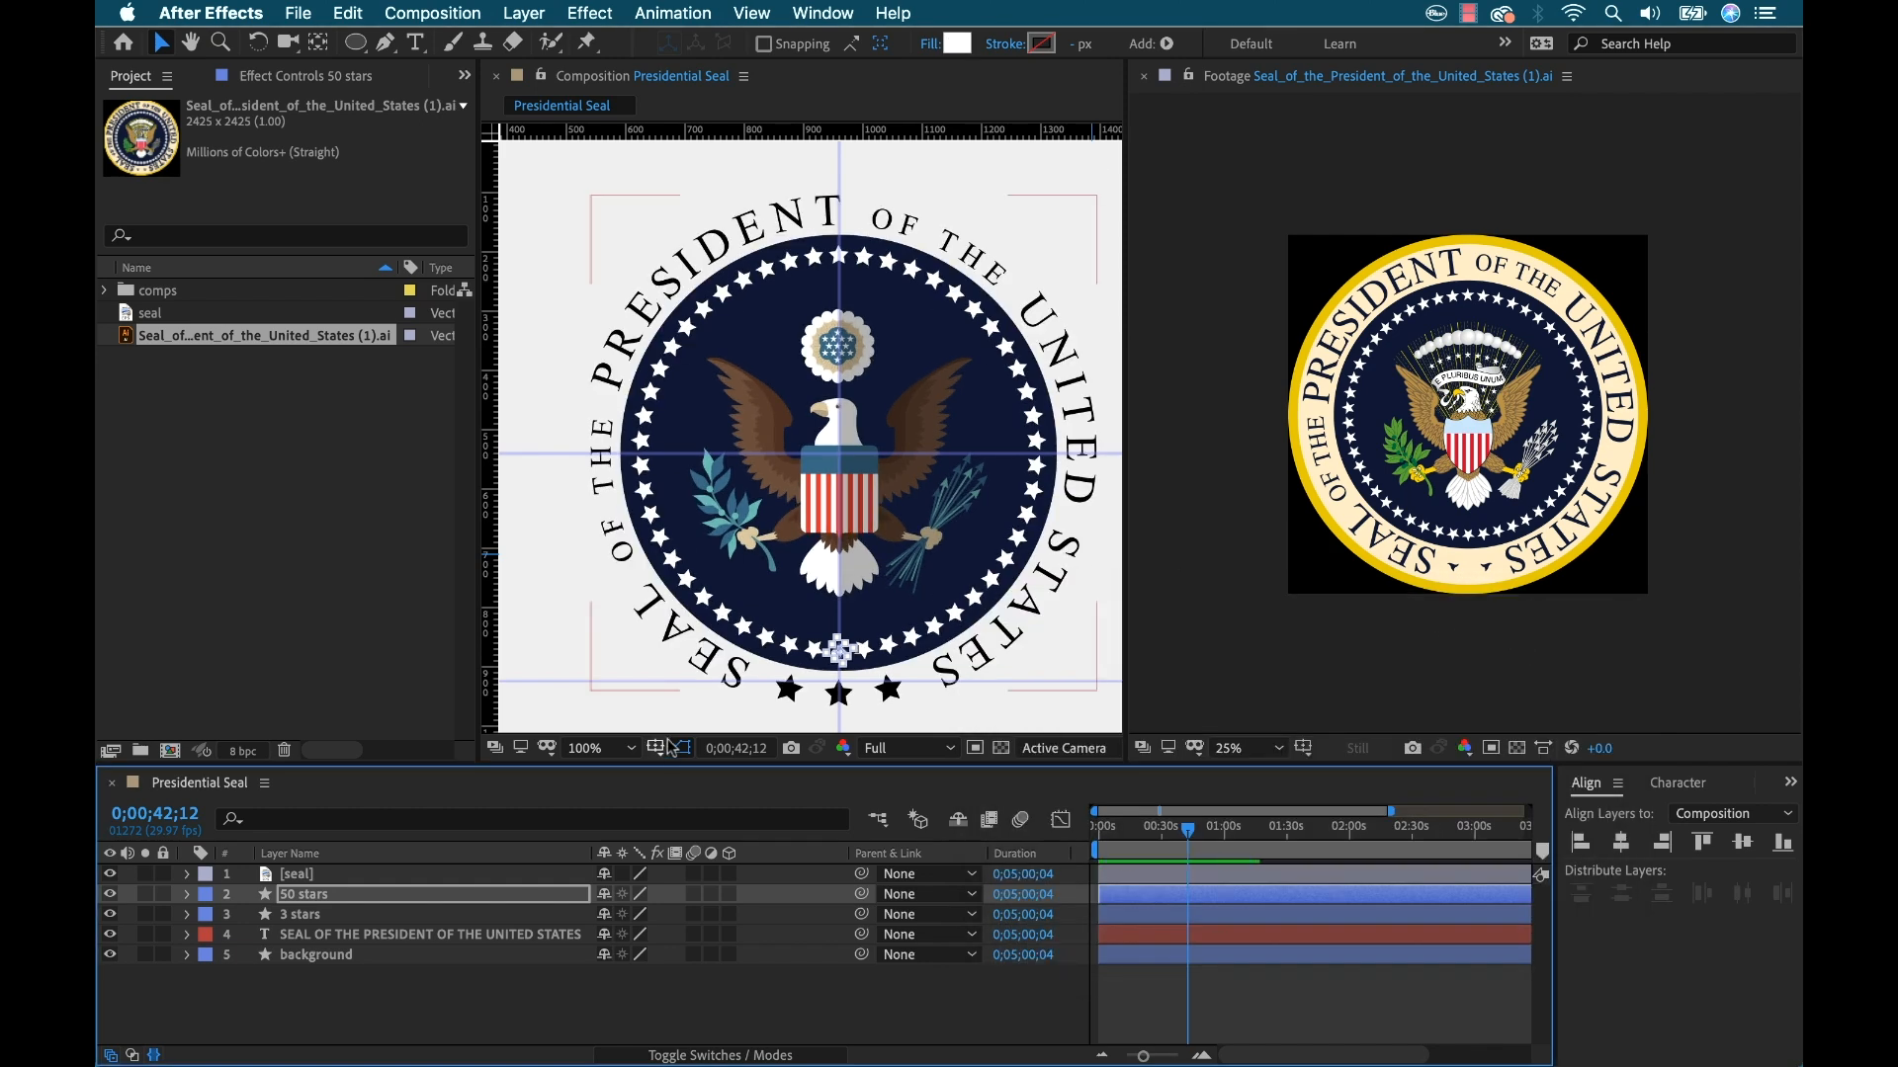
click(315, 955)
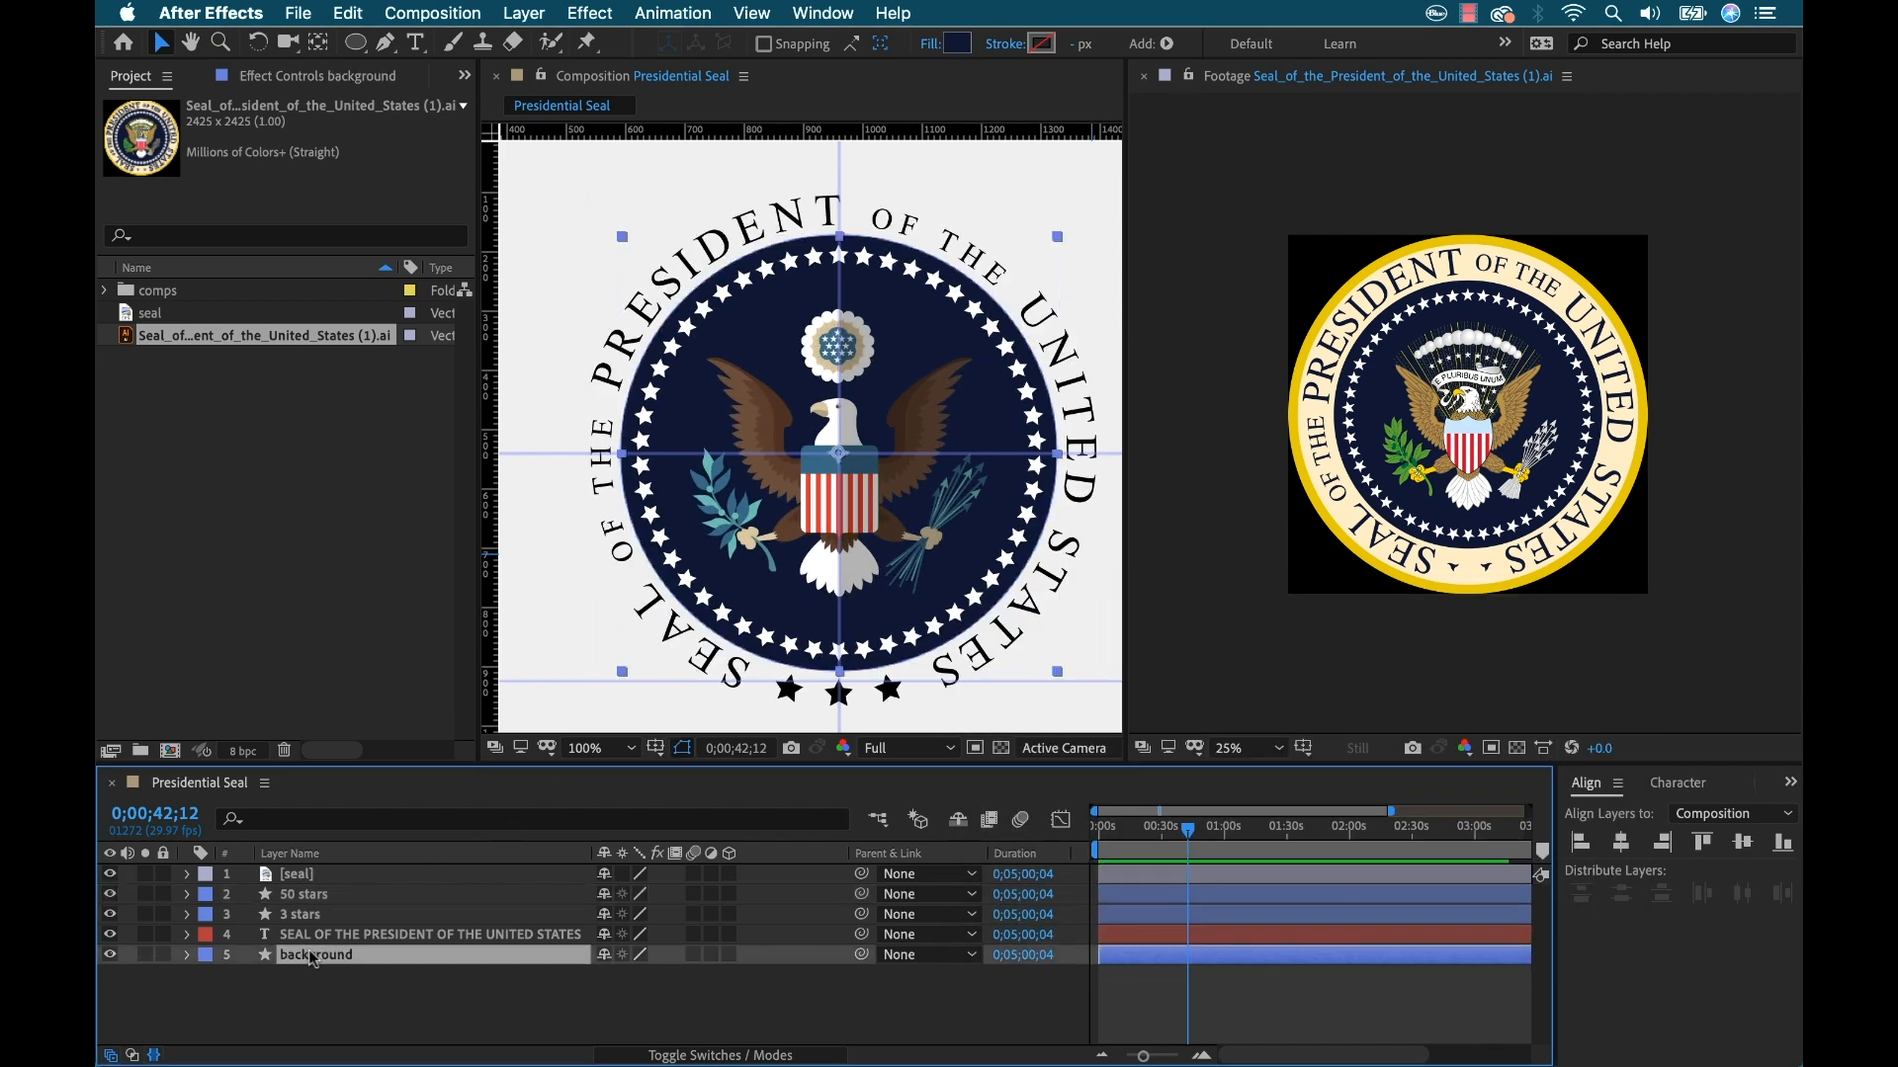
Add a 182-wide cream stroke around the background circle
click(186, 955)
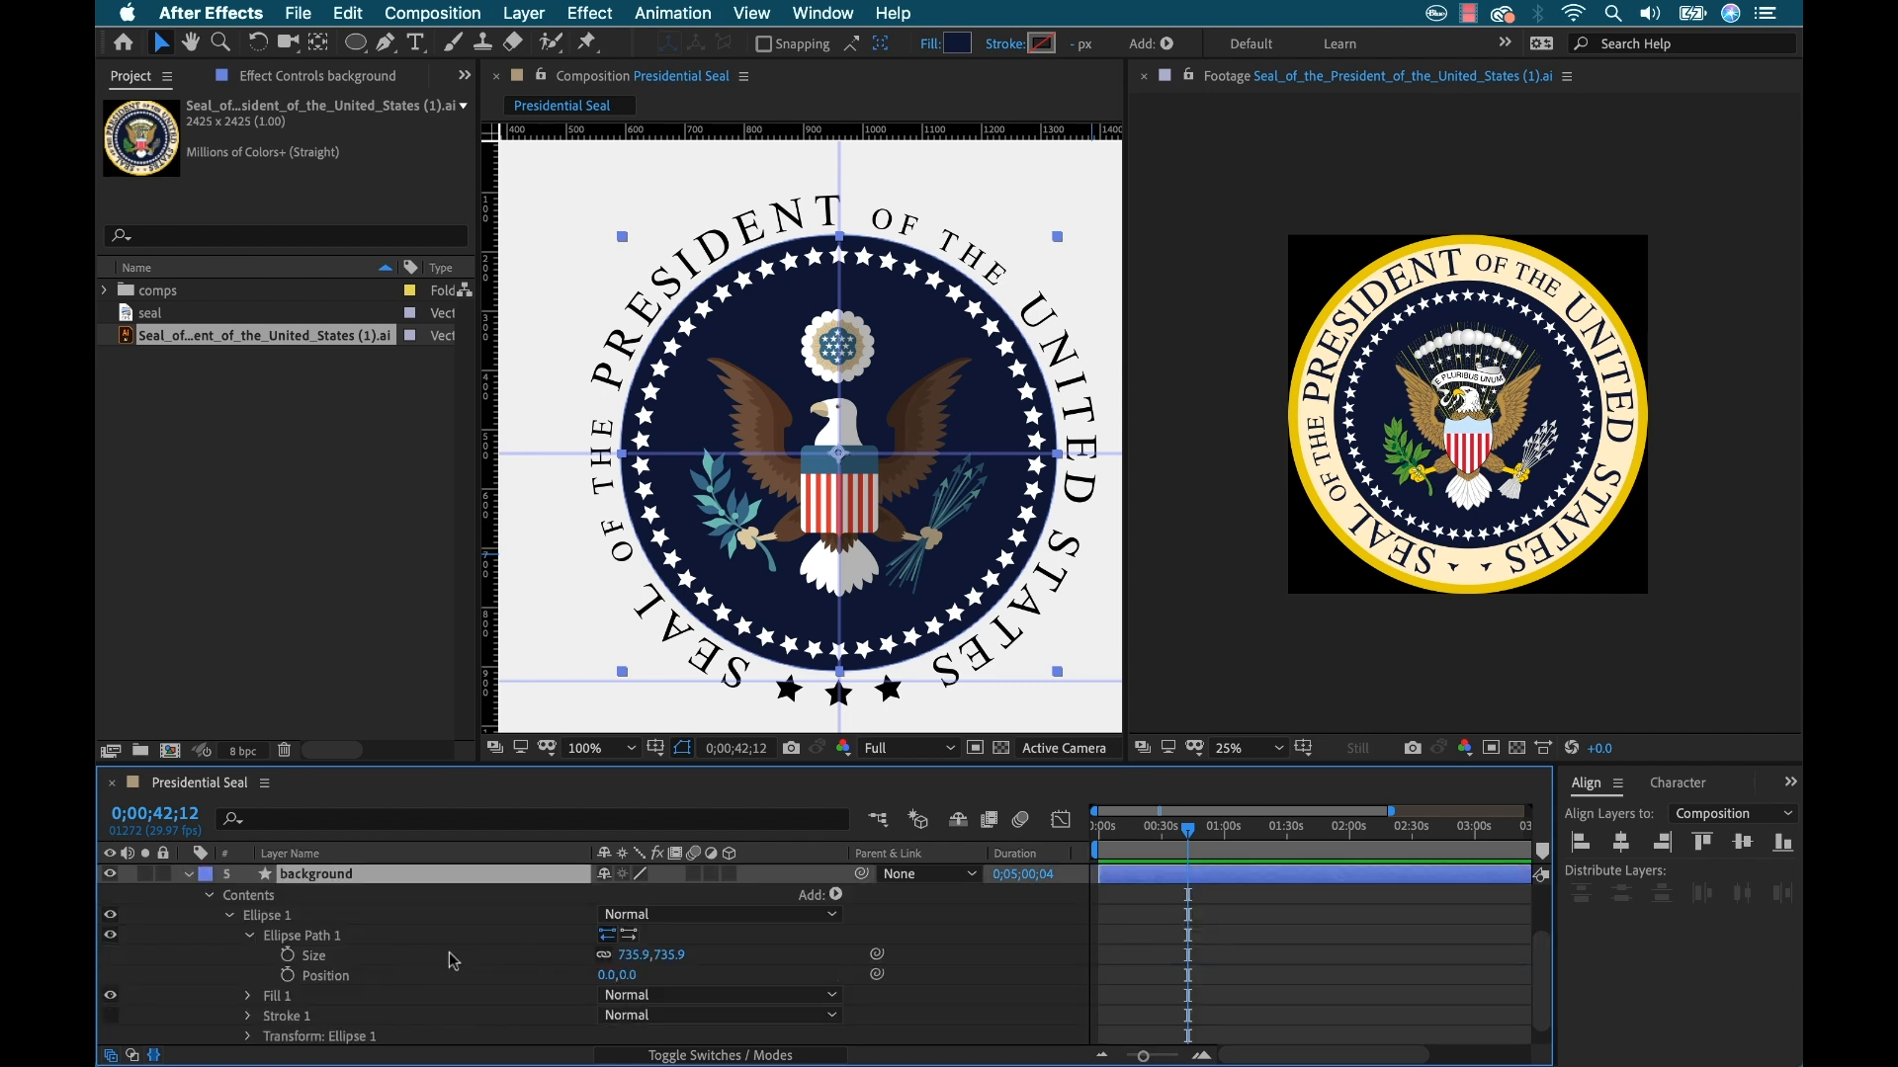
mouse_move(226, 915)
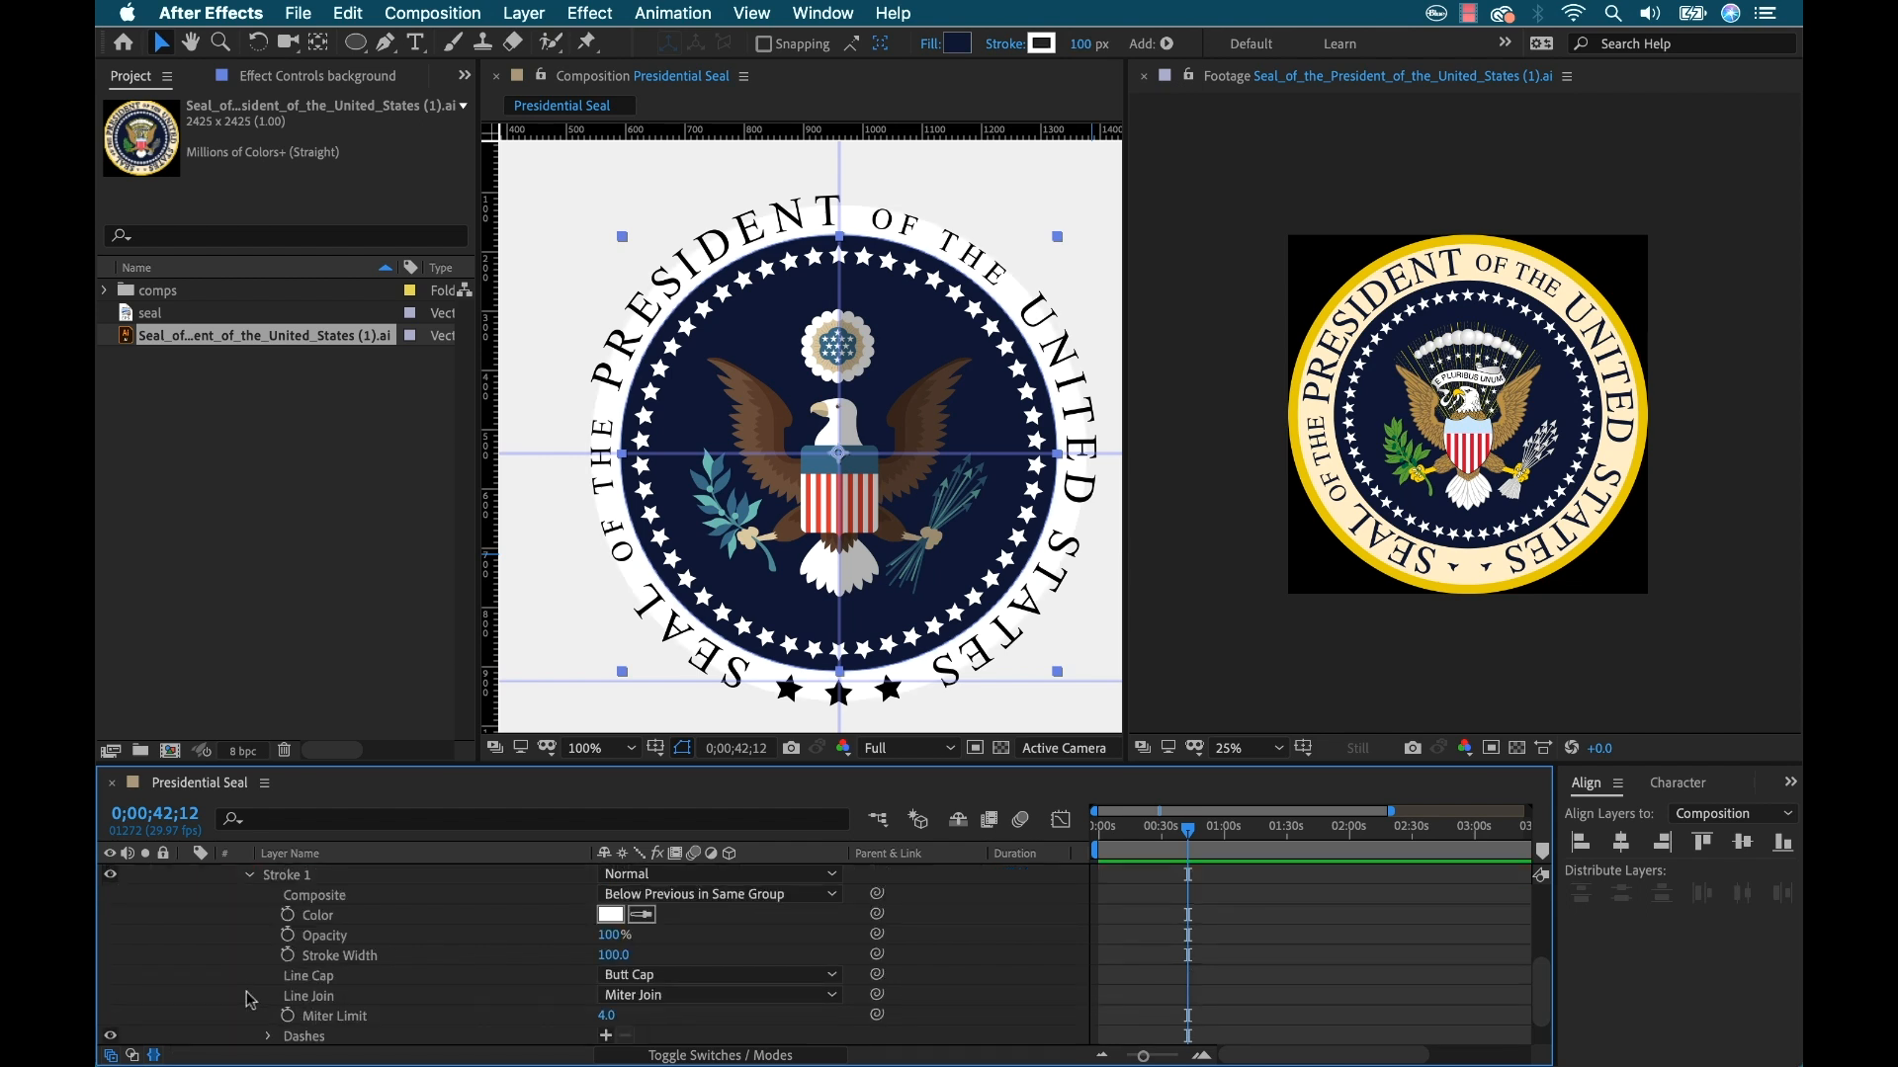
mouse_move(329, 997)
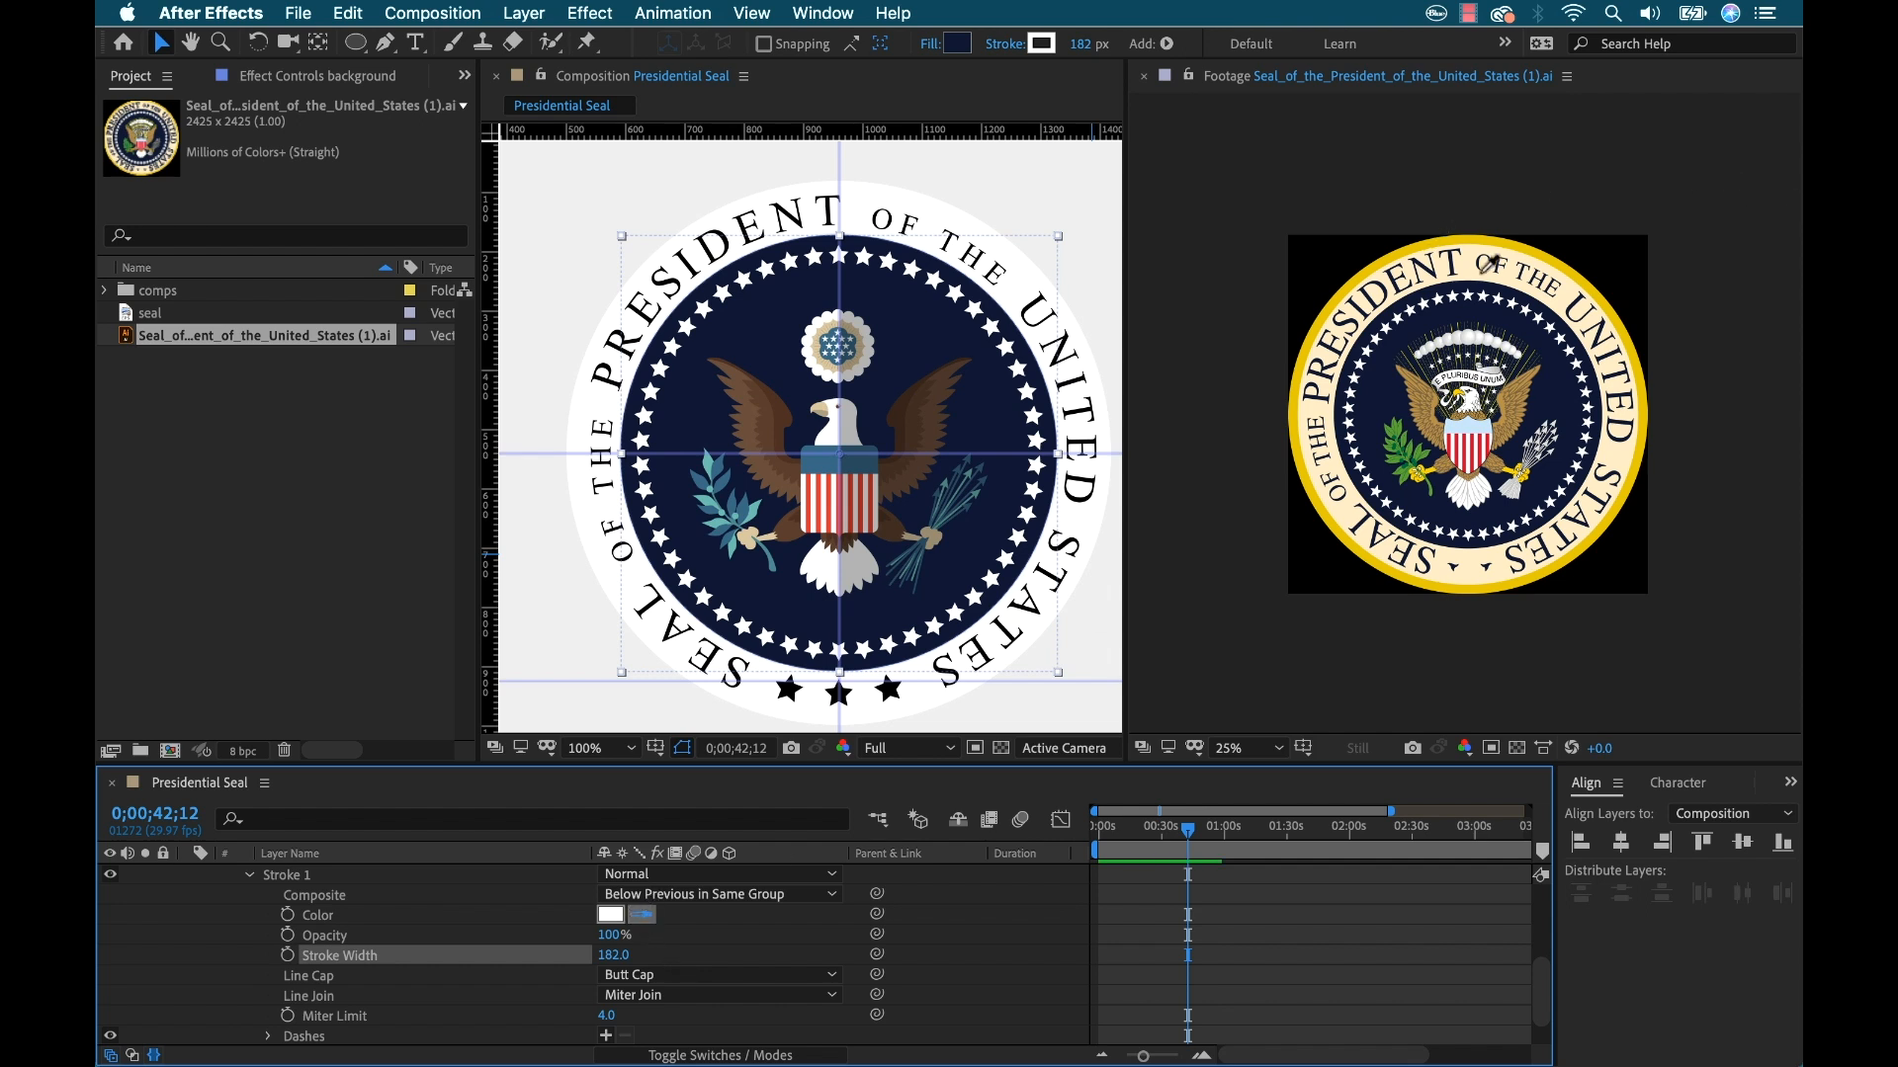
click(609, 916)
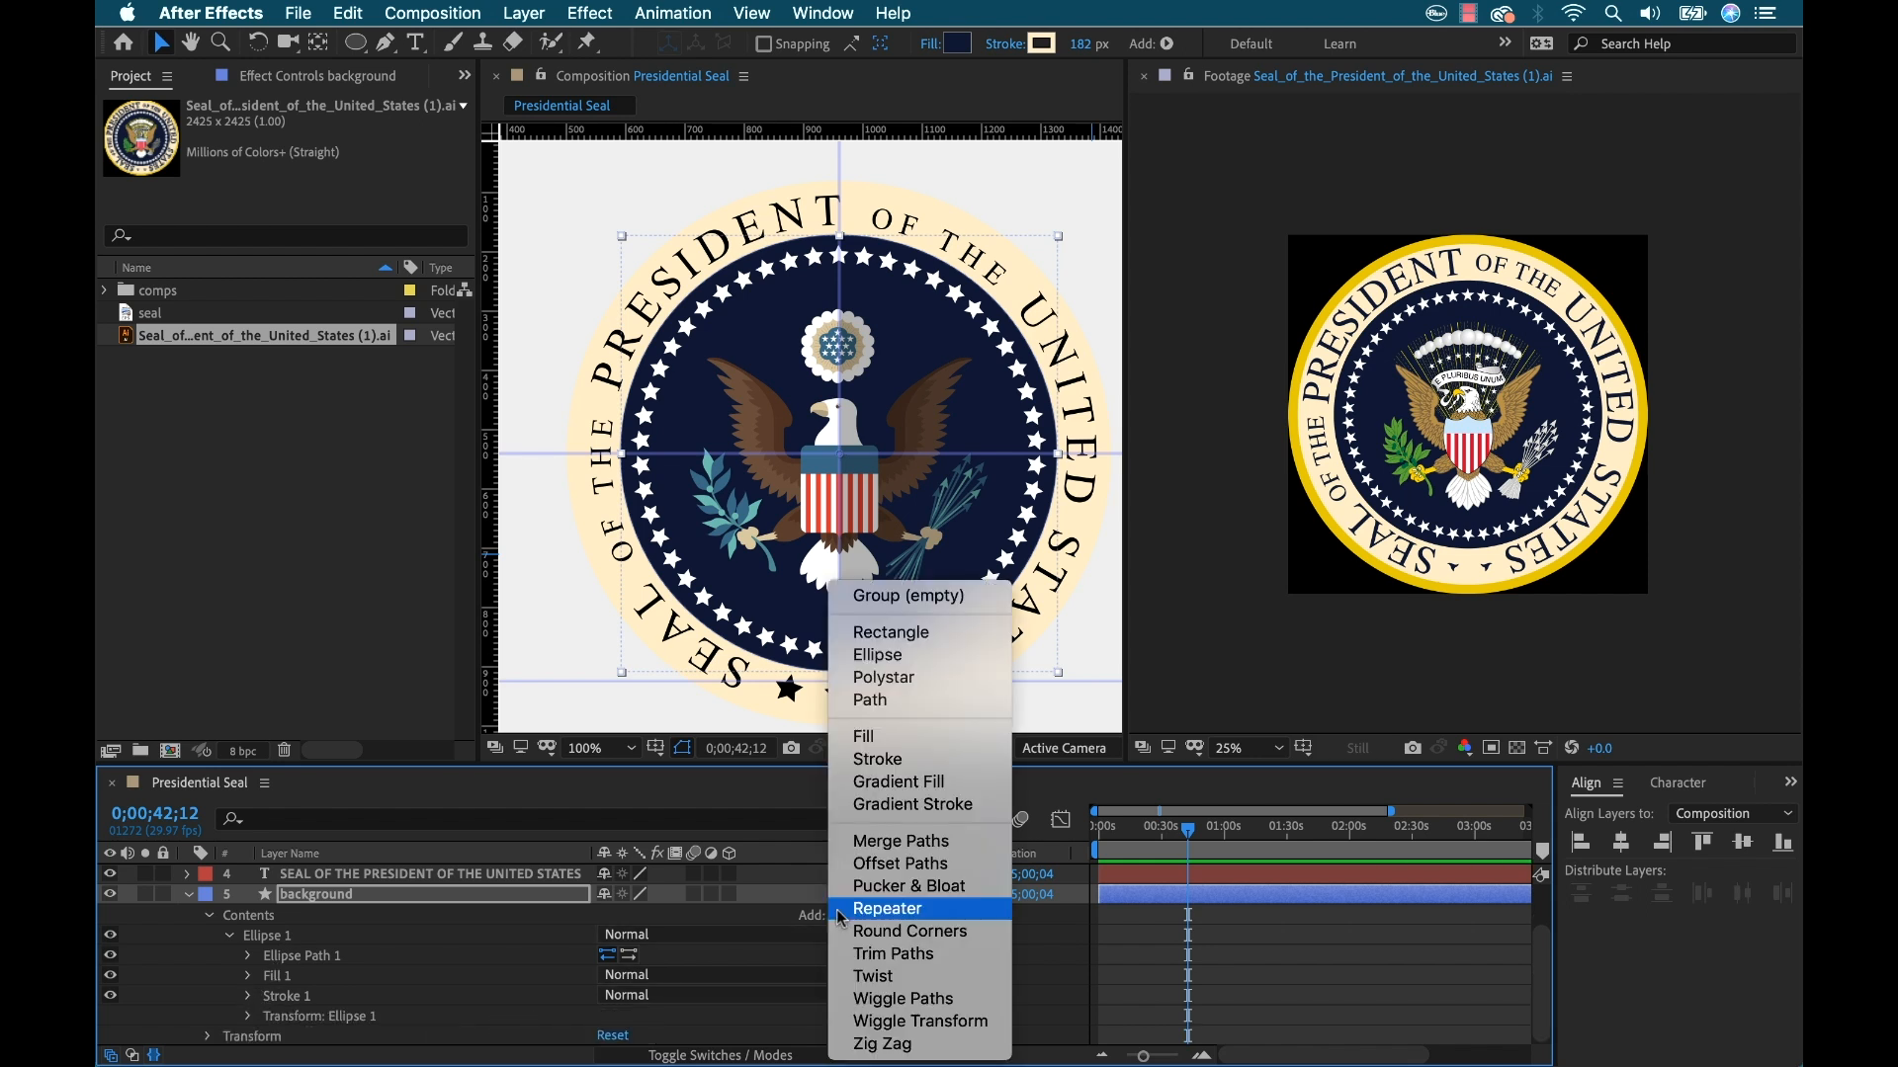
mouse_move(921, 760)
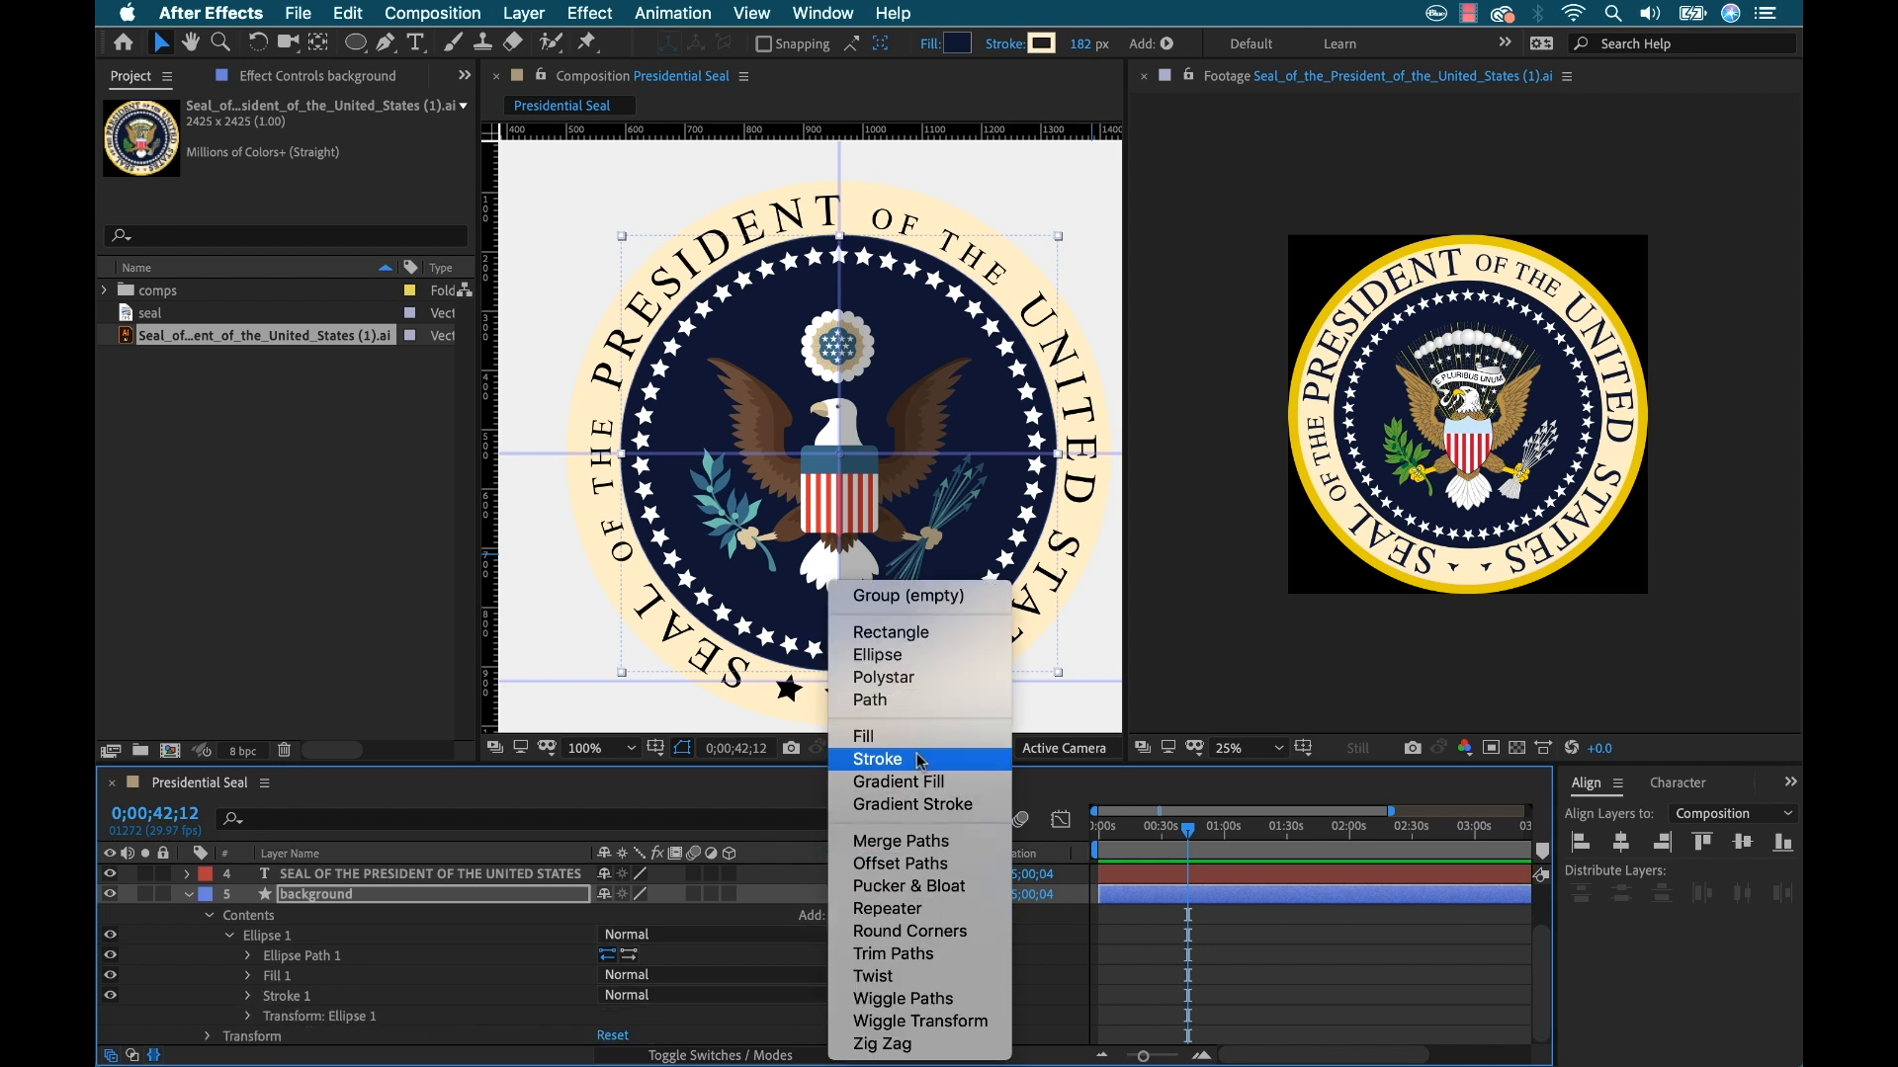
Add a second stroke, 231 wide and gold, as the seal's outer rim
click(879, 760)
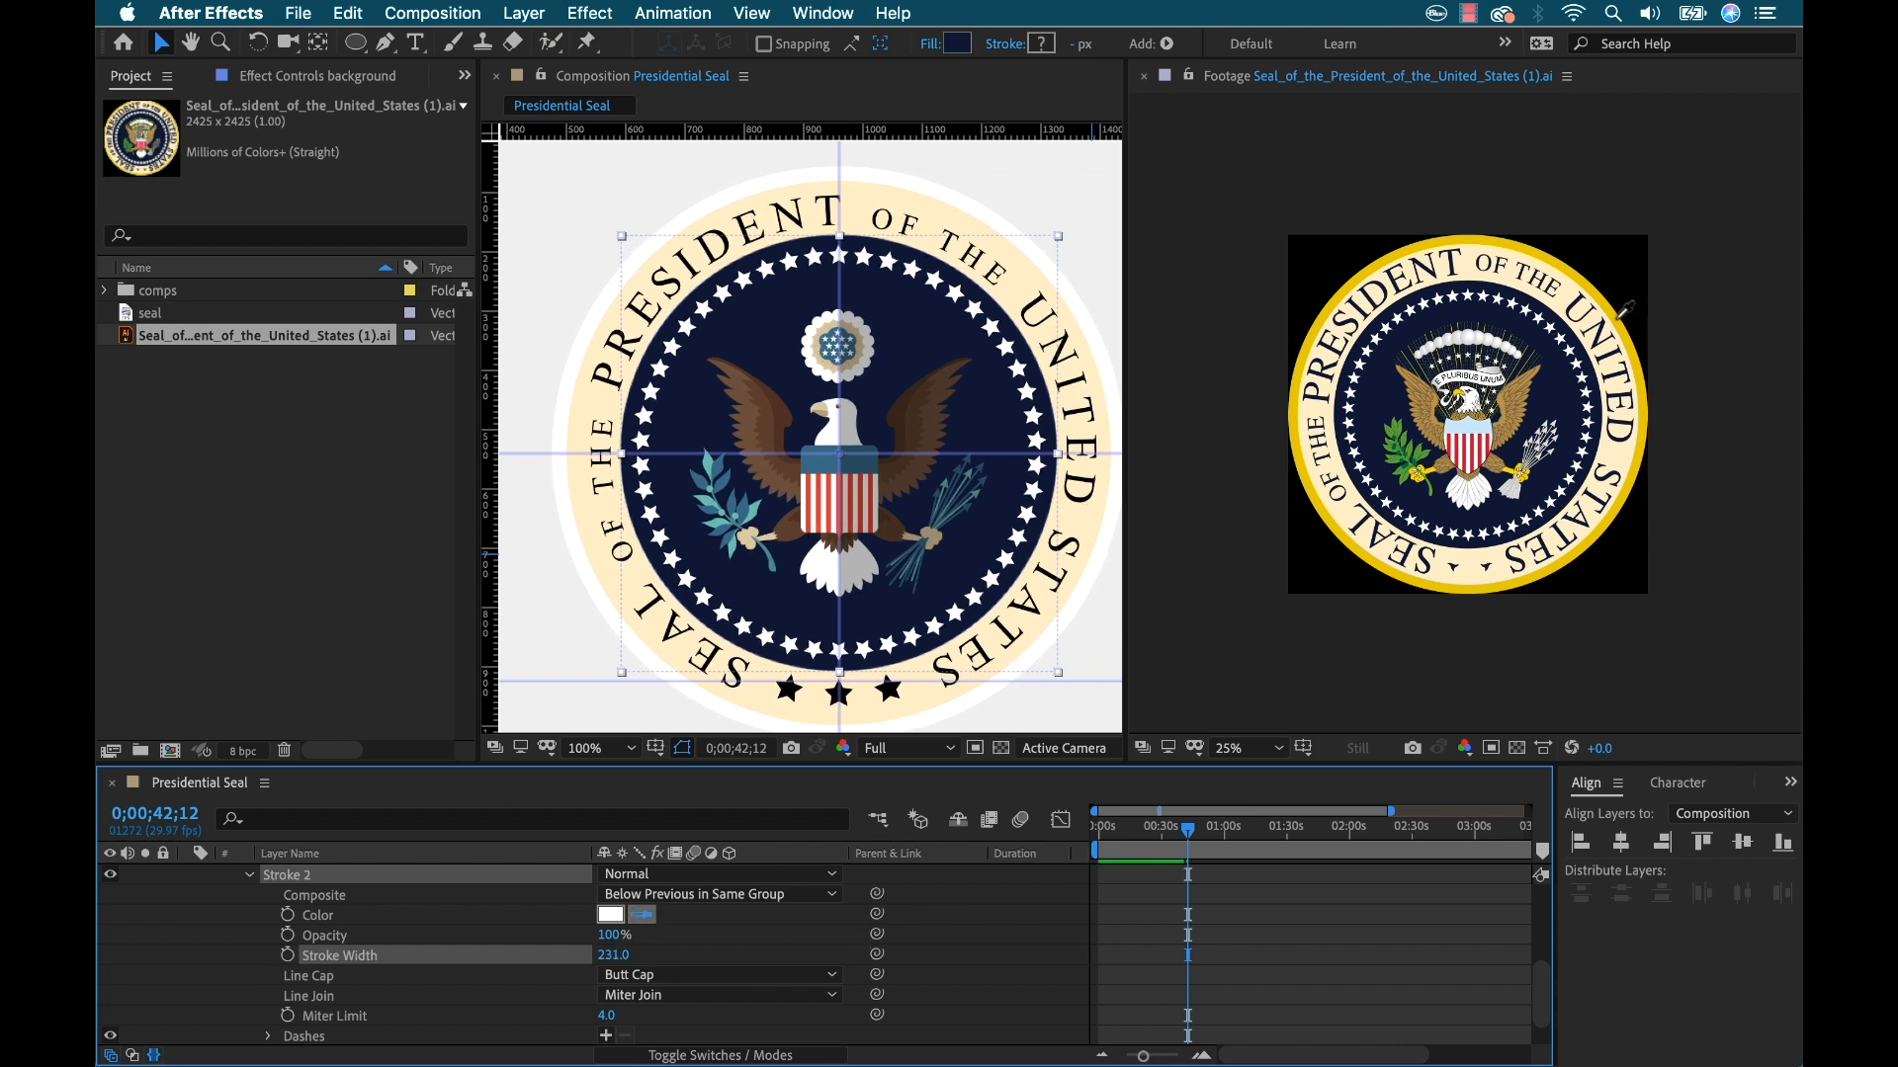
click(610, 915)
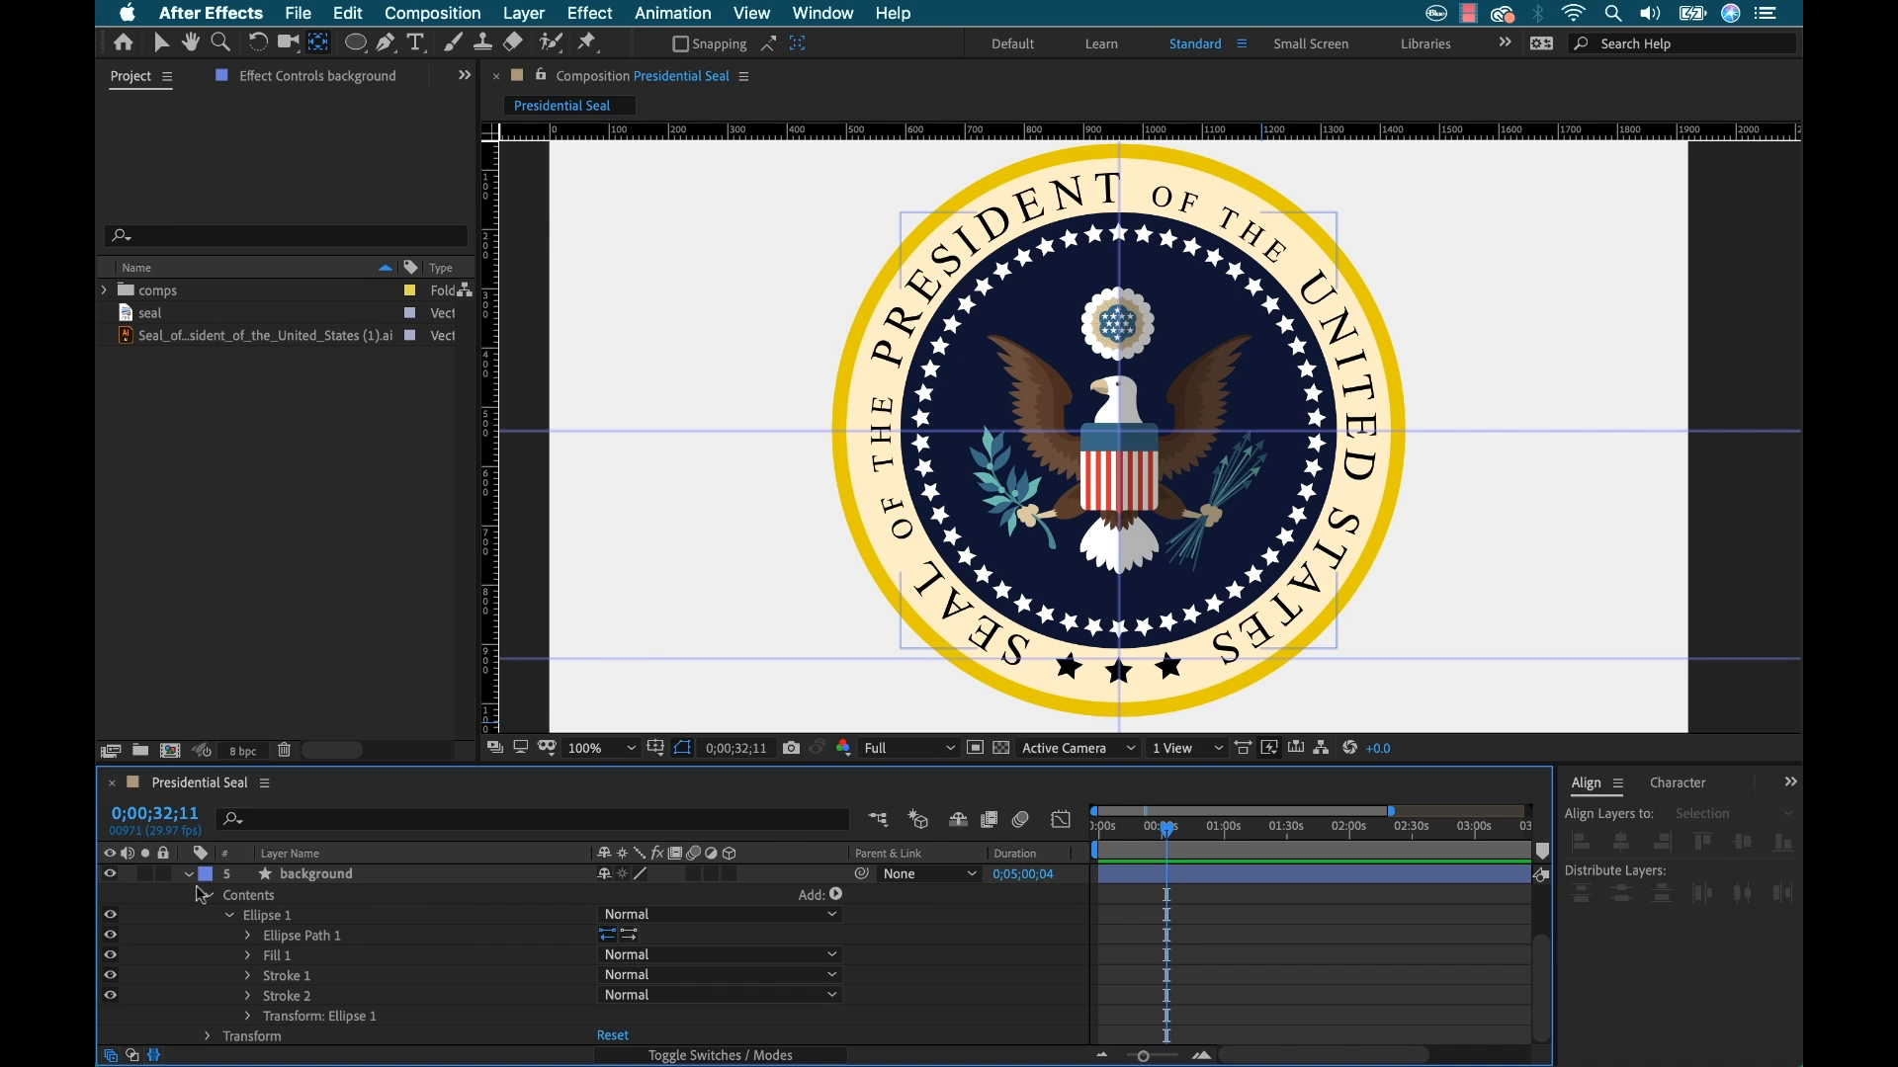
click(188, 874)
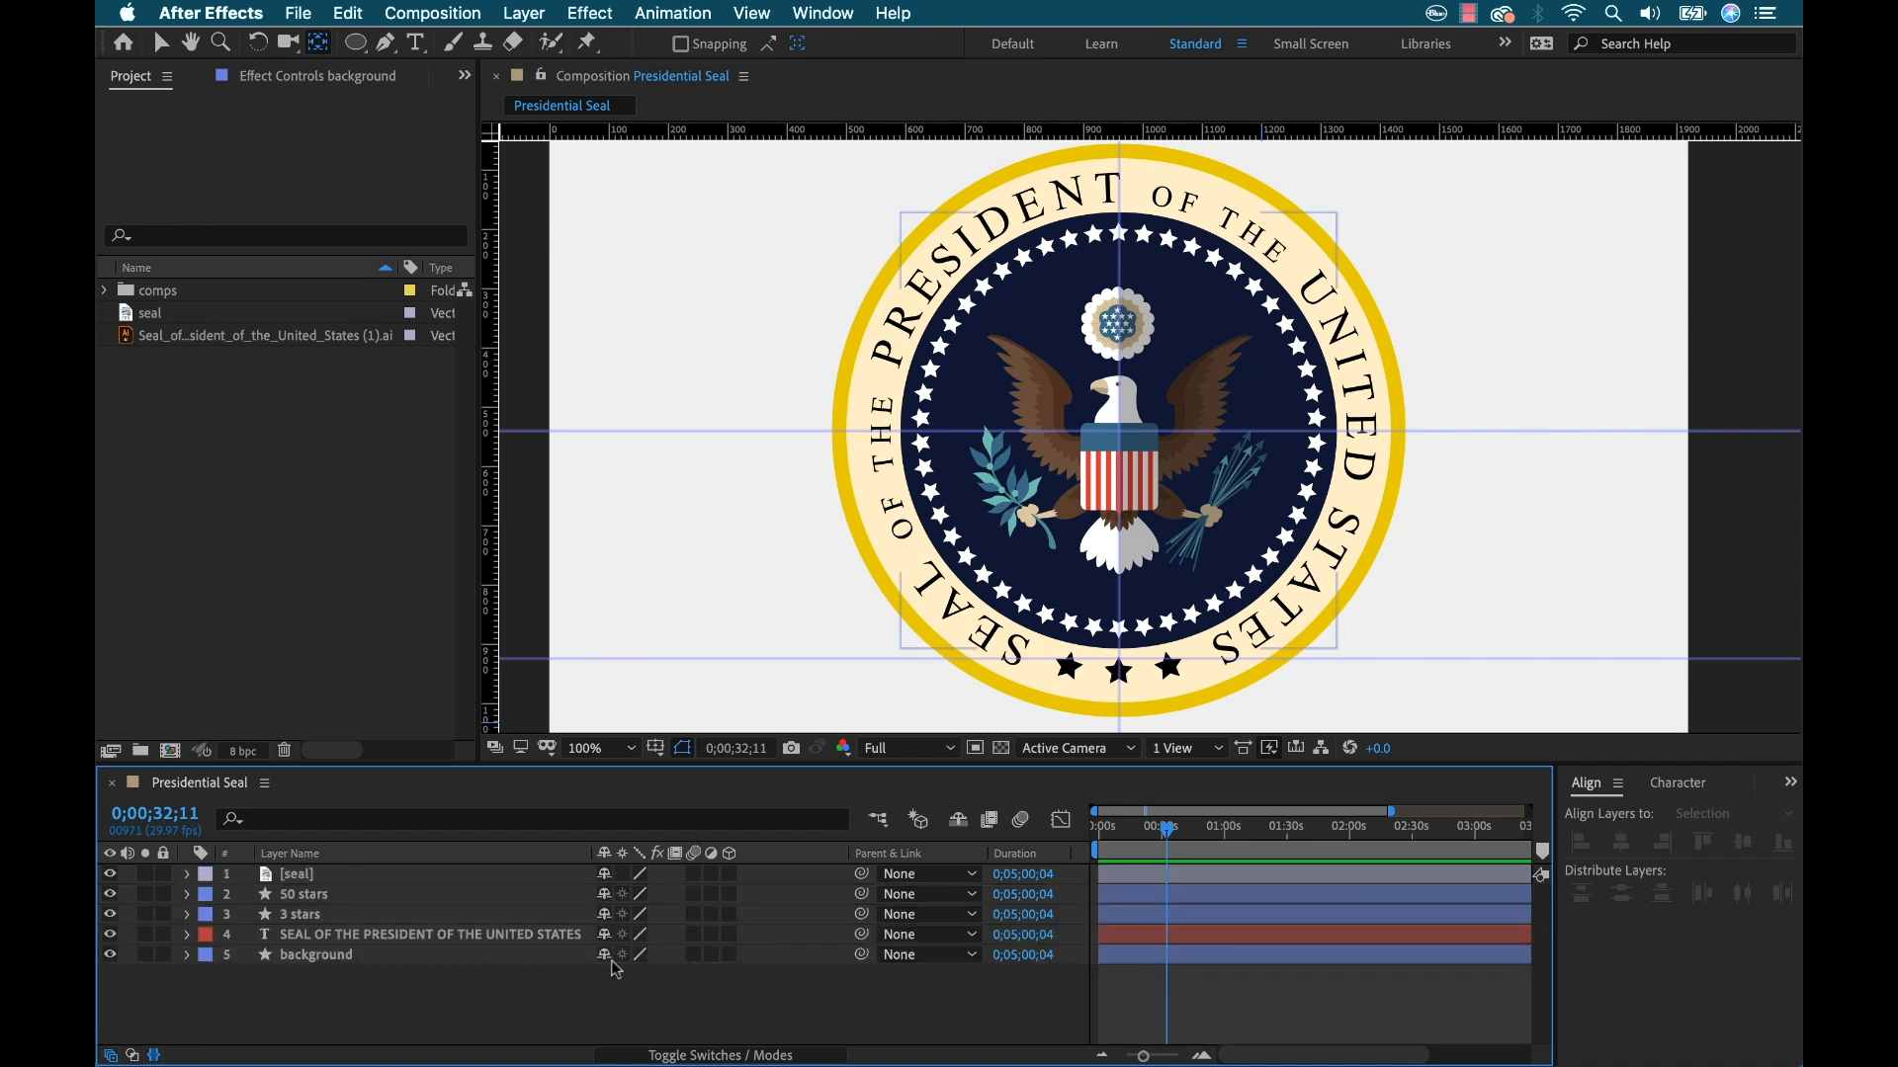
click(299, 893)
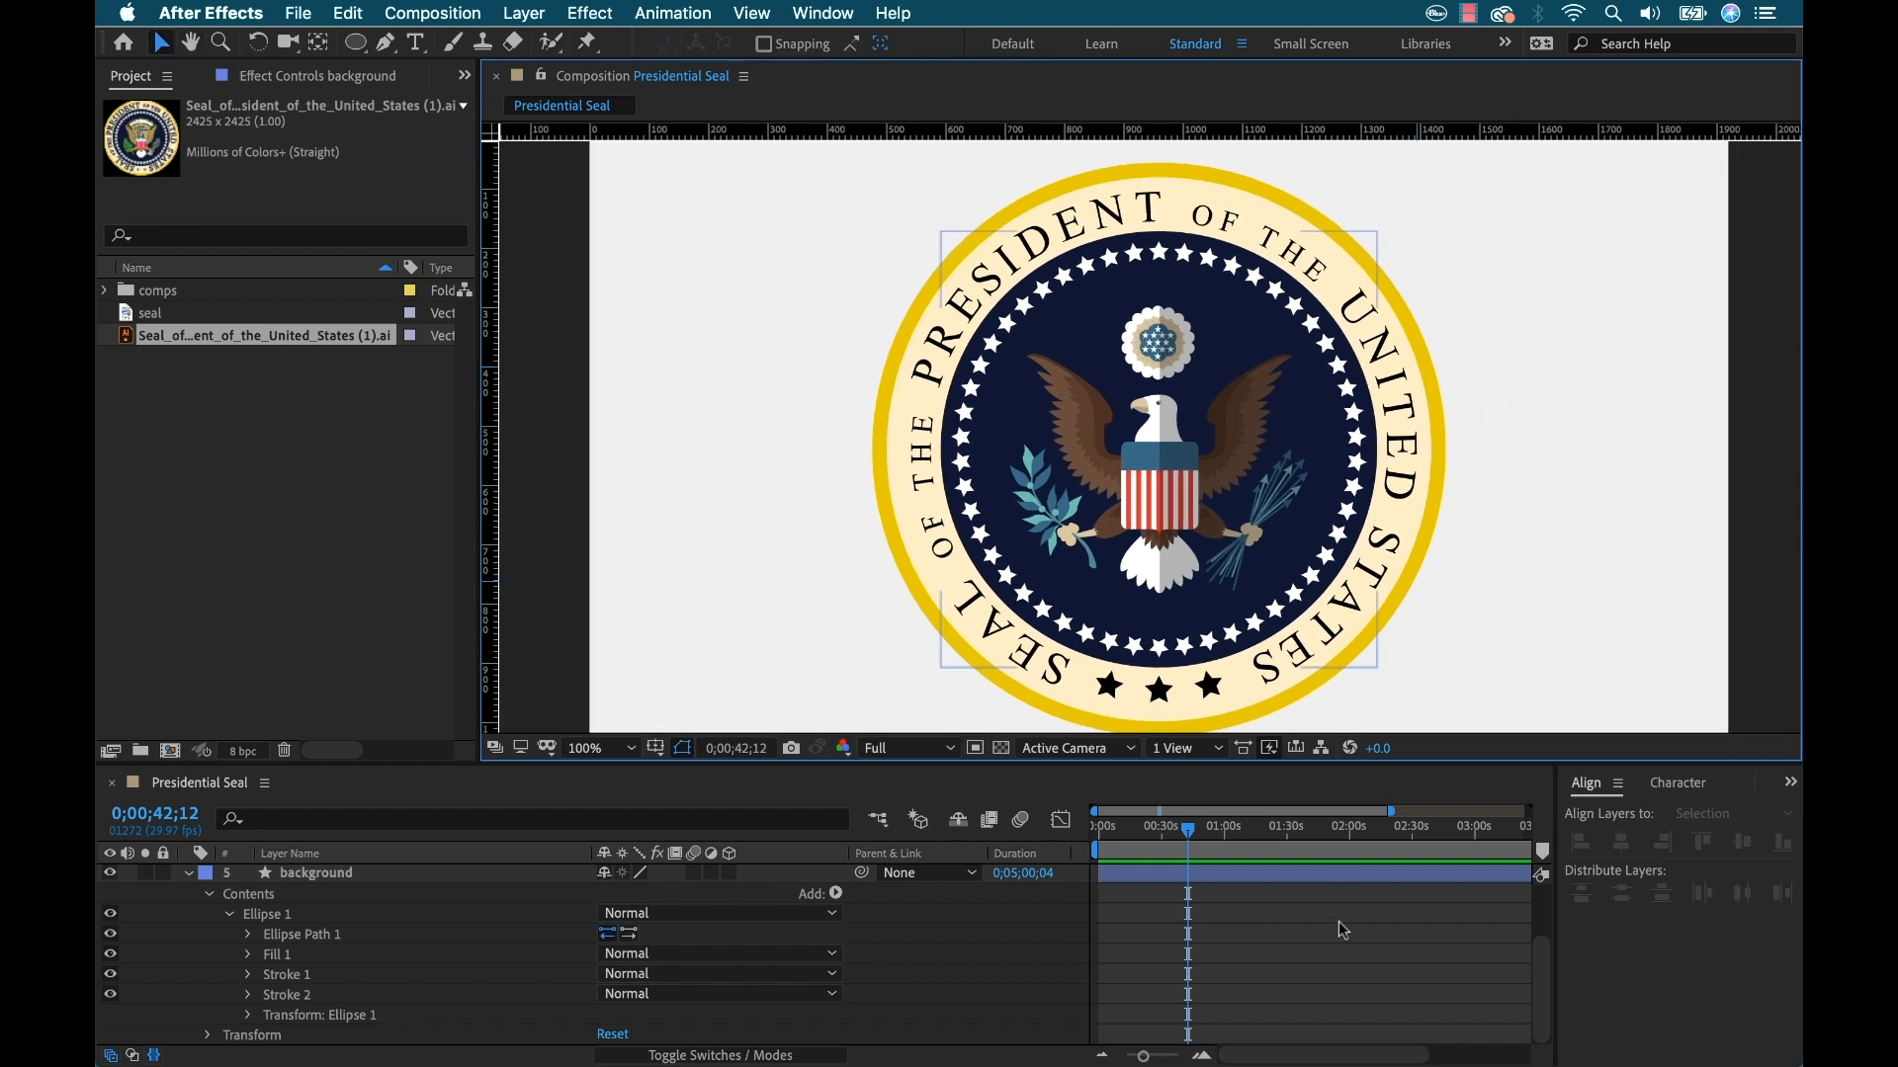
click(1511, 378)
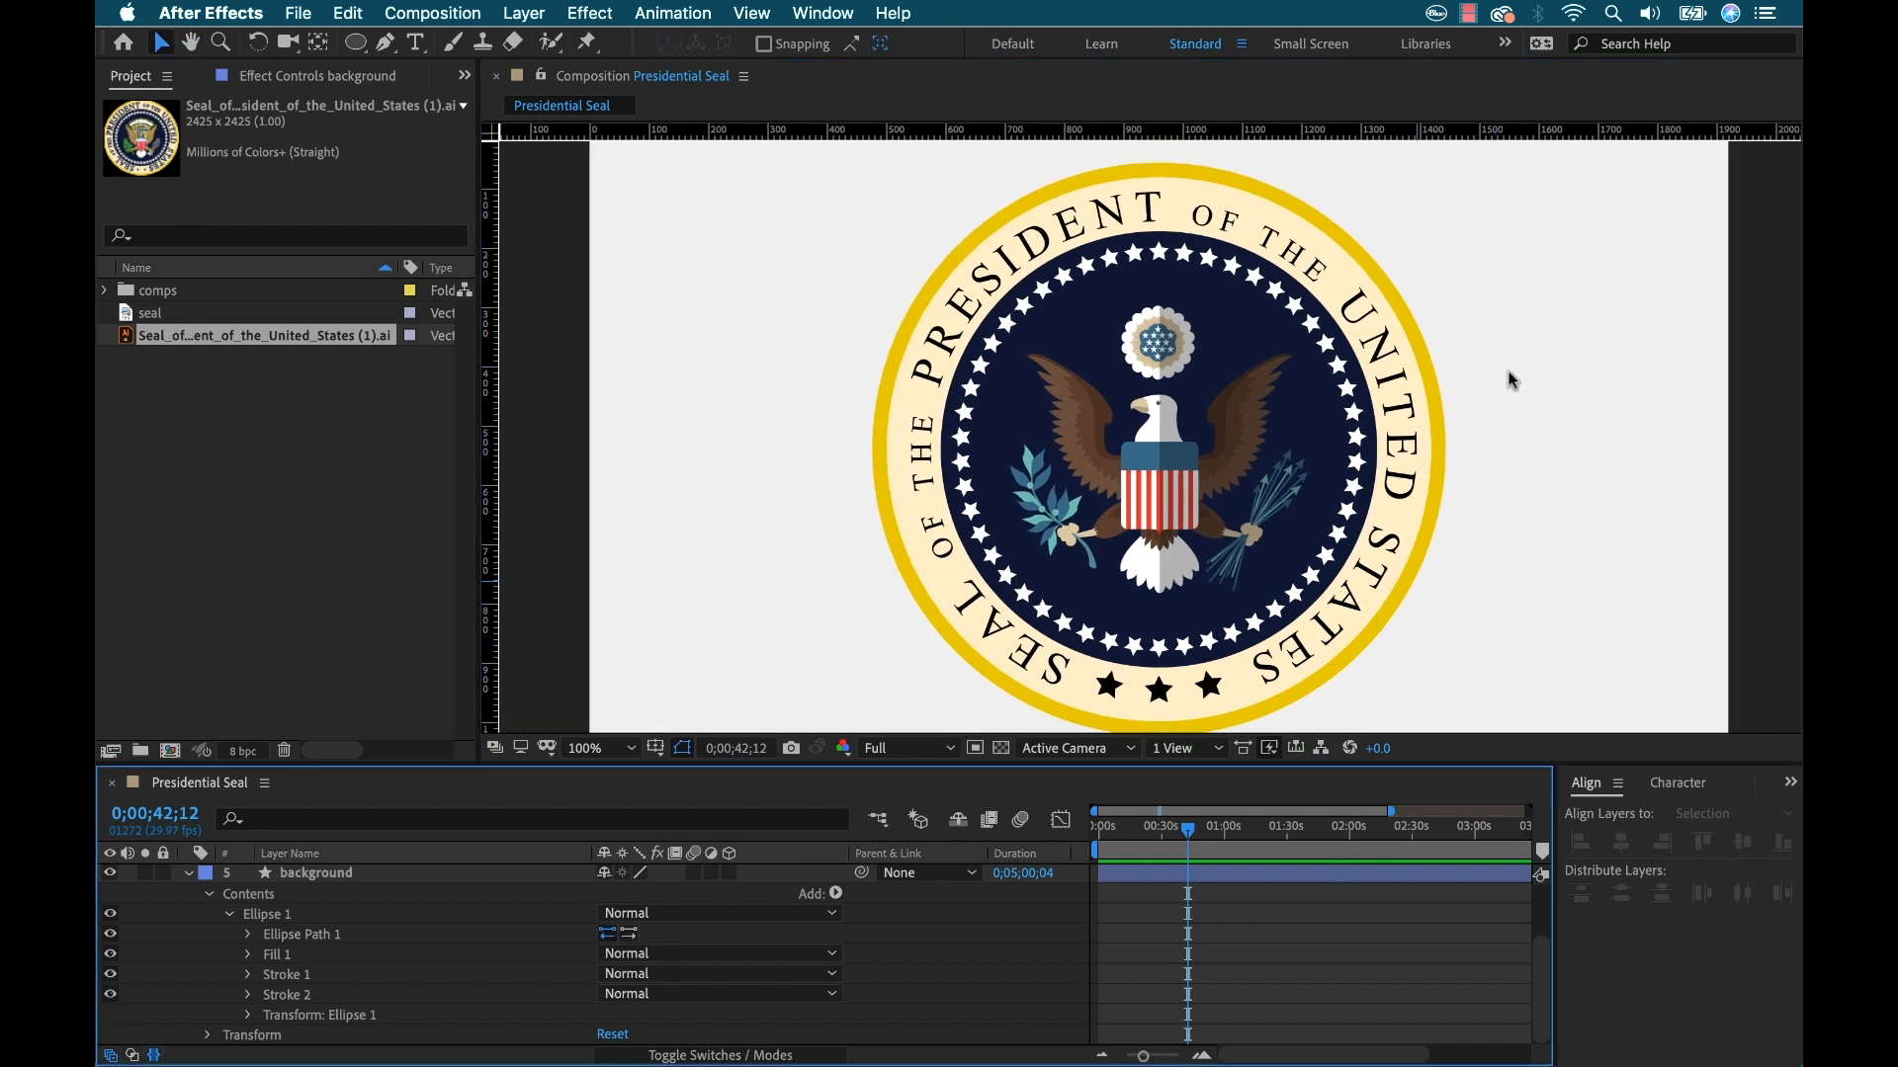